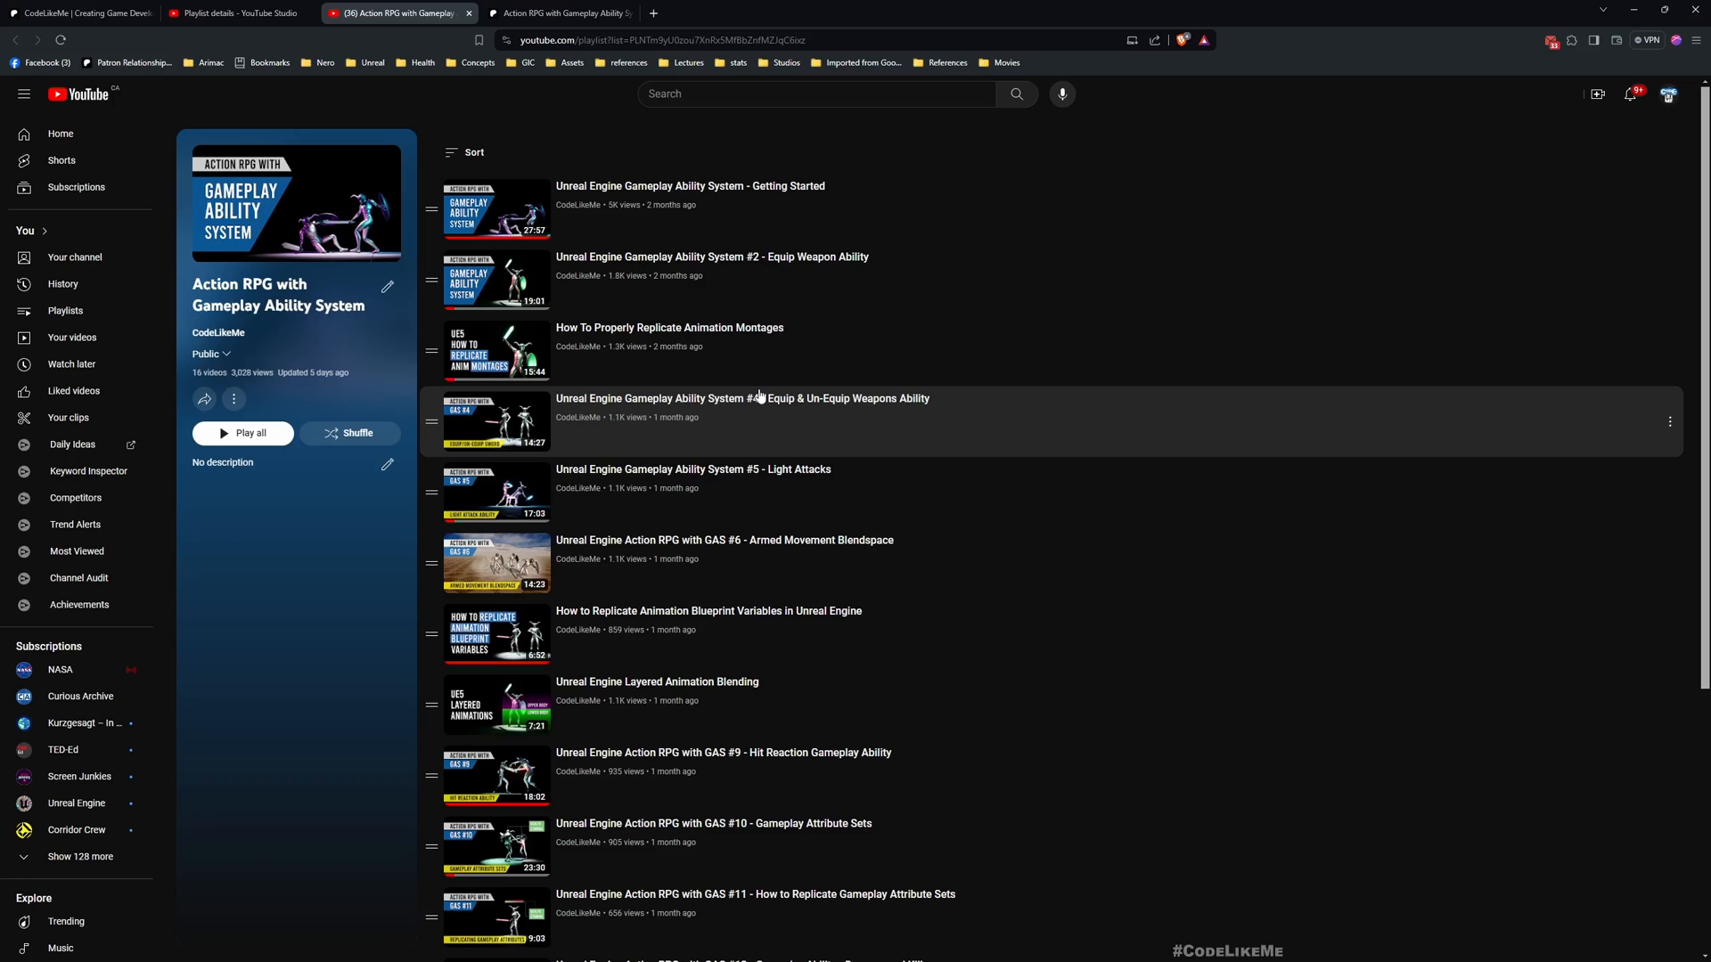
Step: Scroll through World Settings and check which character class the level uses
{"action": "scroll", "scroll_direction": "down", "scroll_amount": 3}
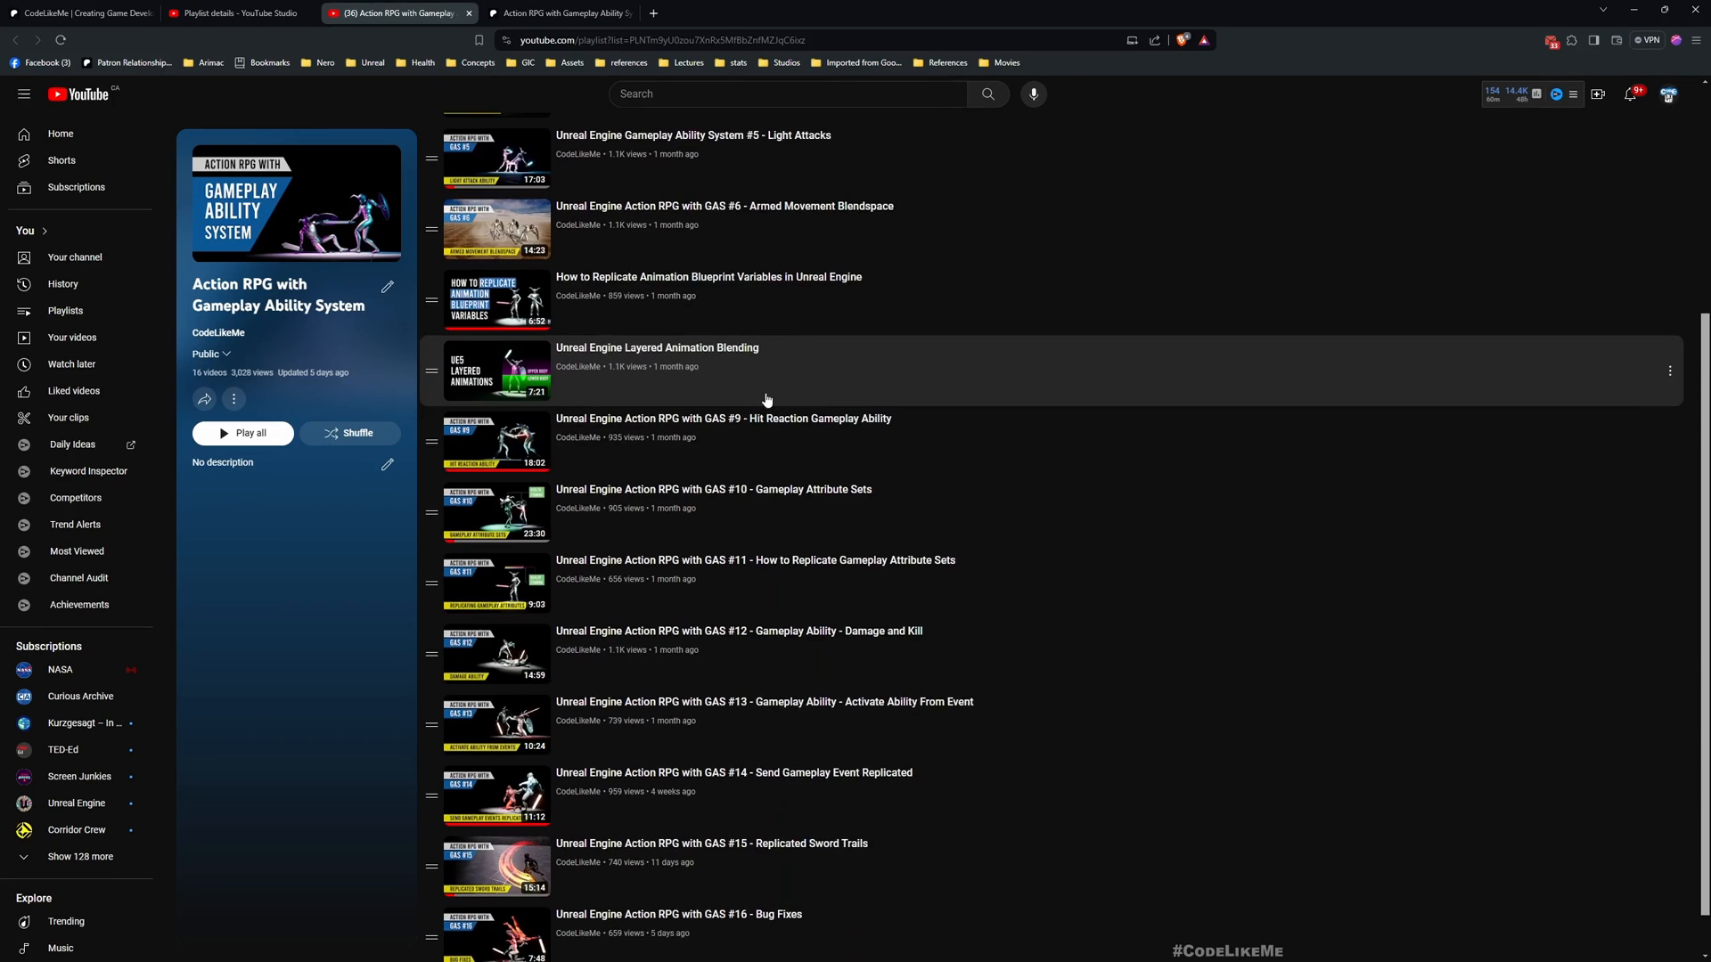
{"action": "scroll", "scroll_direction": "down", "scroll_amount": 3}
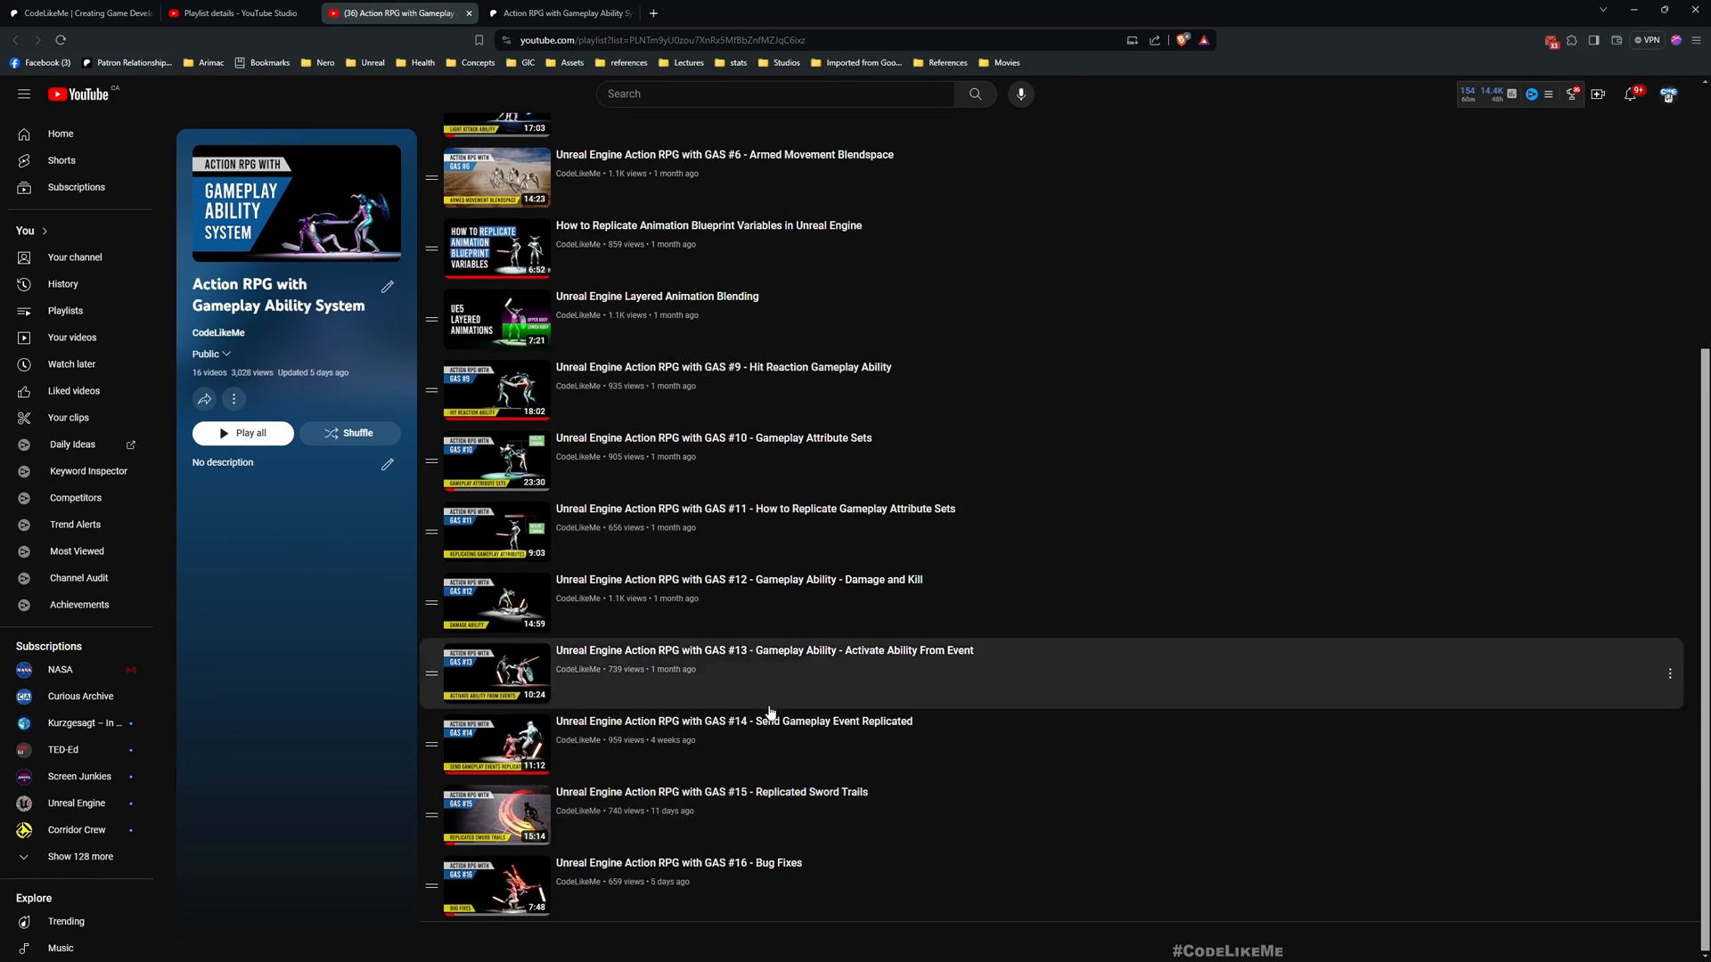
{"action": "scroll", "scroll_direction": "up", "scroll_amount": 3}
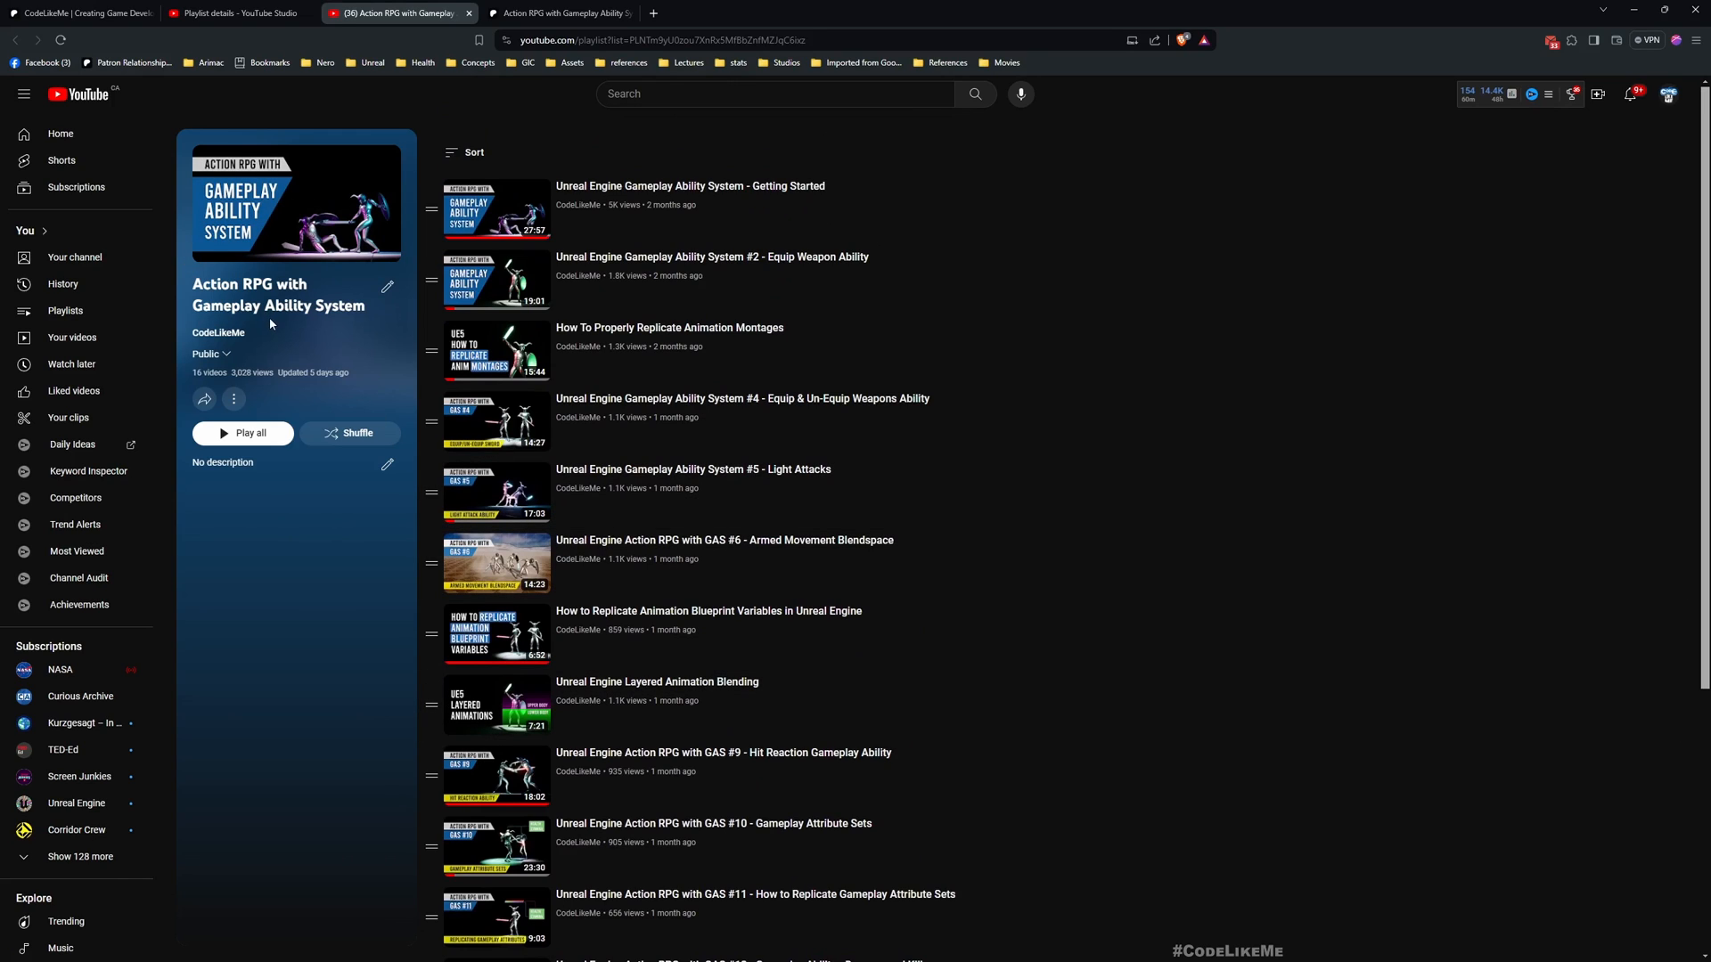
{"action": "mouse_move", "coordinate": [879, 381]}
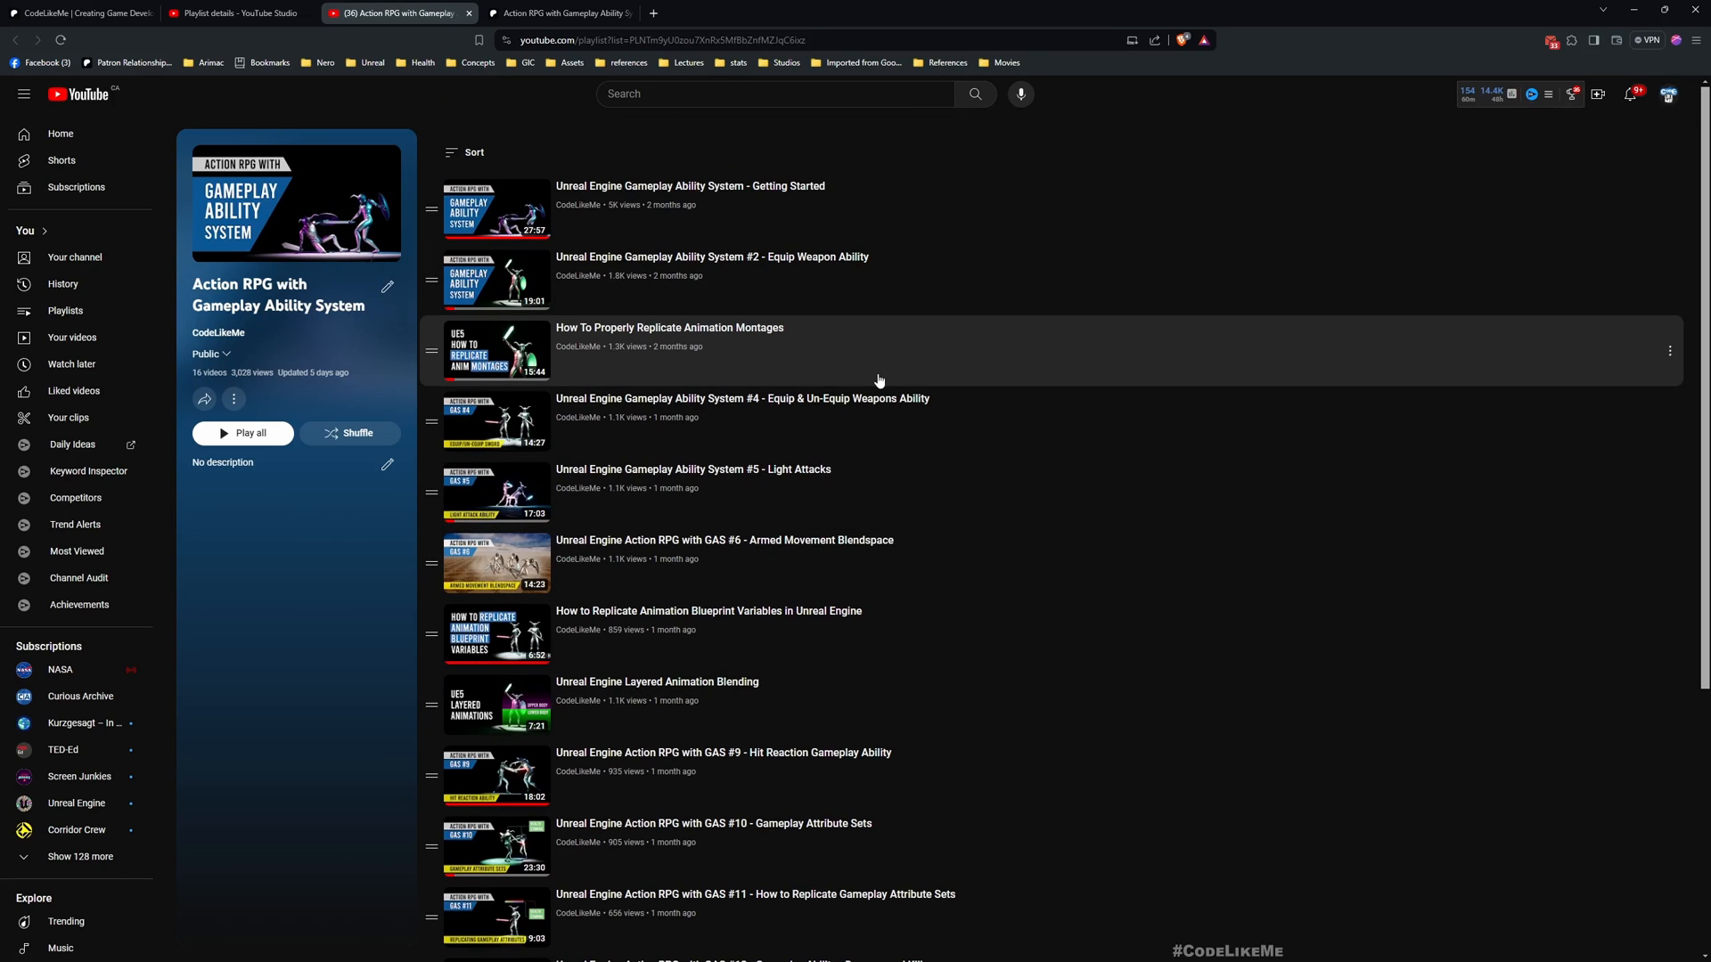
{"action": "scroll", "scroll_direction": "down", "scroll_amount": 3}
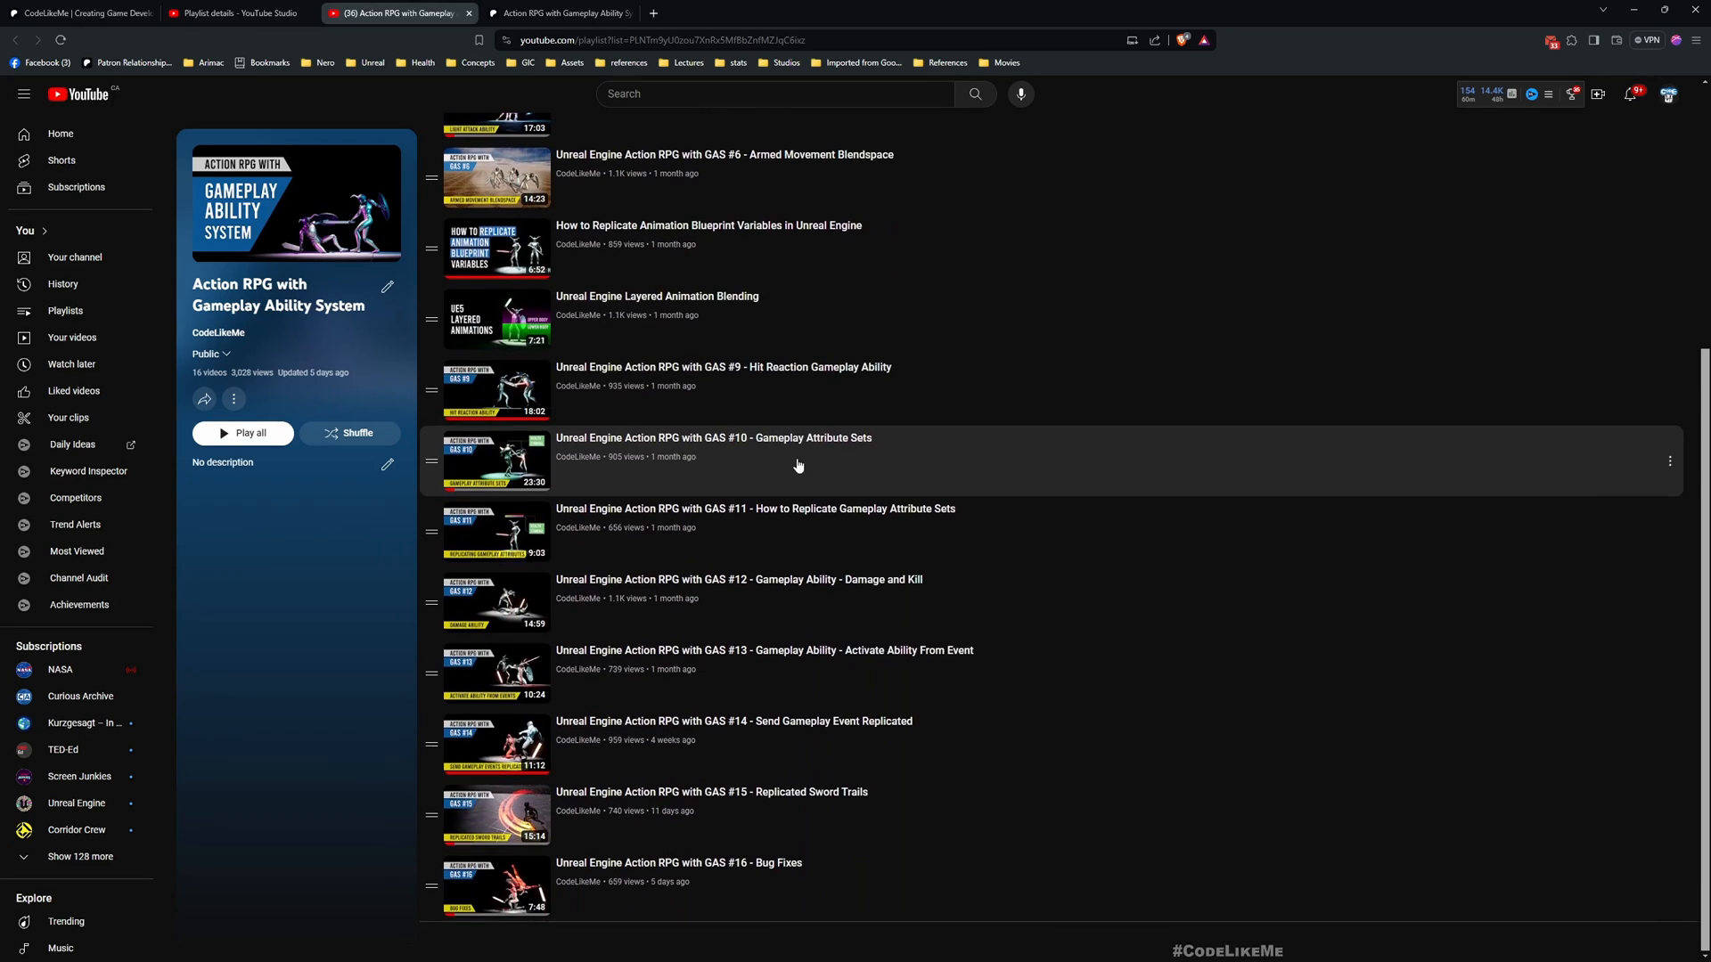
{"action": "mouse_move", "coordinate": [764, 465]}
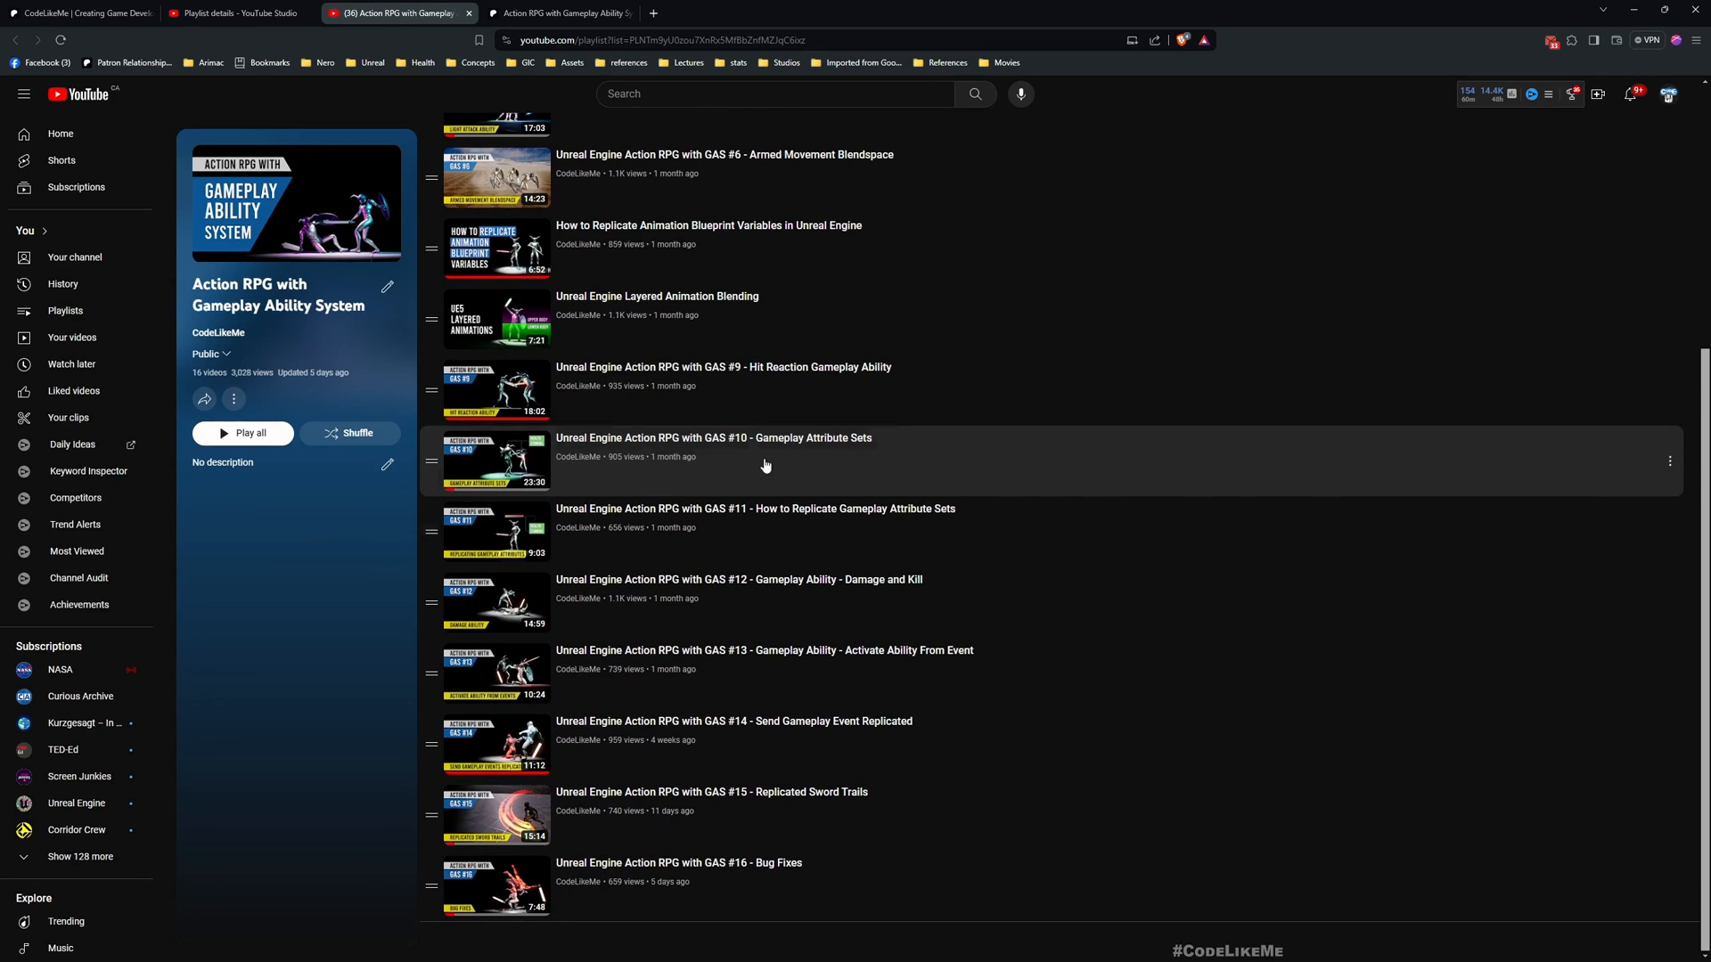
{"action": "scroll", "scroll_direction": "up", "scroll_amount": 3}
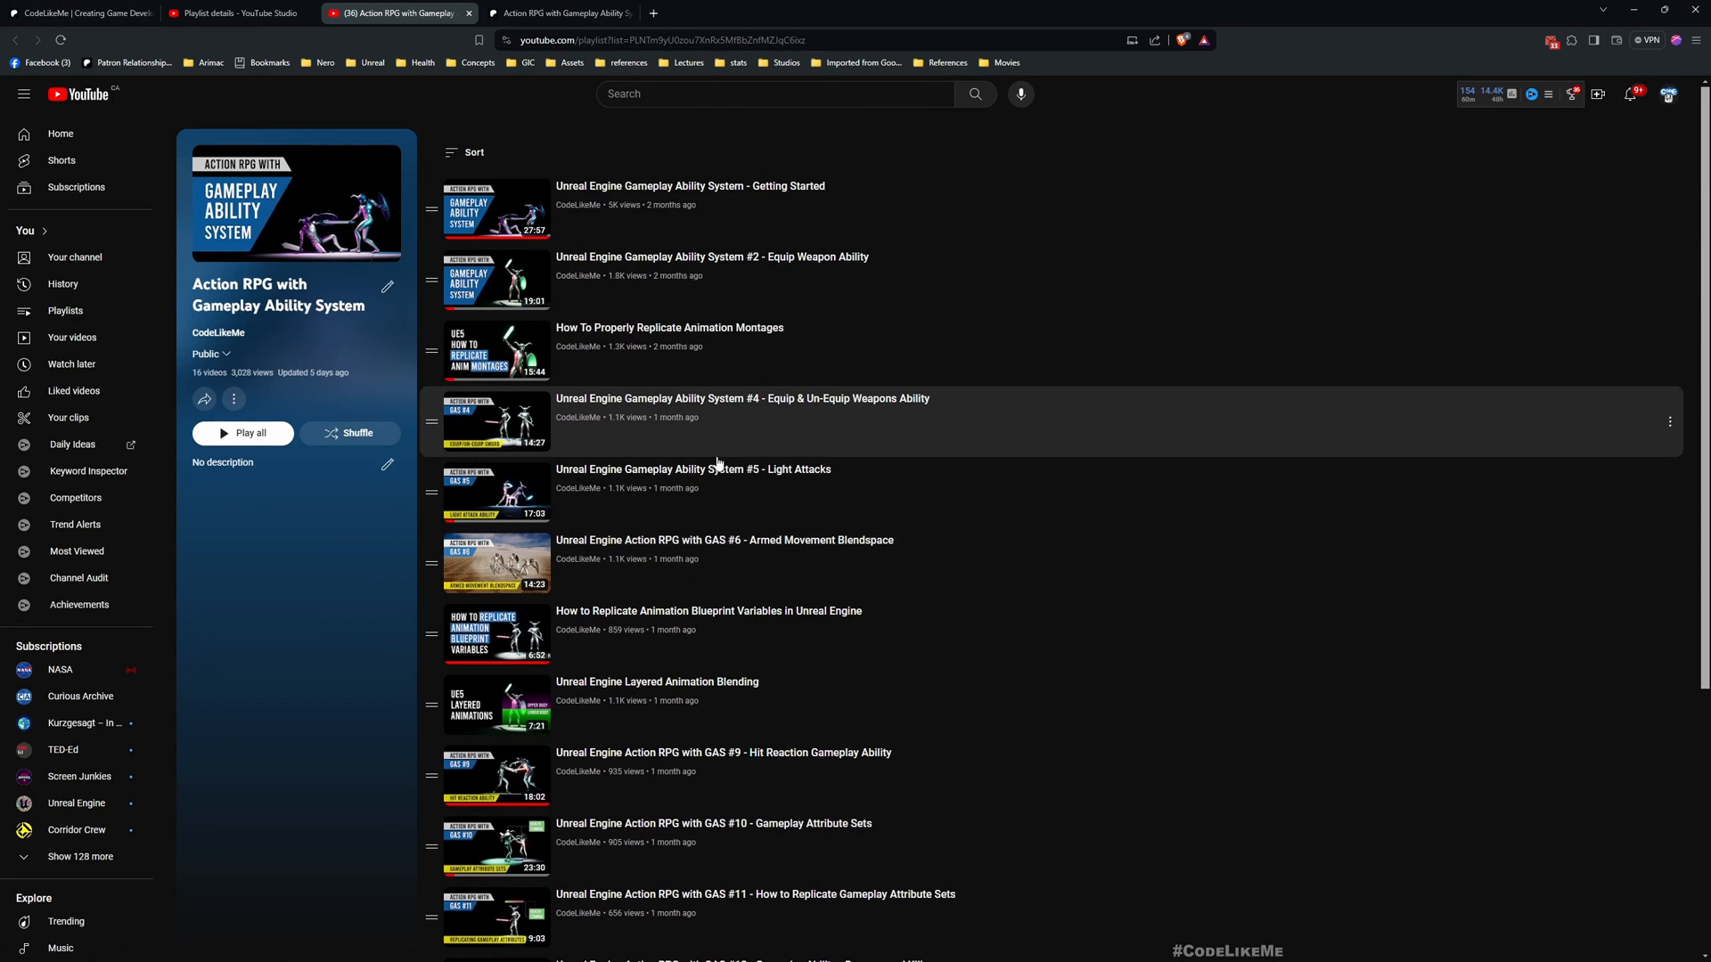
{"action": "mouse_move", "coordinate": [734, 422]}
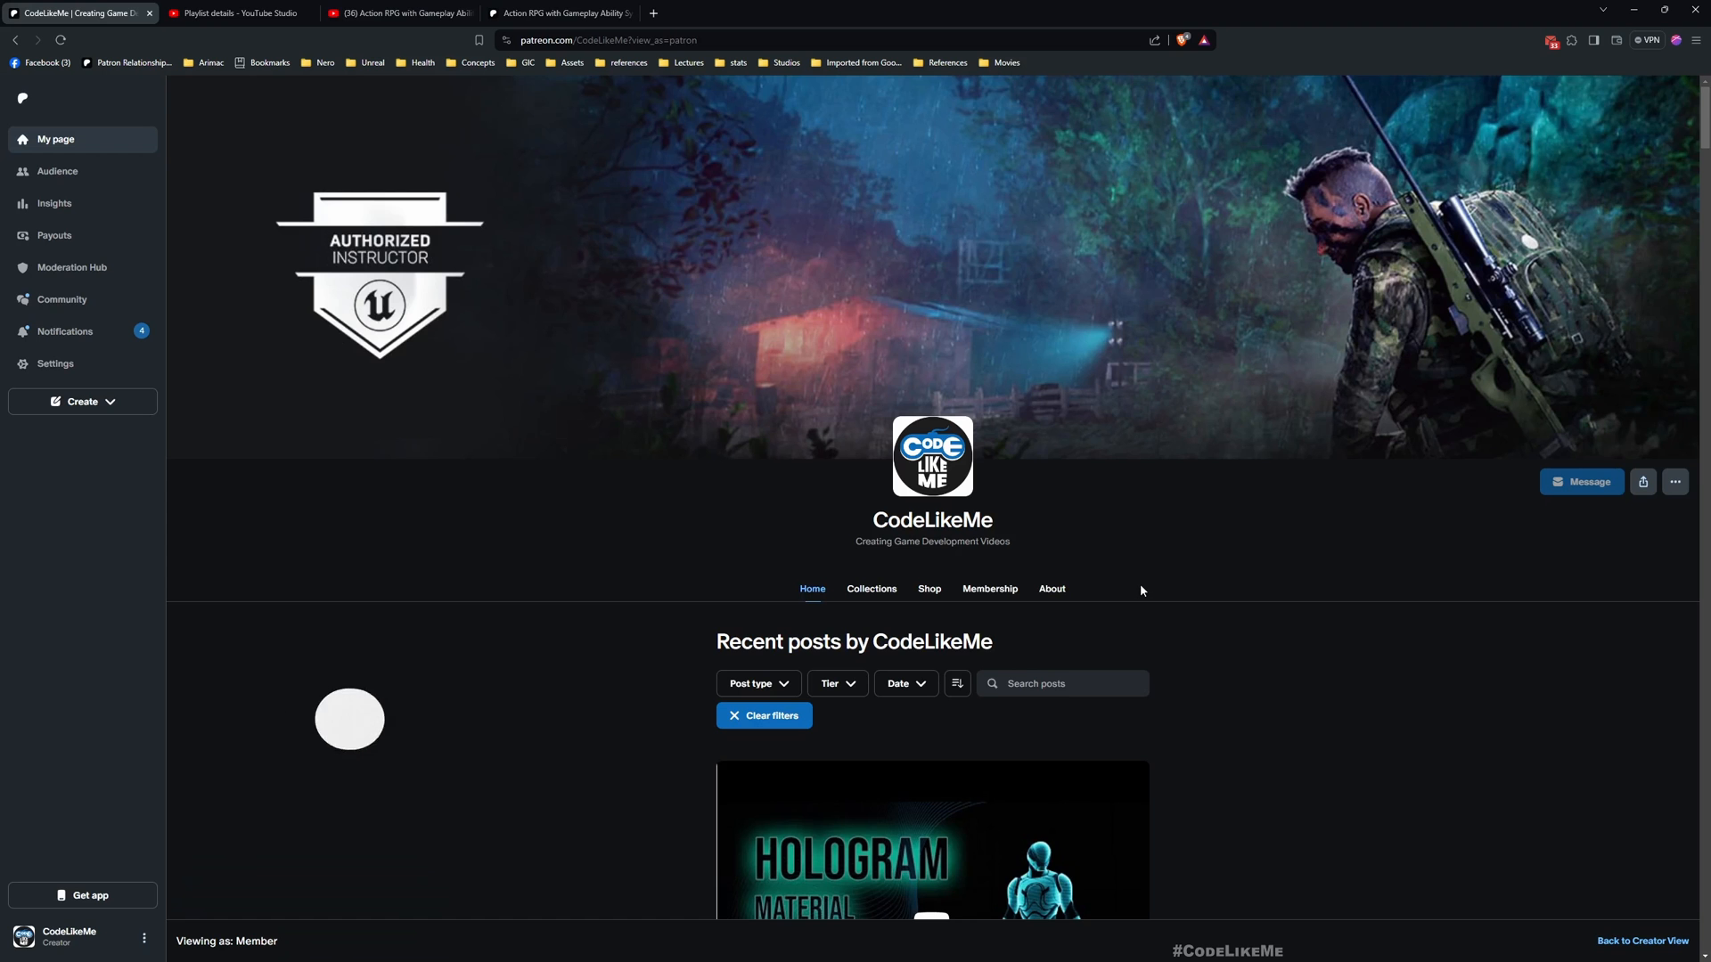
{"action": "scroll", "scroll_direction": "down", "scroll_amount": 3}
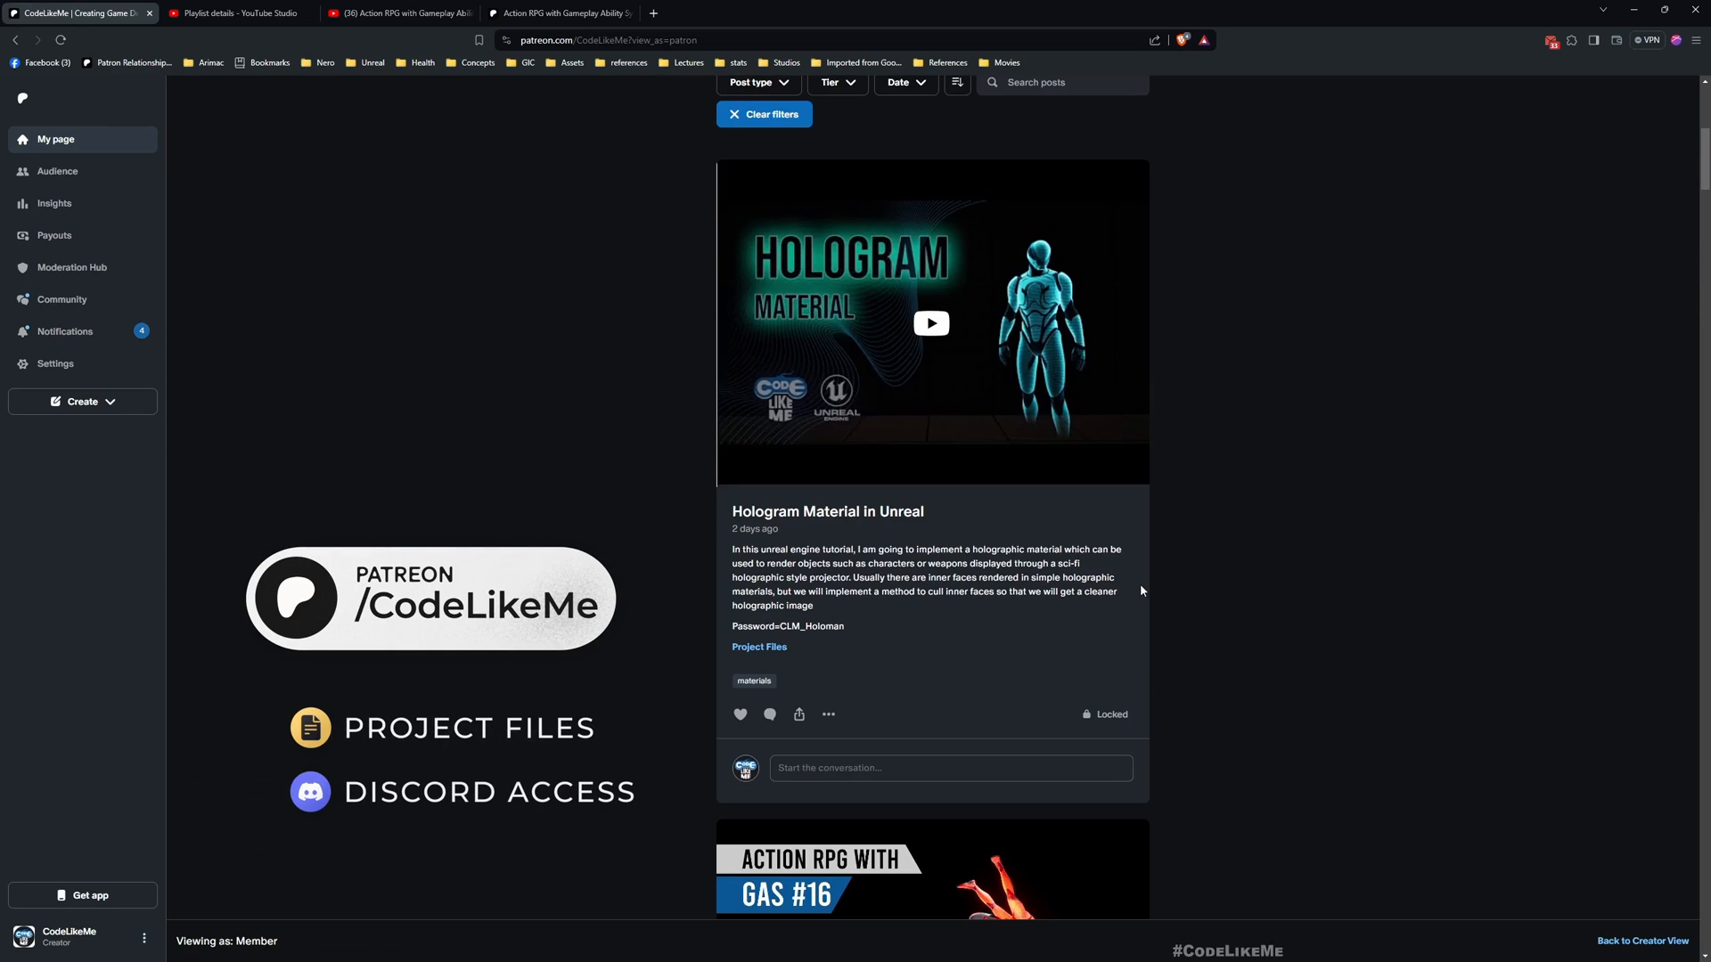
{"action": "scroll", "scroll_direction": "down", "scroll_amount": 3}
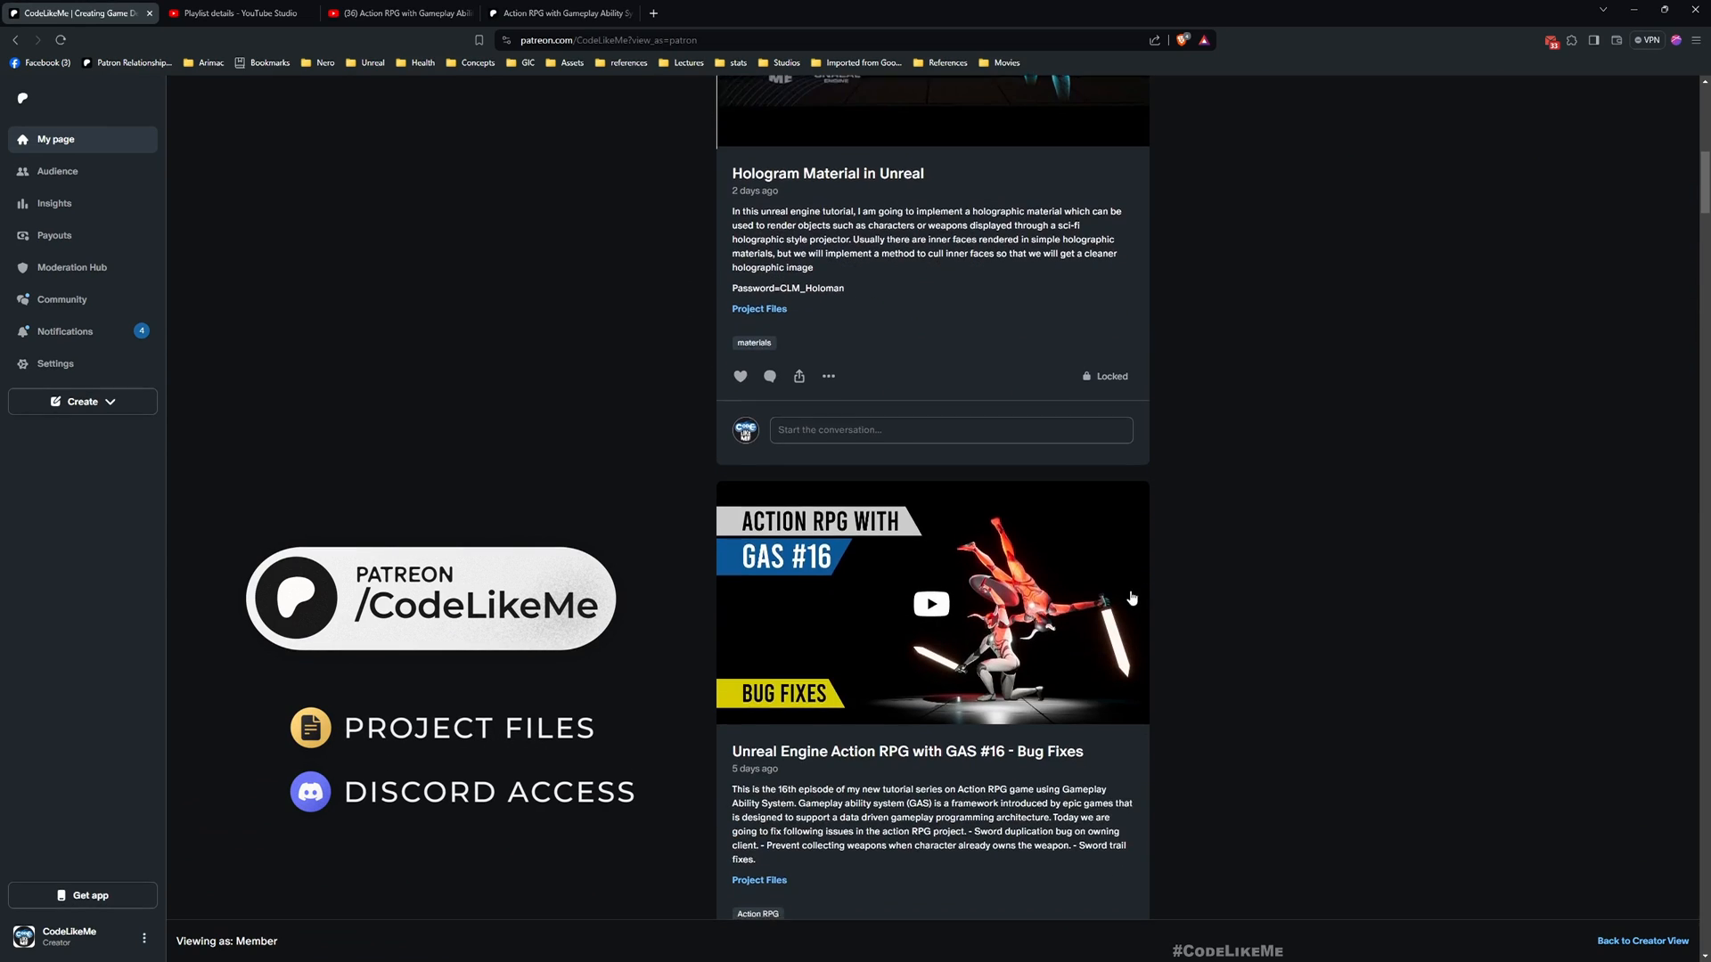
{"action": "scroll", "scroll_direction": "down", "scroll_amount": 3}
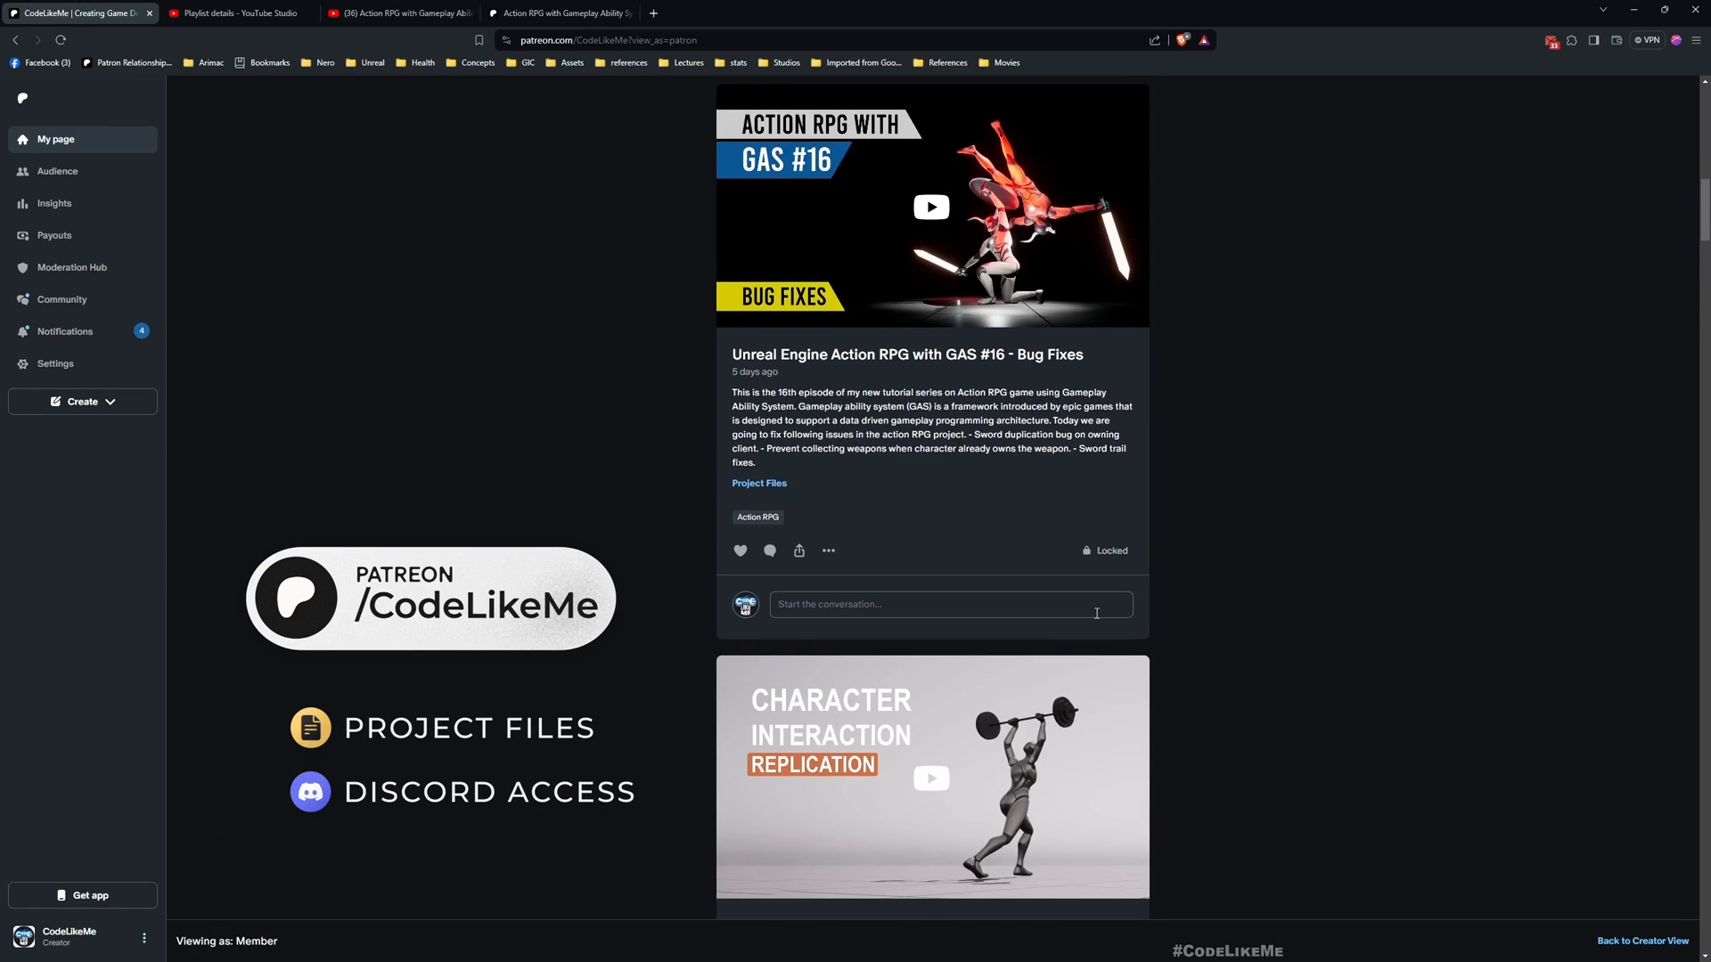
{"action": "scroll", "scroll_direction": "down", "scroll_amount": 3}
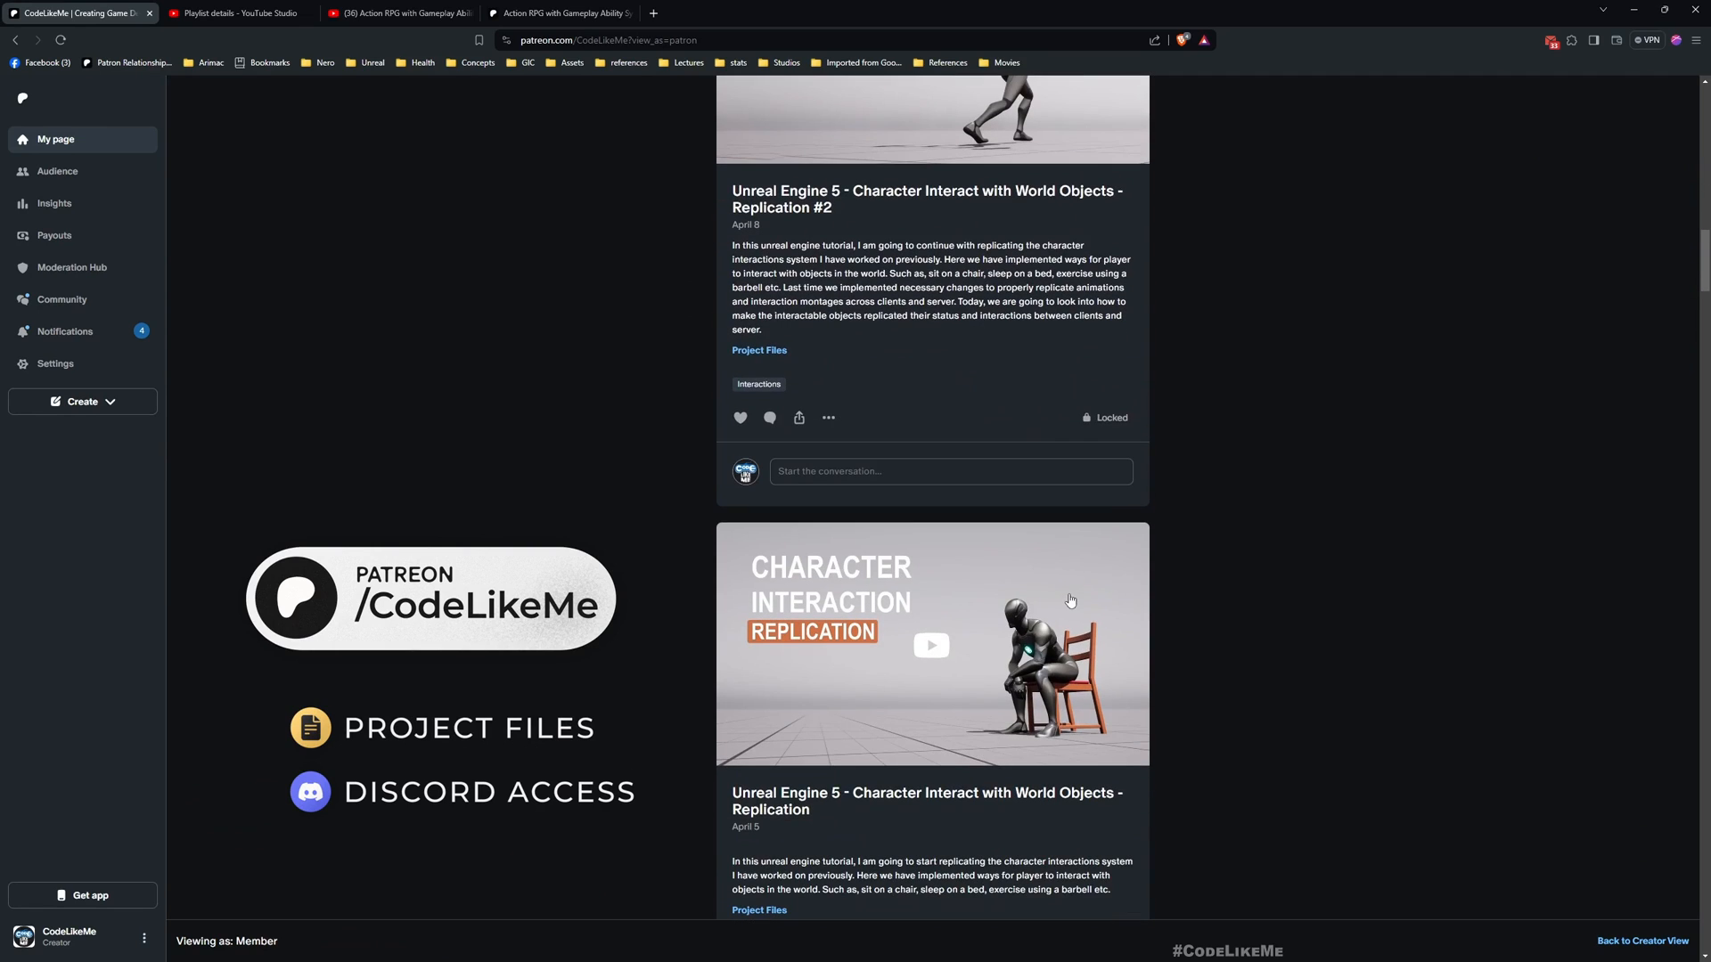
{"action": "scroll", "scroll_direction": "down", "scroll_amount": 3}
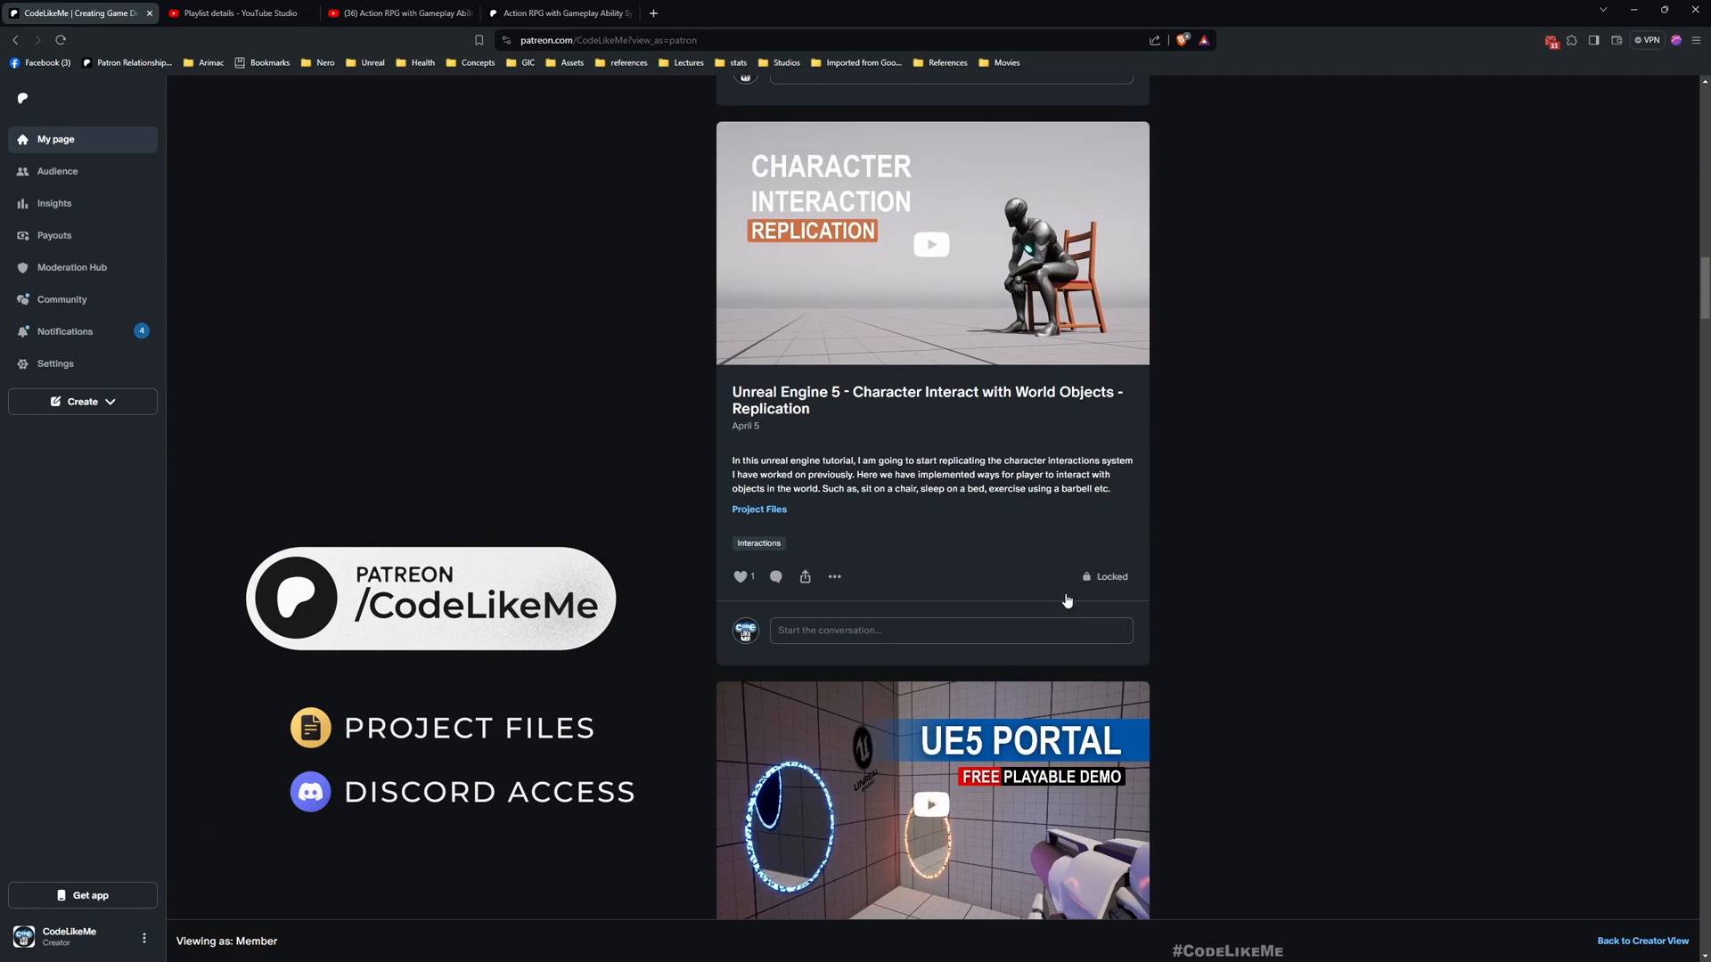
{"action": "scroll", "scroll_direction": "down", "scroll_amount": 3}
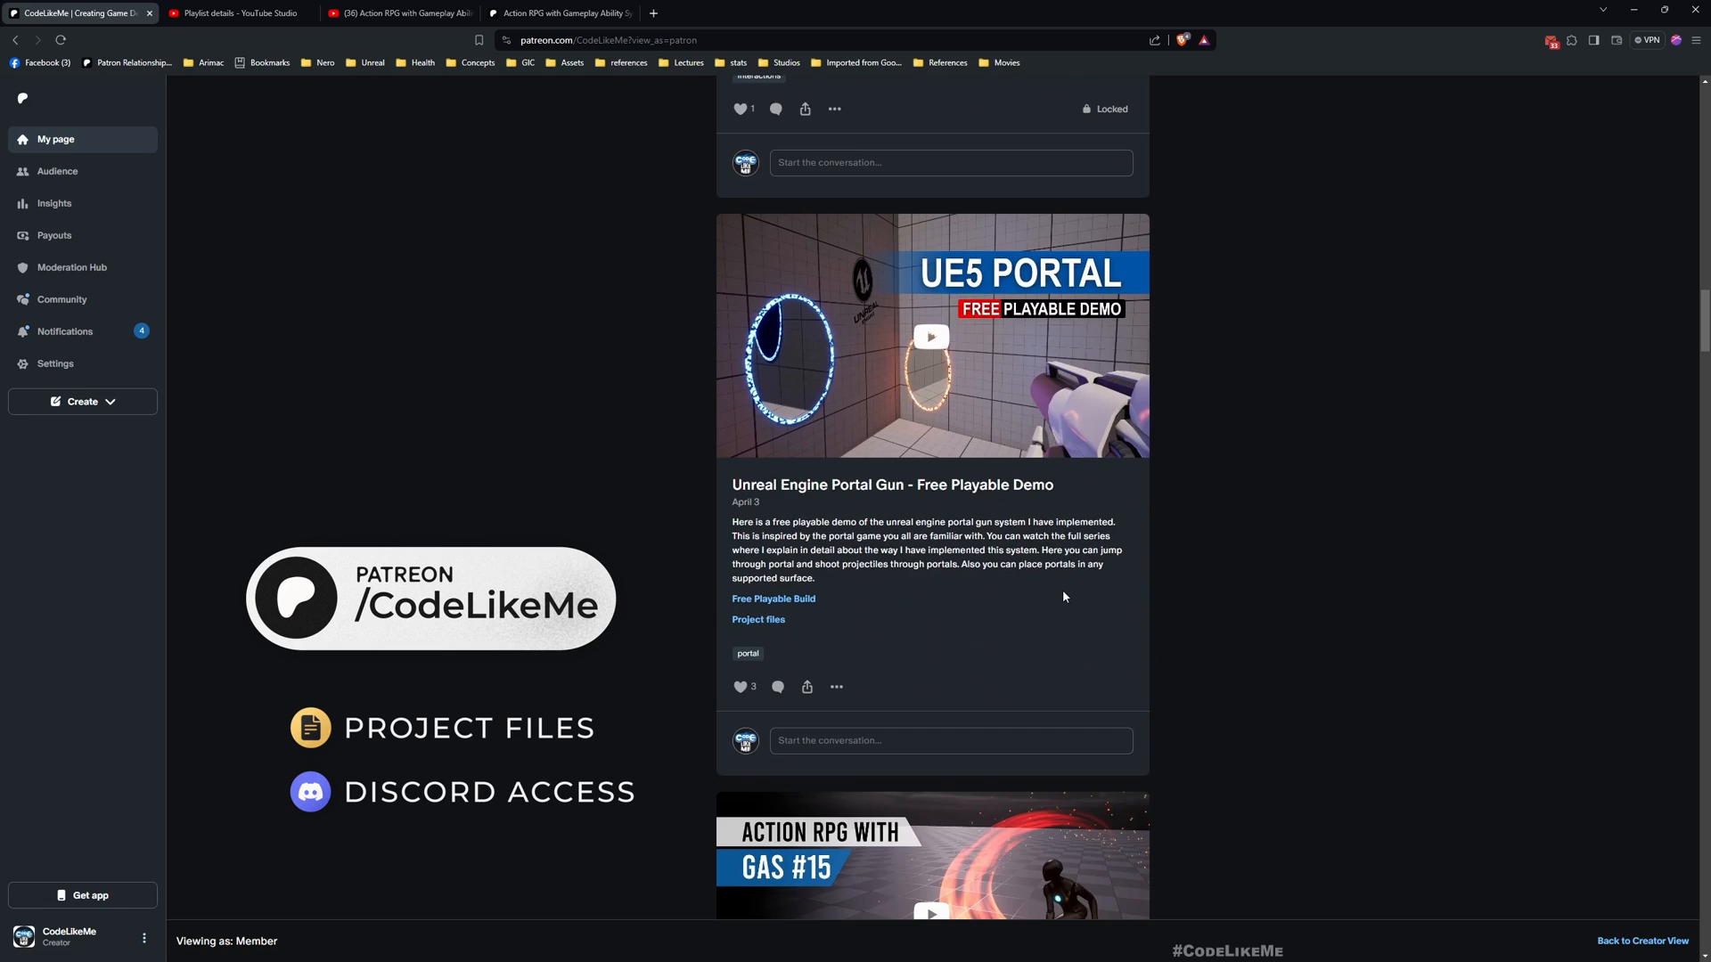
{"action": "scroll", "scroll_direction": "down", "scroll_amount": 3}
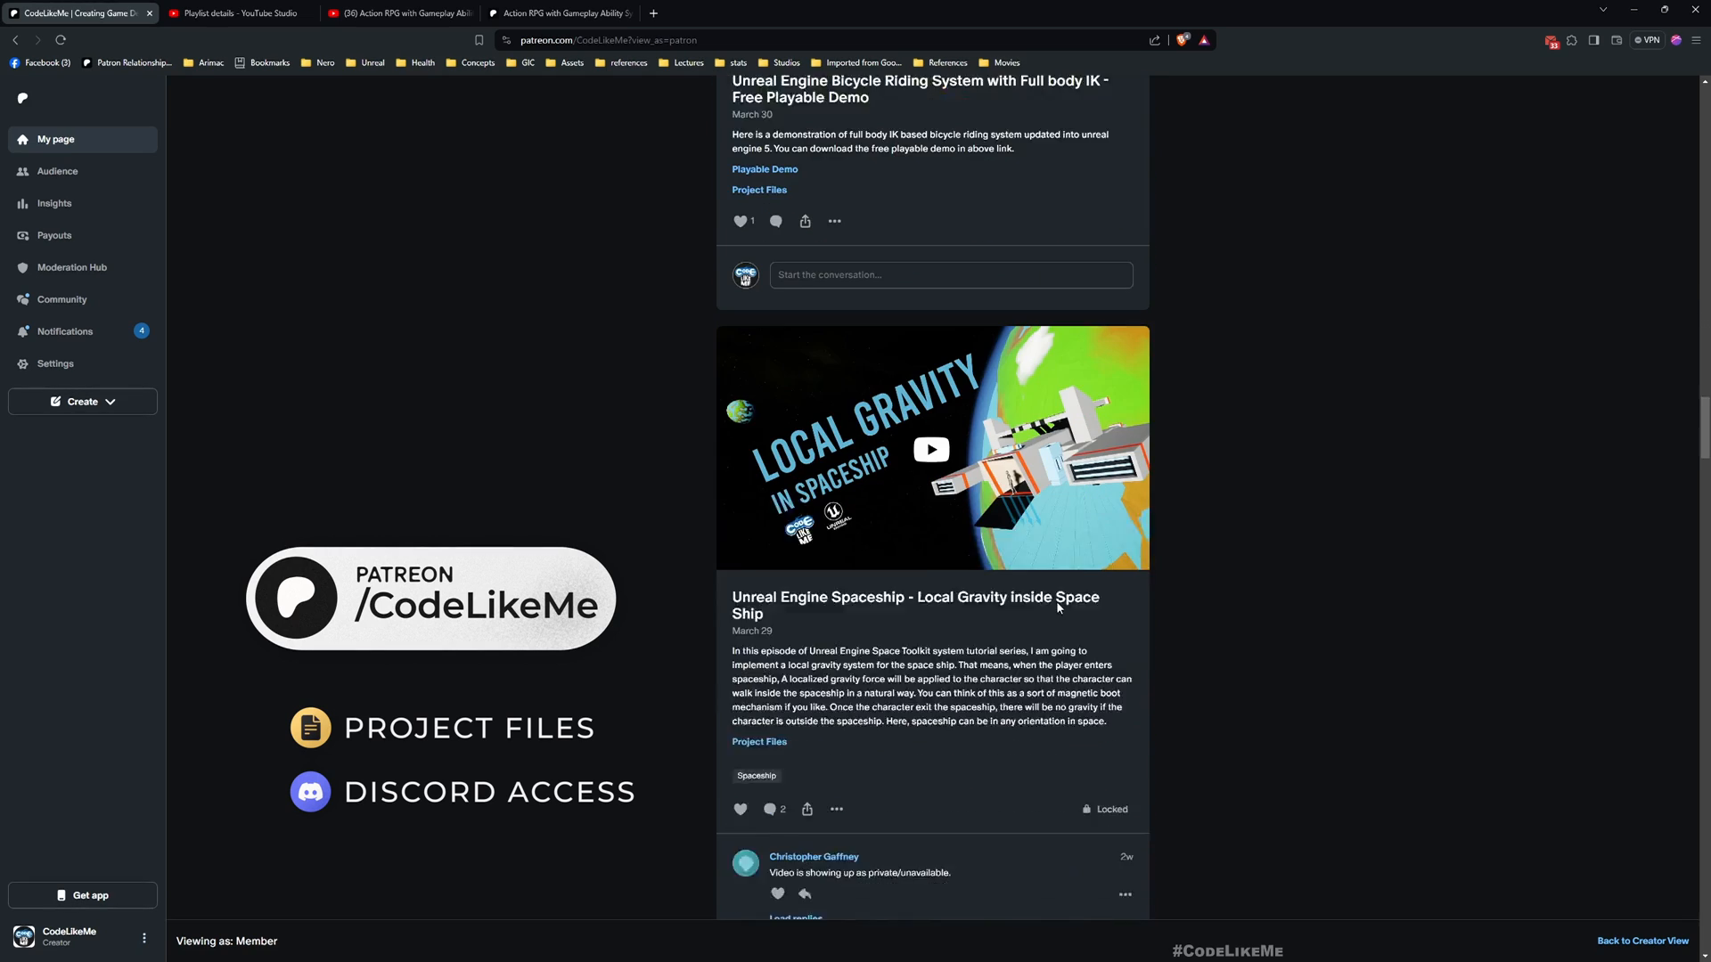
{"action": "scroll", "scroll_direction": "down", "scroll_amount": 3}
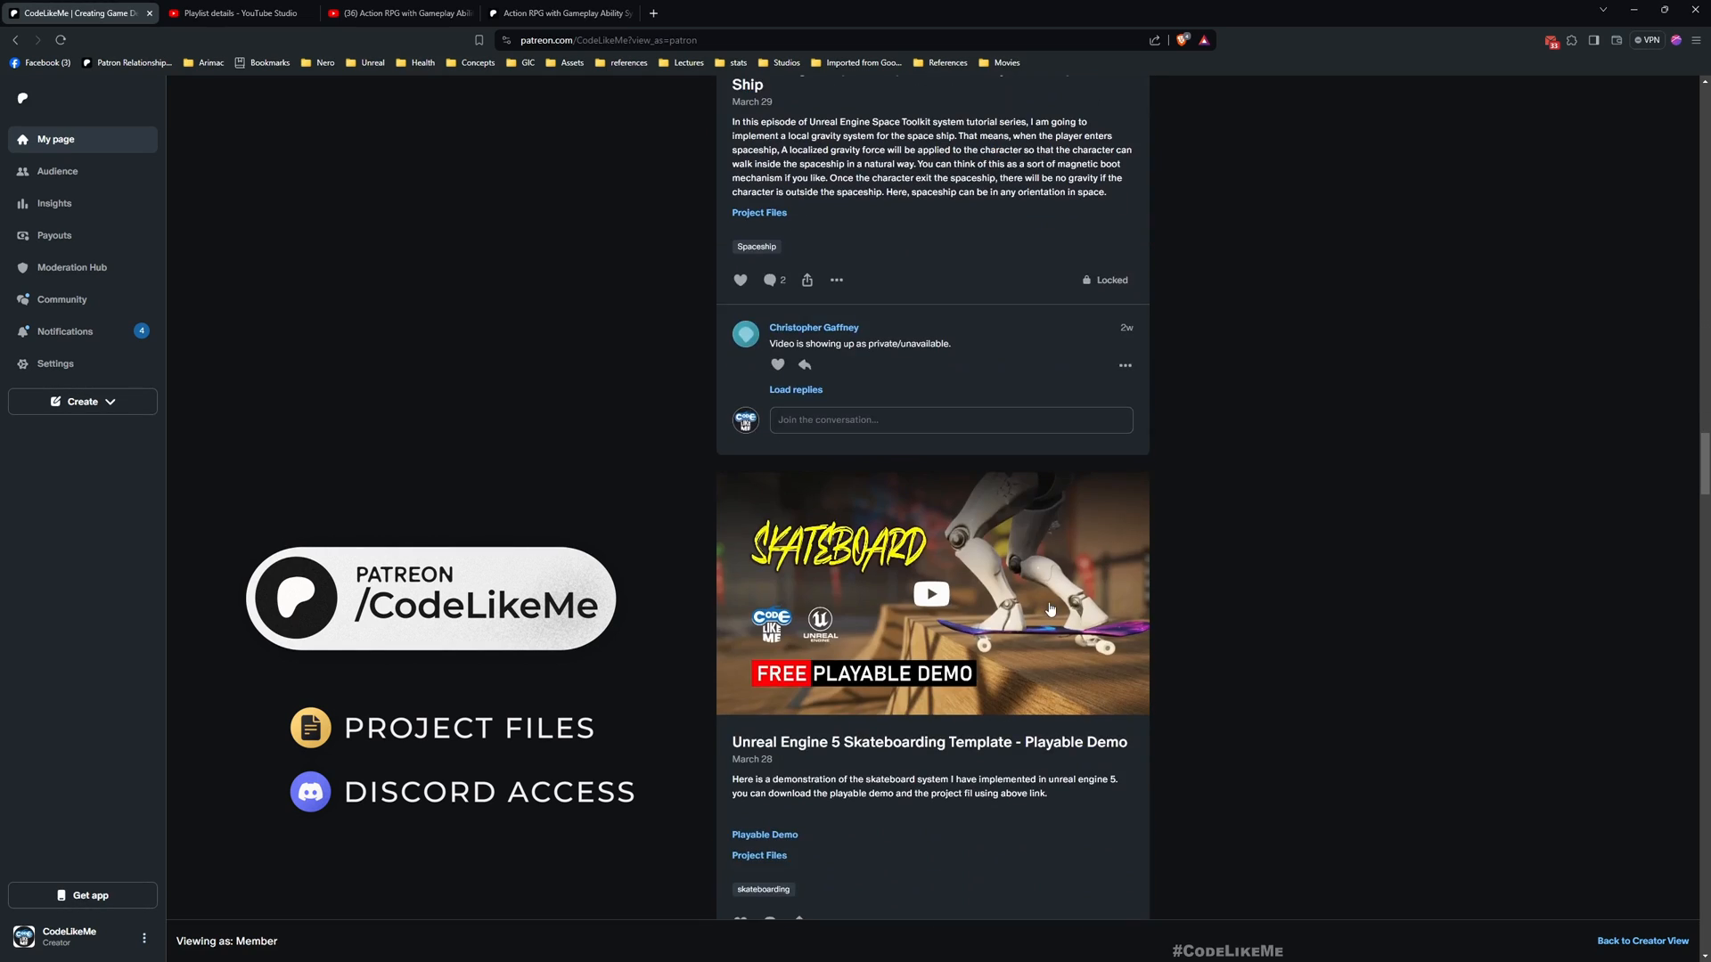
{"action": "scroll", "scroll_direction": "down", "scroll_amount": 3}
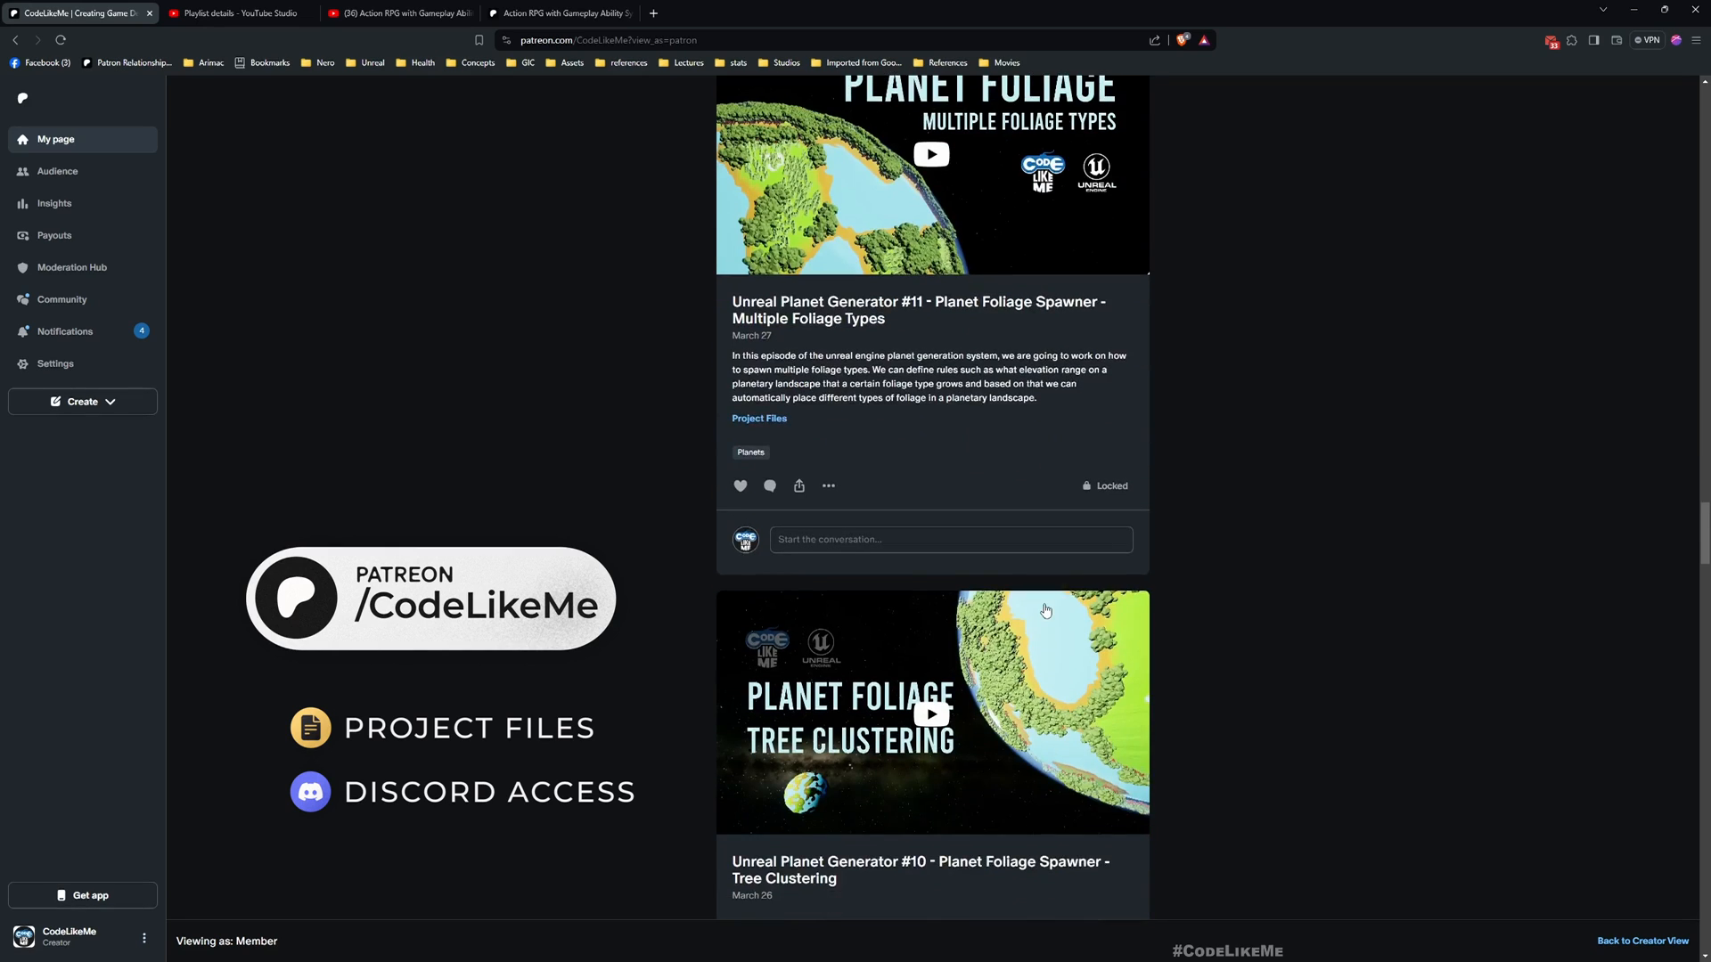
{"action": "scroll", "scroll_direction": "down", "scroll_amount": 3}
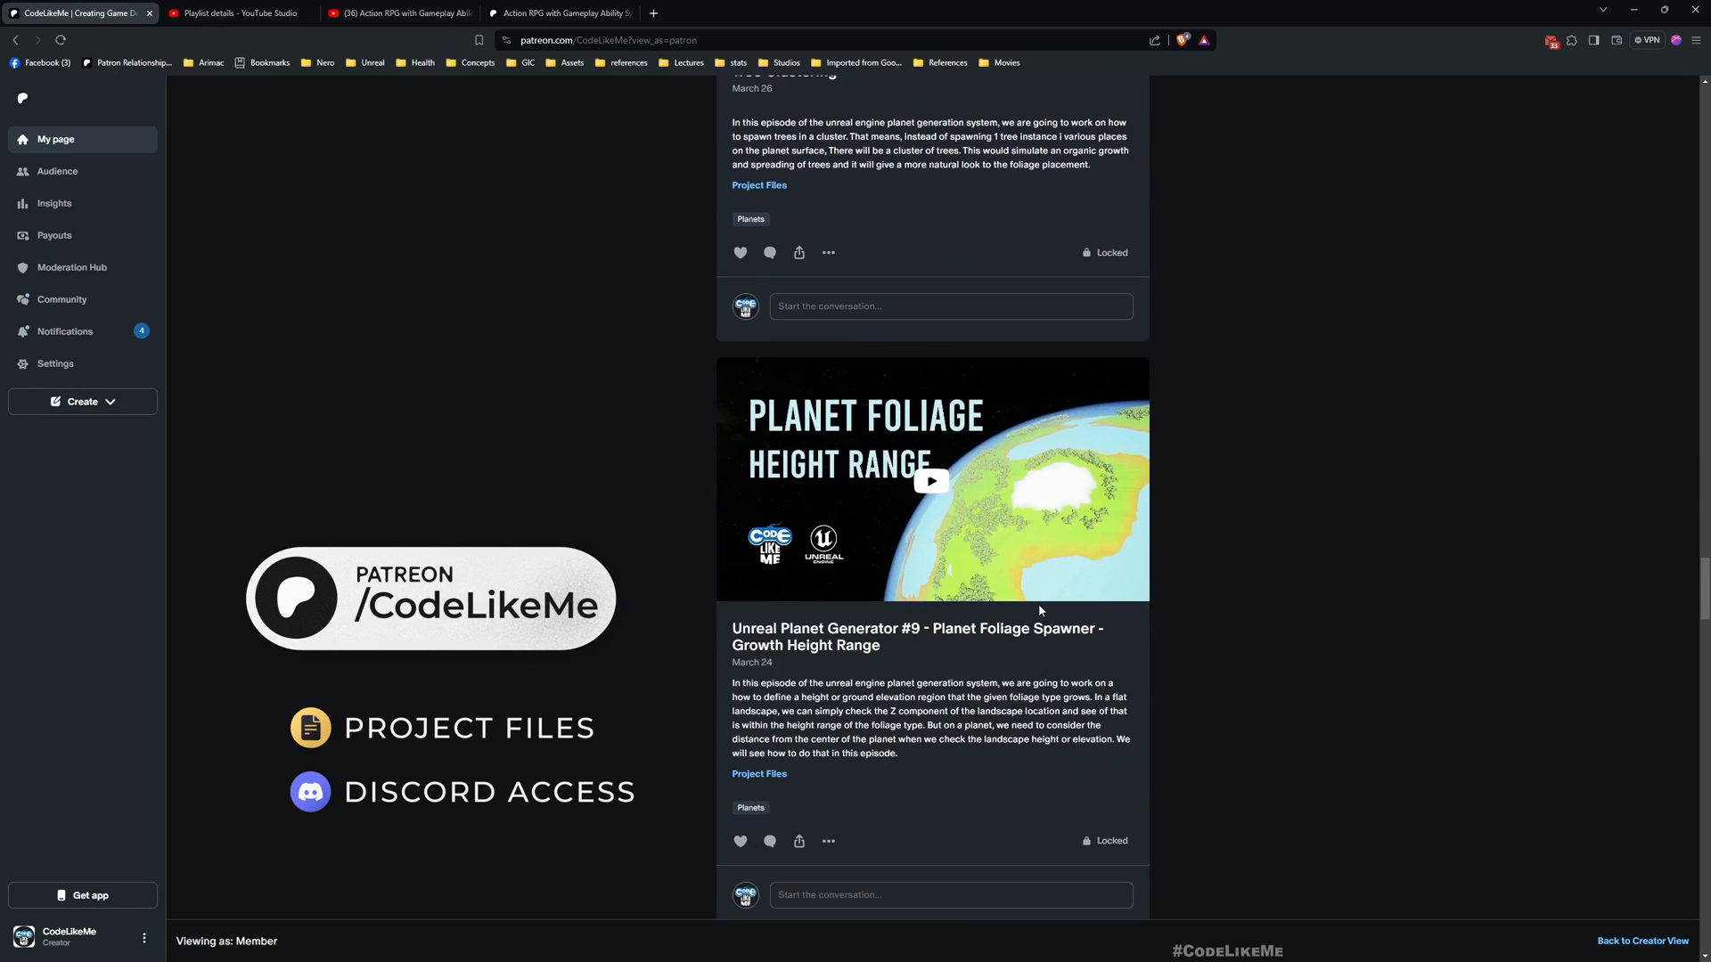
{"action": "scroll", "scroll_direction": "down", "scroll_amount": 3}
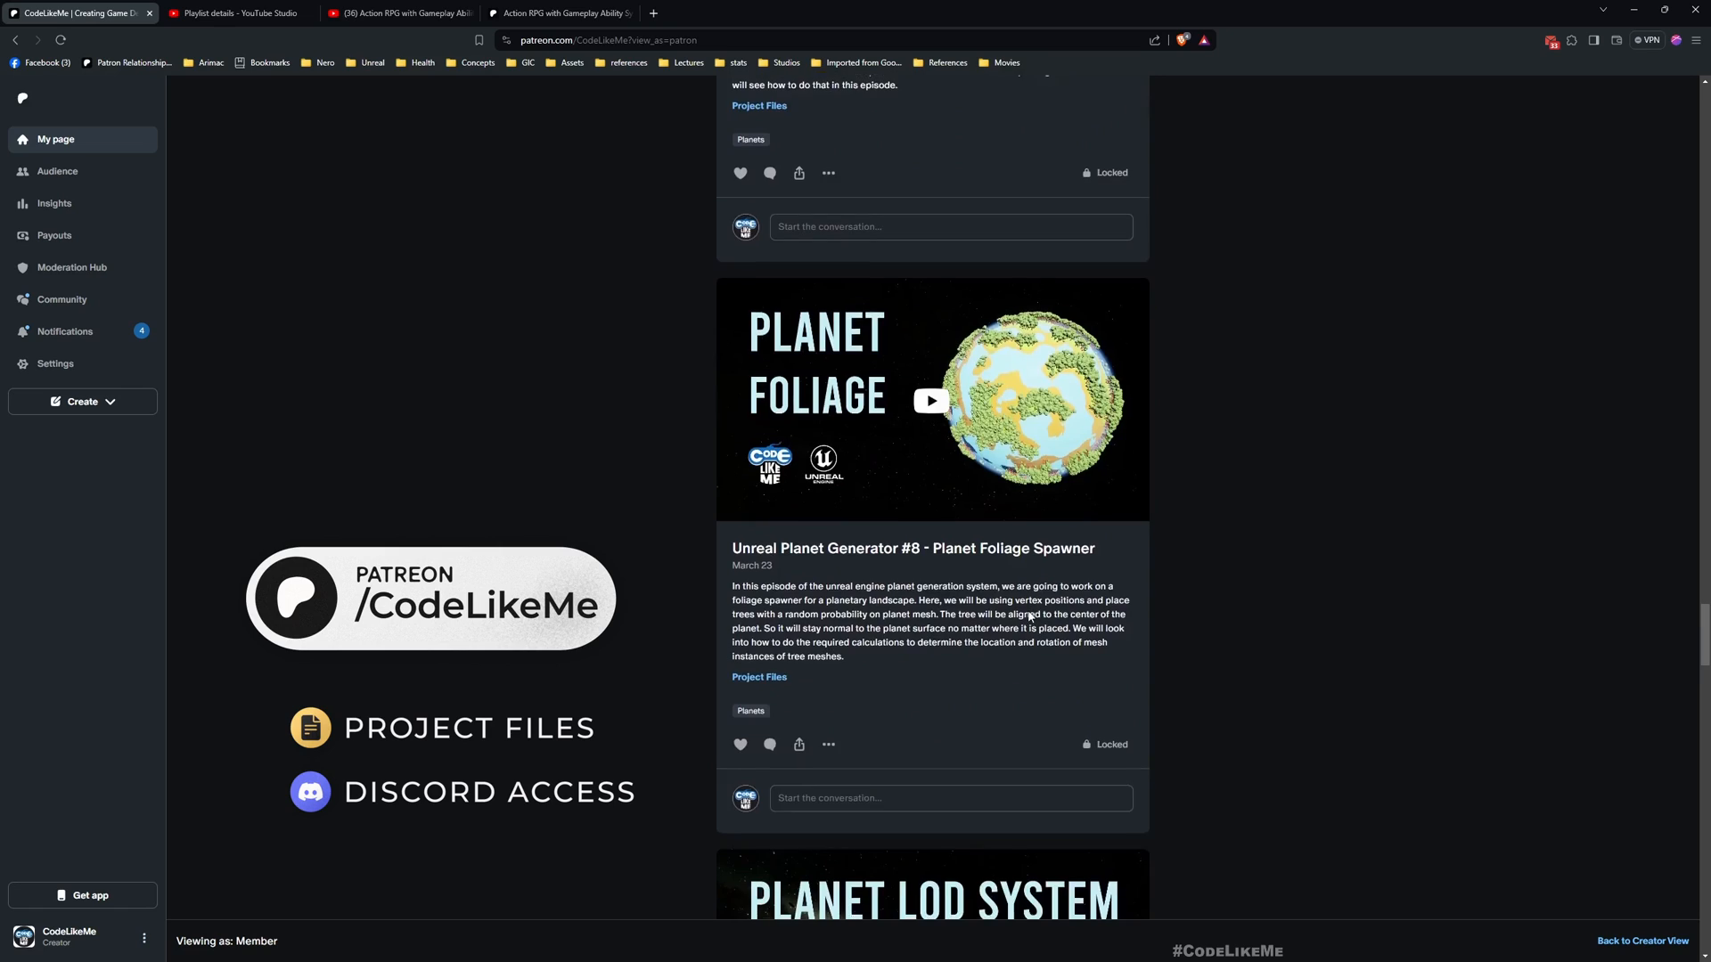
{"action": "scroll", "scroll_direction": "down", "scroll_amount": 3}
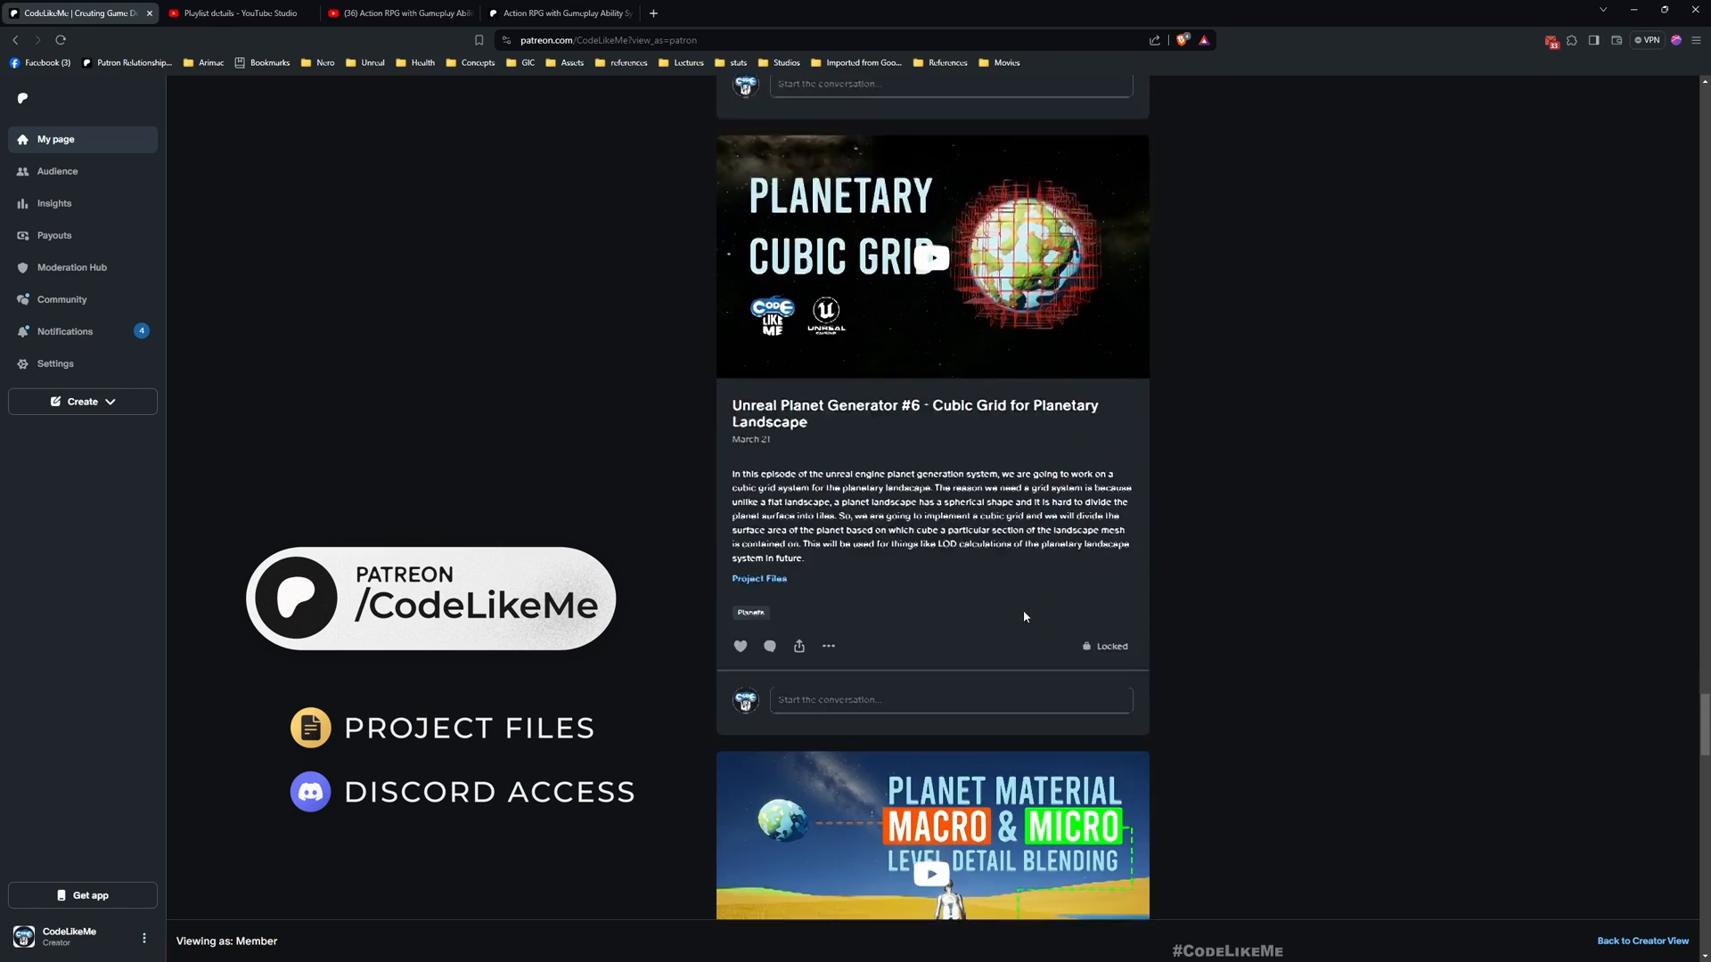
{"action": "scroll", "scroll_direction": "down", "scroll_amount": 3}
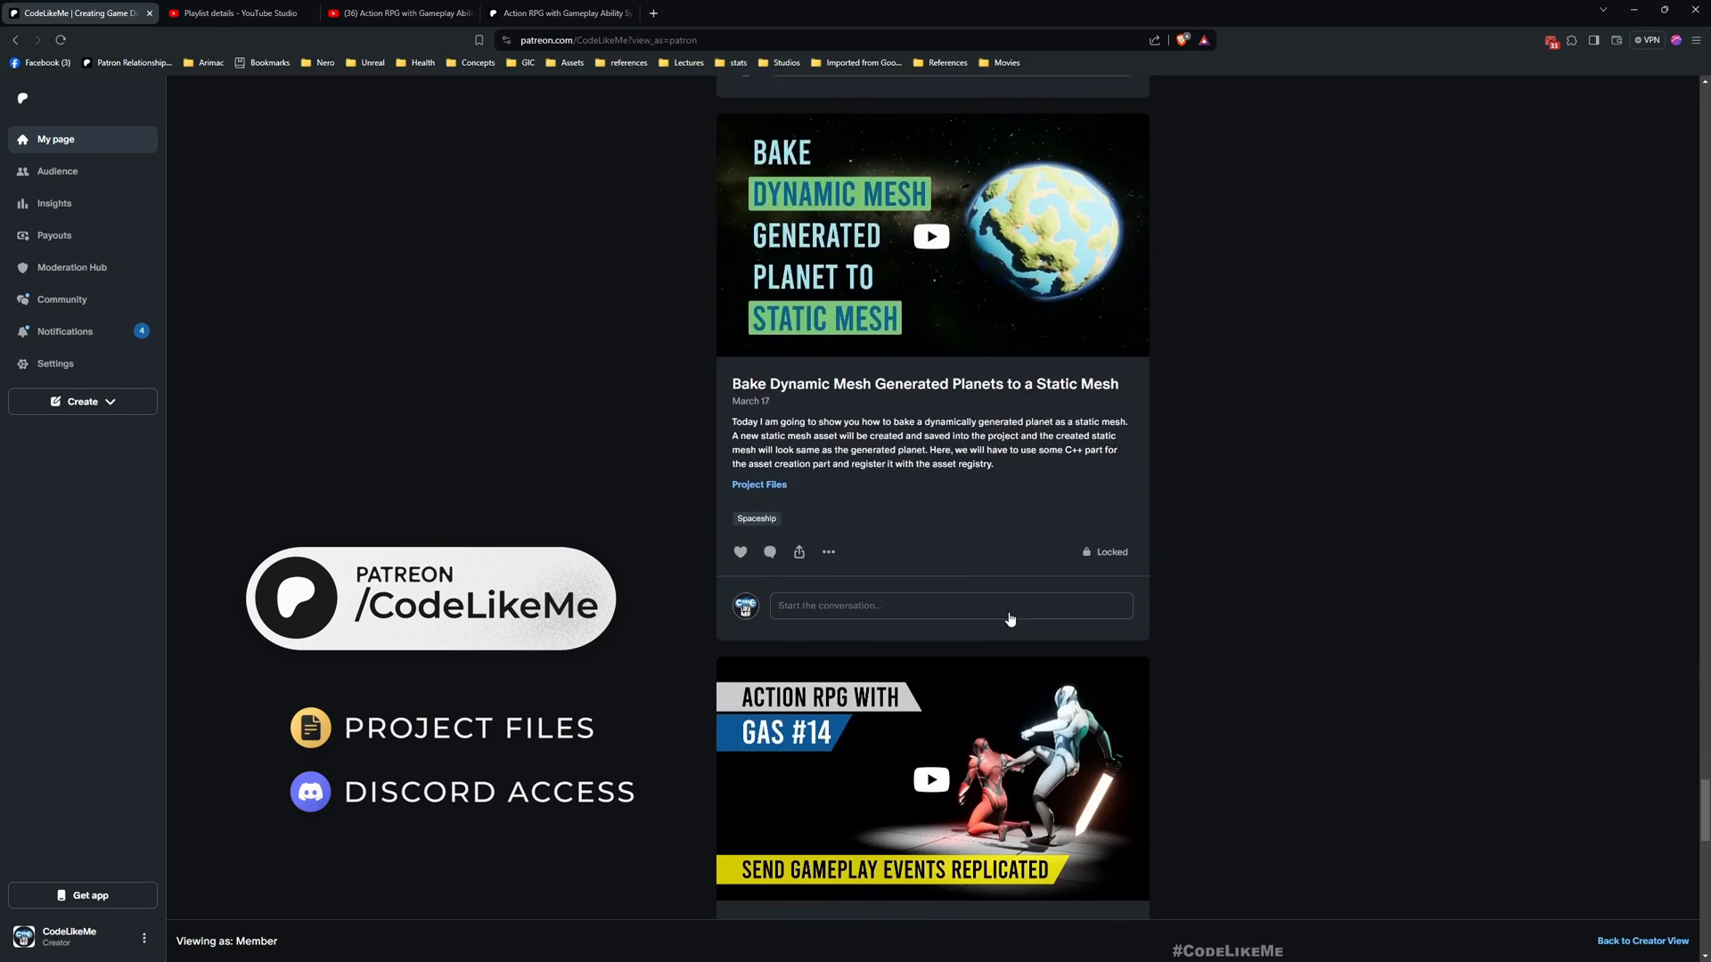
{"action": "scroll", "scroll_direction": "down", "scroll_amount": 3}
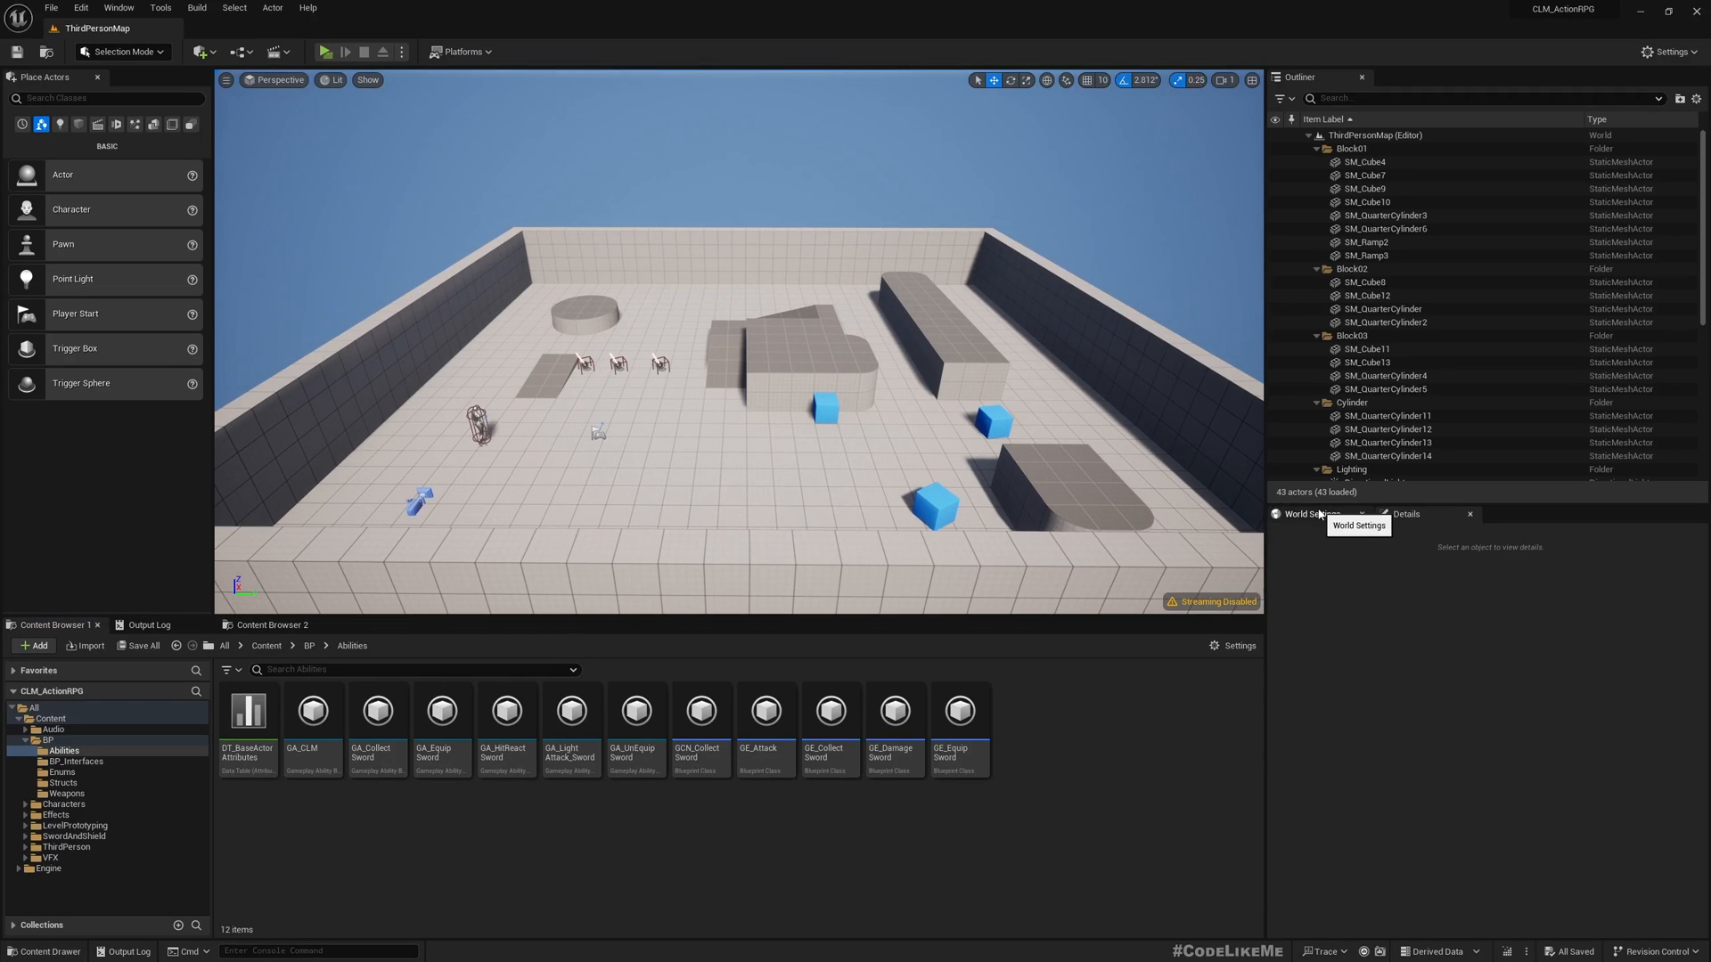
{"action": "left_click", "coordinate": [1313, 513]}
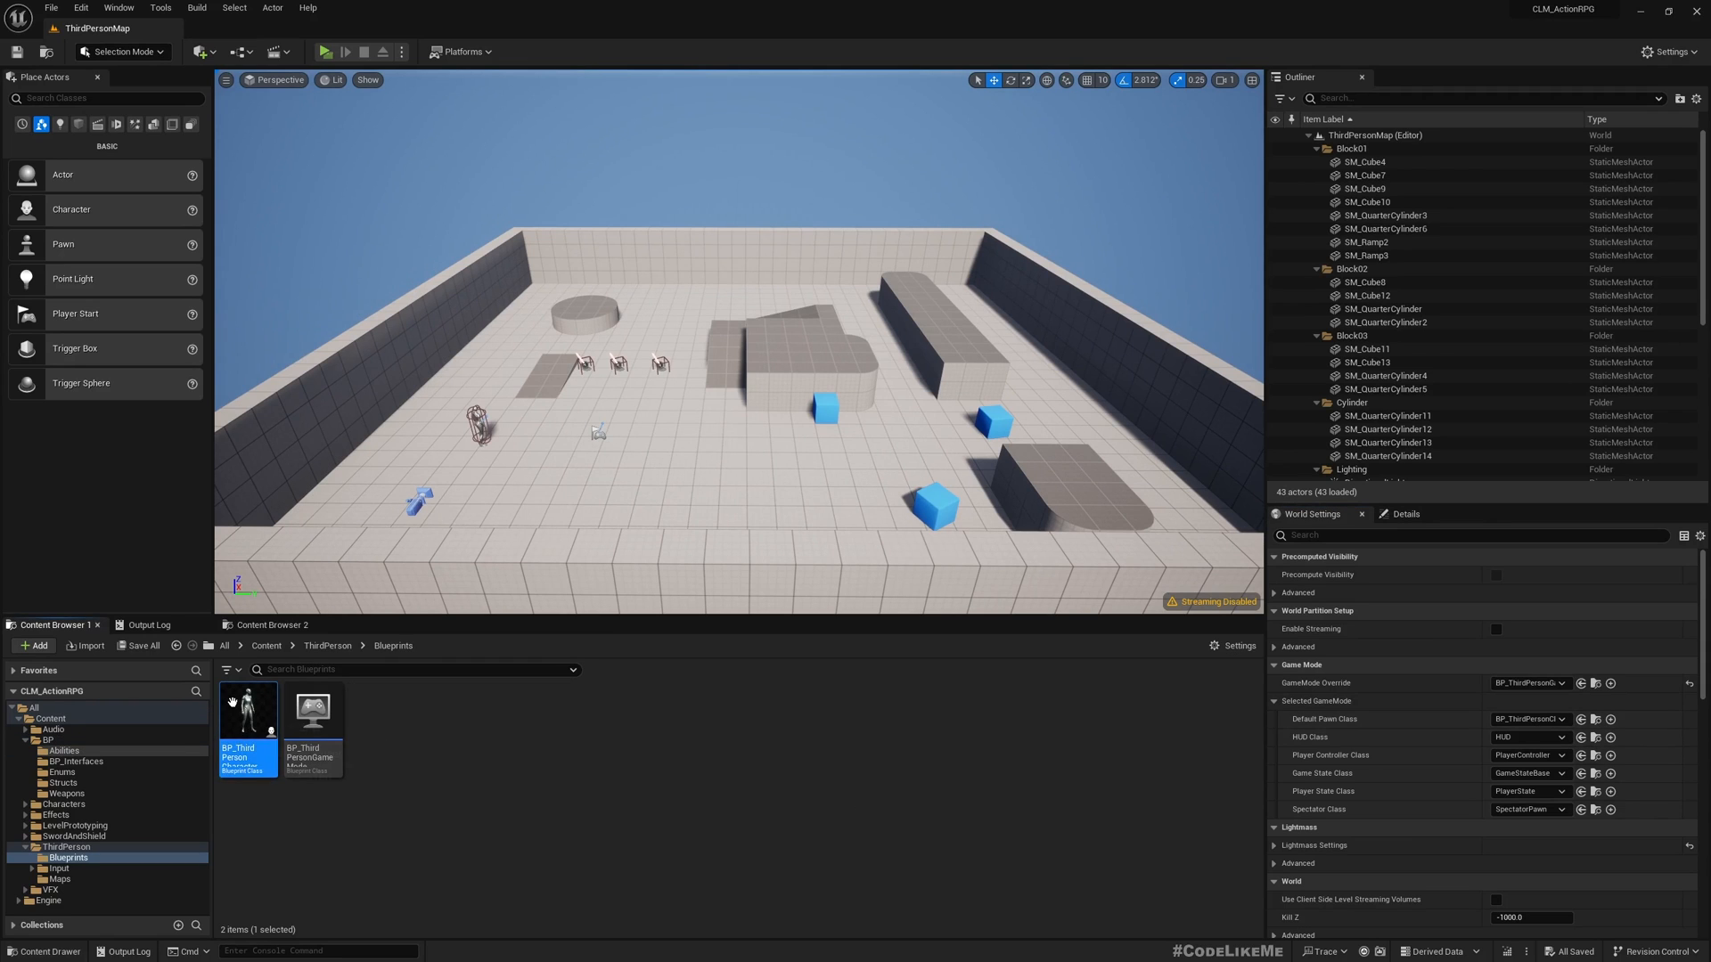
Step: Open BP_ThirdPersonCharacter and bring up its Update Health function graph
{"action": "double_click", "coordinate": [247, 709]}
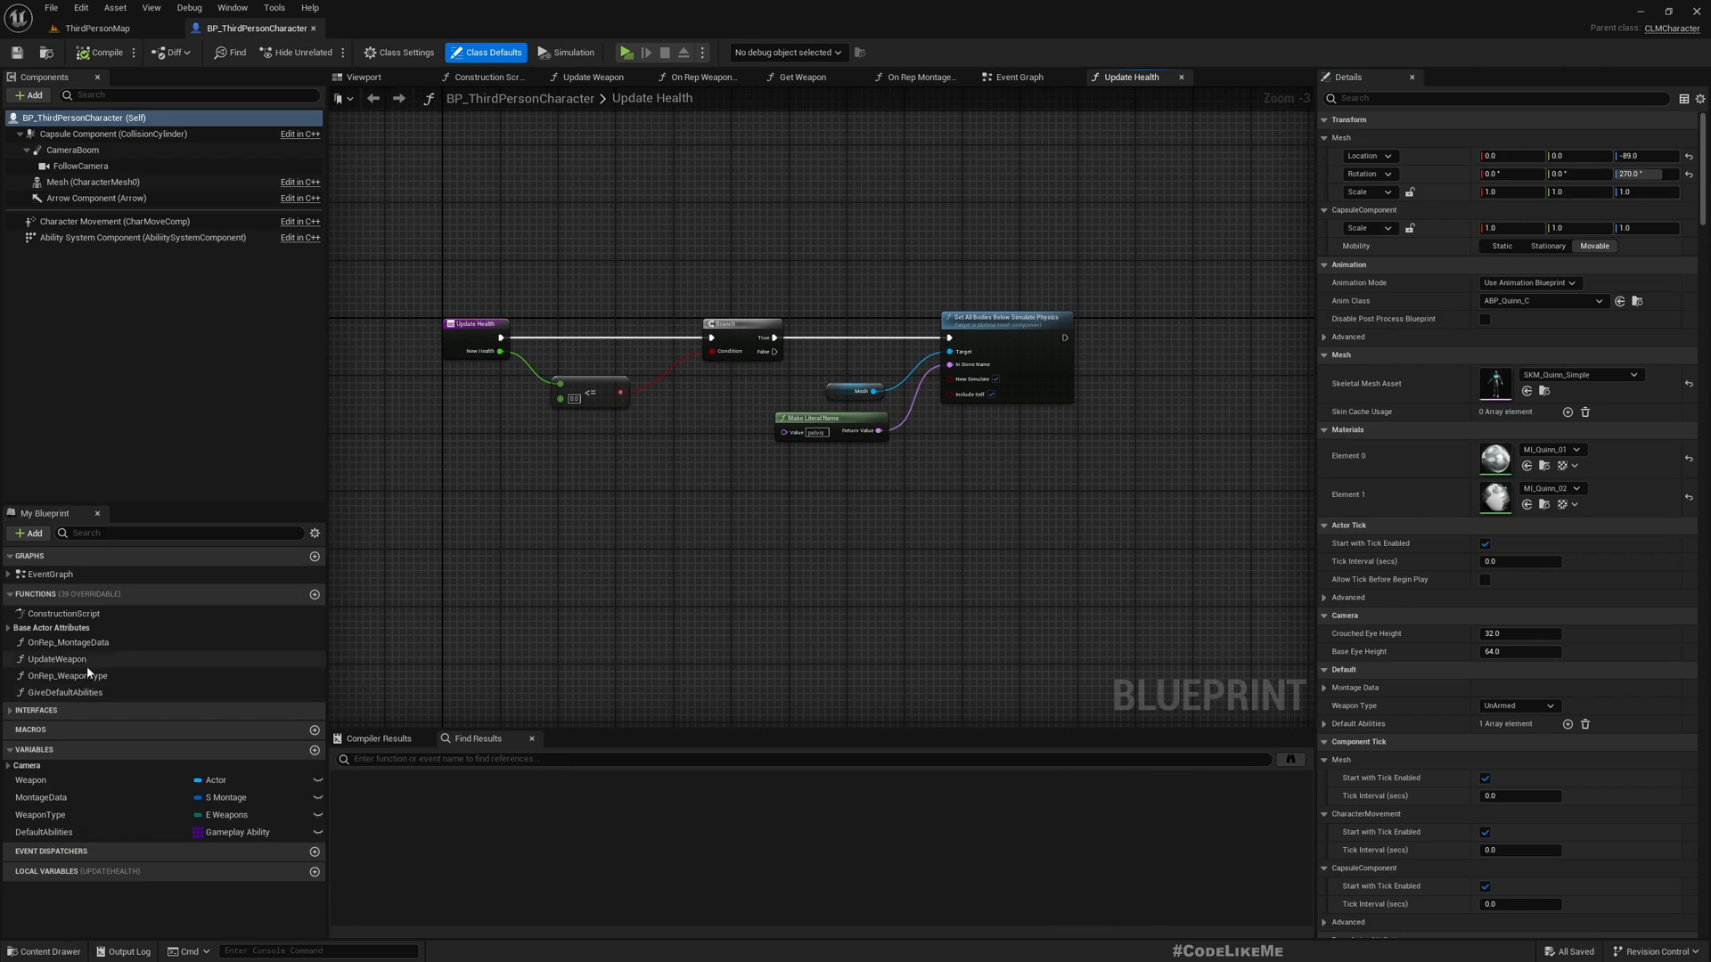
{"action": "mouse_move", "coordinate": [69, 643]}
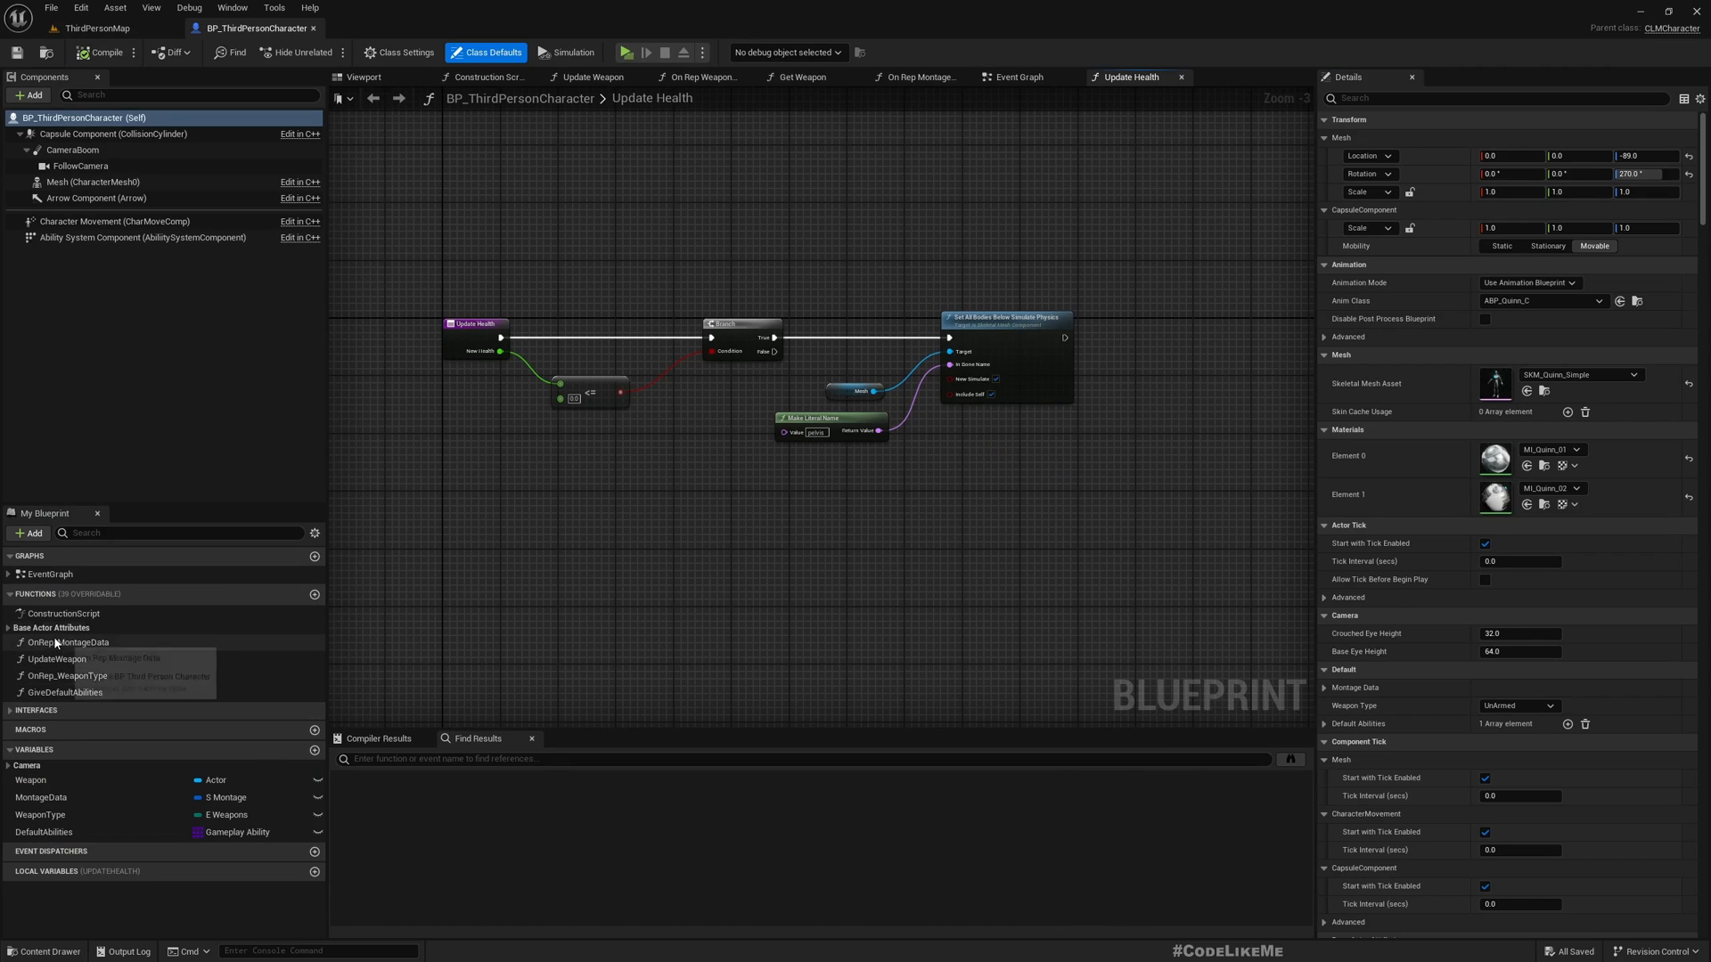
{"action": "scroll", "scroll_direction": "up", "scroll_amount": 3}
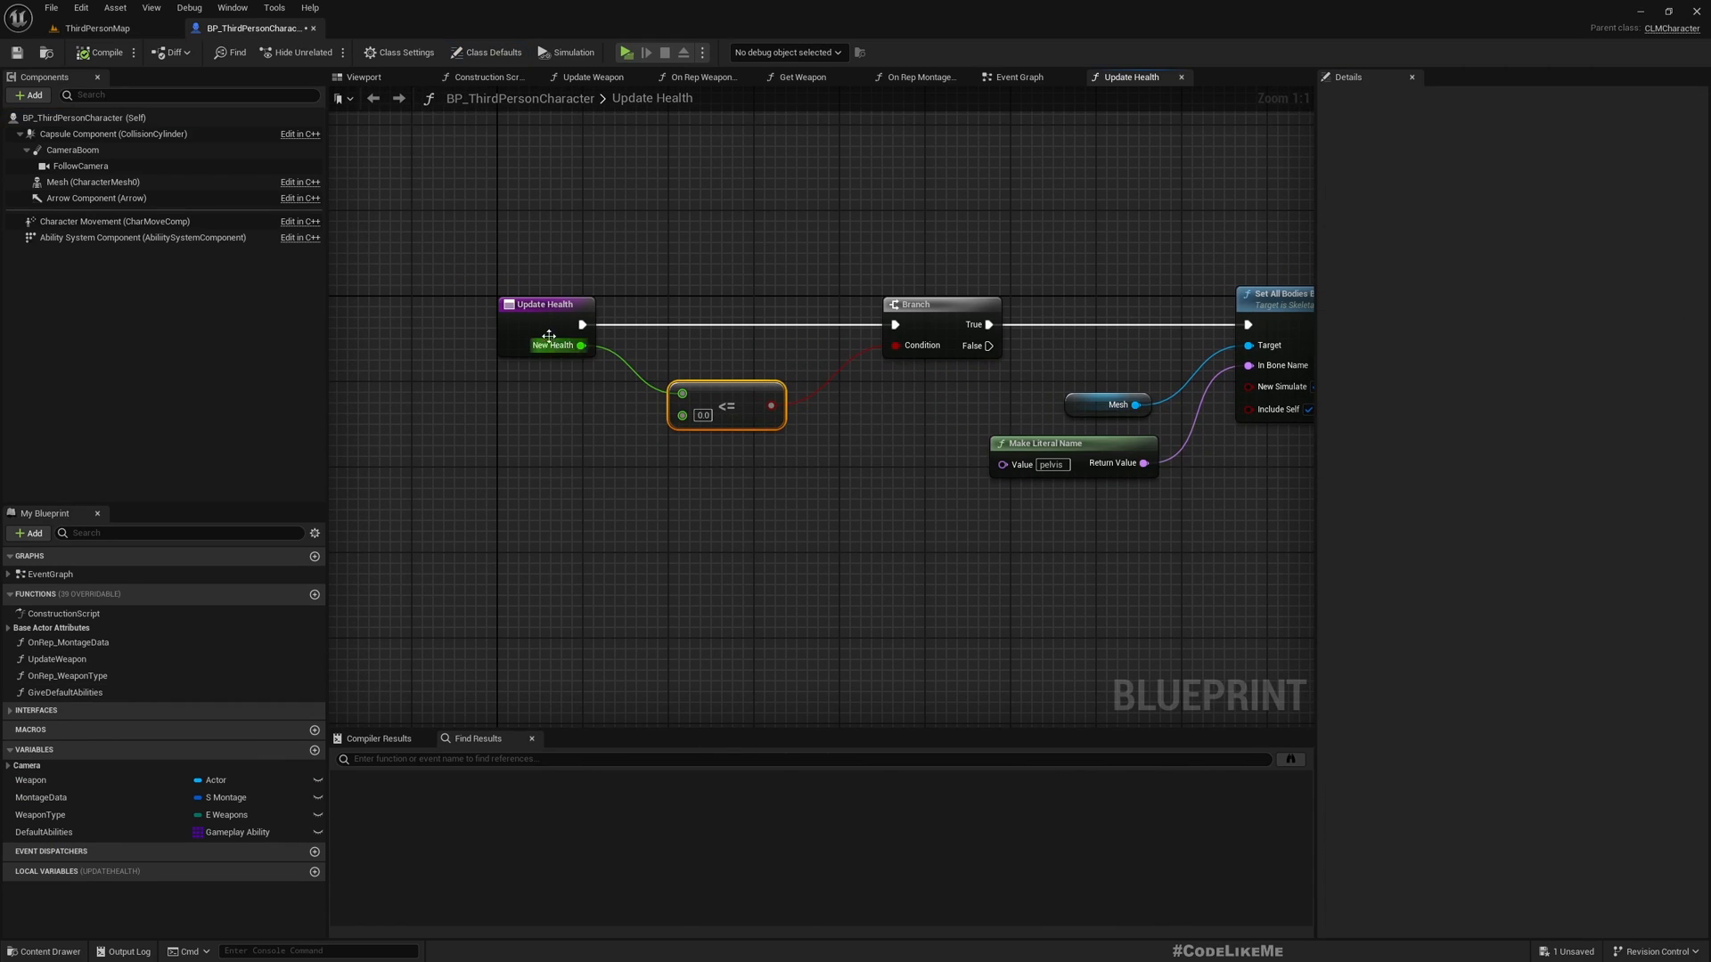
{"action": "mouse_move", "coordinate": [551, 335]}
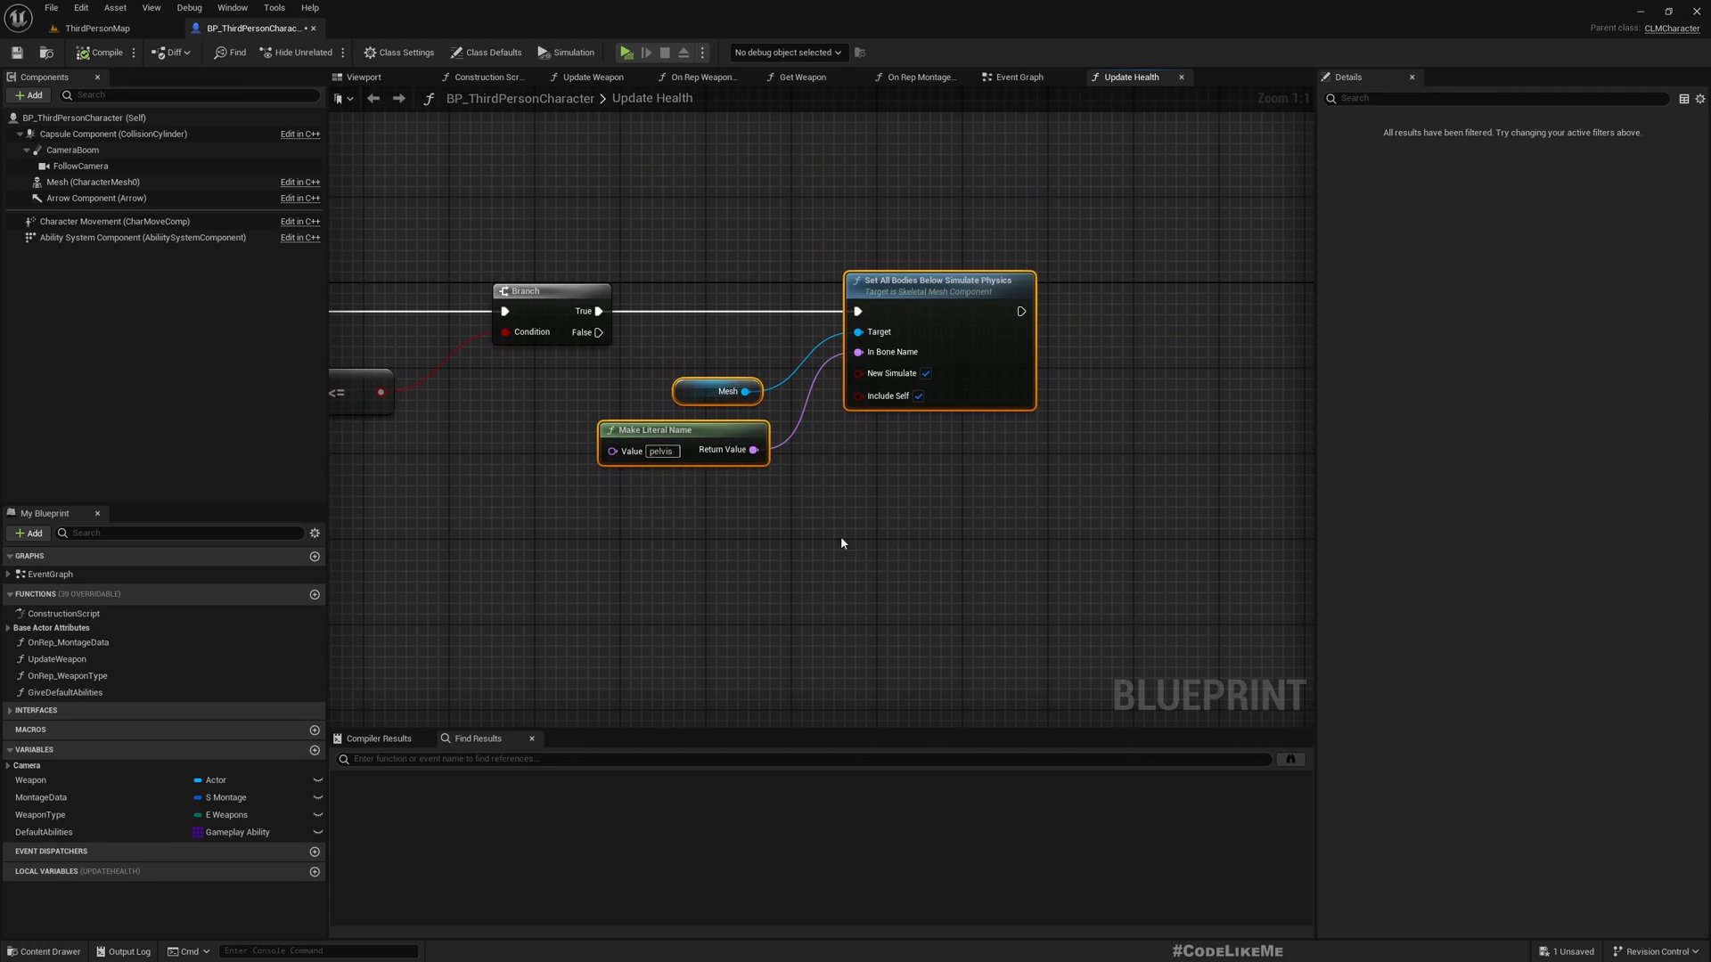
{"action": "left_click", "coordinate": [499, 146]}
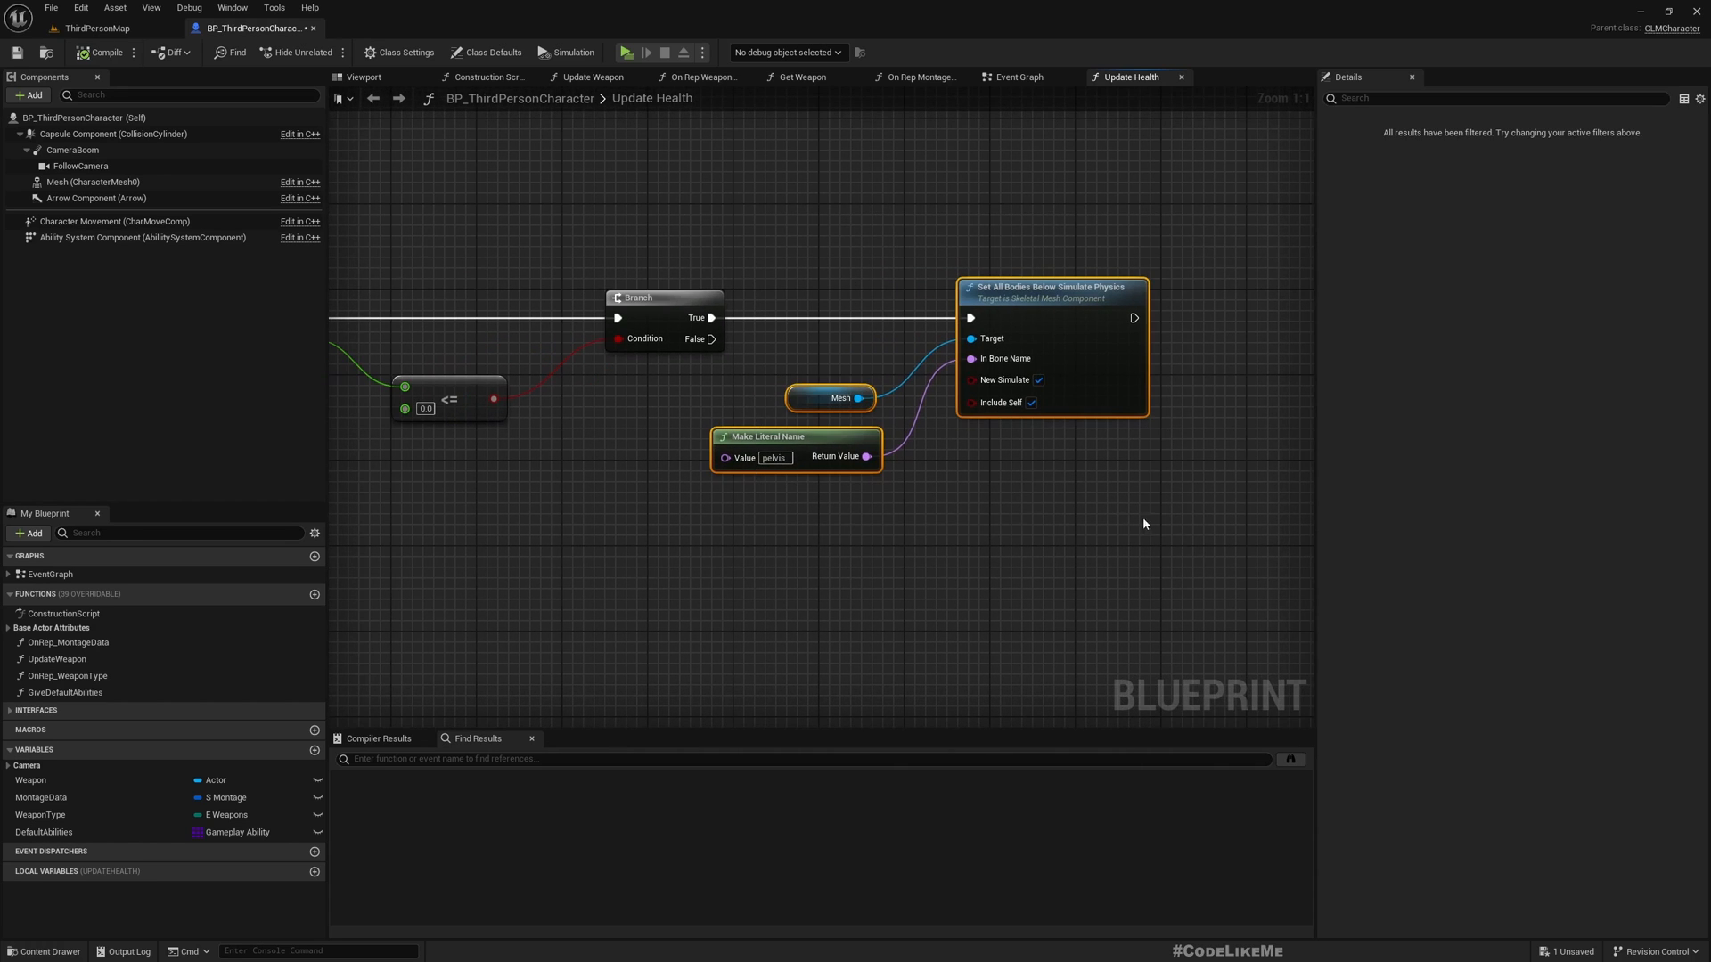
{"action": "scroll", "scroll_direction": "down", "scroll_amount": 3}
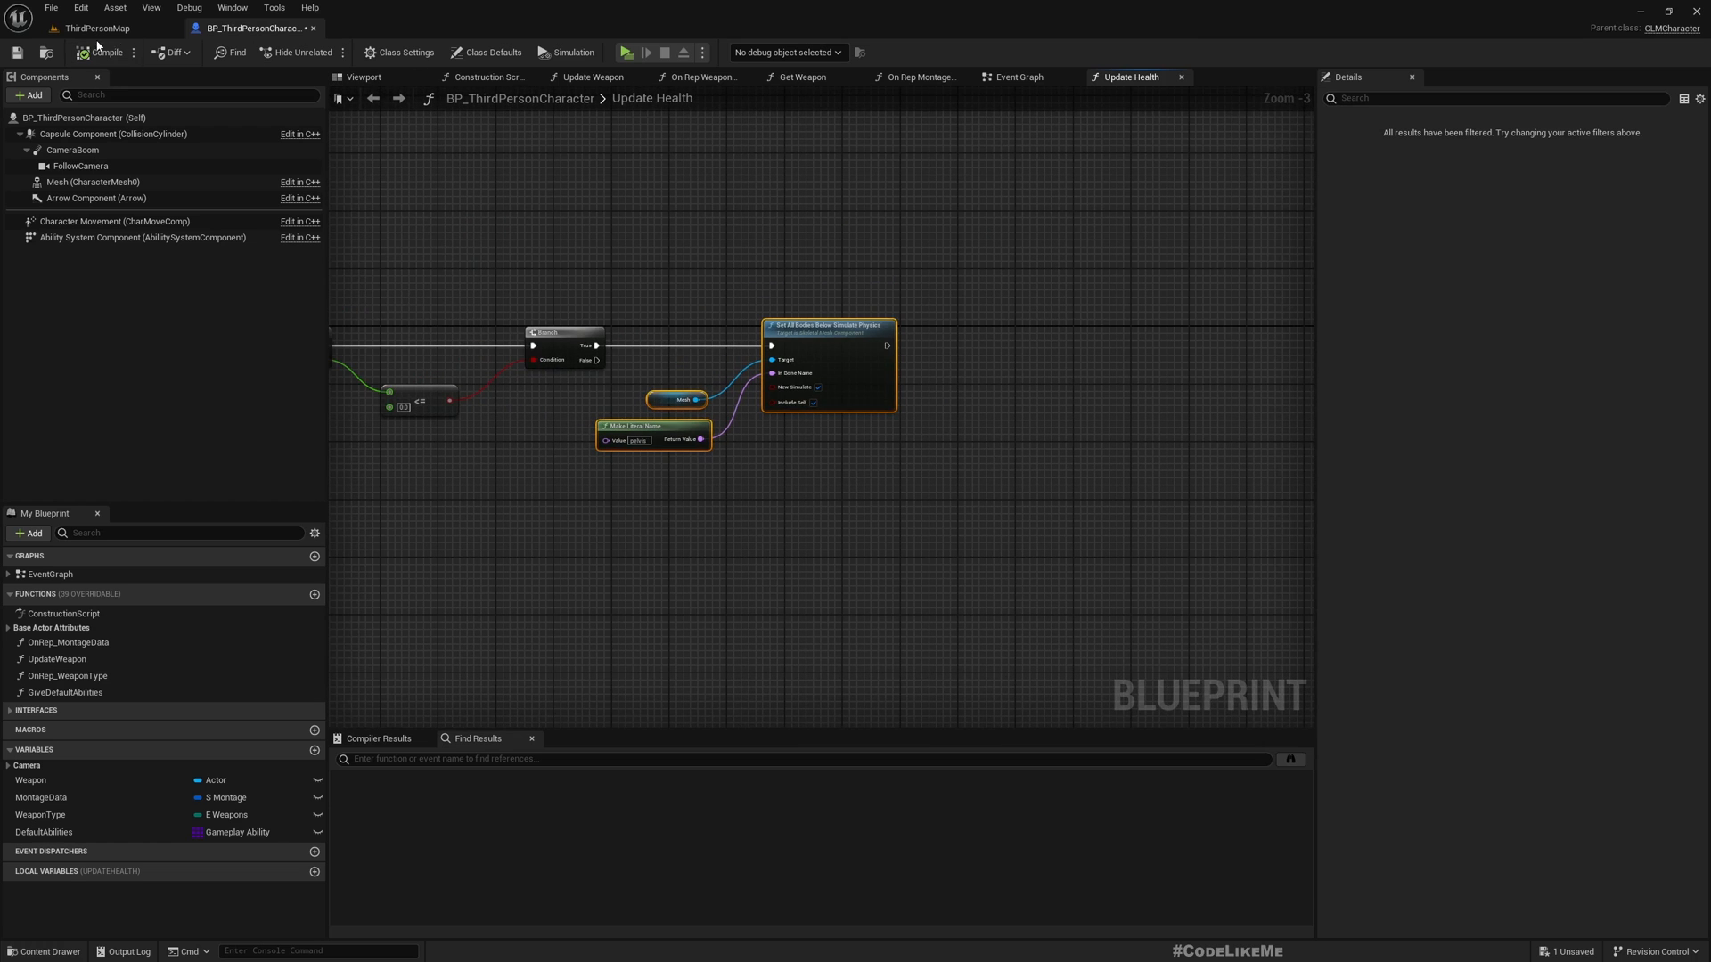
{"action": "left_click", "coordinate": [96, 27]}
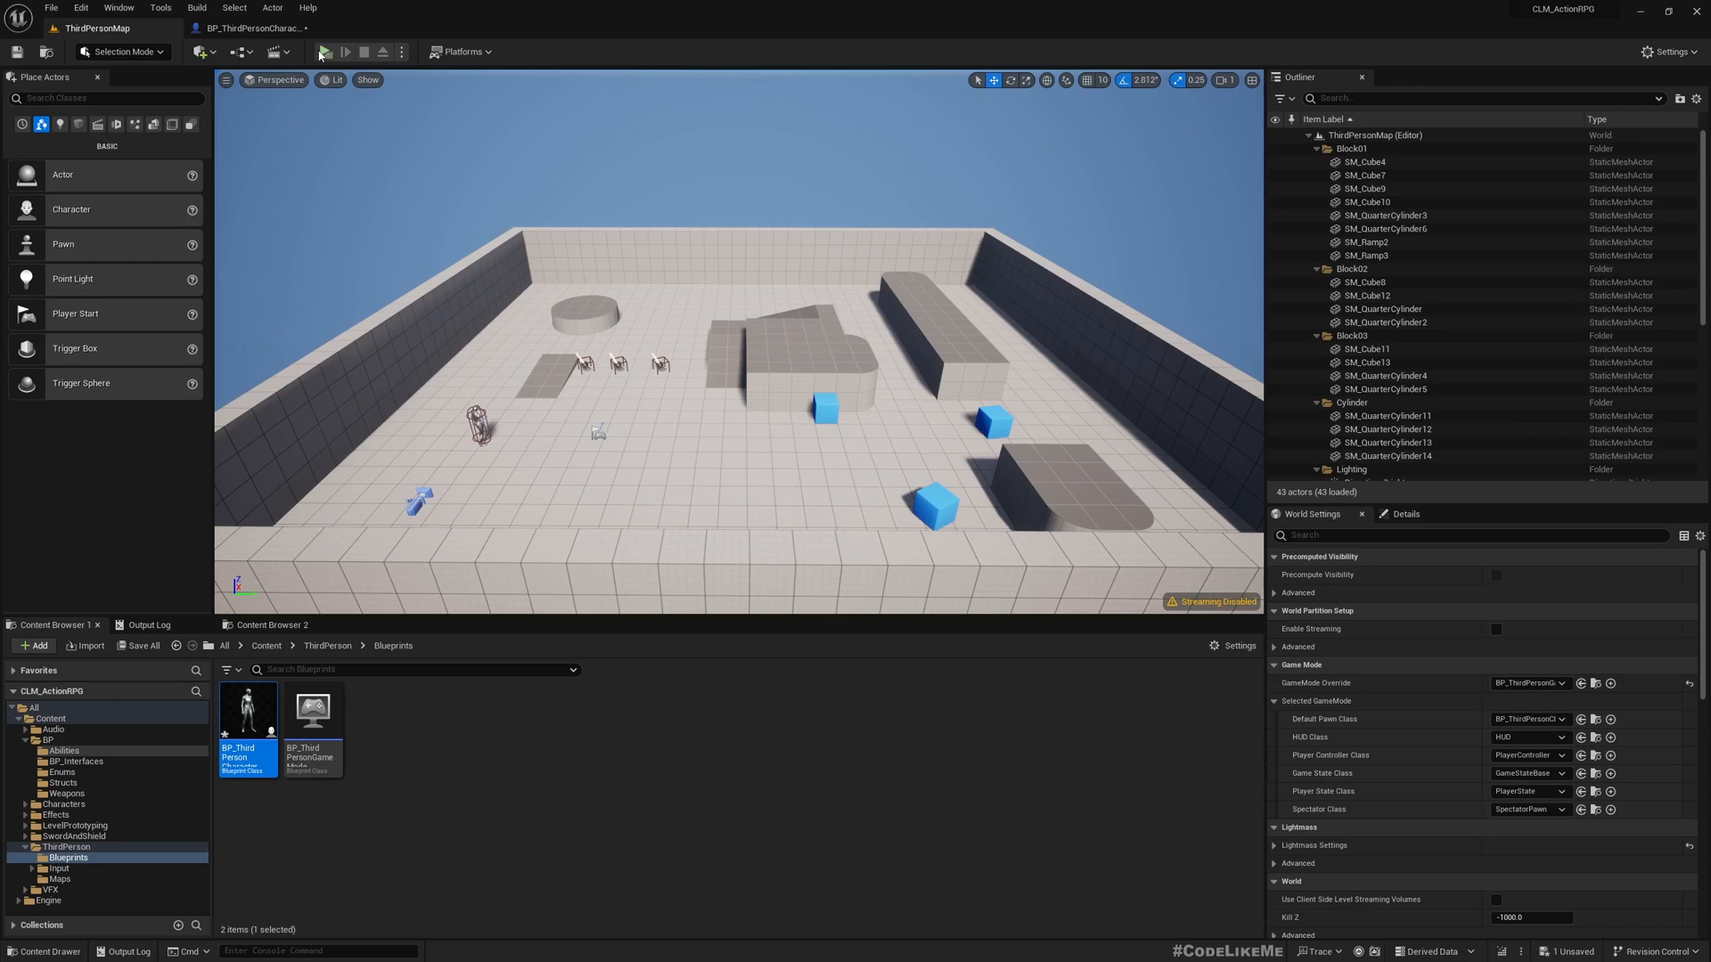
{"action": "left_click", "coordinate": [323, 52]}
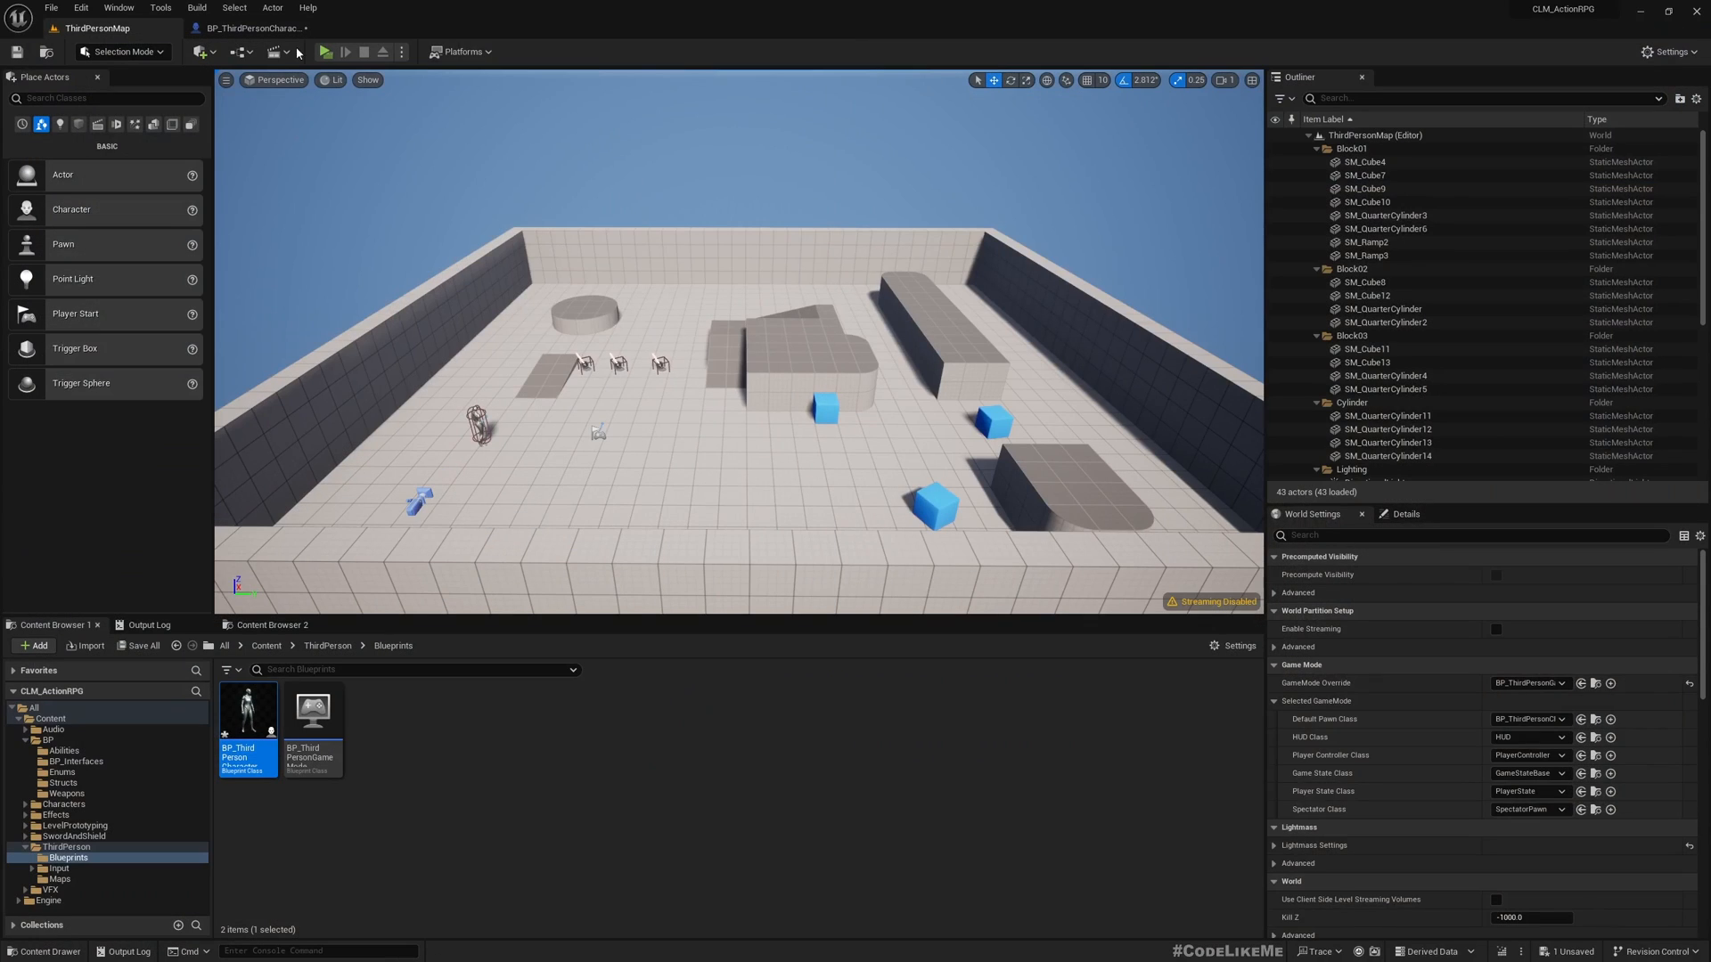
{"action": "mouse_move", "coordinate": [252, 27]}
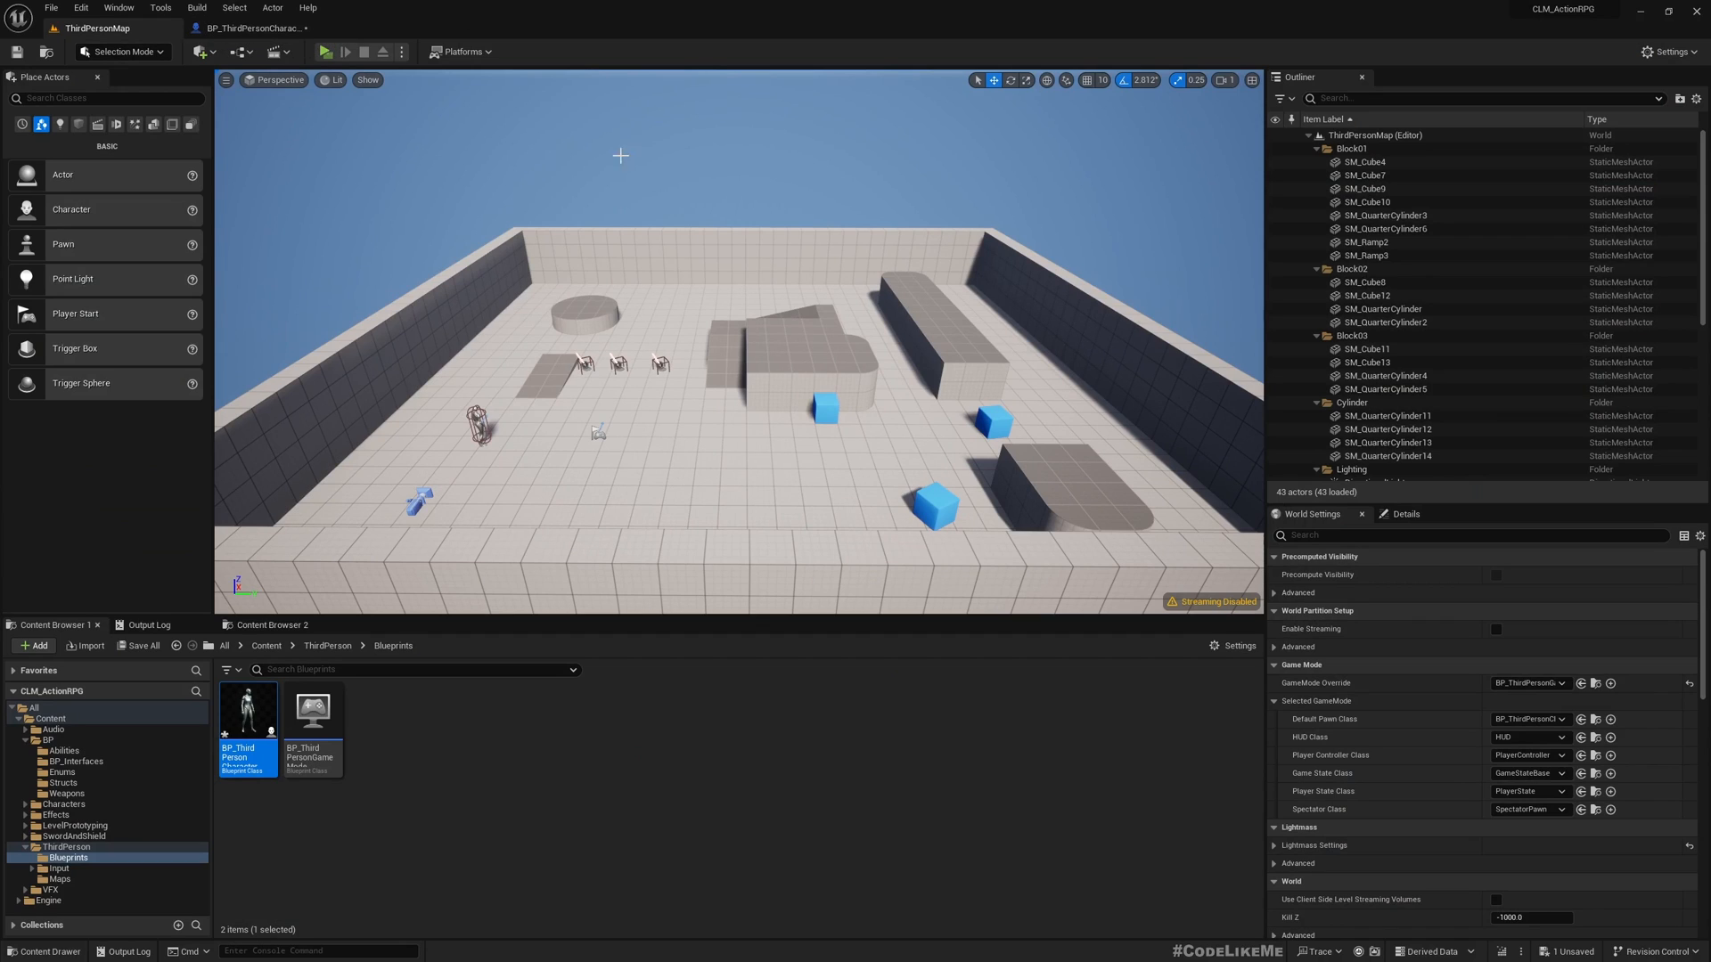
{"action": "double_click", "coordinate": [248, 711]}
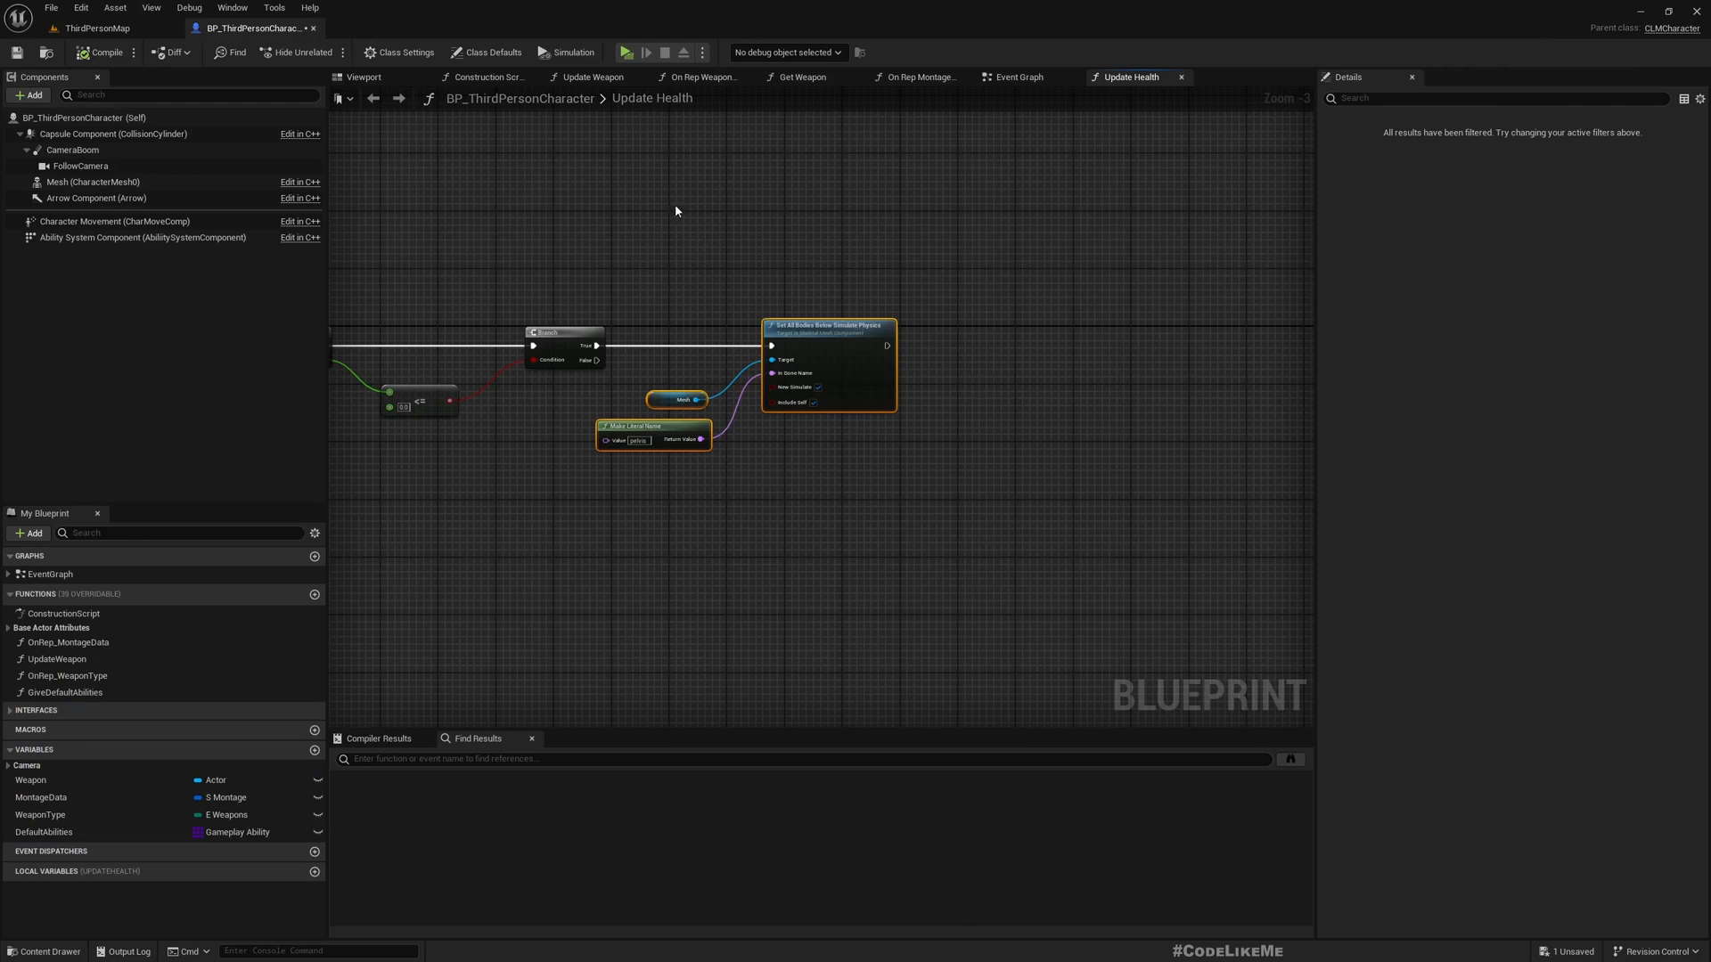
{"action": "left_click", "coordinate": [96, 27]}
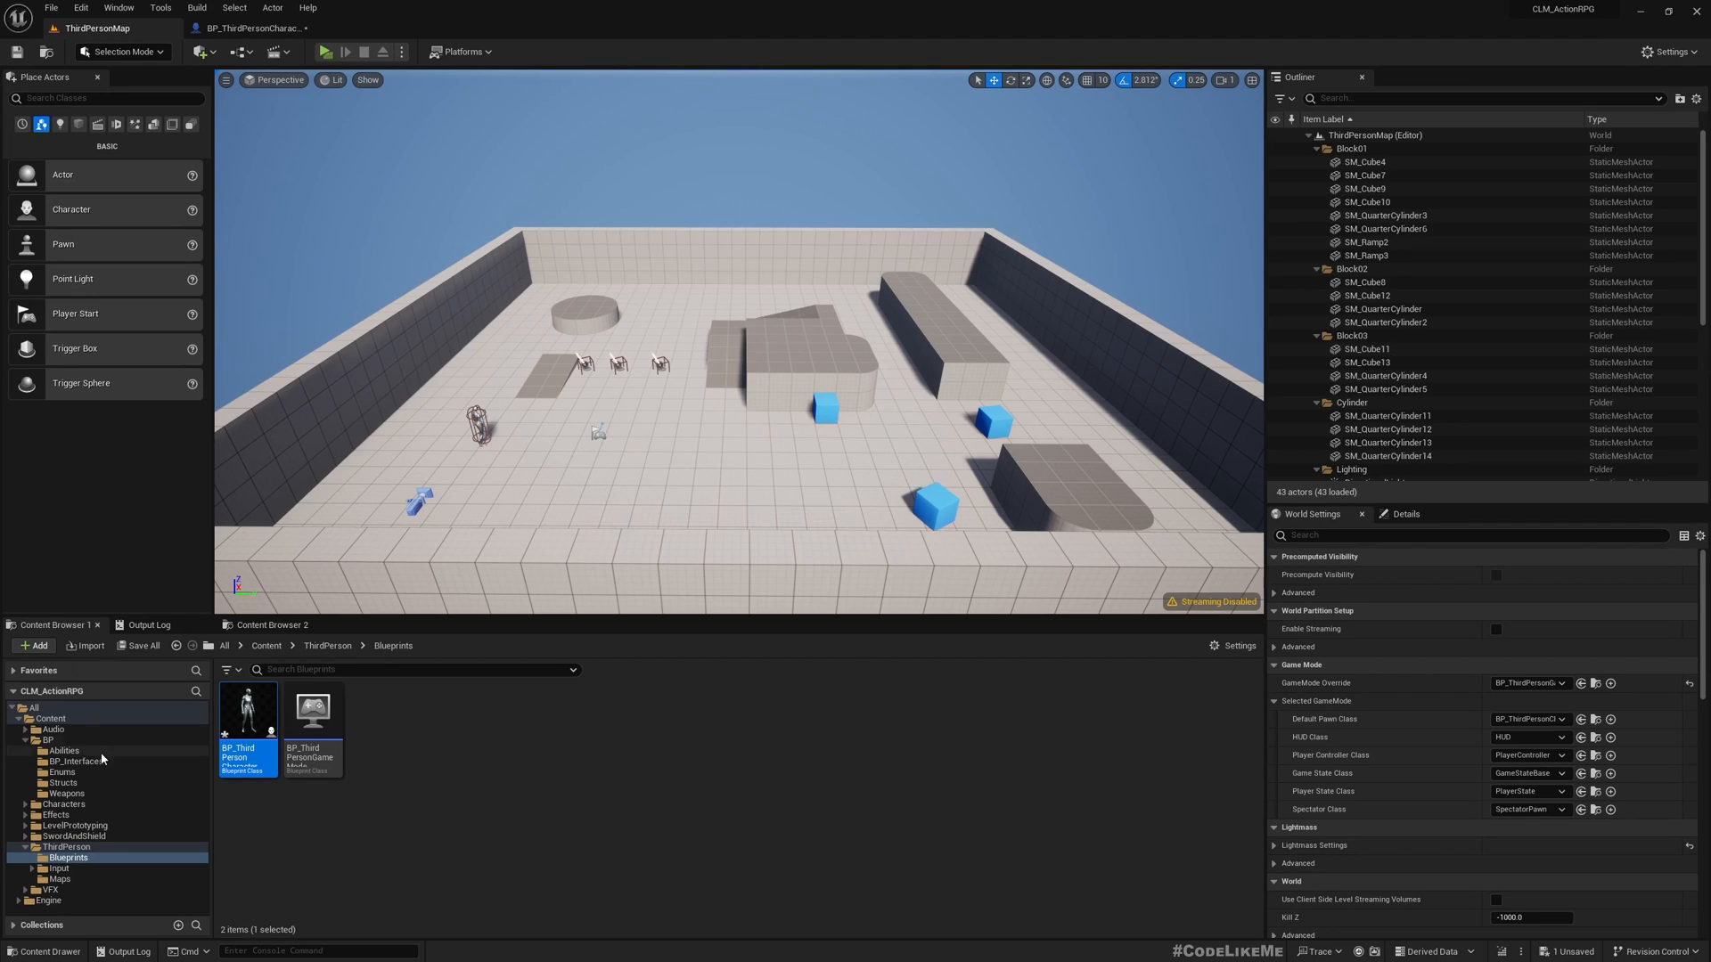
Step: In BP/Abilities, create a Gameplay Ability Blueprint with GameplayAbility as its parent class
{"action": "left_click", "coordinate": [60, 751]}
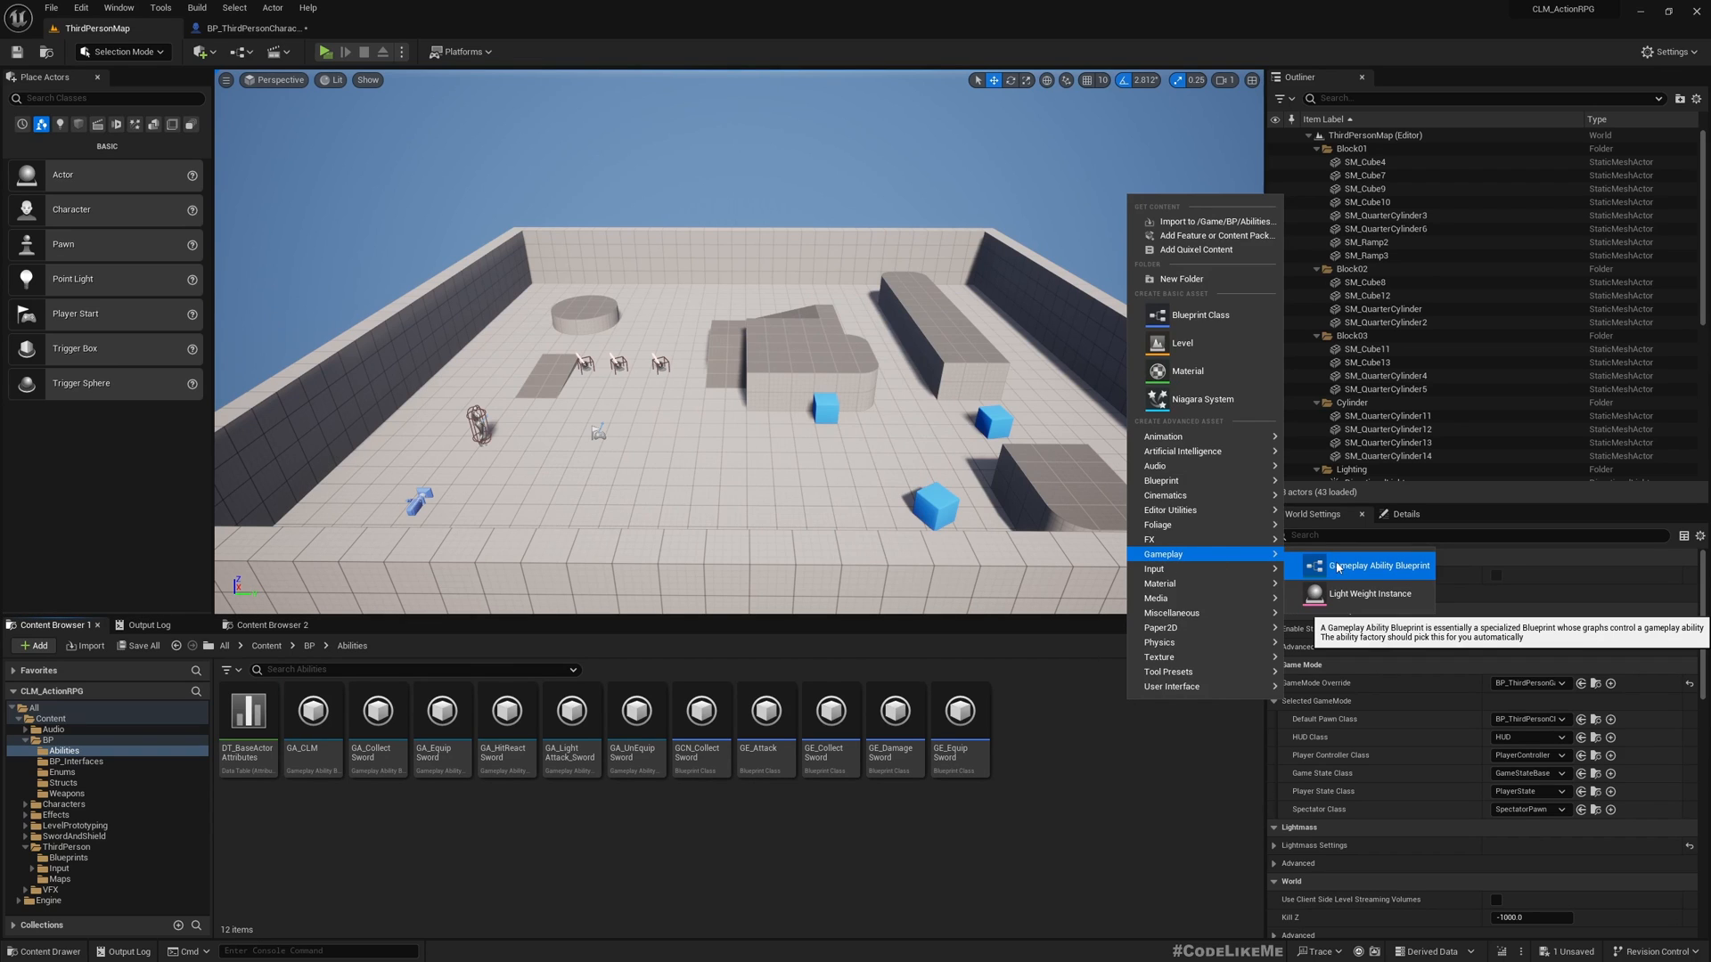
{"action": "left_click", "coordinate": [1370, 565]}
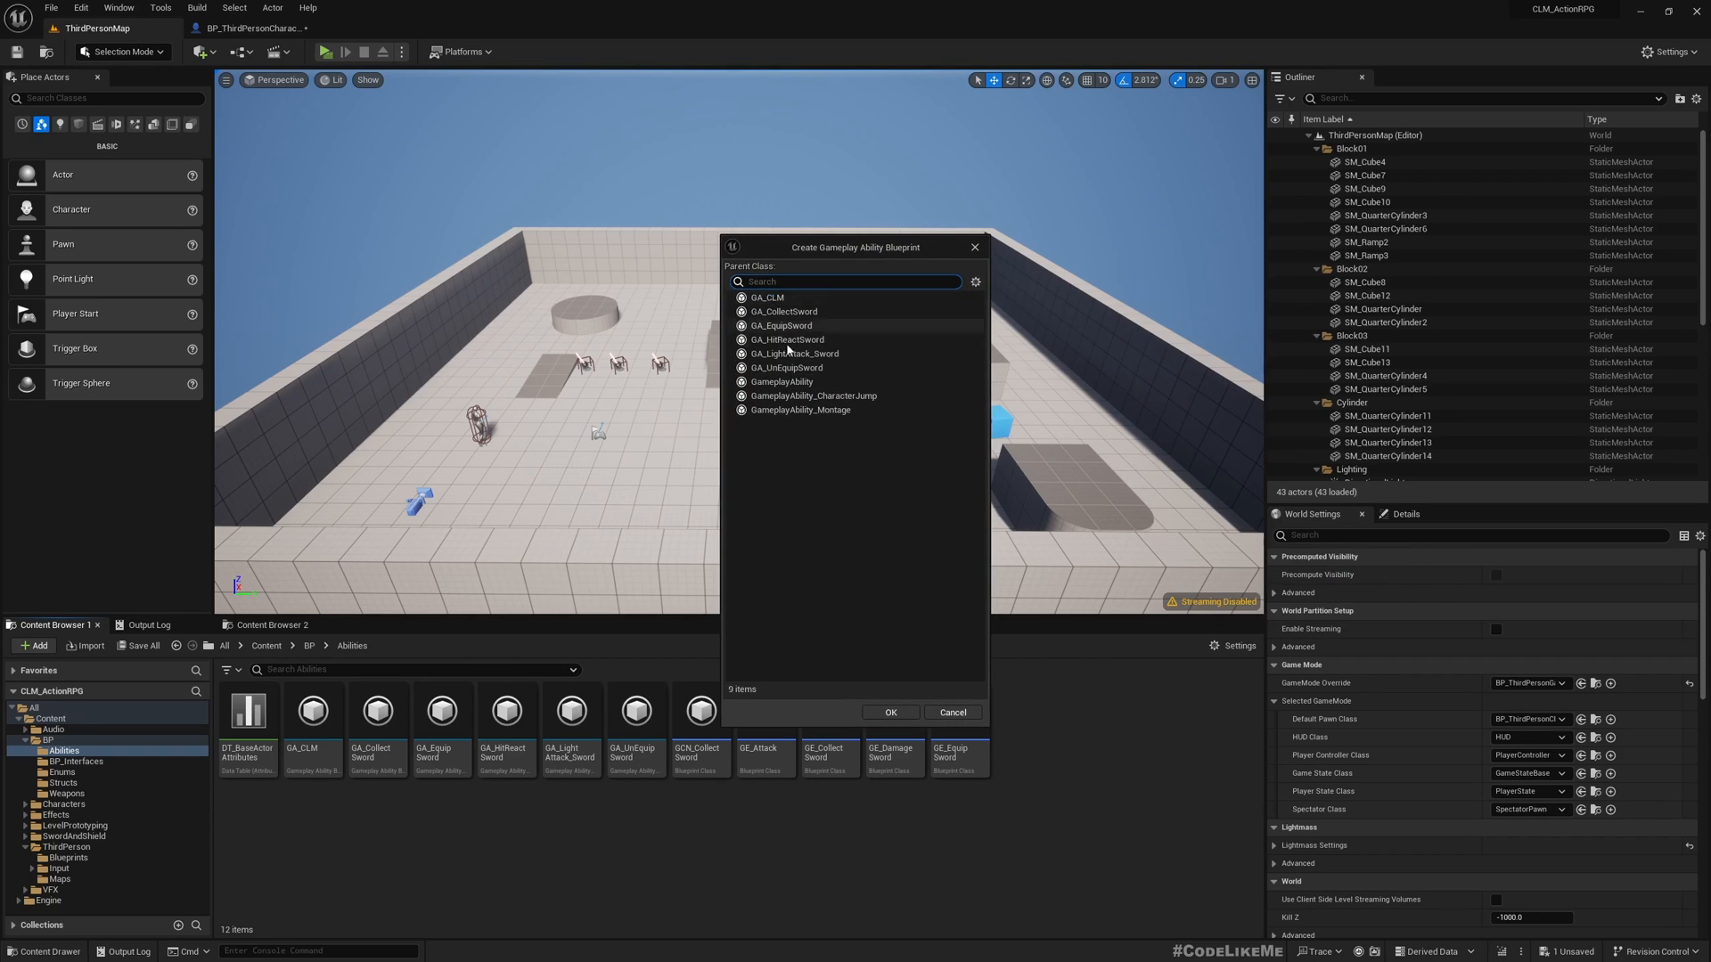
{"action": "mouse_move", "coordinate": [976, 561]}
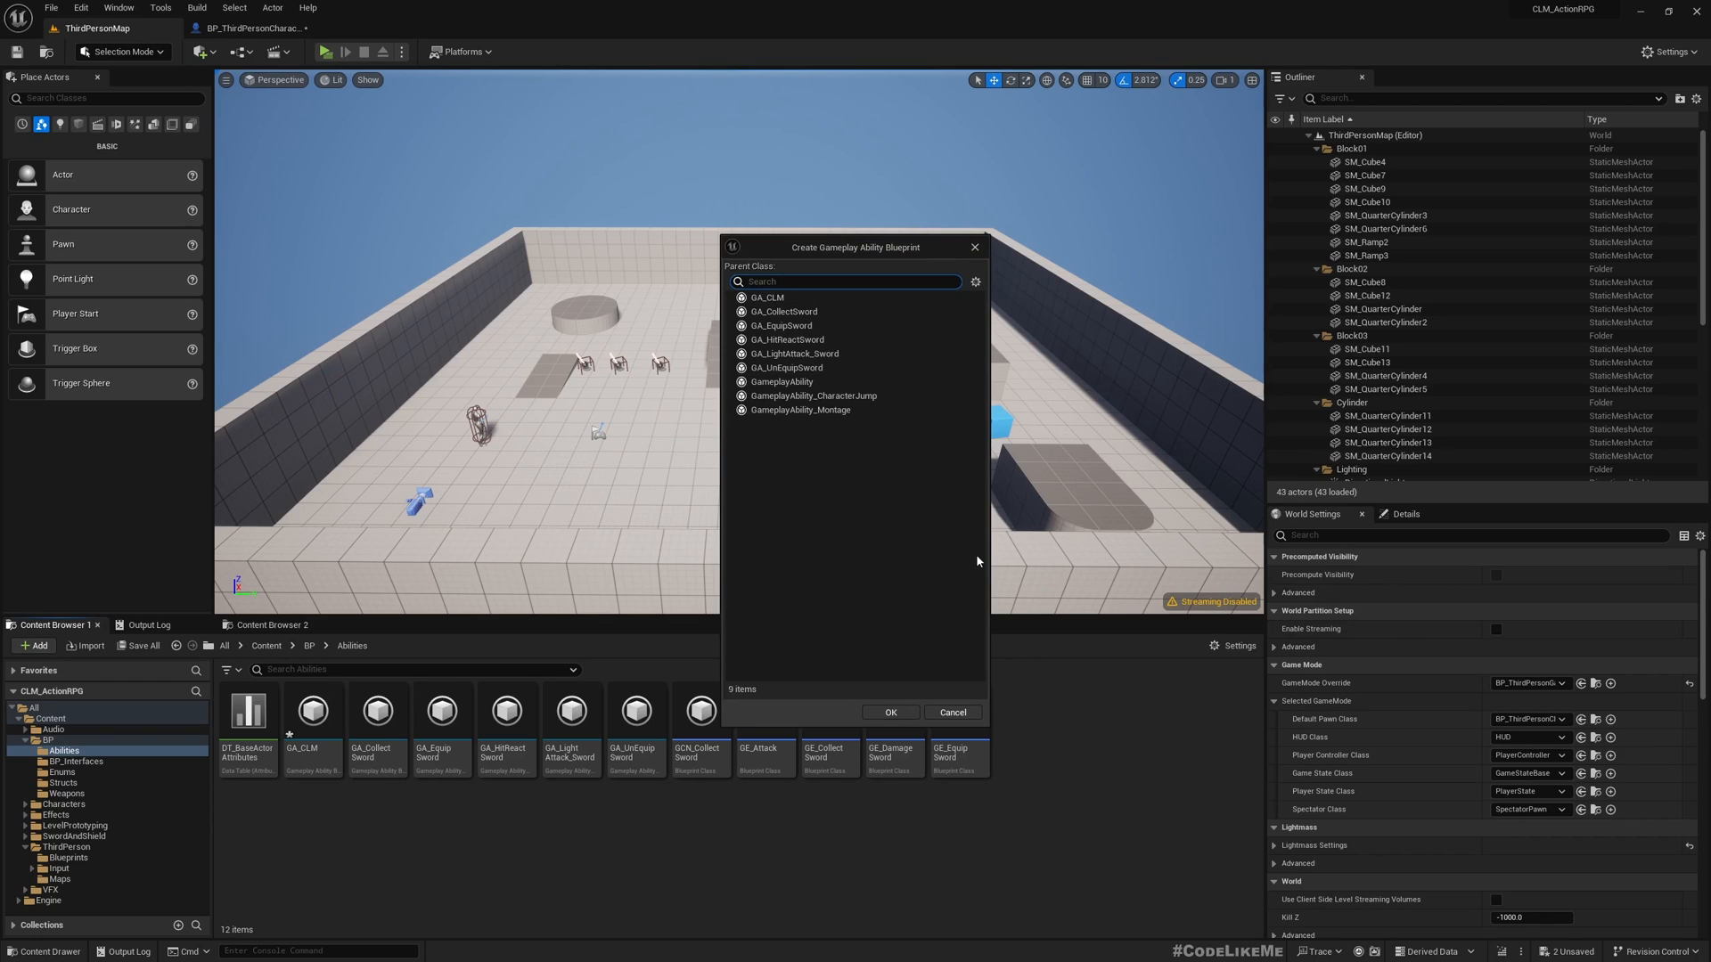
{"action": "mouse_move", "coordinate": [807, 338]}
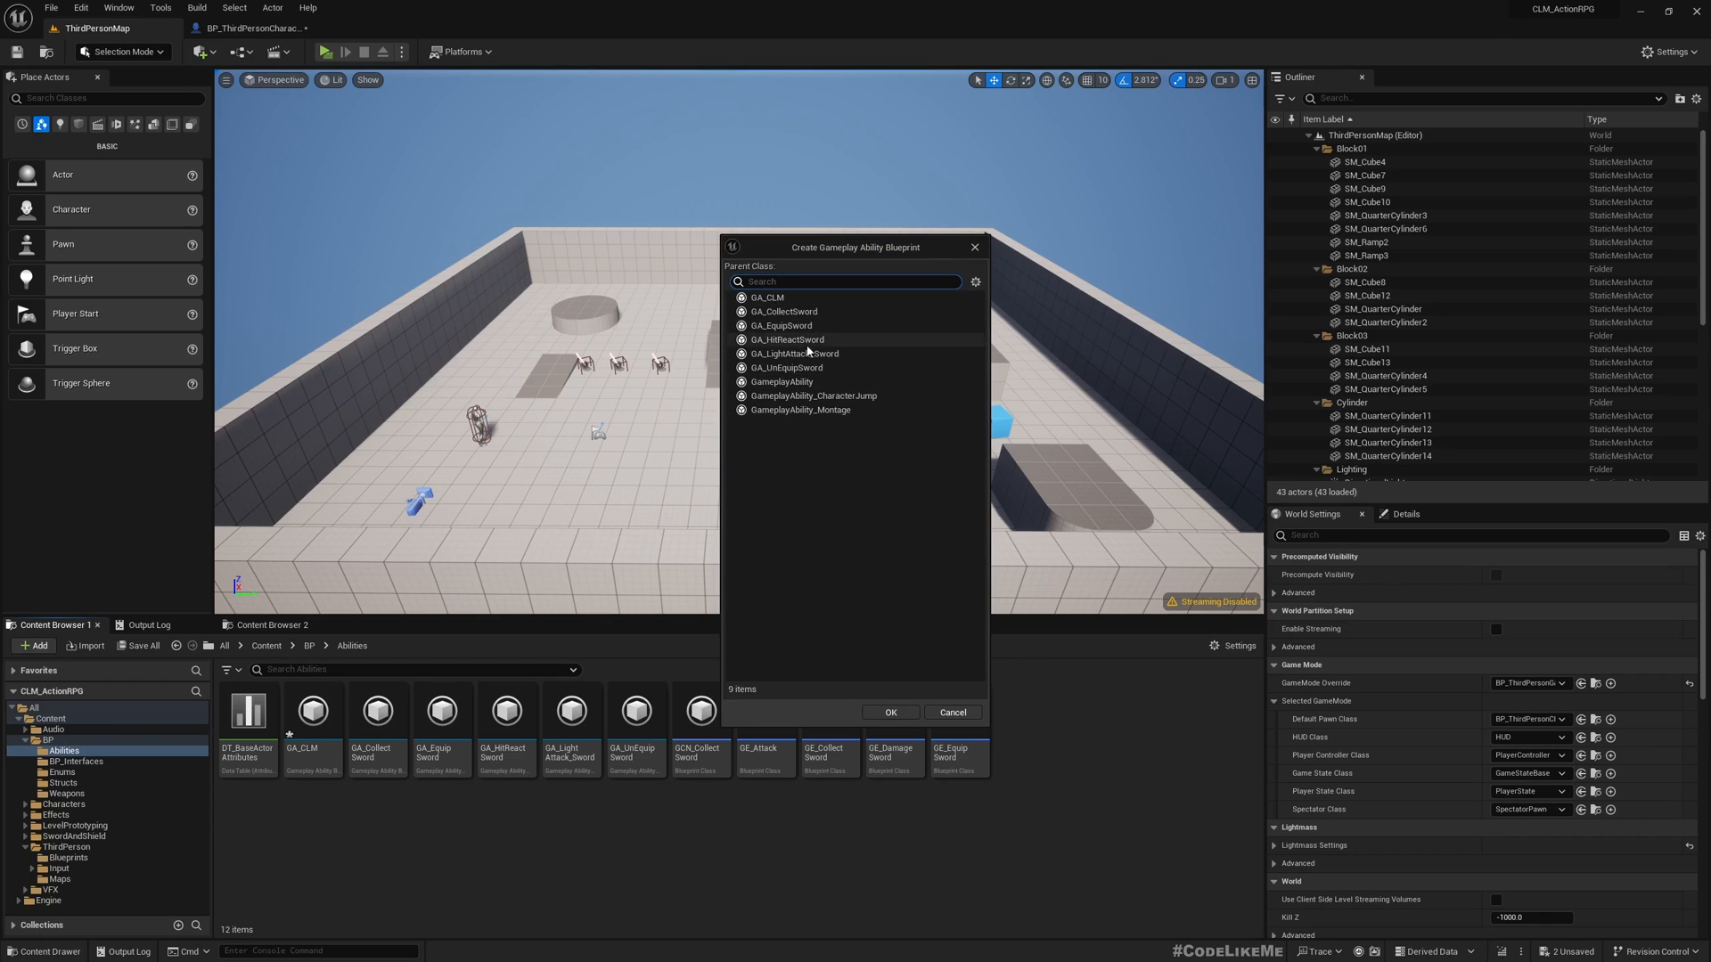
{"action": "mouse_move", "coordinate": [775, 324]}
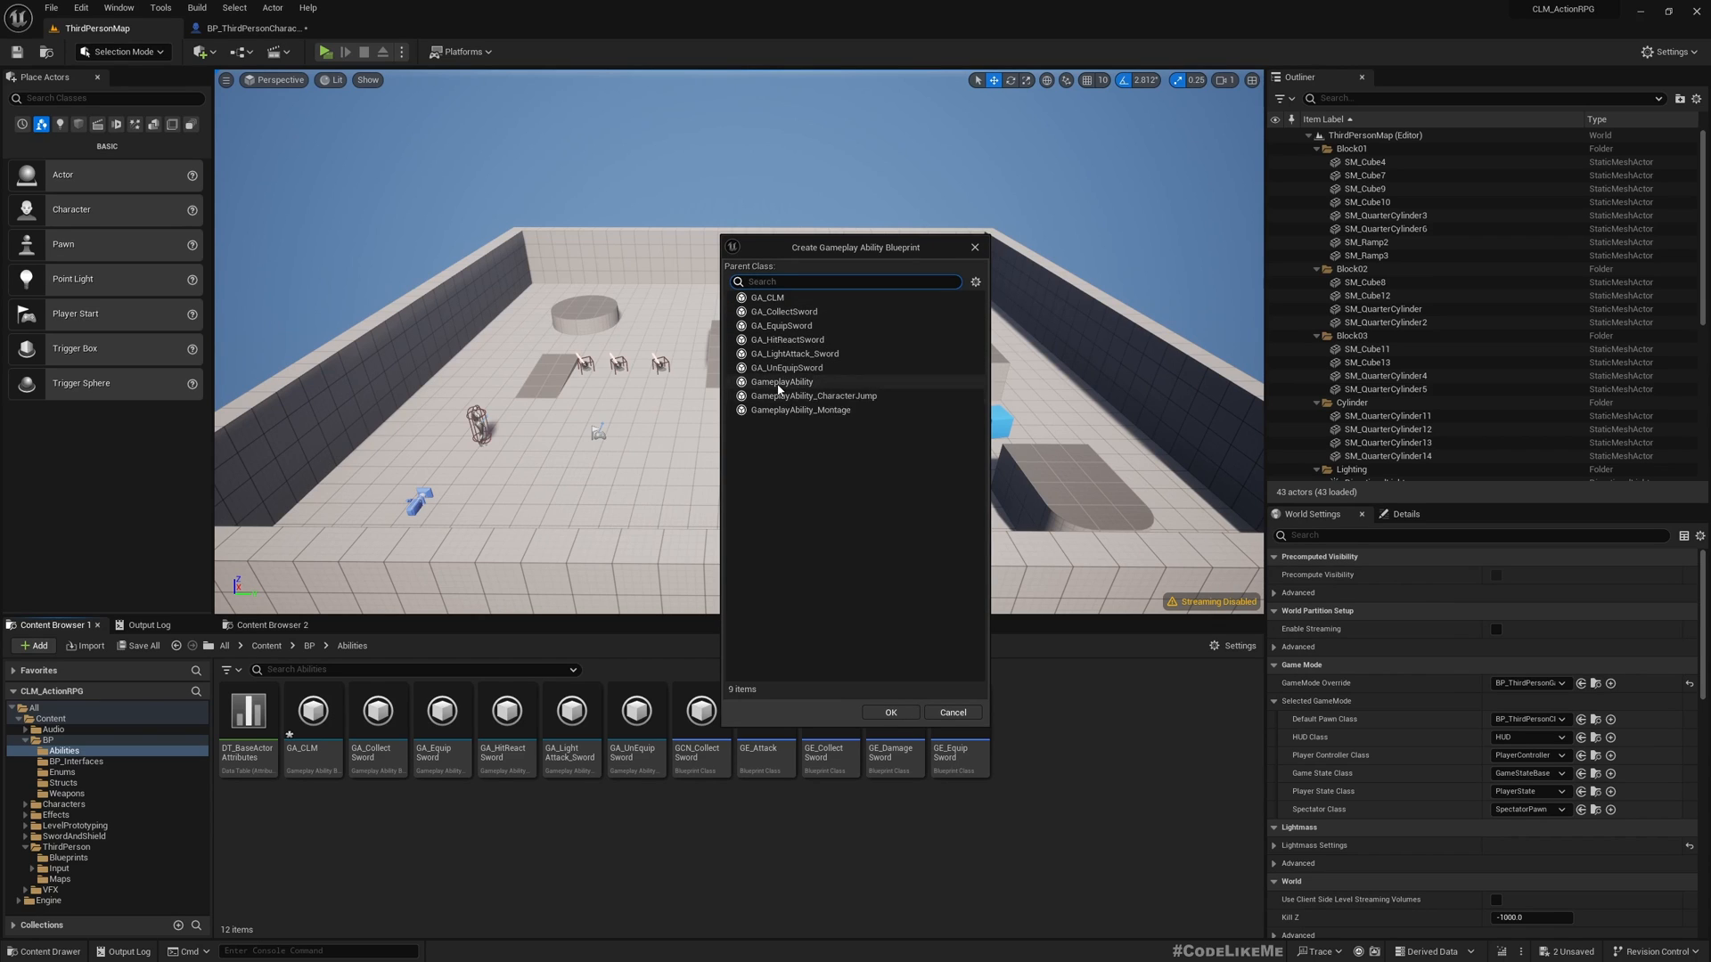
{"action": "left_click", "coordinate": [781, 381]}
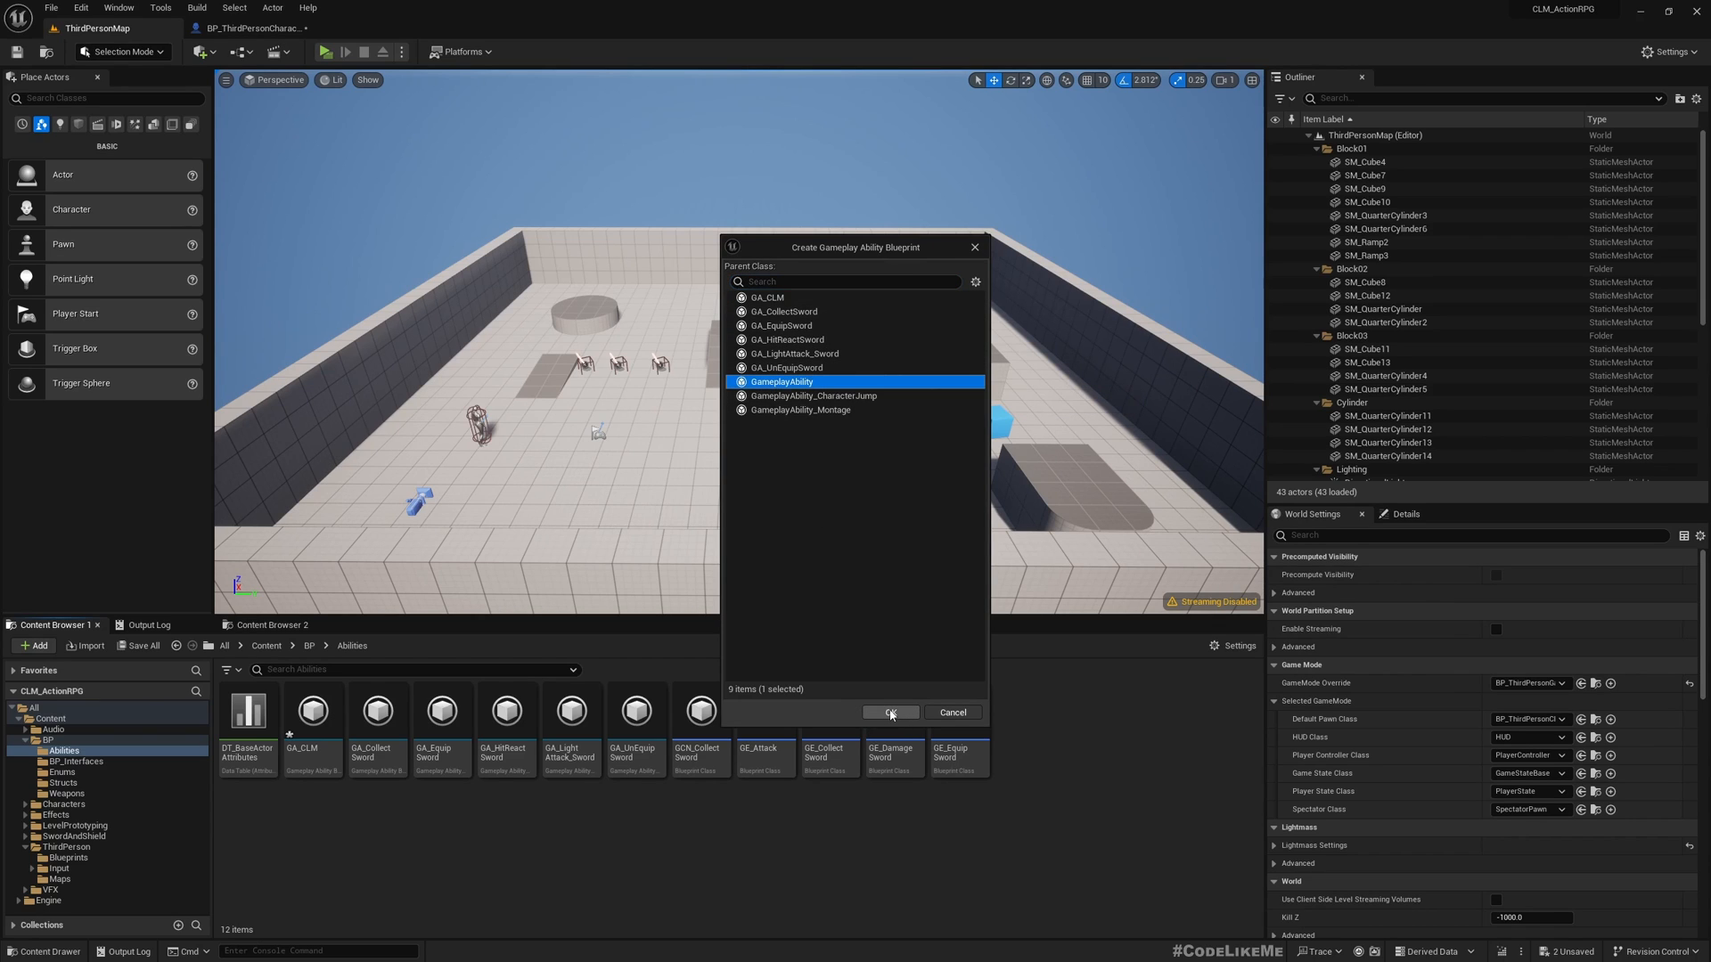
{"action": "left_click", "coordinate": [890, 713]}
{"action": "type", "text": "GA_Dea"}
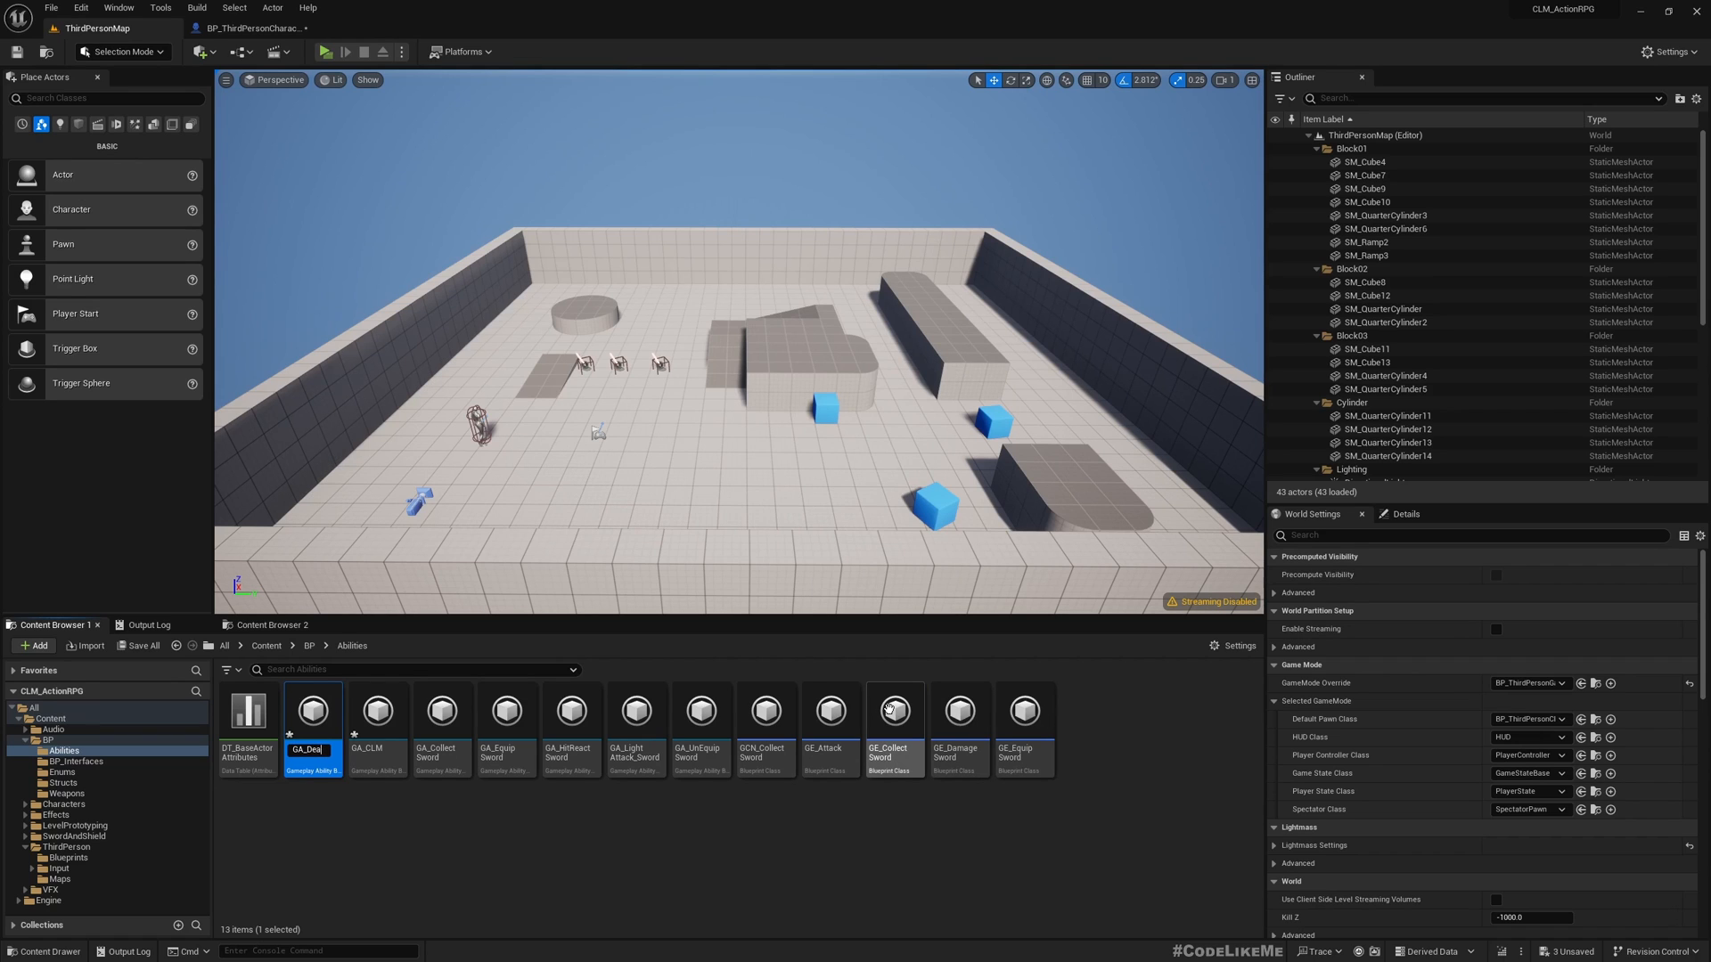
Step: Open GA_Death's Class Defaults and show the Ability Tags gameplay tag picker
{"action": "double_click", "coordinate": [440, 711]}
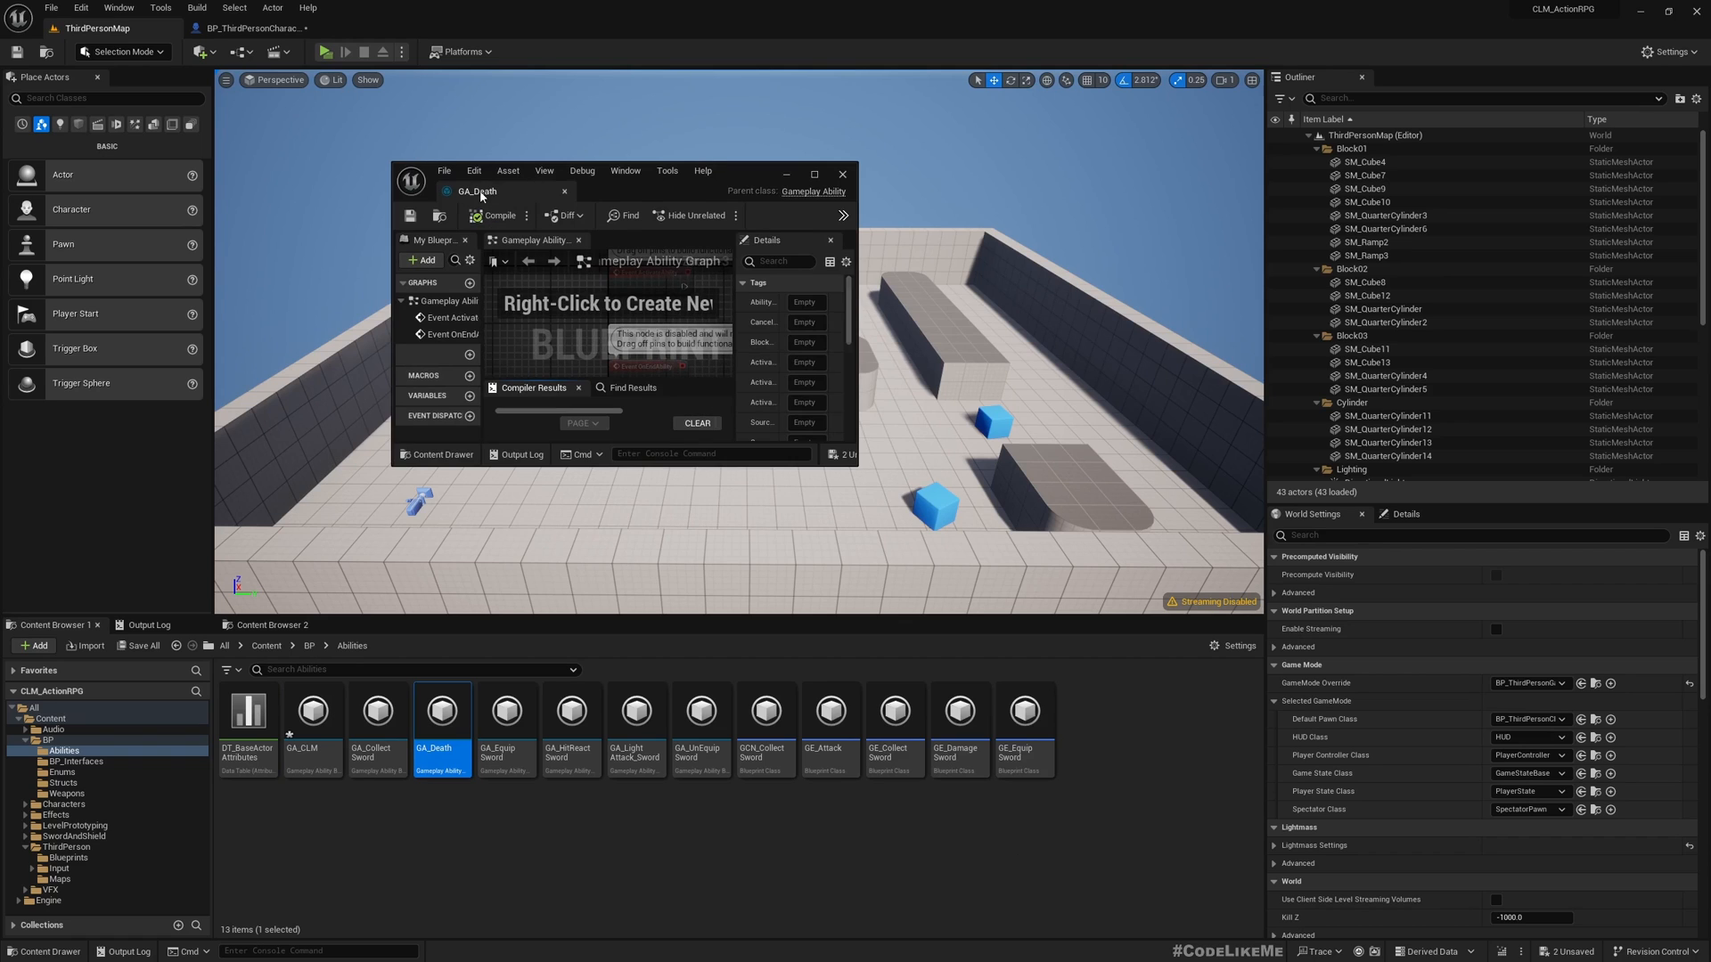
{"action": "left_click", "coordinate": [814, 171]}
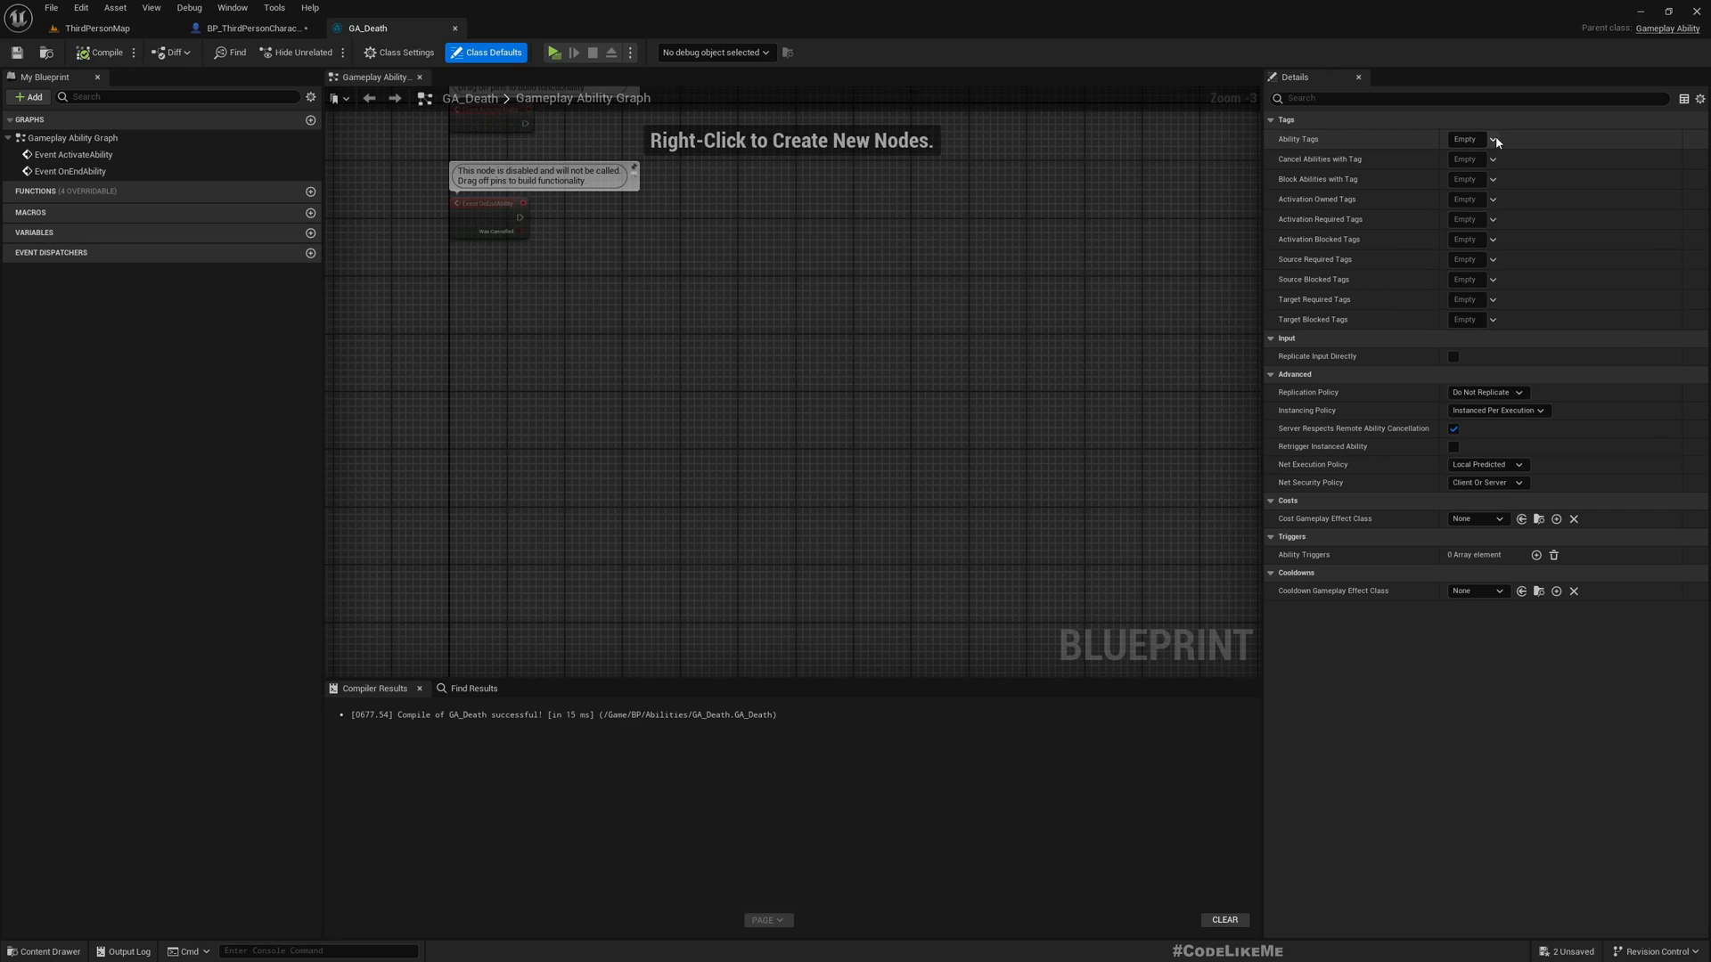
{"action": "left_click", "coordinate": [1486, 139]}
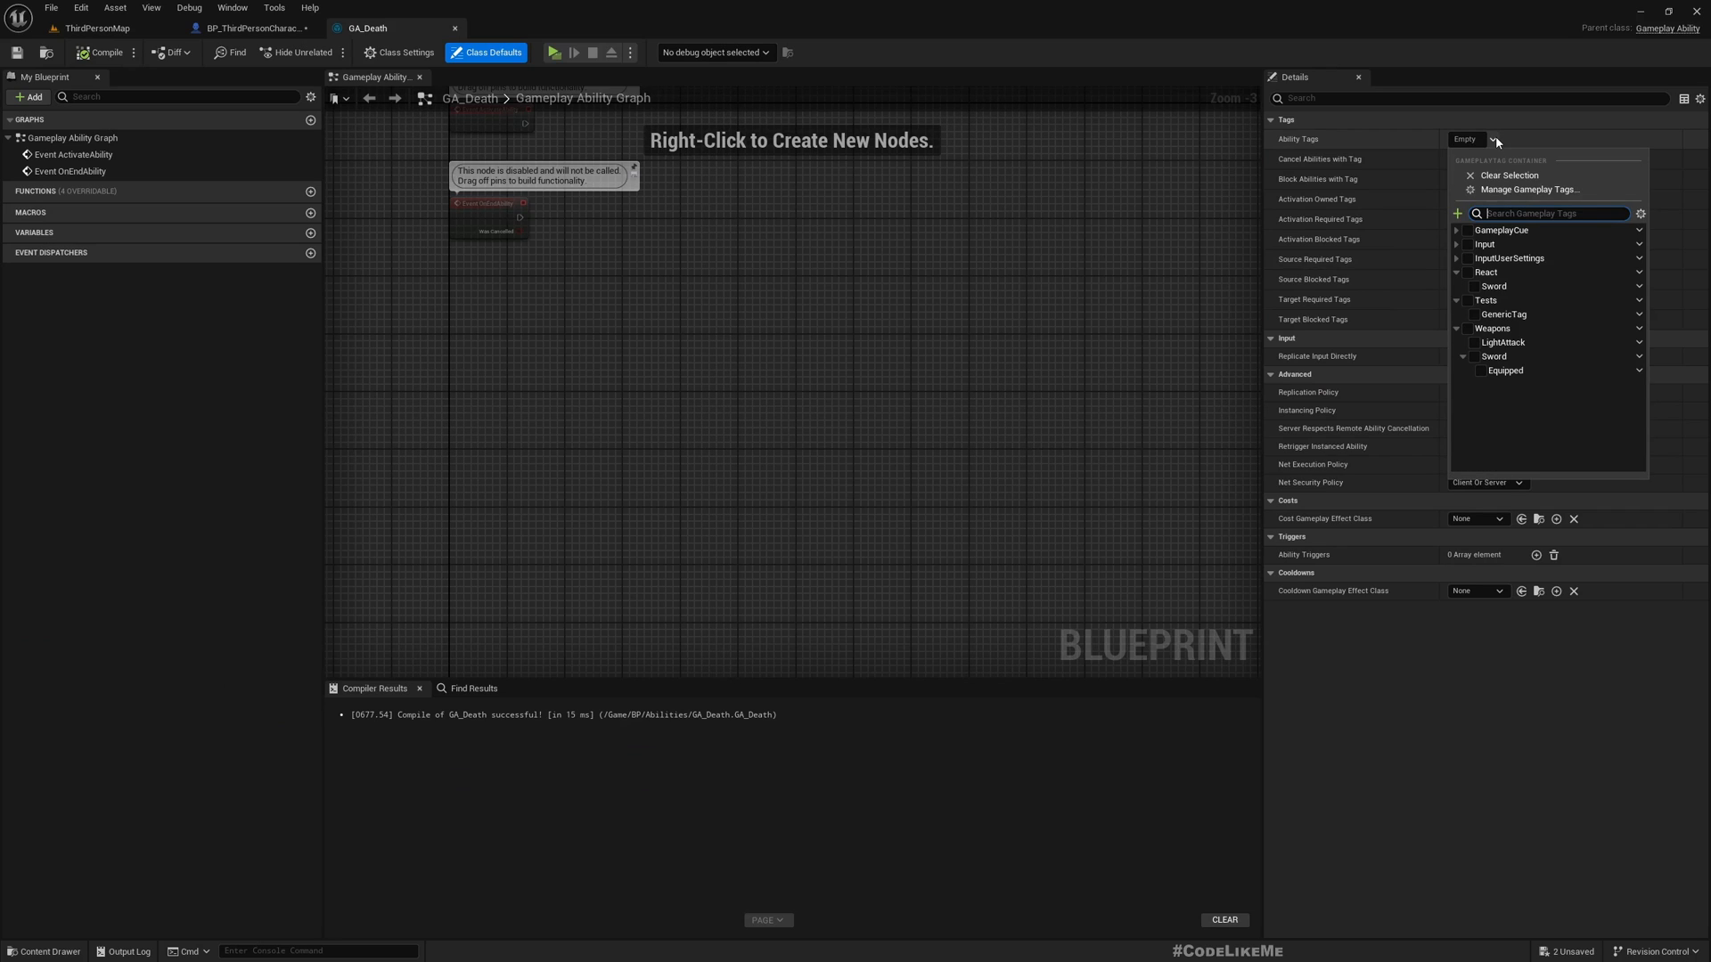
{"action": "mouse_move", "coordinate": [1456, 212]}
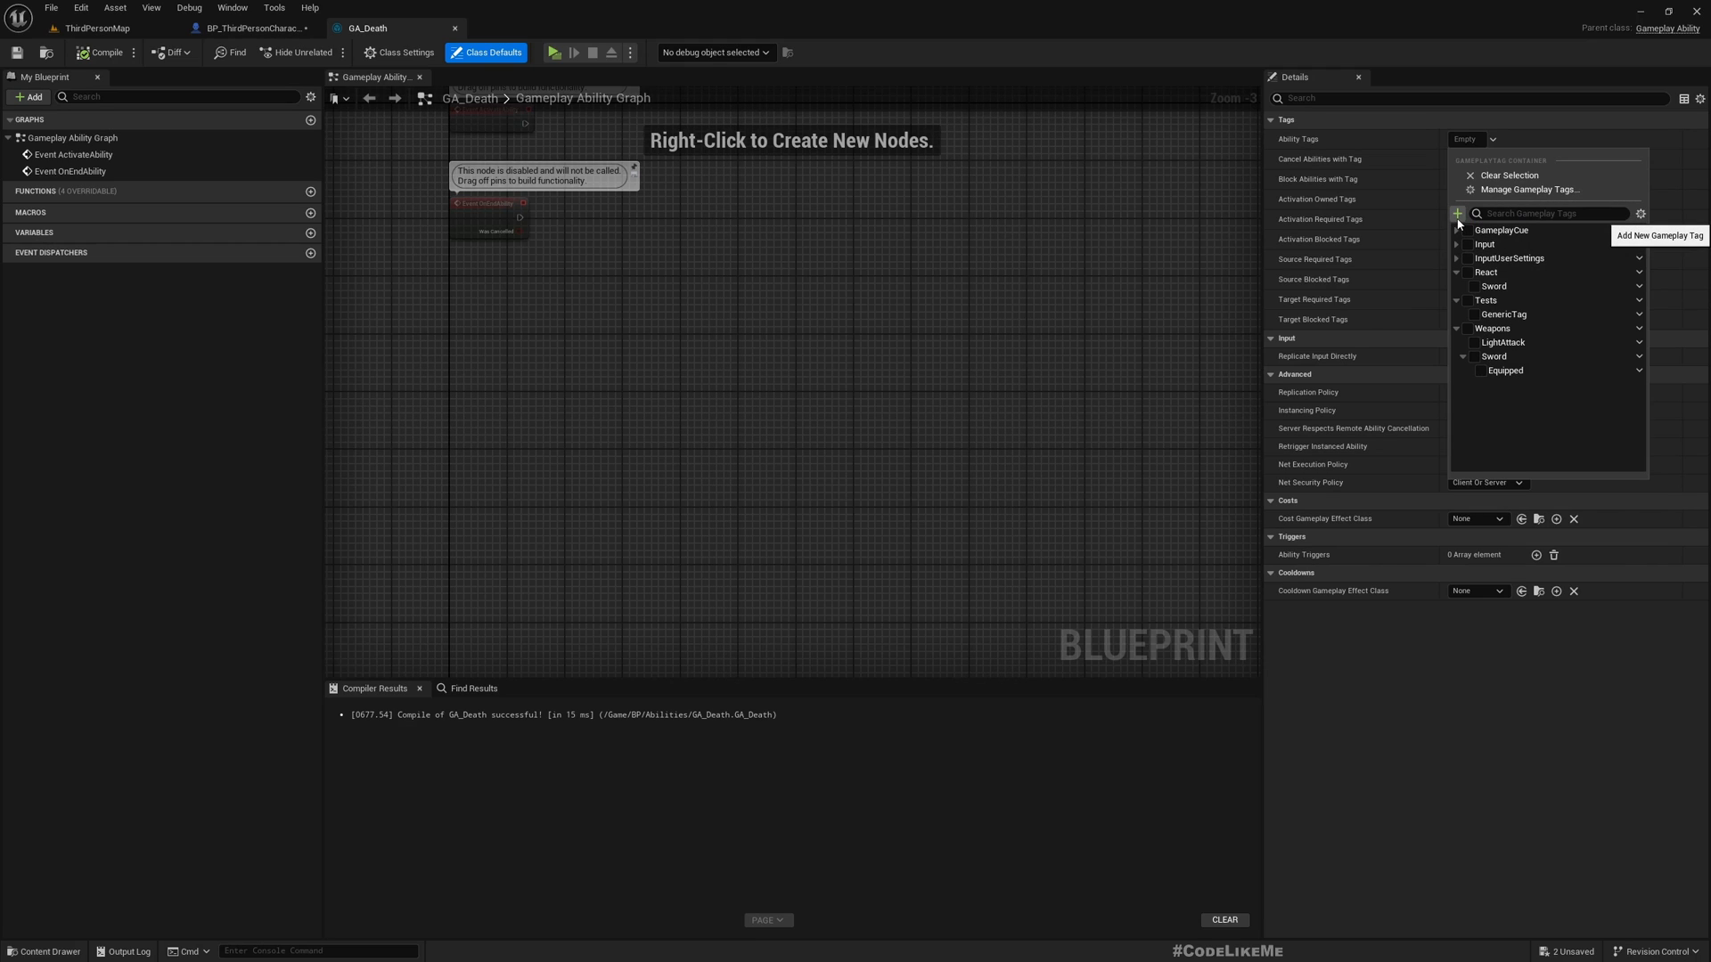
Step: Define a new gameplay tag named Character.Event.Death, reworking it from Character.State.Death
{"action": "left_click", "coordinate": [1455, 212]}
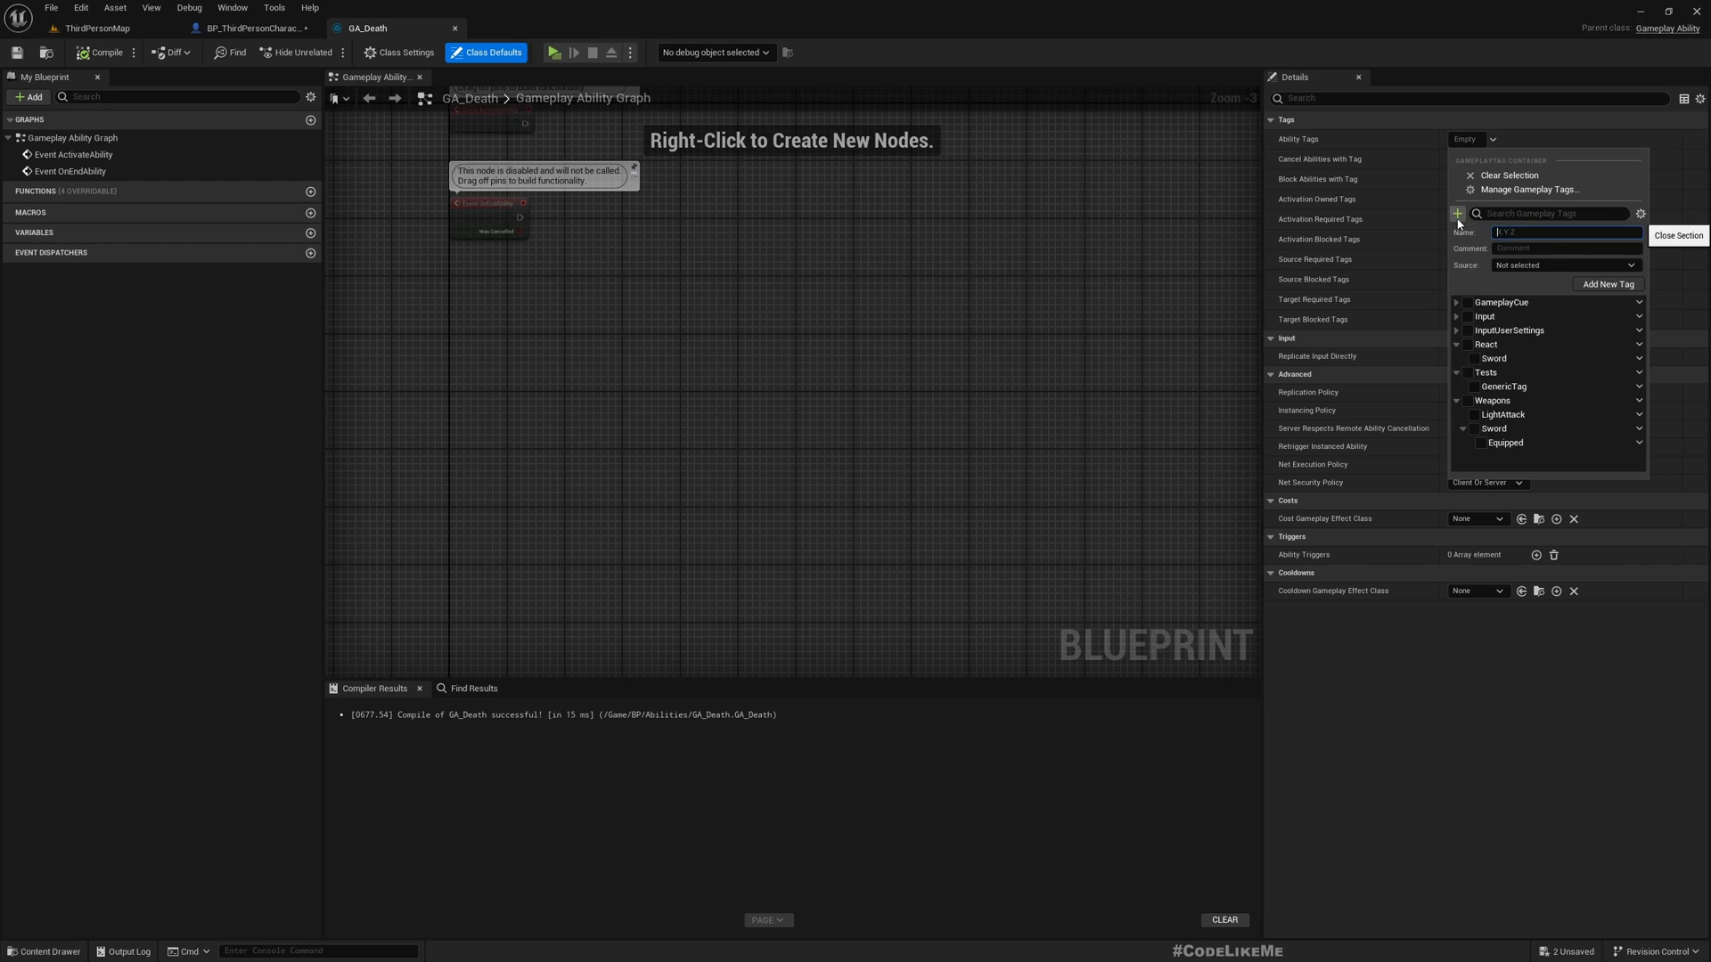
{"action": "mouse_move", "coordinate": [1641, 258]}
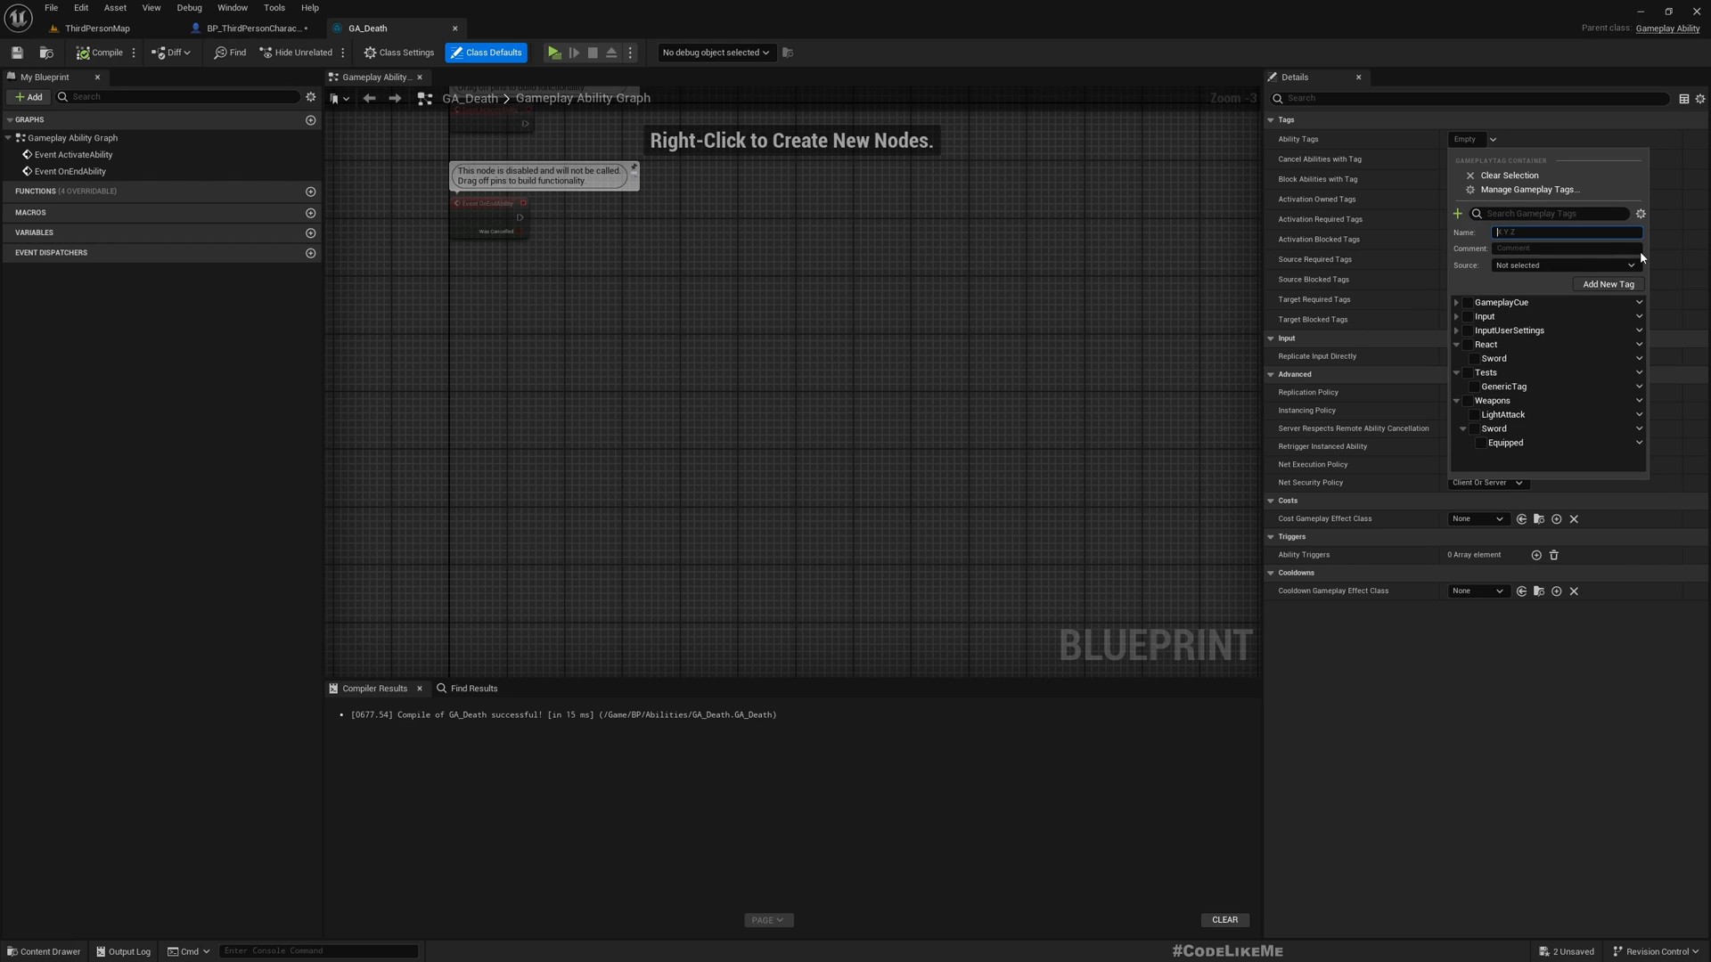
{"action": "type", "text": "C"}
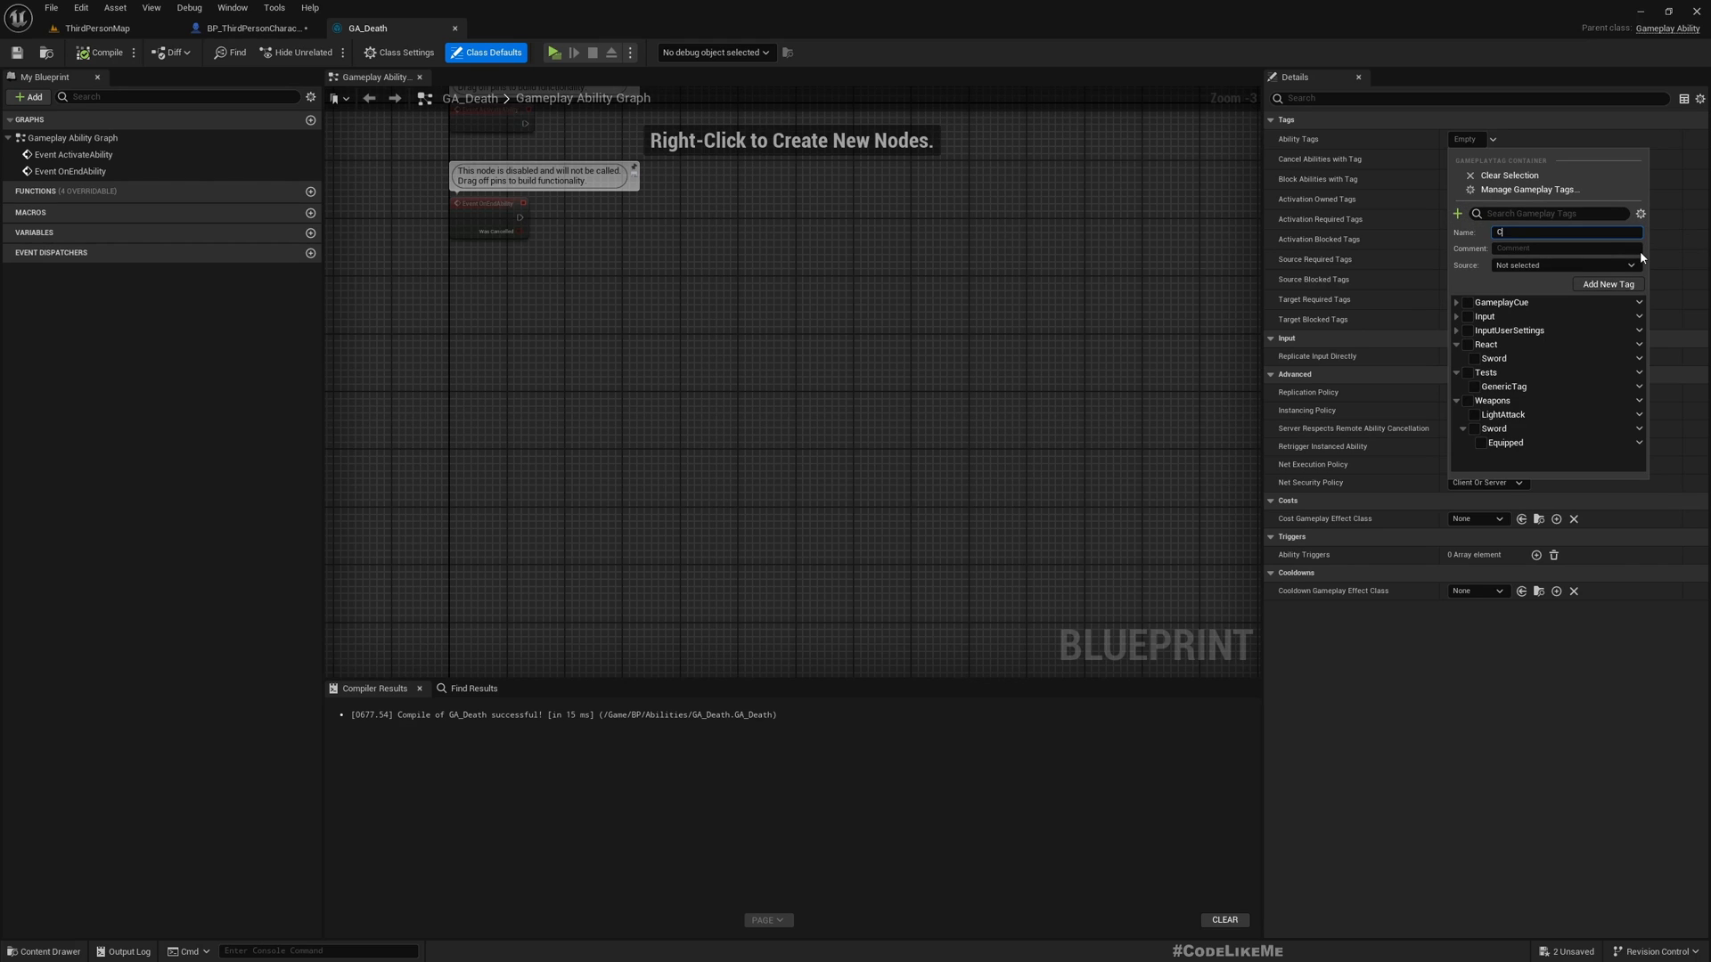
{"action": "type", "text": "Character"}
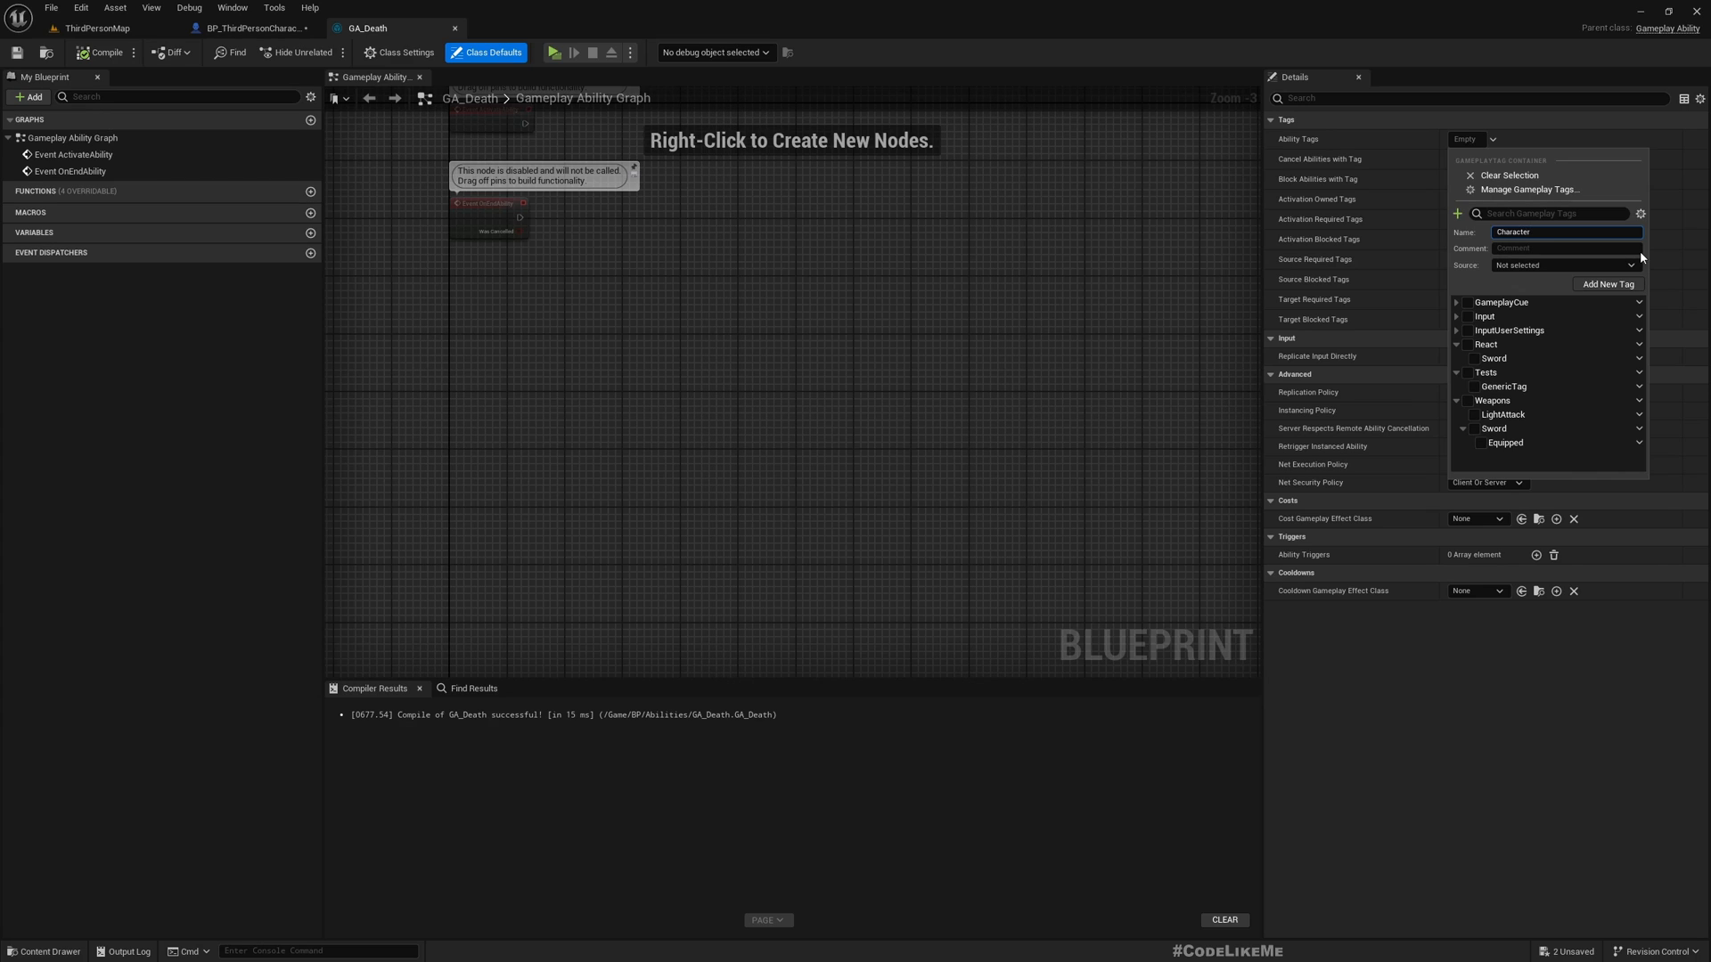
{"action": "type", "text": ".State"}
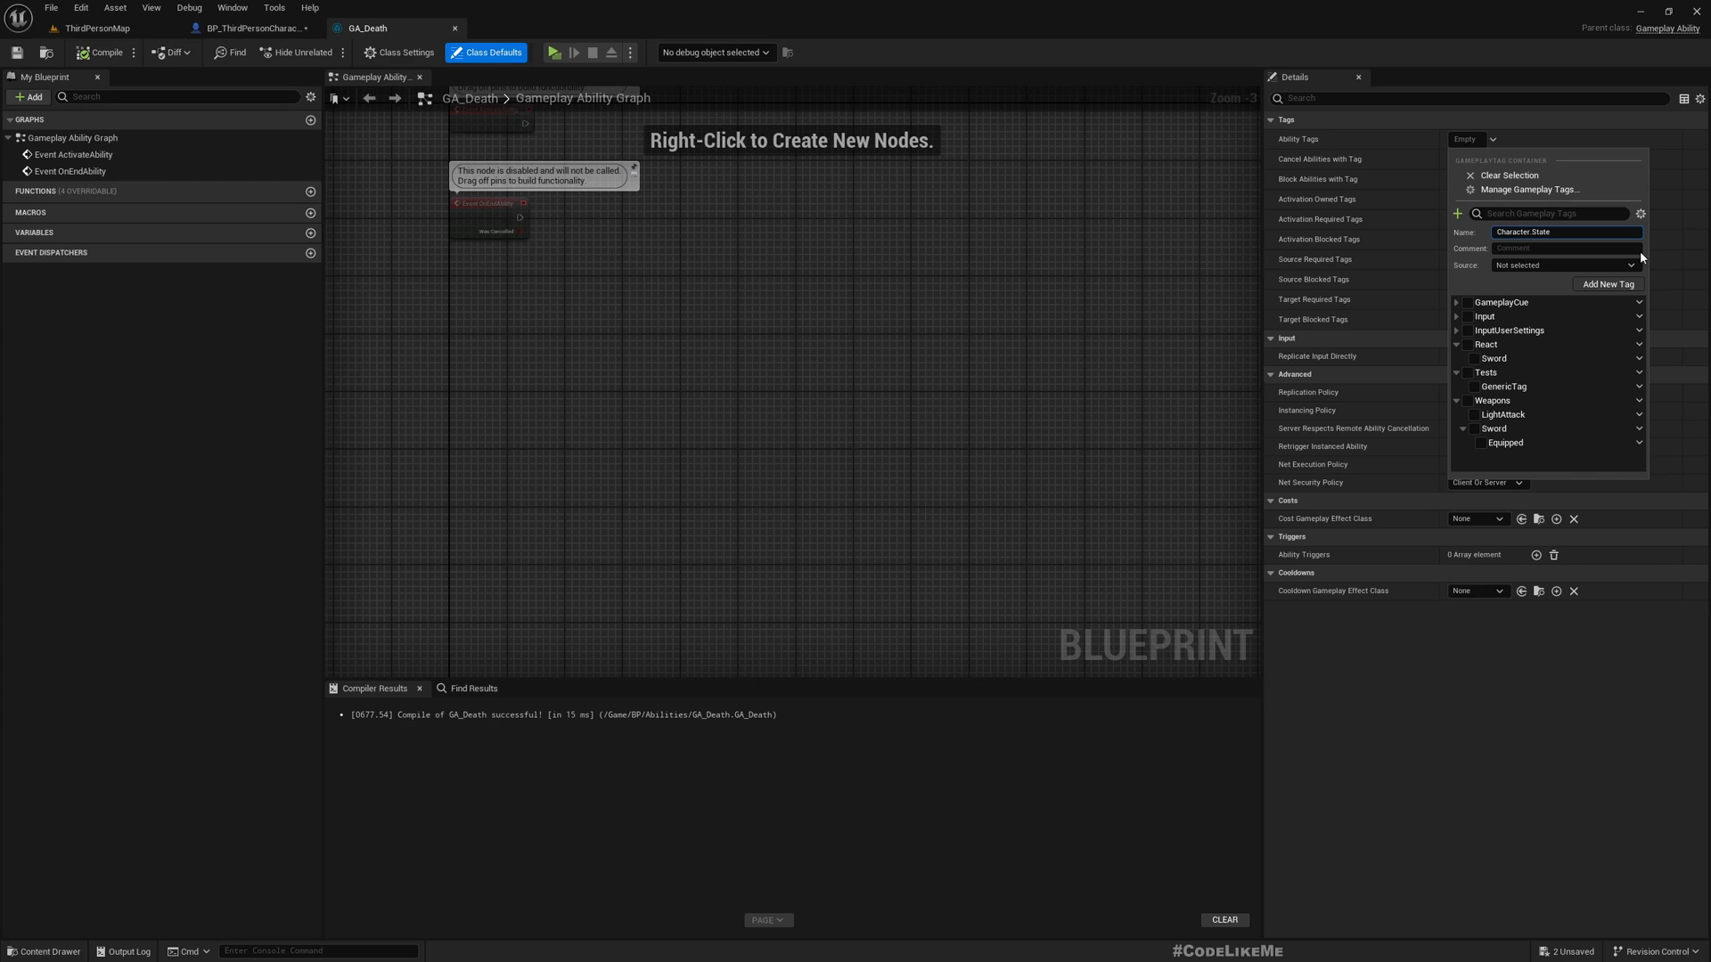
{"action": "type", "text": "Dea"}
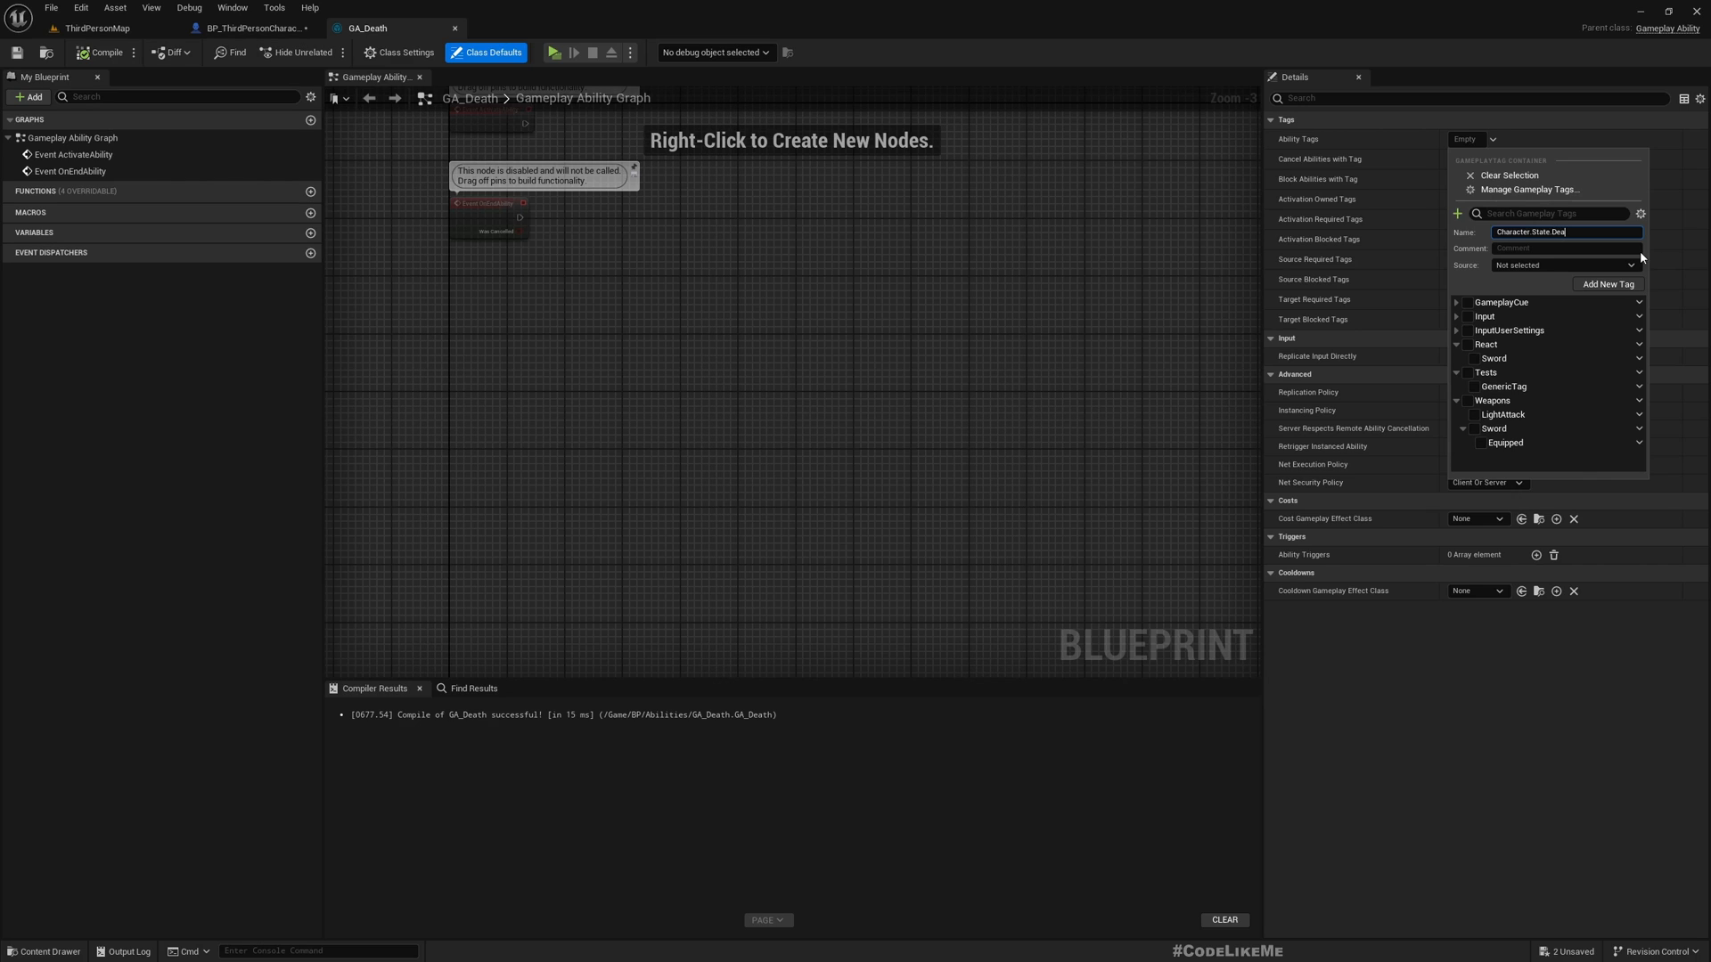
{"action": "type", "text": "th"}
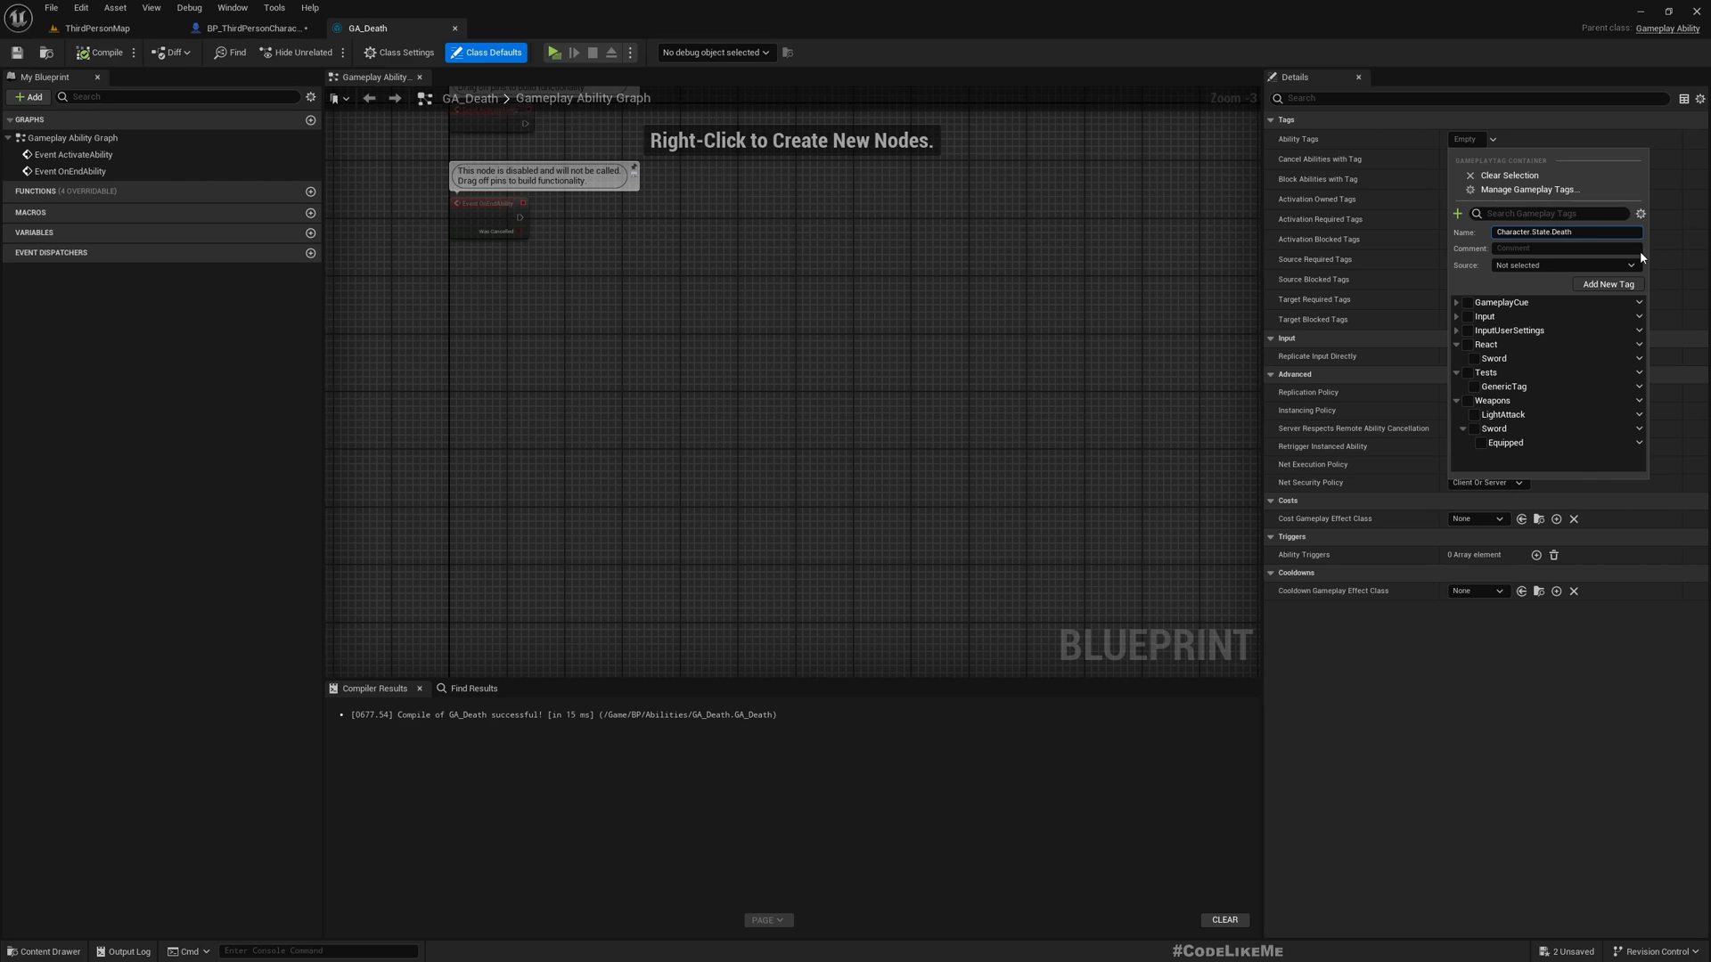
{"action": "key", "text": "Backspace"}
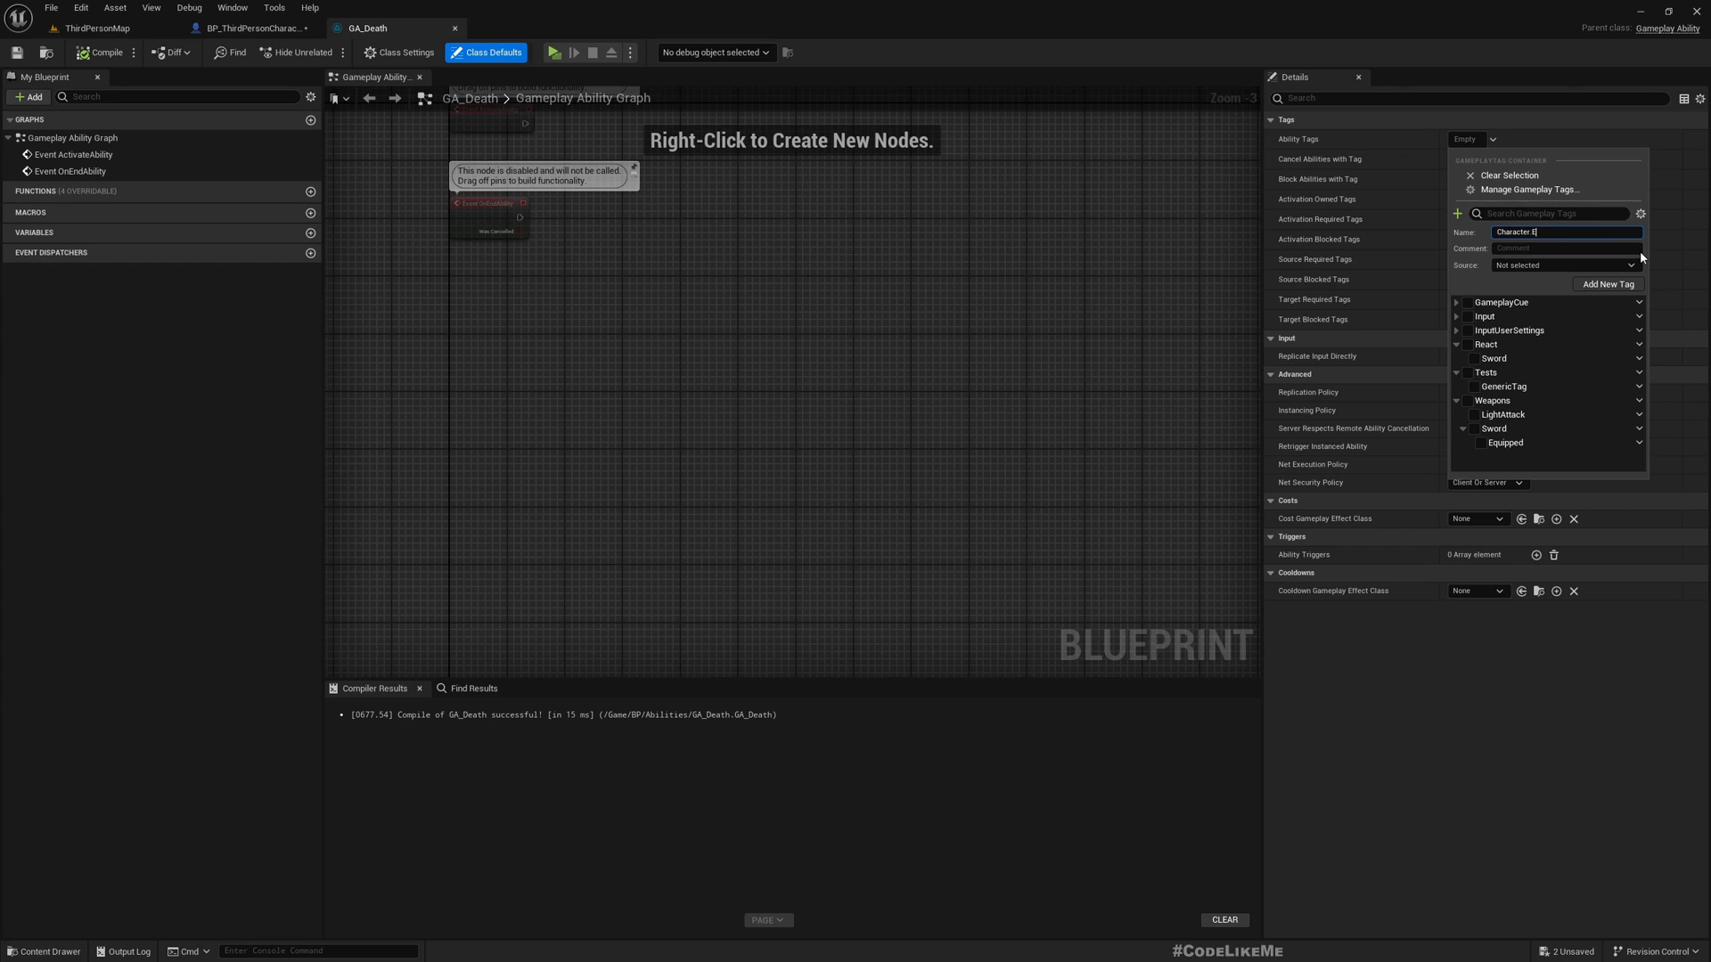
{"action": "type", "text": "Event D"}
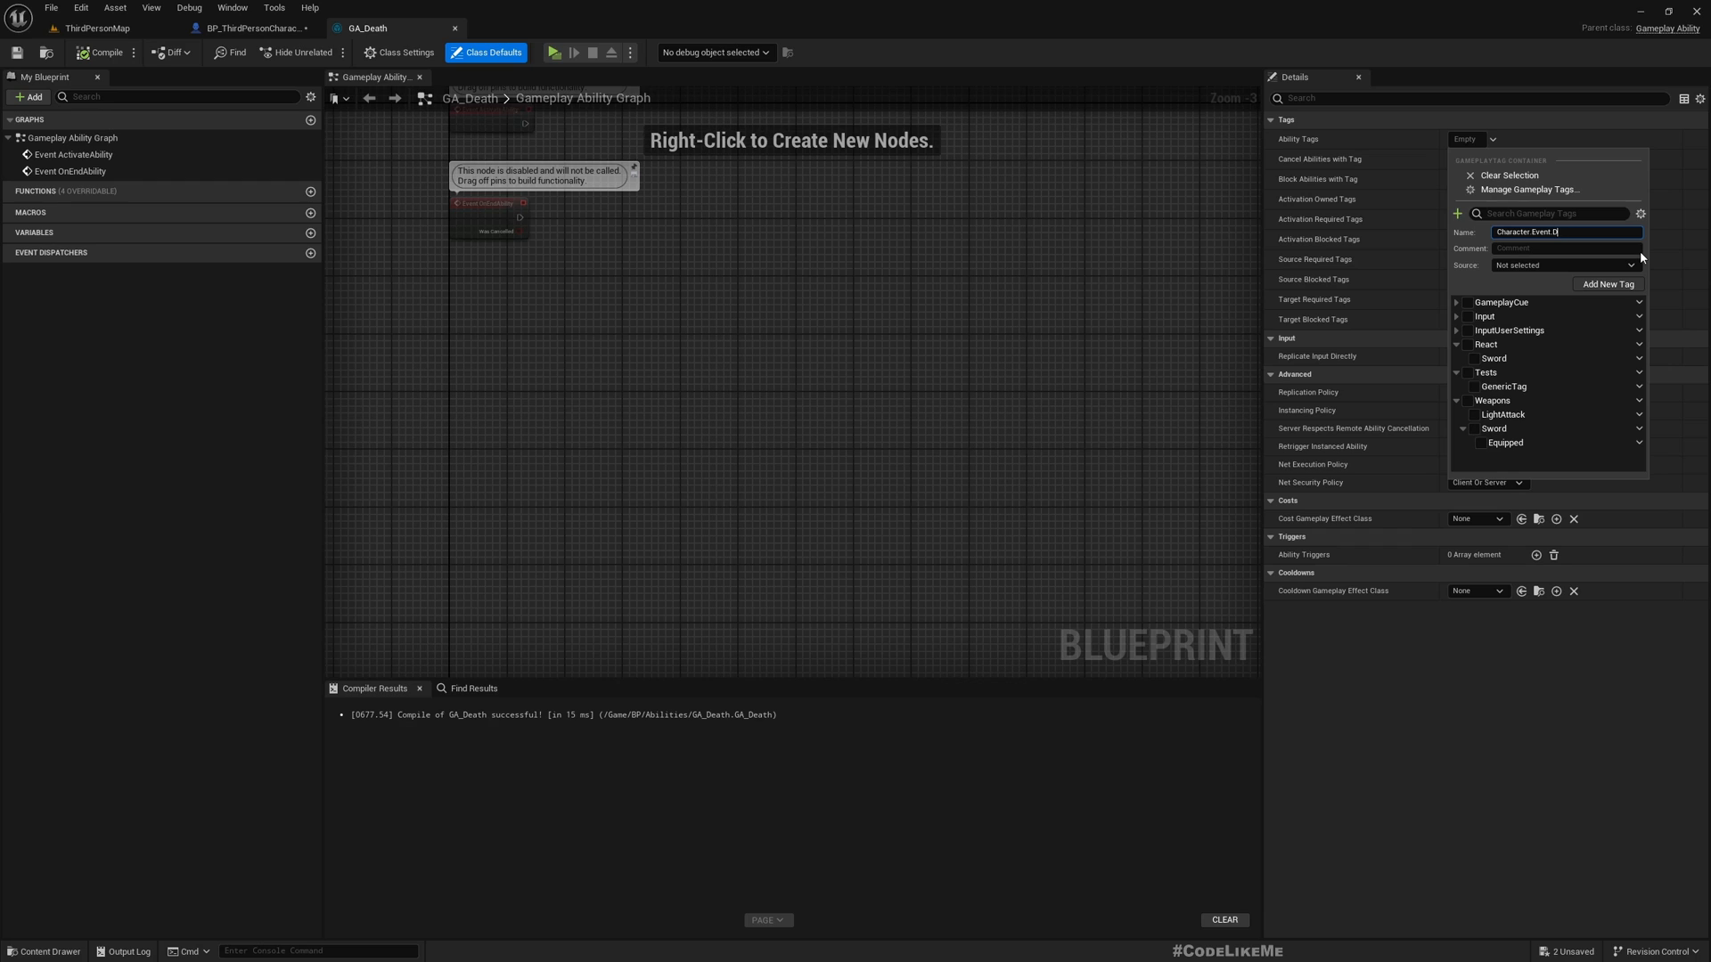
{"action": "type", "text": "eath"}
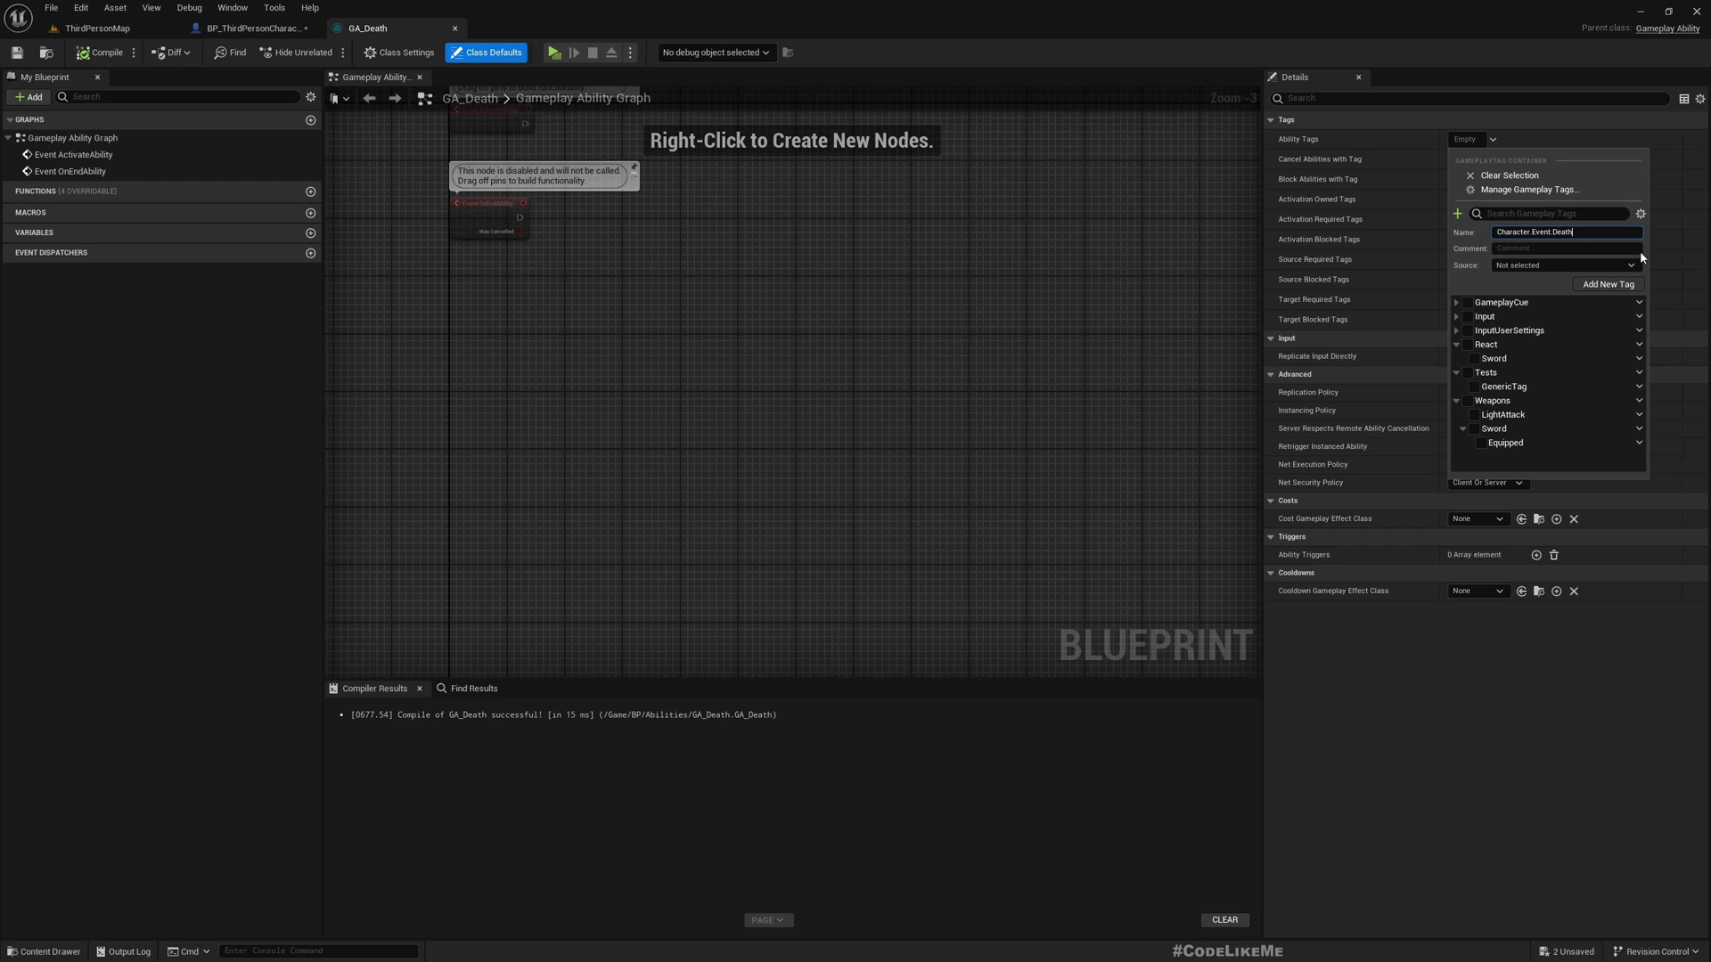
{"action": "mouse_move", "coordinate": [1529, 298]}
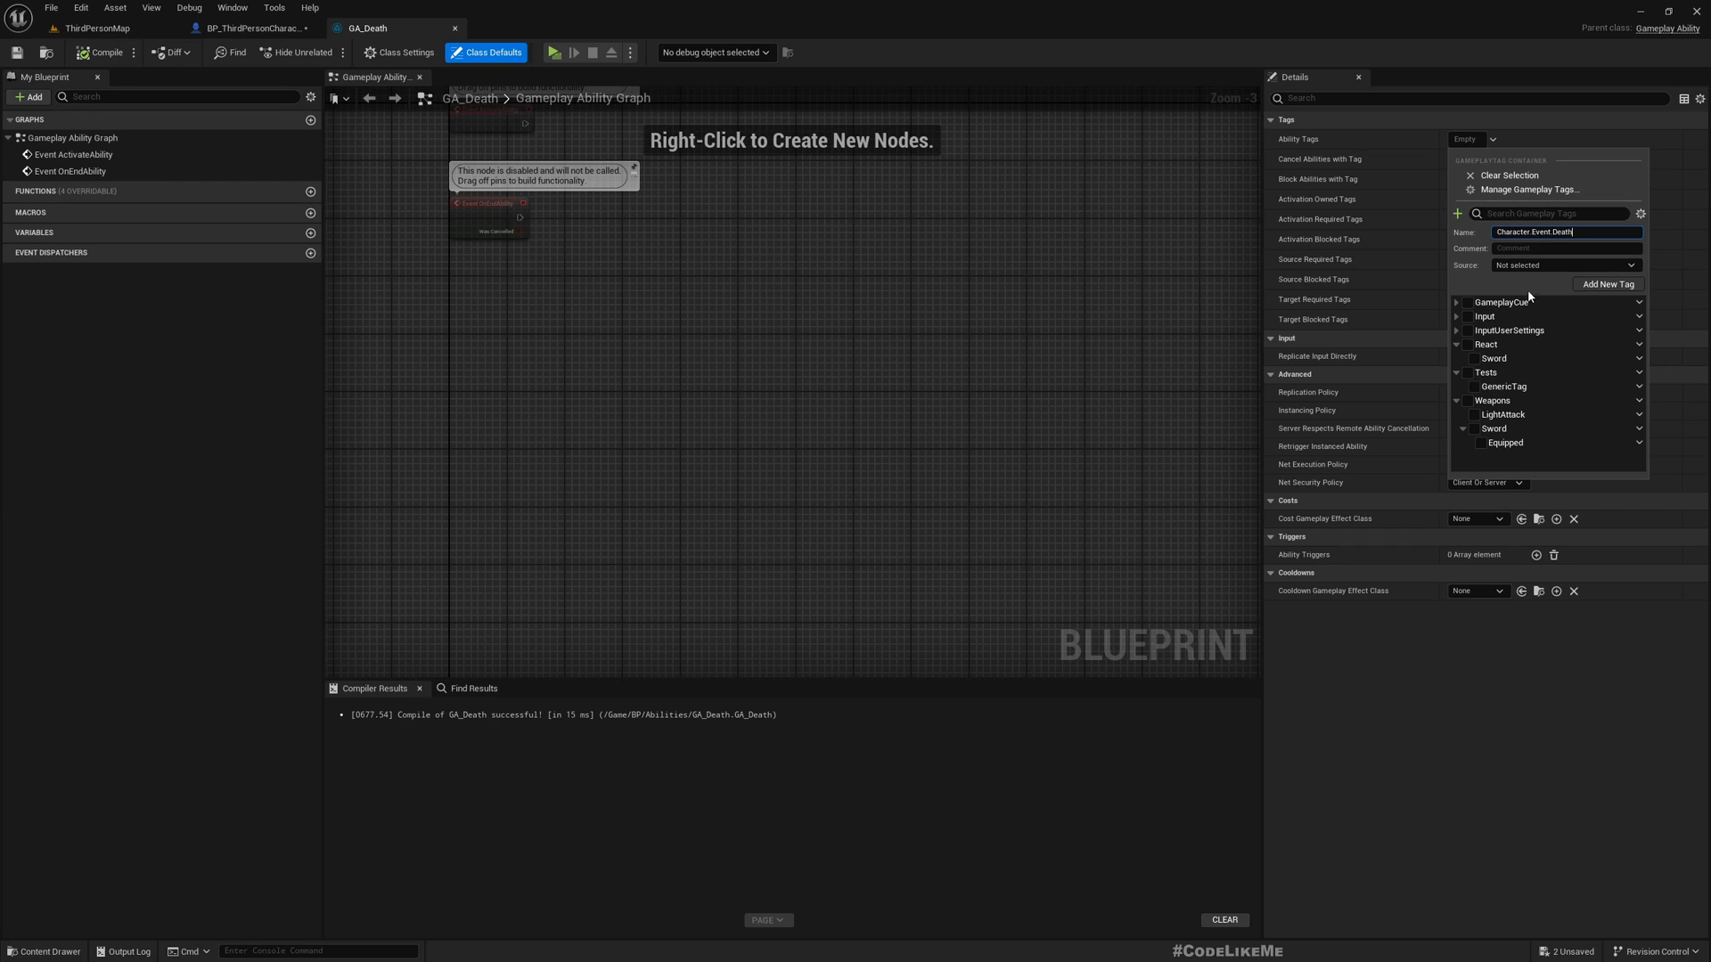
Step: Choose the tag's config file and add Character.Event.Death as GA_Death's ability tag
{"action": "left_click", "coordinate": [1562, 264]}
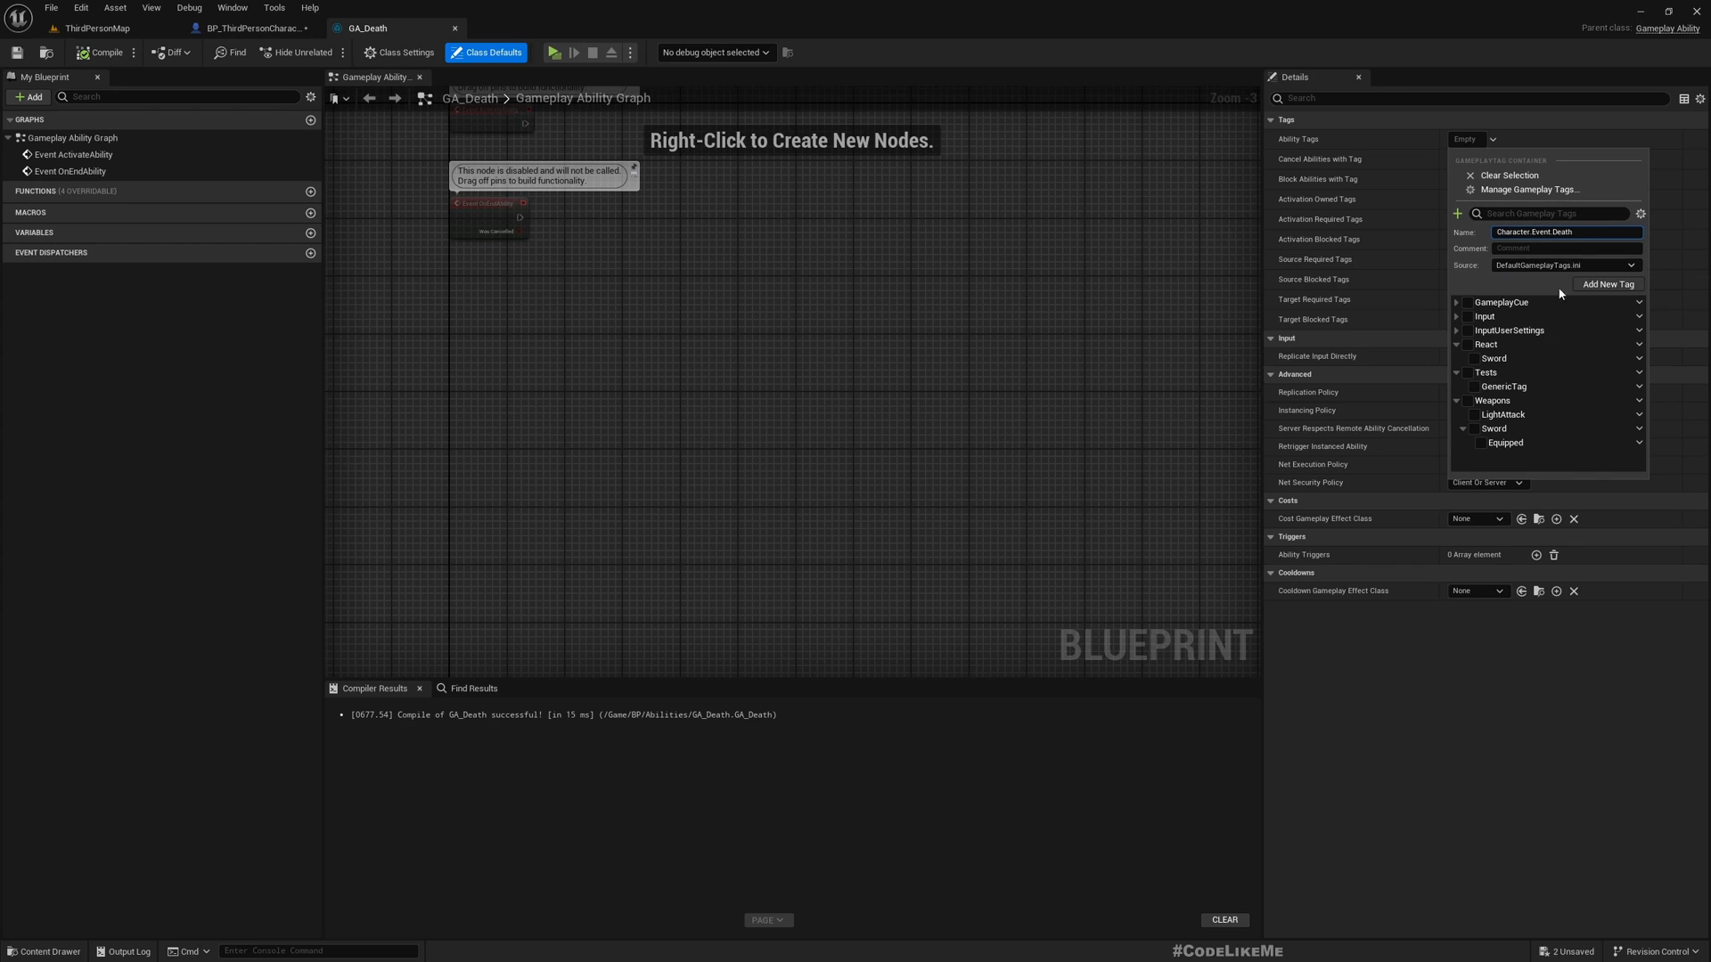
{"action": "left_click", "coordinate": [1475, 330]}
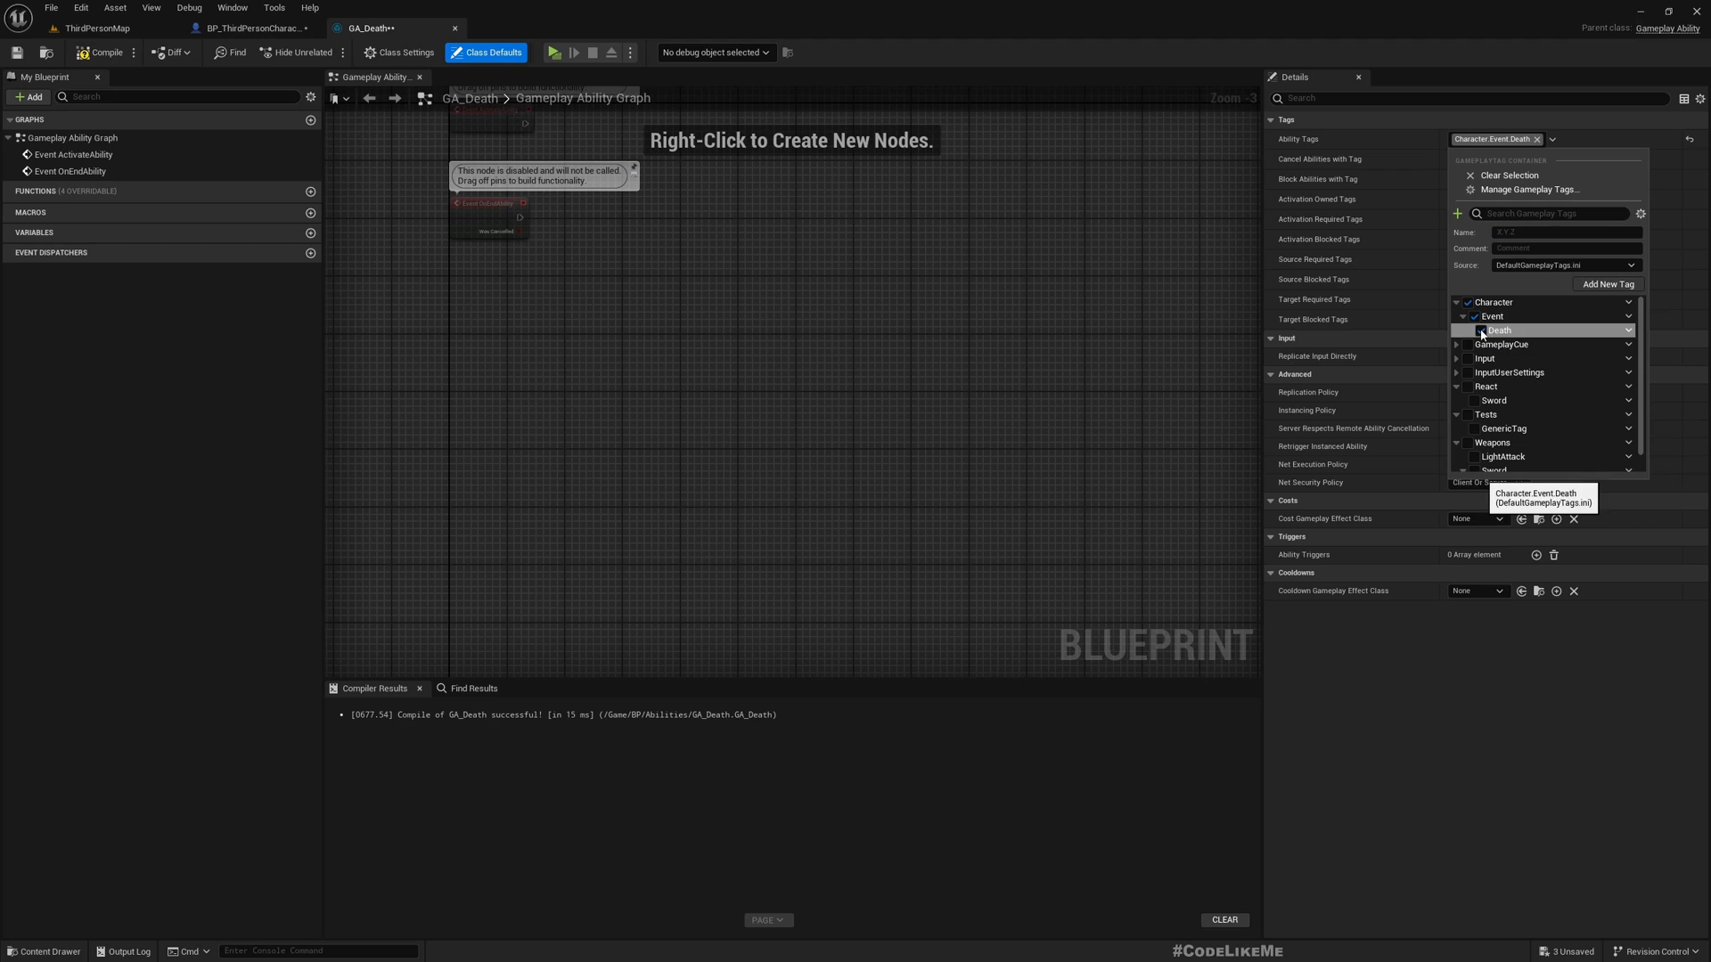
{"action": "mouse_move", "coordinate": [1501, 344]}
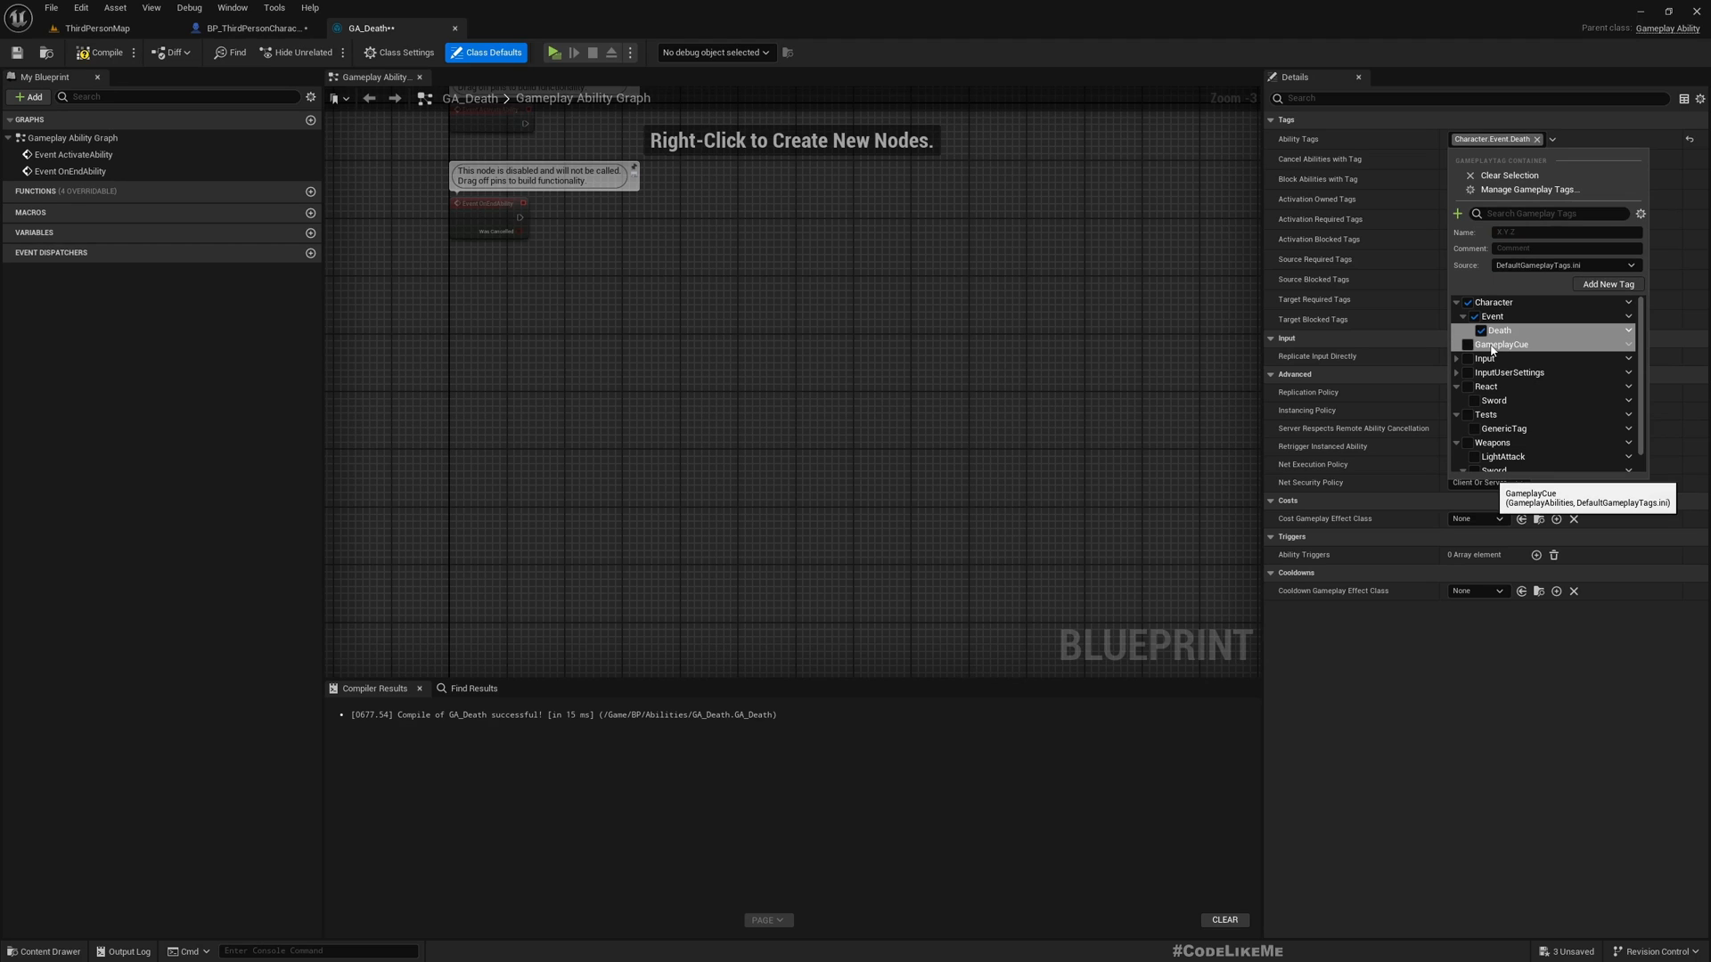
{"action": "mouse_move", "coordinate": [1577, 373]}
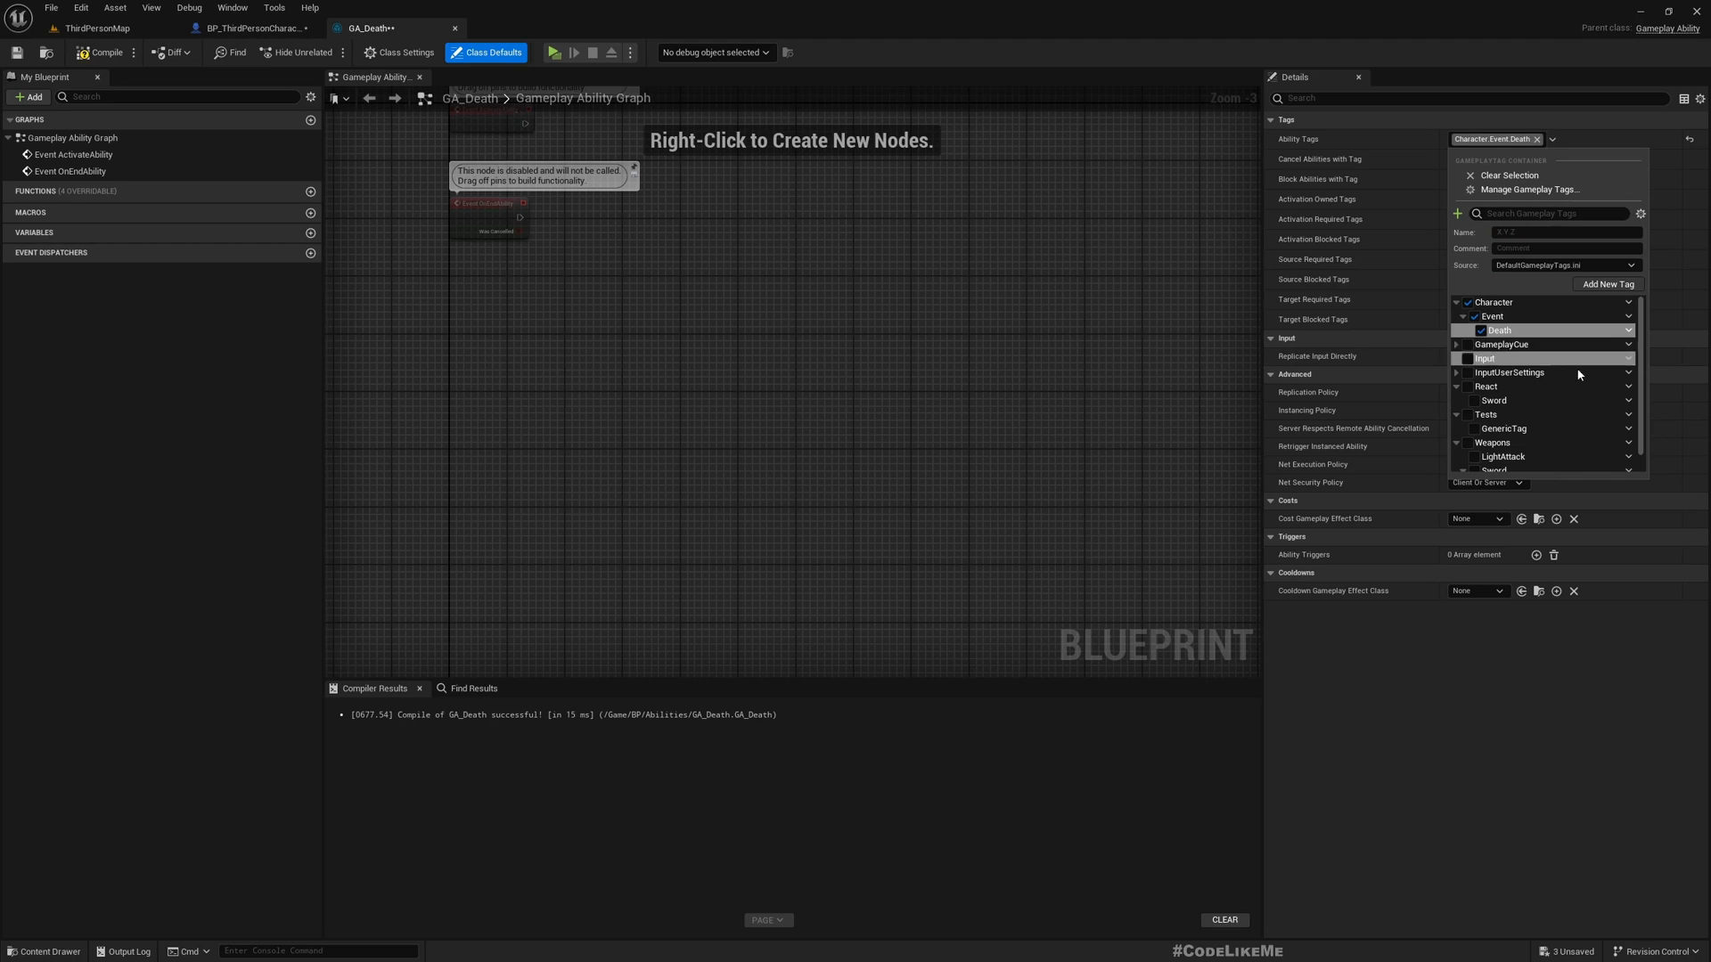
{"action": "mouse_move", "coordinate": [1543, 425]}
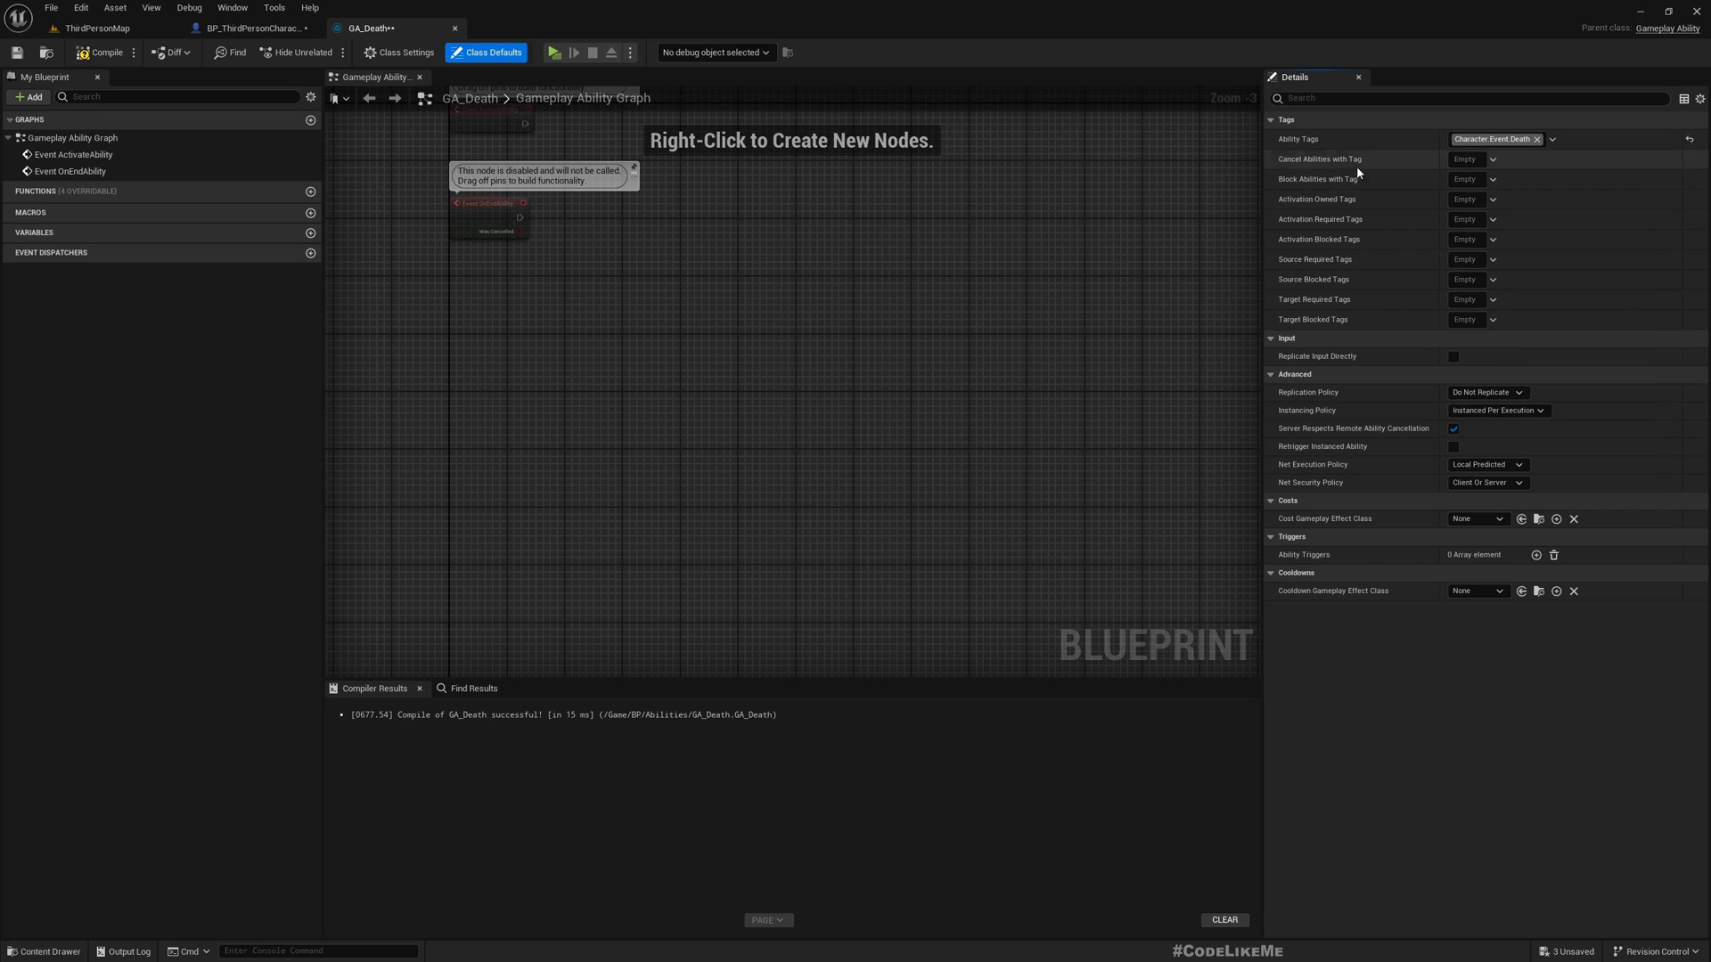
{"action": "mouse_move", "coordinate": [1325, 219]}
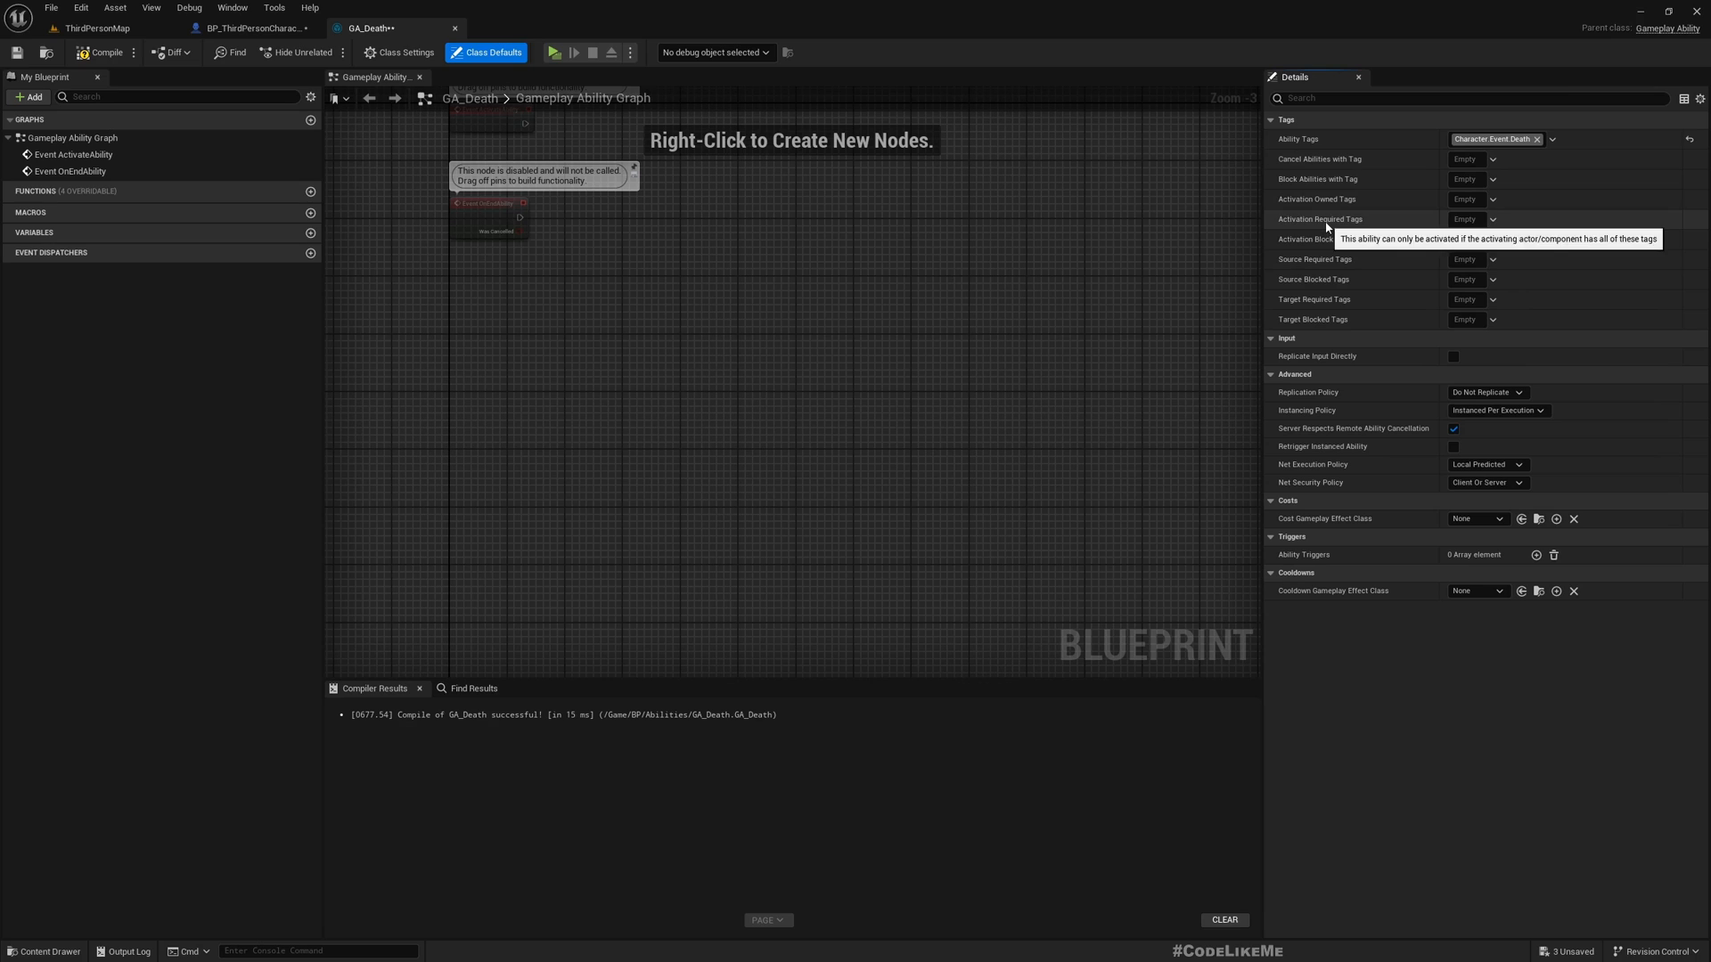
{"action": "mouse_move", "coordinate": [1495, 241]}
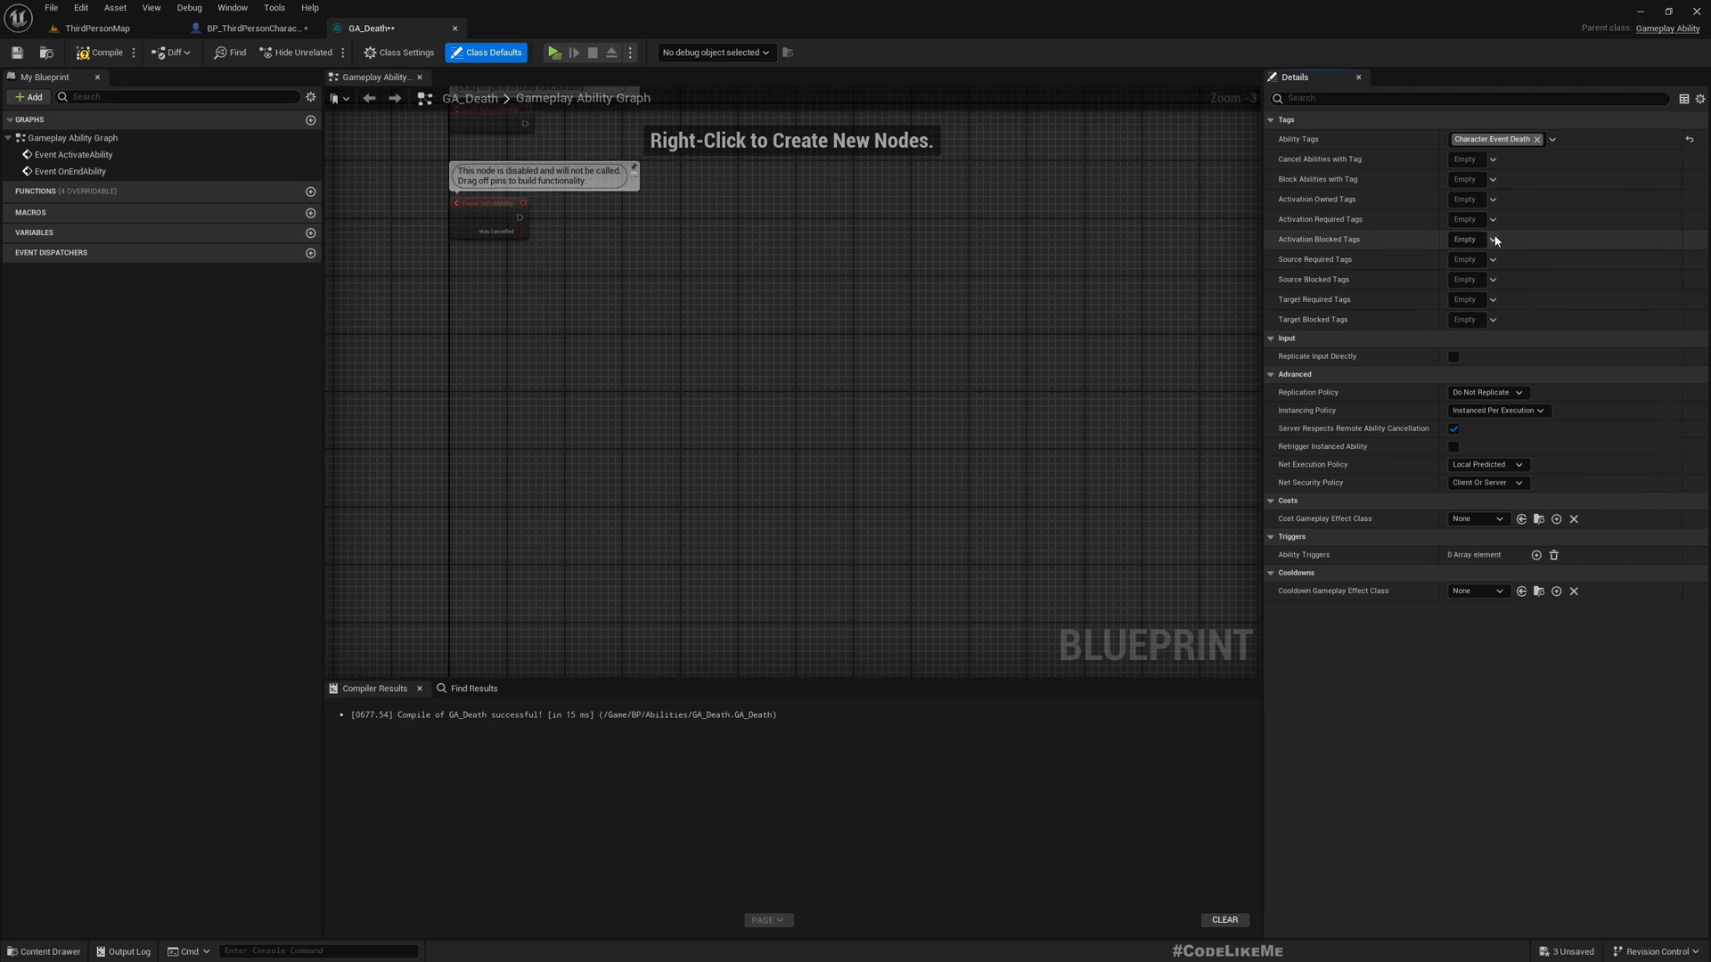
Step: Create a Character.State.Dead tag and set it as GA_Death's Activation Blocked Tag
{"action": "left_click", "coordinate": [1489, 240]}
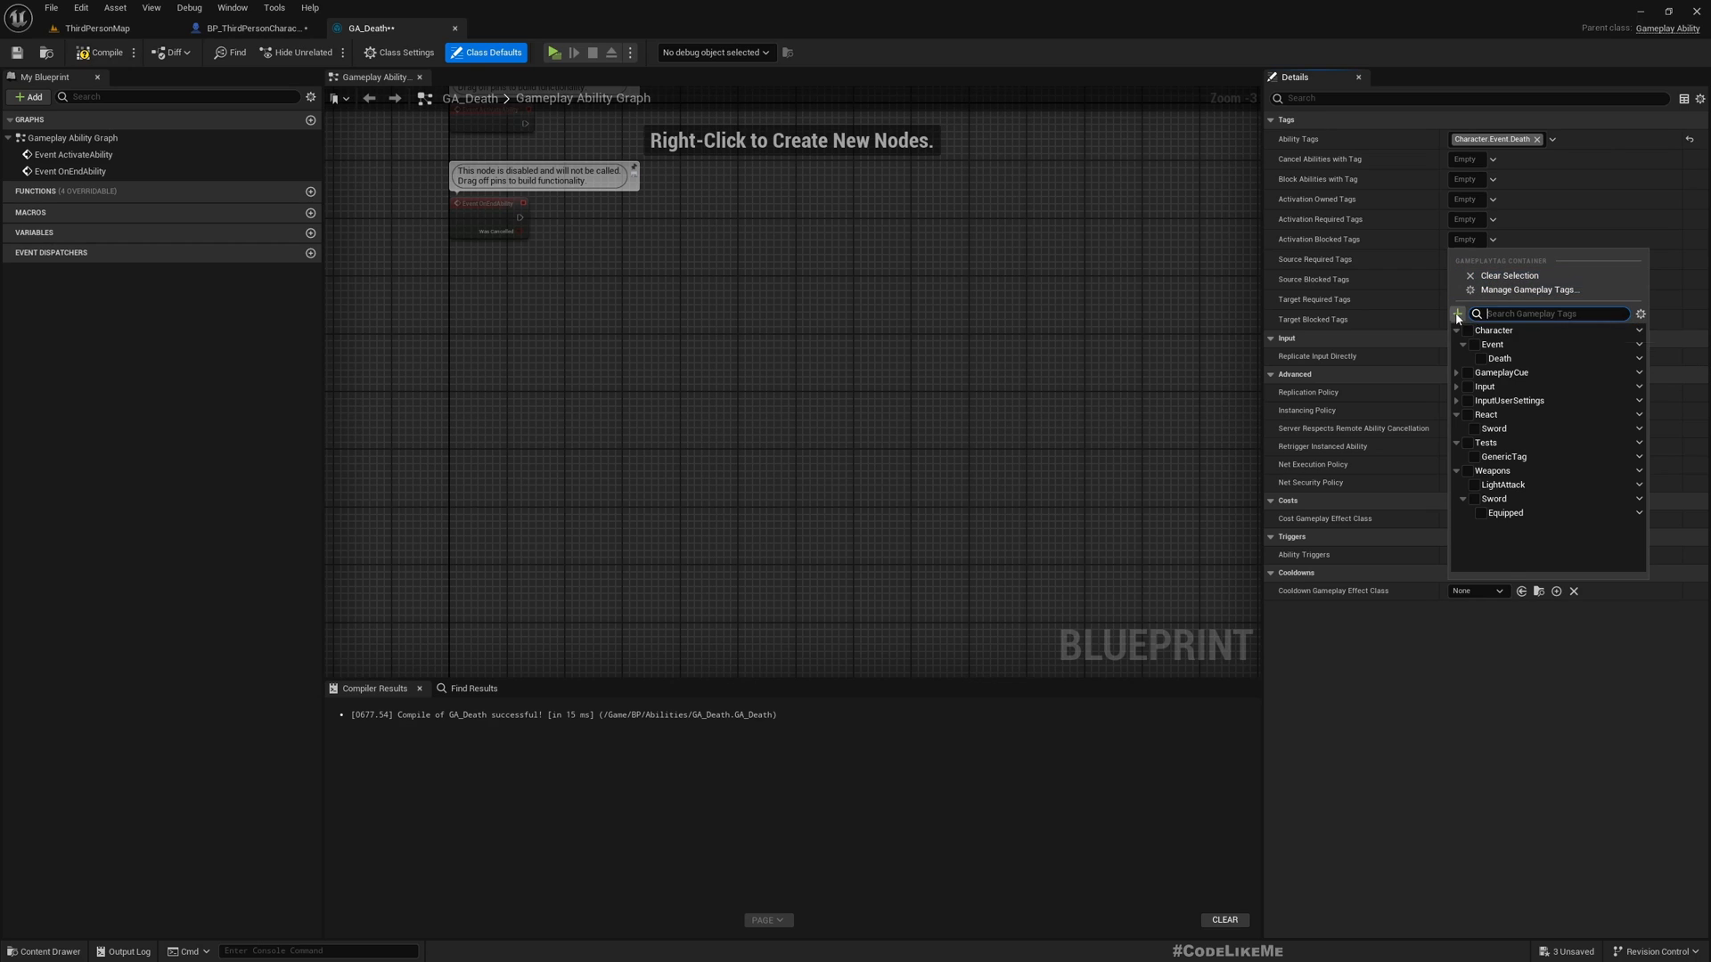
{"action": "left_click", "coordinate": [1458, 313]}
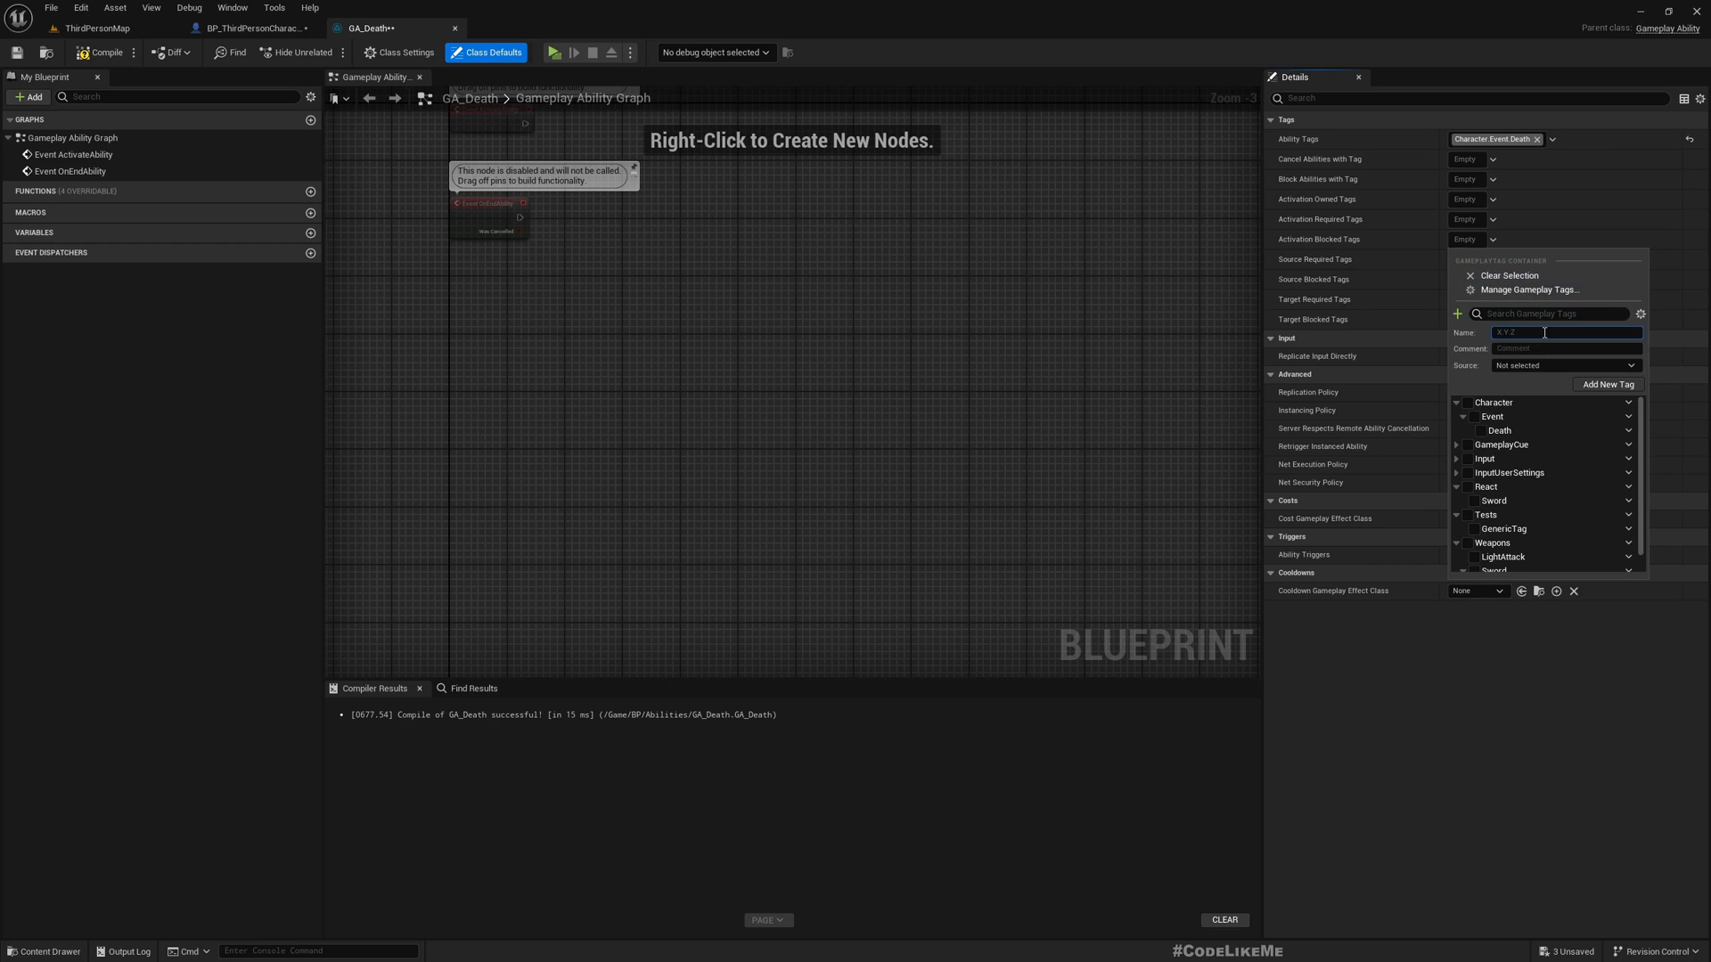
{"action": "type", "text": "Character."}
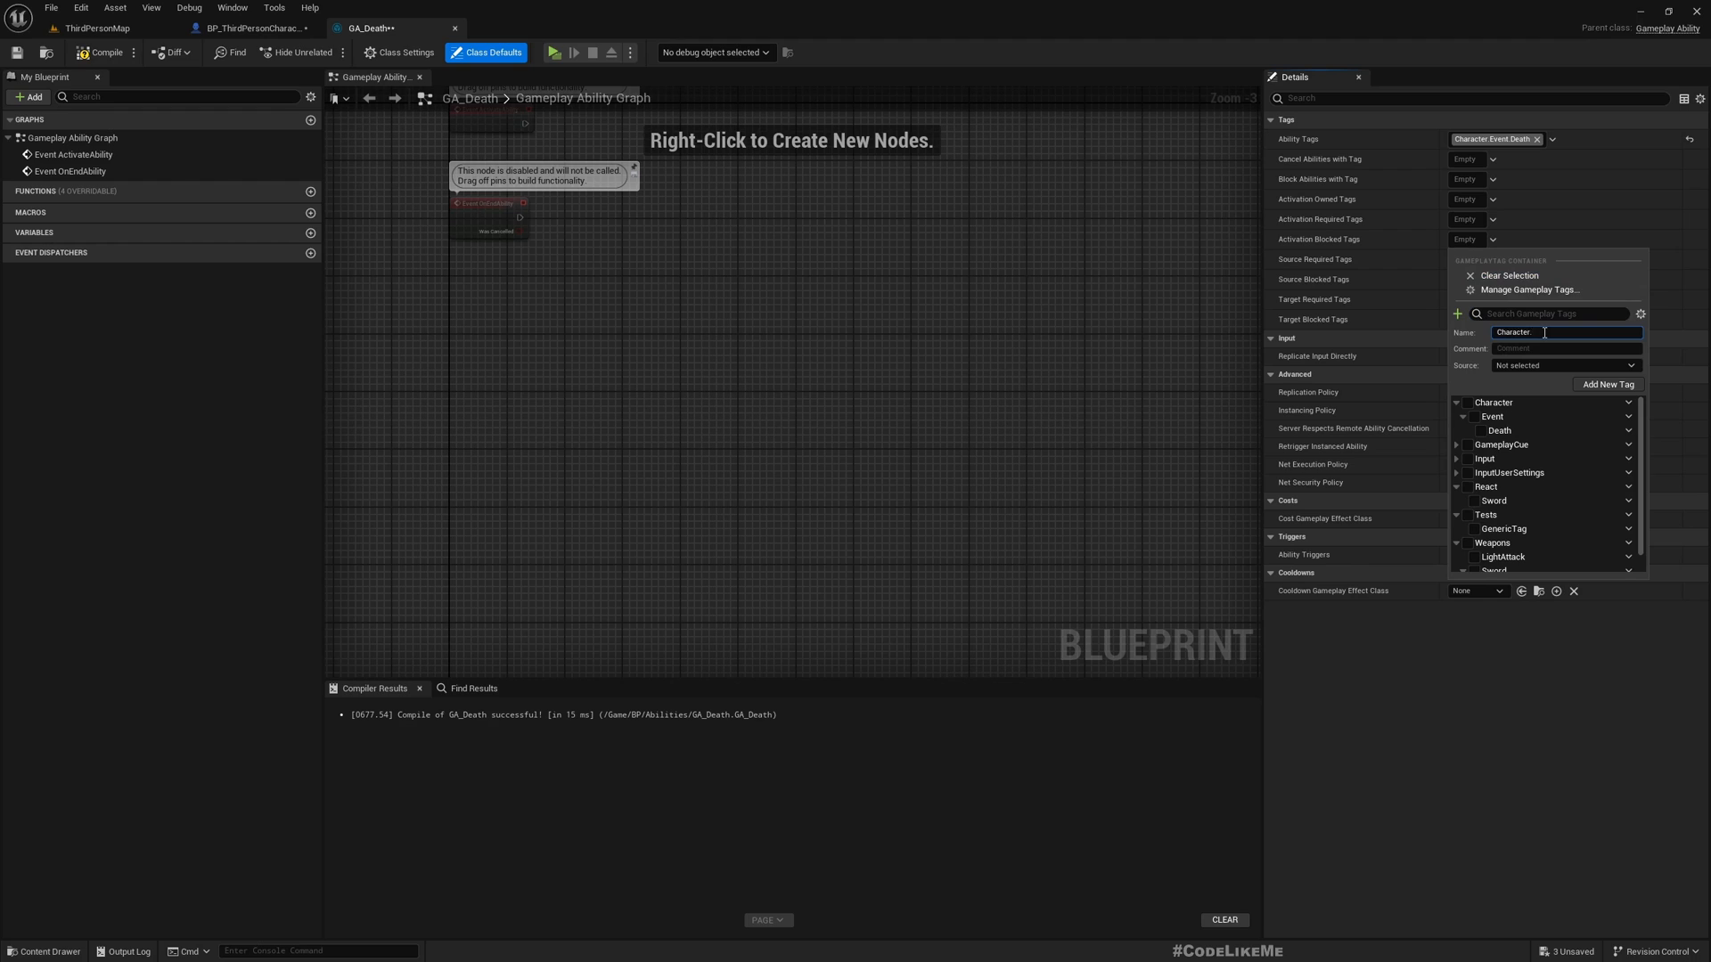
{"action": "type", "text": "State."}
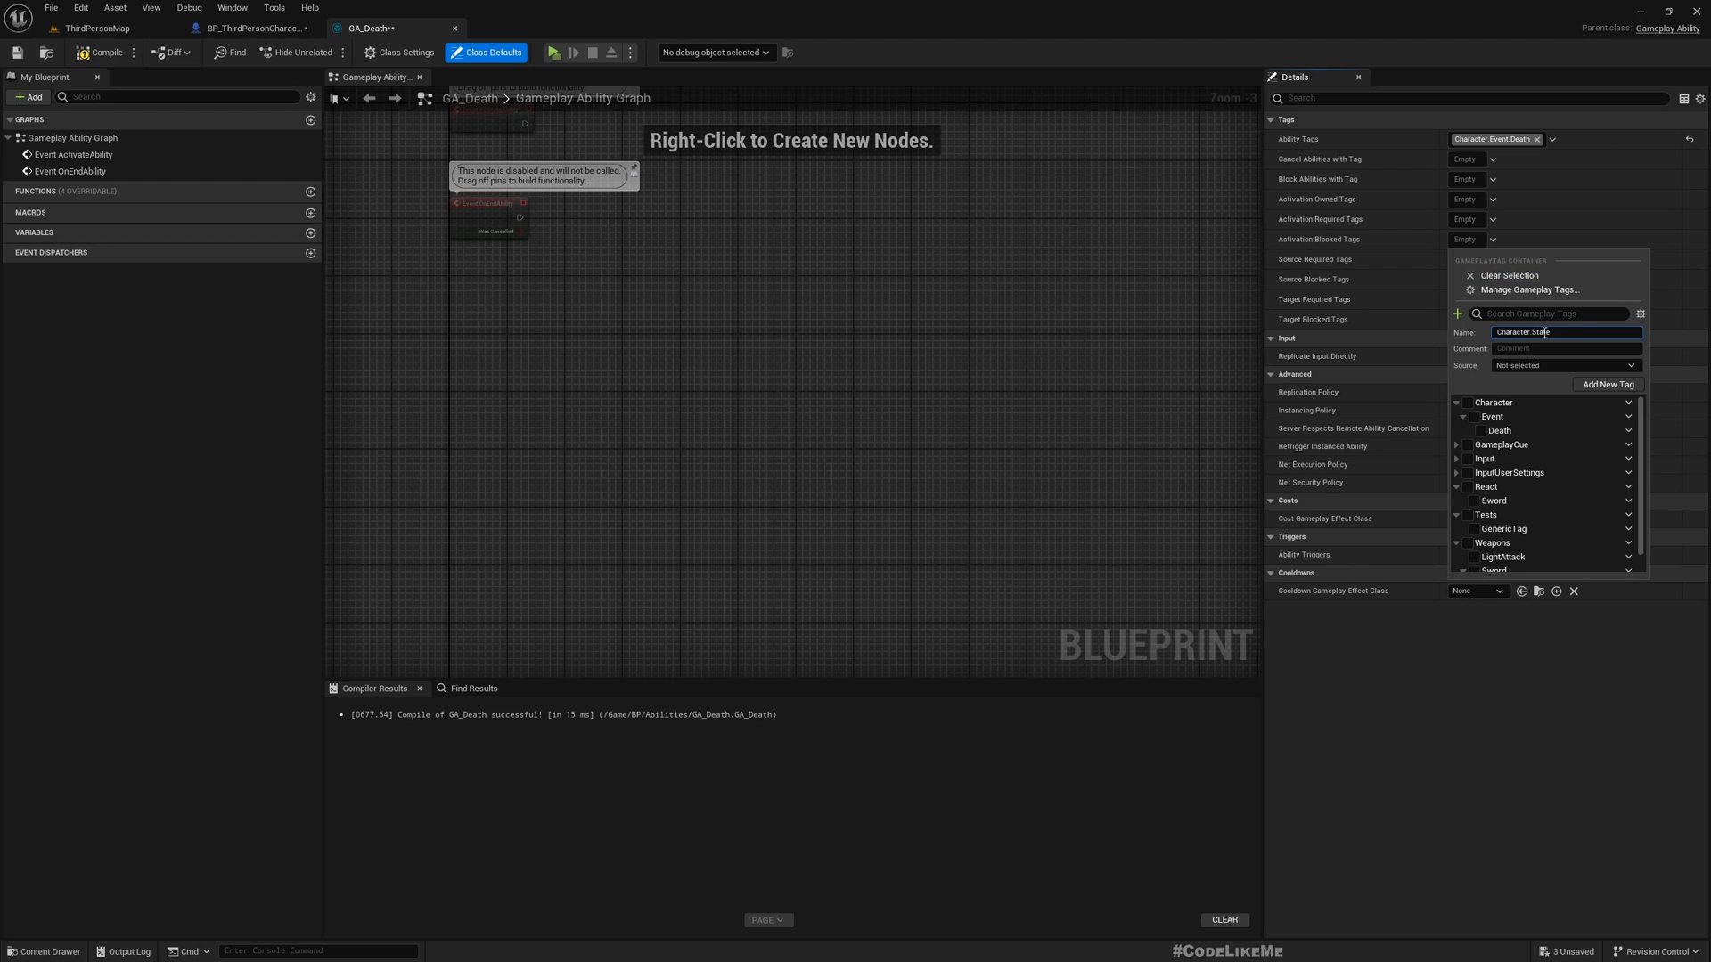
{"action": "type", "text": "Dead"}
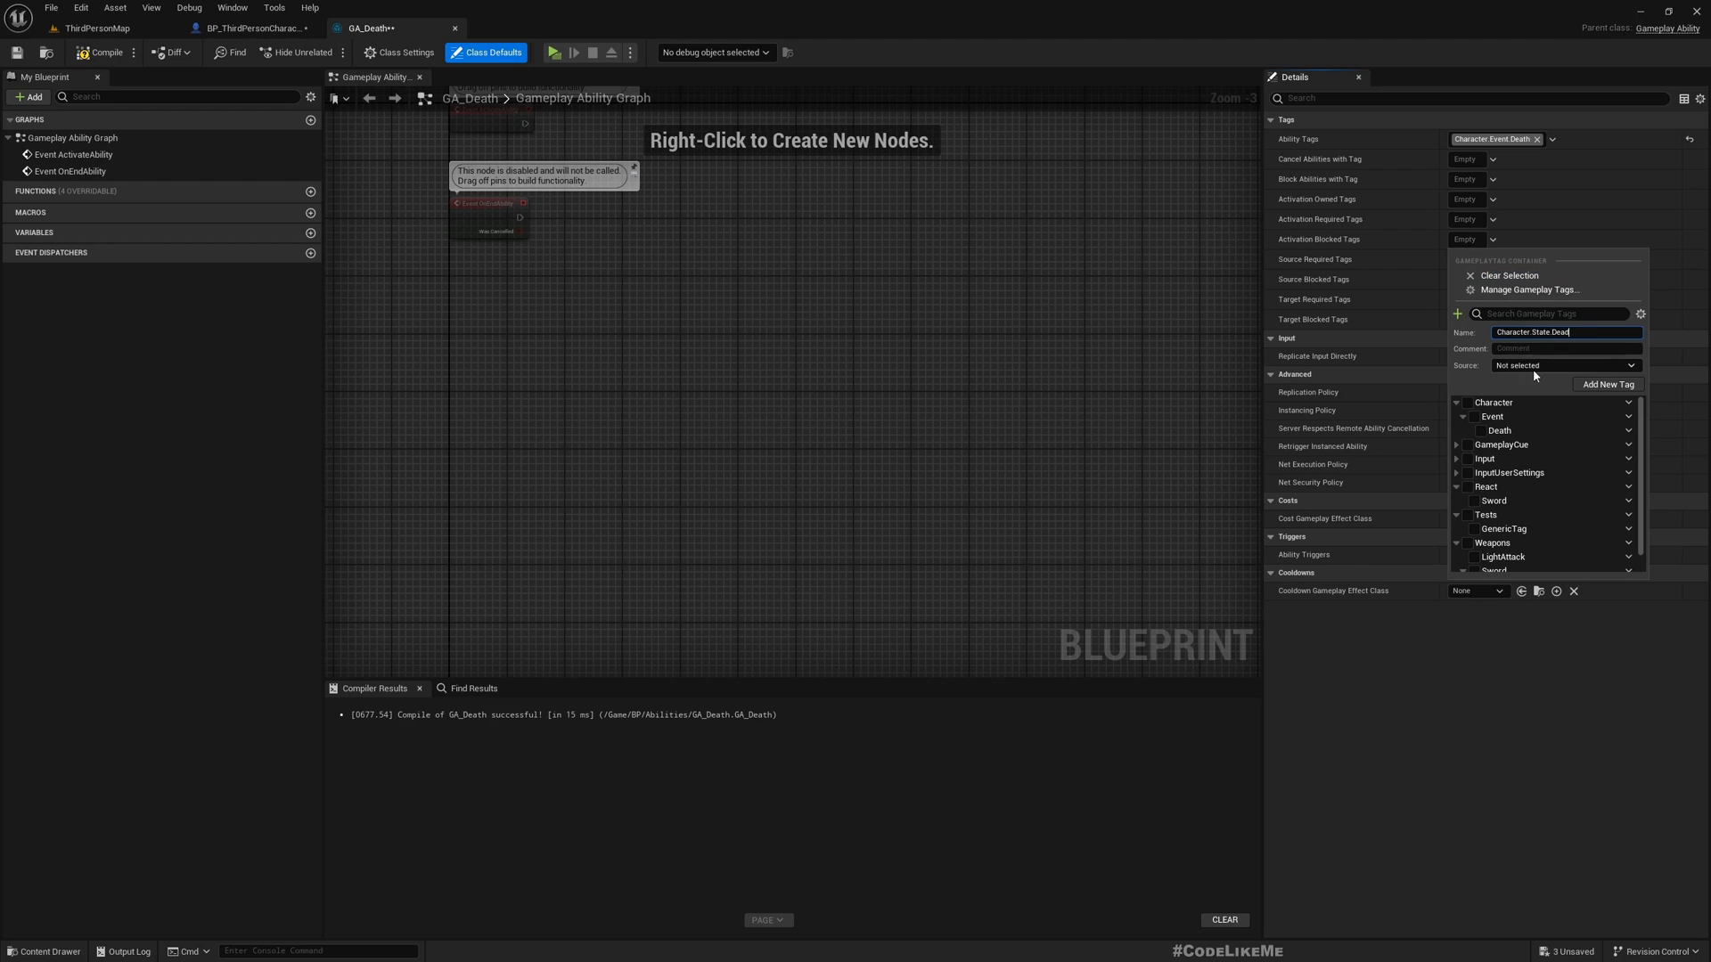
{"action": "left_click", "coordinate": [1606, 385]}
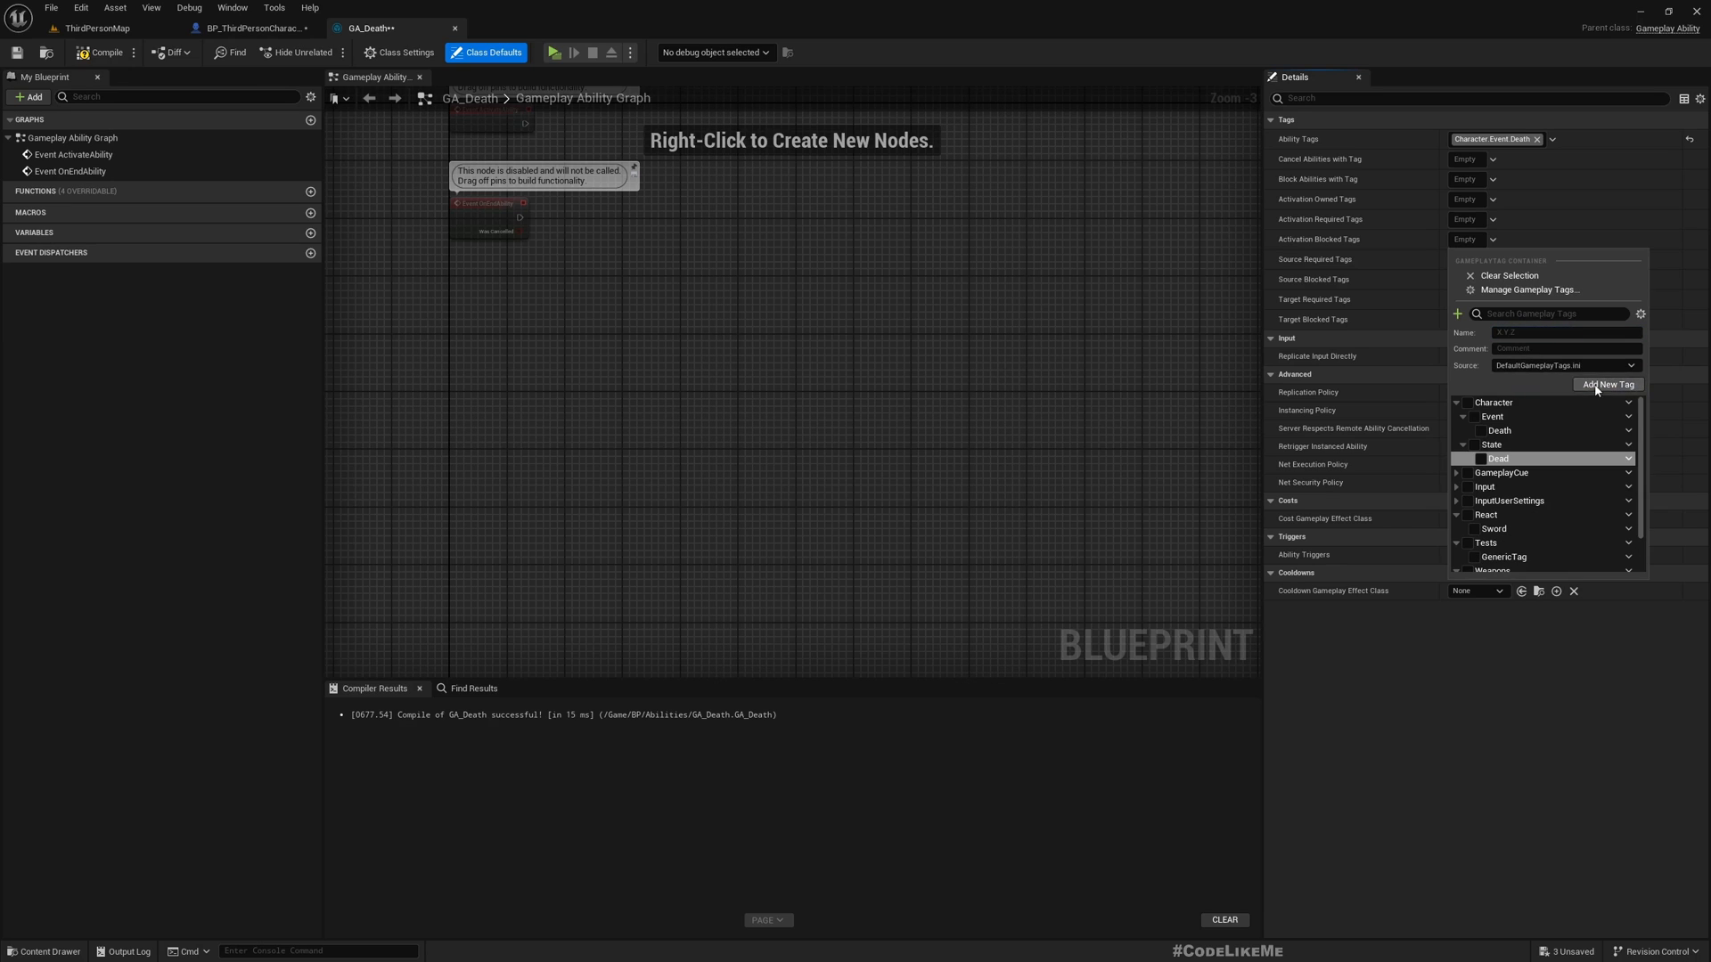
{"action": "left_click", "coordinate": [1481, 458]}
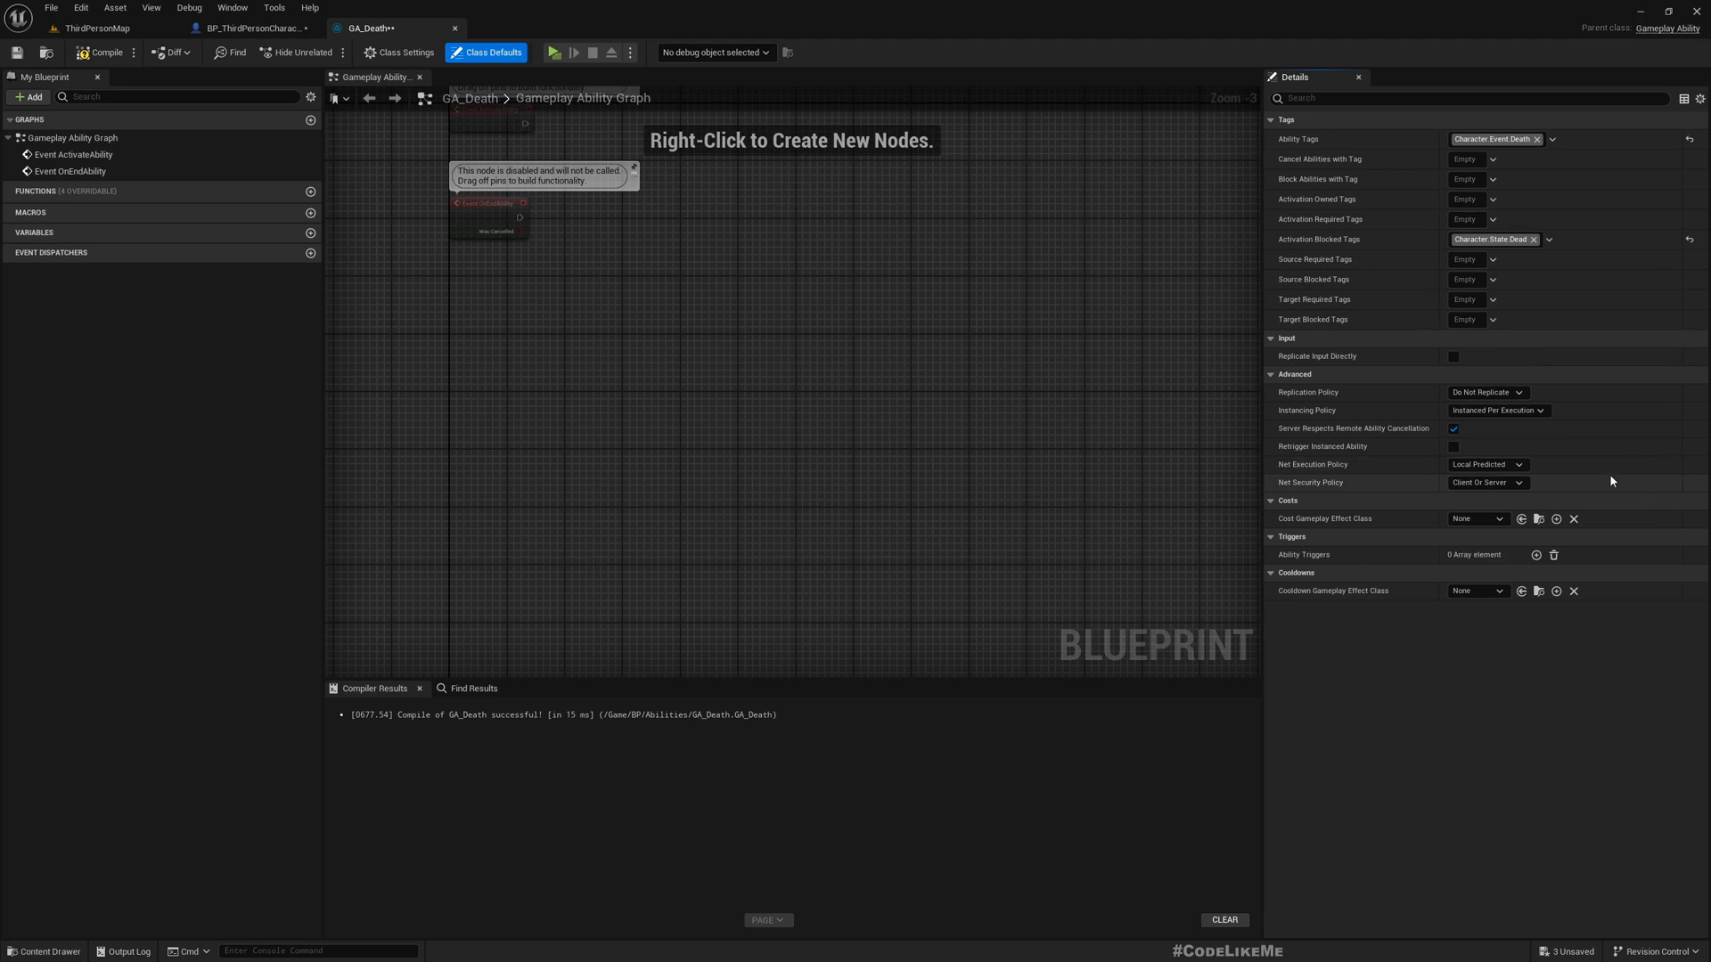
{"action": "mouse_move", "coordinate": [1568, 444]}
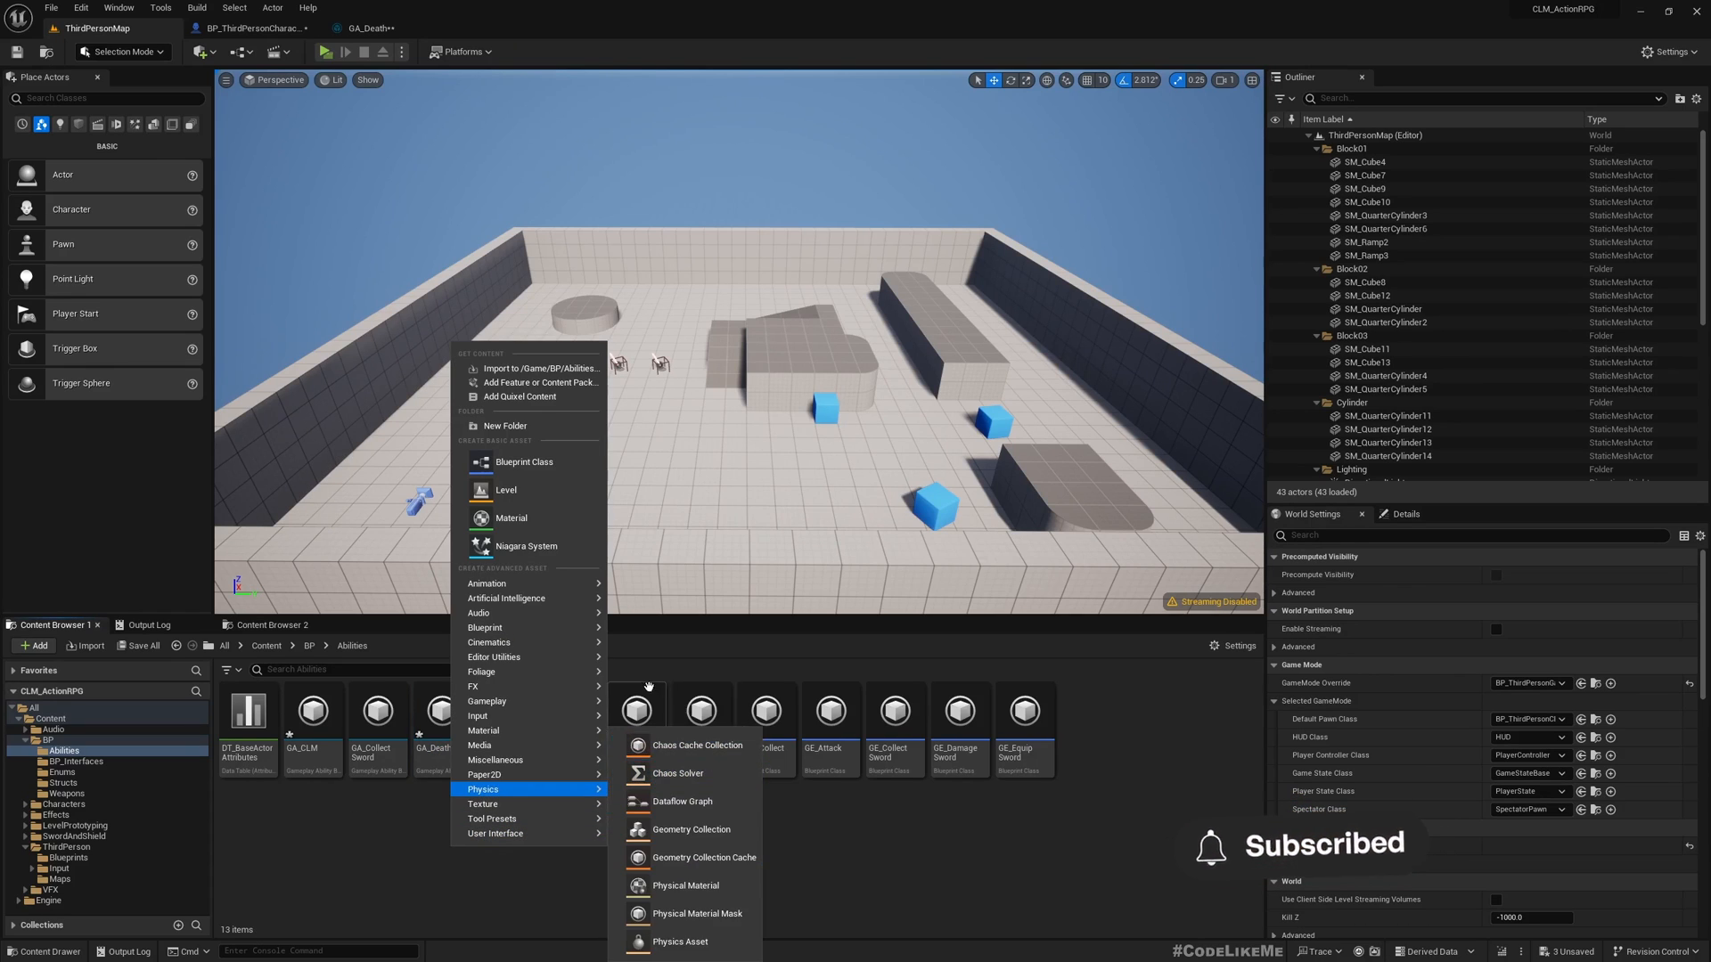
{"action": "mouse_move", "coordinate": [486, 701]}
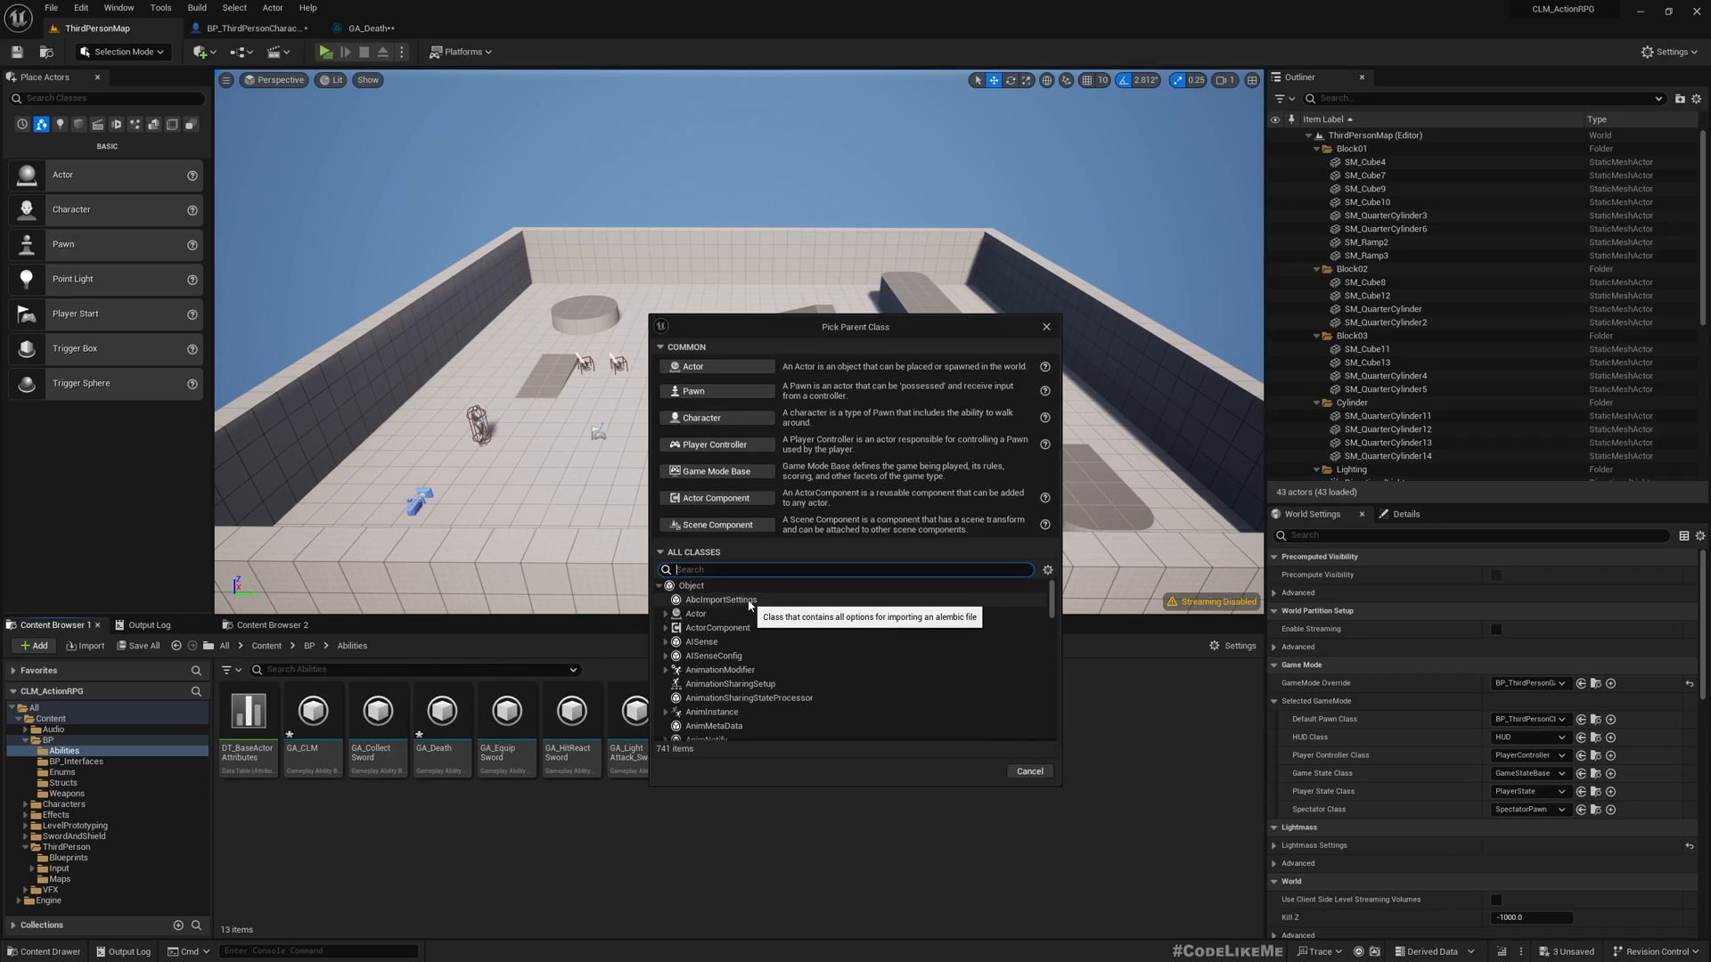
Step: Create a GameplayEffect-based blueprint named GE_Death and open it for editing
{"action": "type", "text": "gameplayeffe"}
{"action": "type", "text": "GE_Death"}
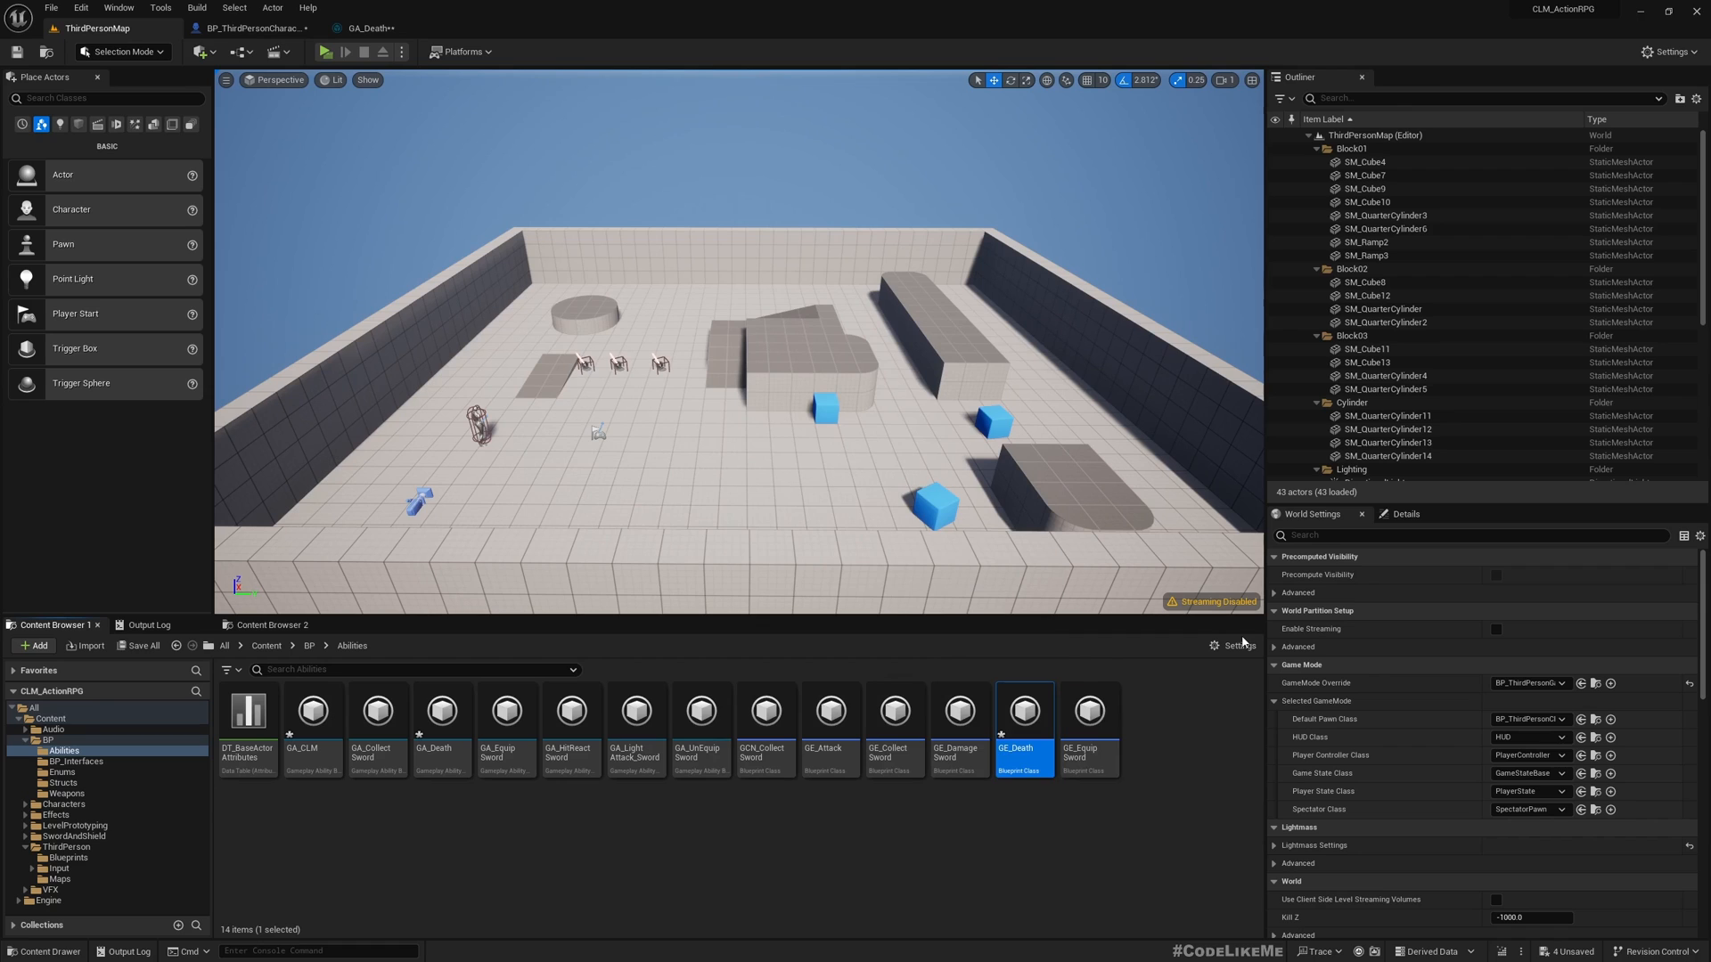
{"action": "double_click", "coordinate": [1023, 711]}
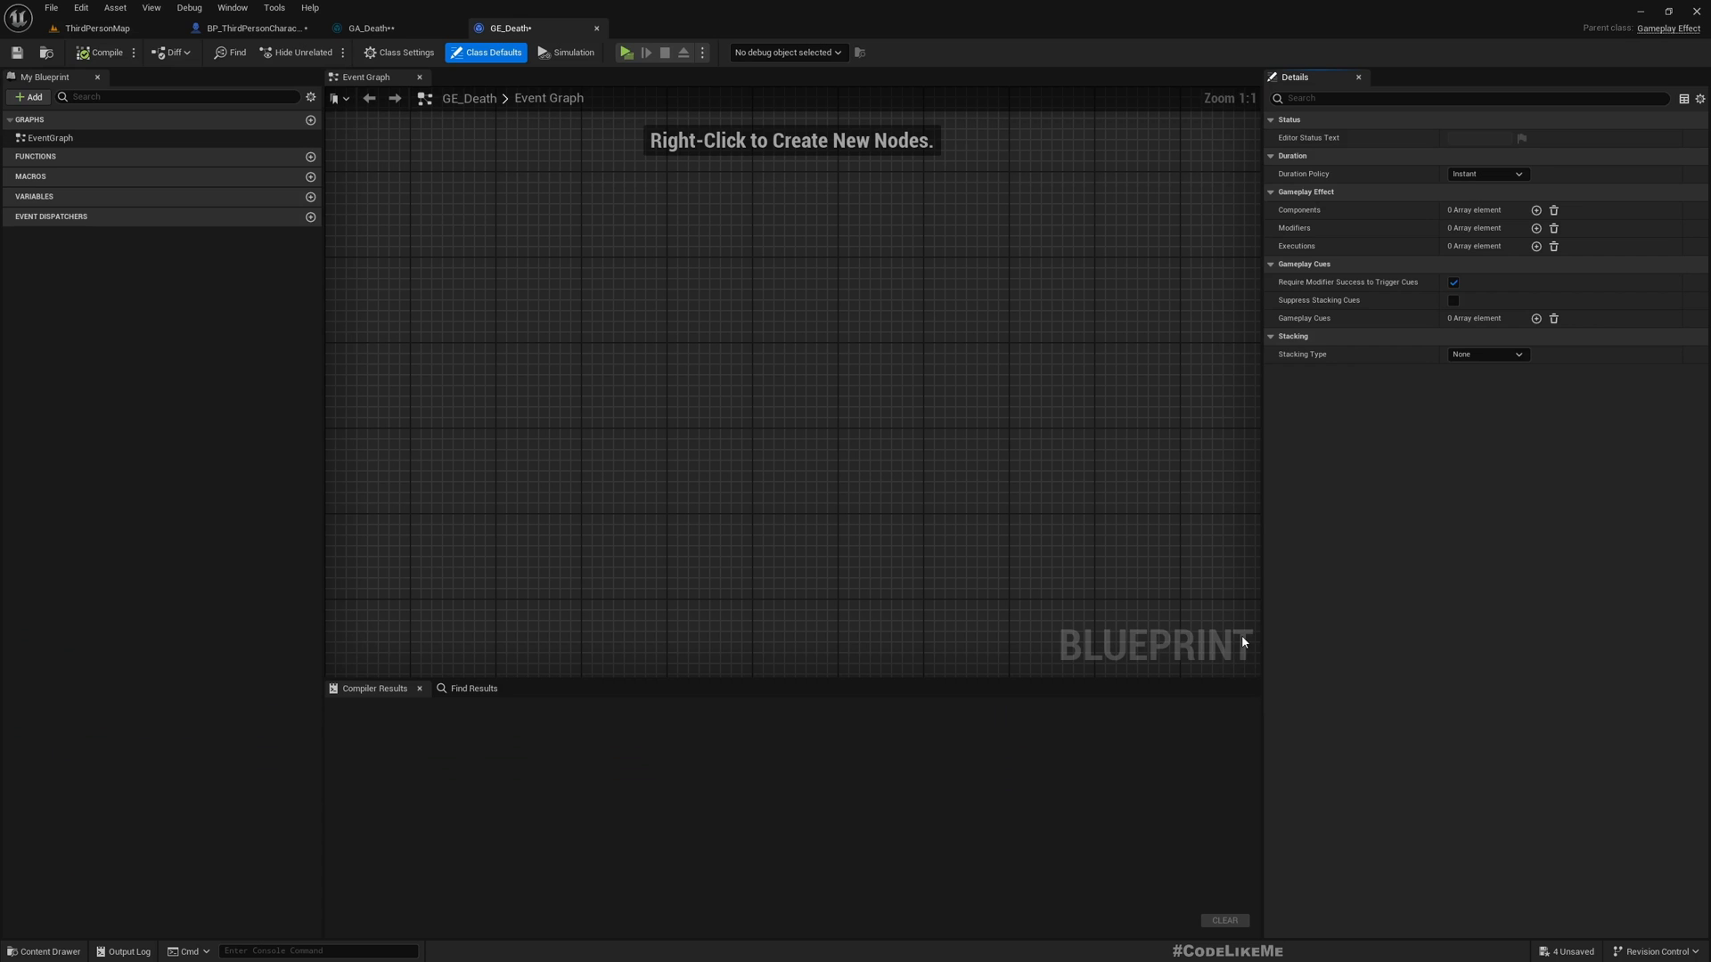
{"action": "mouse_move", "coordinate": [1342, 255]}
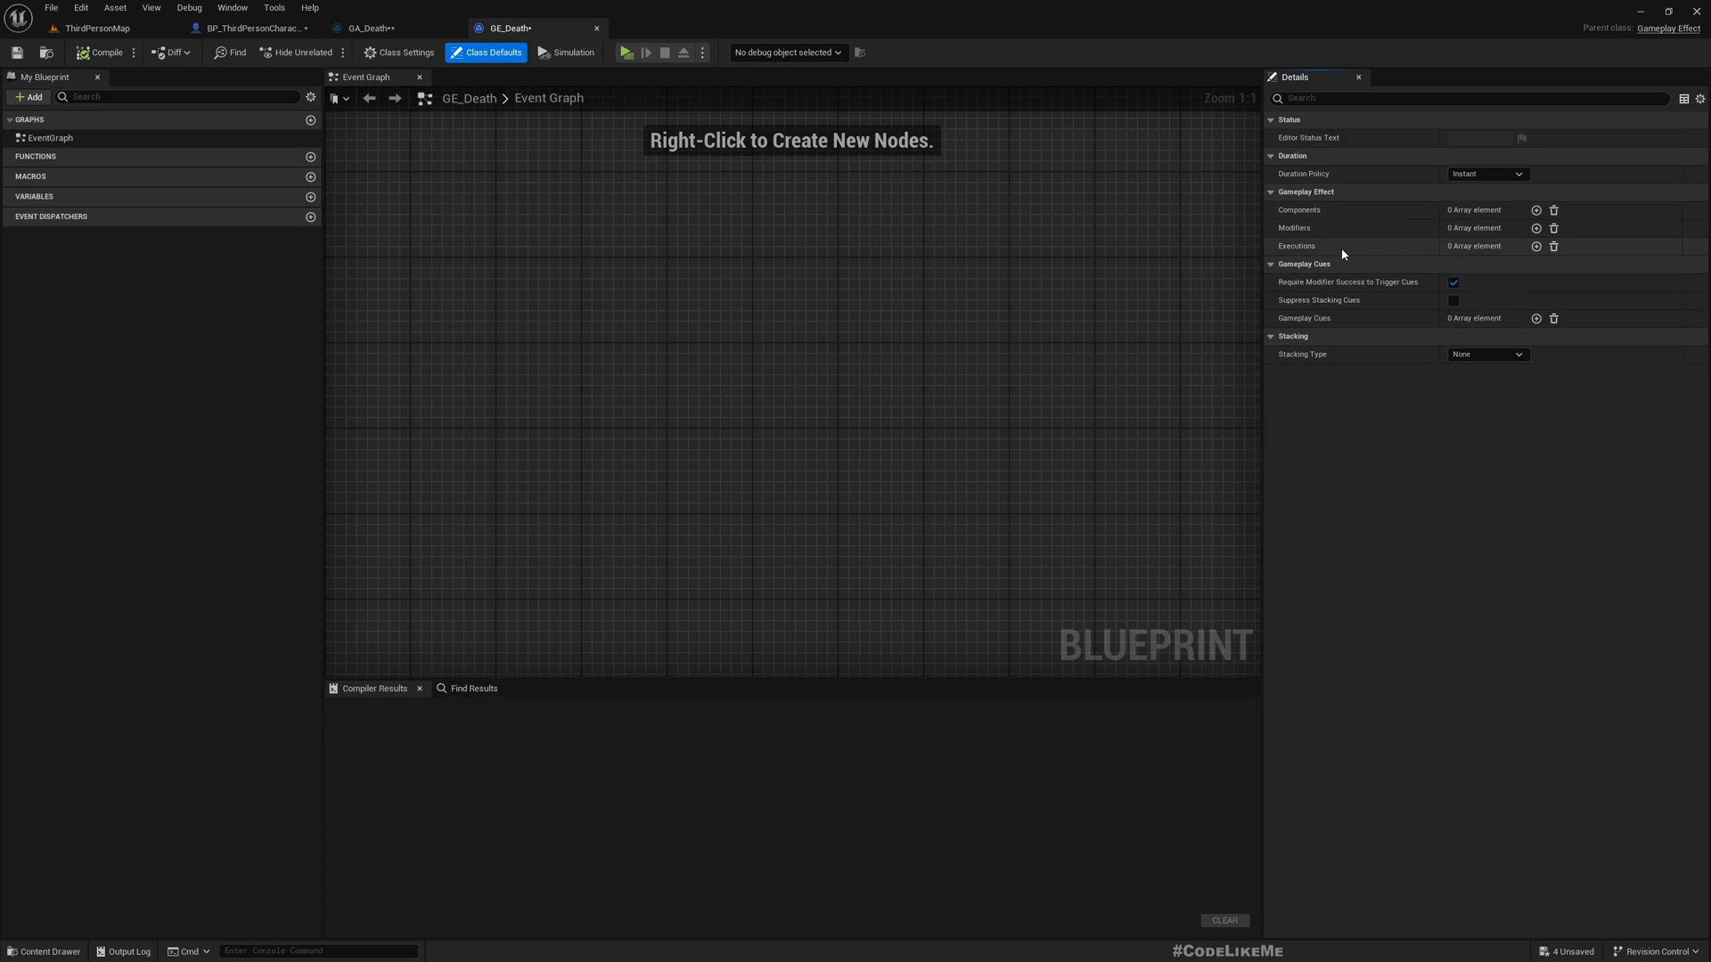
{"action": "mouse_move", "coordinate": [1534, 210]}
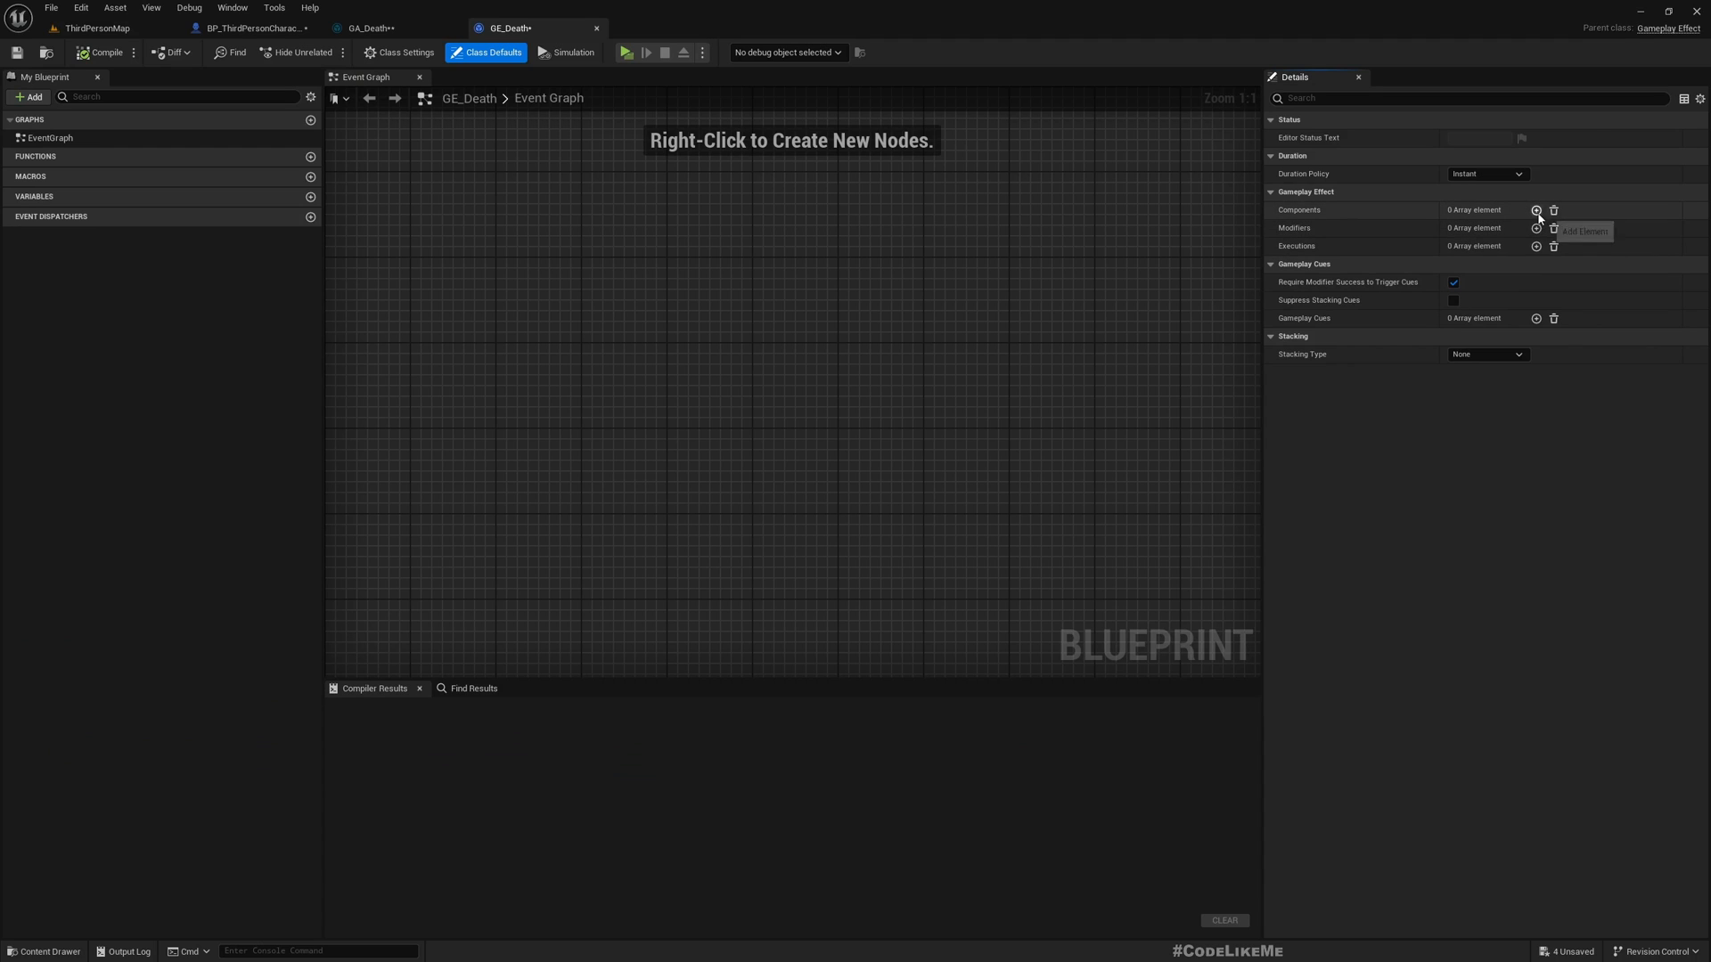
Step: Add a Target Tags Gameplay Effect Component granting Character.State.Dead to the target
{"action": "left_click", "coordinate": [1536, 210]}
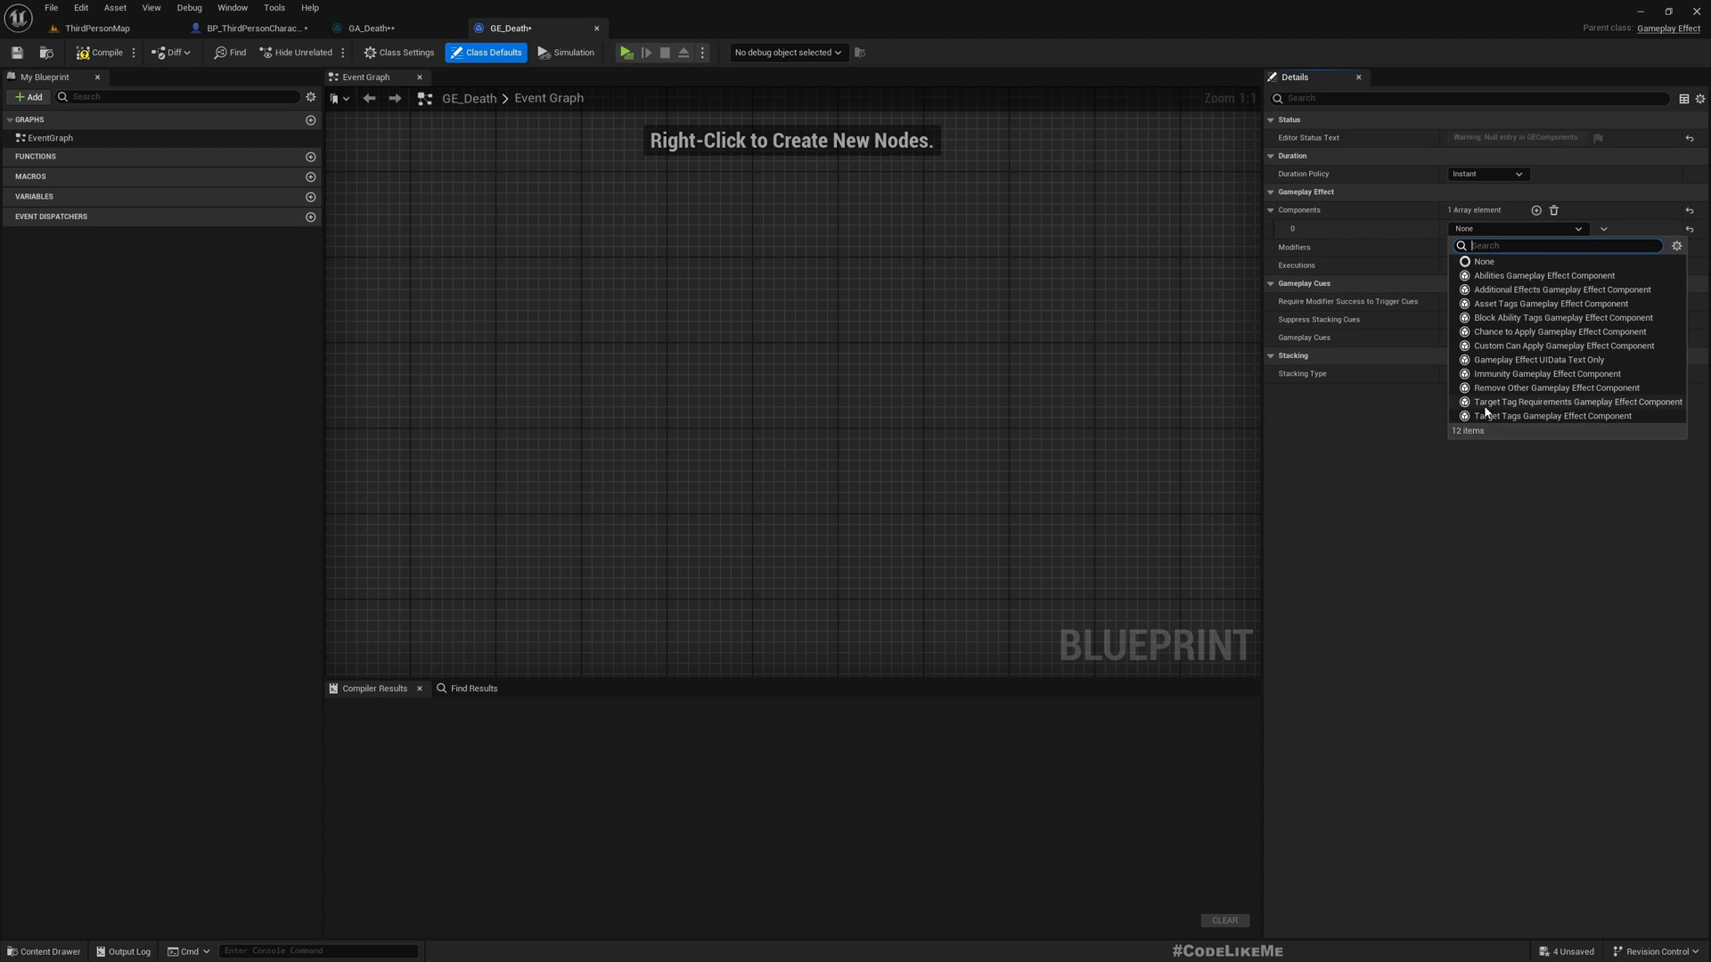
{"action": "mouse_move", "coordinate": [1504, 322]}
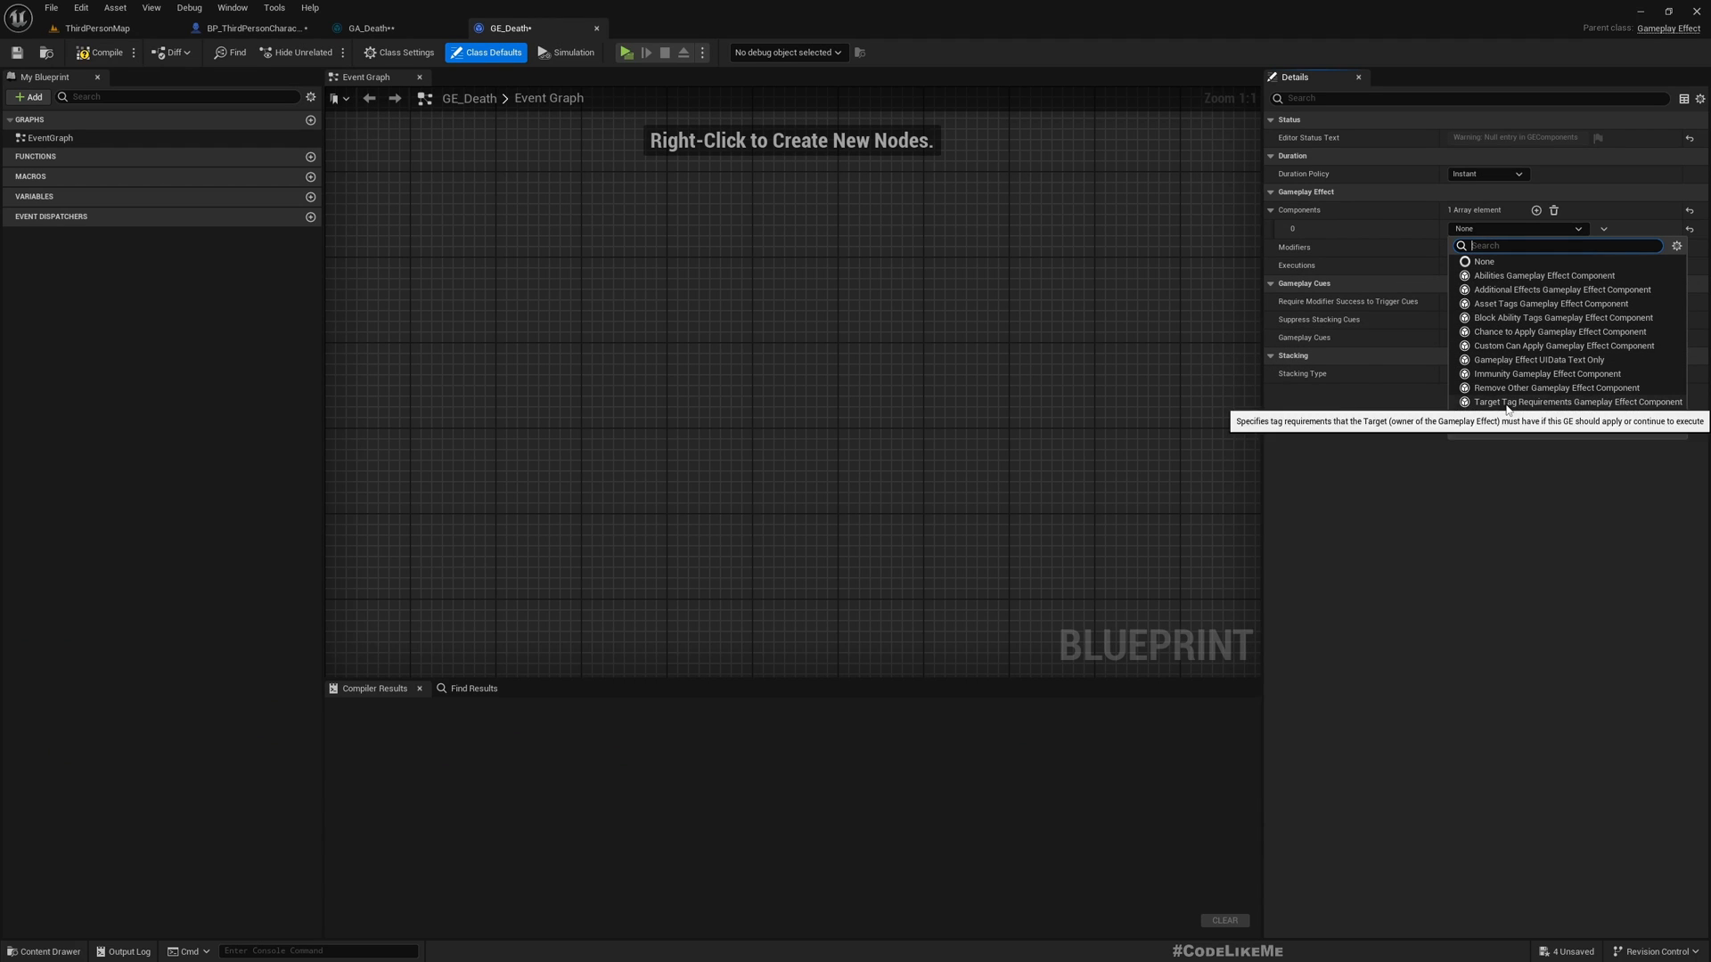
{"action": "mouse_move", "coordinate": [1505, 415]}
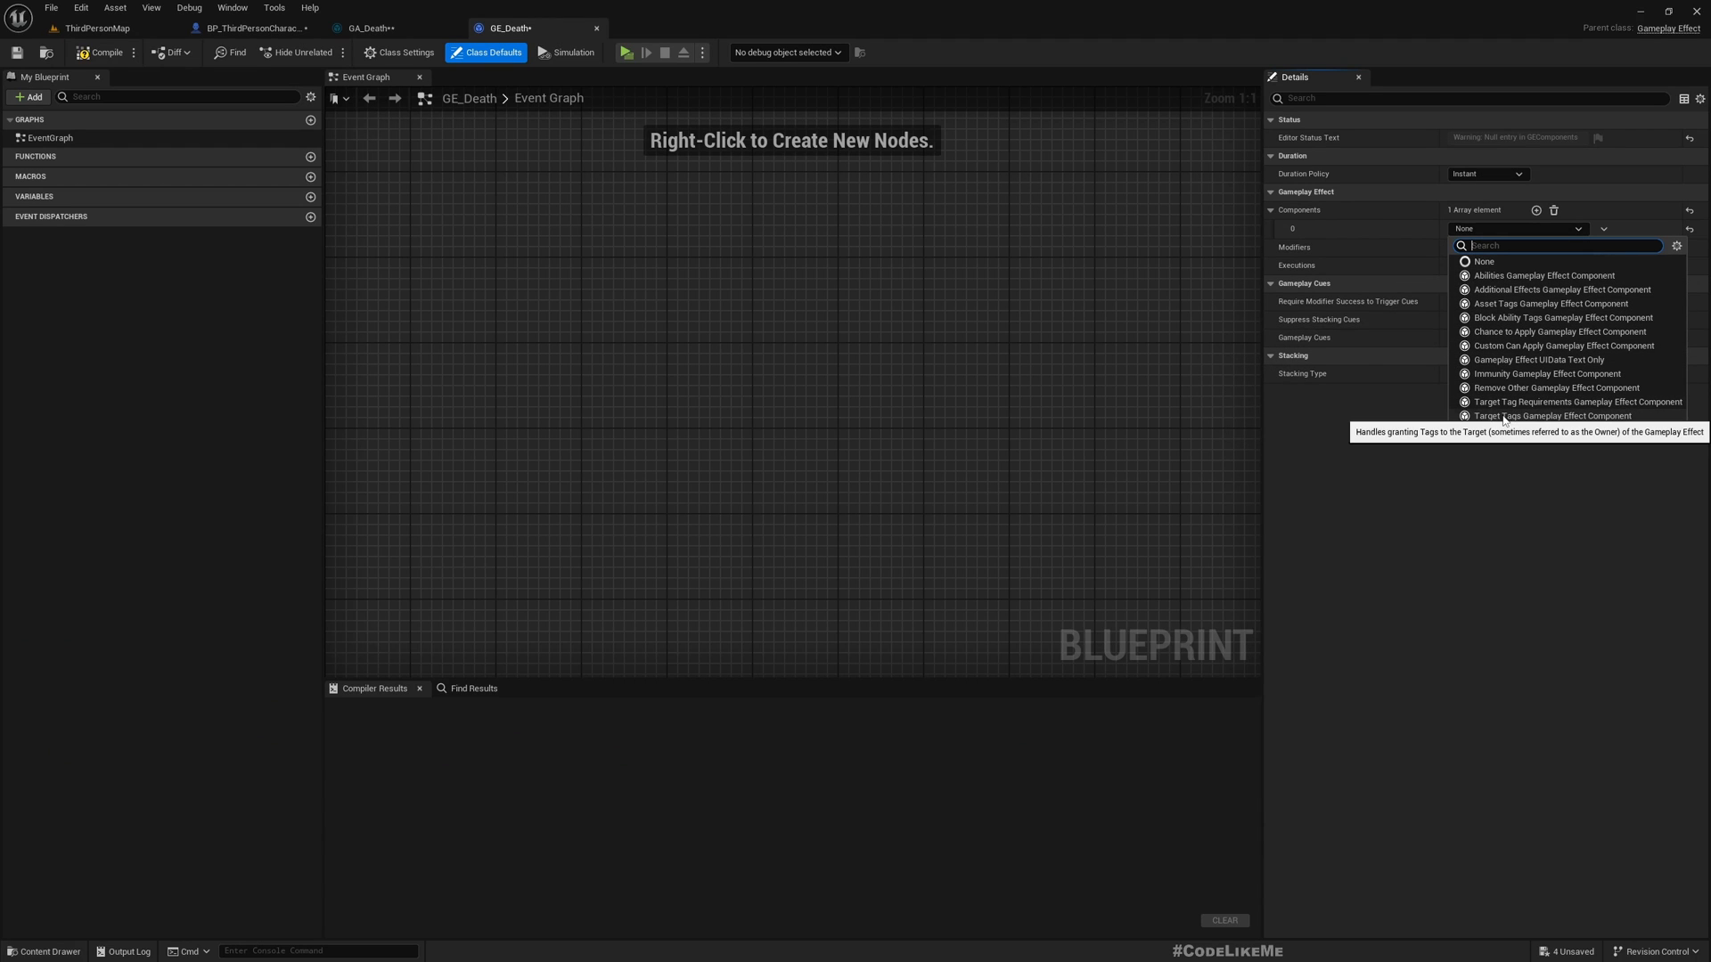
{"action": "left_click", "coordinate": [1552, 415]}
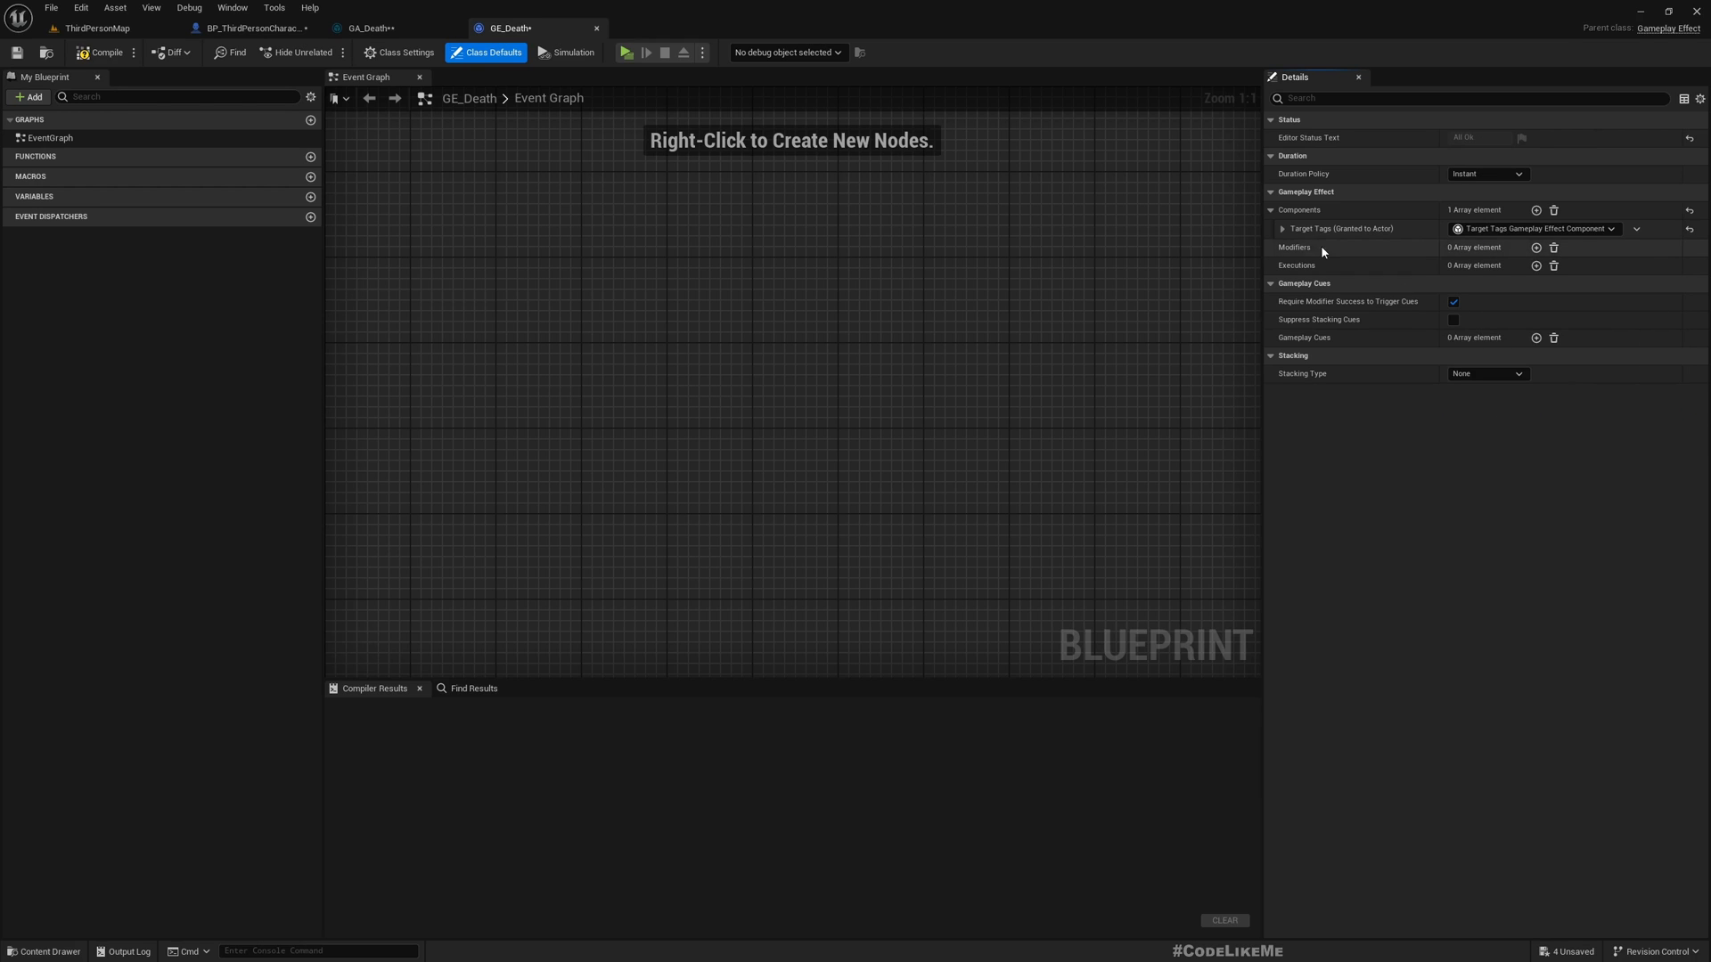
{"action": "left_click", "coordinate": [1283, 228]}
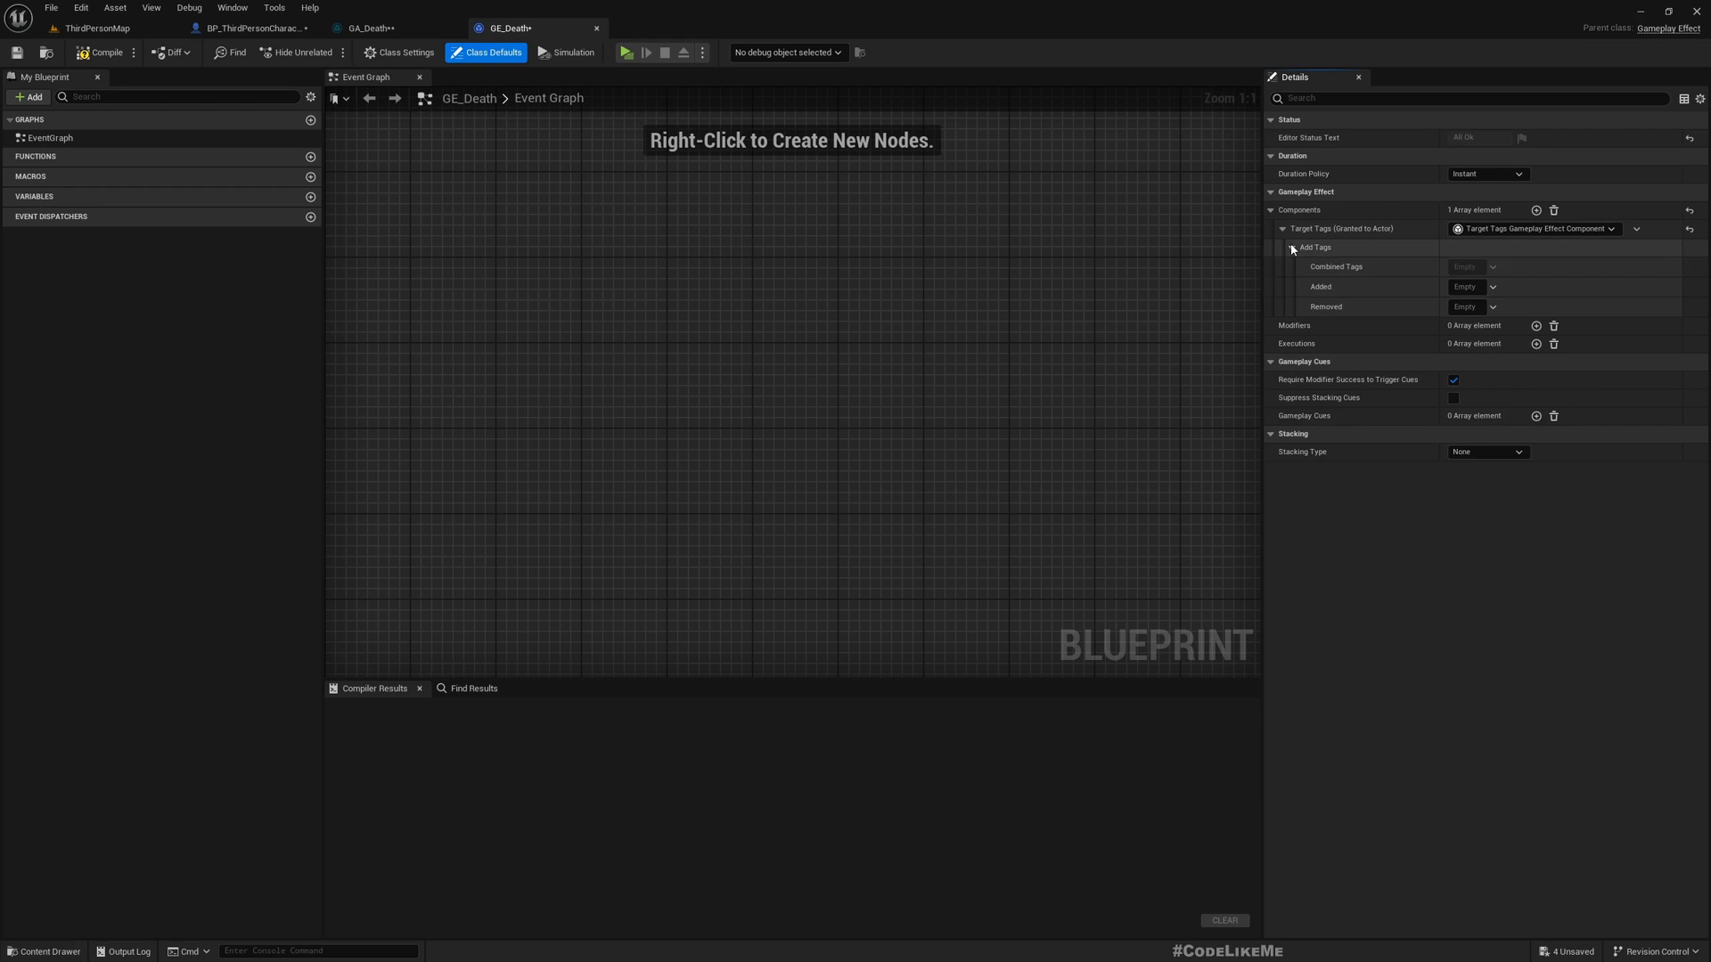
{"action": "left_click", "coordinate": [1492, 285]}
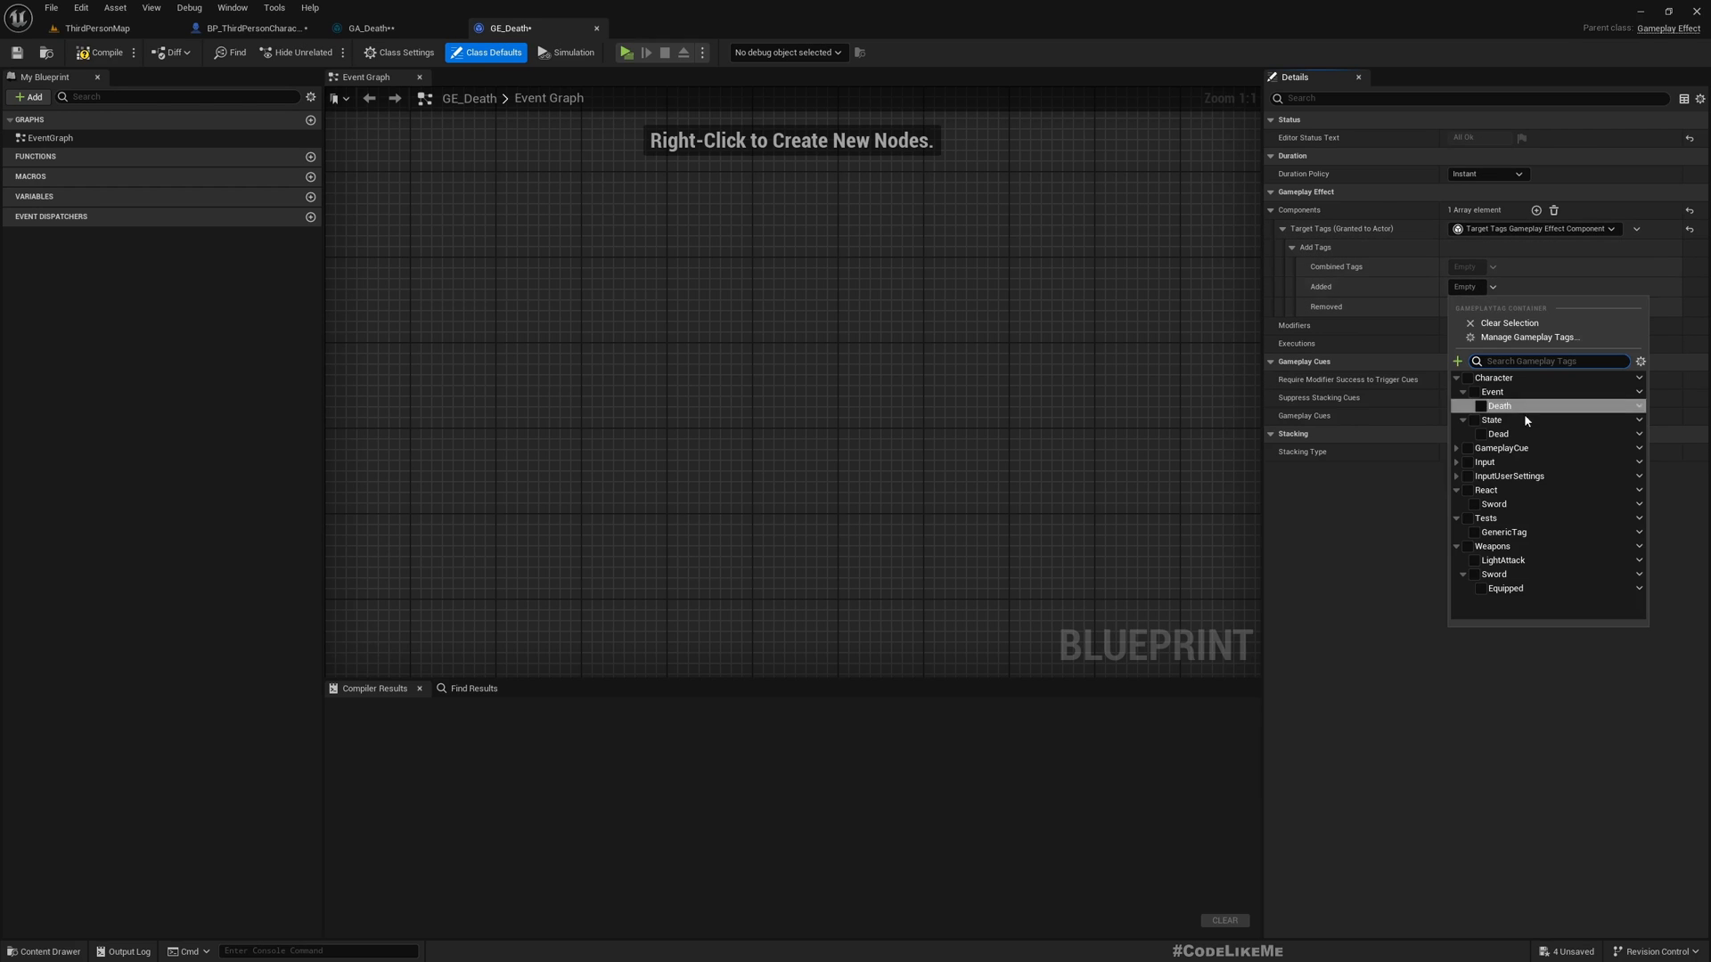
{"action": "left_click", "coordinate": [1476, 433]}
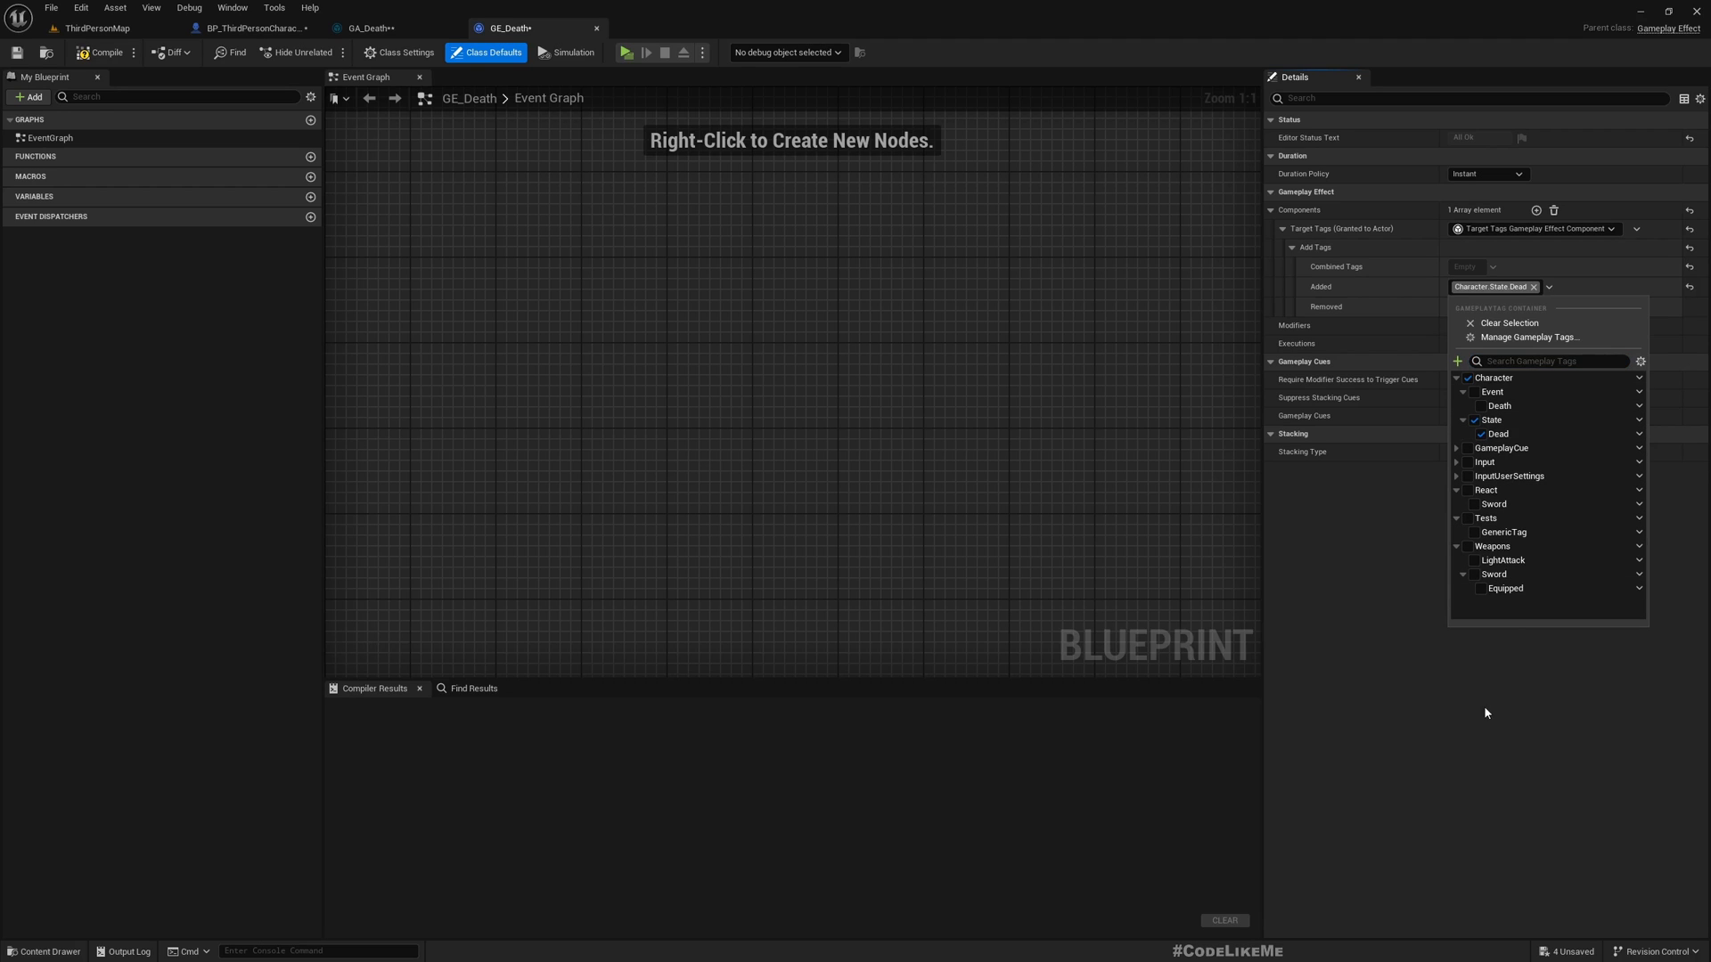
{"action": "left_click", "coordinate": [454, 225]}
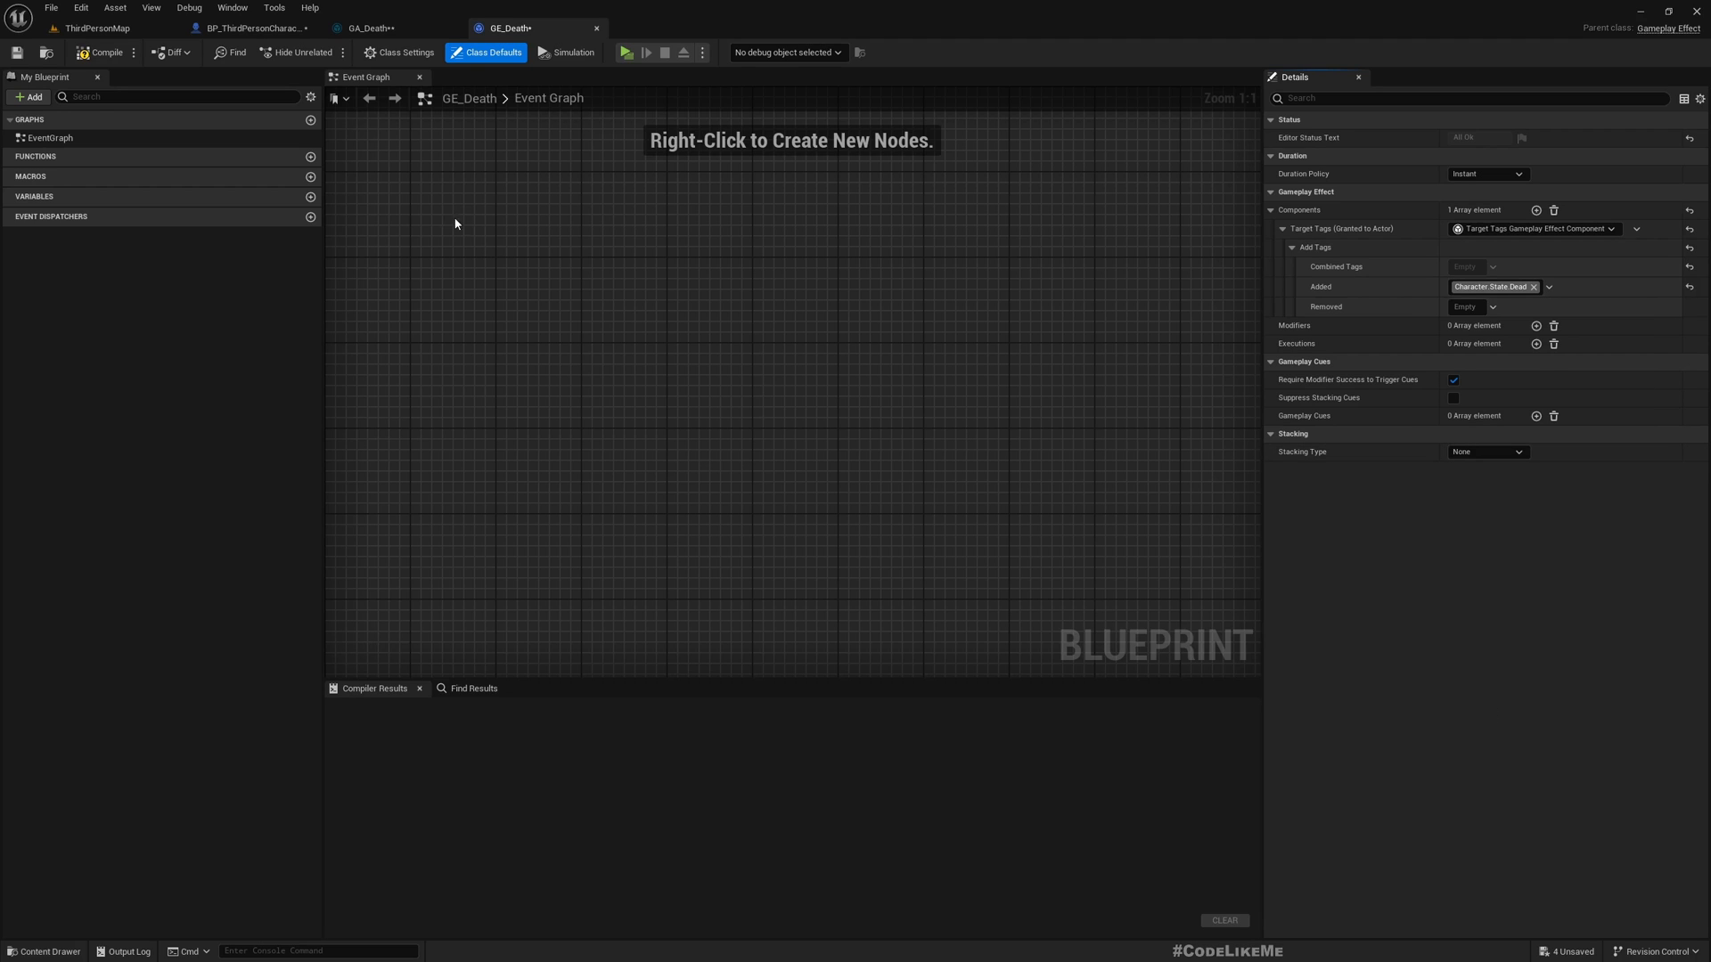
{"action": "mouse_move", "coordinate": [378, 70]}
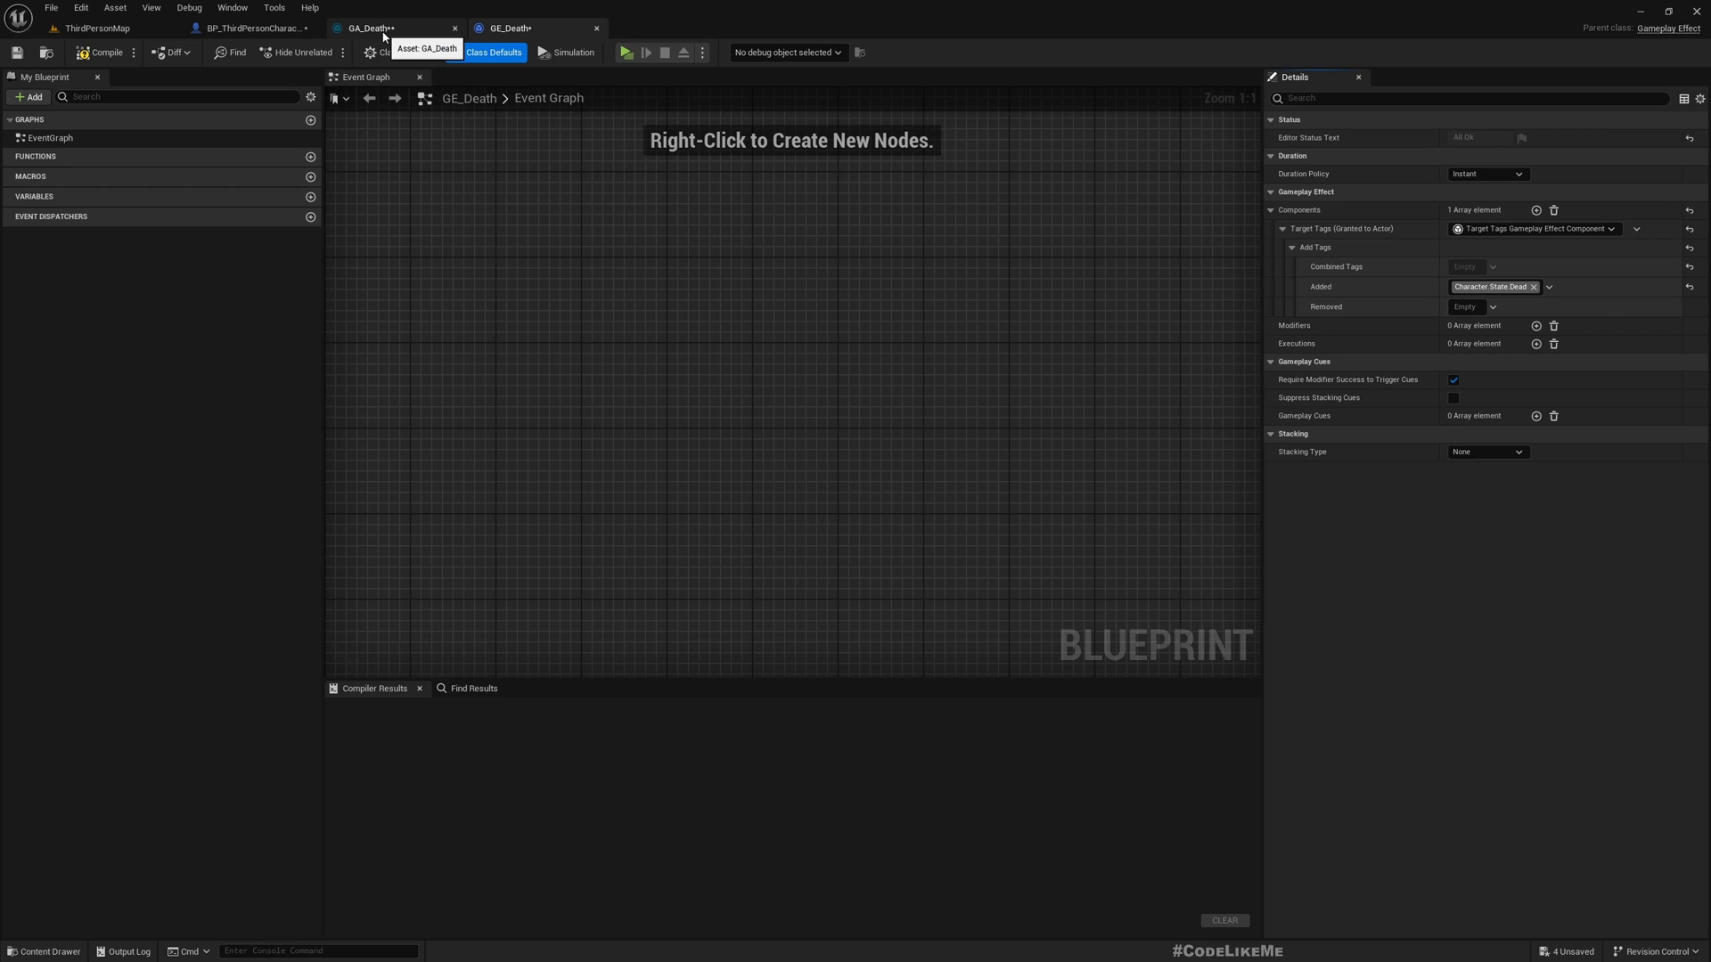
Step: In GA_Death, add ApplyGameplayEffectToOwner with Gameplay Effect Class set to GE_Death
{"action": "left_click", "coordinate": [392, 27]}
{"action": "type", "text": "Appl"}
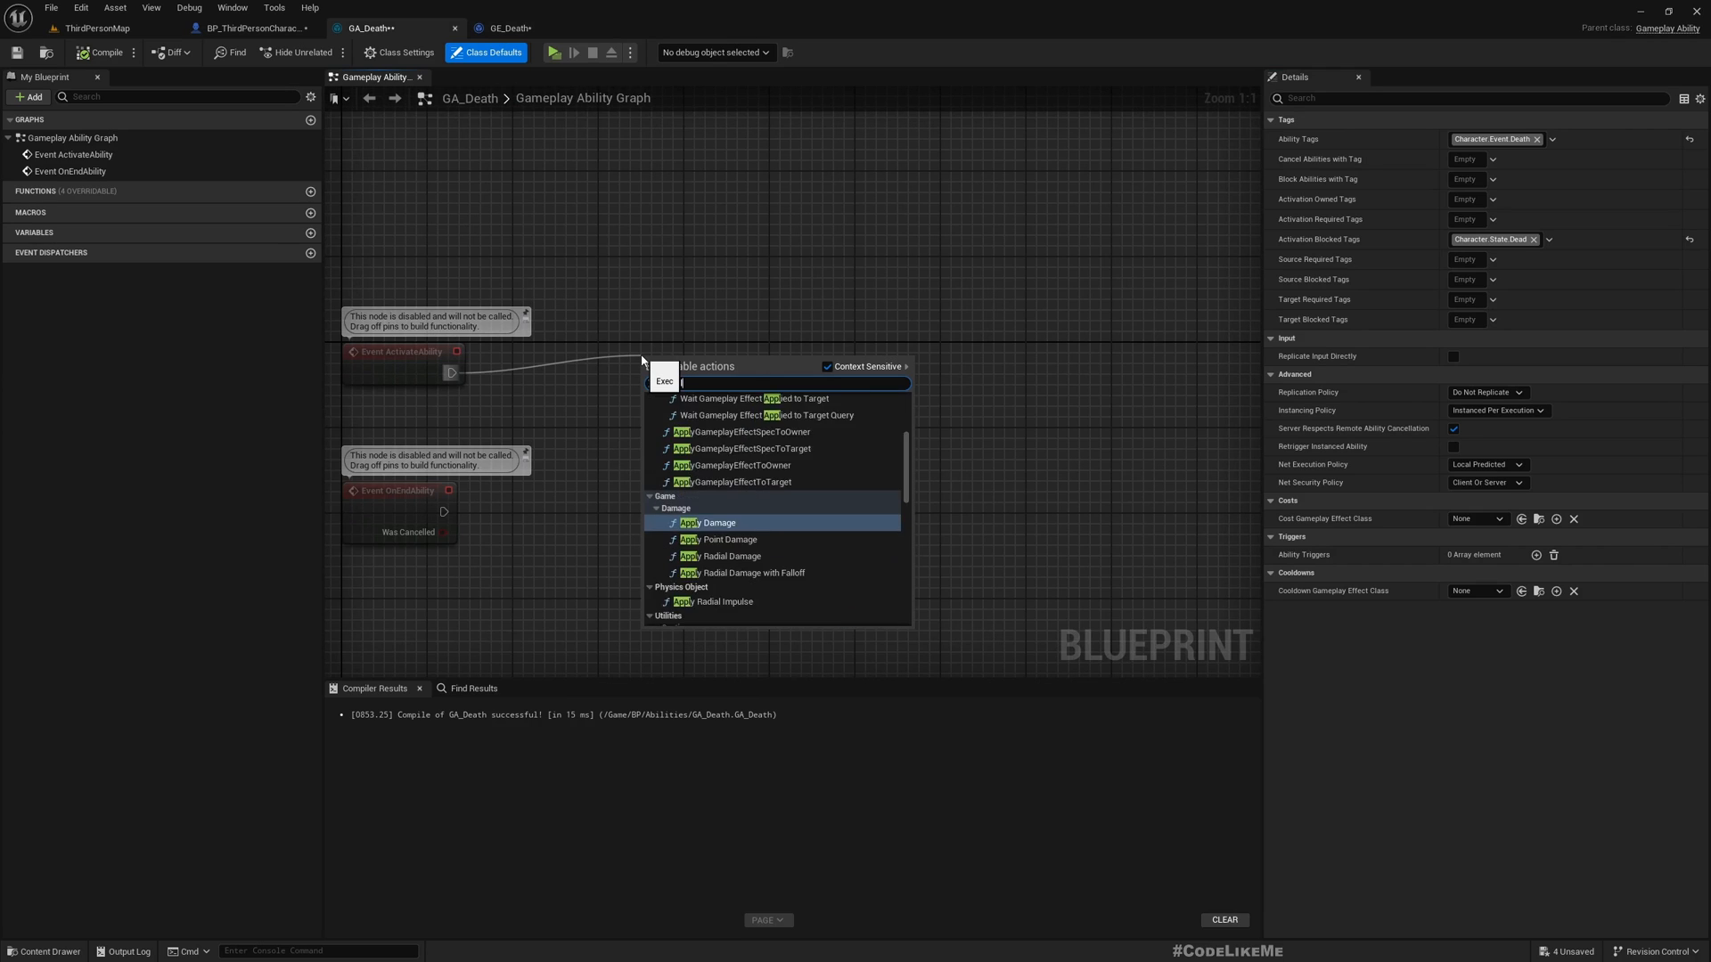
{"action": "type", "text": "ygamepla"}
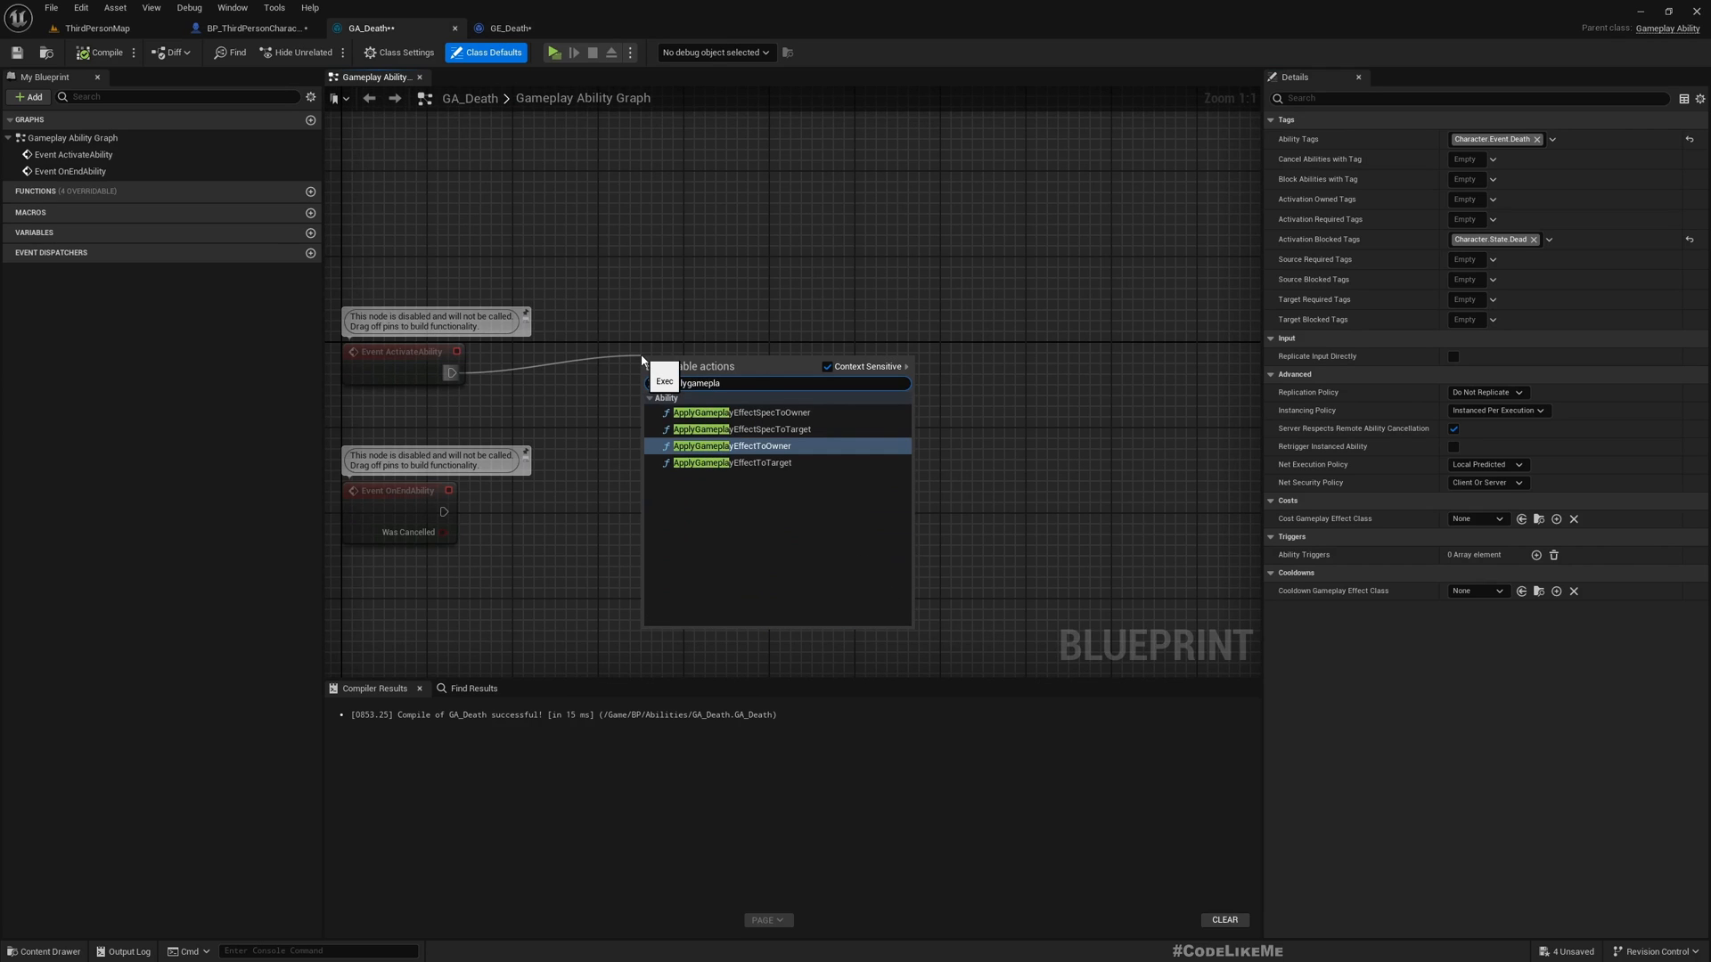
{"action": "left_click", "coordinate": [736, 446]}
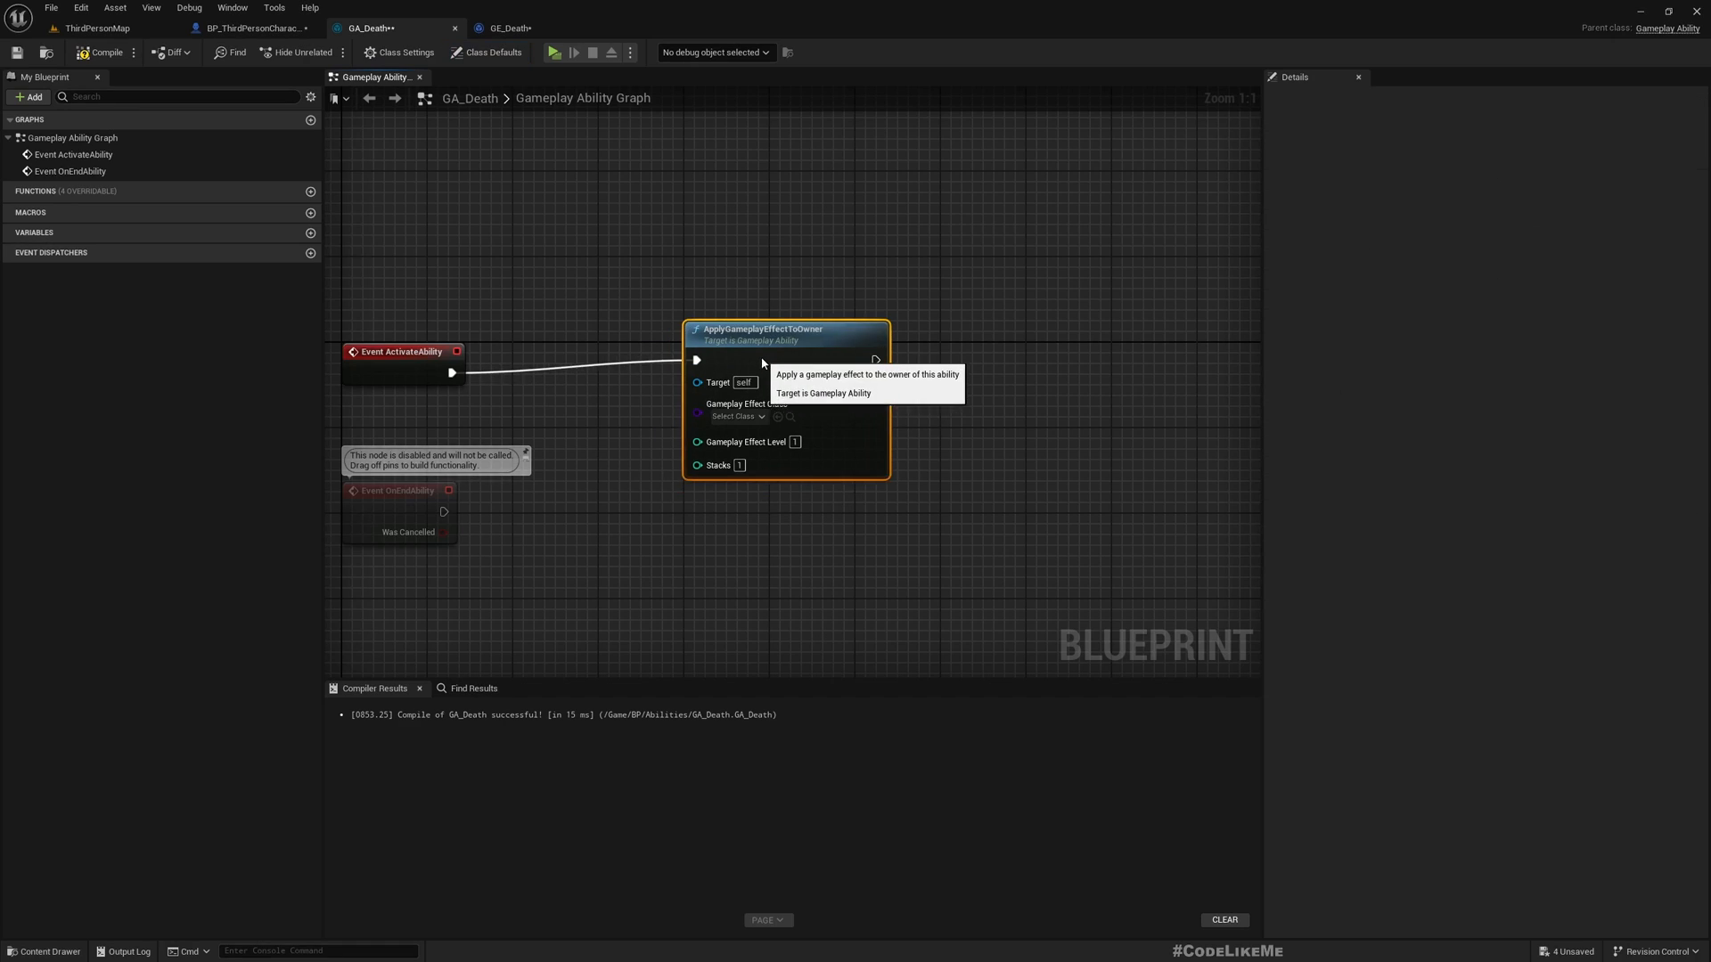
{"action": "left_click", "coordinate": [736, 415]}
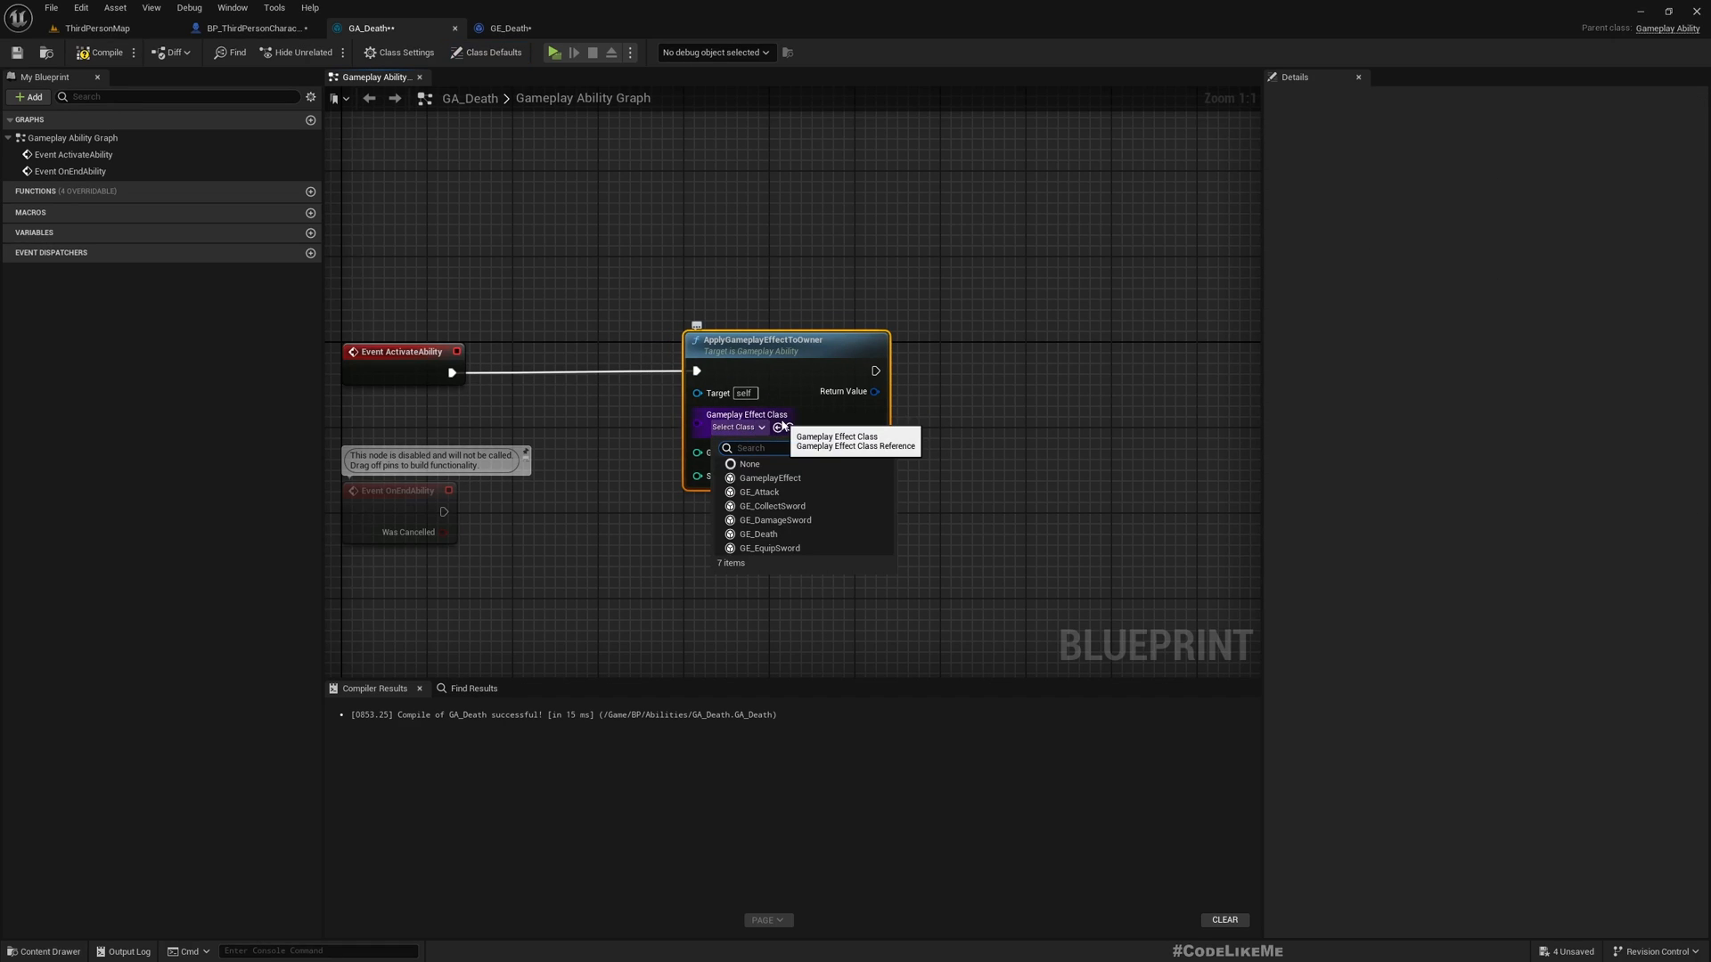
{"action": "mouse_move", "coordinate": [813, 507]}
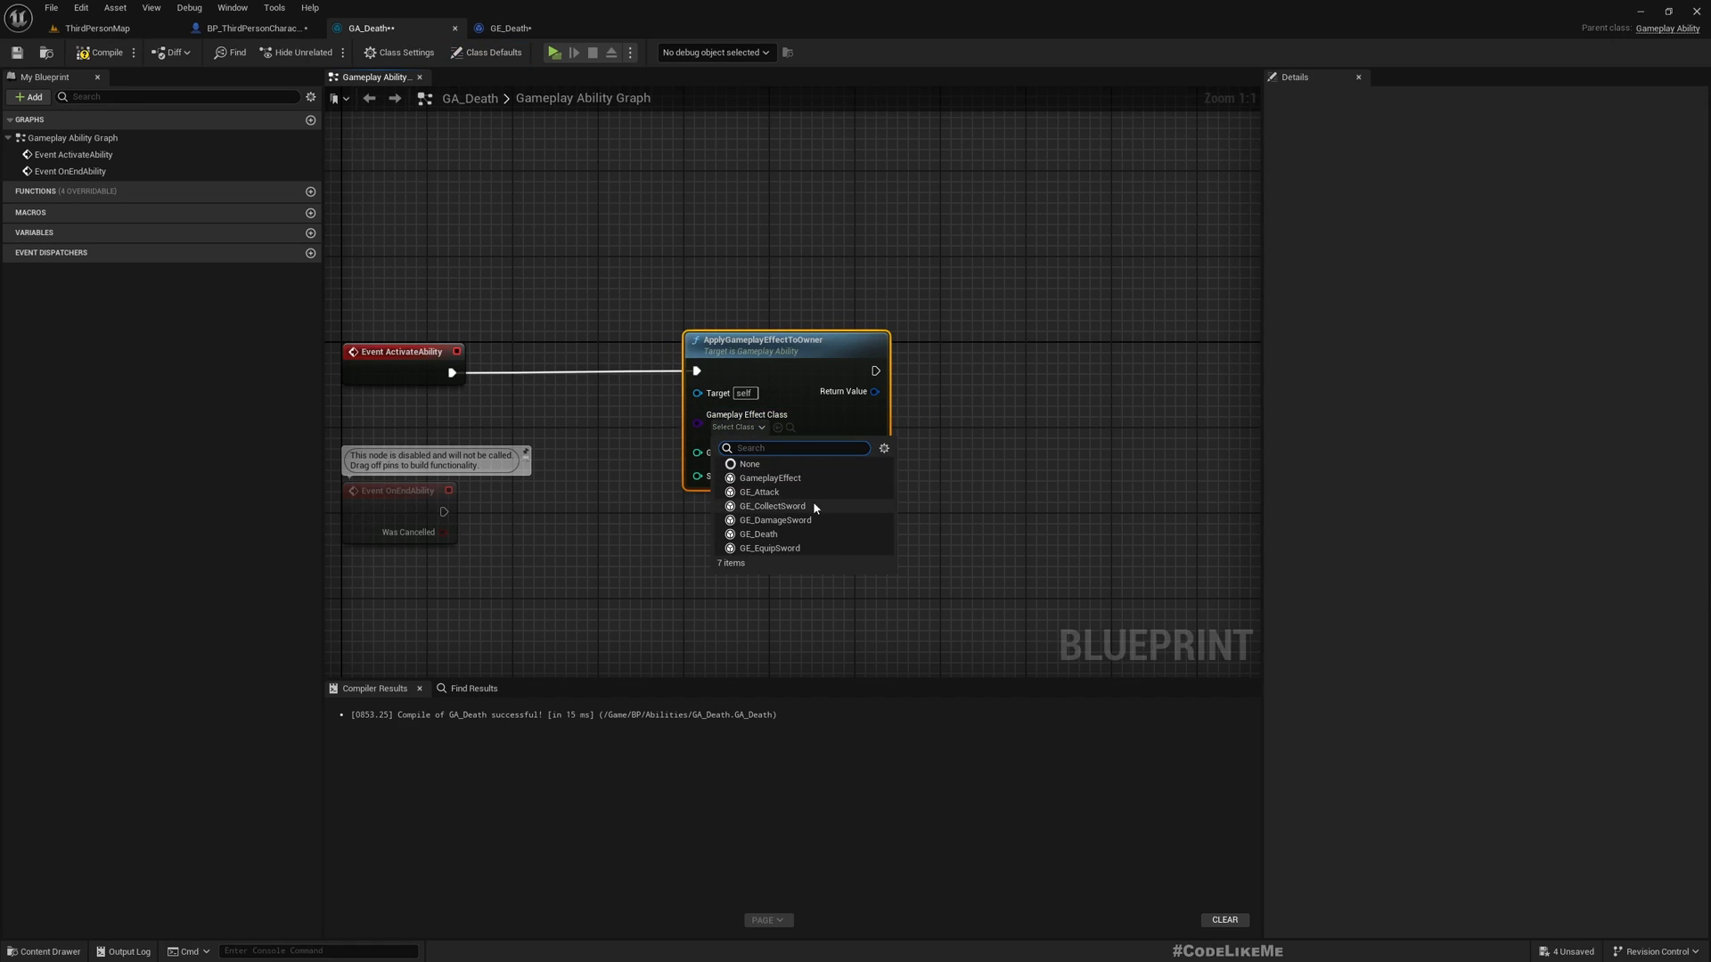
{"action": "left_click", "coordinate": [759, 533]}
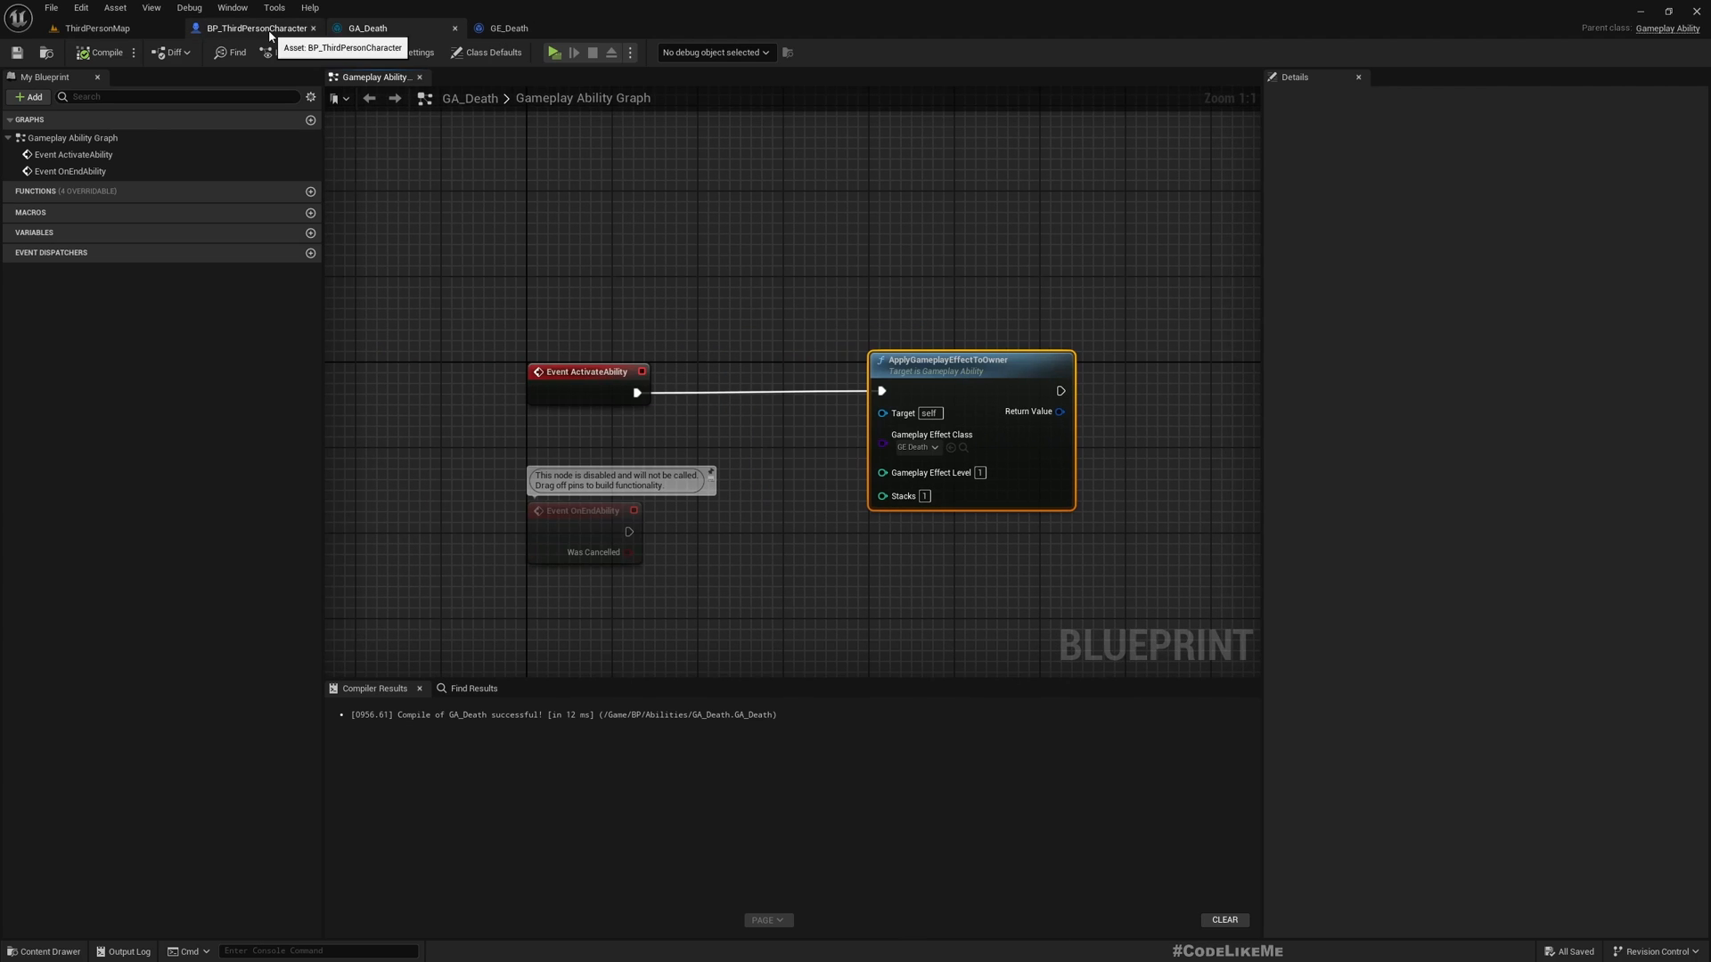
{"action": "left_click", "coordinate": [253, 27]}
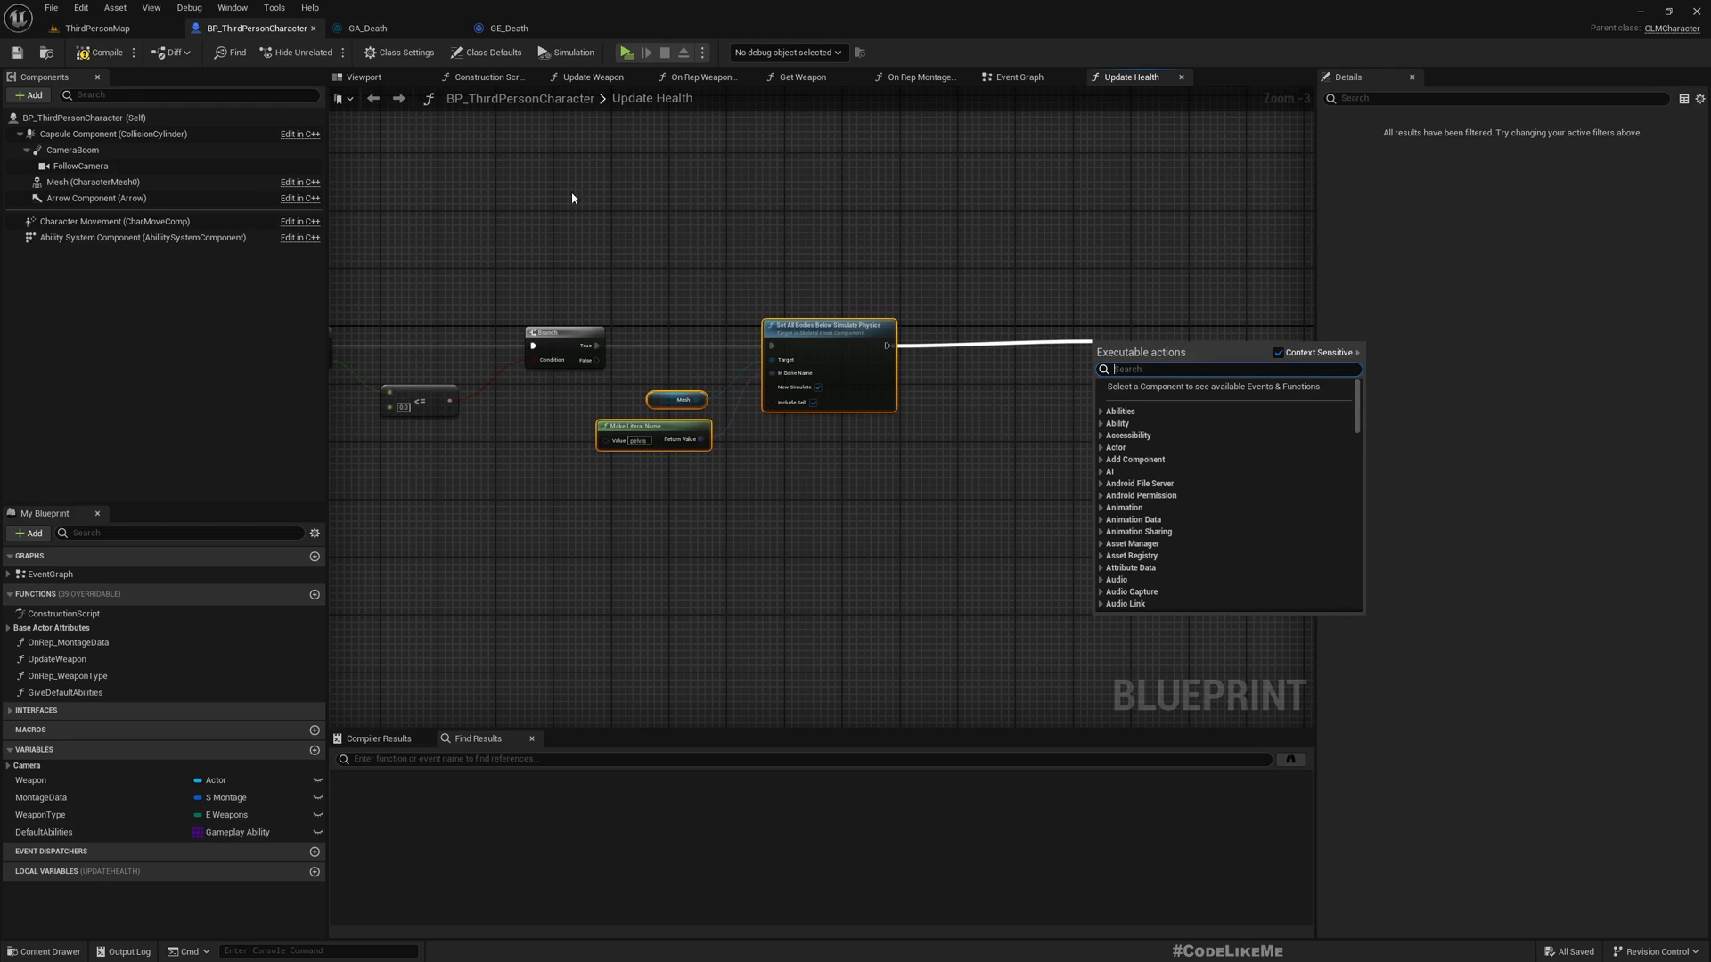
Step: Add GA_Death as index 1 of the character's DefaultAbilities array
{"action": "left_click", "coordinate": [44, 833]}
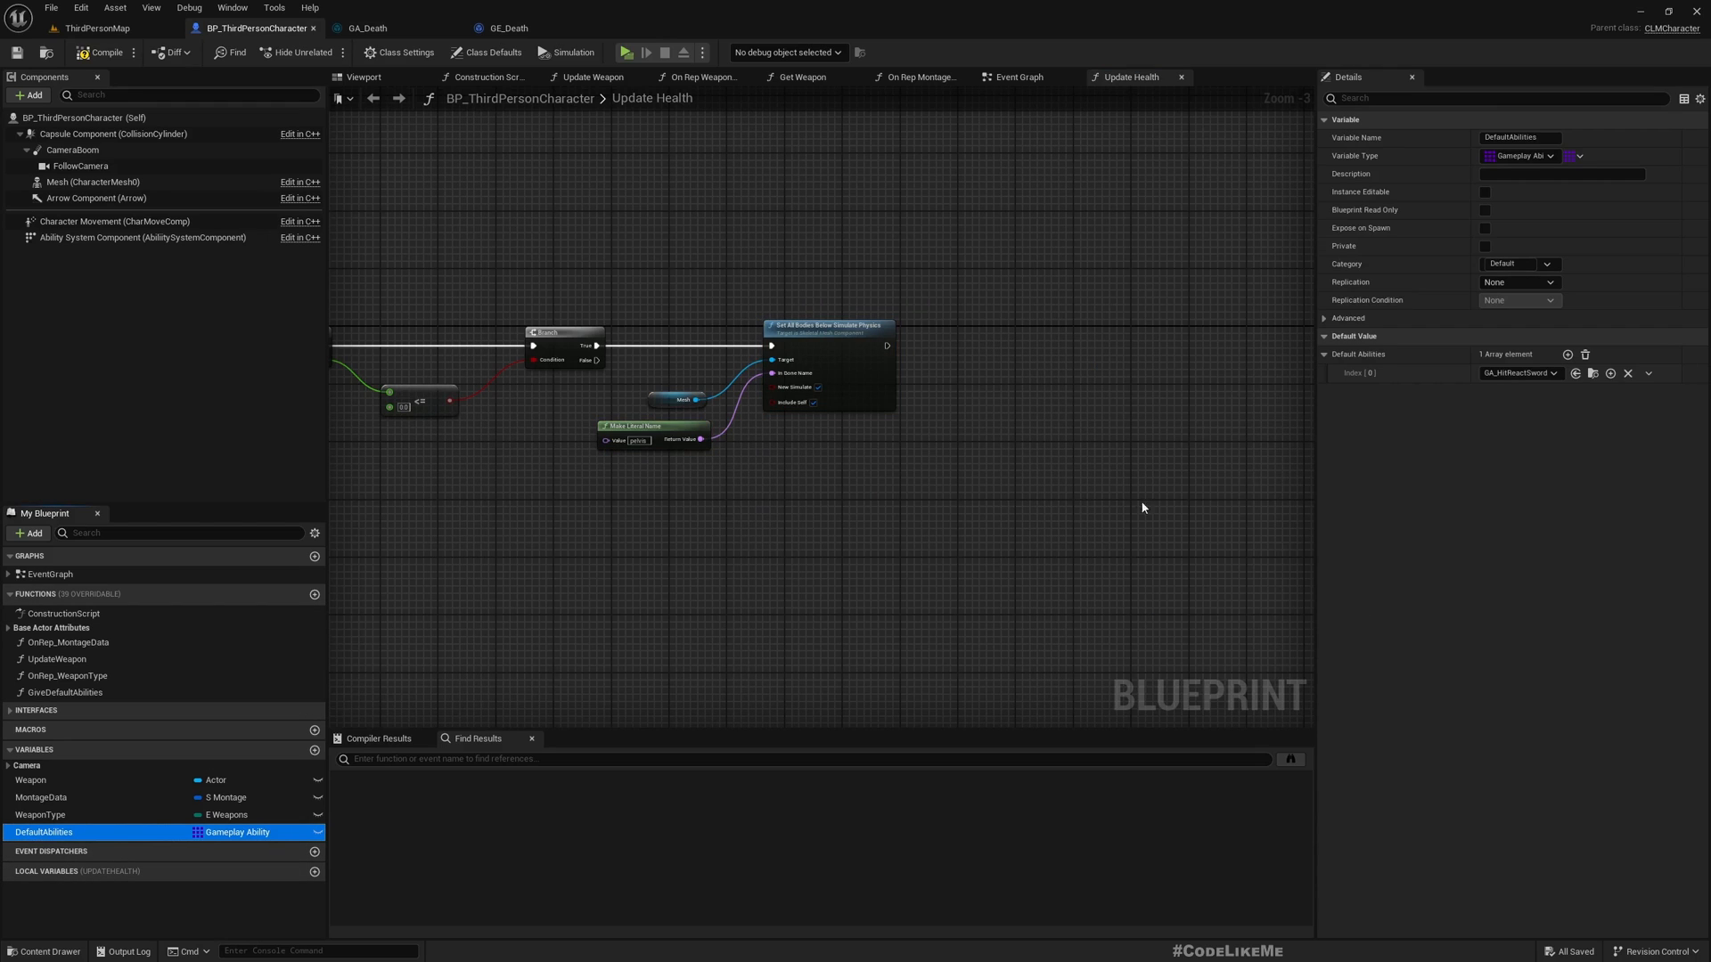
{"action": "left_click", "coordinate": [1568, 352]}
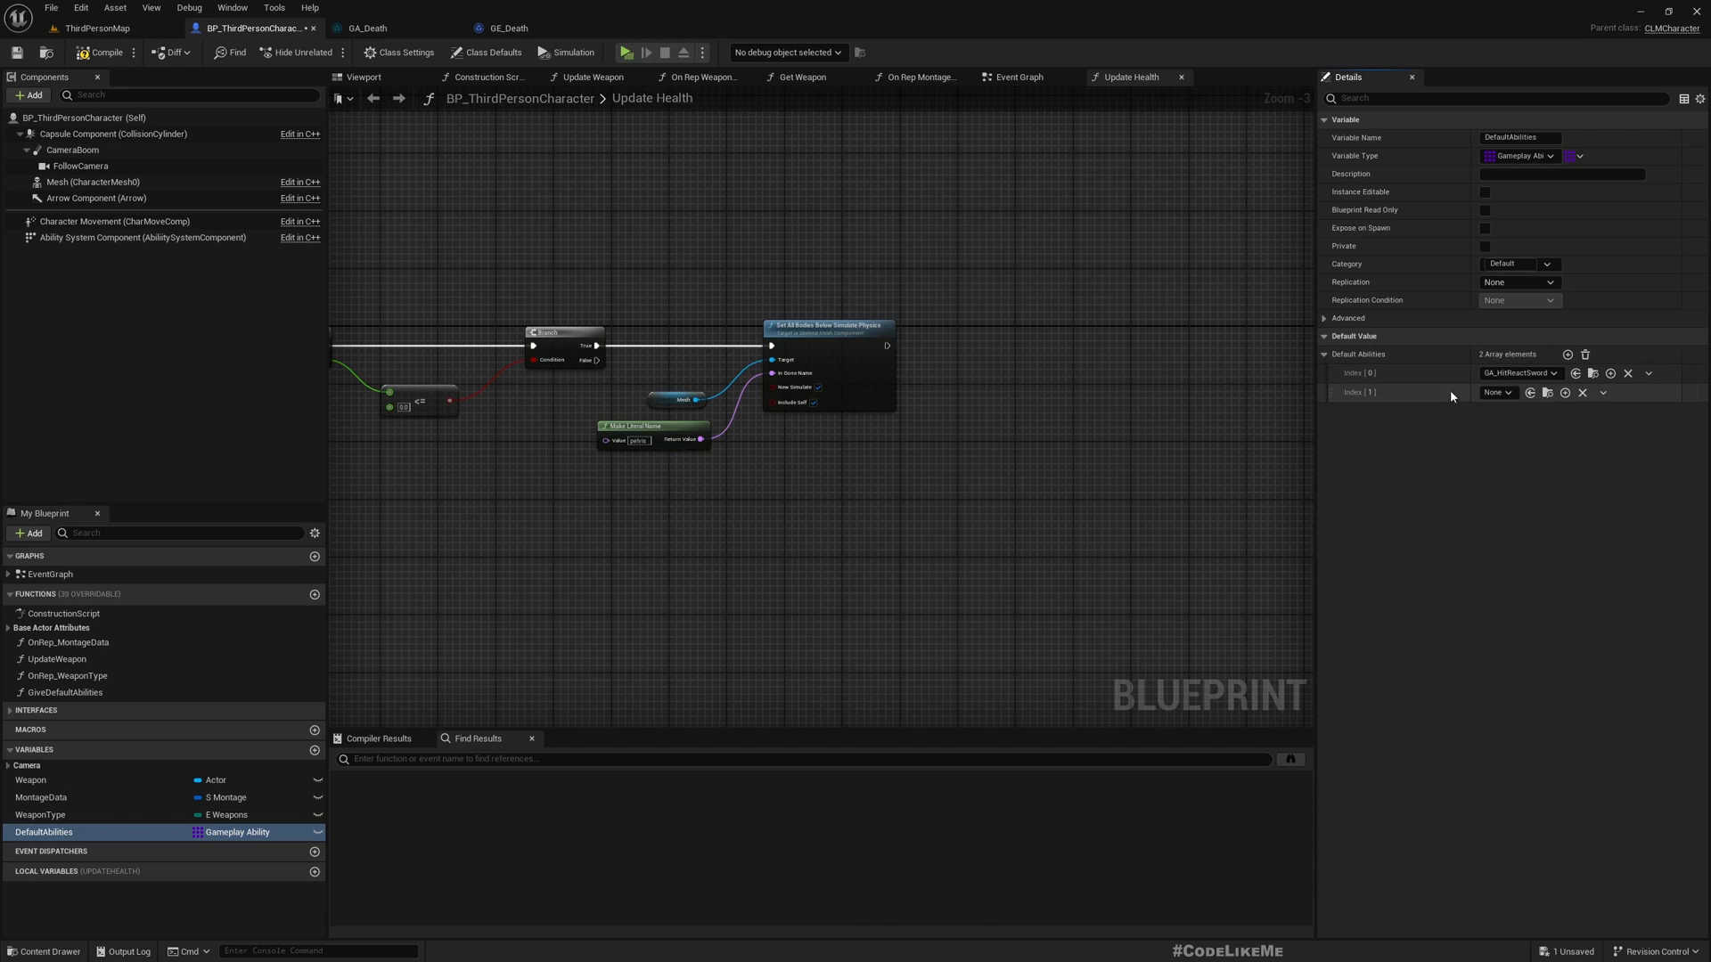
{"action": "left_click", "coordinate": [1499, 392]}
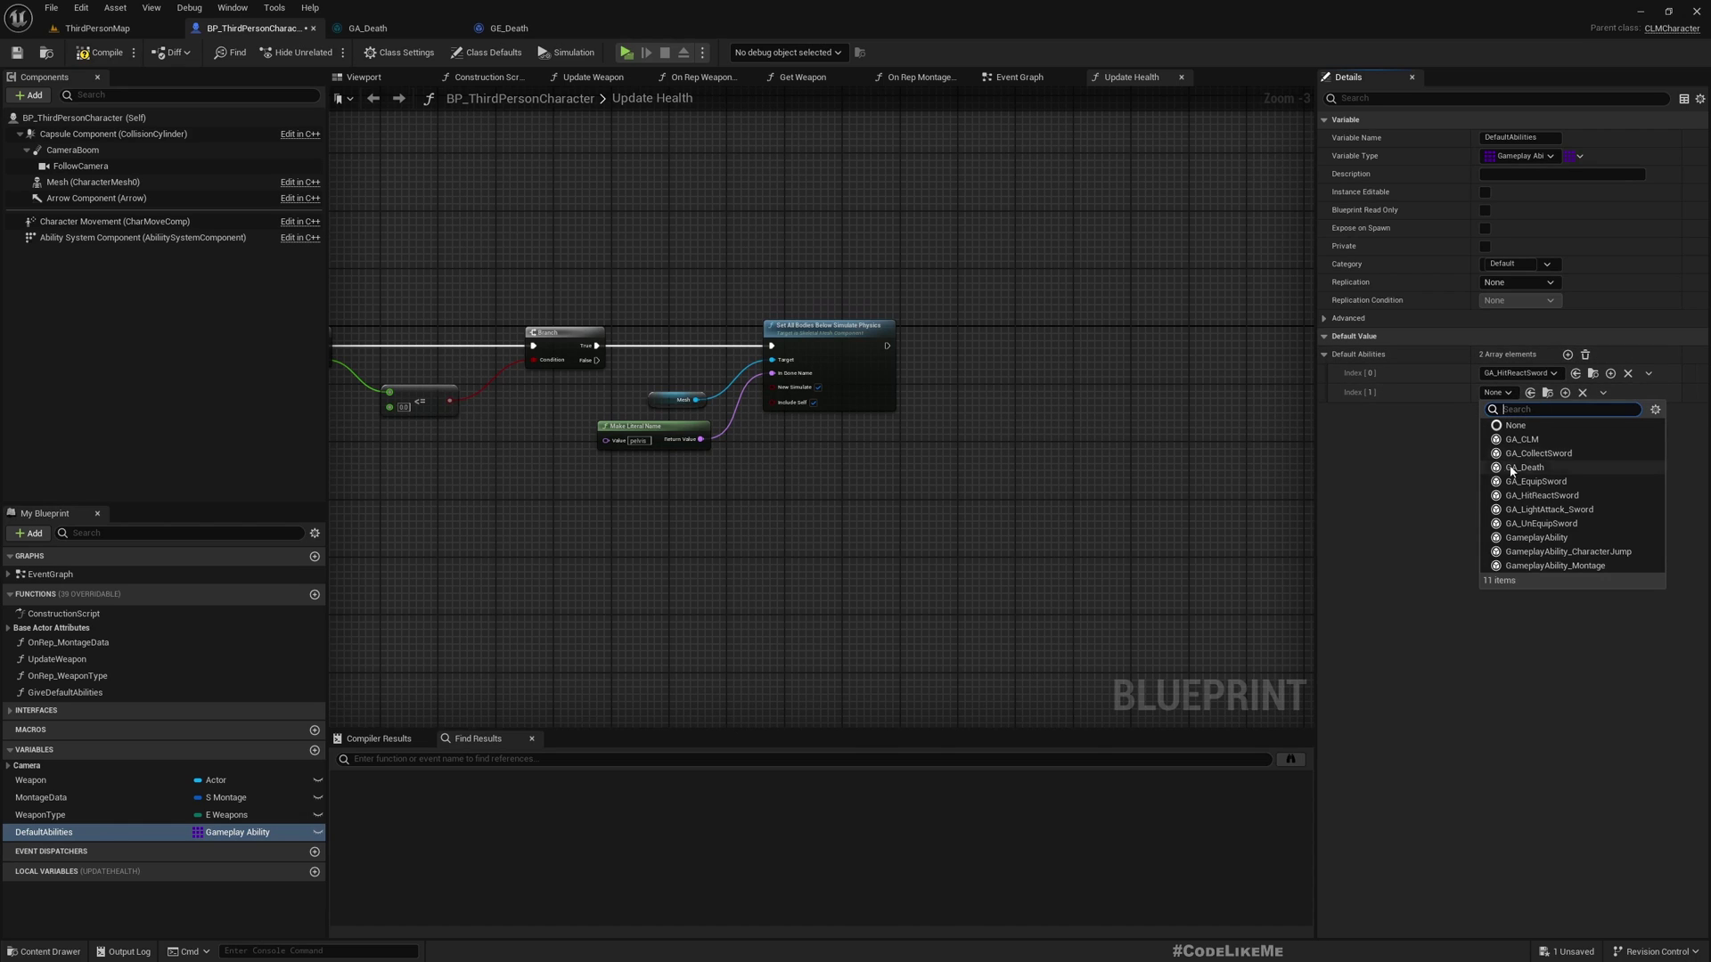
{"action": "mouse_move", "coordinate": [1515, 481]}
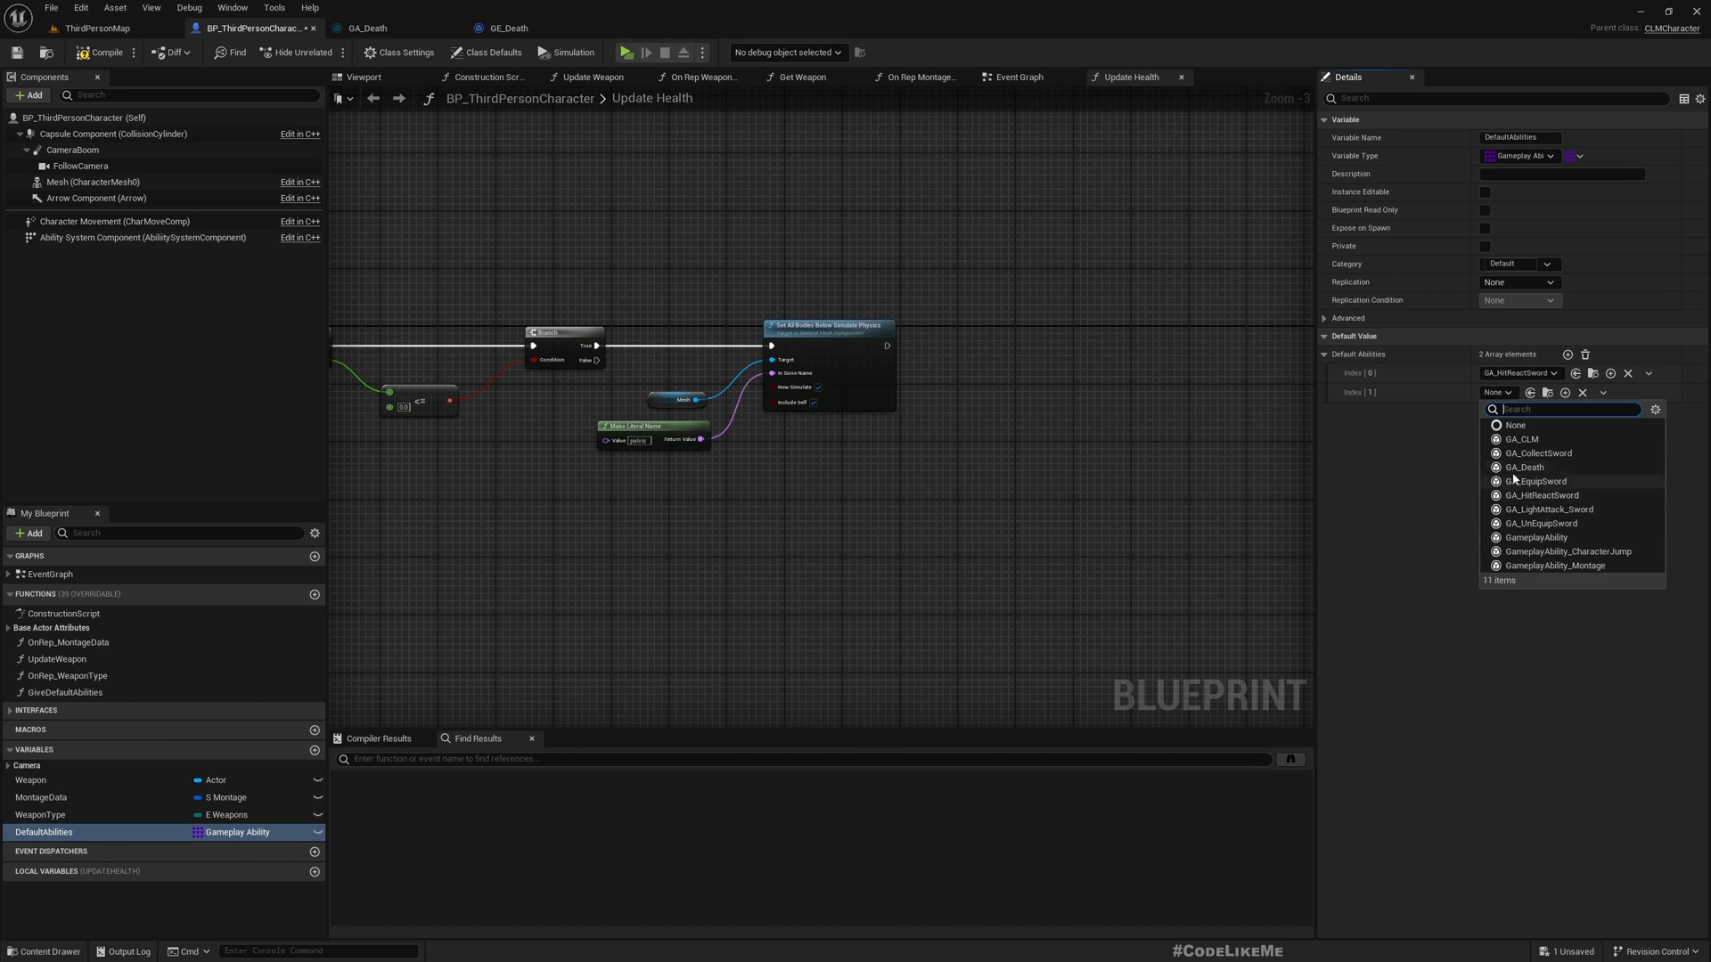
{"action": "left_click", "coordinate": [1522, 467]}
{"action": "type", "text": "a"}
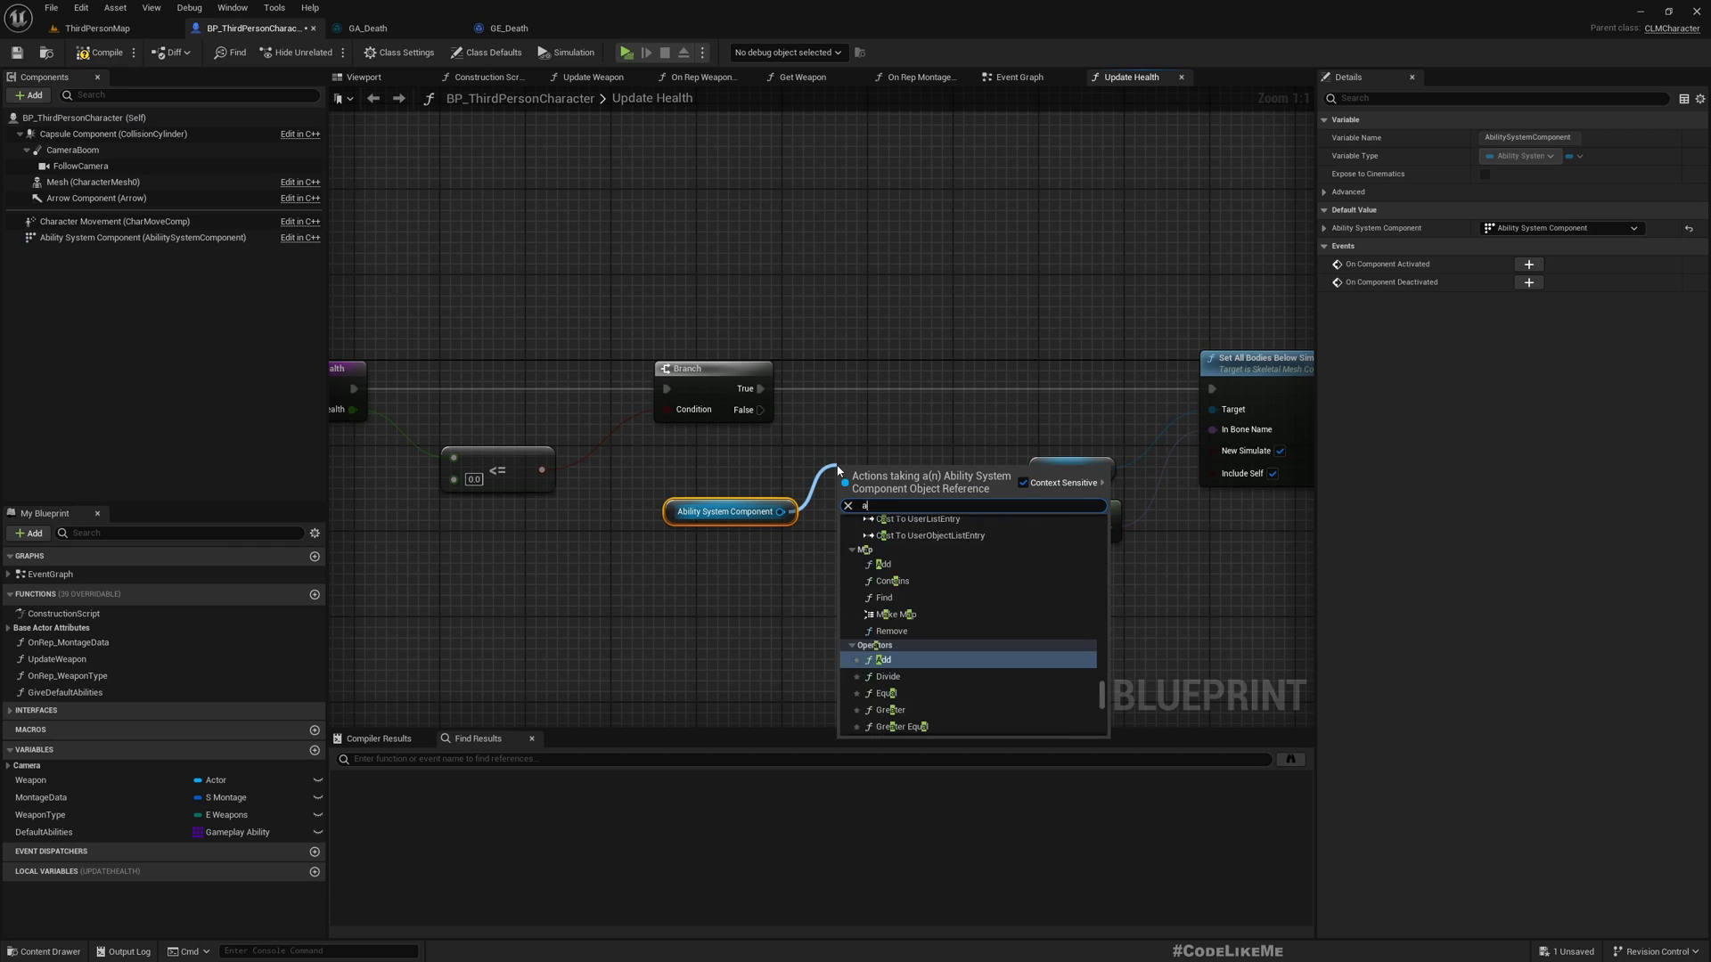
Step: Call Try Activate Abilities by Tag fed by a Make Literal Gameplay Tag Container for Character.Event.Death
{"action": "type", "text": "ctivateab"}
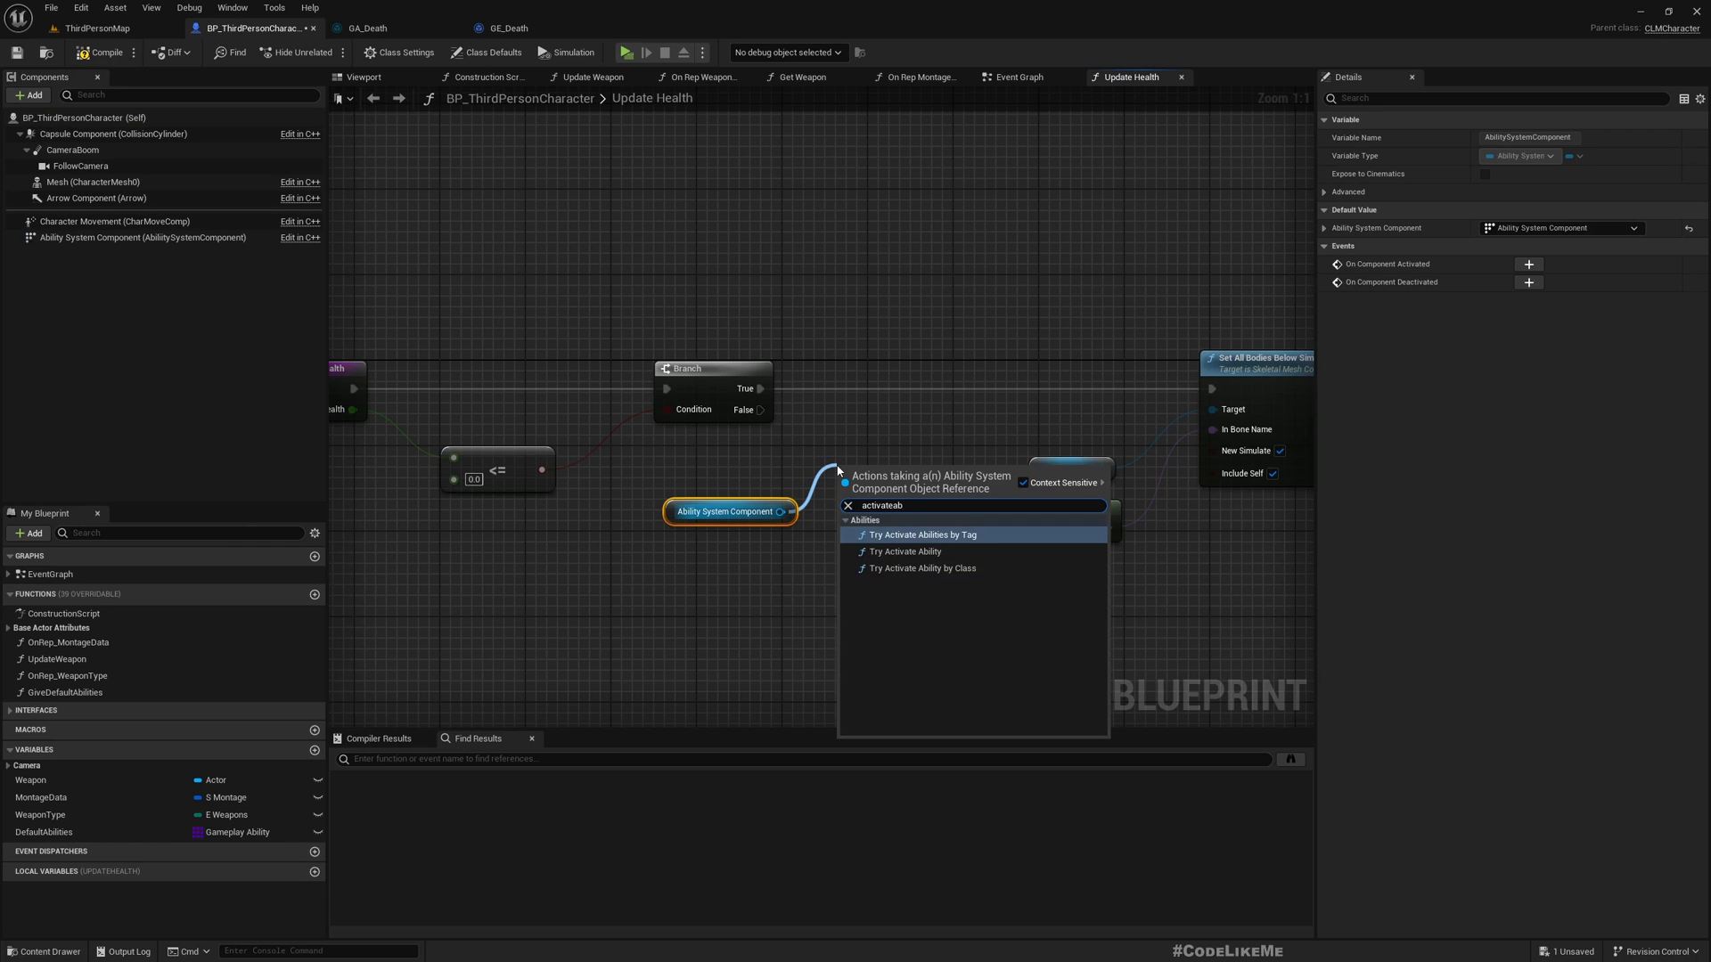
{"action": "left_click", "coordinate": [923, 534]}
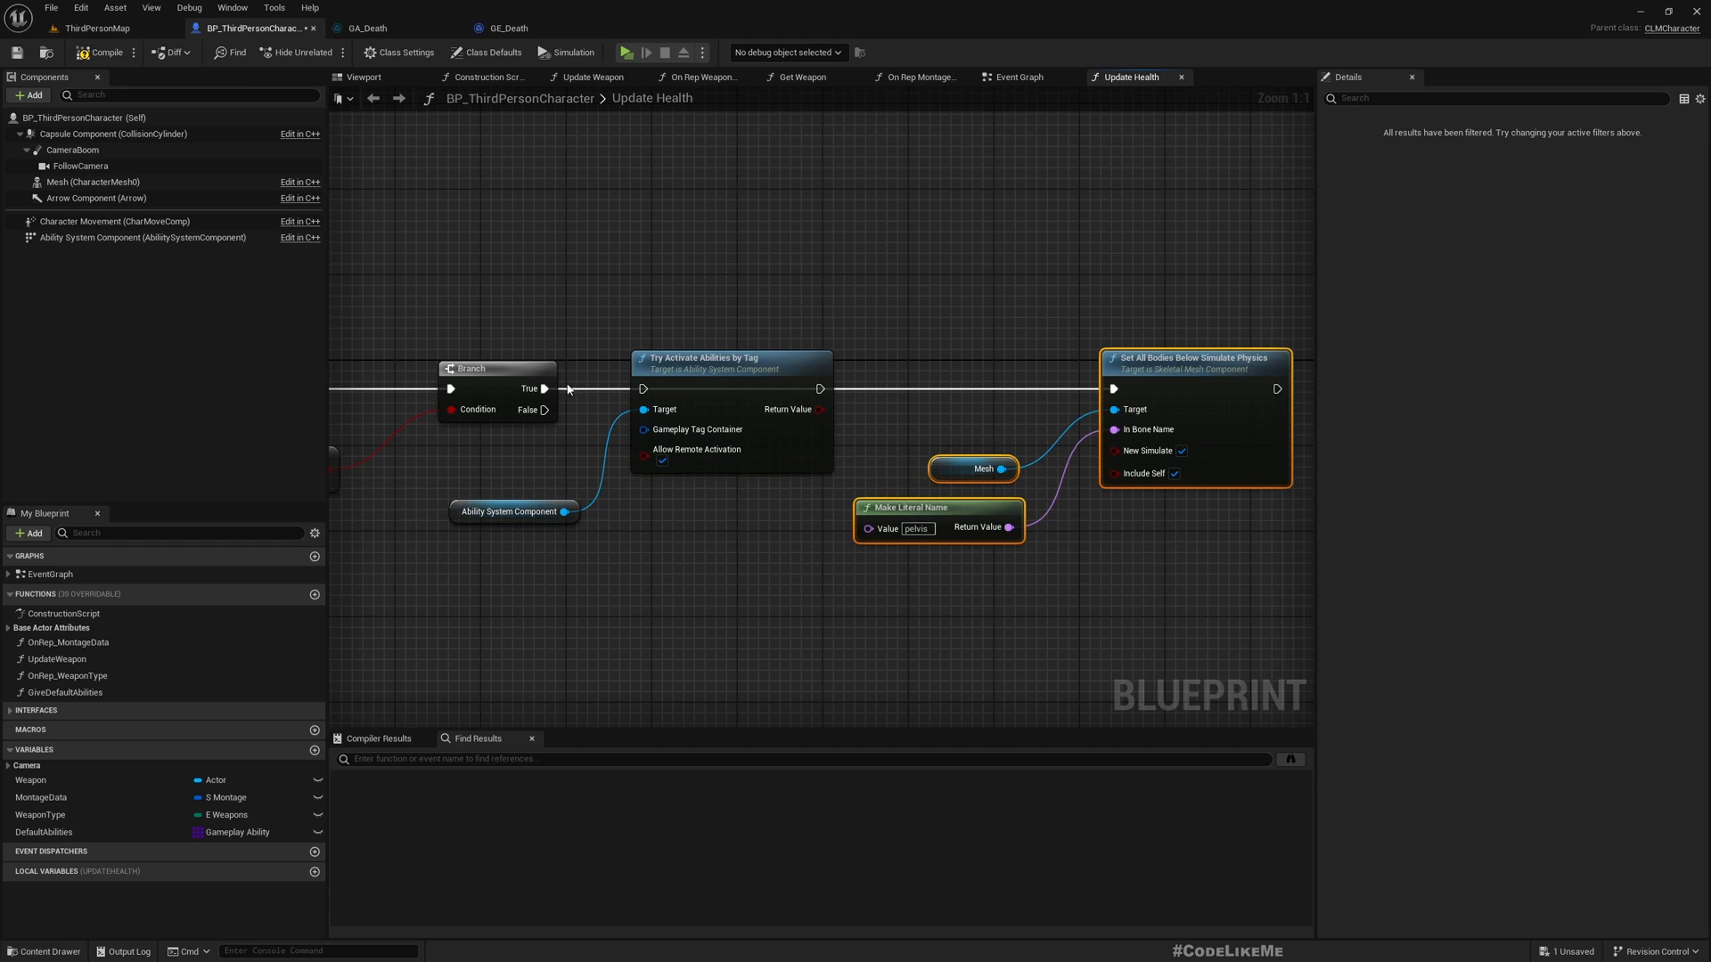
{"action": "mouse_move", "coordinate": [587, 549]}
{"action": "type", "text": "make"}
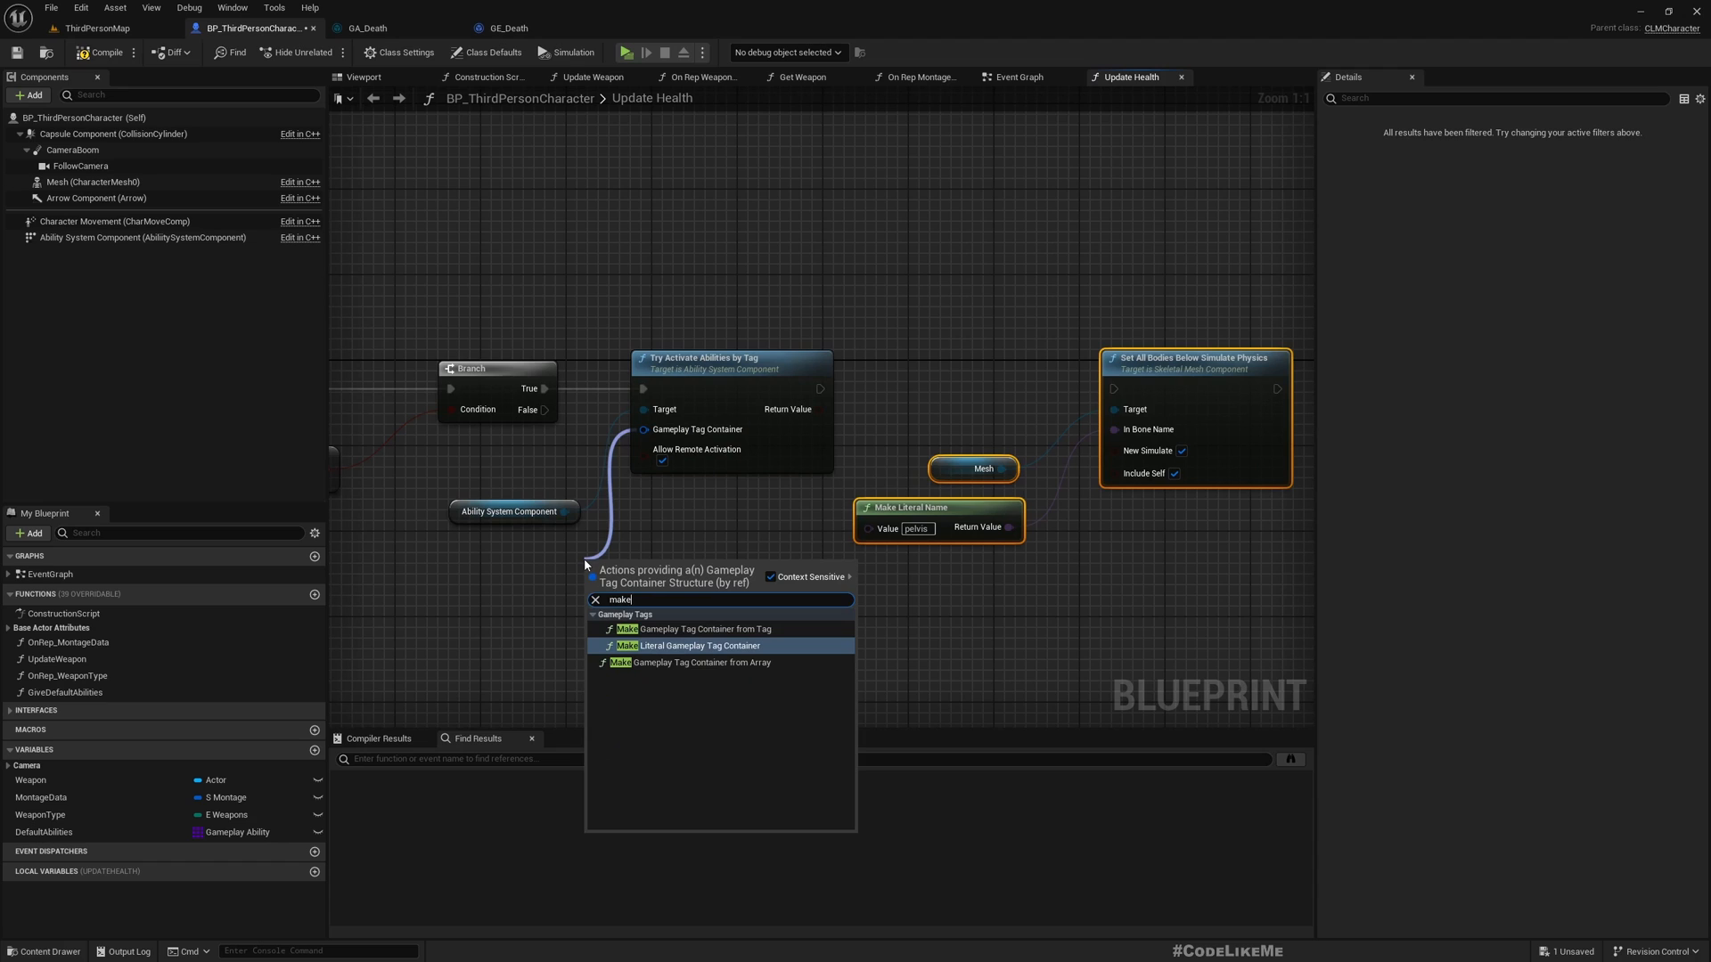
{"action": "left_click", "coordinate": [695, 645]}
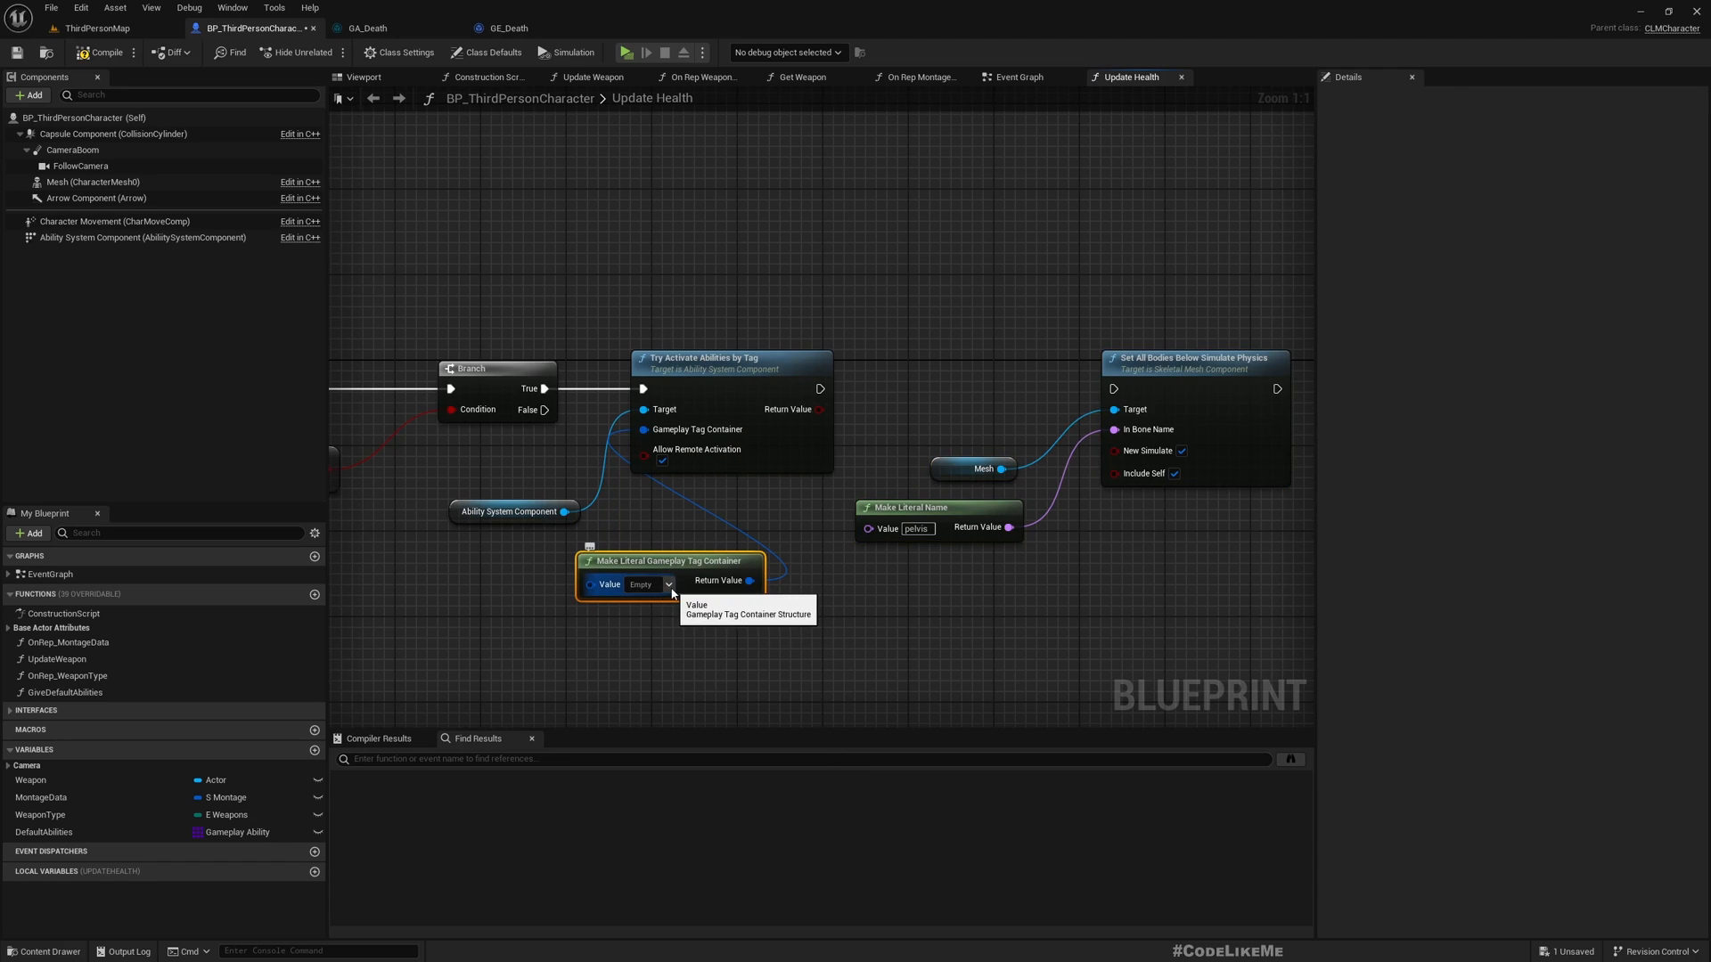
{"action": "left_click", "coordinate": [666, 585]}
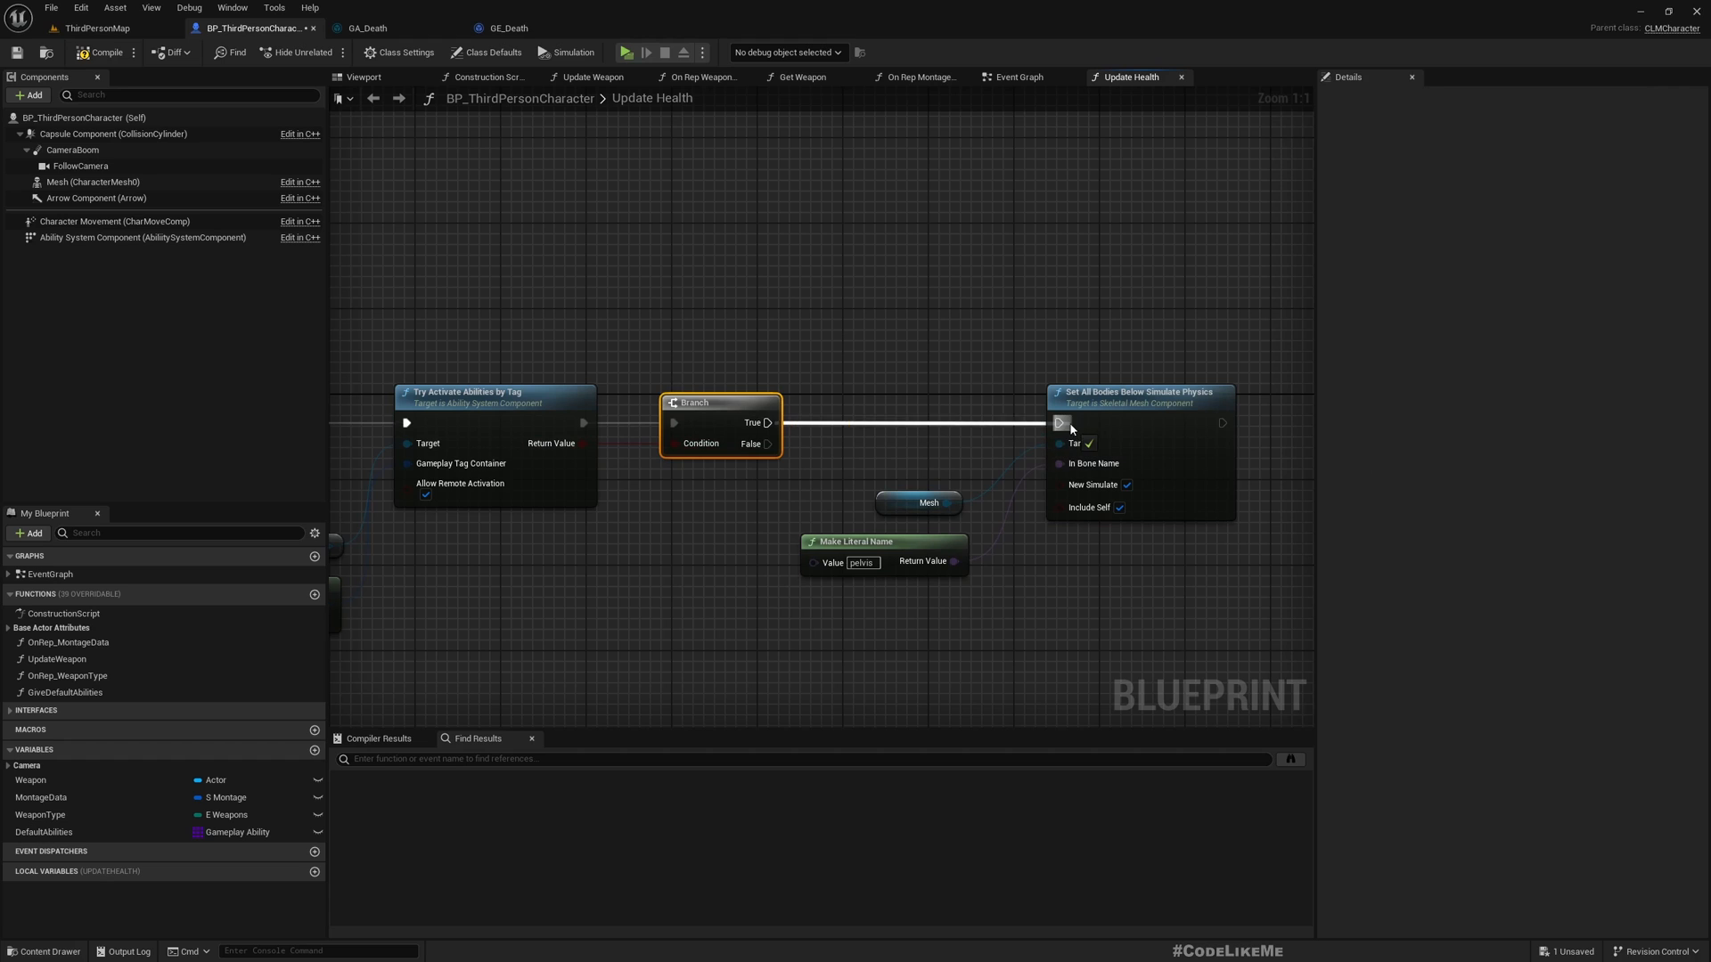
{"action": "scroll", "scroll_direction": "down", "scroll_amount": 3}
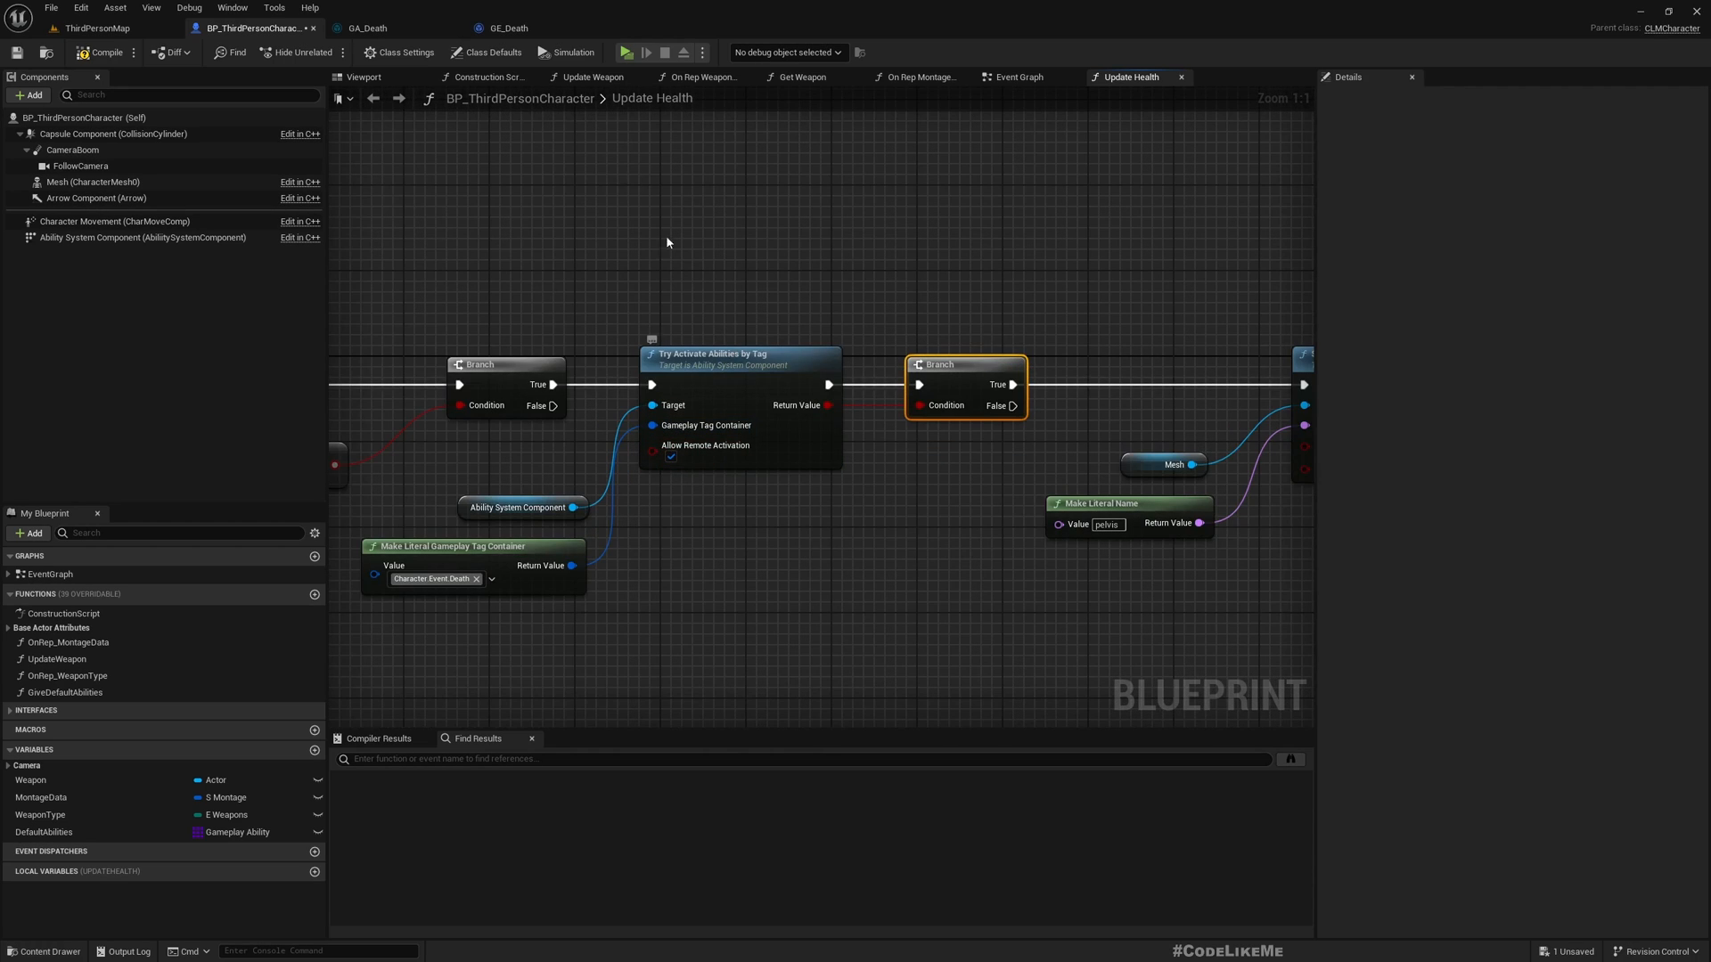
{"action": "mouse_move", "coordinate": [502, 27]}
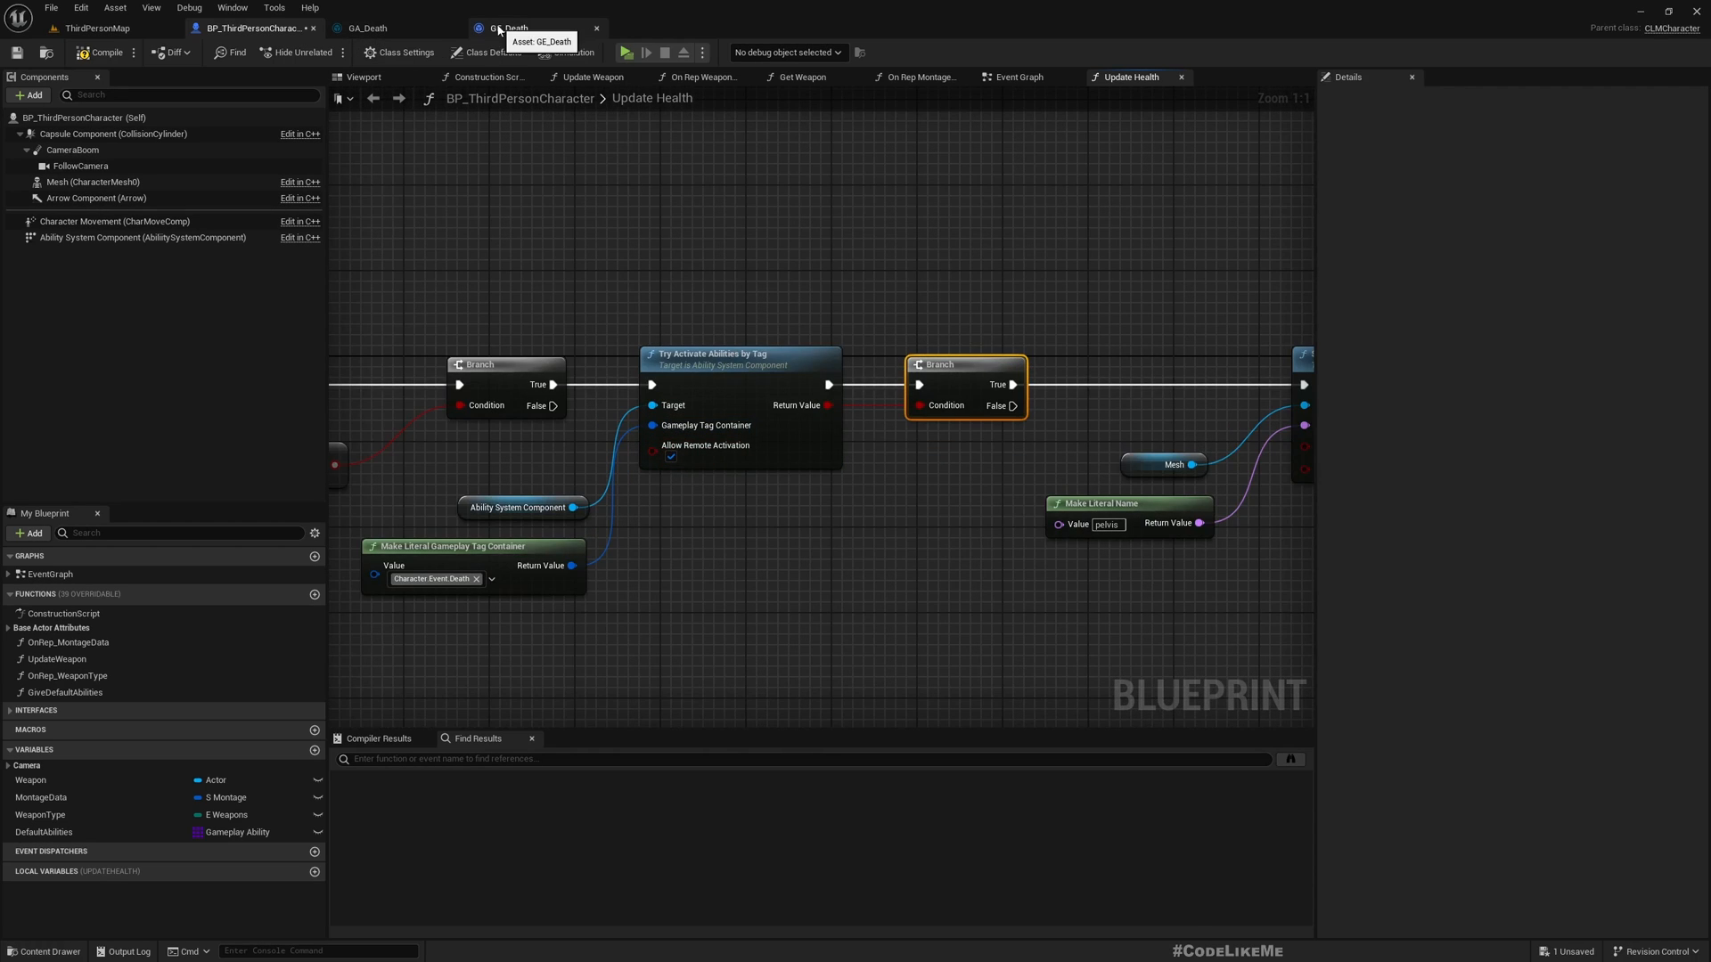
Step: Set GE_Death's Duration Policy to Infinite, then compile and save the effect
{"action": "left_click", "coordinate": [513, 27]}
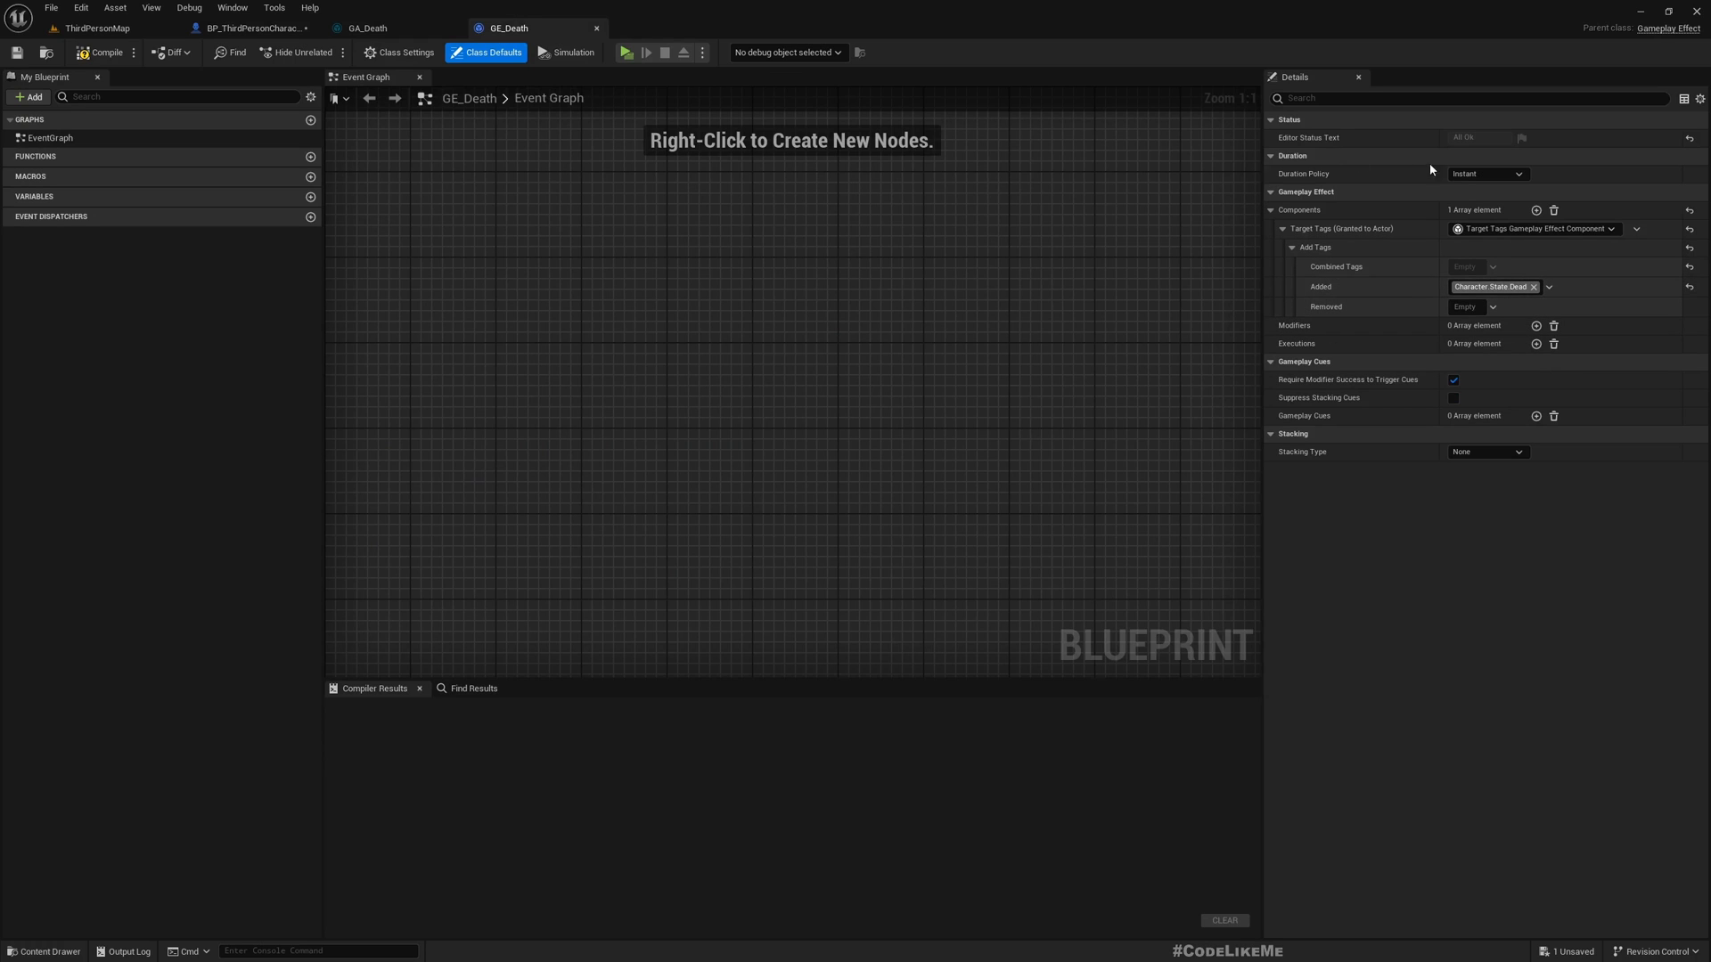
{"action": "left_click", "coordinate": [1484, 173]}
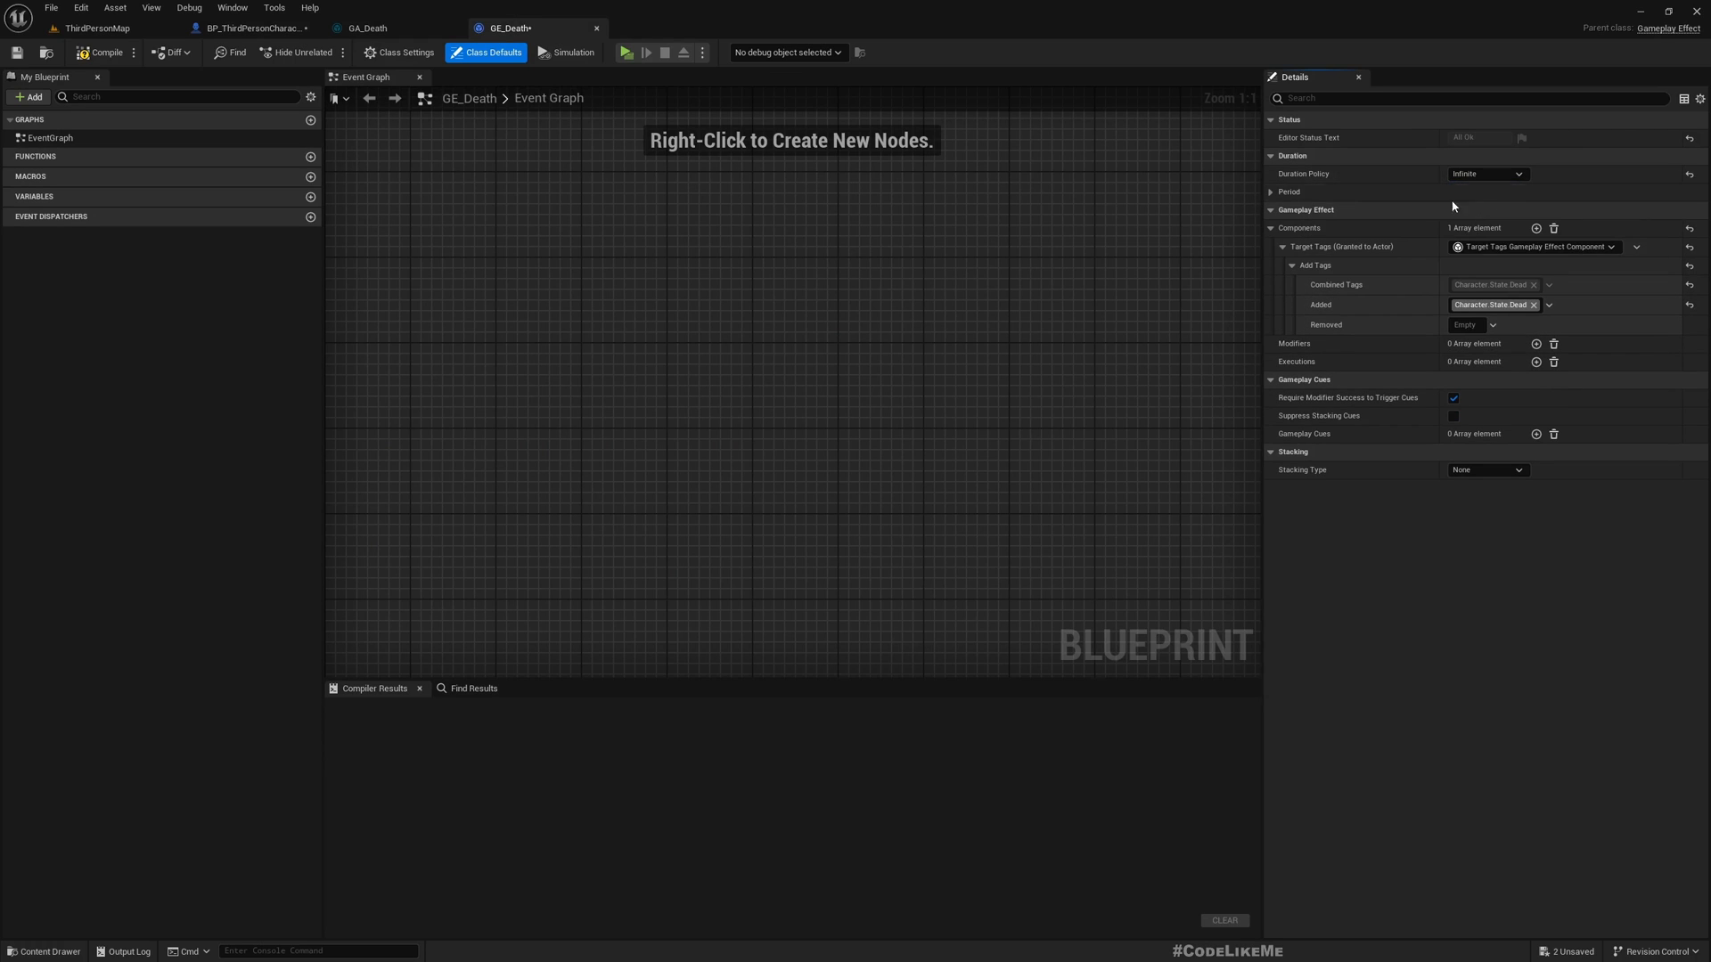
{"action": "mouse_move", "coordinate": [96, 26]}
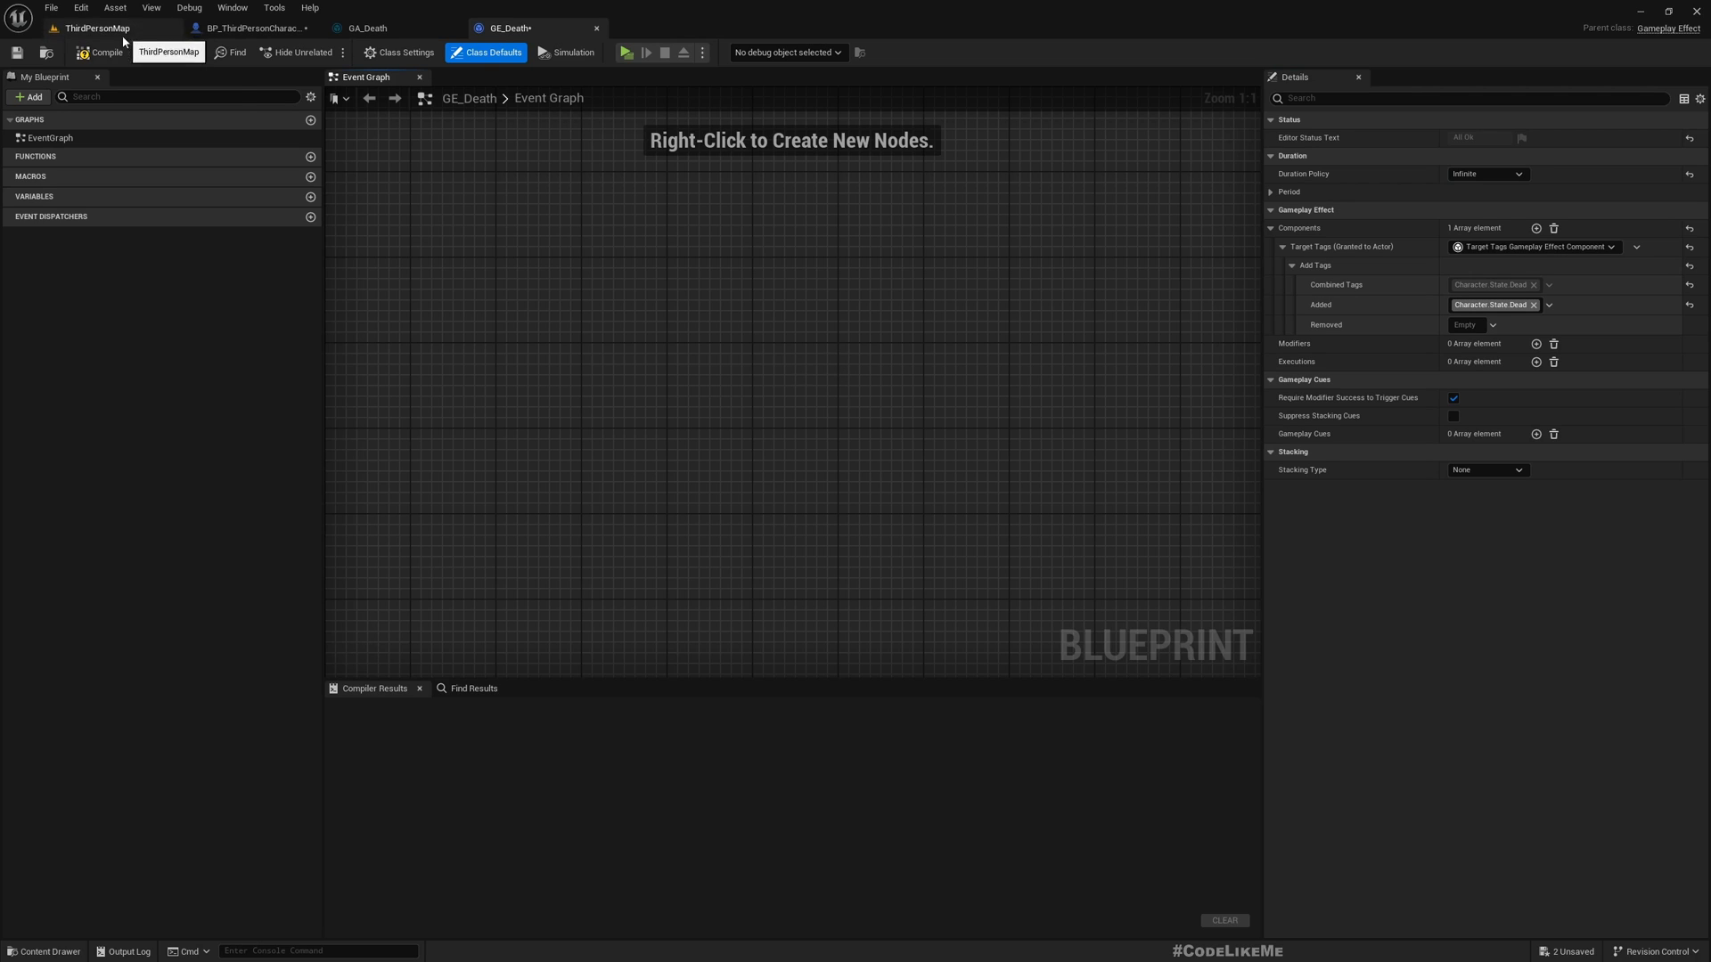
{"action": "left_click", "coordinate": [99, 52]}
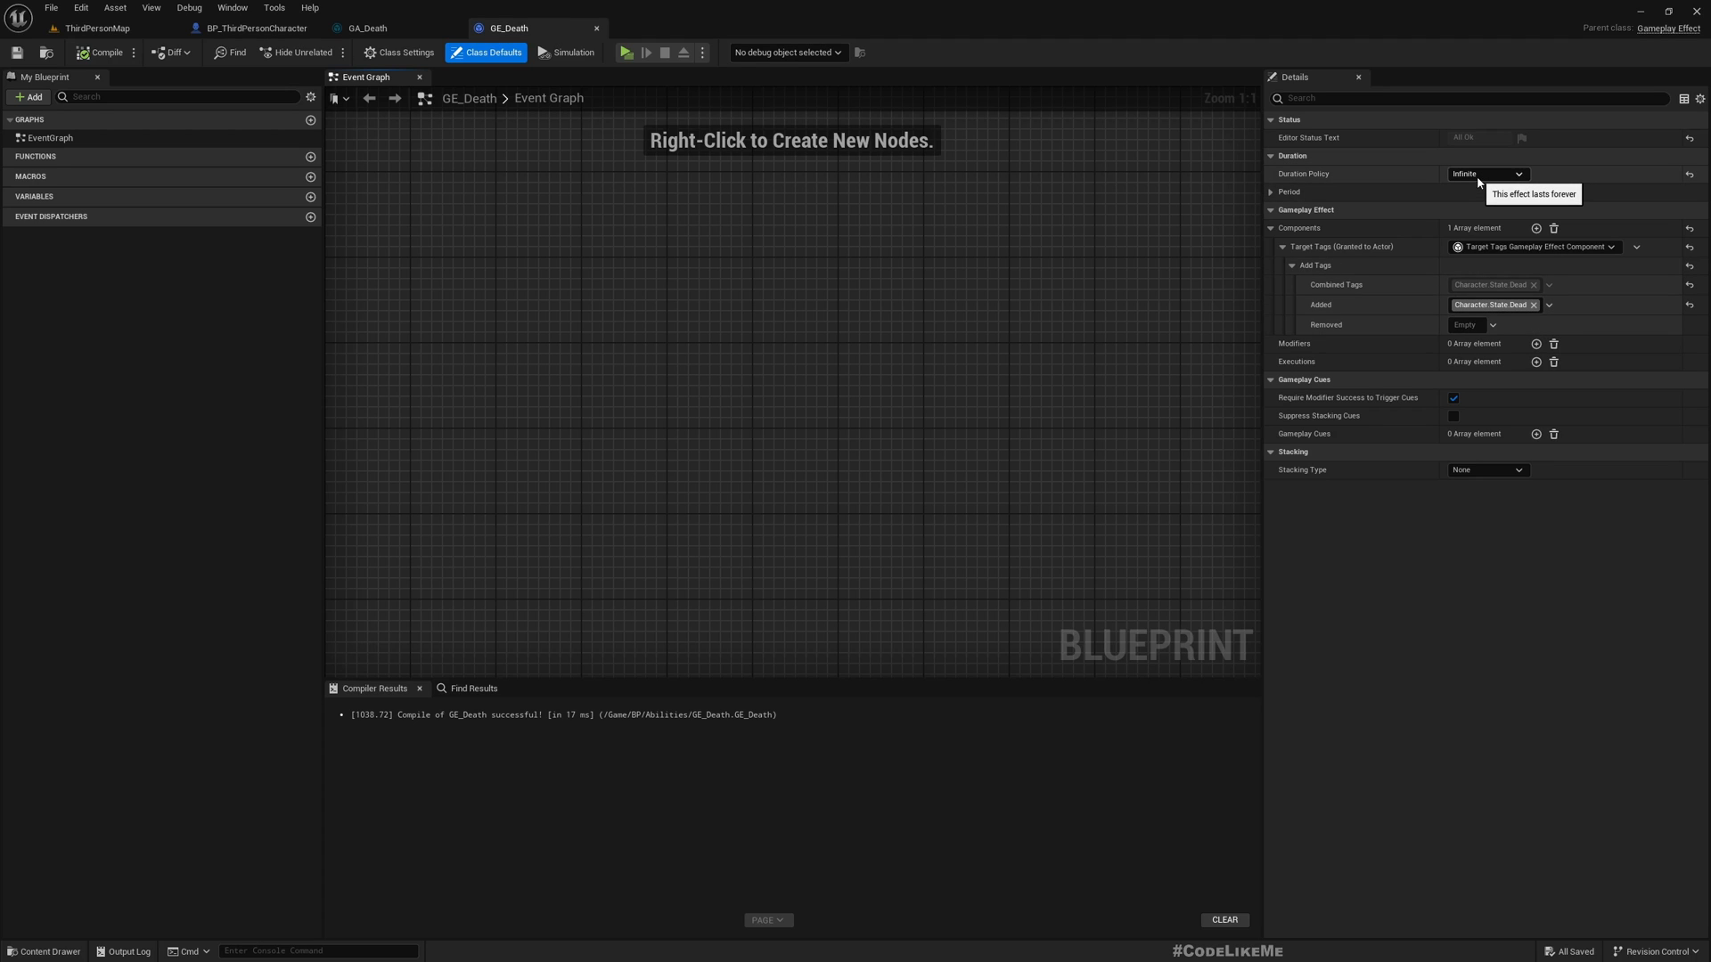
{"action": "mouse_move", "coordinate": [1293, 180]}
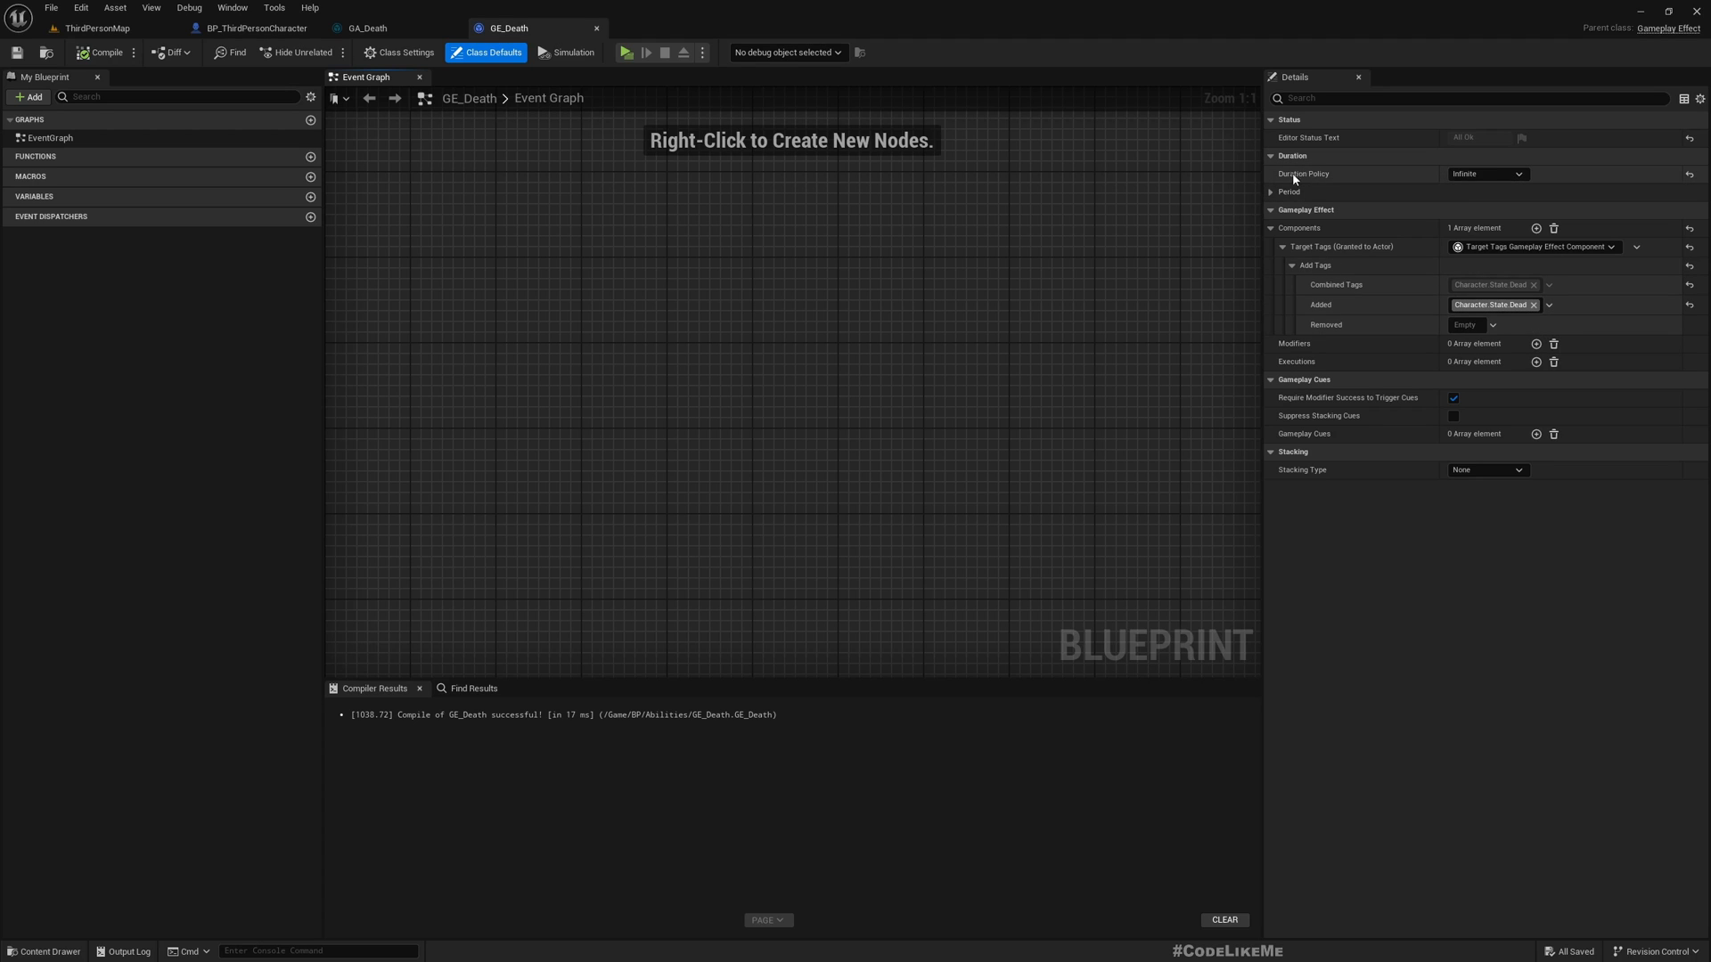
{"action": "mouse_move", "coordinate": [923, 178]}
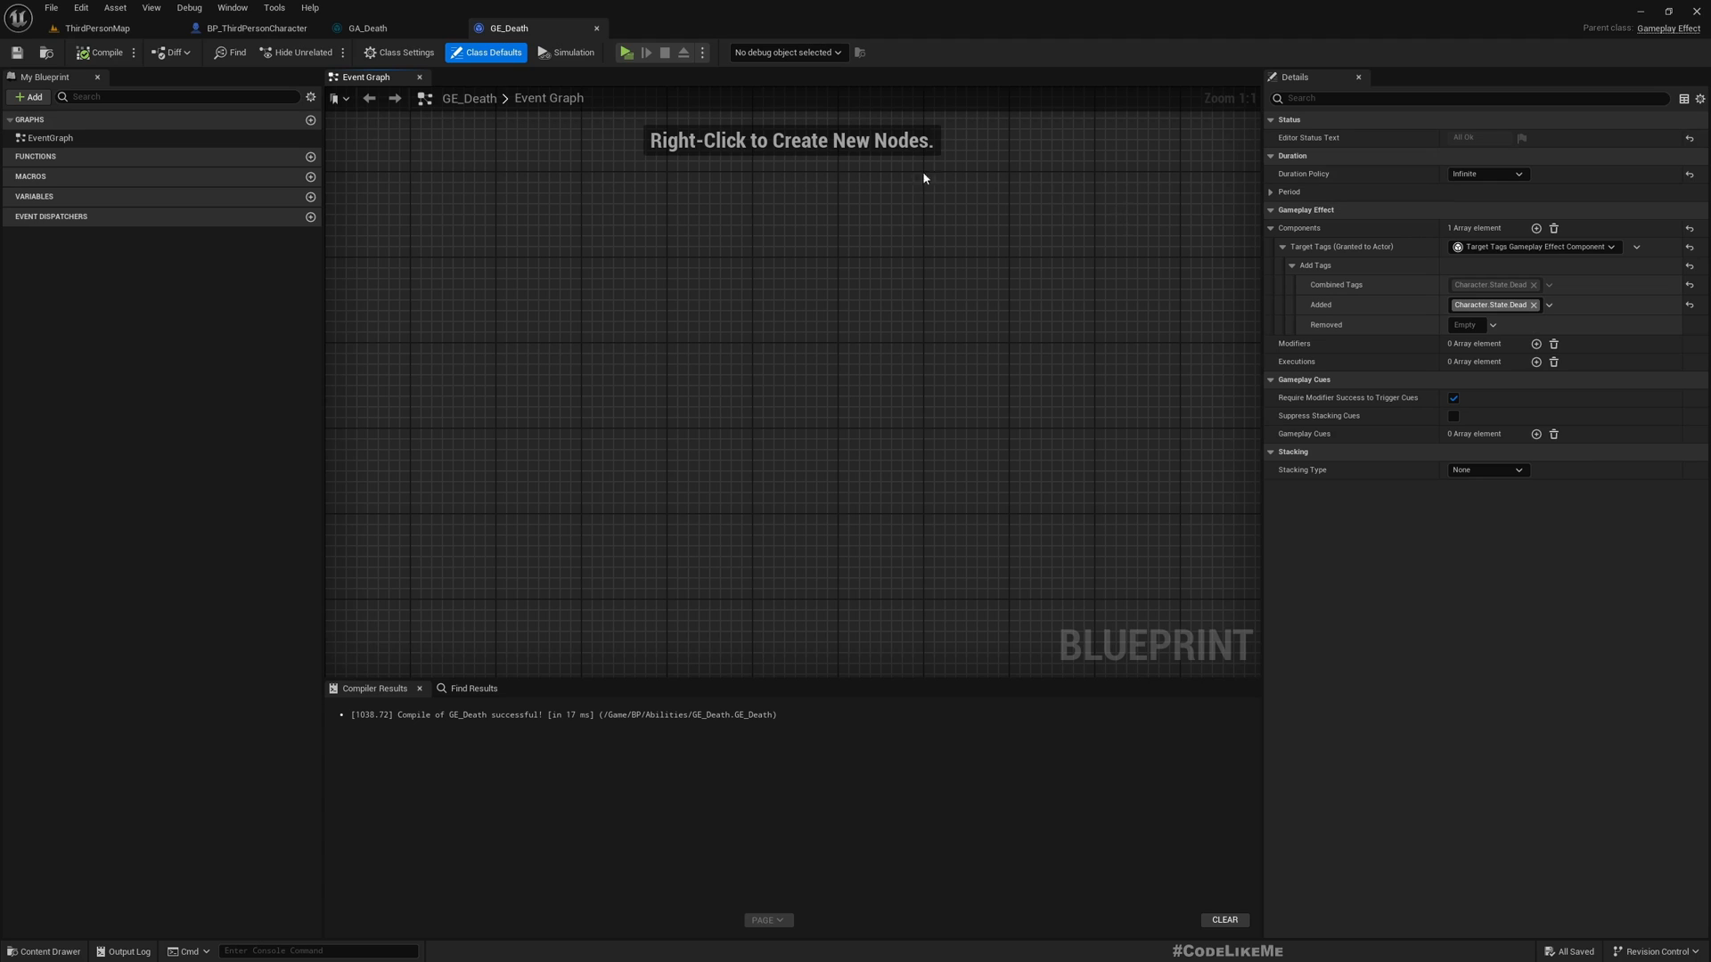
{"action": "mouse_move", "coordinate": [255, 27]}
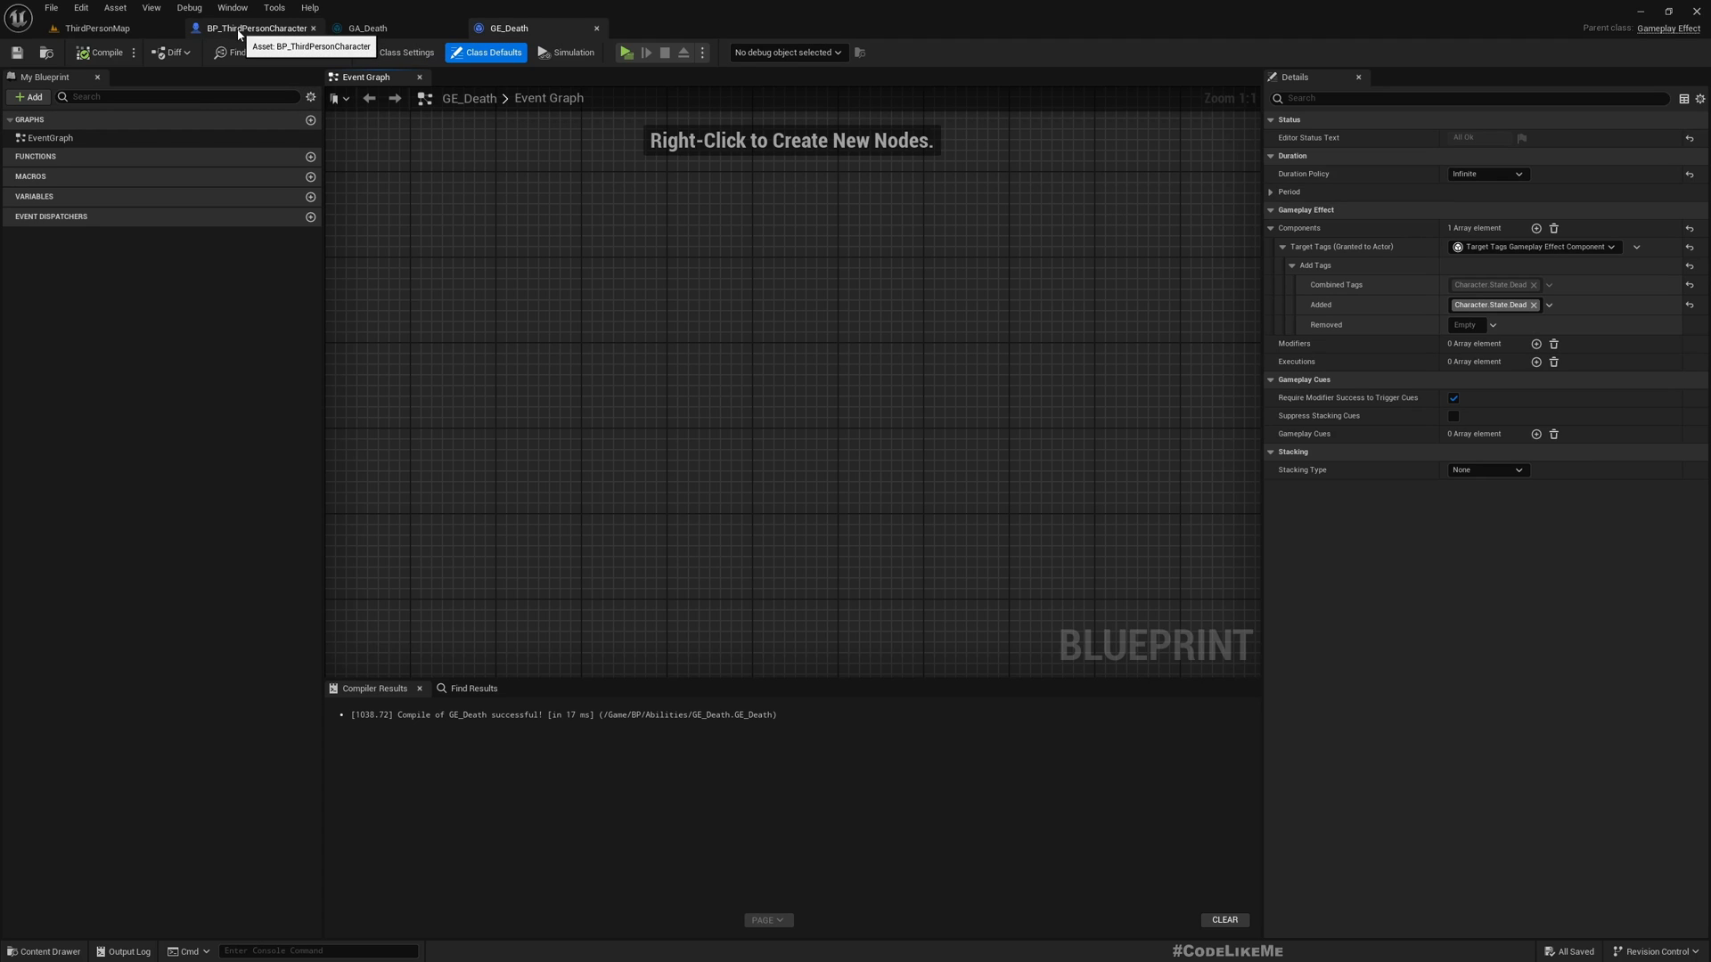
{"action": "left_click", "coordinate": [259, 26]}
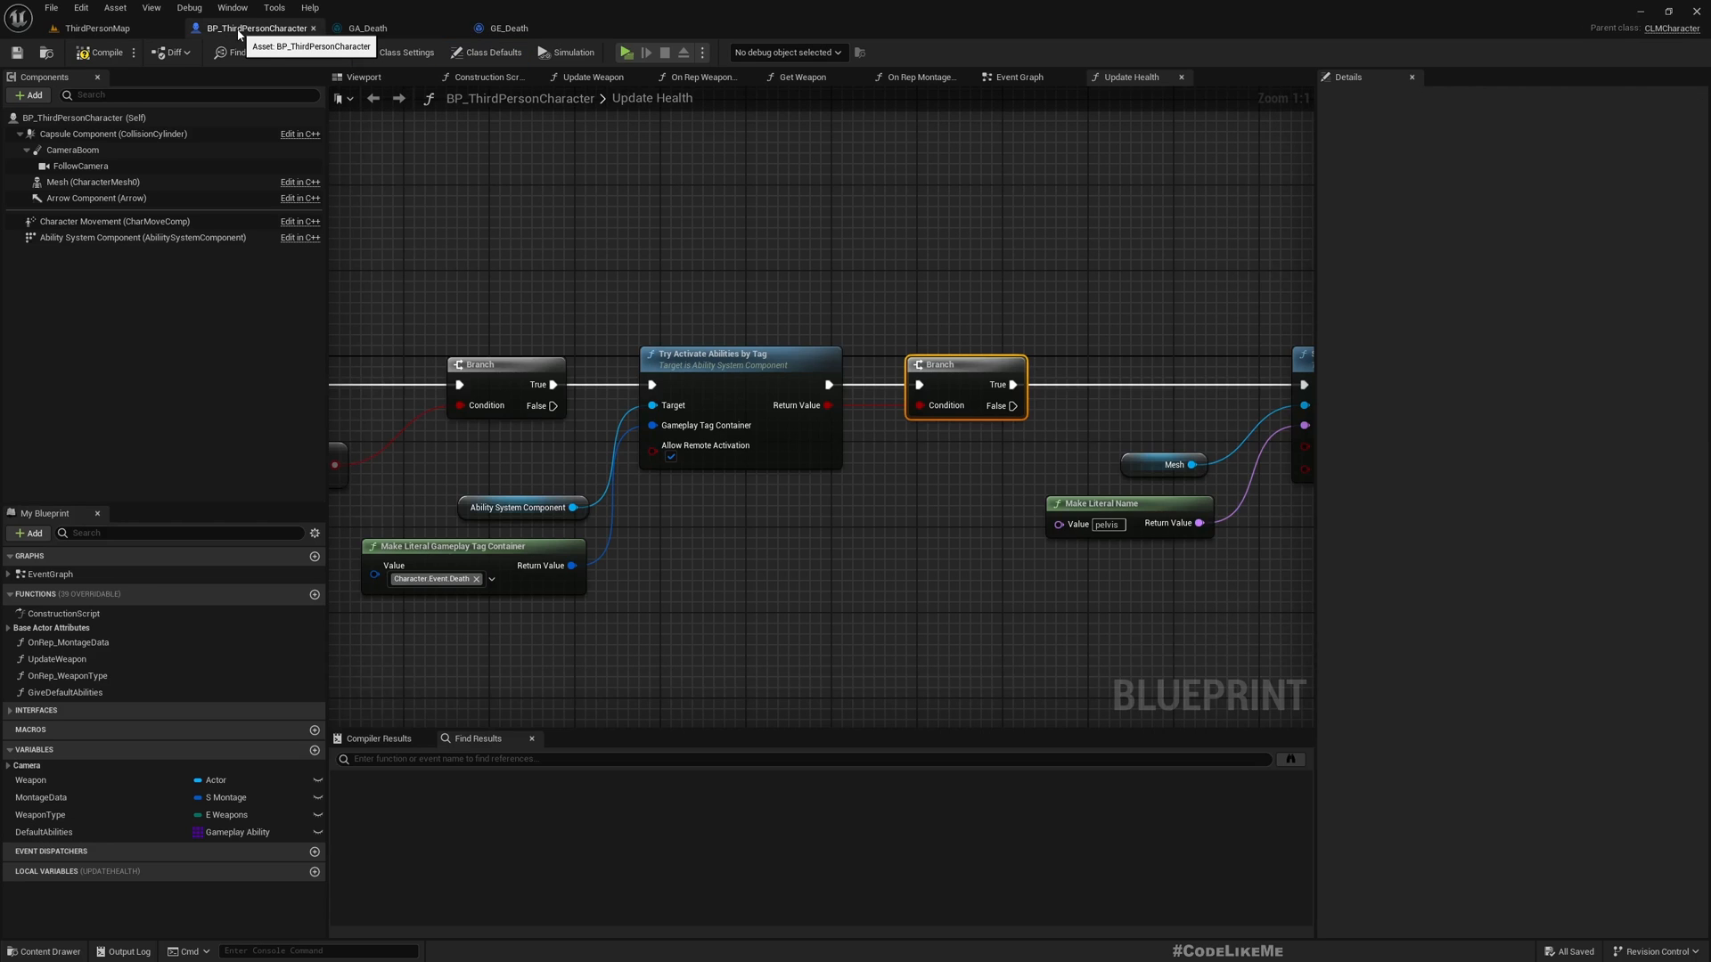
Step: From the ThirdPersonMap Content Browser, open GA_LightAttack_Sword in the Abilities folder
{"action": "left_click", "coordinate": [98, 26]}
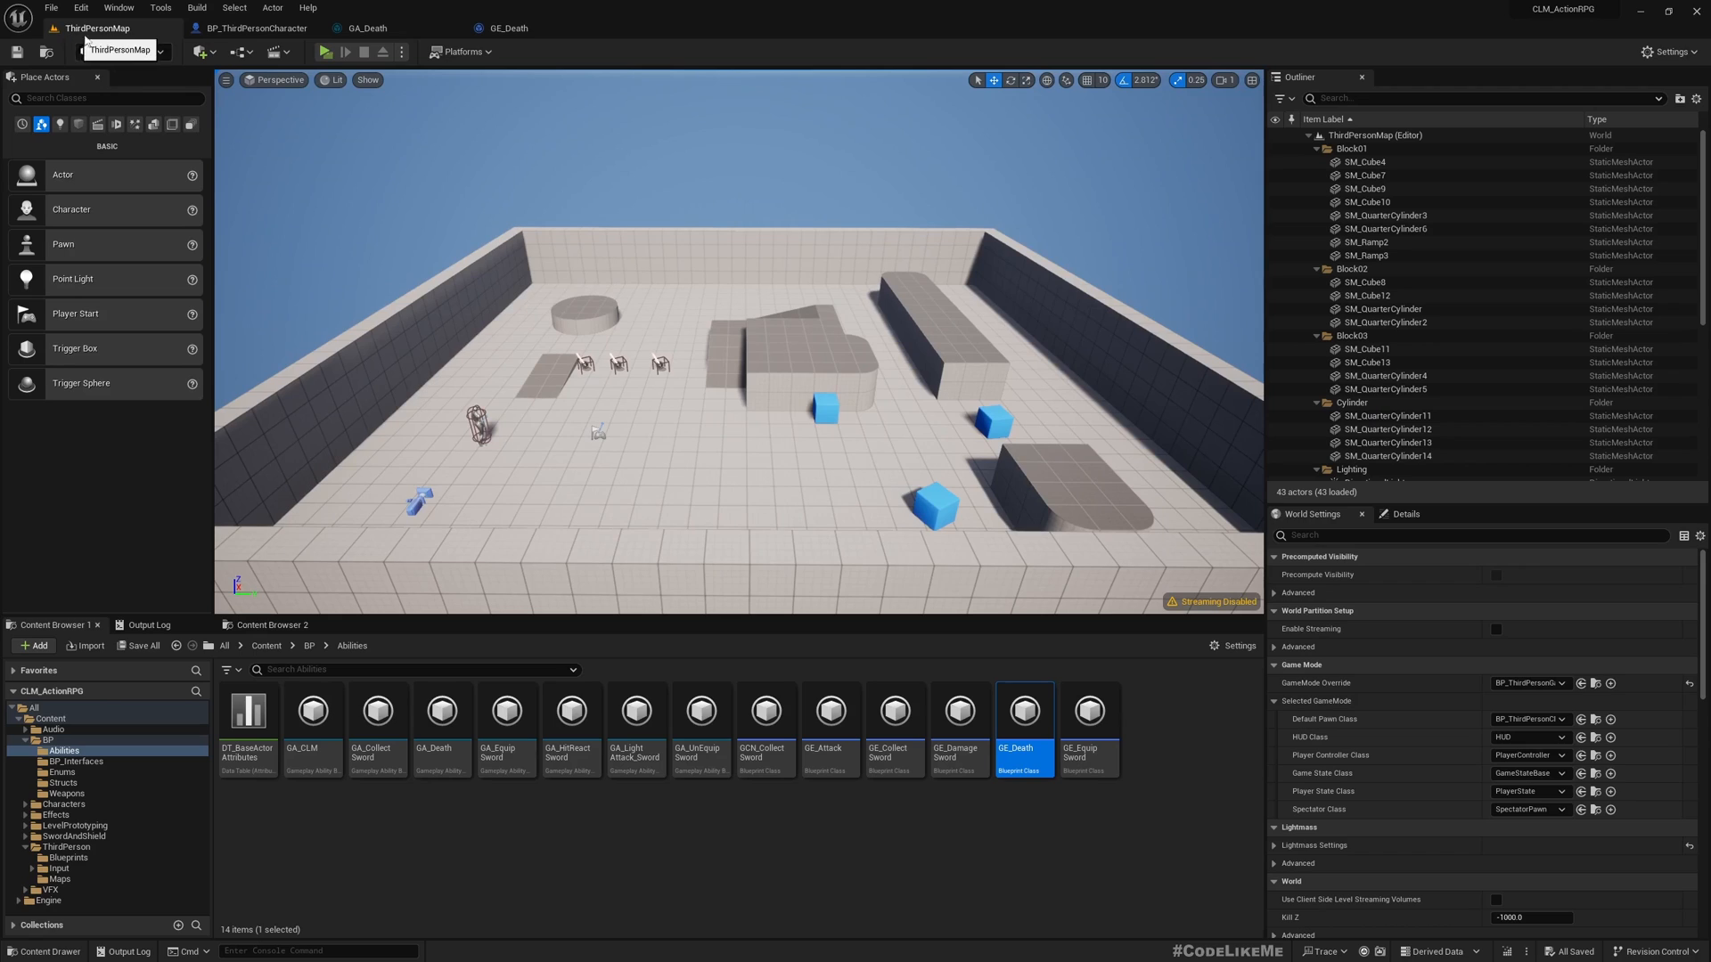
{"action": "left_click", "coordinate": [782, 873]}
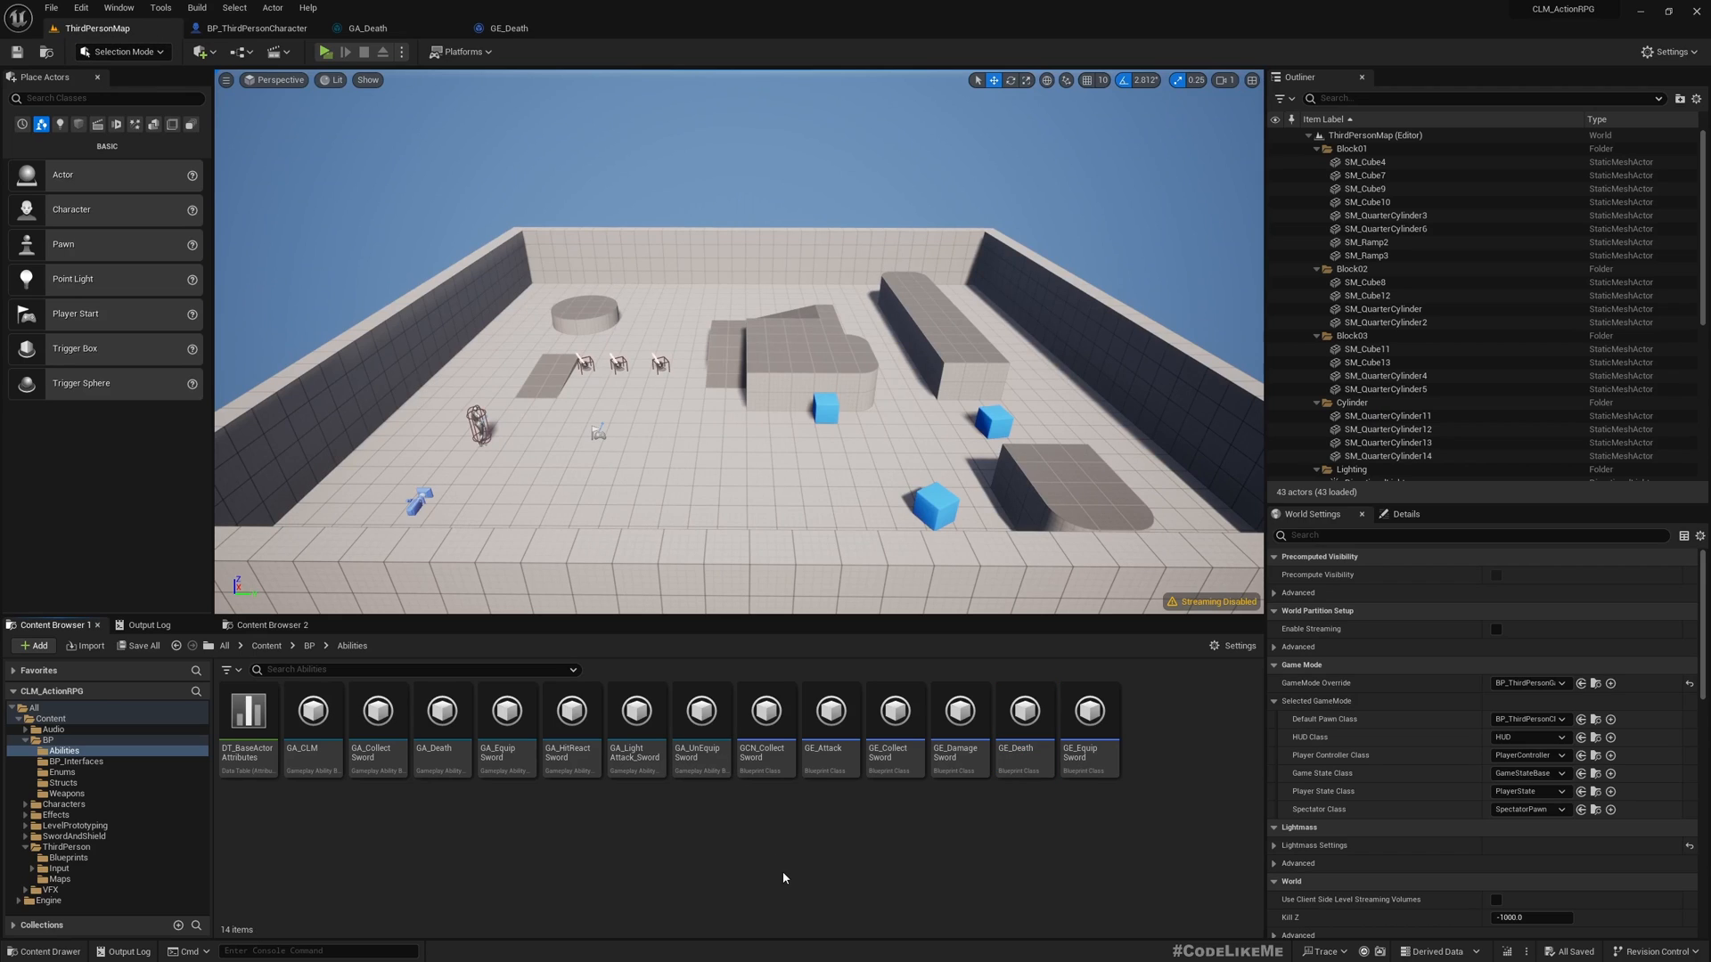
{"action": "mouse_move", "coordinate": [978, 814]}
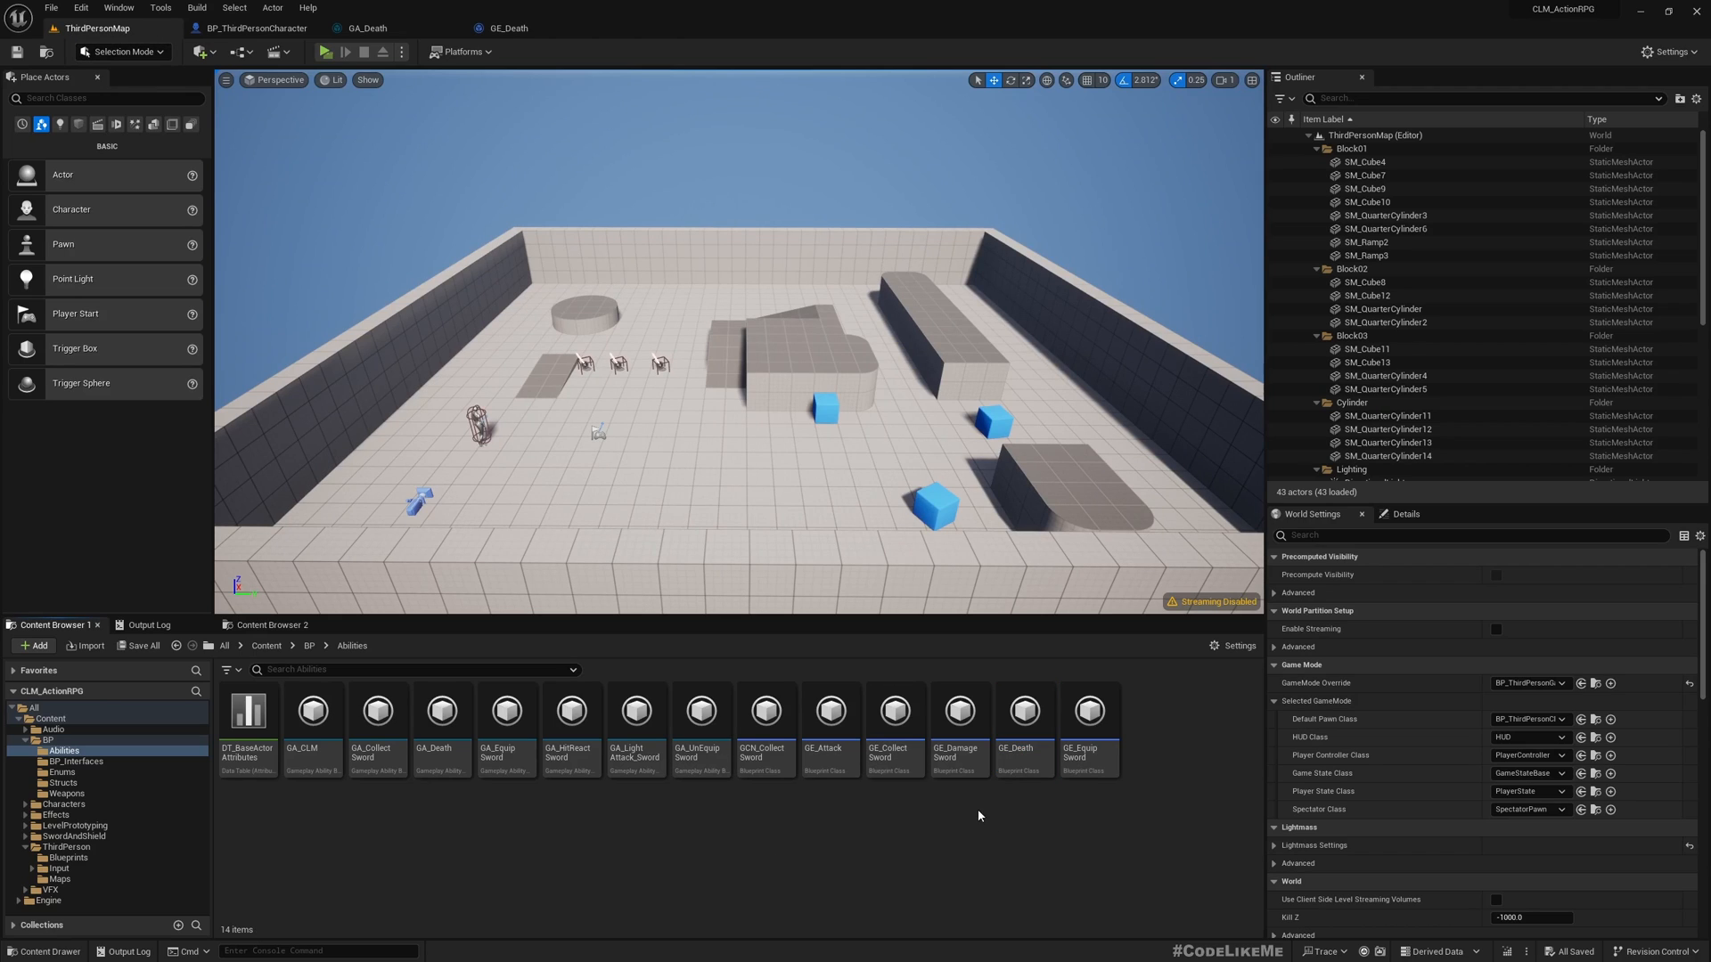
{"action": "left_click", "coordinate": [828, 714]}
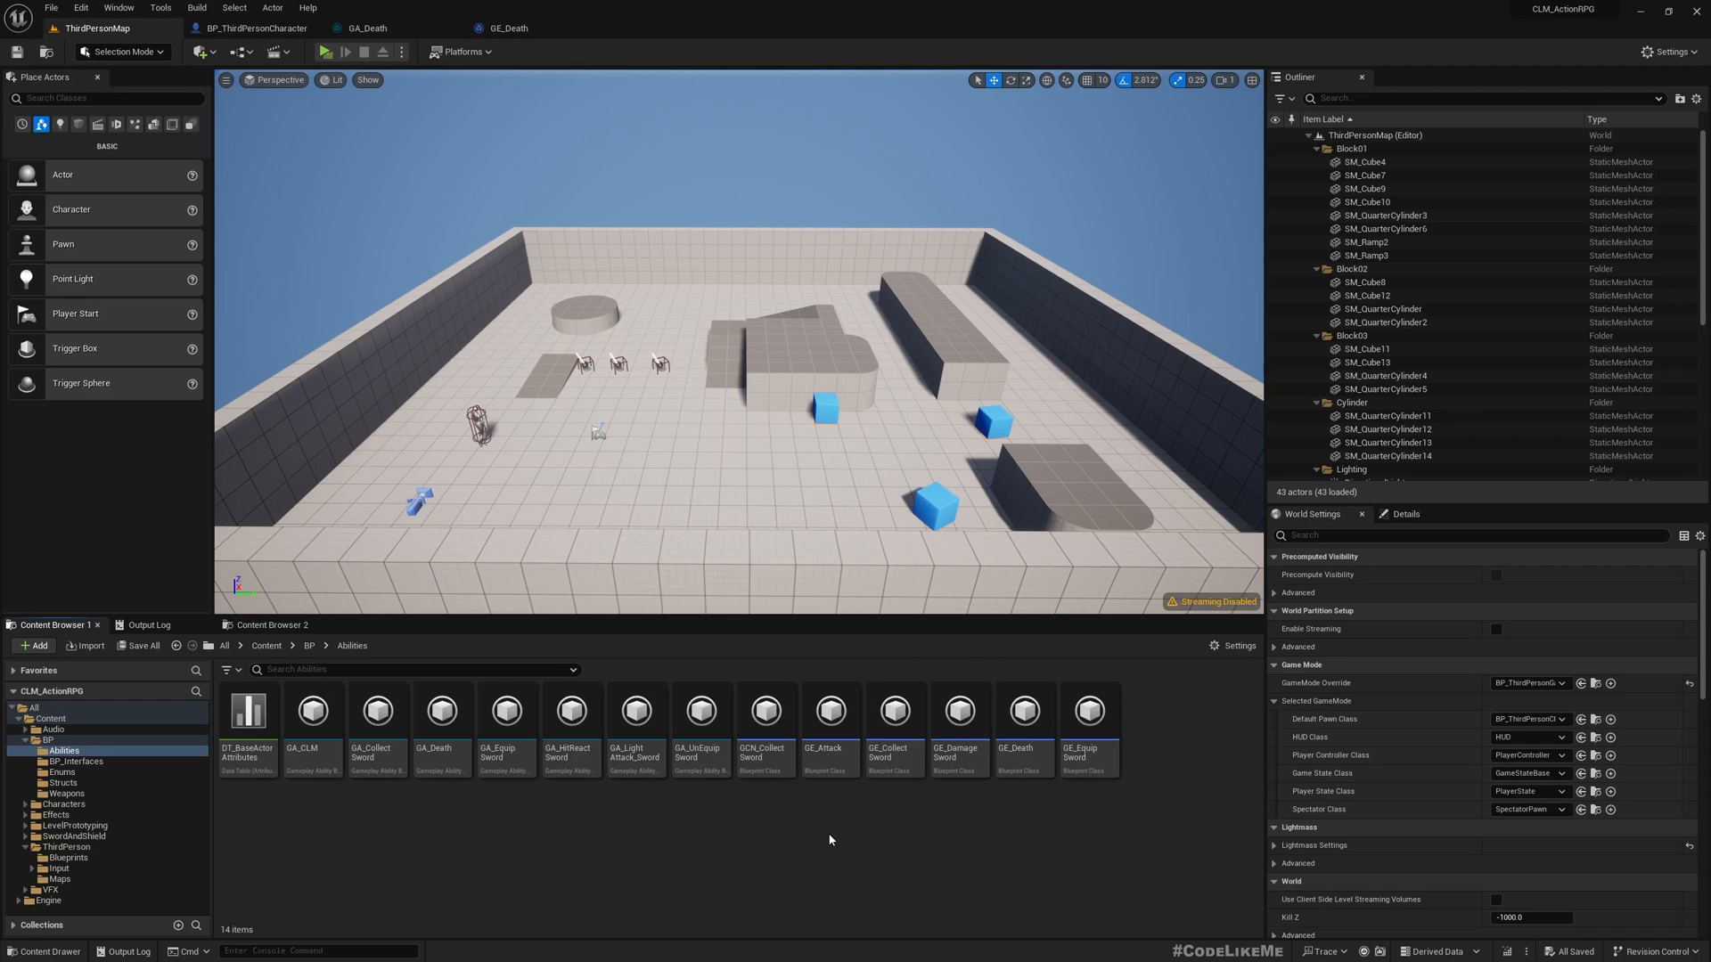
{"action": "mouse_move", "coordinate": [852, 789]}
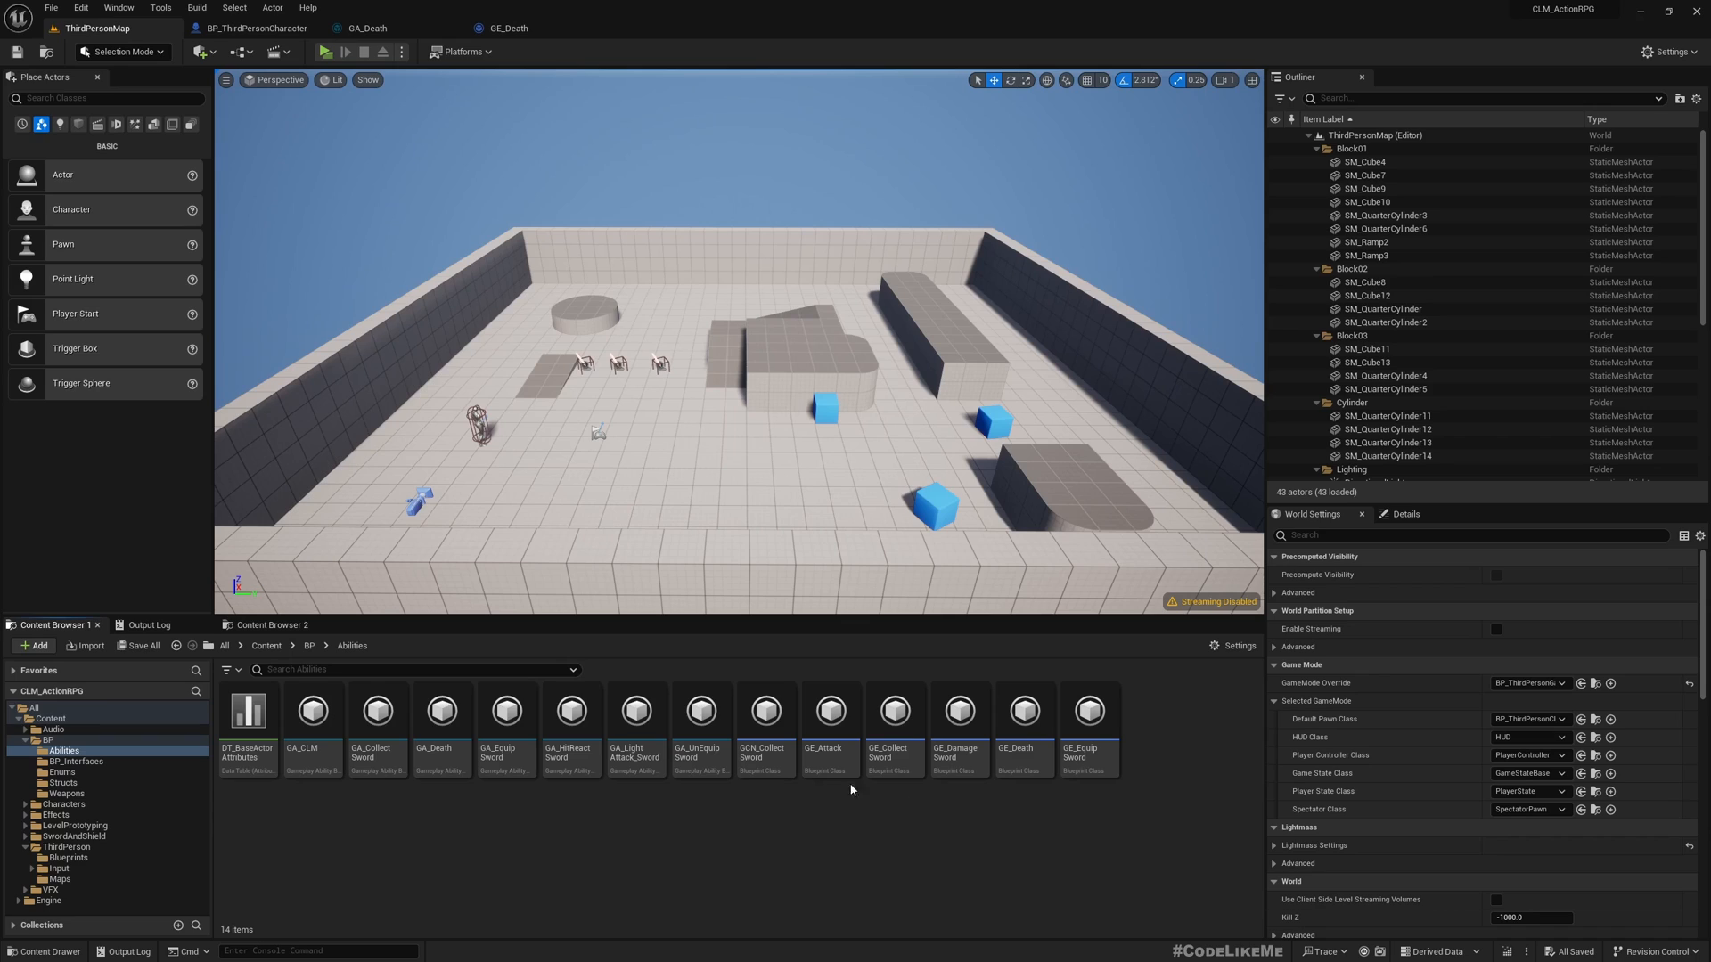
{"action": "mouse_move", "coordinate": [1048, 798]}
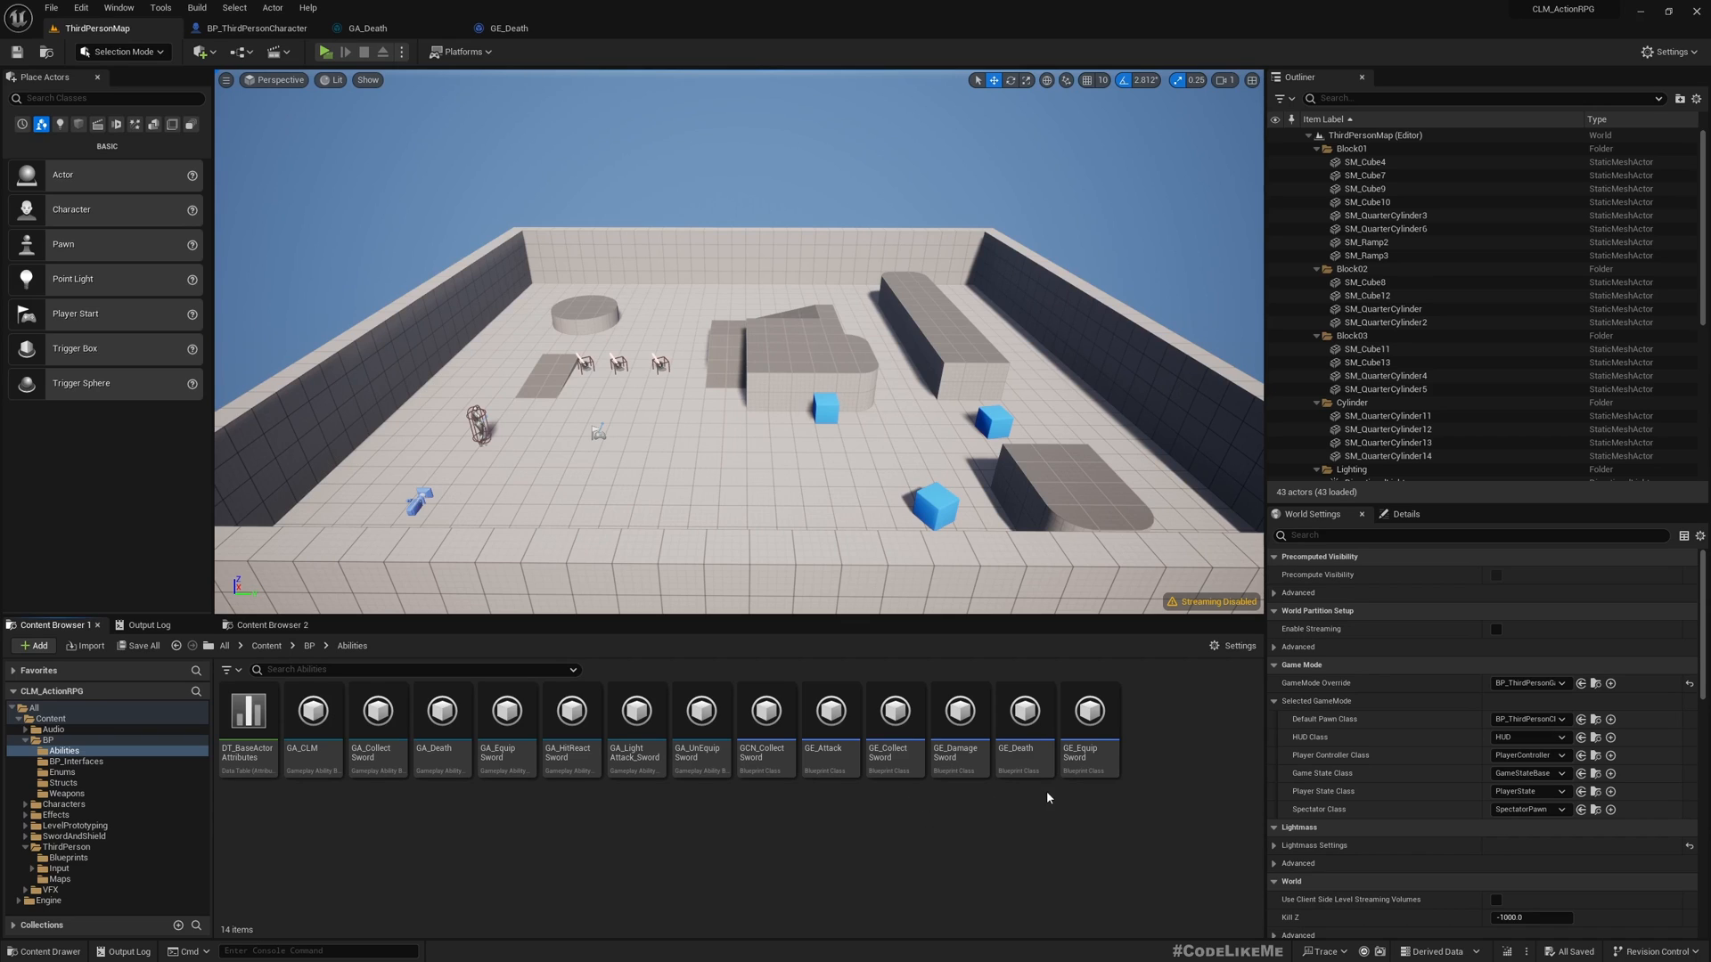
{"action": "double_click", "coordinate": [634, 711]}
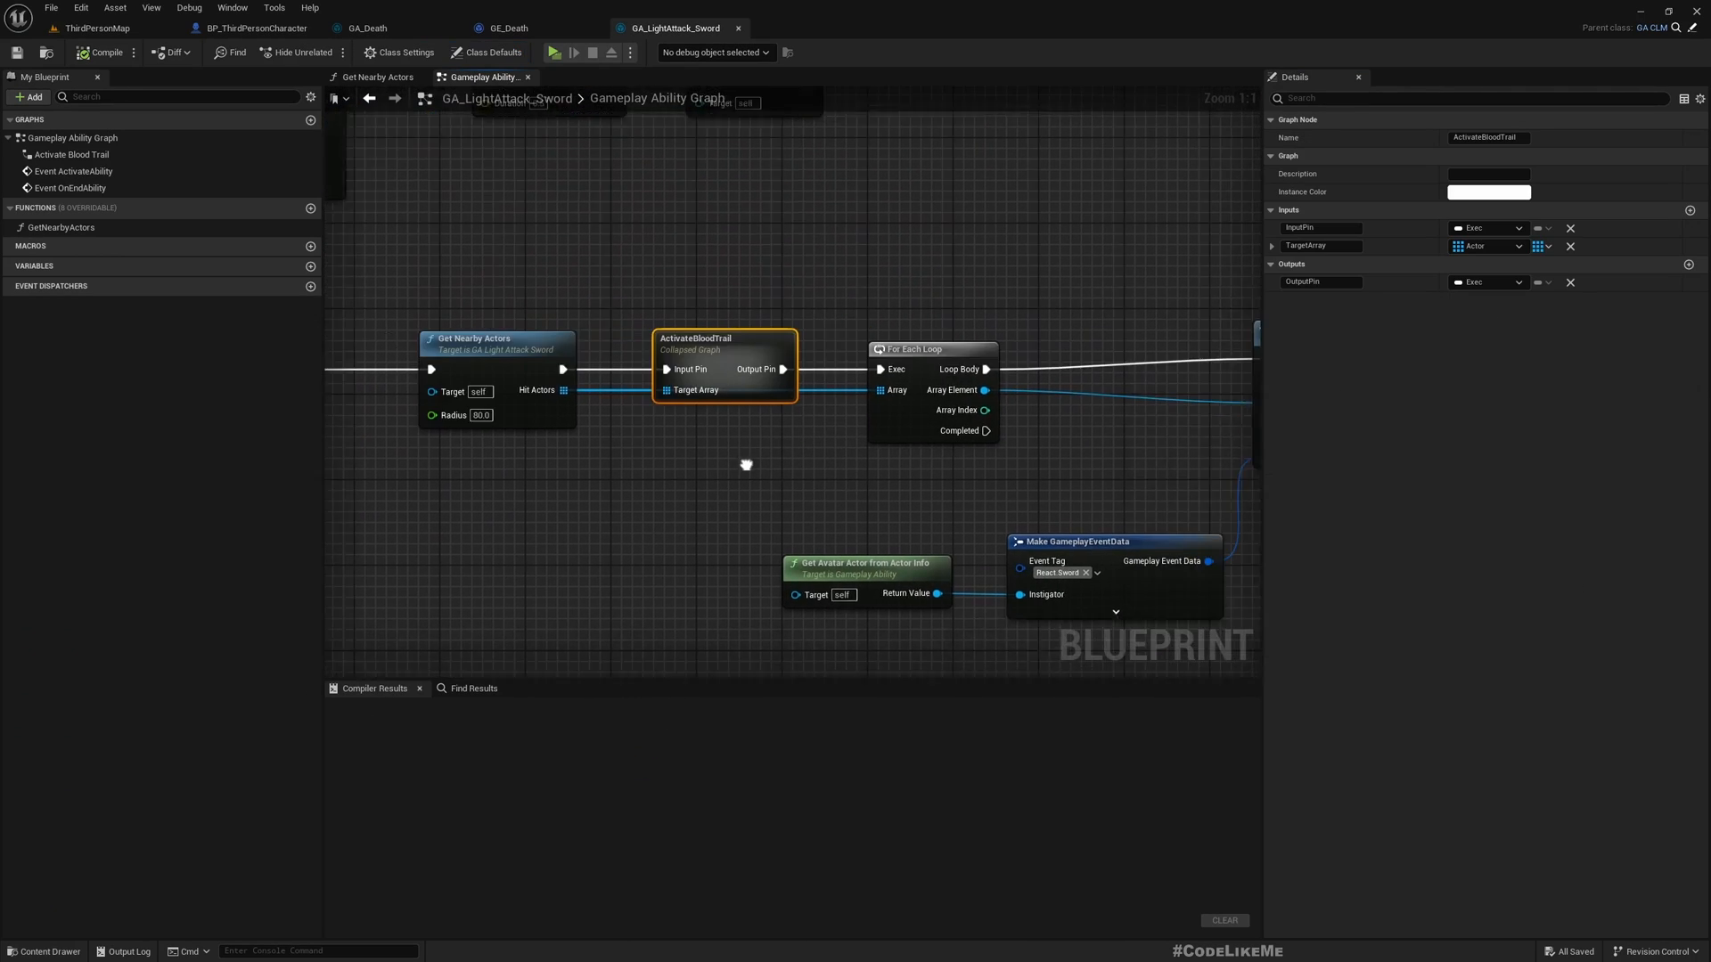
Step: Review the Activate Blood Trail function graph, then open GA_HitReactSword from the Content Browser
{"action": "double_click", "coordinate": [723, 367]}
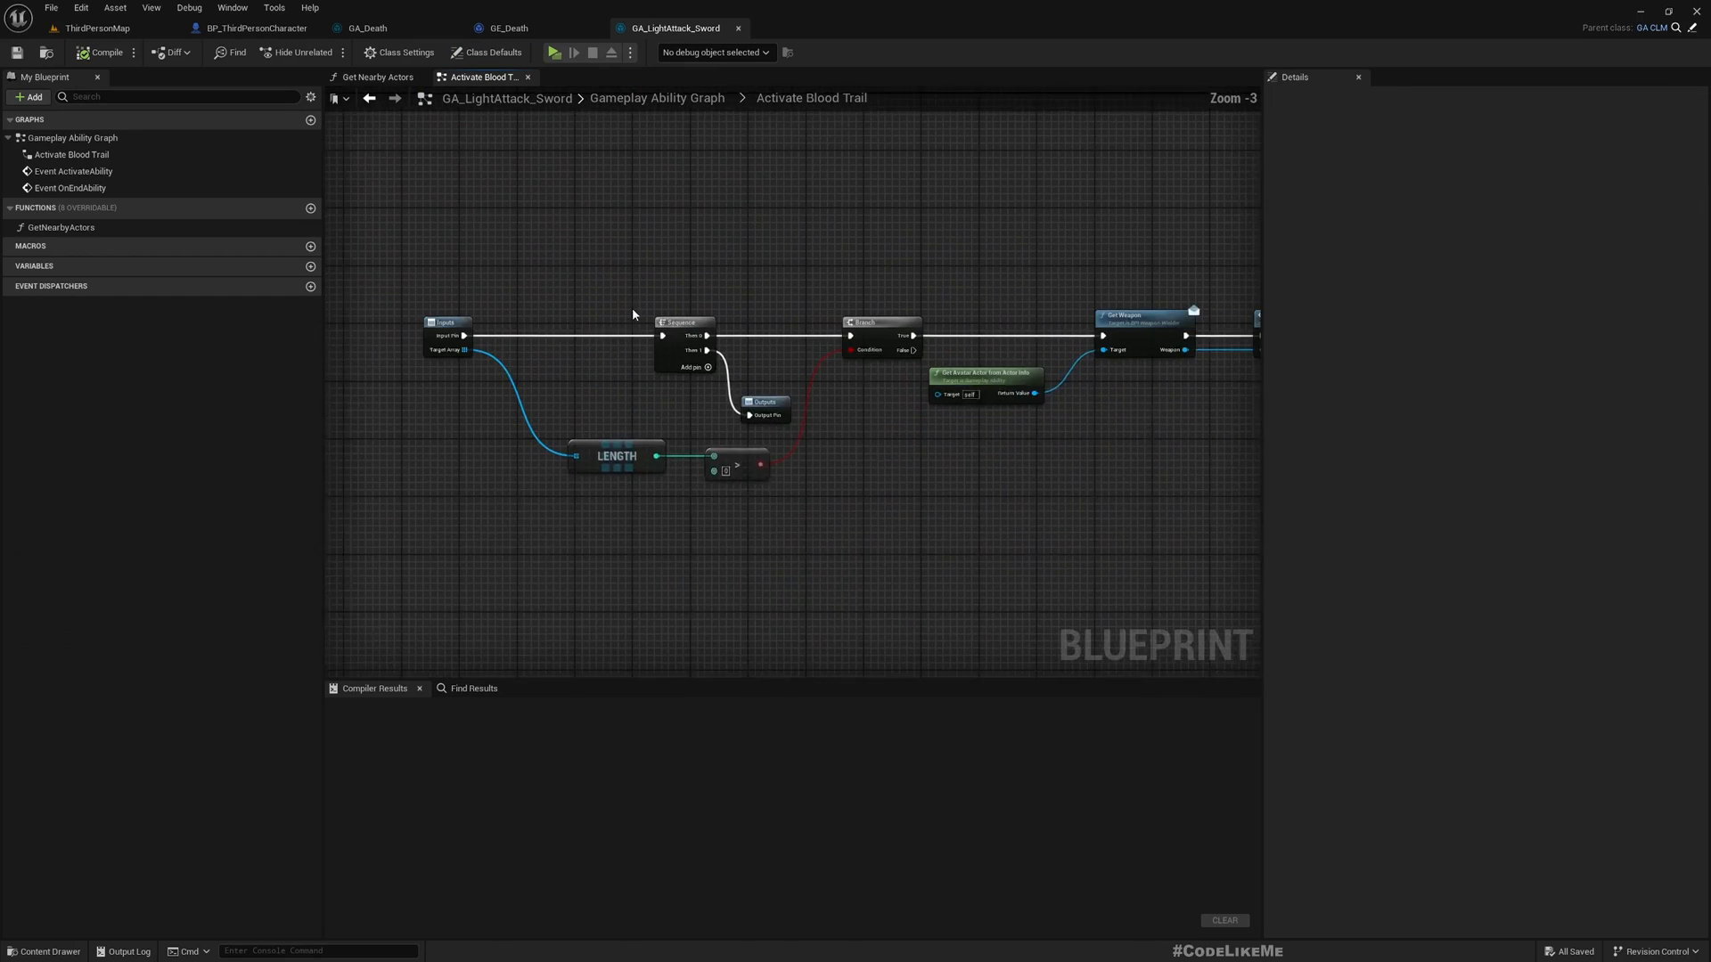
{"action": "scroll", "scroll_direction": "up", "scroll_amount": 3}
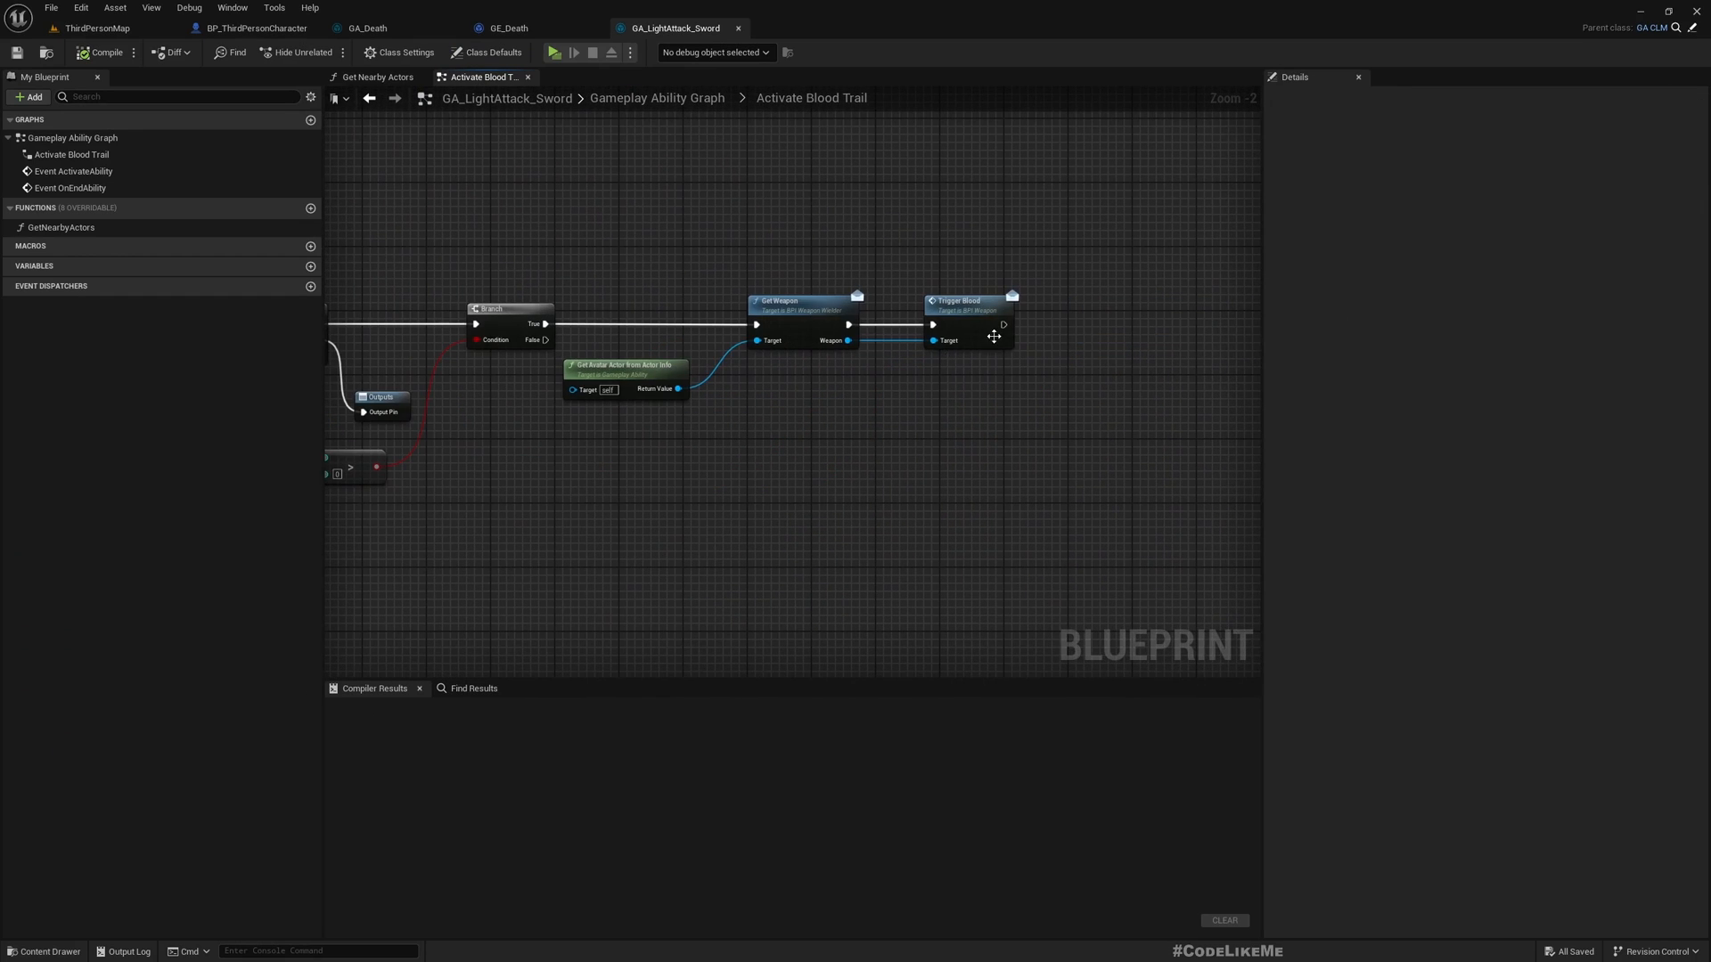
{"action": "mouse_move", "coordinate": [655, 96]}
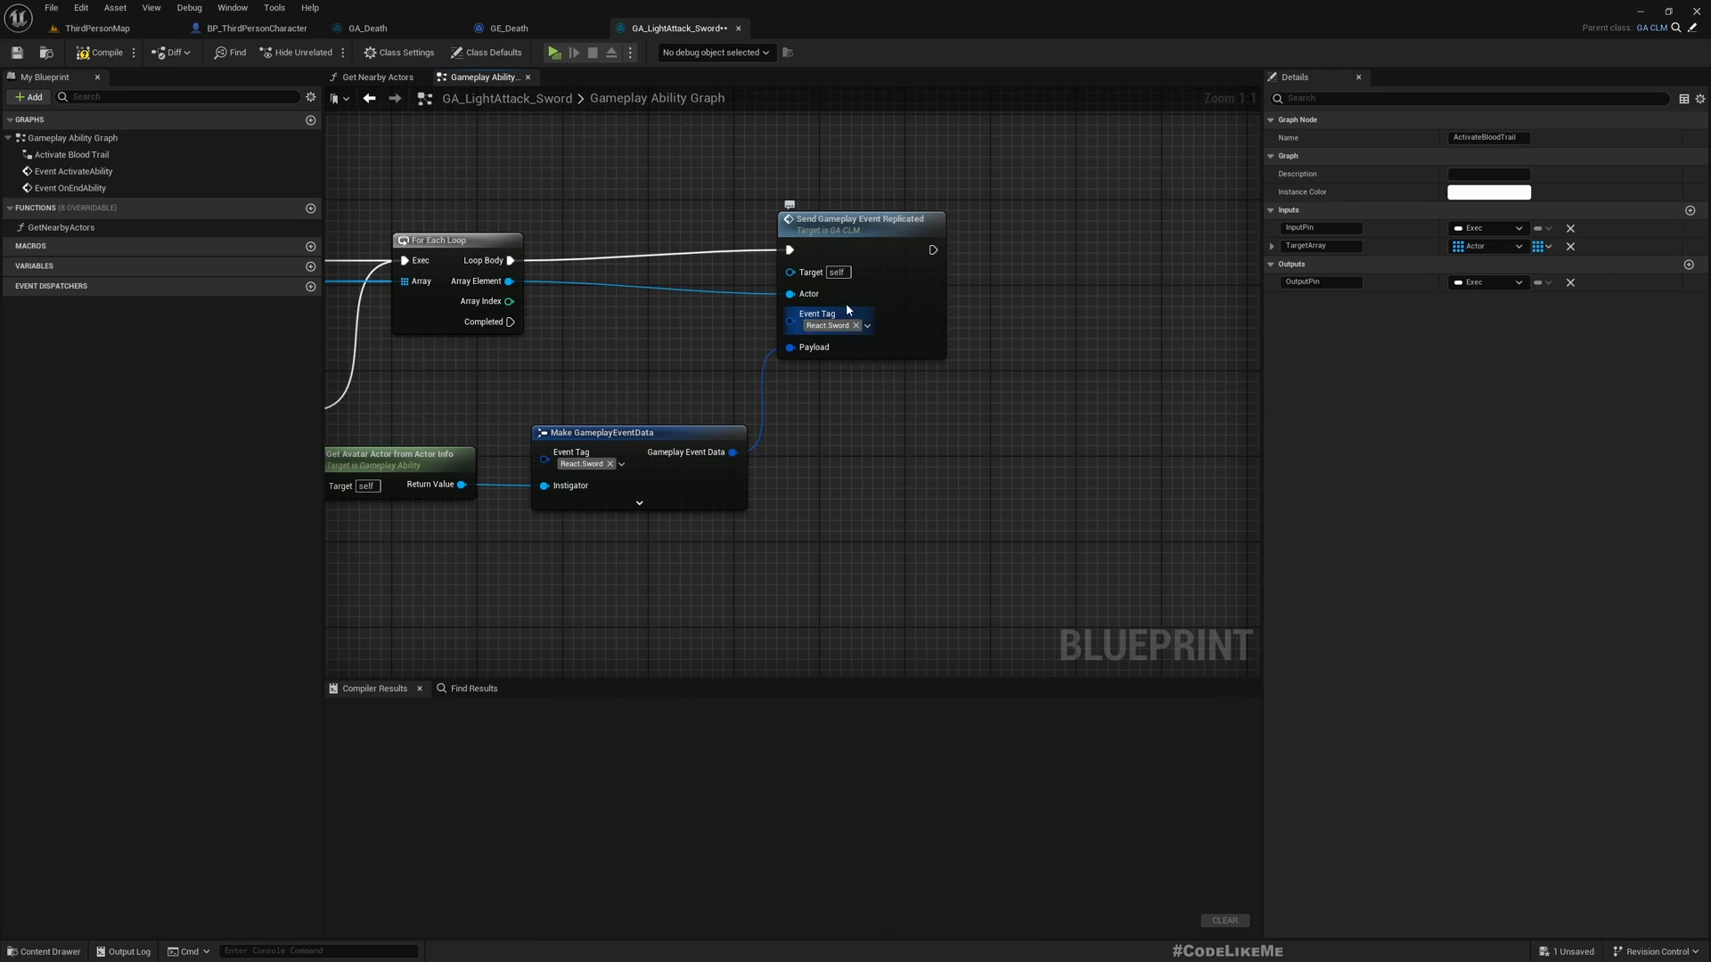
{"action": "mouse_move", "coordinate": [838, 323]}
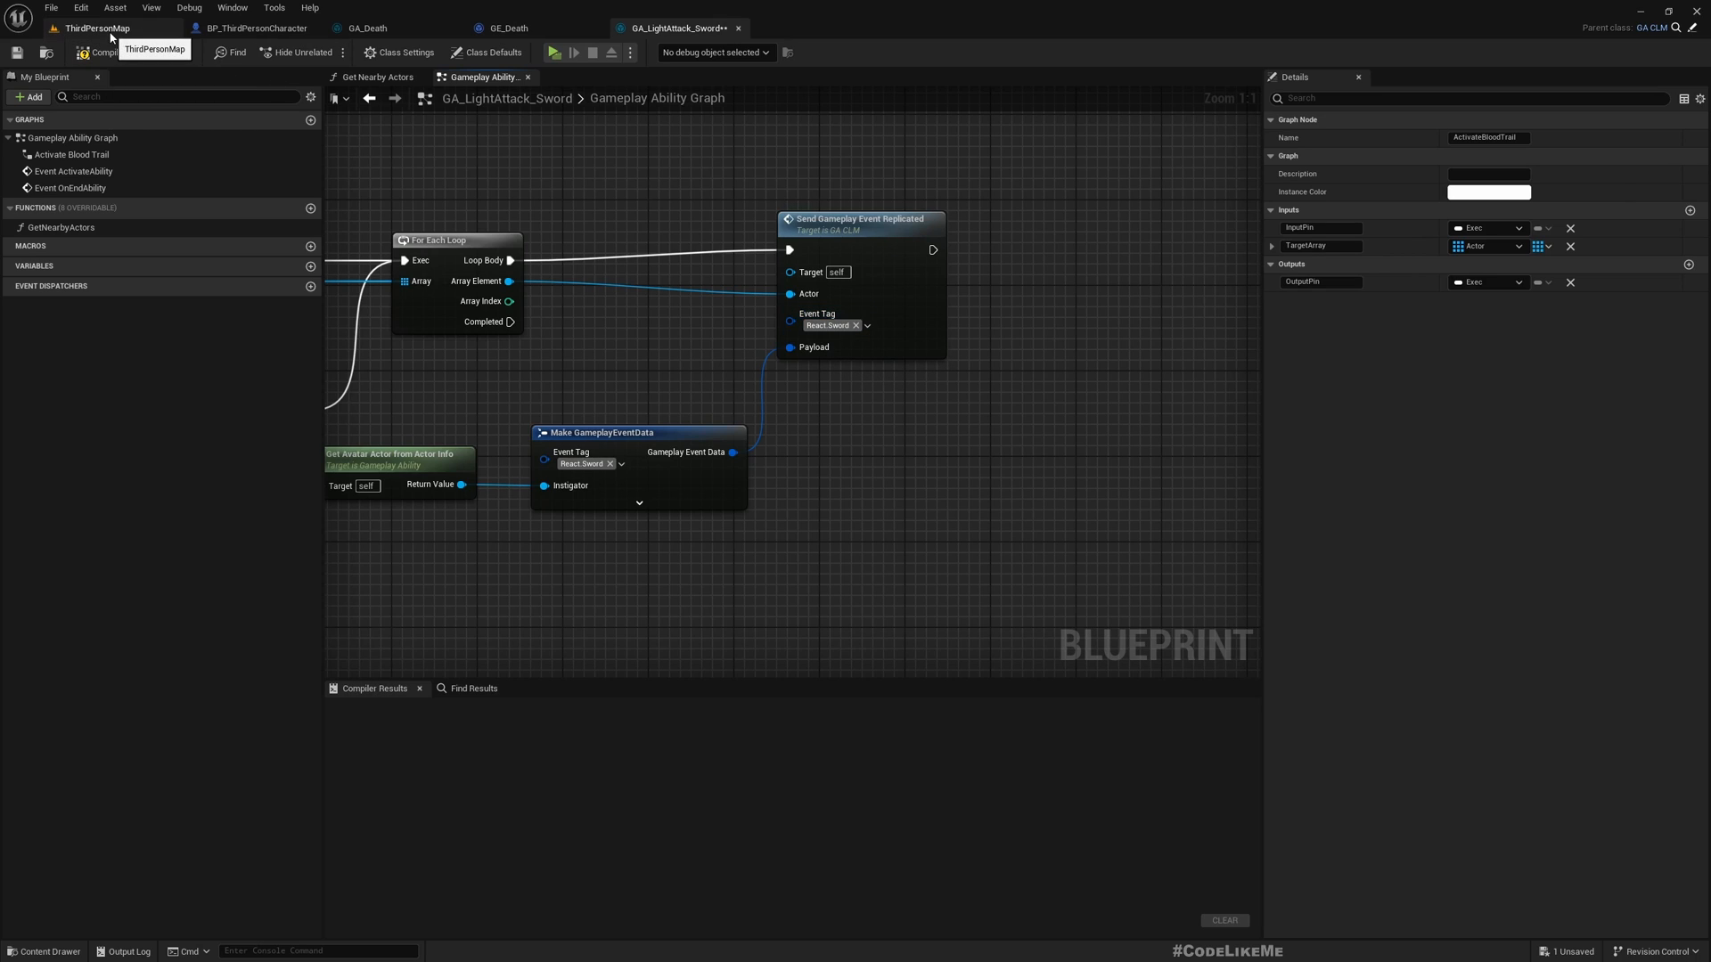
{"action": "left_click", "coordinate": [96, 27]}
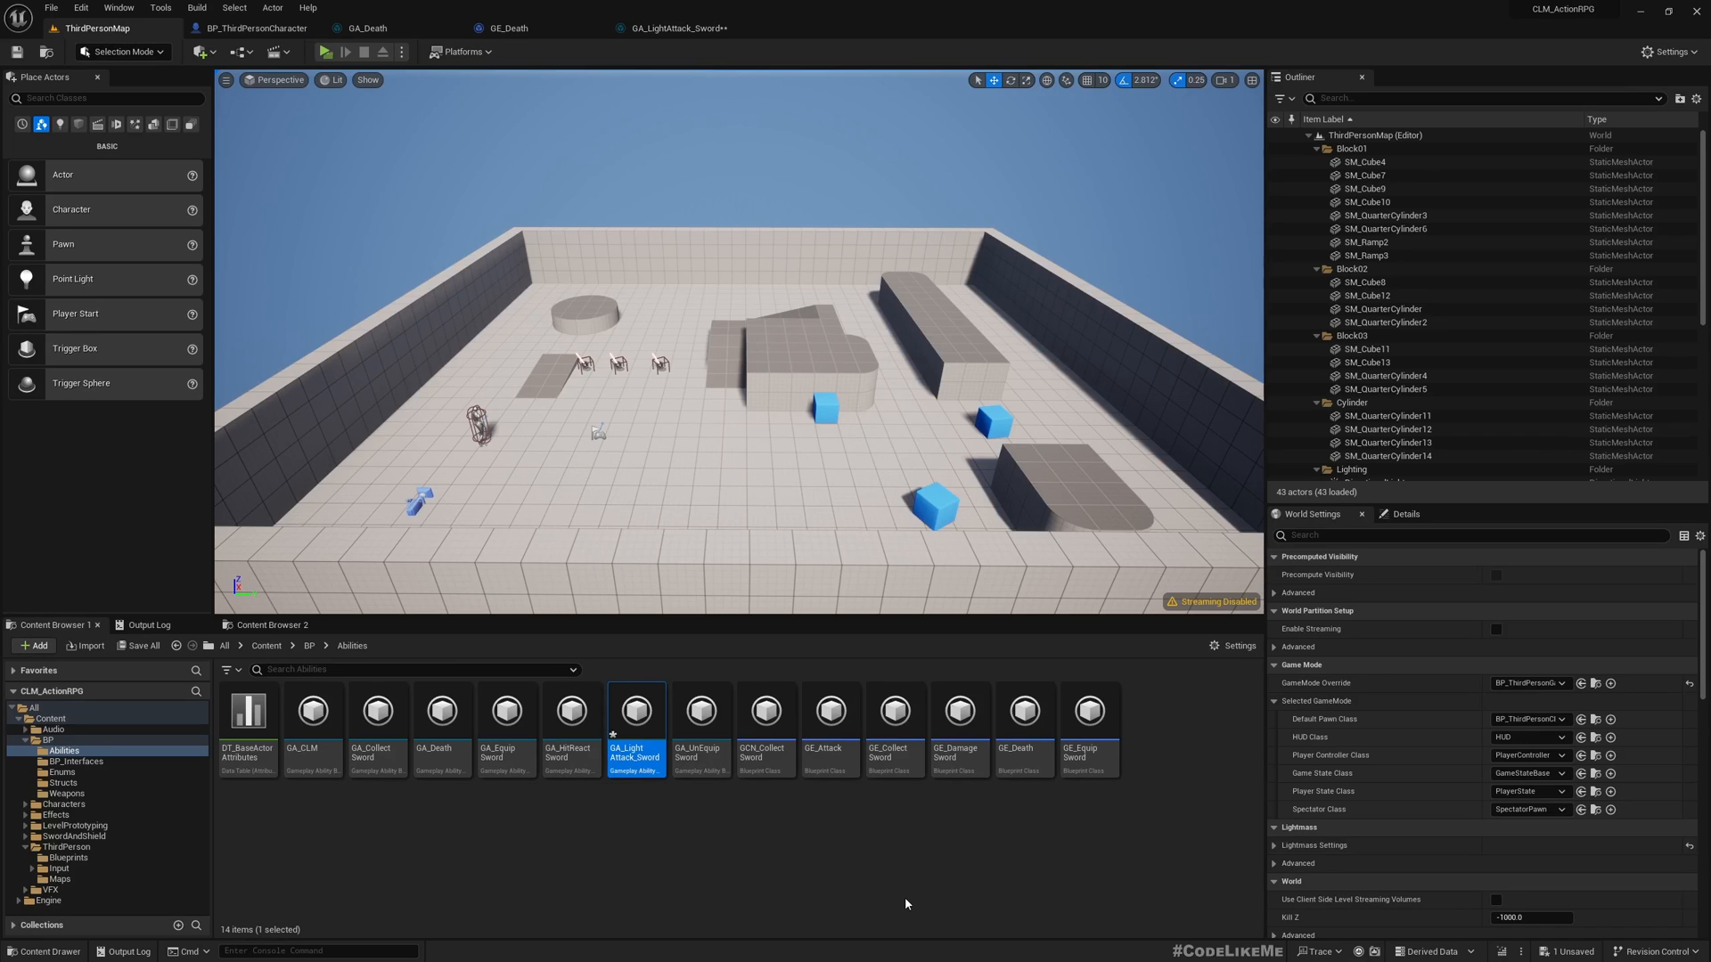
{"action": "mouse_move", "coordinate": [458, 827]}
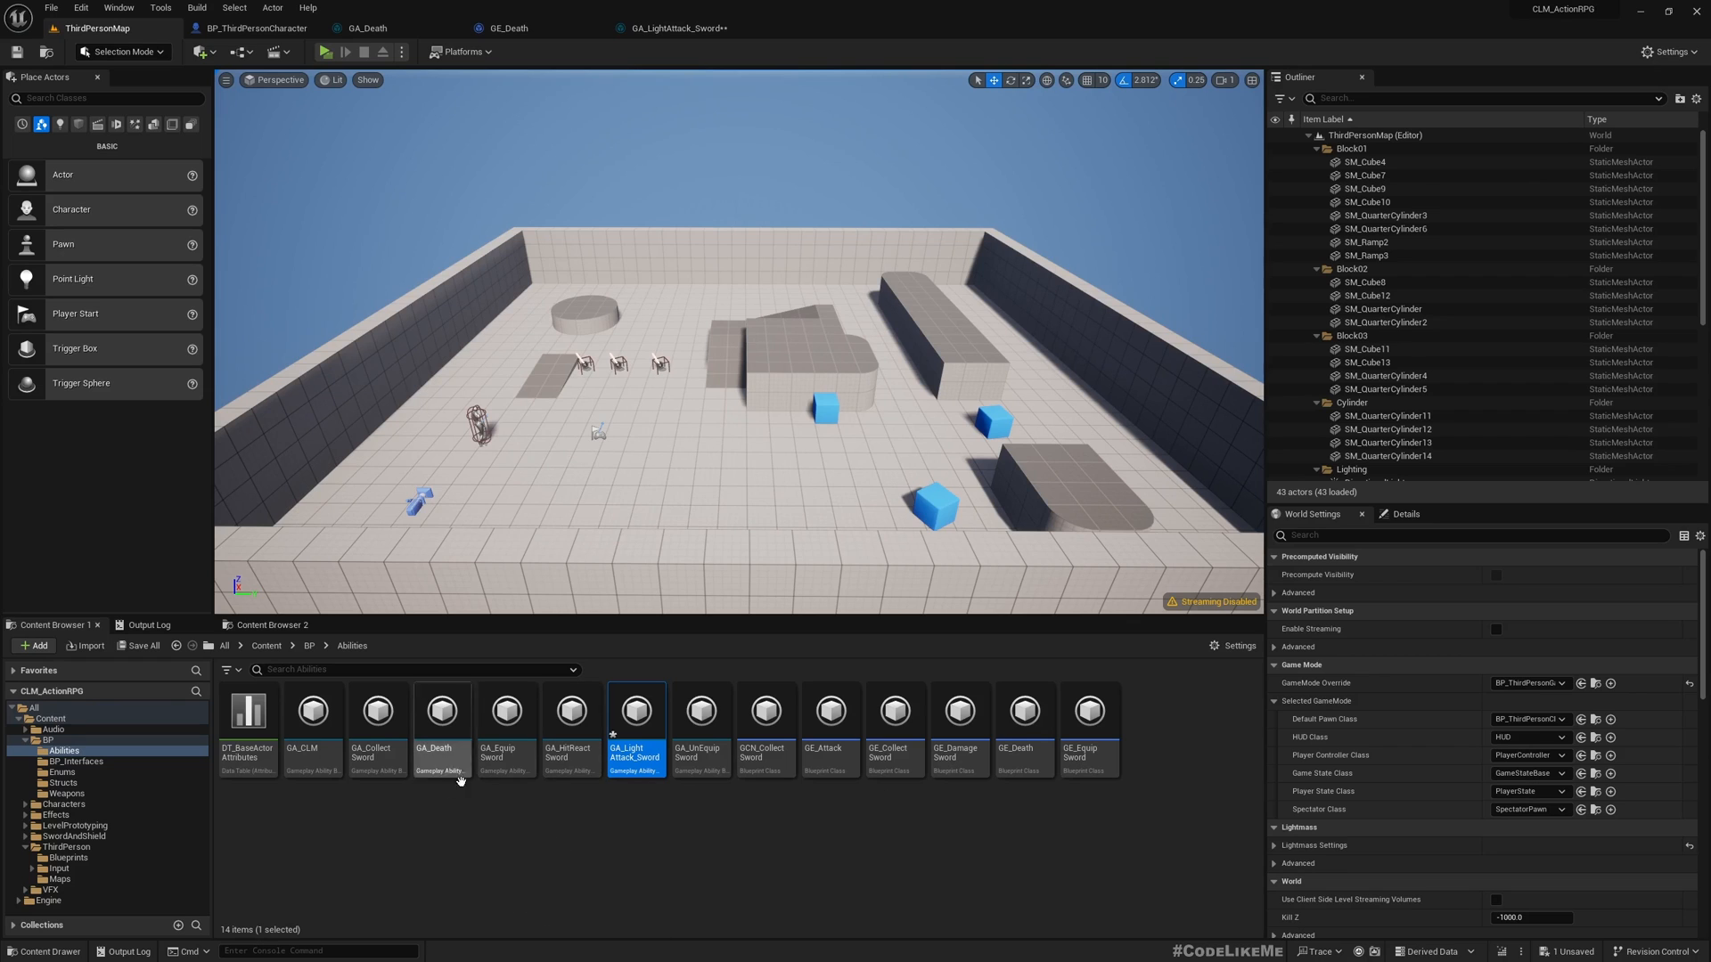
{"action": "double_click", "coordinate": [570, 715]}
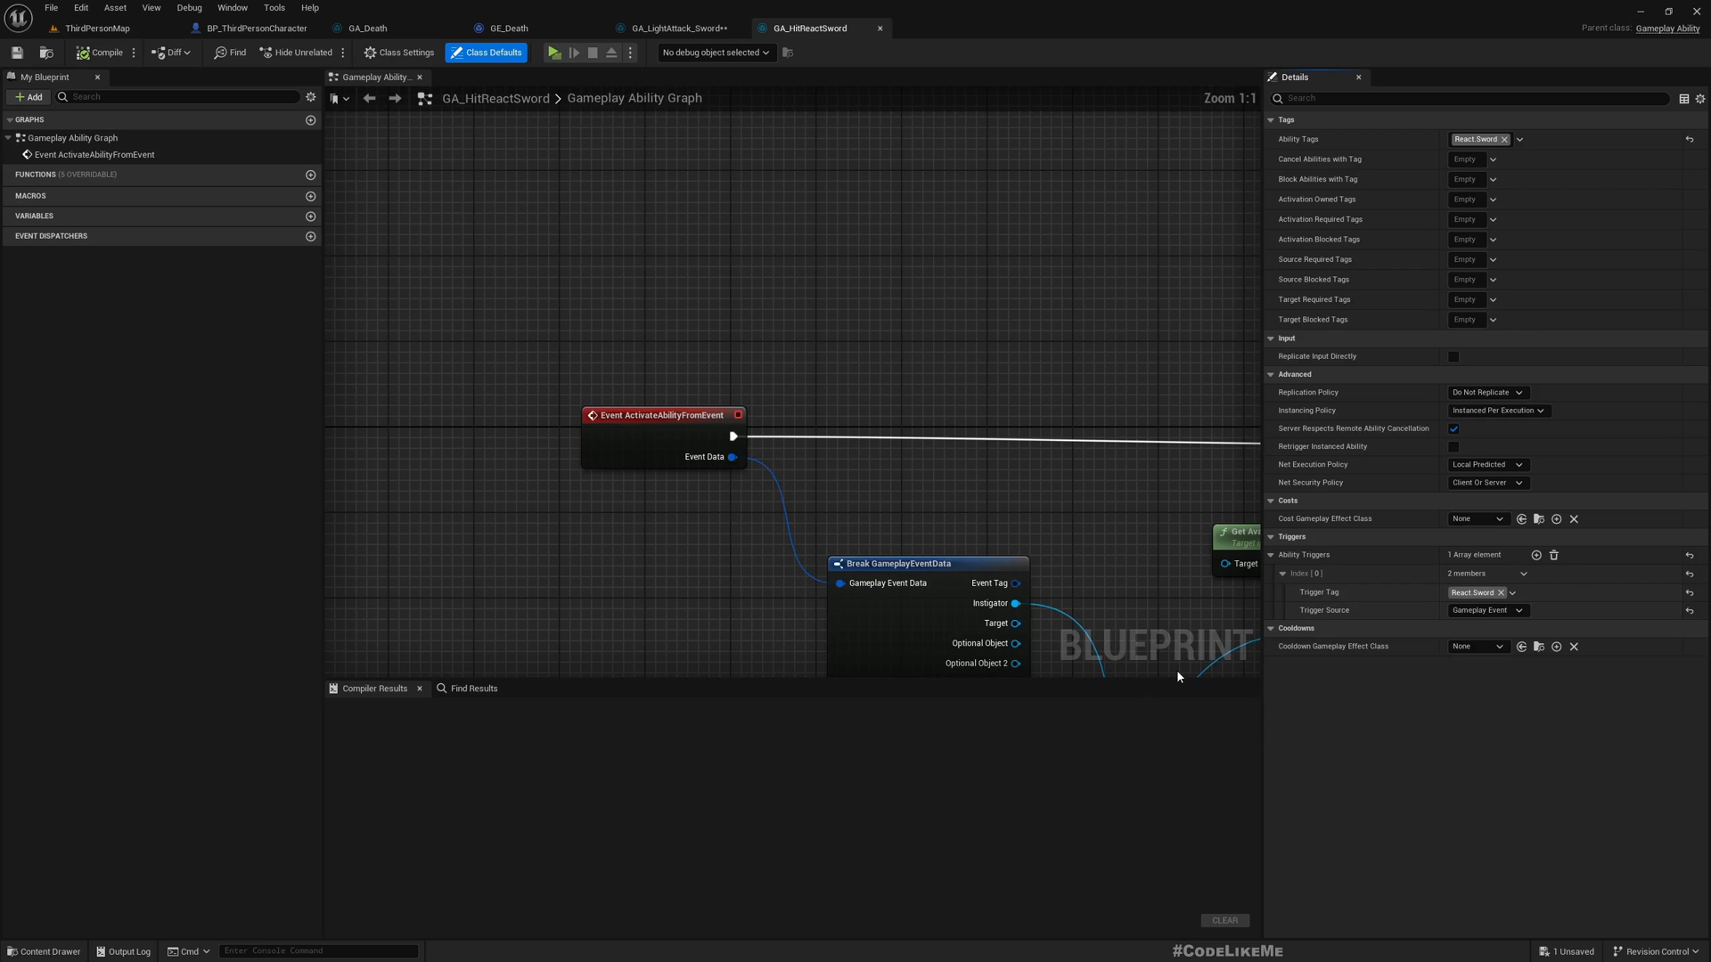
Step: Move Character.Event.Death from Block Abilities with Tag to Activation Blocked Tags in GA_HitReactSword
{"action": "scroll", "scroll_direction": "down", "scroll_amount": 3}
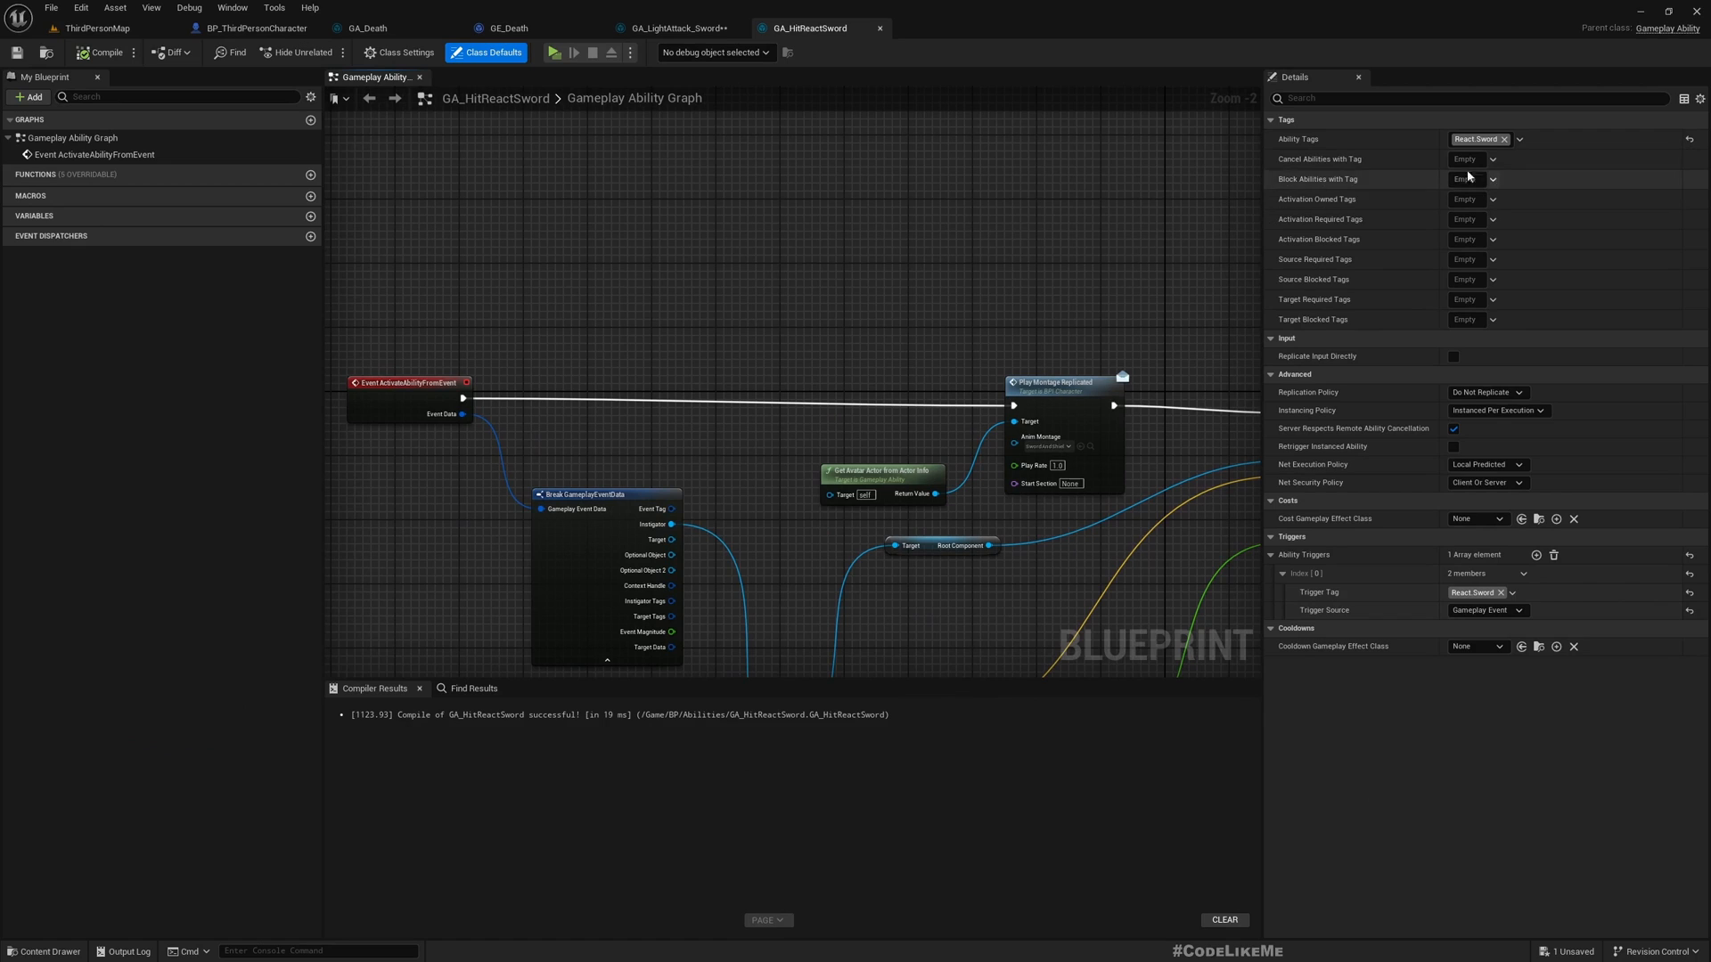
{"action": "mouse_move", "coordinate": [1509, 185]}
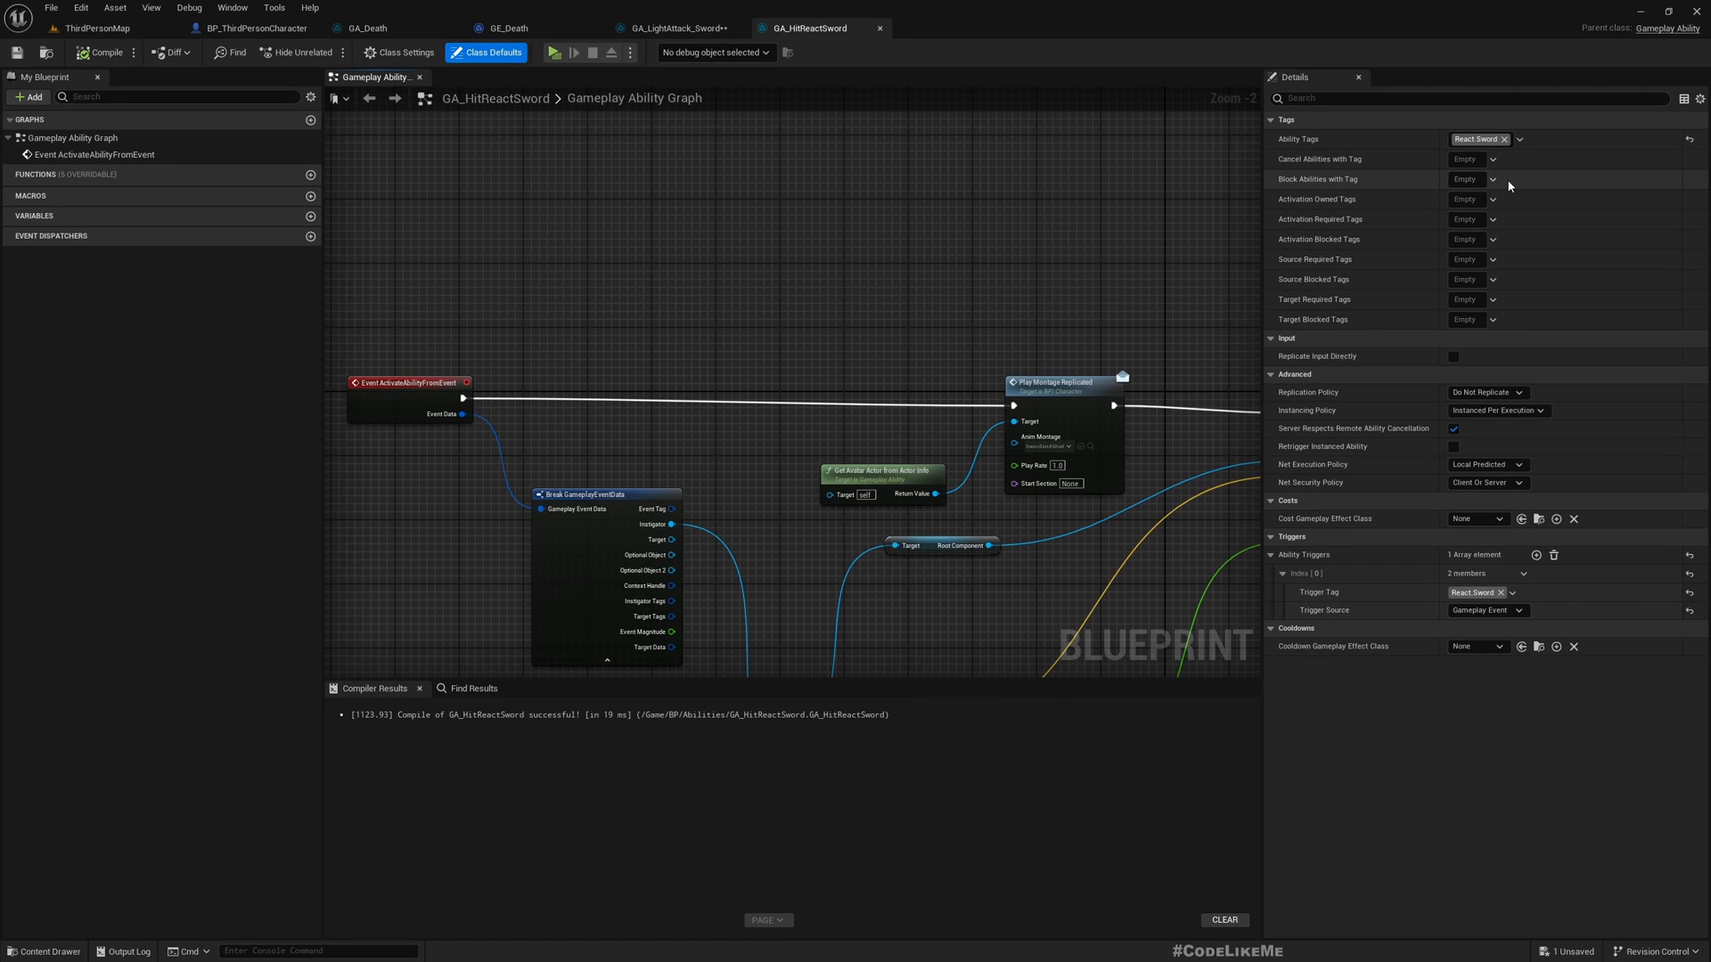
{"action": "left_click", "coordinate": [1490, 158]}
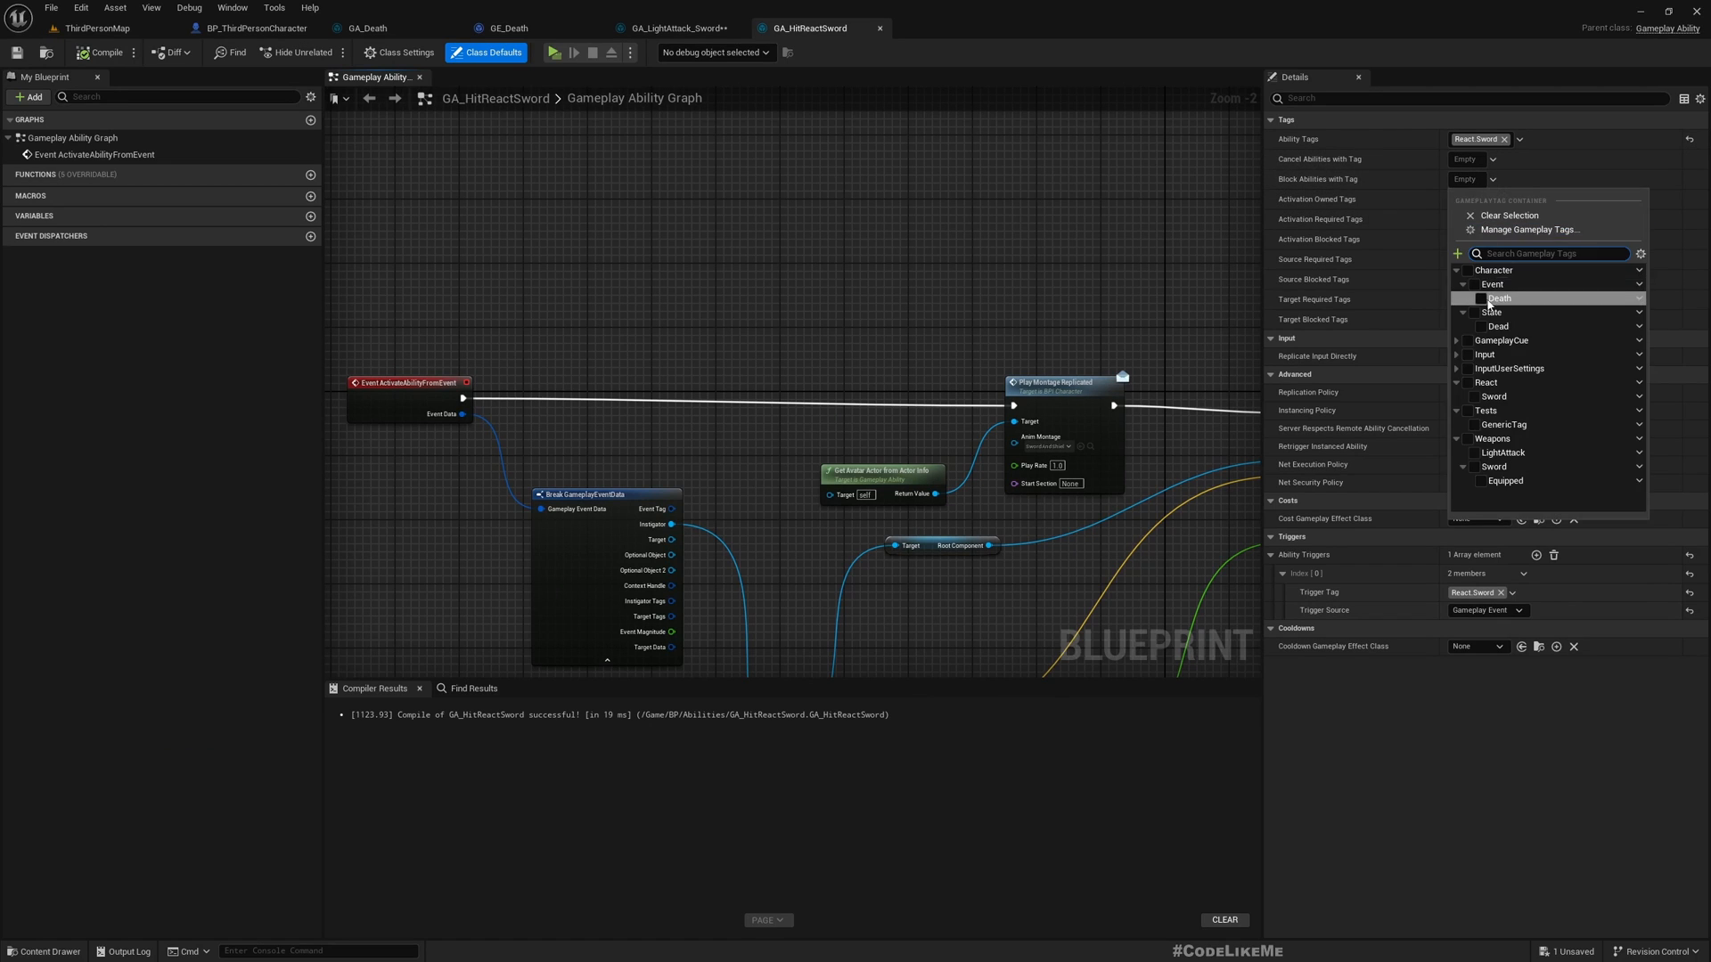
{"action": "left_click", "coordinate": [1475, 298]}
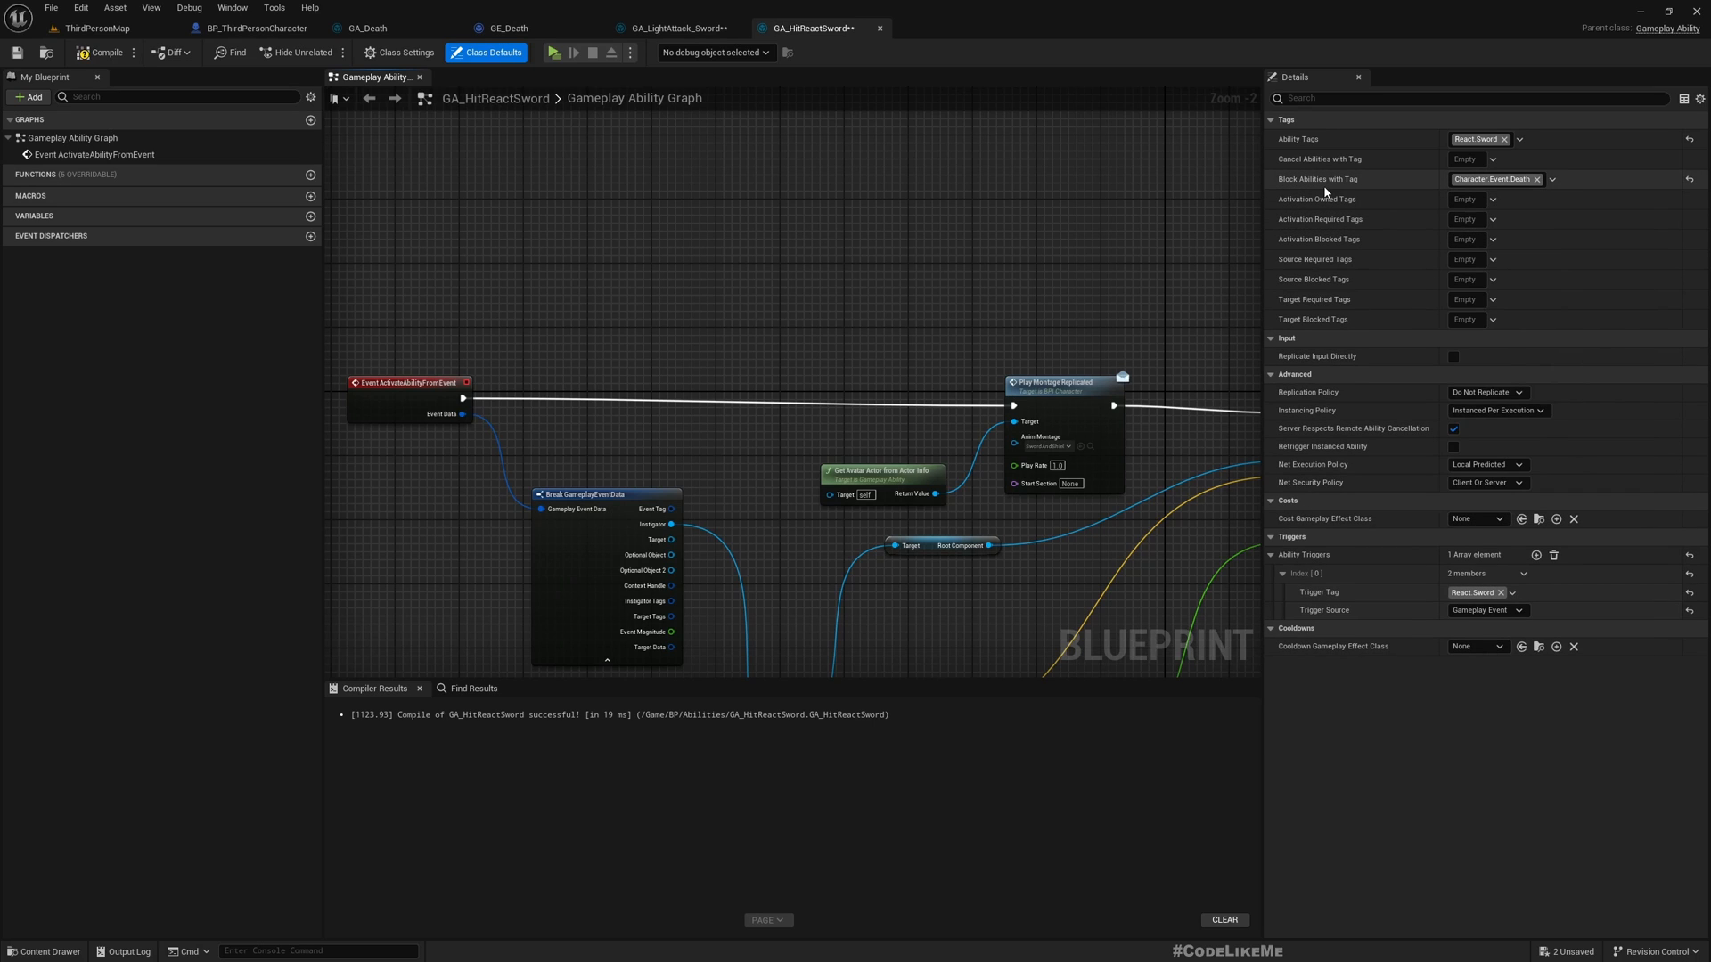
{"action": "mouse_move", "coordinate": [1554, 179]}
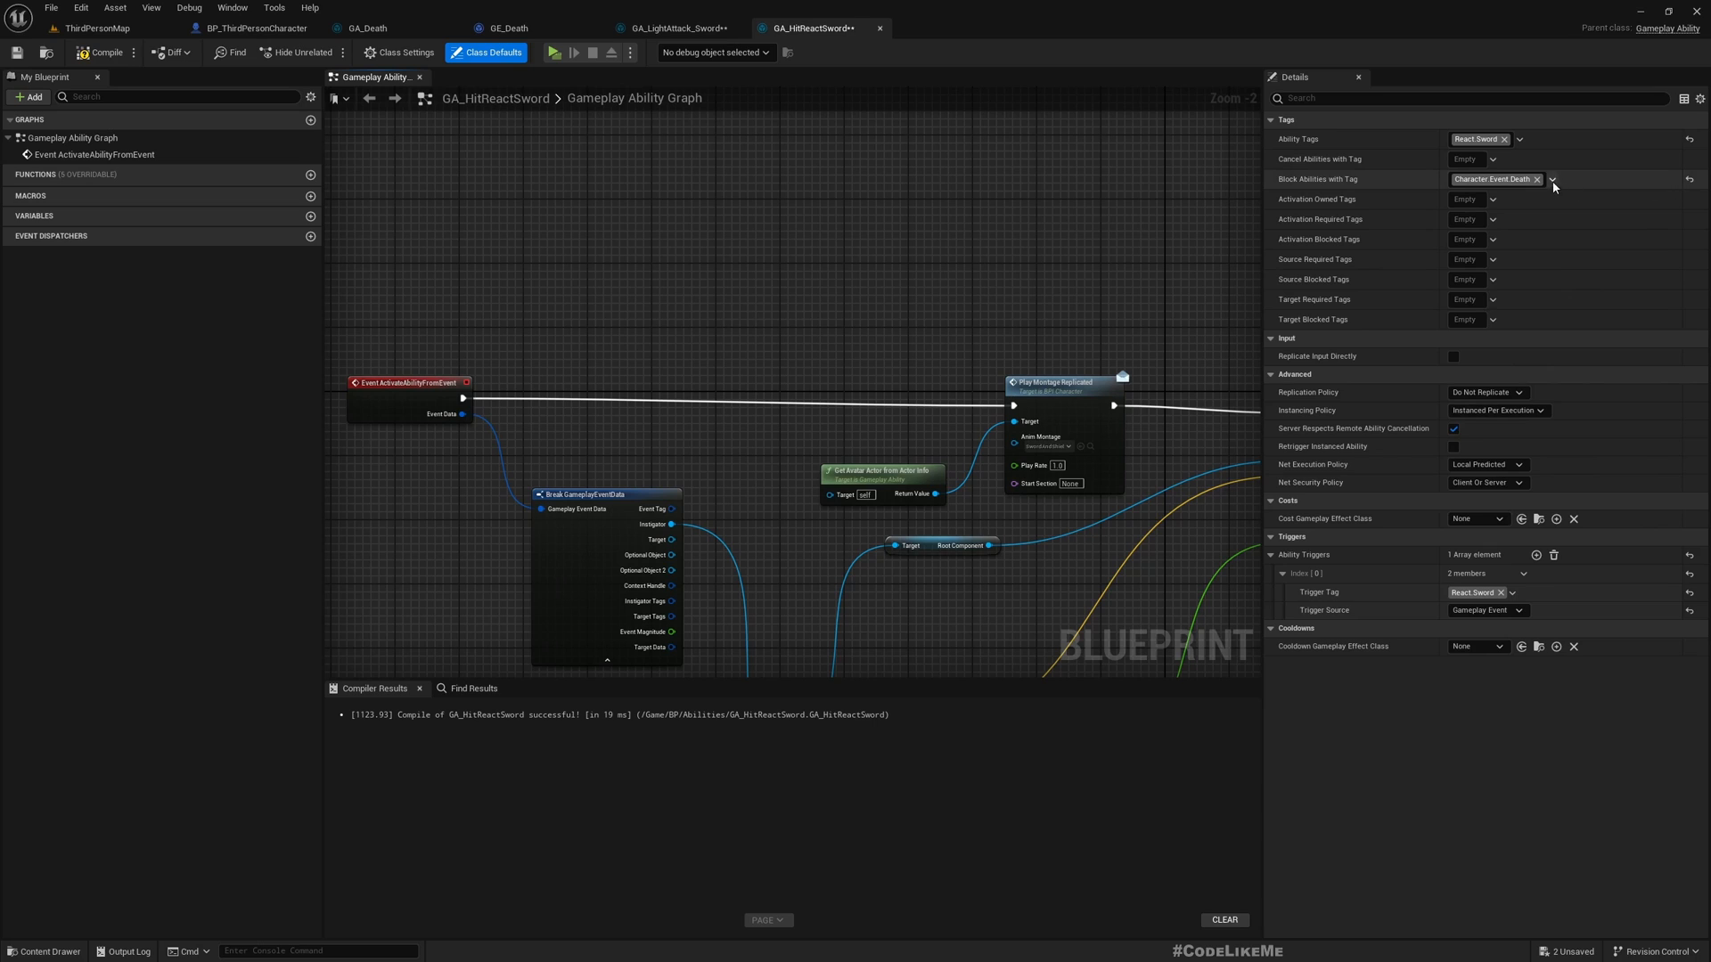
{"action": "left_click", "coordinate": [1536, 179]}
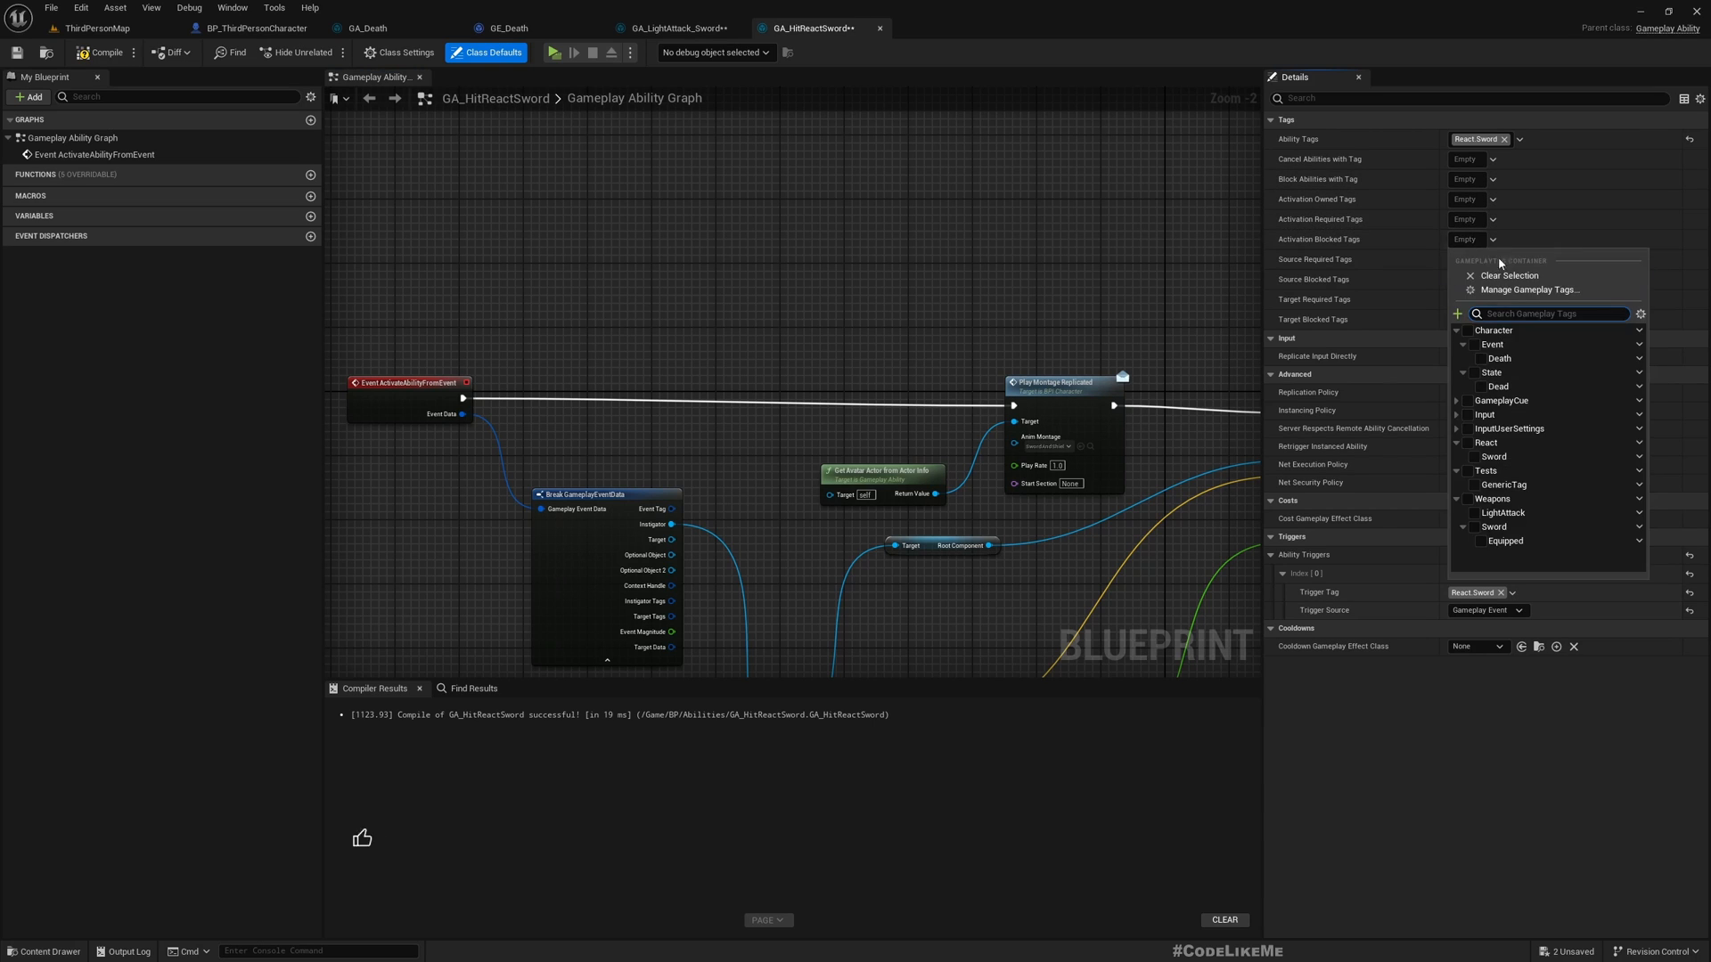
{"action": "left_click", "coordinate": [1498, 358]}
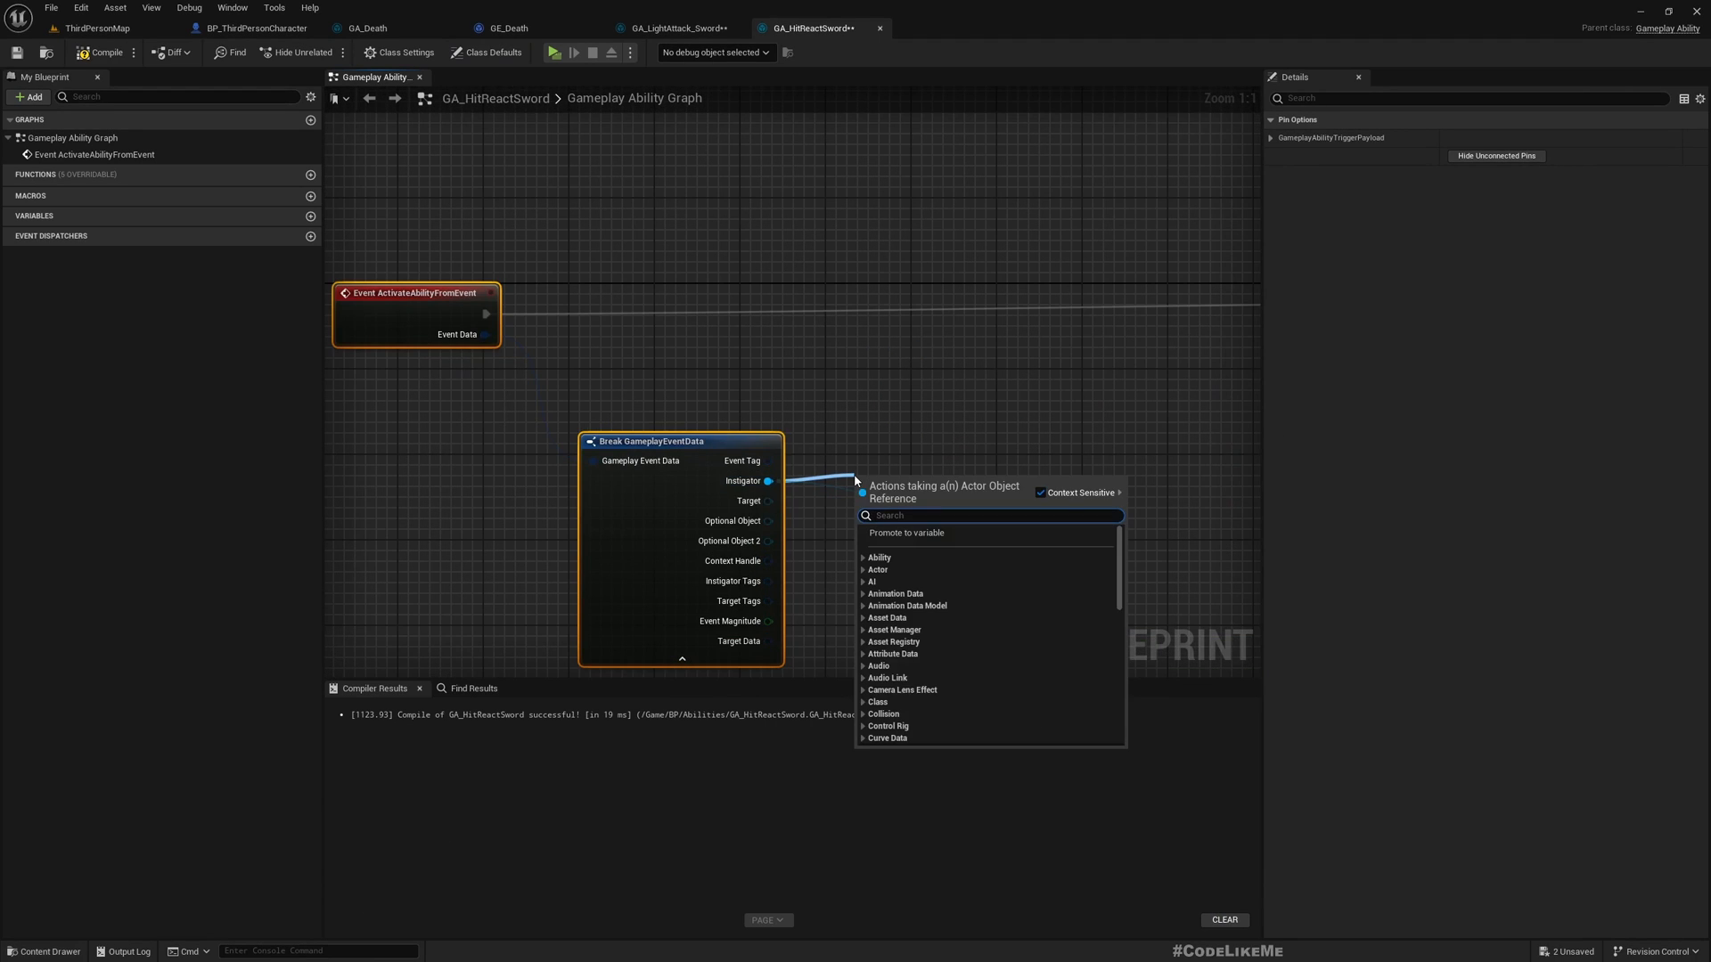
Step: Add Get Weapon from the Instigator and chain Trigger Blood before Play Montage Replicated, then compile
{"action": "type", "text": "getweapo"}
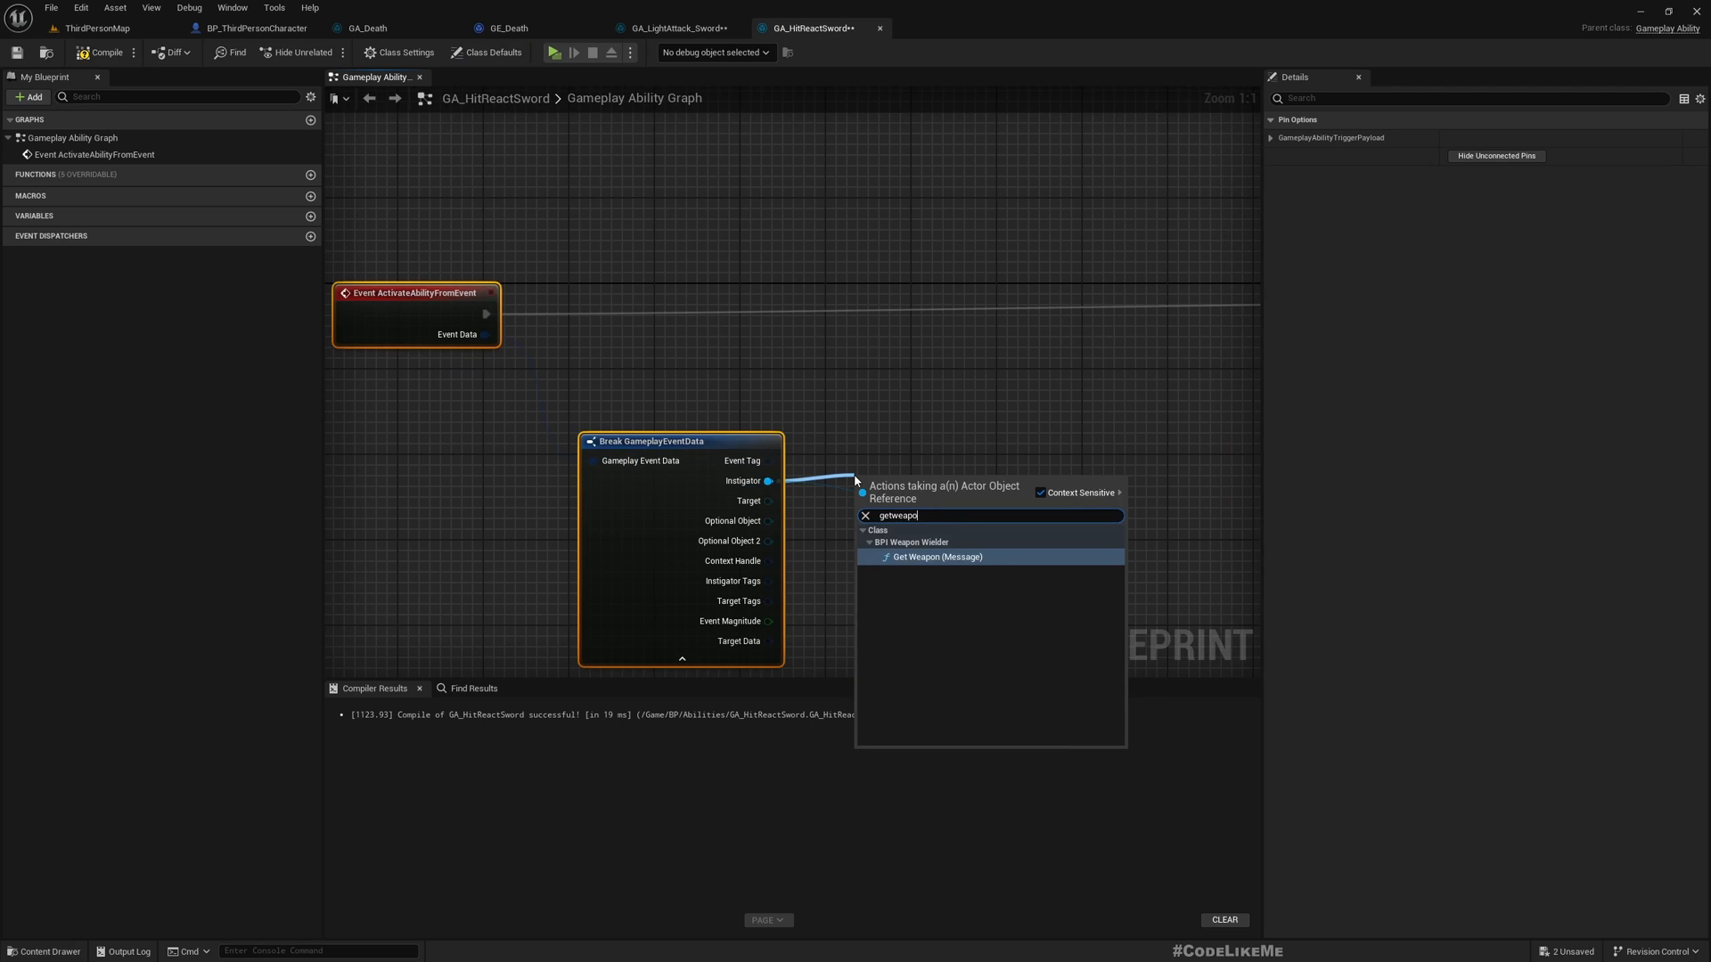
{"action": "left_click", "coordinate": [936, 556]}
{"action": "type", "text": "to"}
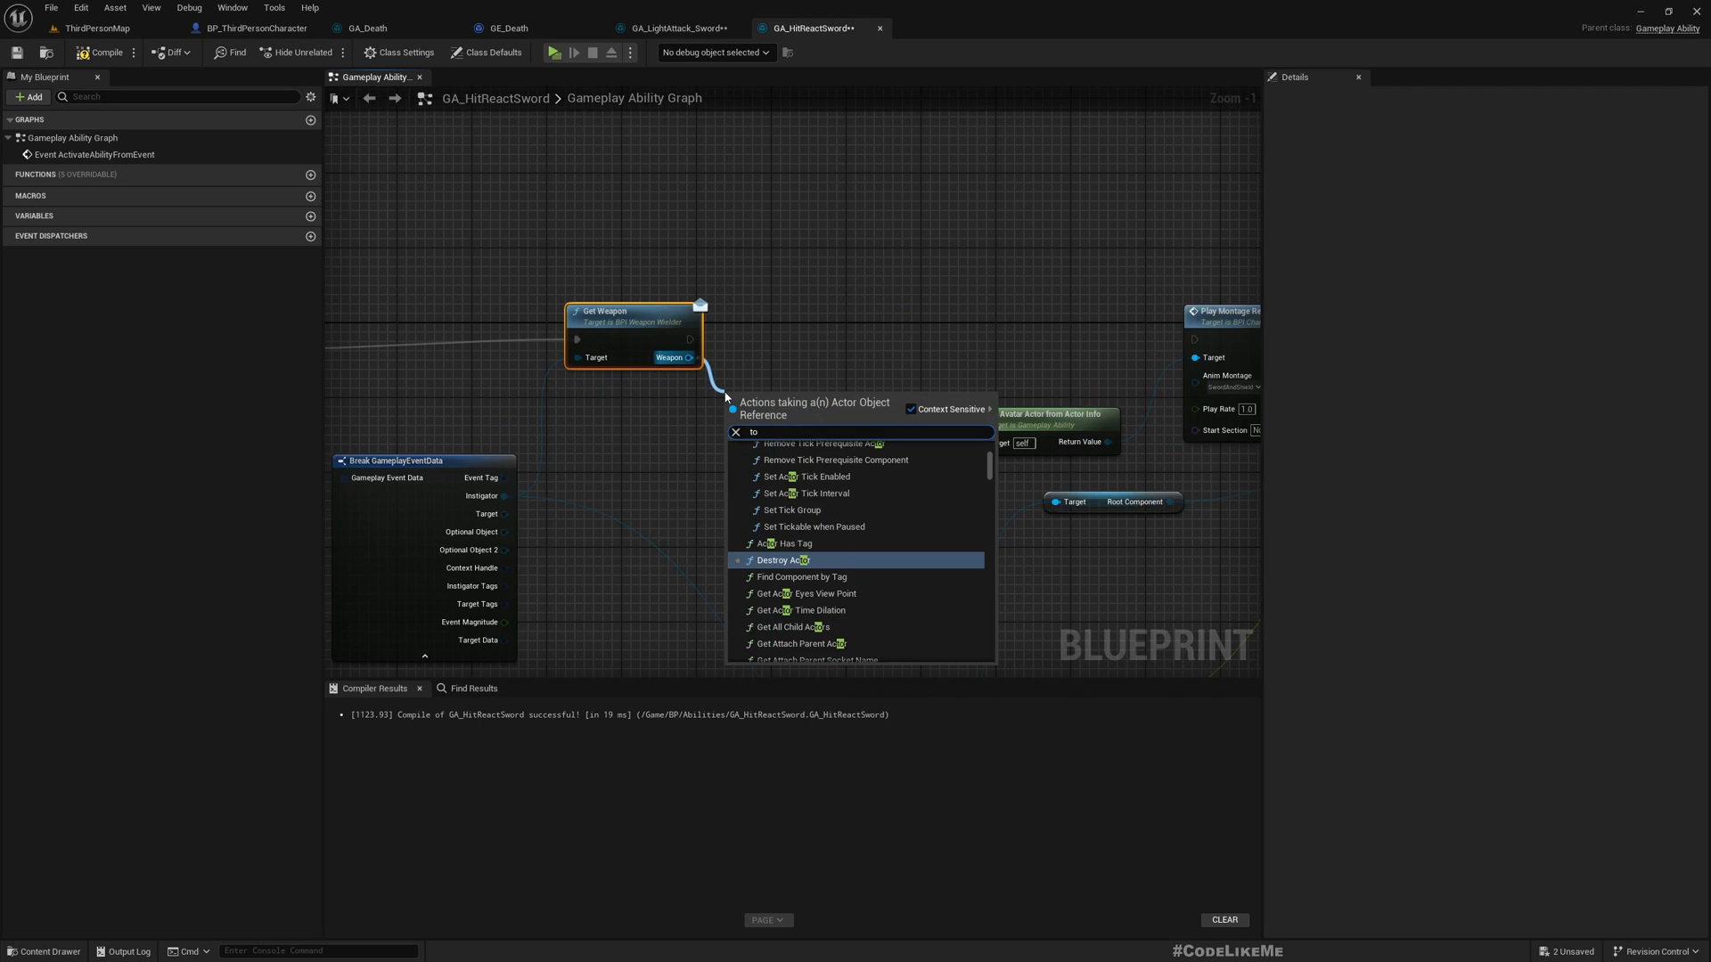
{"action": "type", "text": "blo"}
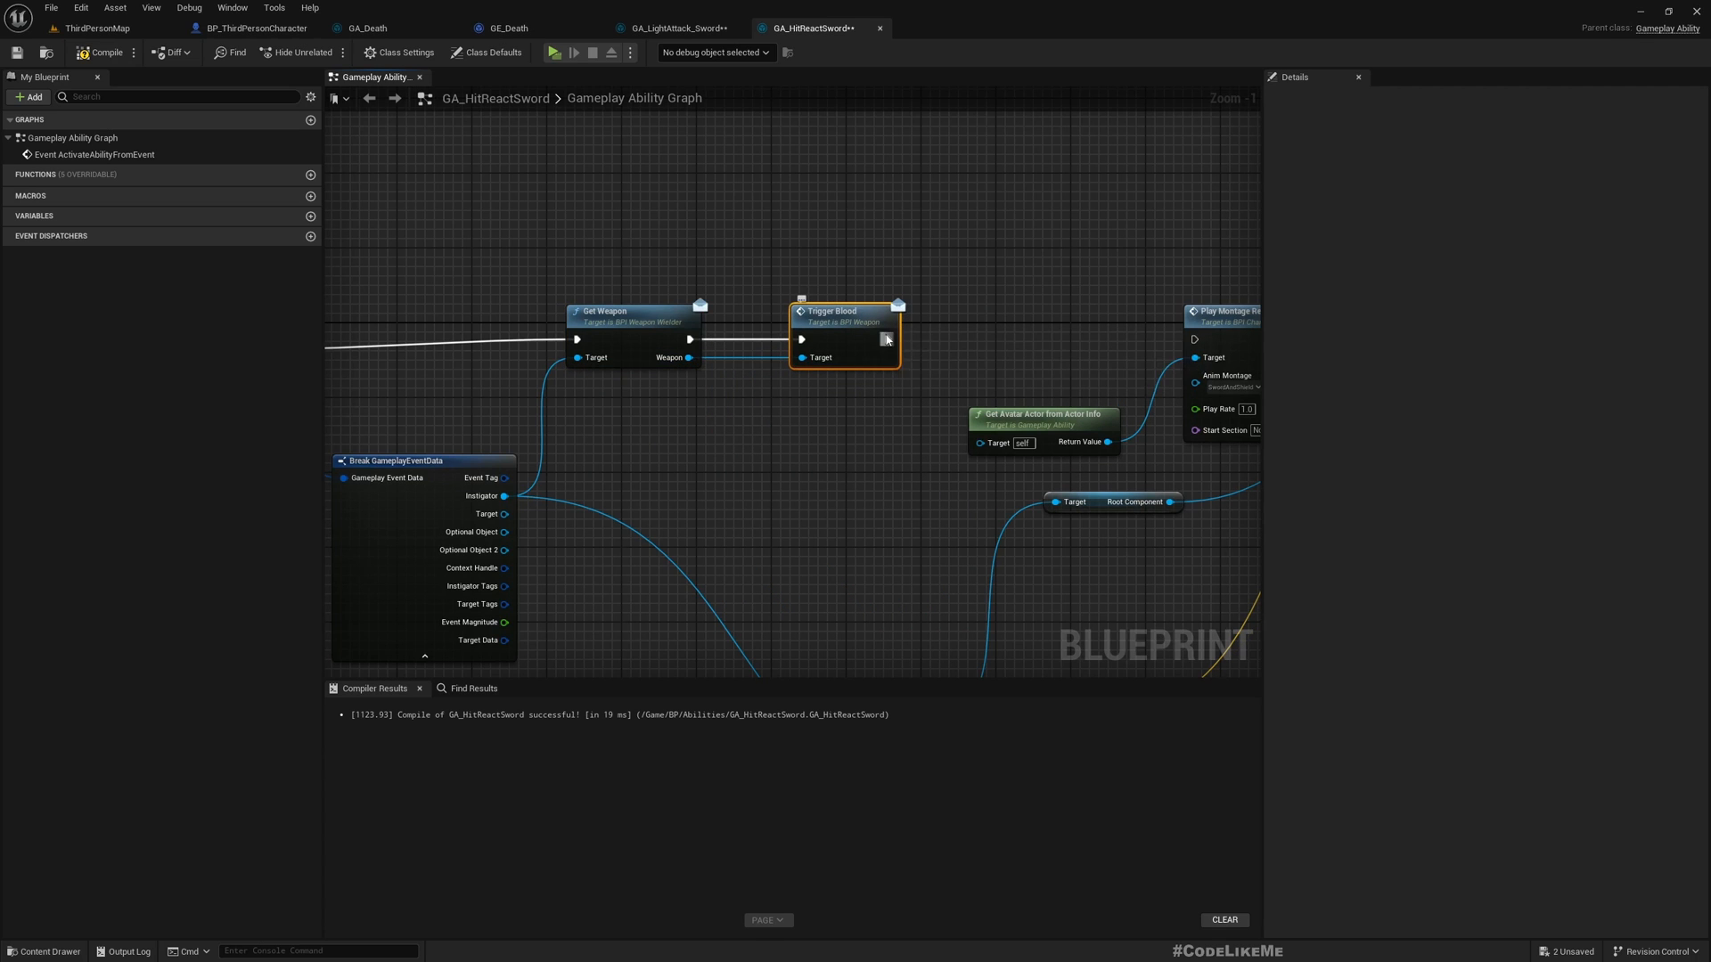
{"action": "scroll", "scroll_direction": "down", "scroll_amount": 3}
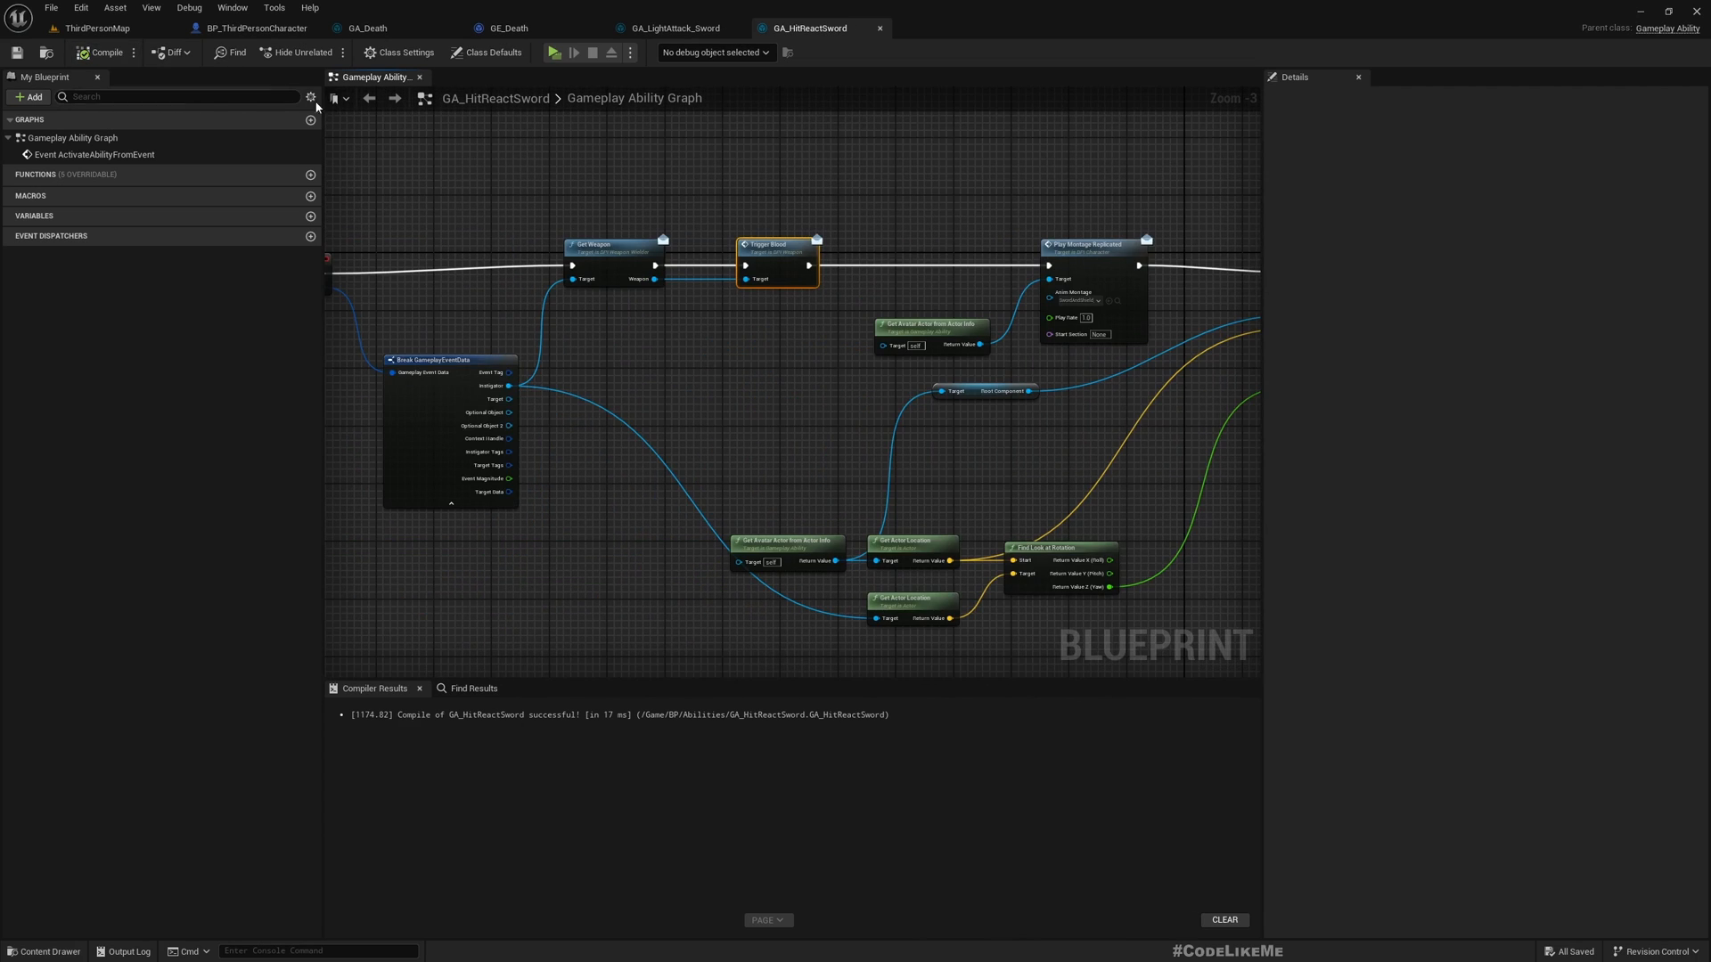
{"action": "left_click", "coordinate": [96, 26]}
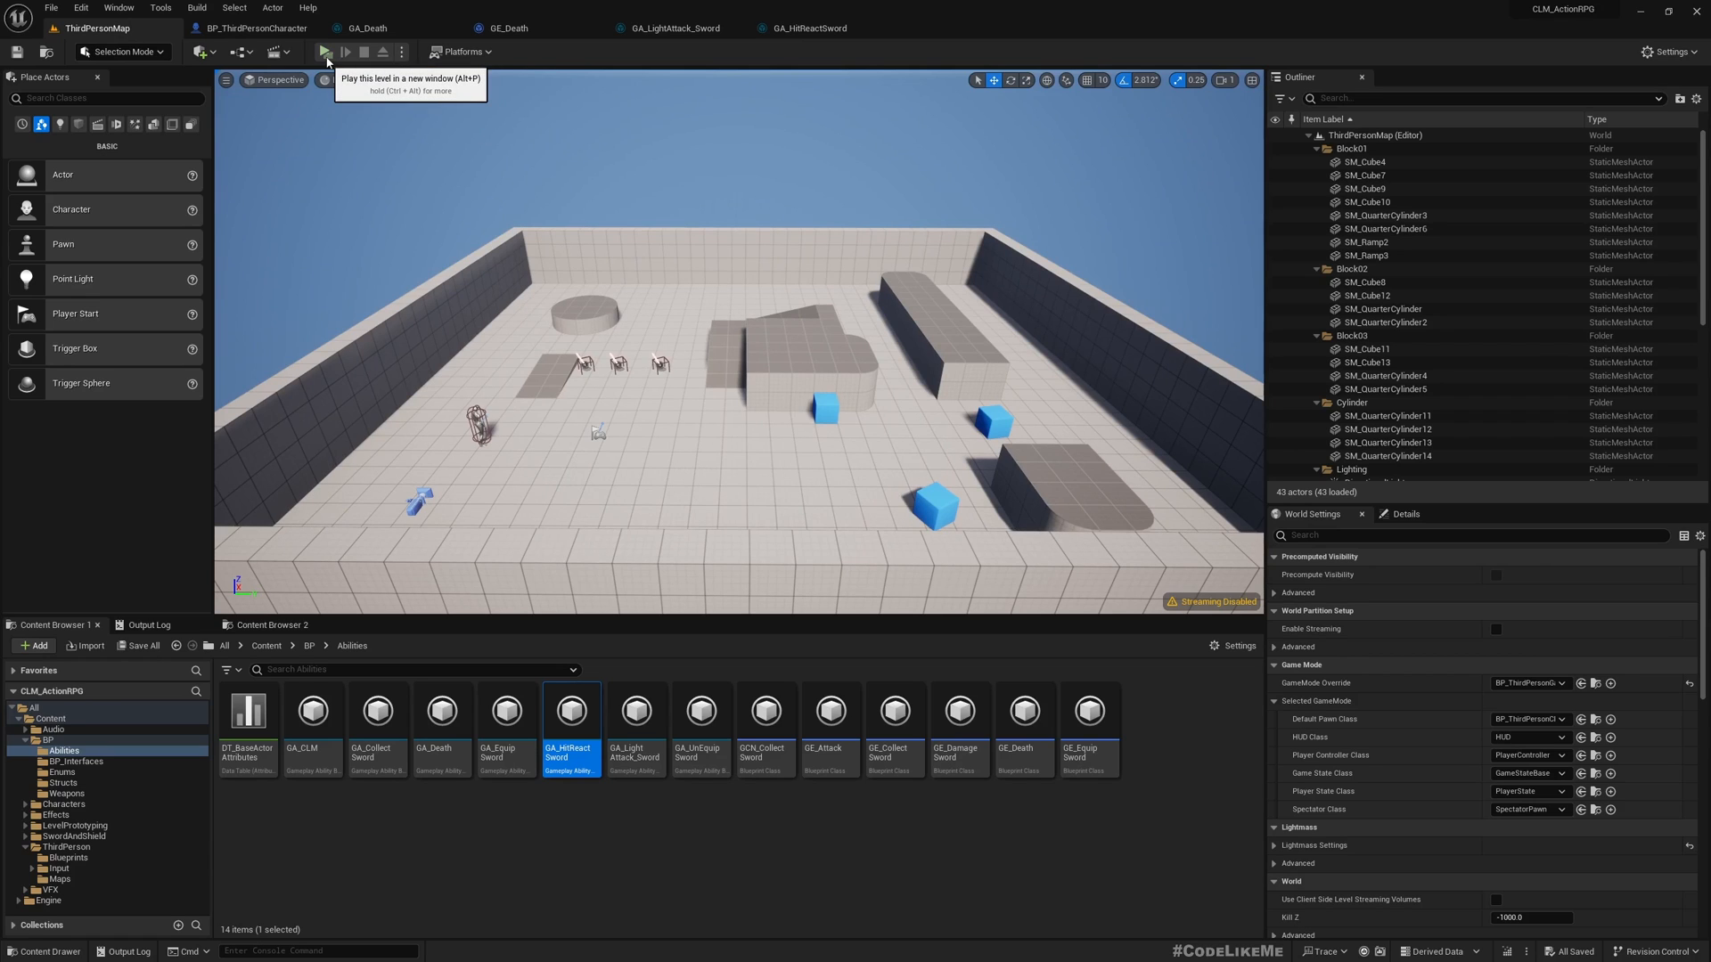
Step: Replace GA_HitReactSword's Activation Blocked Tag with Character.State.Dead and recompile
{"action": "left_click", "coordinate": [367, 27]}
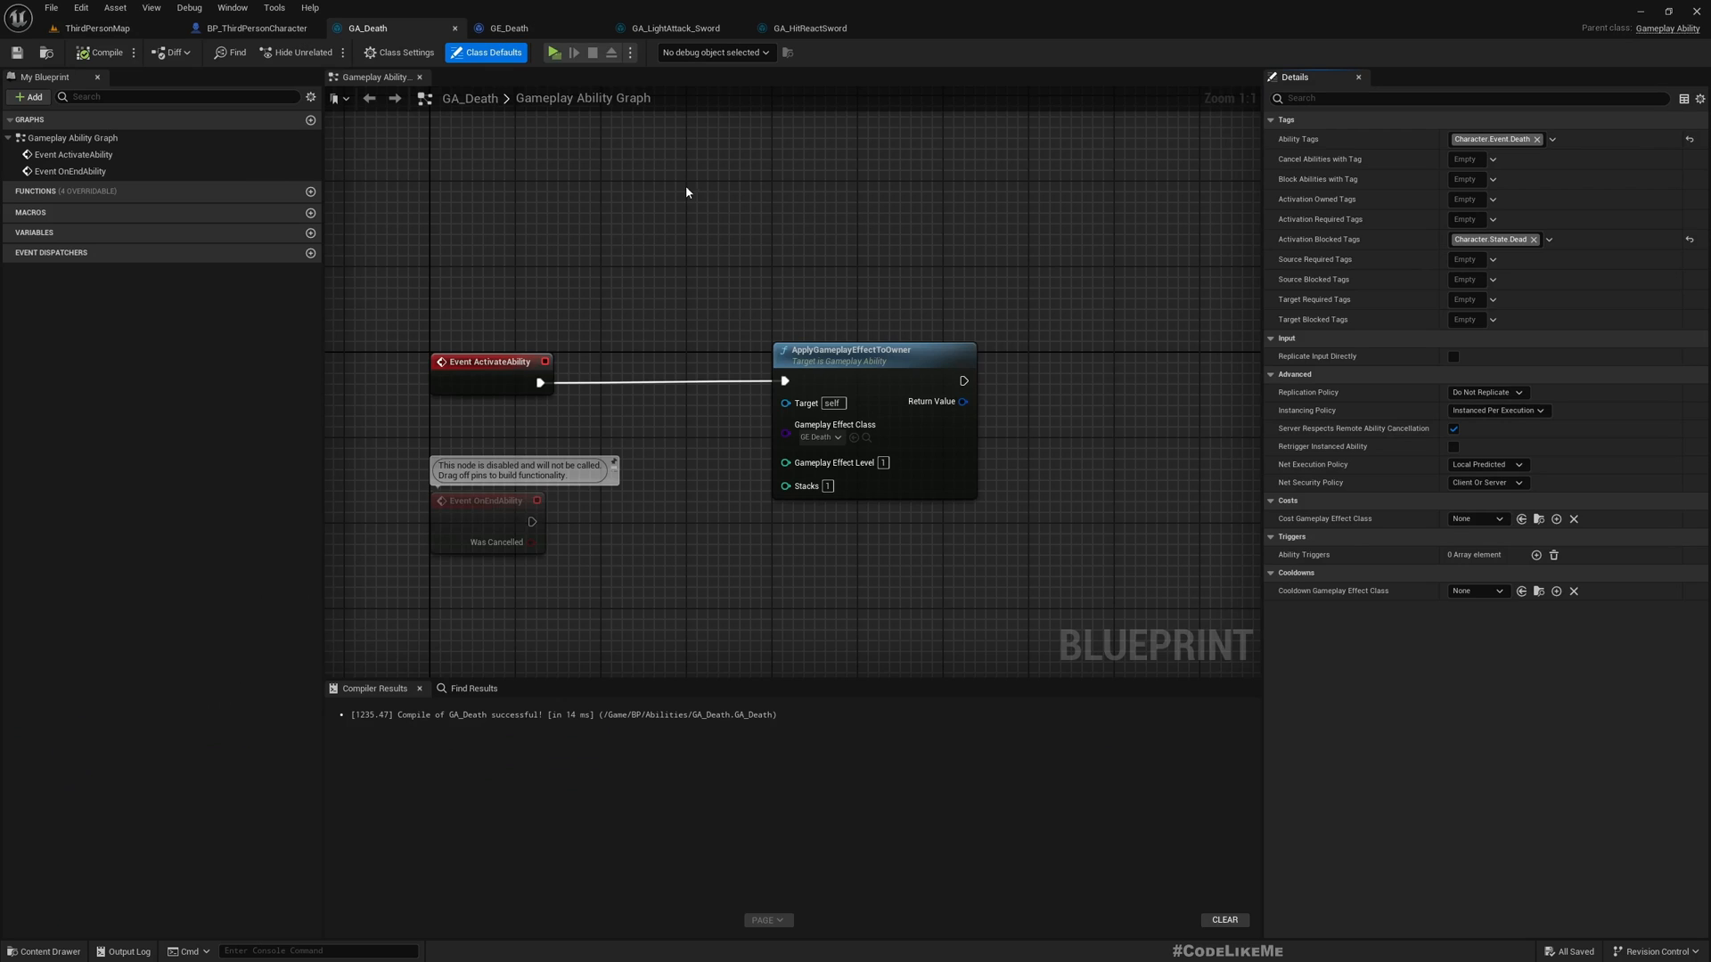
{"action": "left_click", "coordinate": [818, 27]}
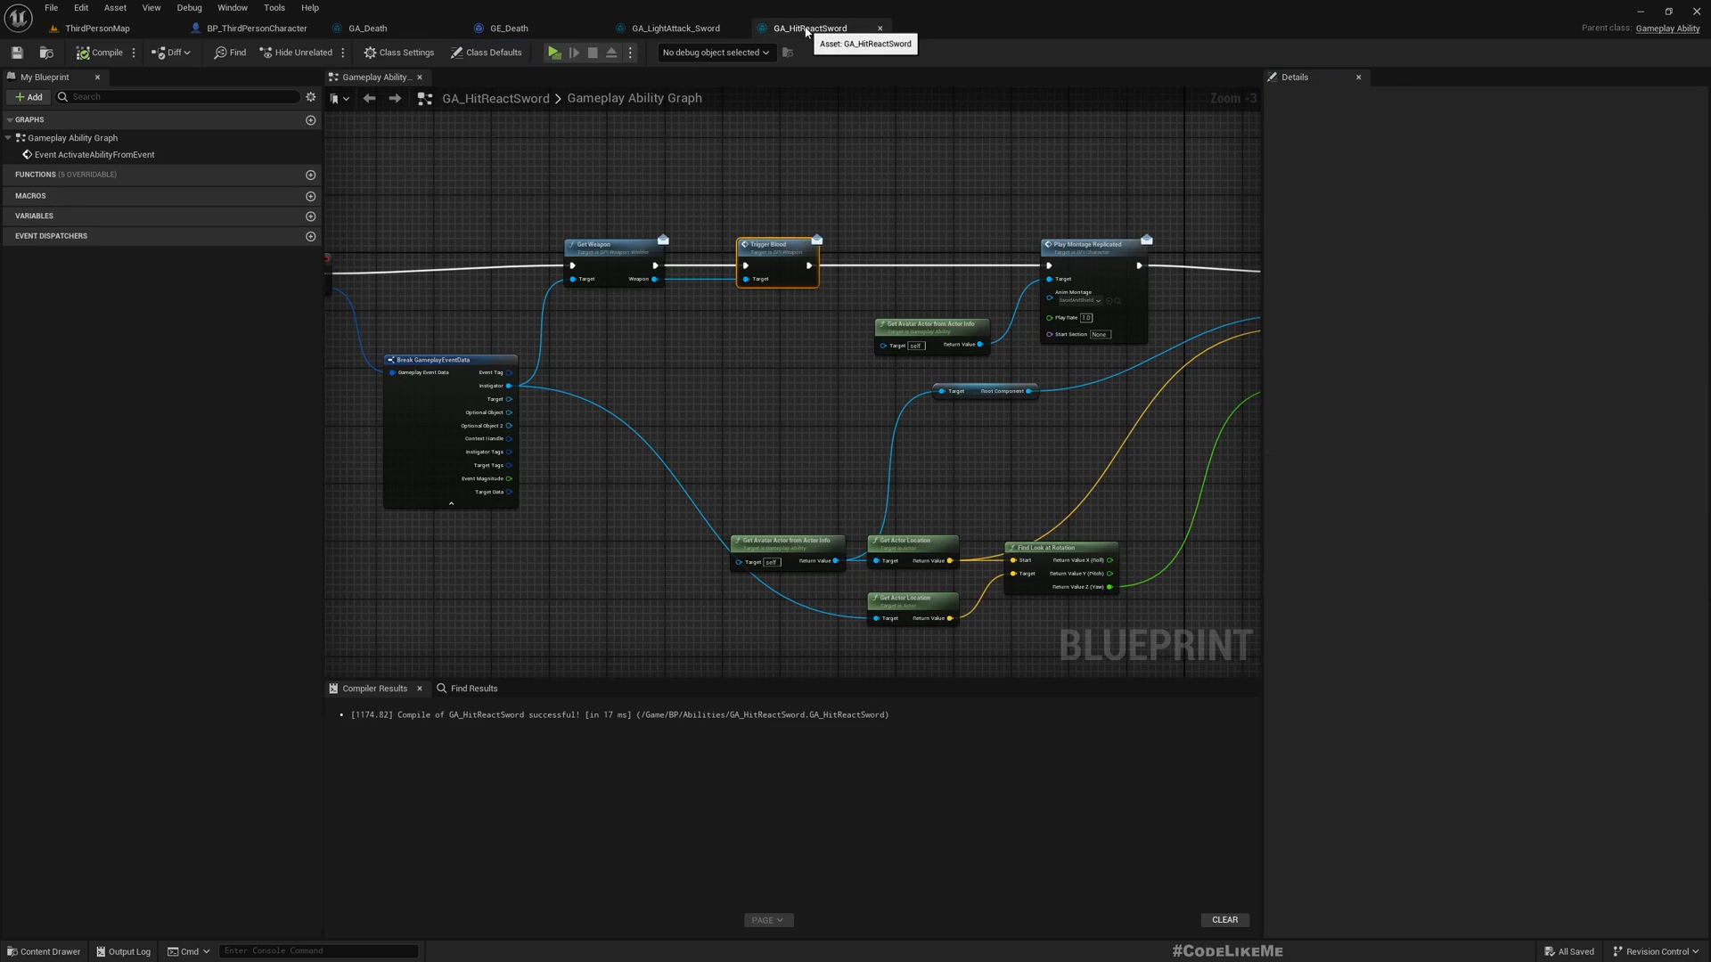
{"action": "left_click", "coordinate": [486, 52]}
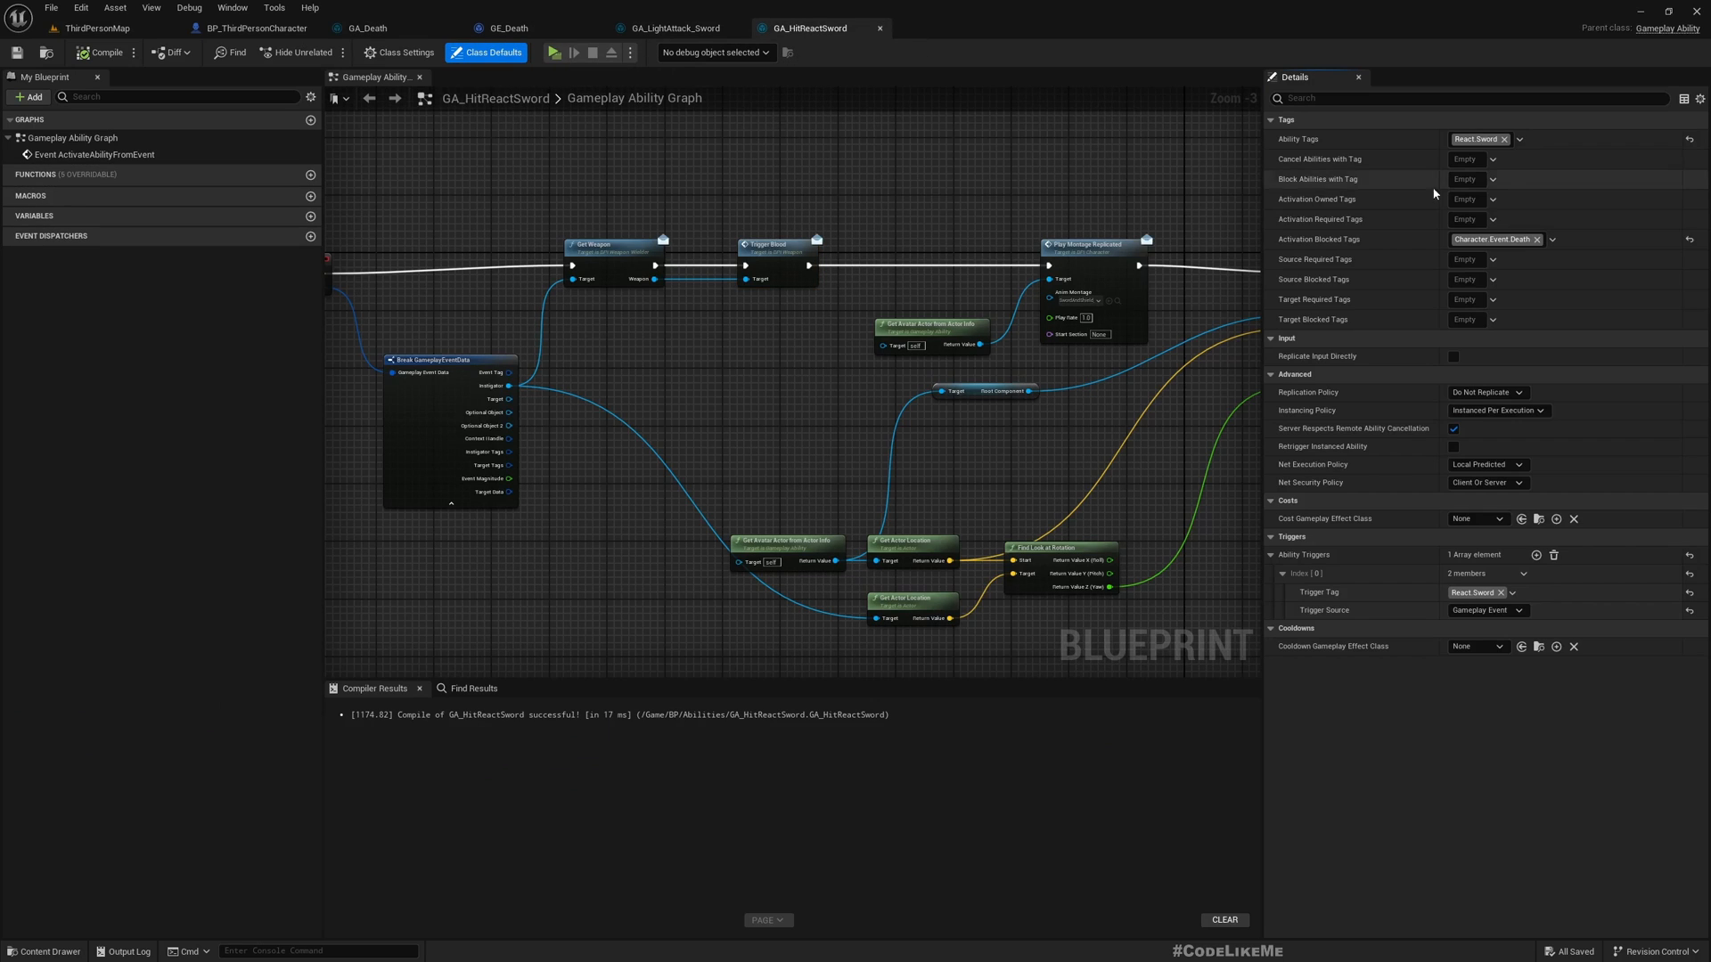
{"action": "mouse_move", "coordinate": [1321, 239]}
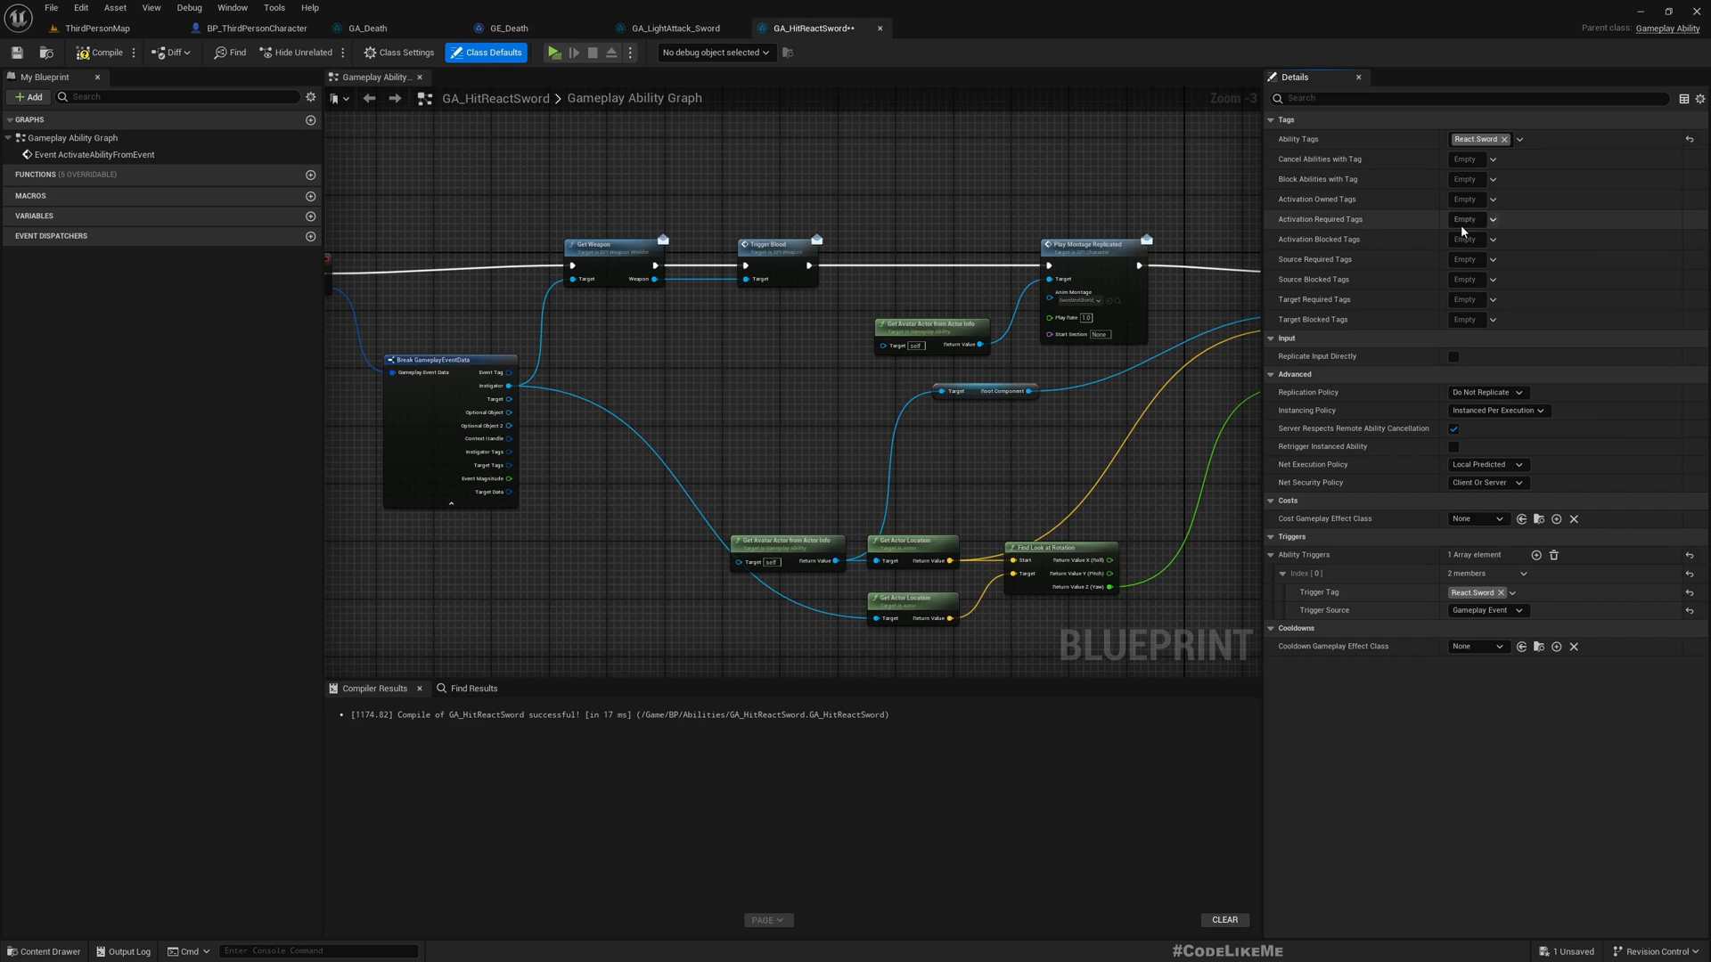
{"action": "left_click", "coordinate": [1492, 238]}
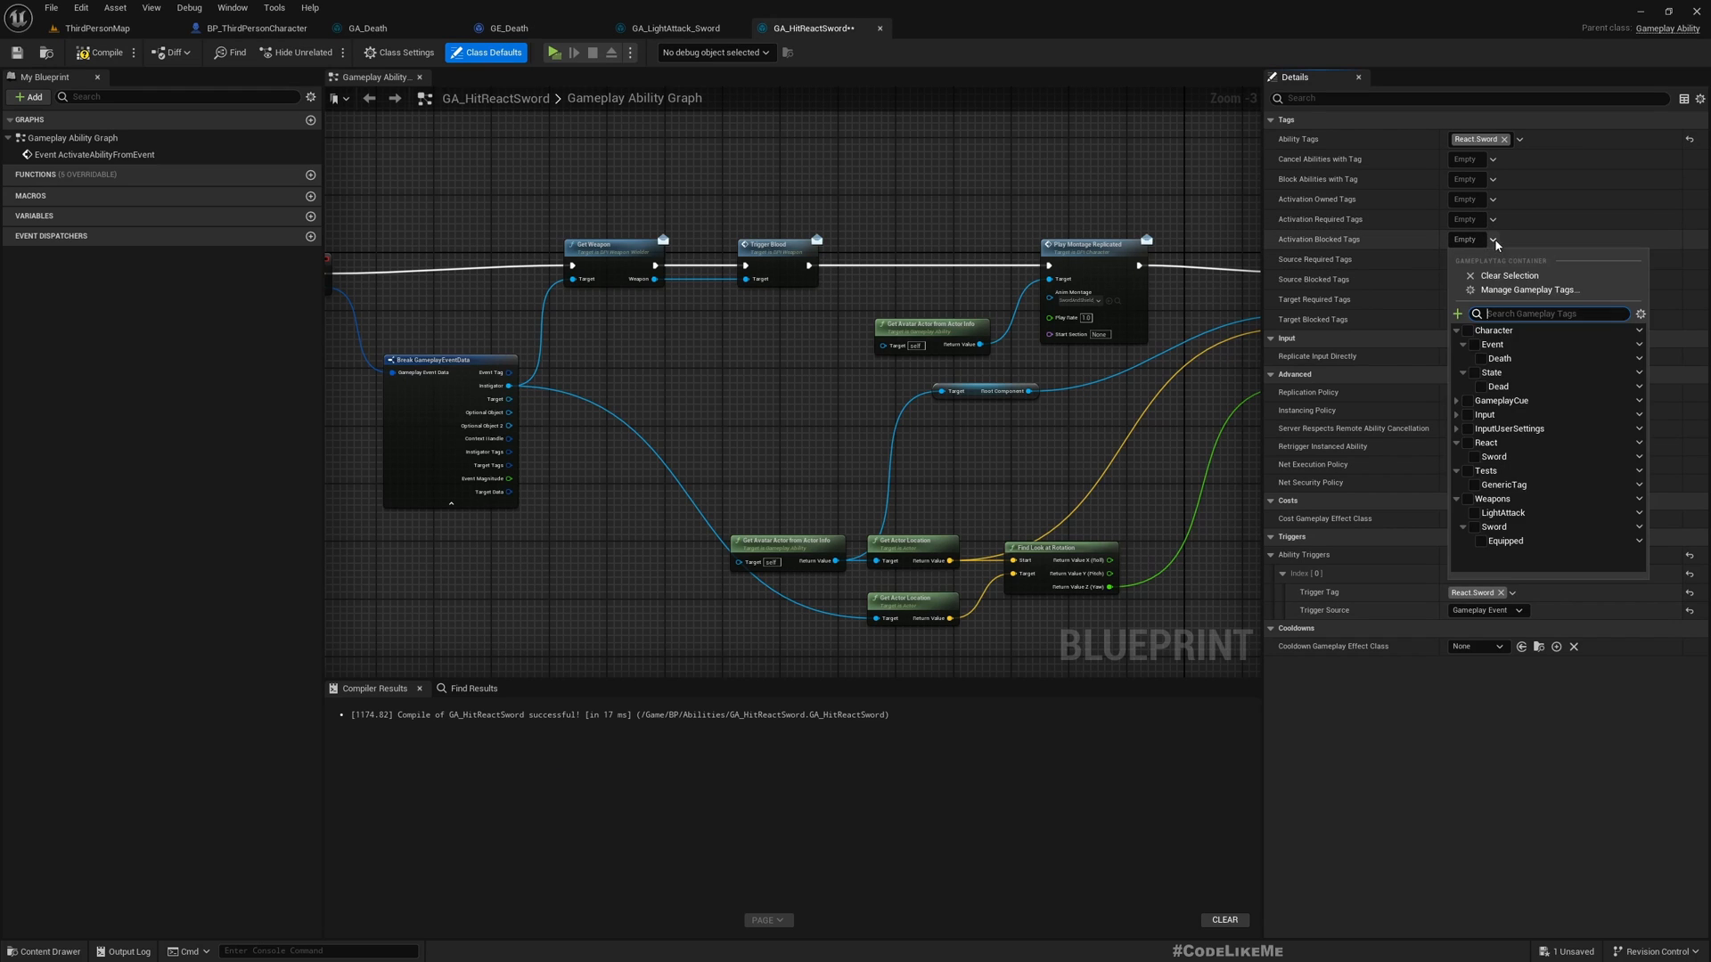
{"action": "left_click", "coordinate": [1476, 386]}
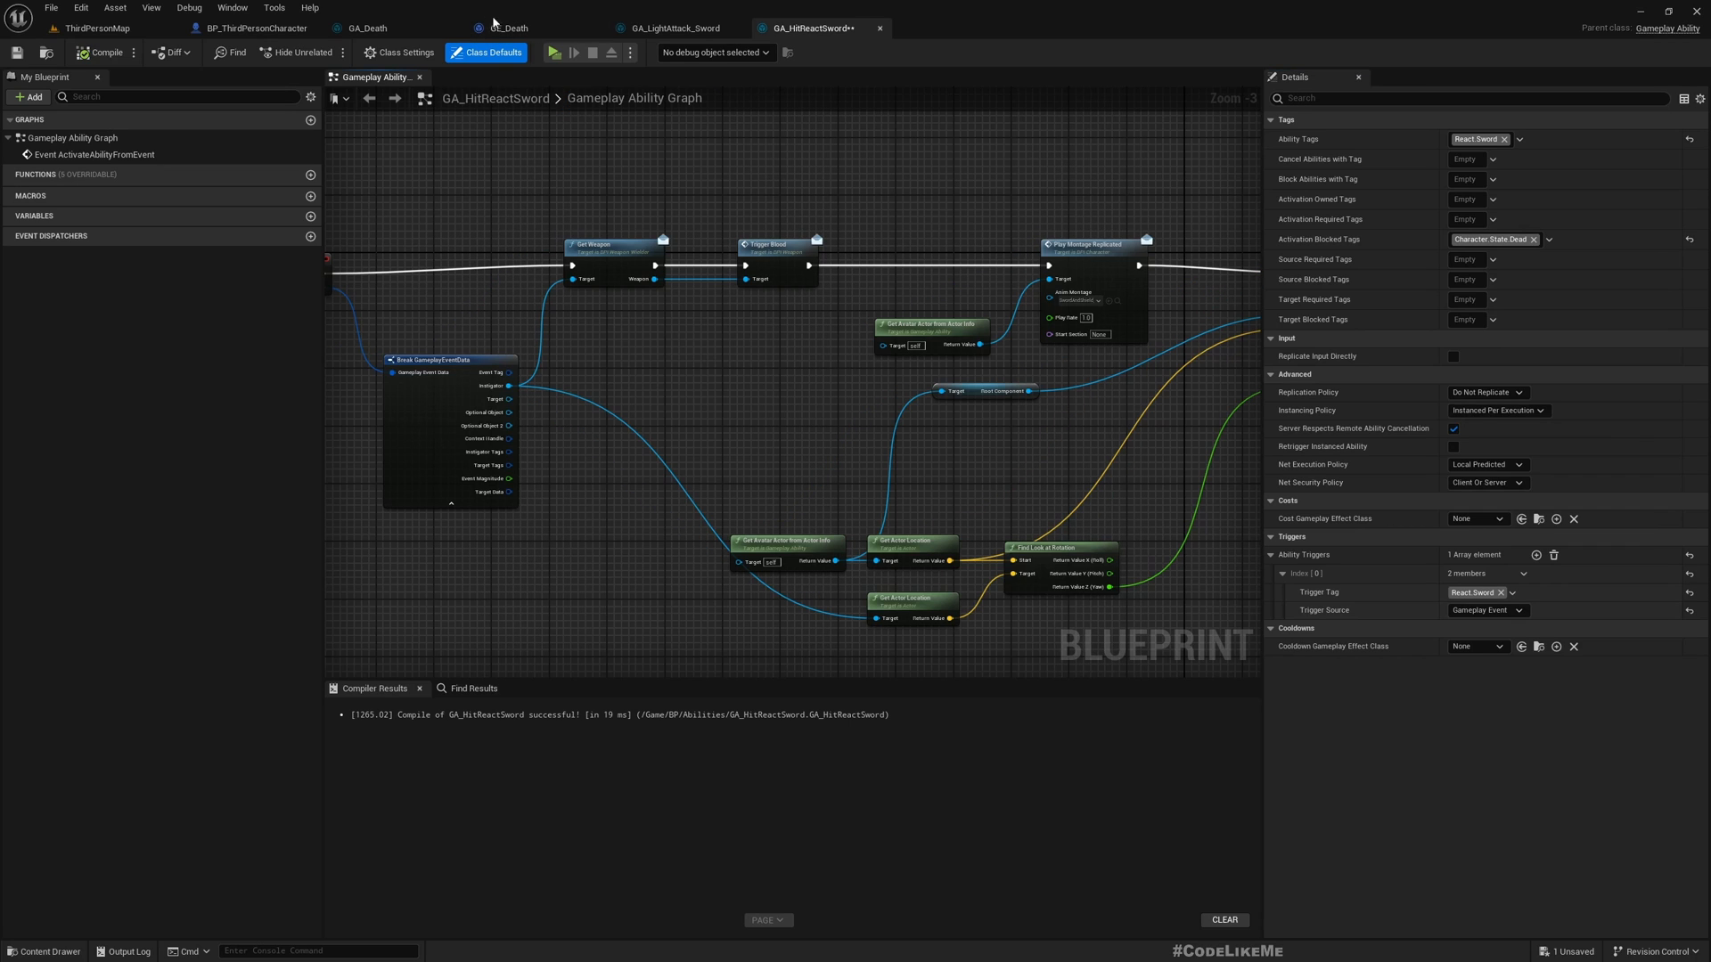
{"action": "left_click", "coordinate": [250, 27]}
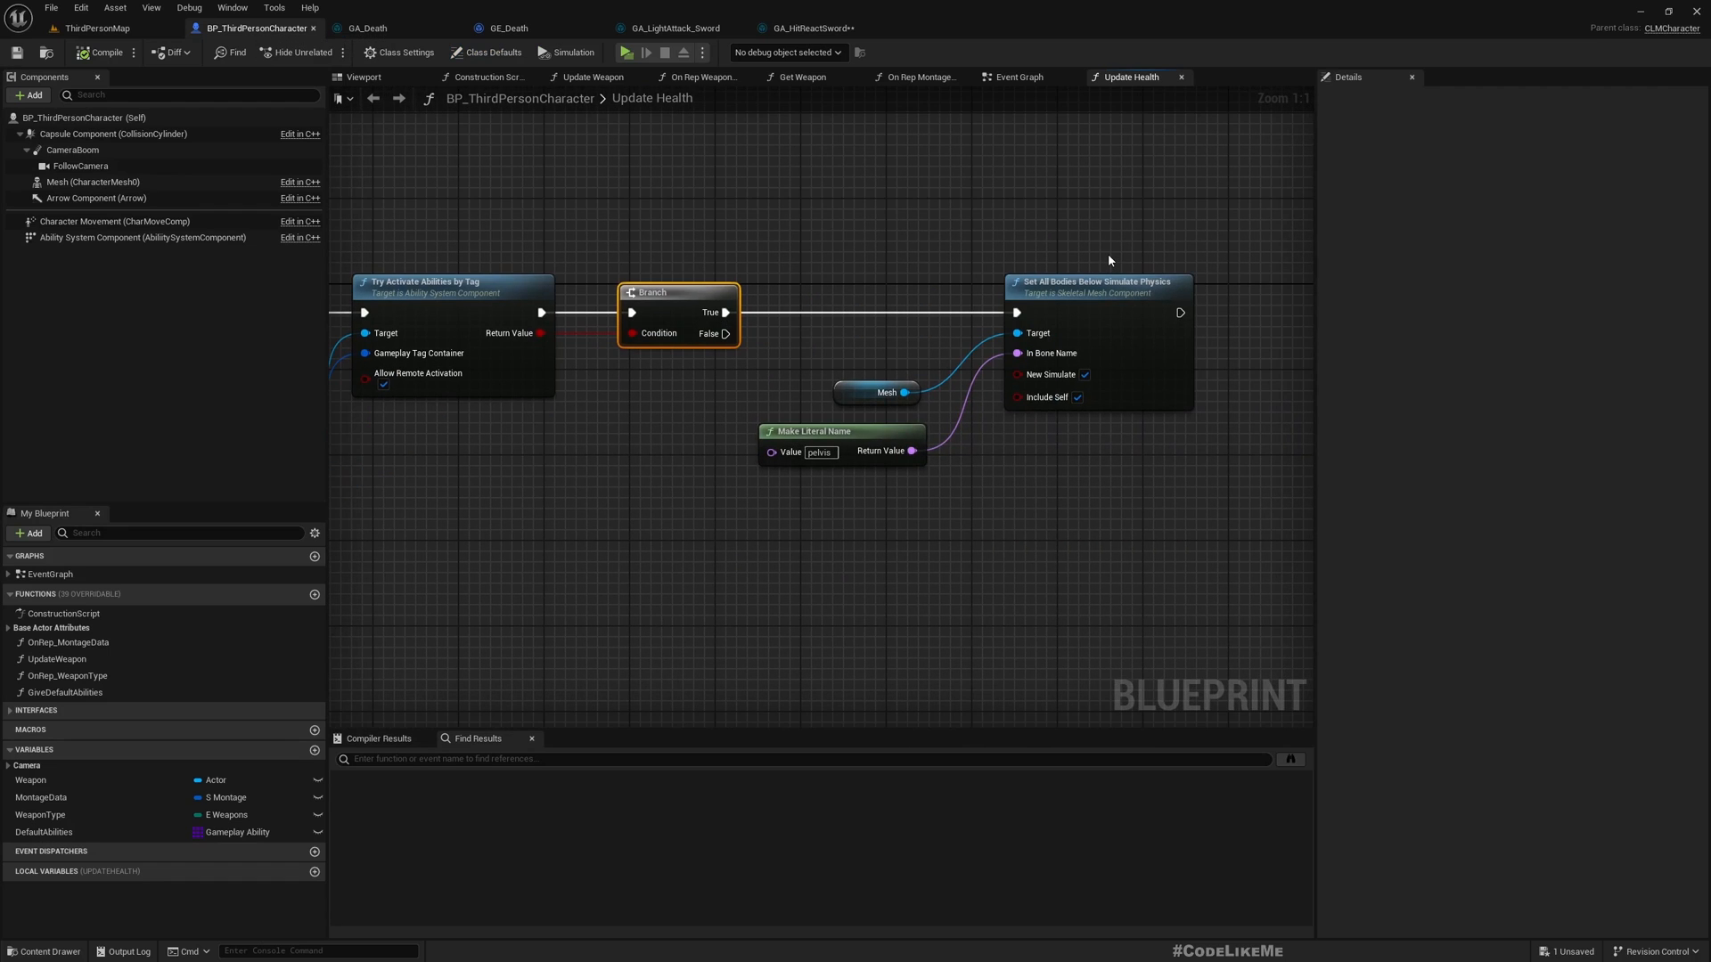
Step: Delete the second Branch so Try Activate Abilities by Tag feeds Set All Bodies Below Simulate Physics
{"action": "scroll", "scroll_direction": "down", "scroll_amount": 3}
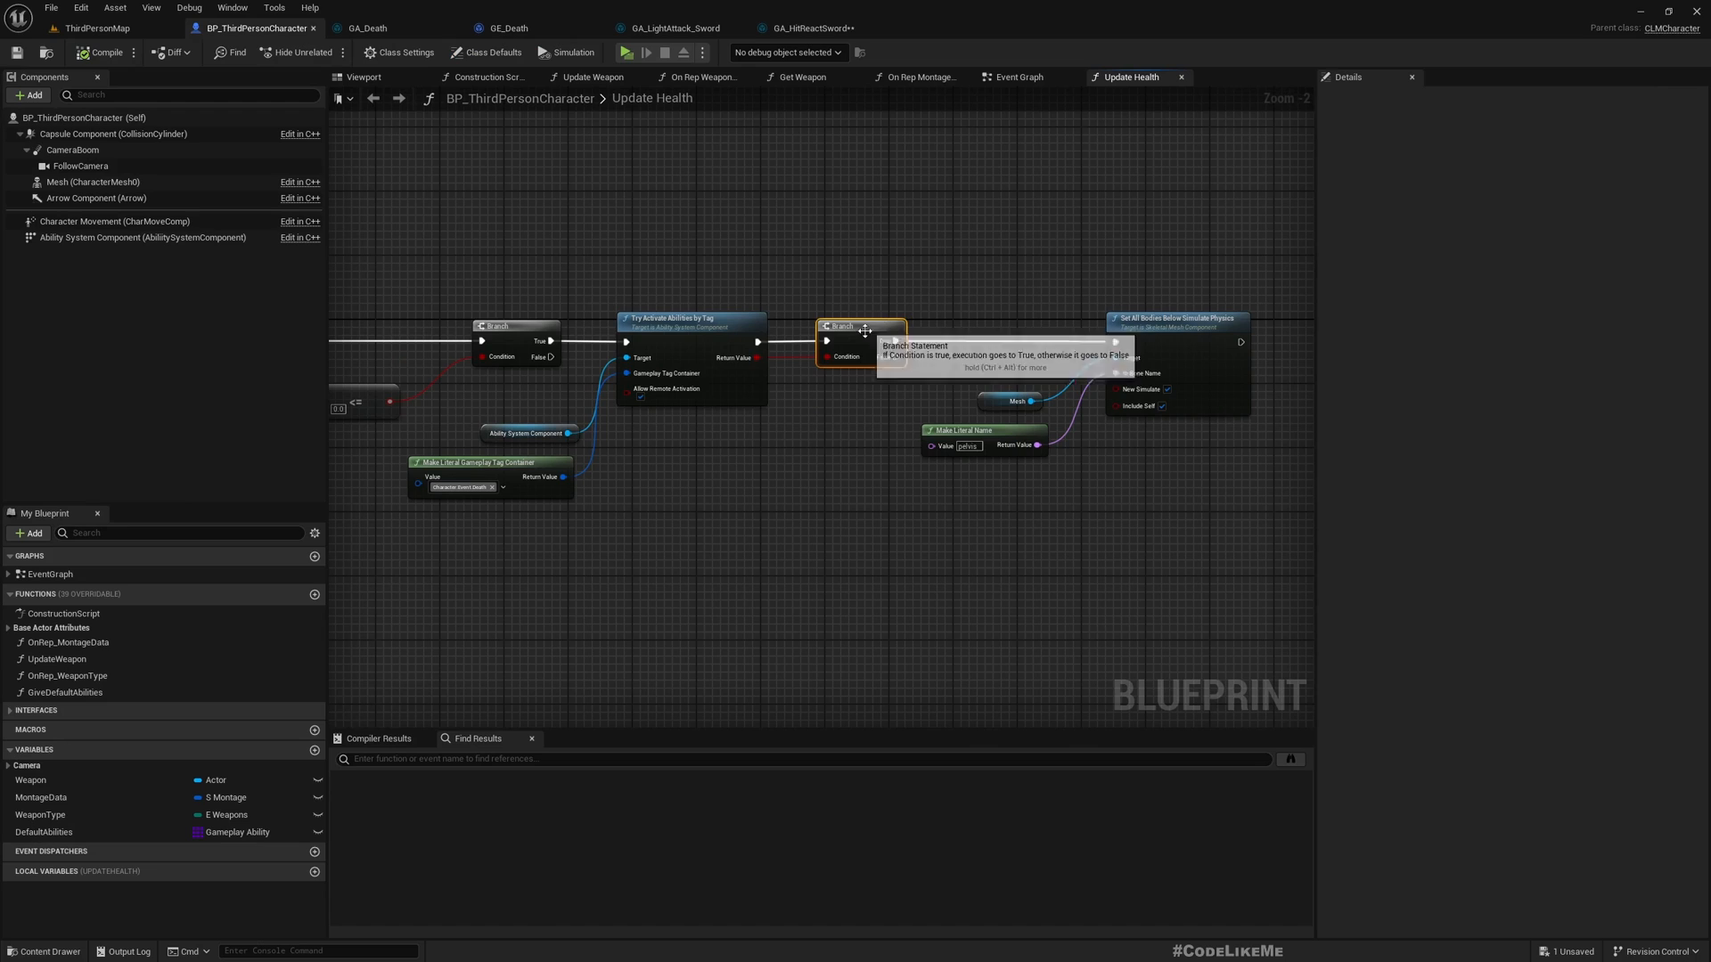
{"action": "key", "text": "Delete"}
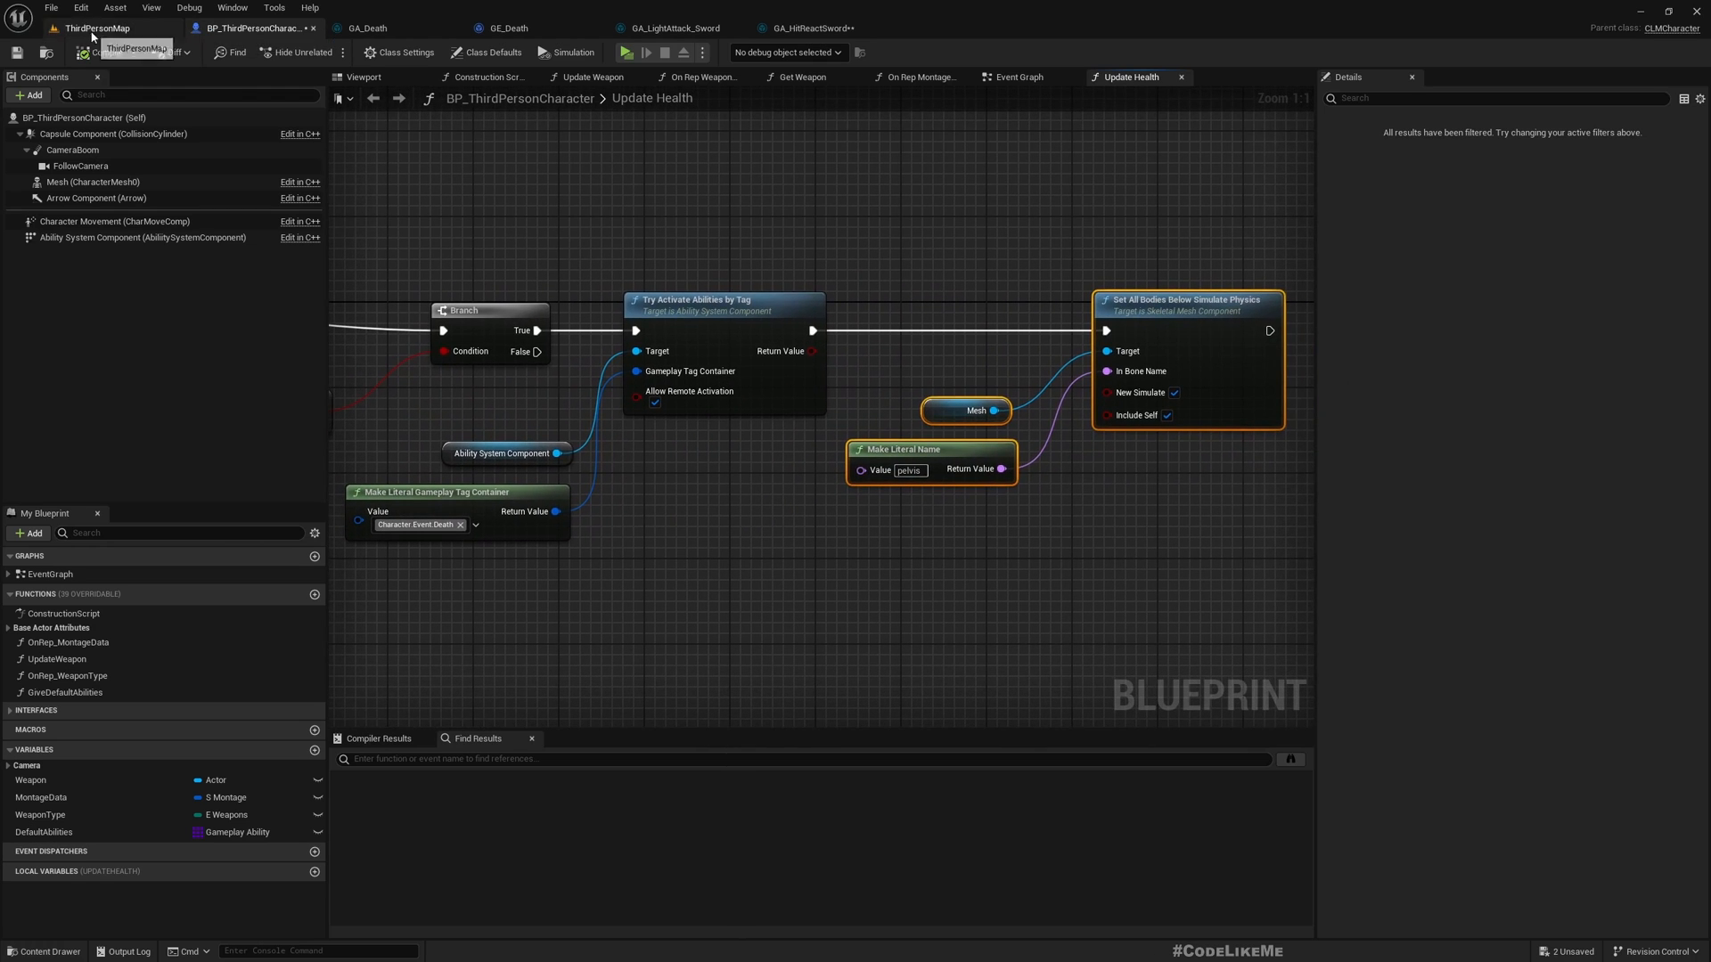
Step: Return to the ThirdPersonMap level to reach NS_BloodSword and GA_Death
{"action": "left_click", "coordinate": [625, 51]}
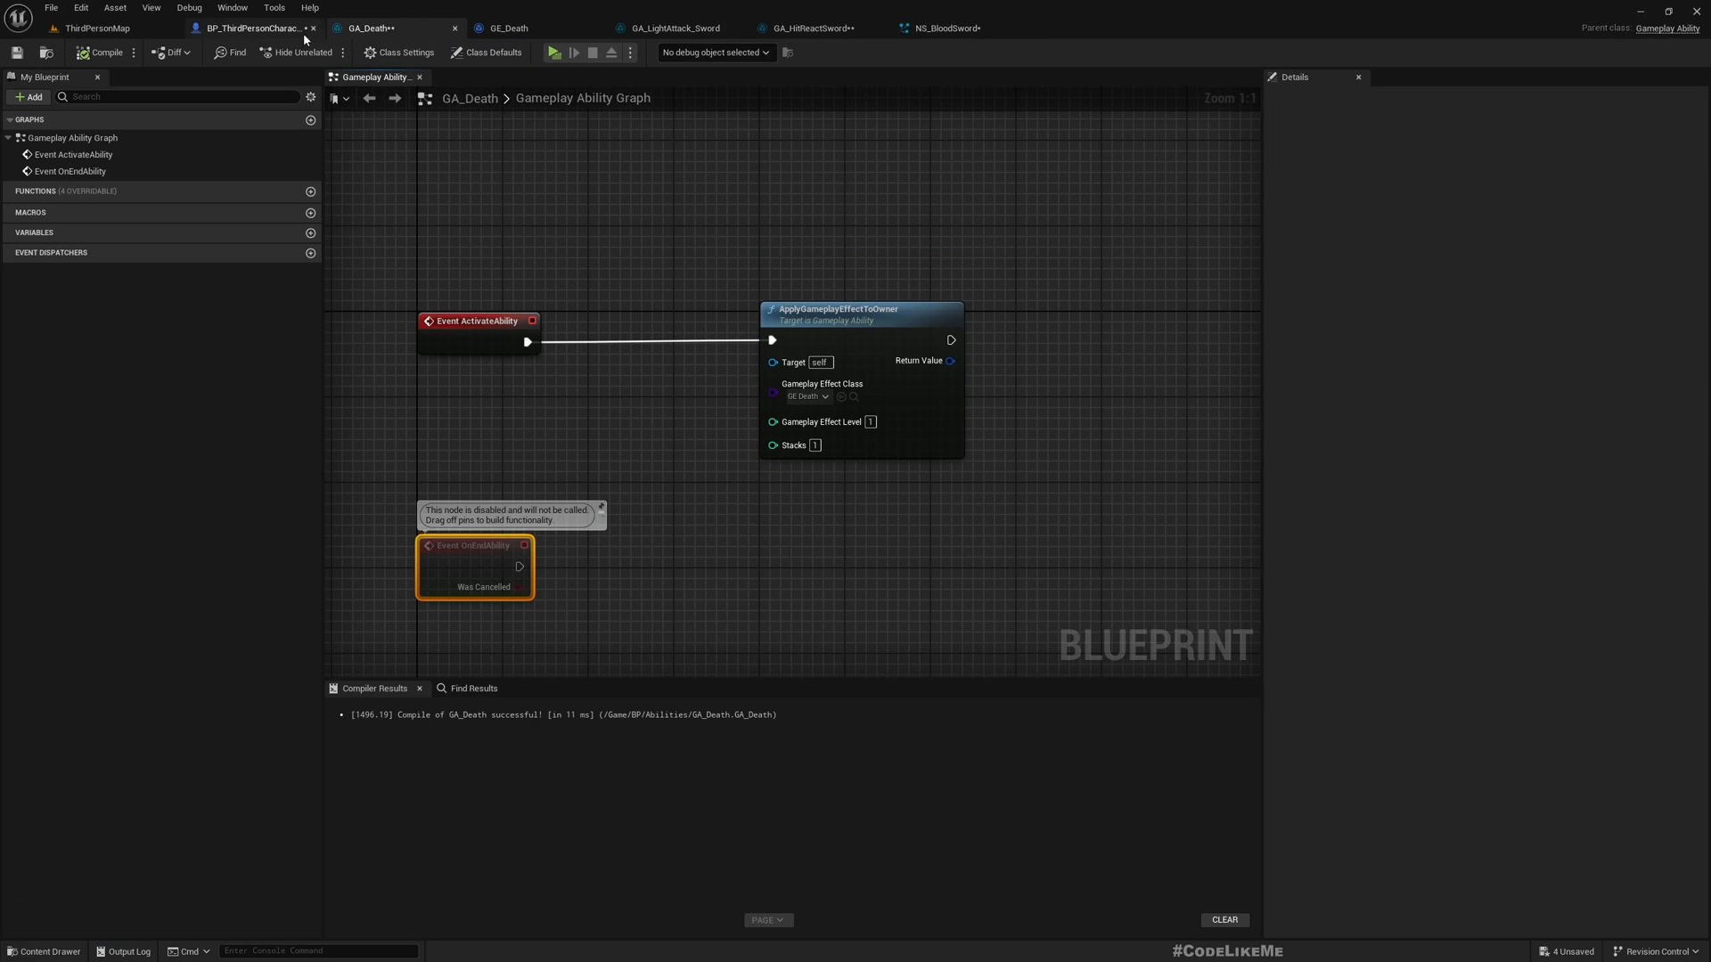
Step: Add Set Collision Enabled (No Collision) on the Capsule Component after the ragdoll physics node
{"action": "left_click", "coordinate": [251, 27]}
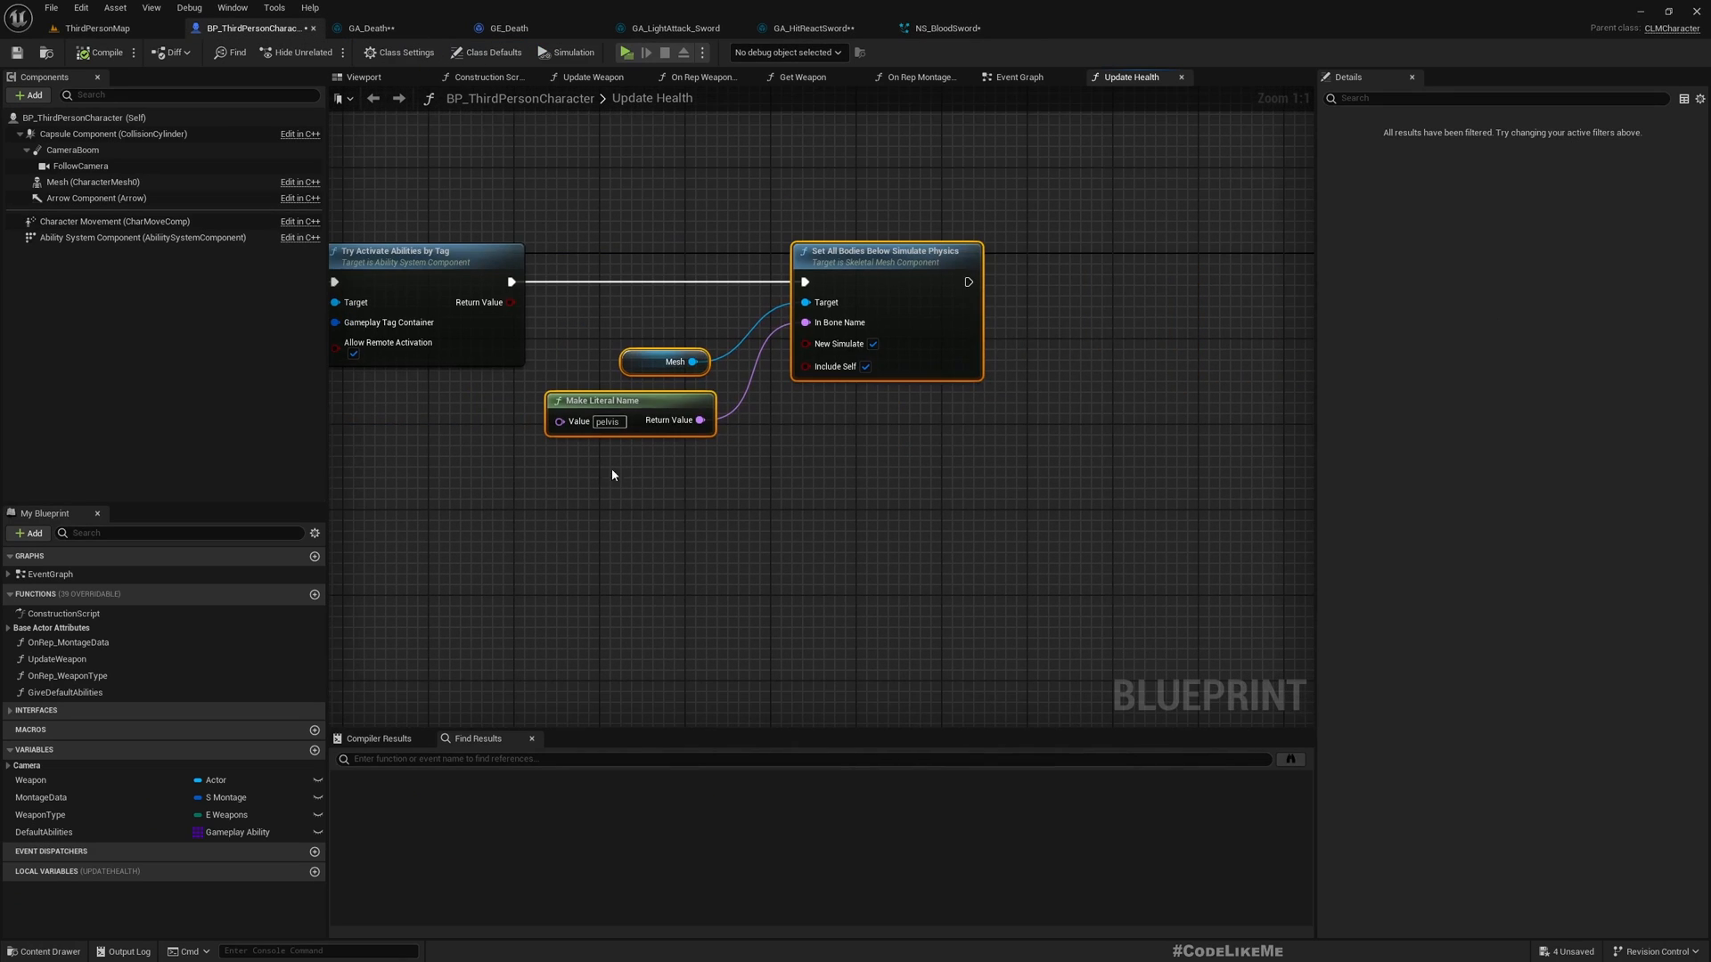
{"action": "left_click", "coordinate": [112, 133]}
{"action": "type", "text": "set collisio"}
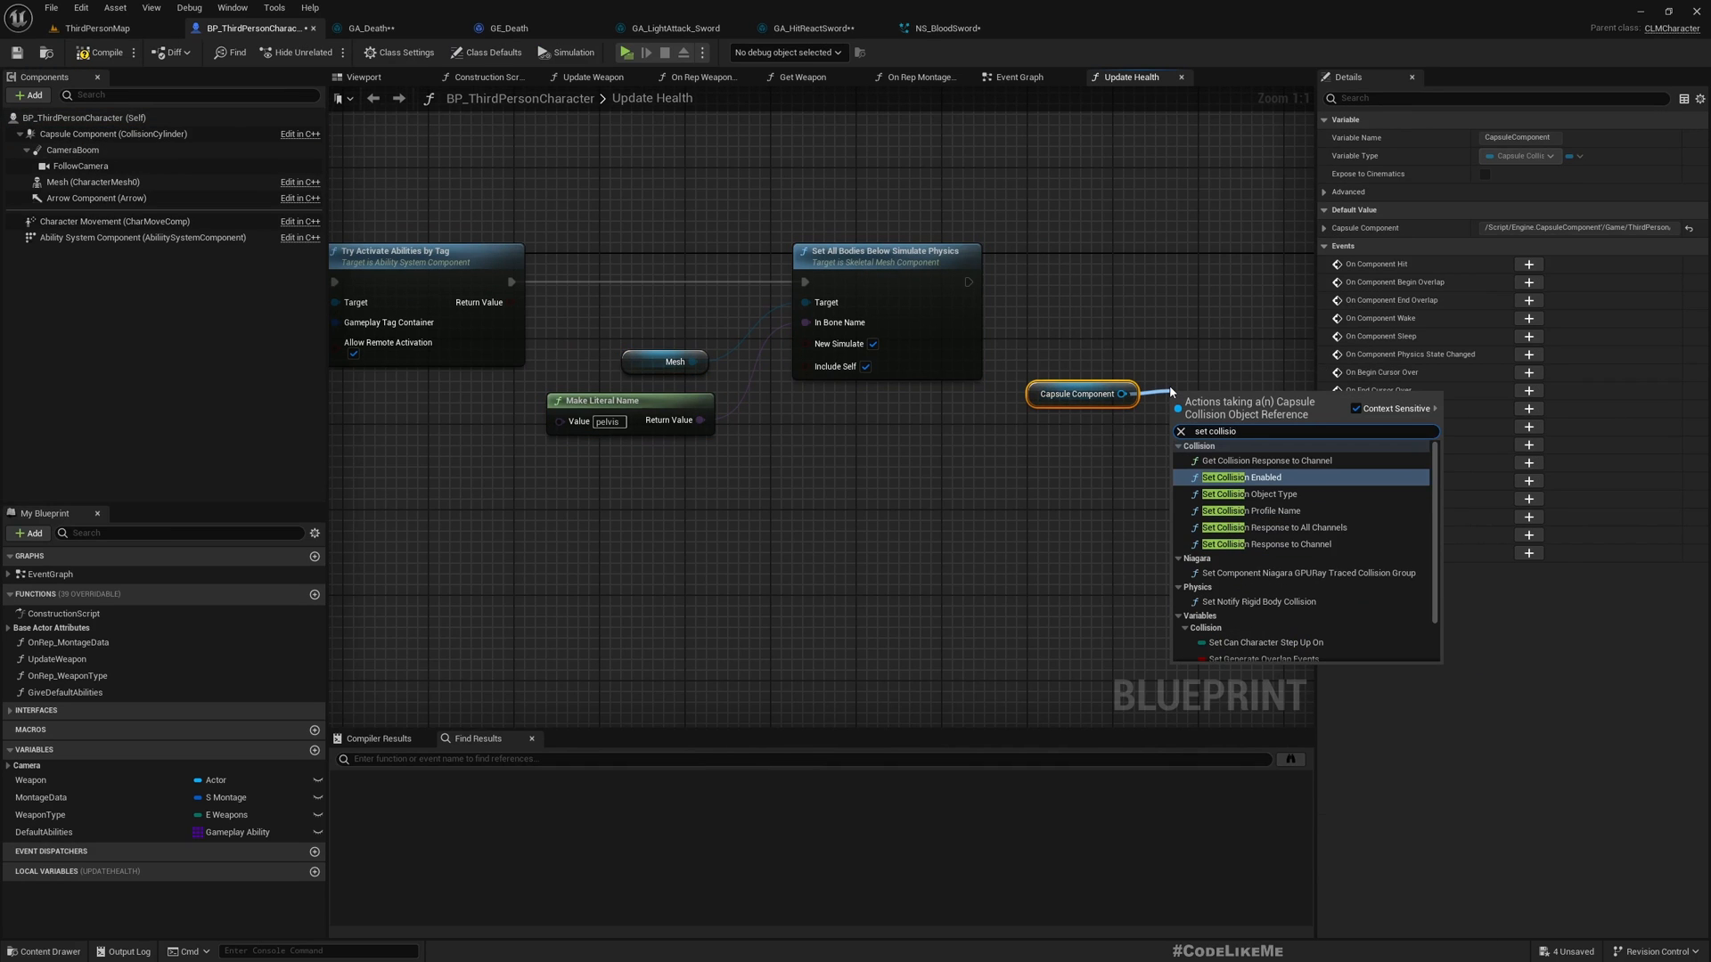
{"action": "left_click", "coordinate": [1240, 478]}
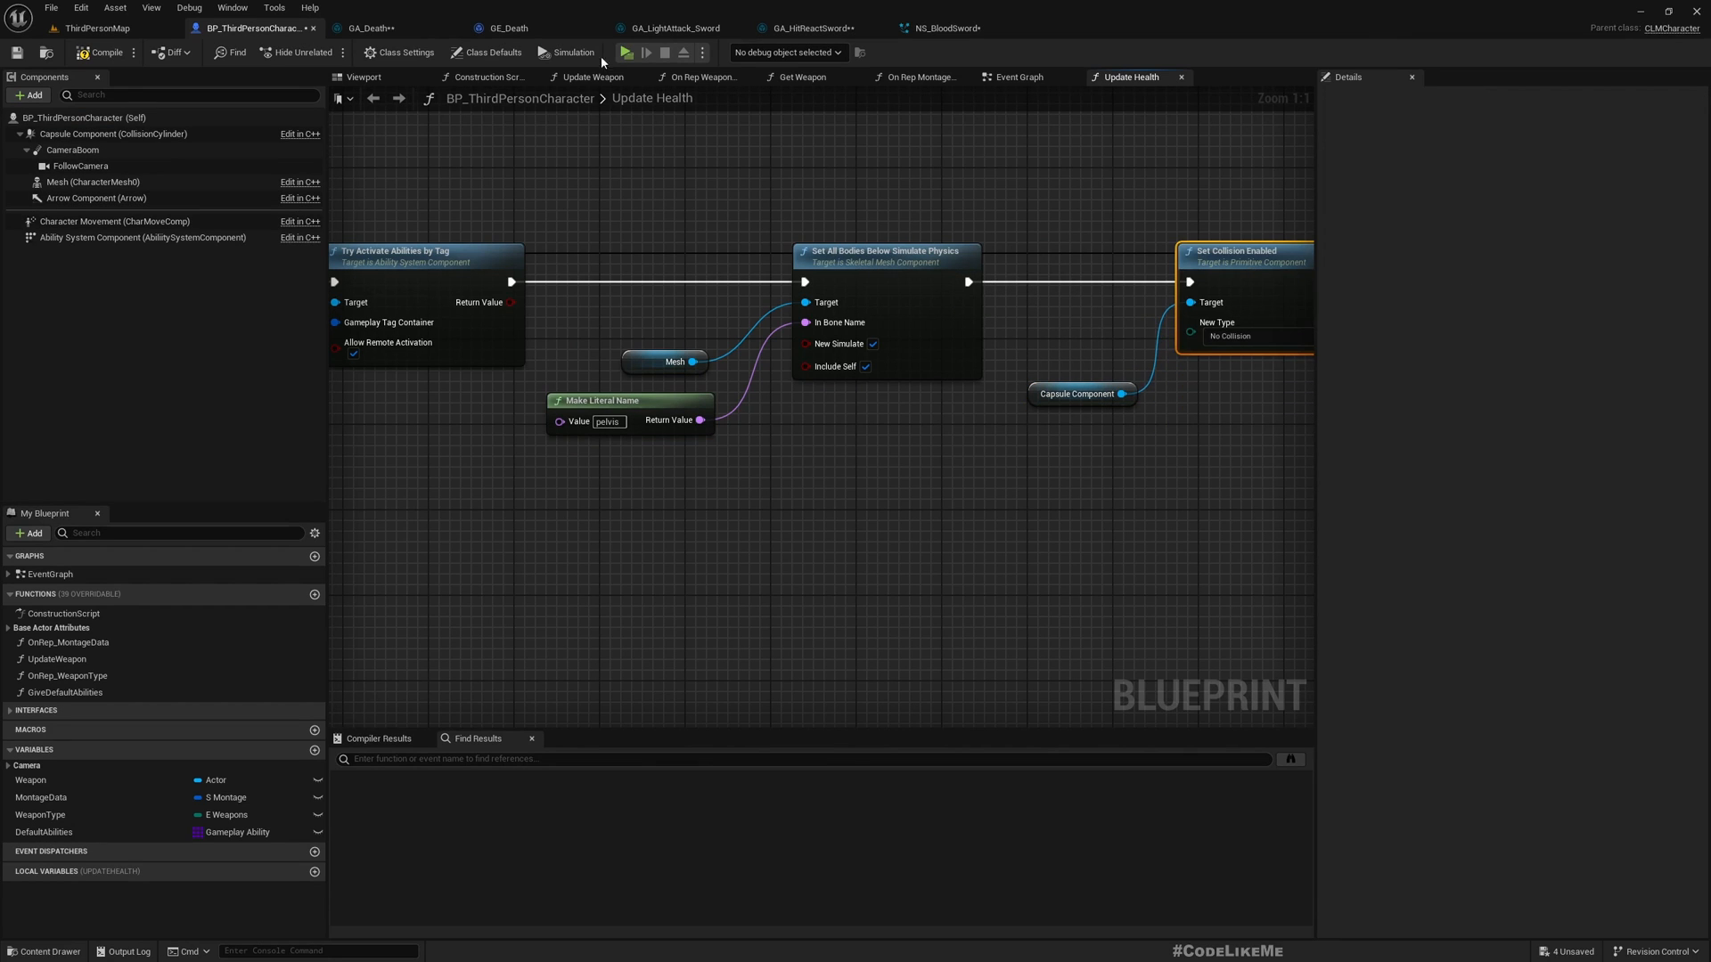
{"action": "left_click", "coordinate": [96, 27]}
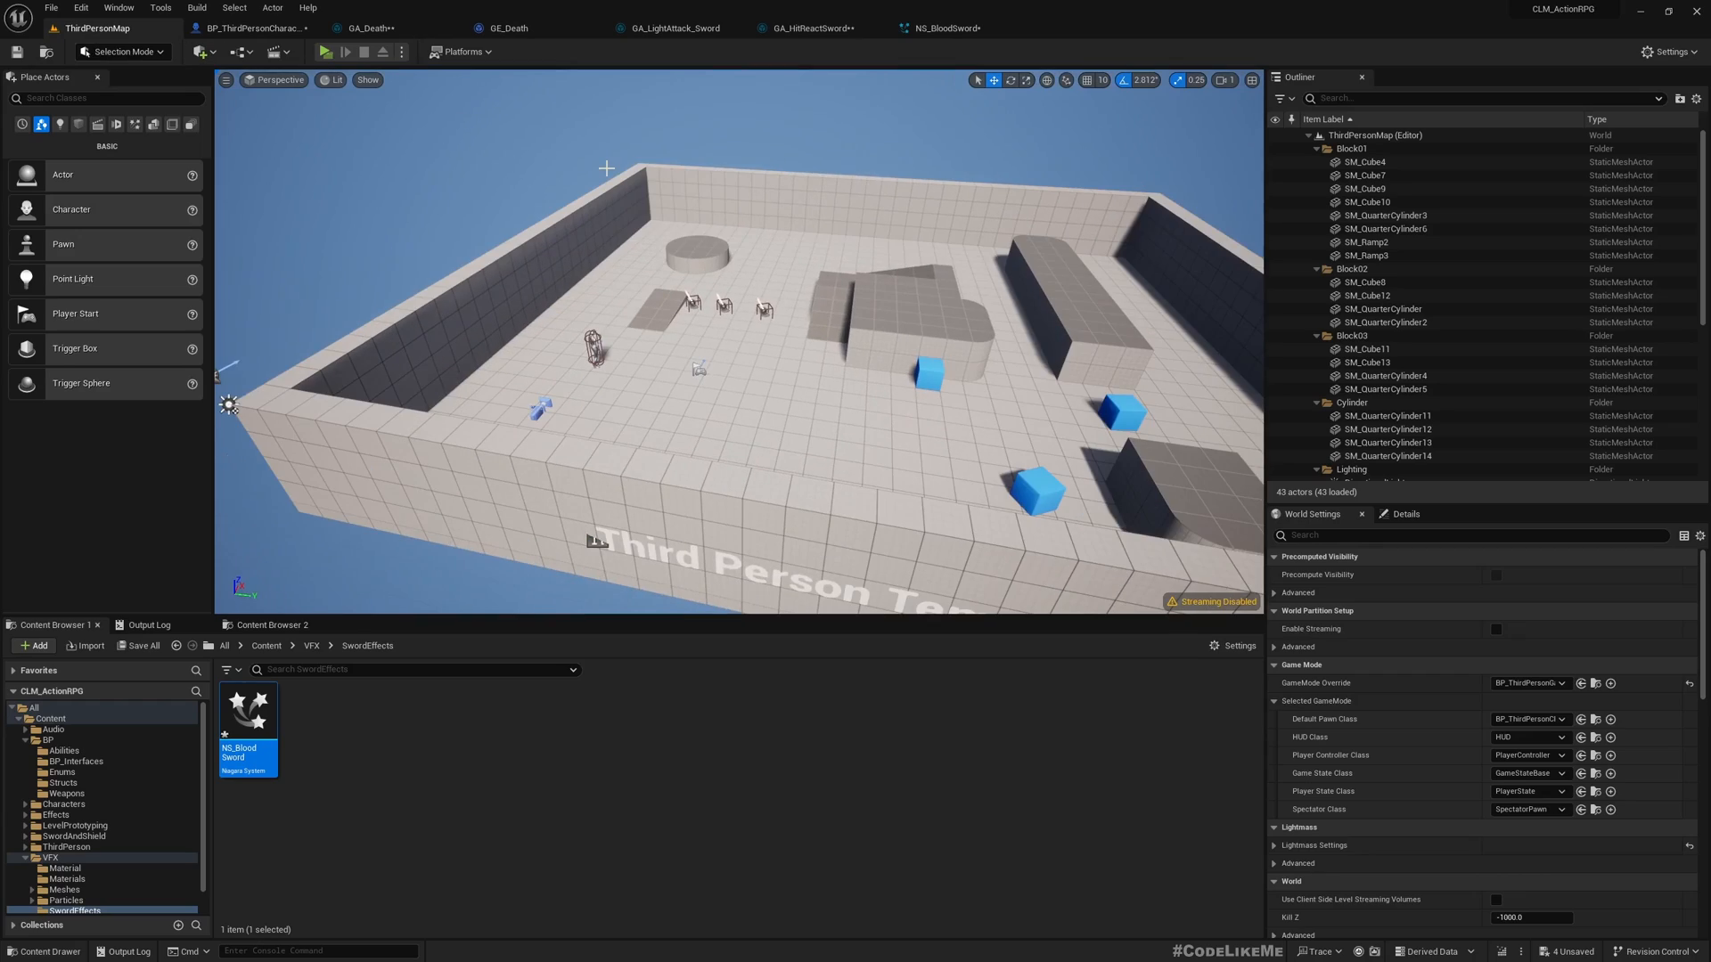
Step: Bring the GA_Death Gameplay Ability Graph back up from the level editor
{"action": "left_click", "coordinate": [327, 52]}
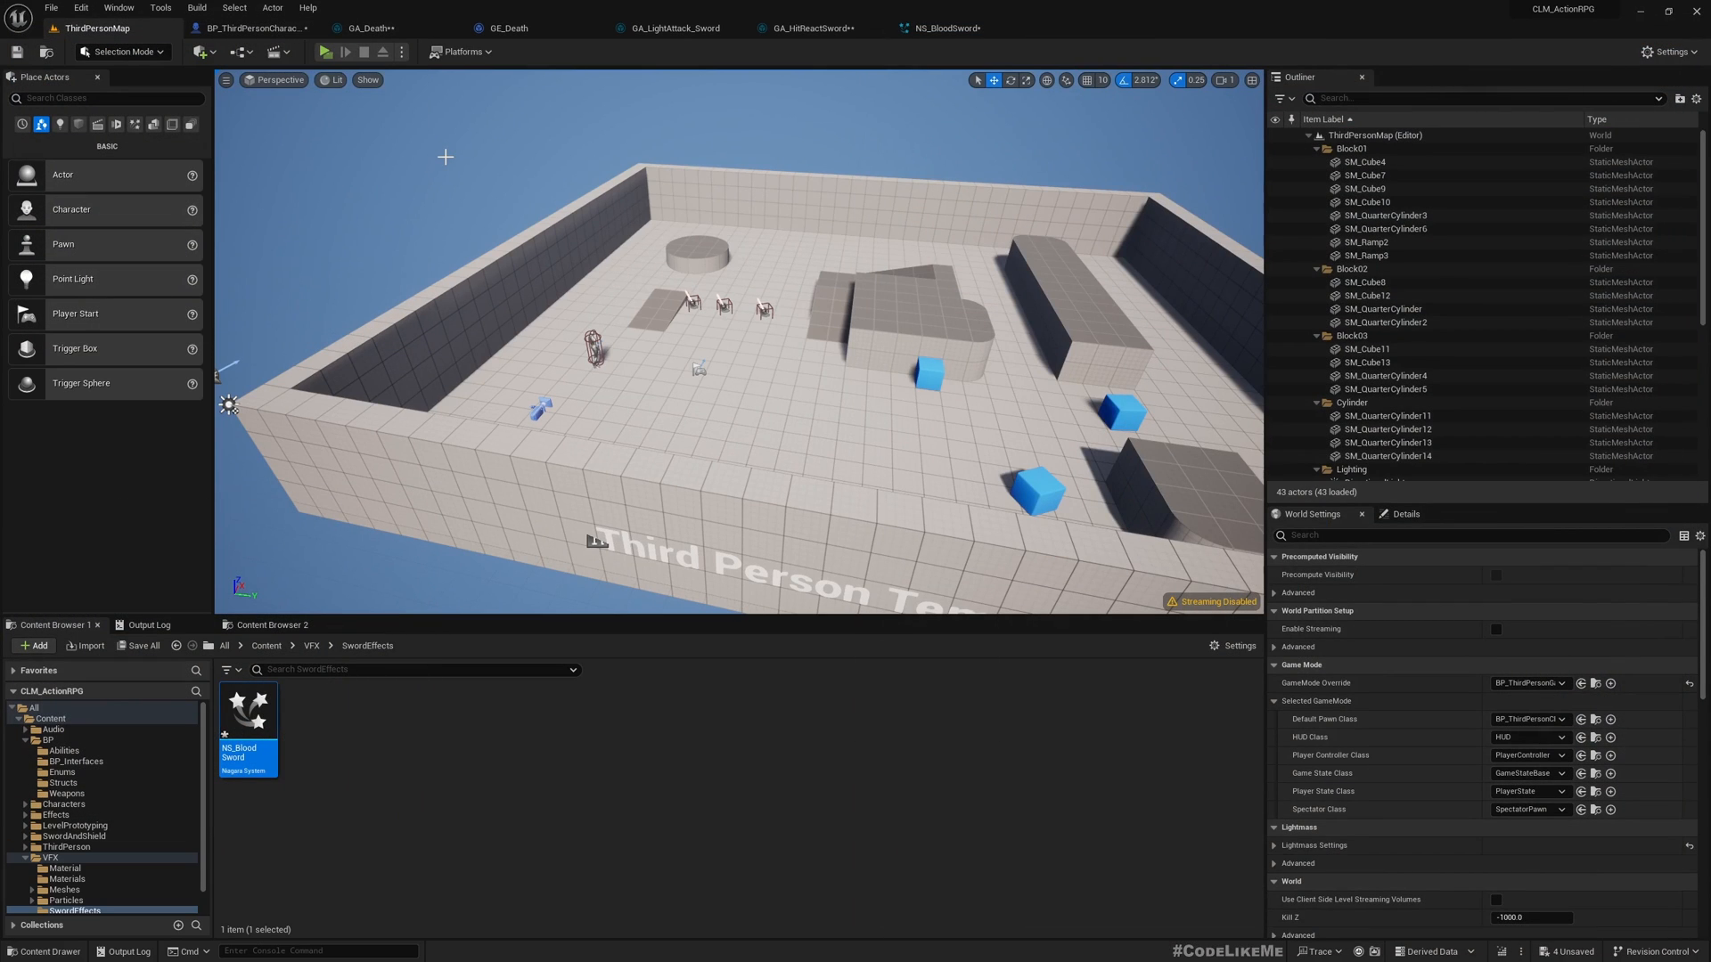
{"action": "left_click", "coordinate": [369, 27]}
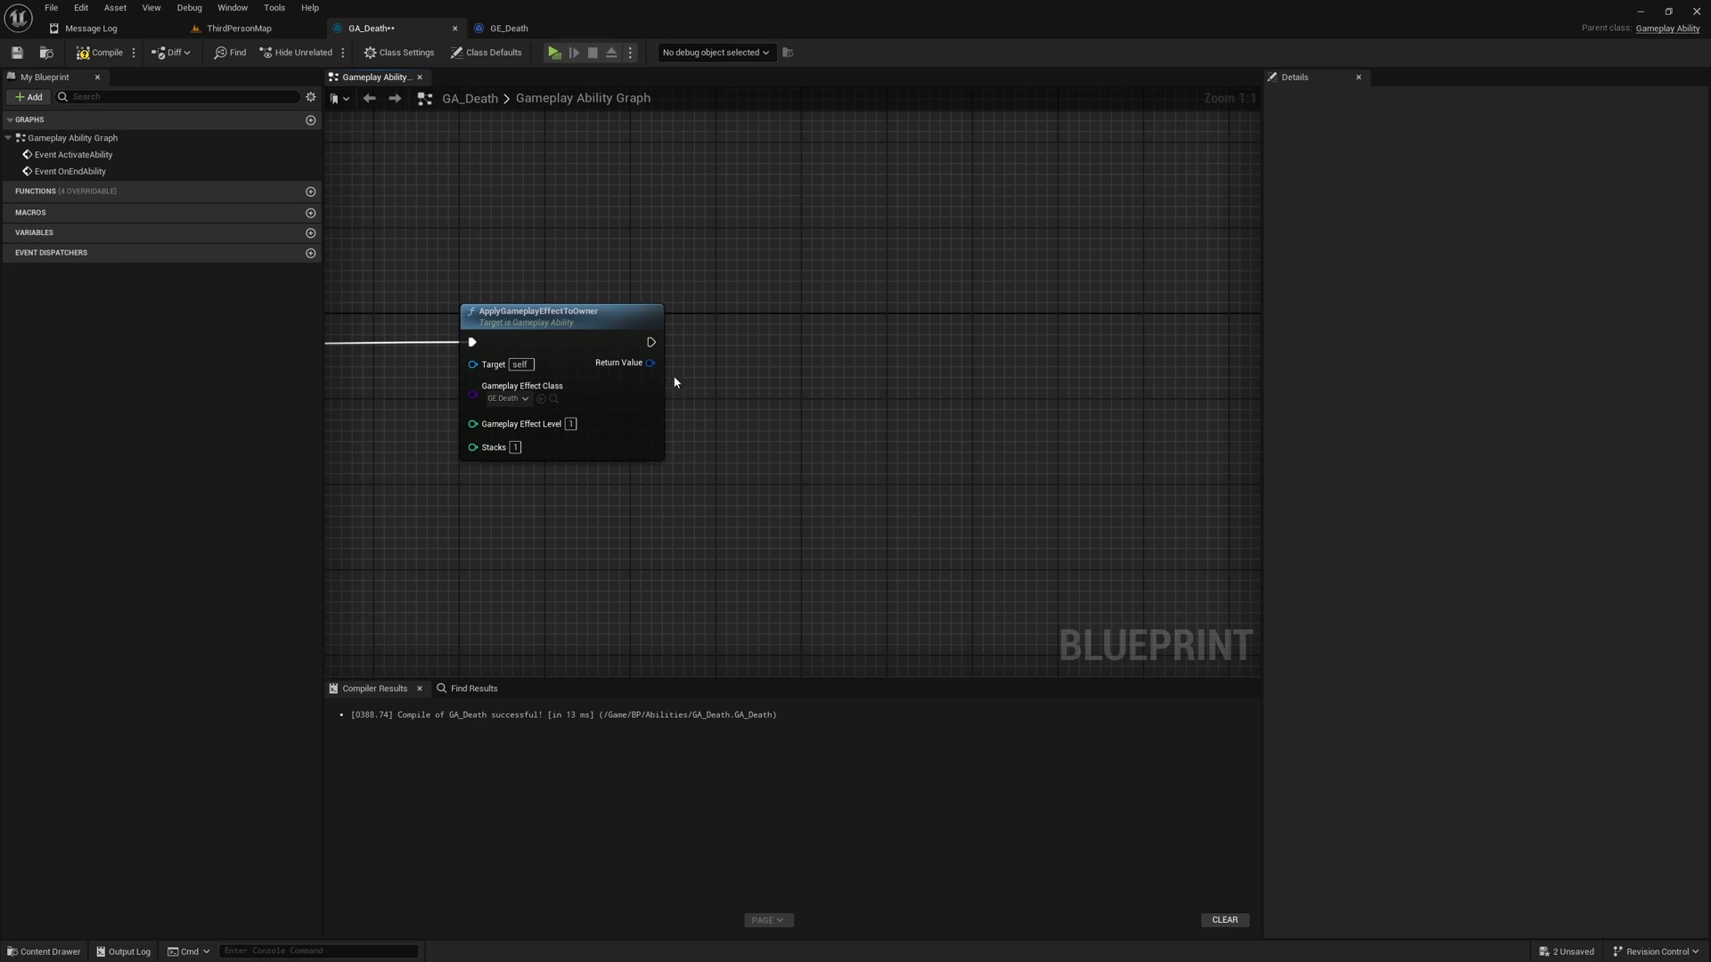
{"action": "mouse_move", "coordinate": [770, 412]}
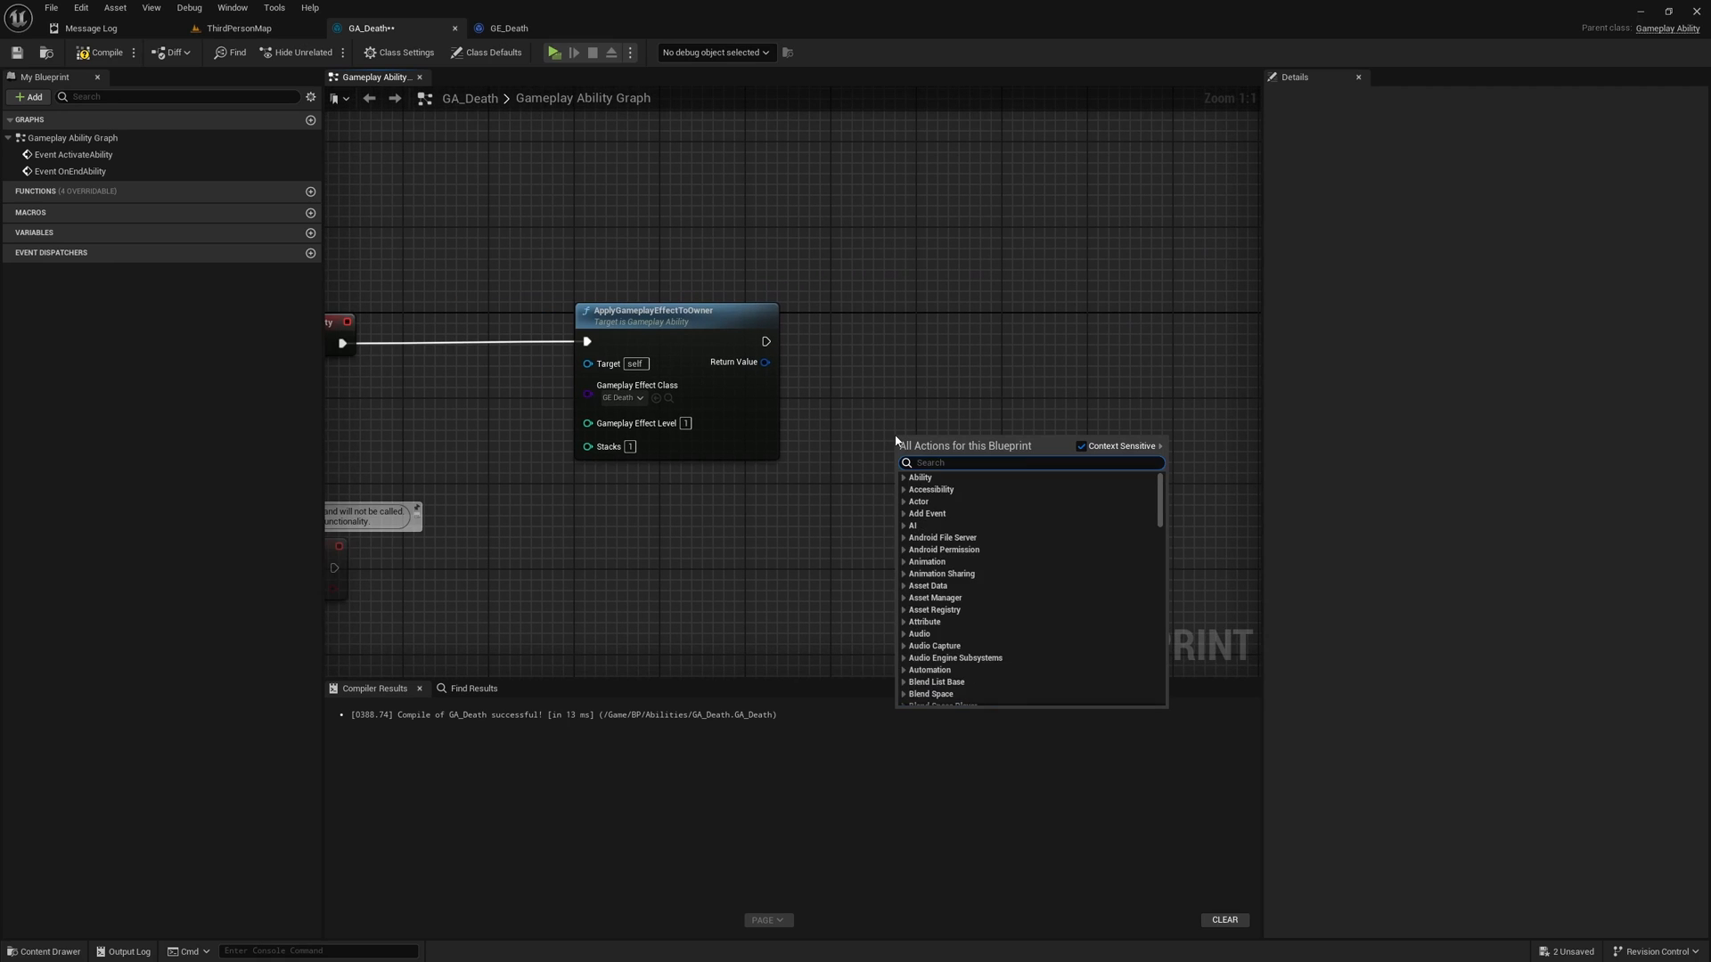
Step: Fetch the ability's avatar actor and cast it to a Character
{"action": "type", "text": "get avatar"}
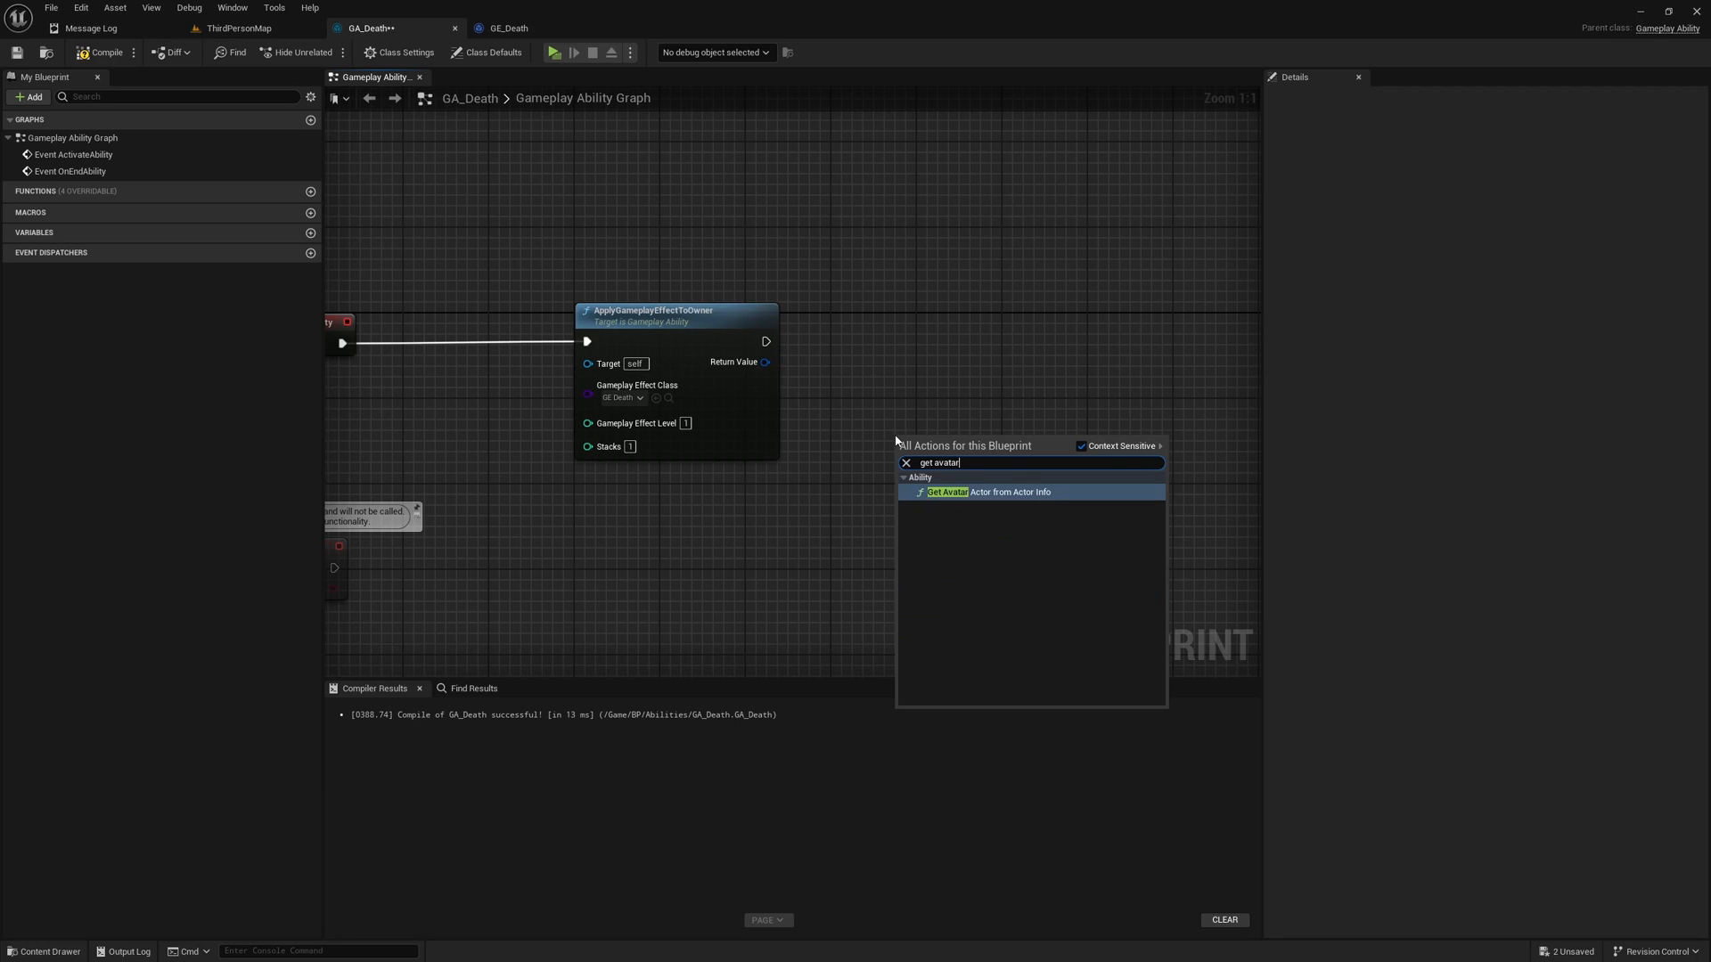
{"action": "left_click", "coordinate": [992, 492]}
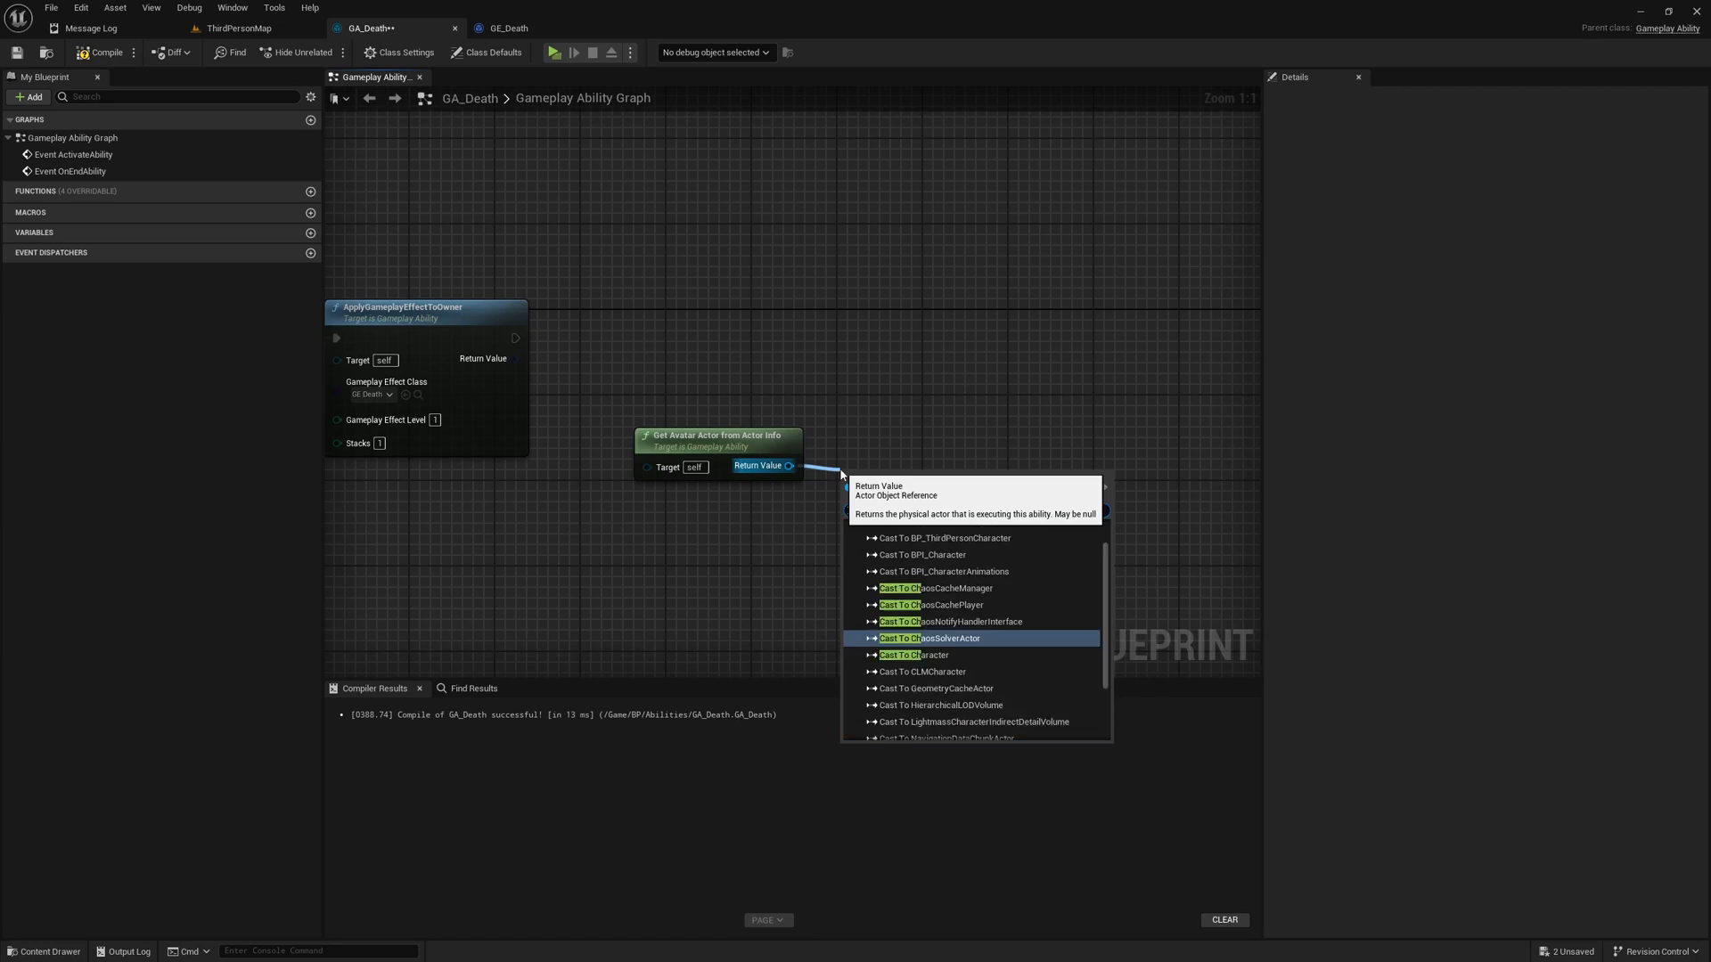
{"action": "left_click", "coordinate": [918, 654]}
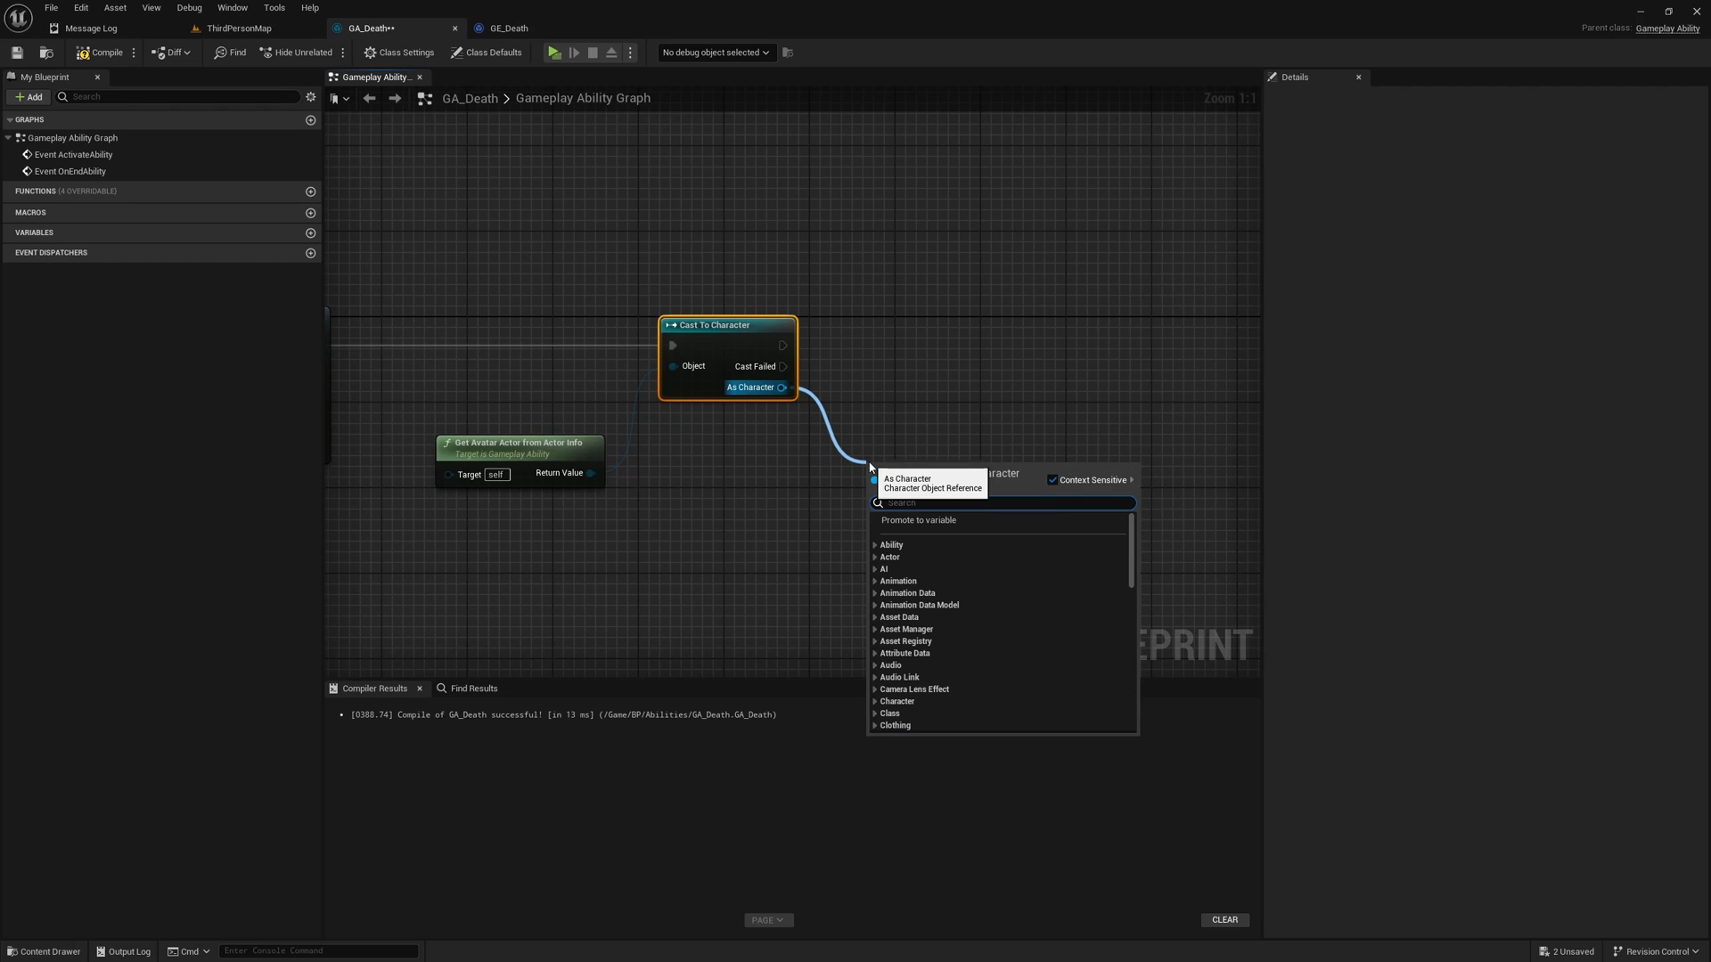
Step: Disable the character's movement, then disable its input, wired in sequence
{"action": "type", "text": "disablem"}
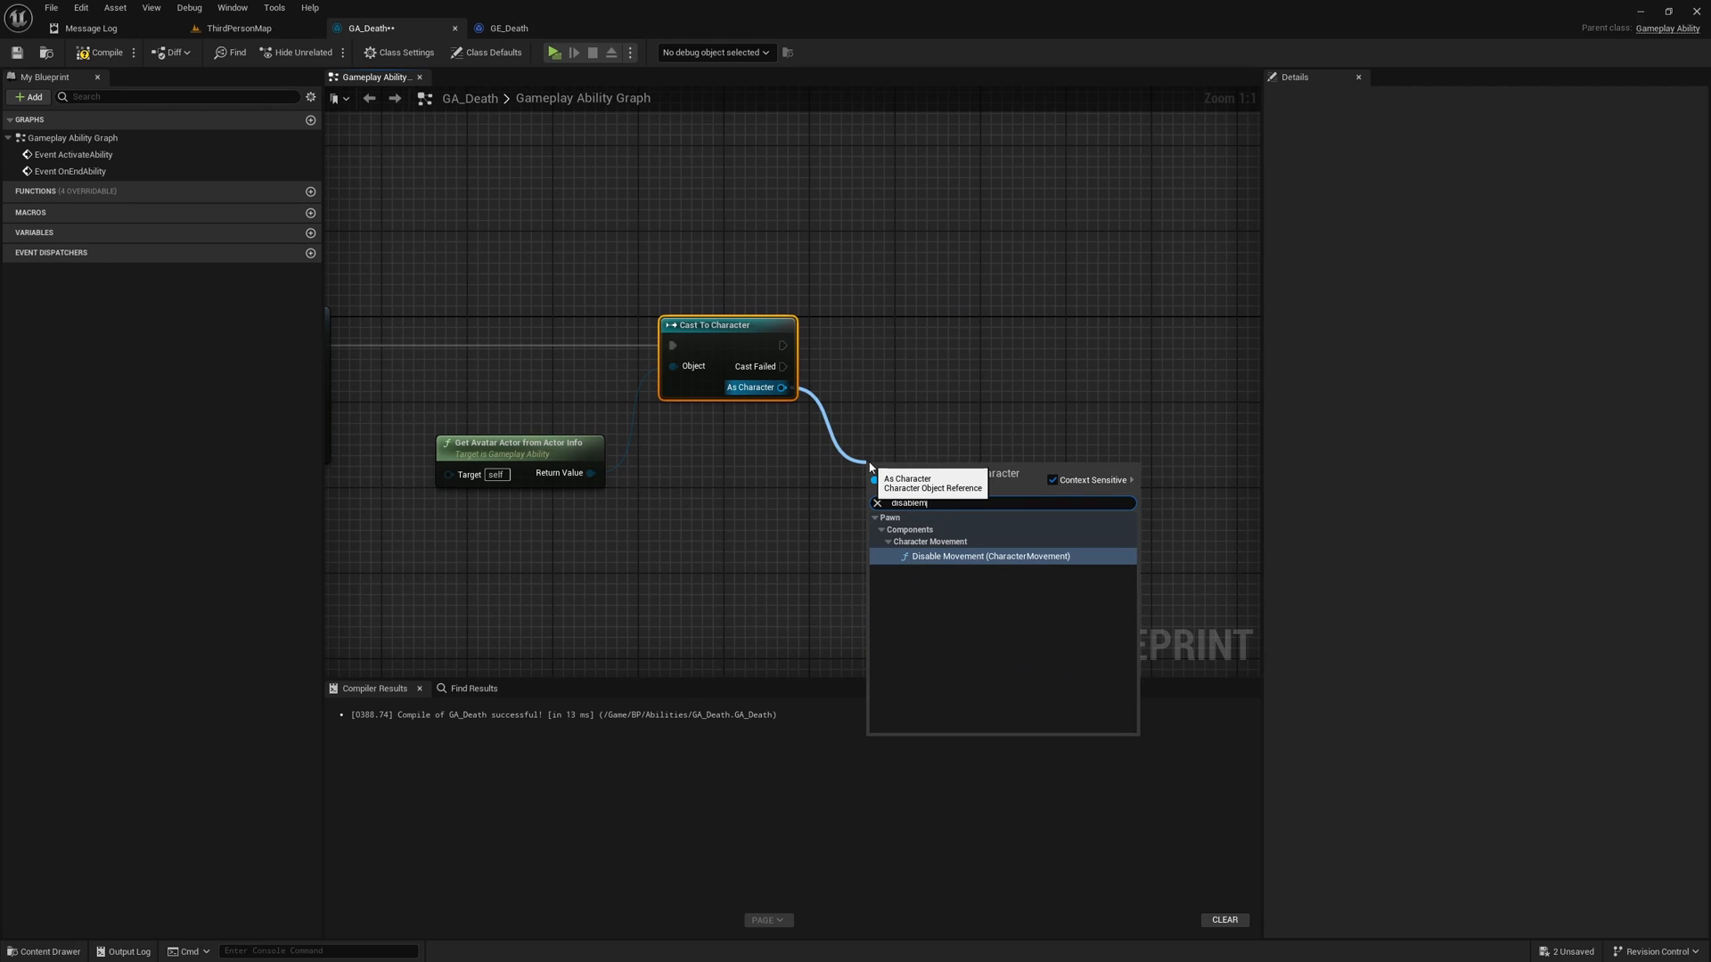
{"action": "left_click", "coordinate": [989, 556]}
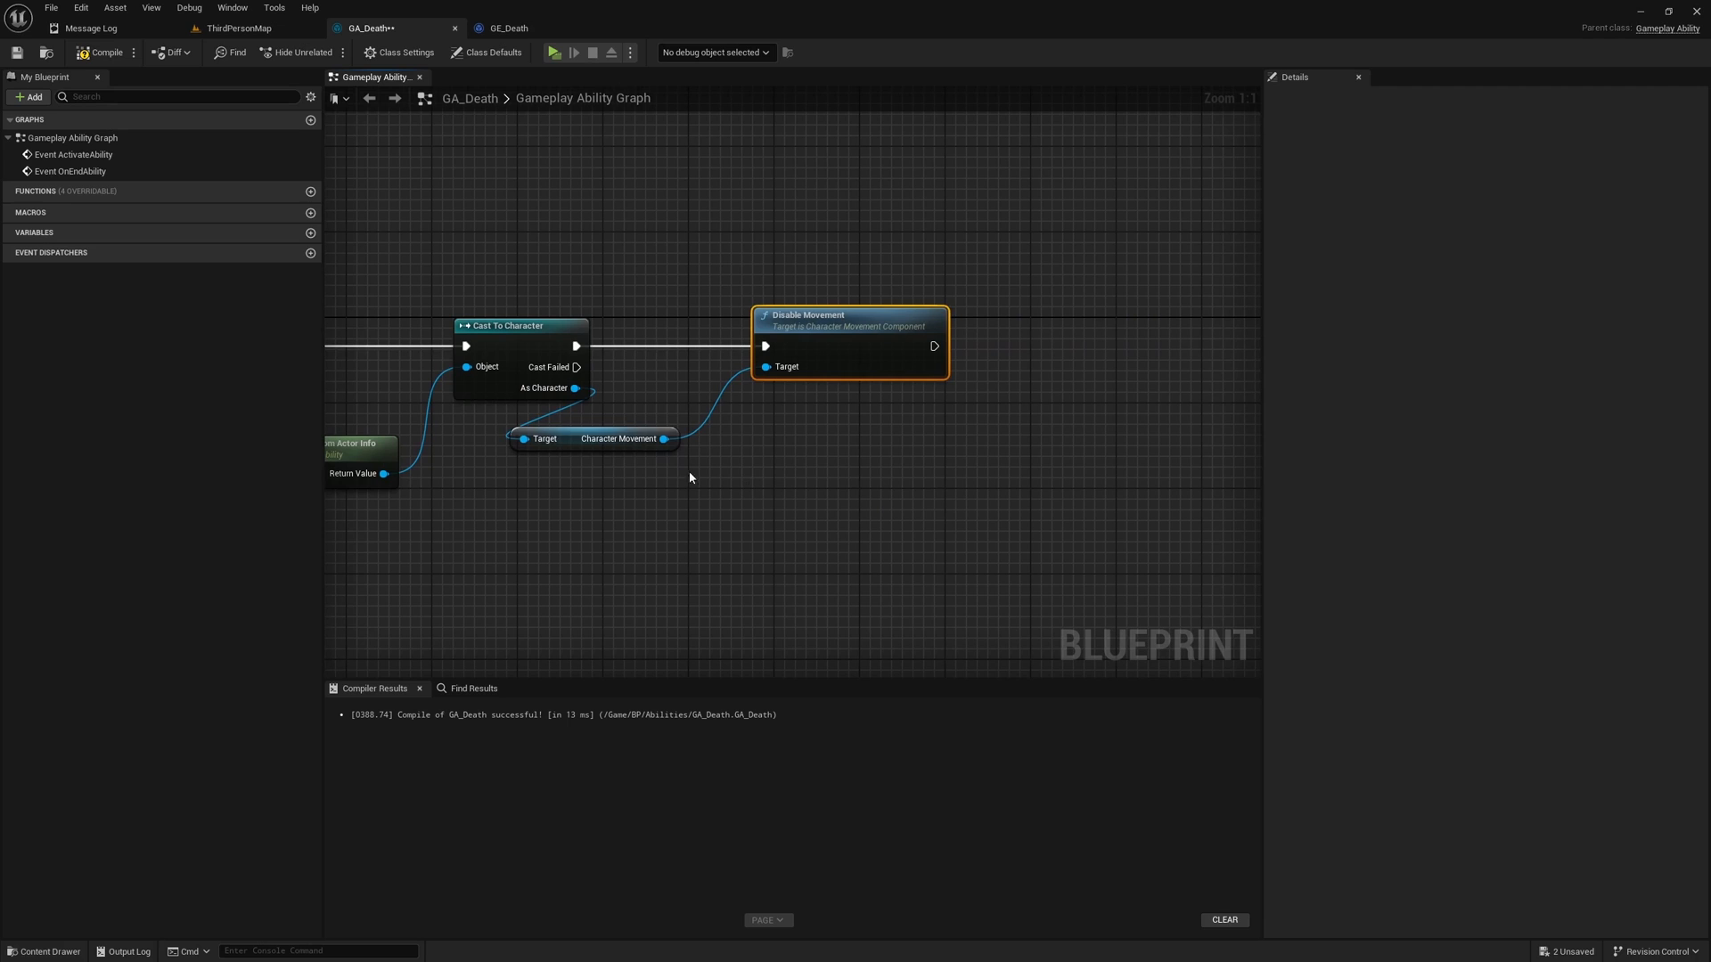
{"action": "left_click", "coordinate": [593, 438]}
{"action": "type", "text": "disabl"}
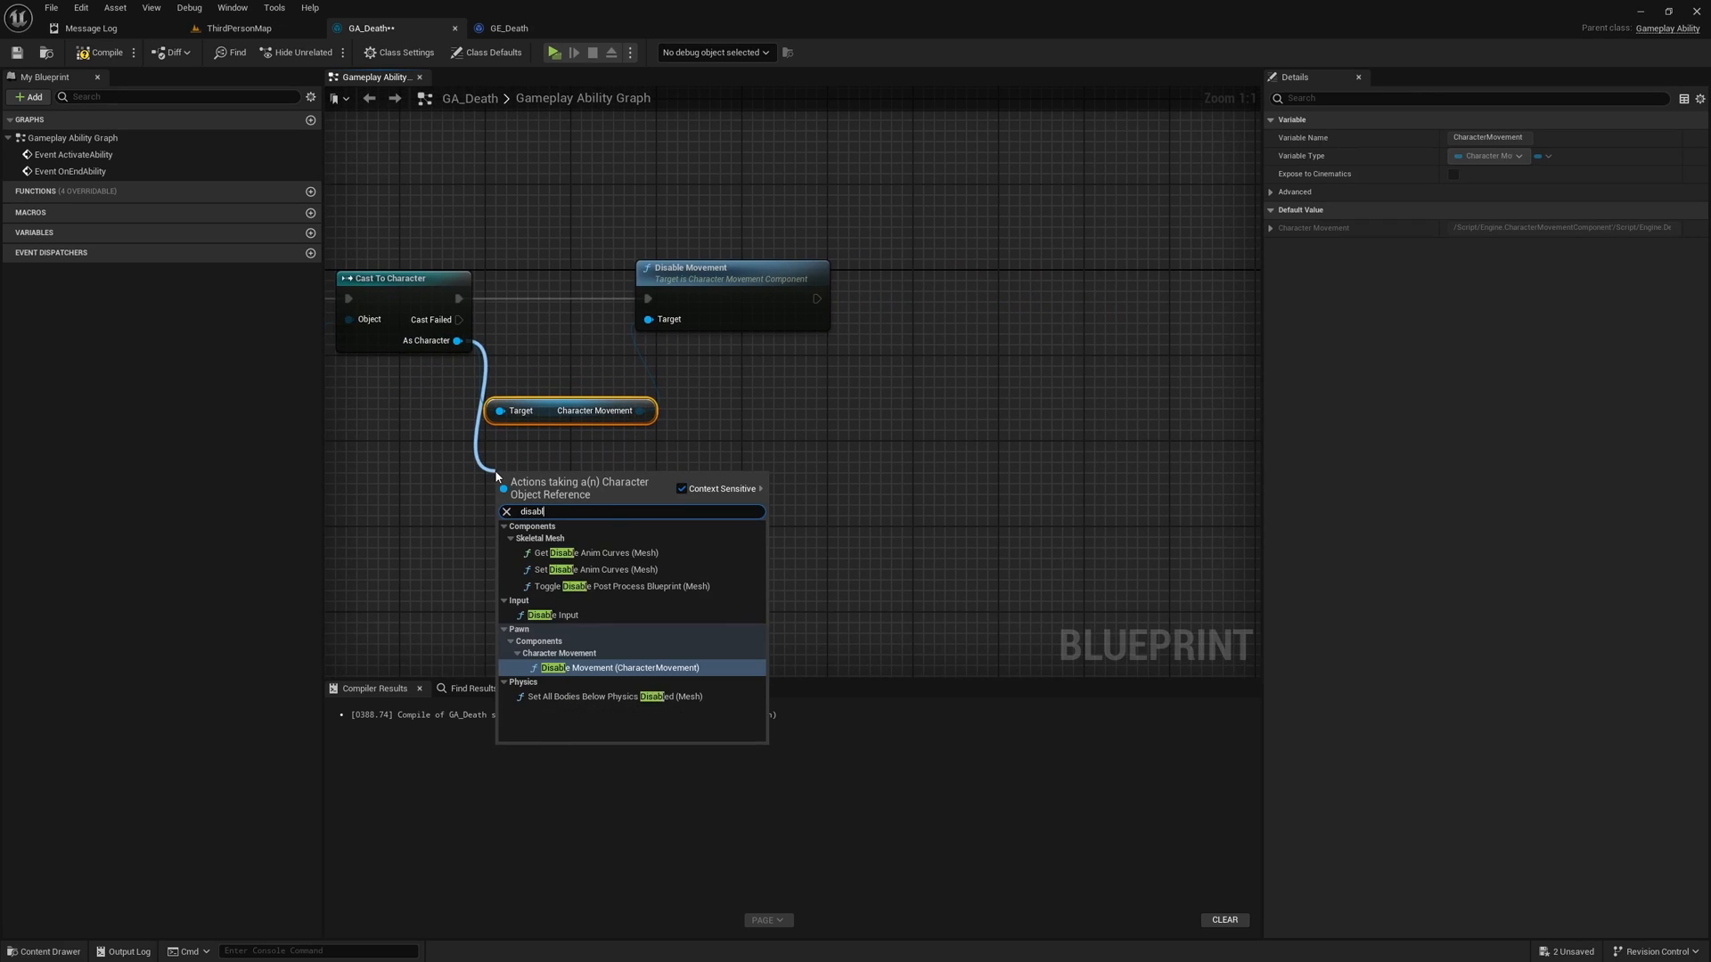
{"action": "left_click", "coordinate": [556, 615]}
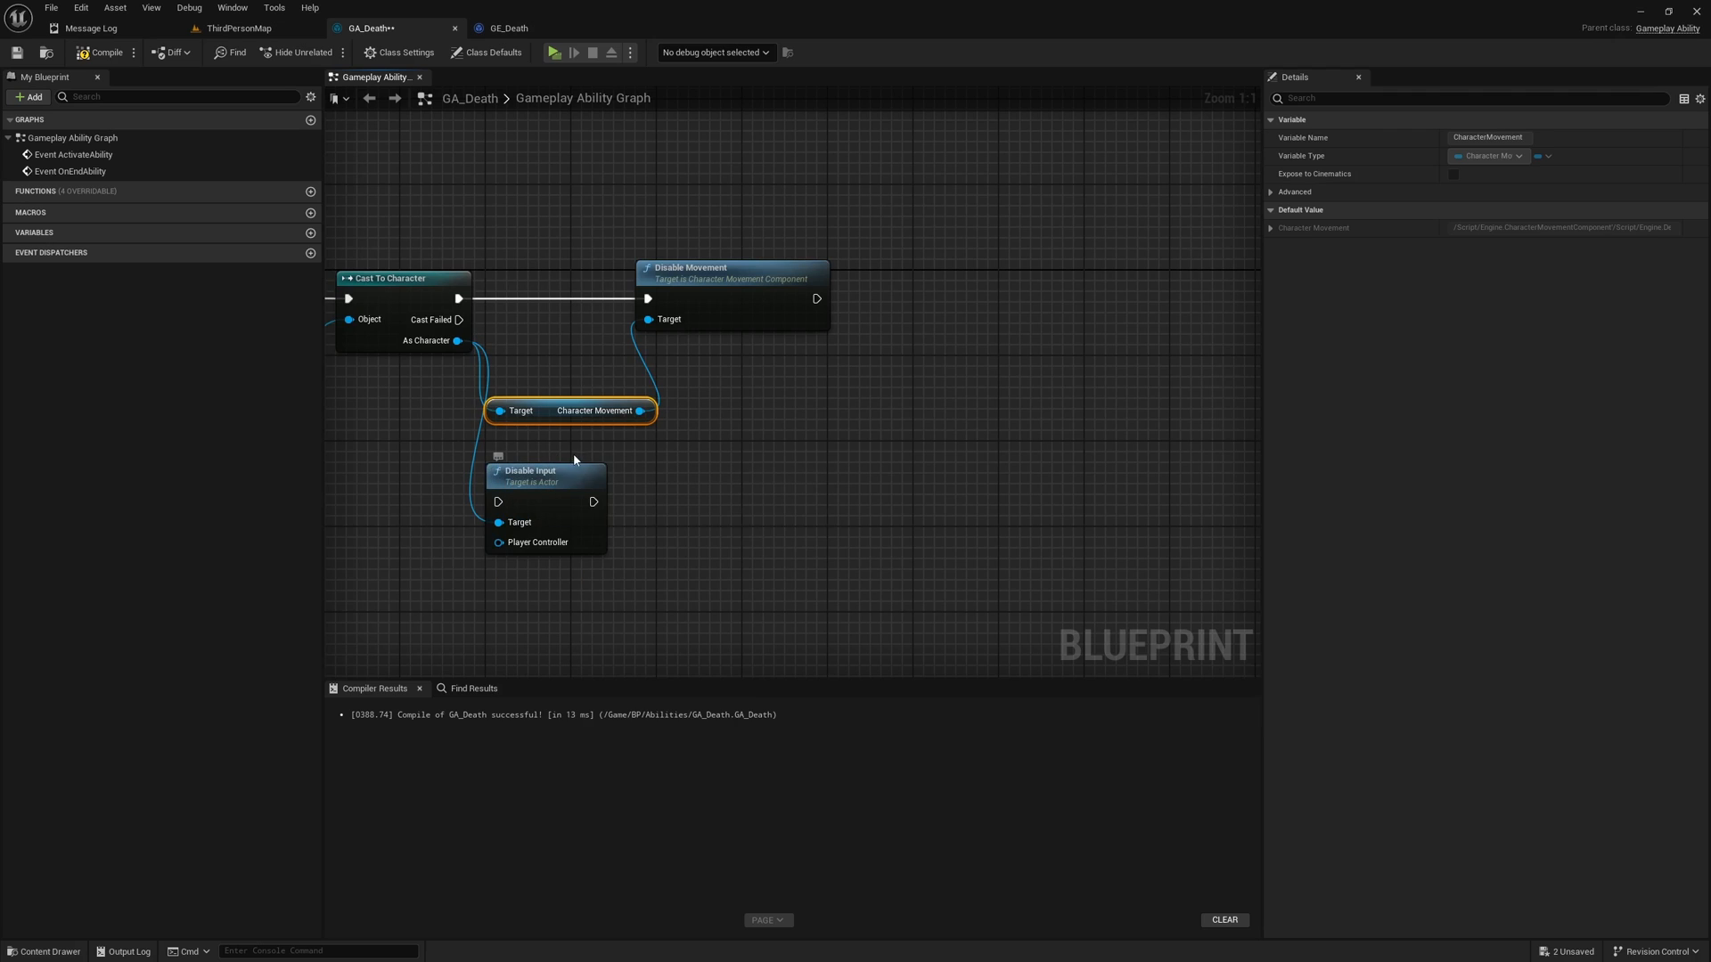
{"action": "left_click_drag", "start_coordinate": [531, 471], "coordinate": [925, 299]}
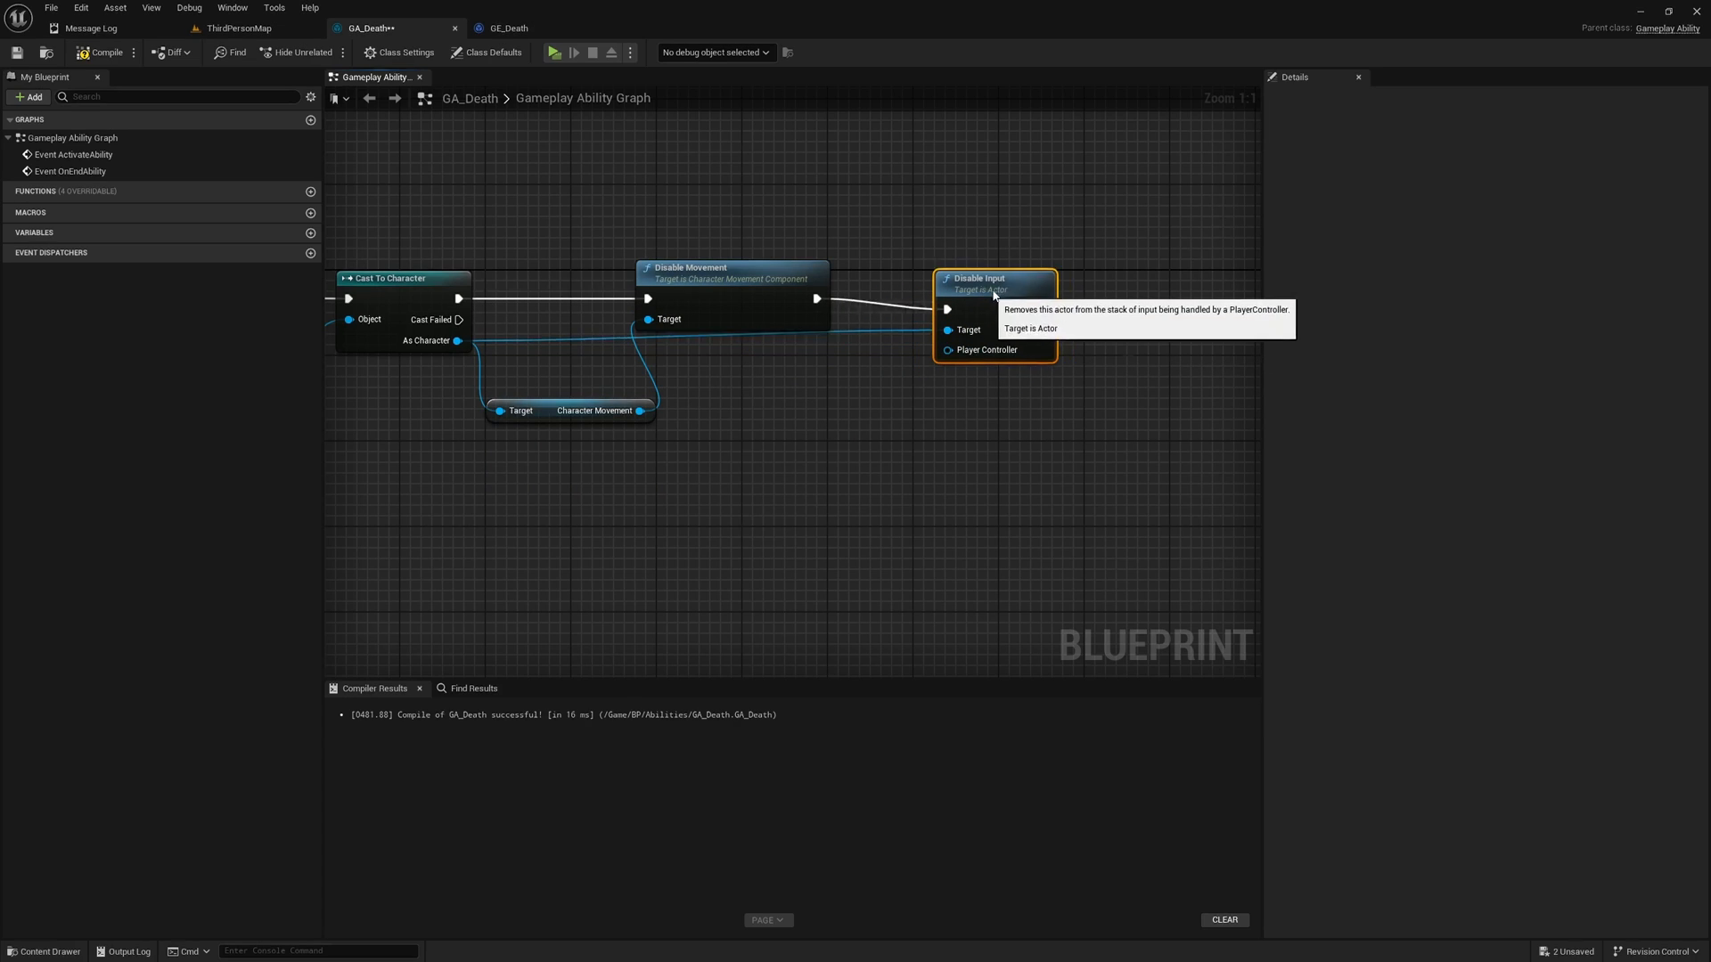
{"action": "scroll", "scroll_direction": "down", "scroll_amount": 3}
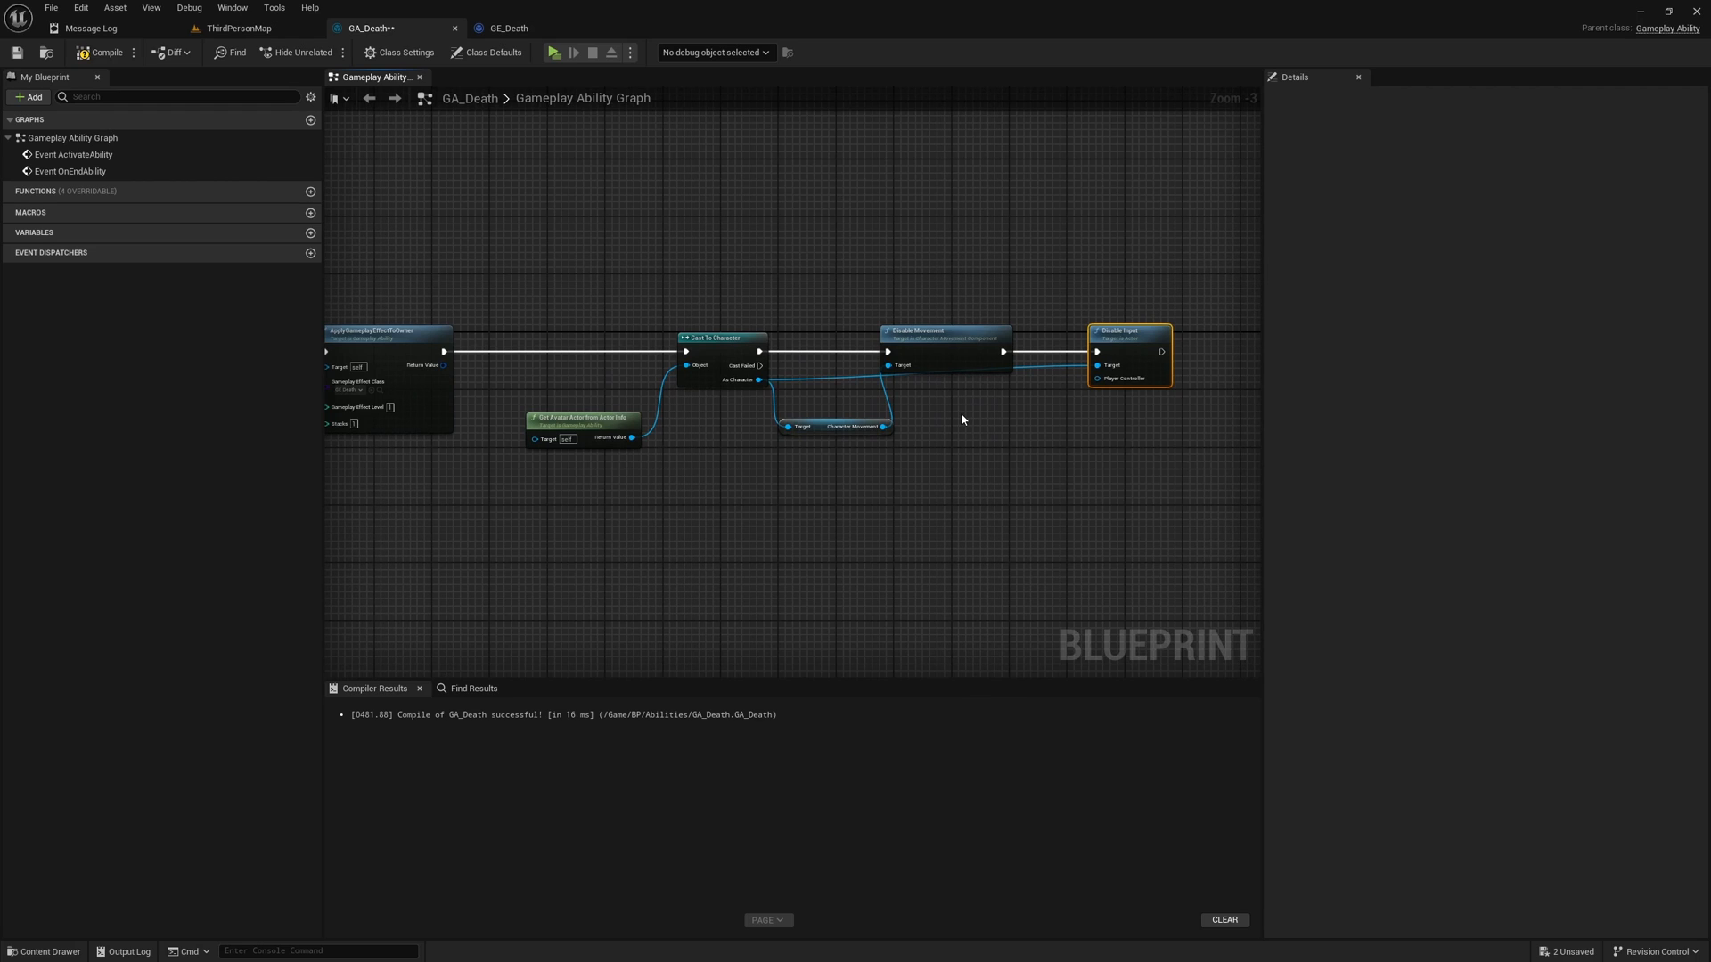
{"action": "mouse_move", "coordinate": [667, 447]}
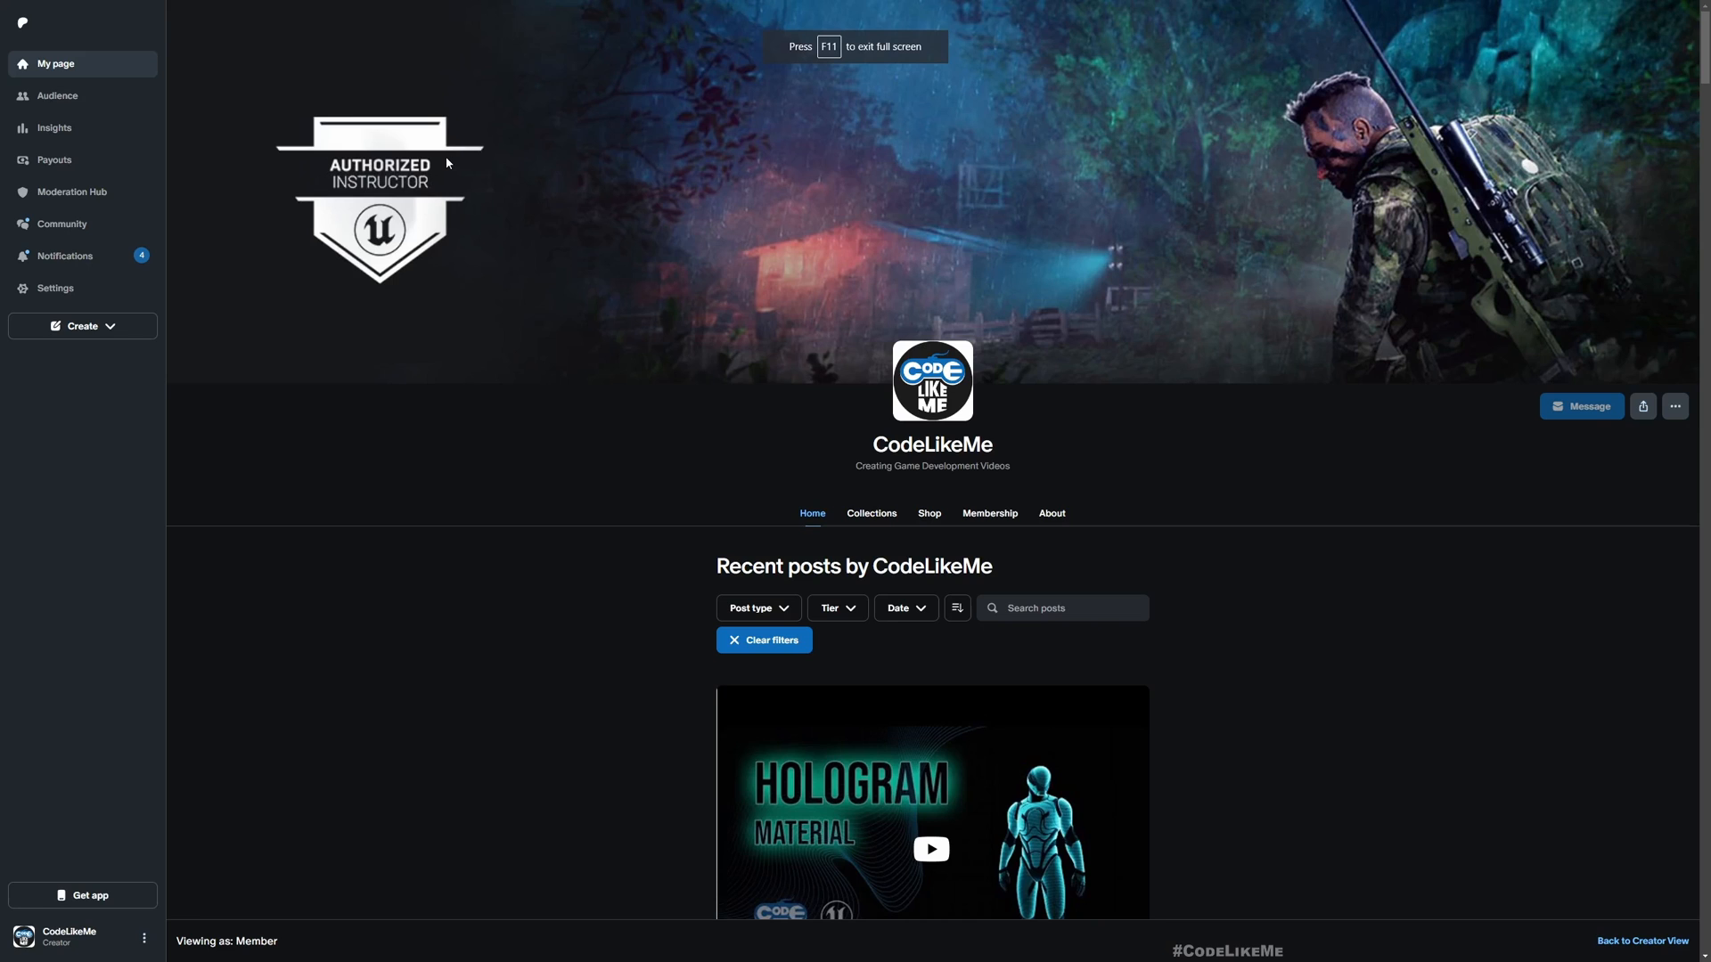
Step: Leave full screen and scroll the CodeLikeMe feed down to the Action RPG with GAS #14 post
{"action": "key", "text": "F11"}
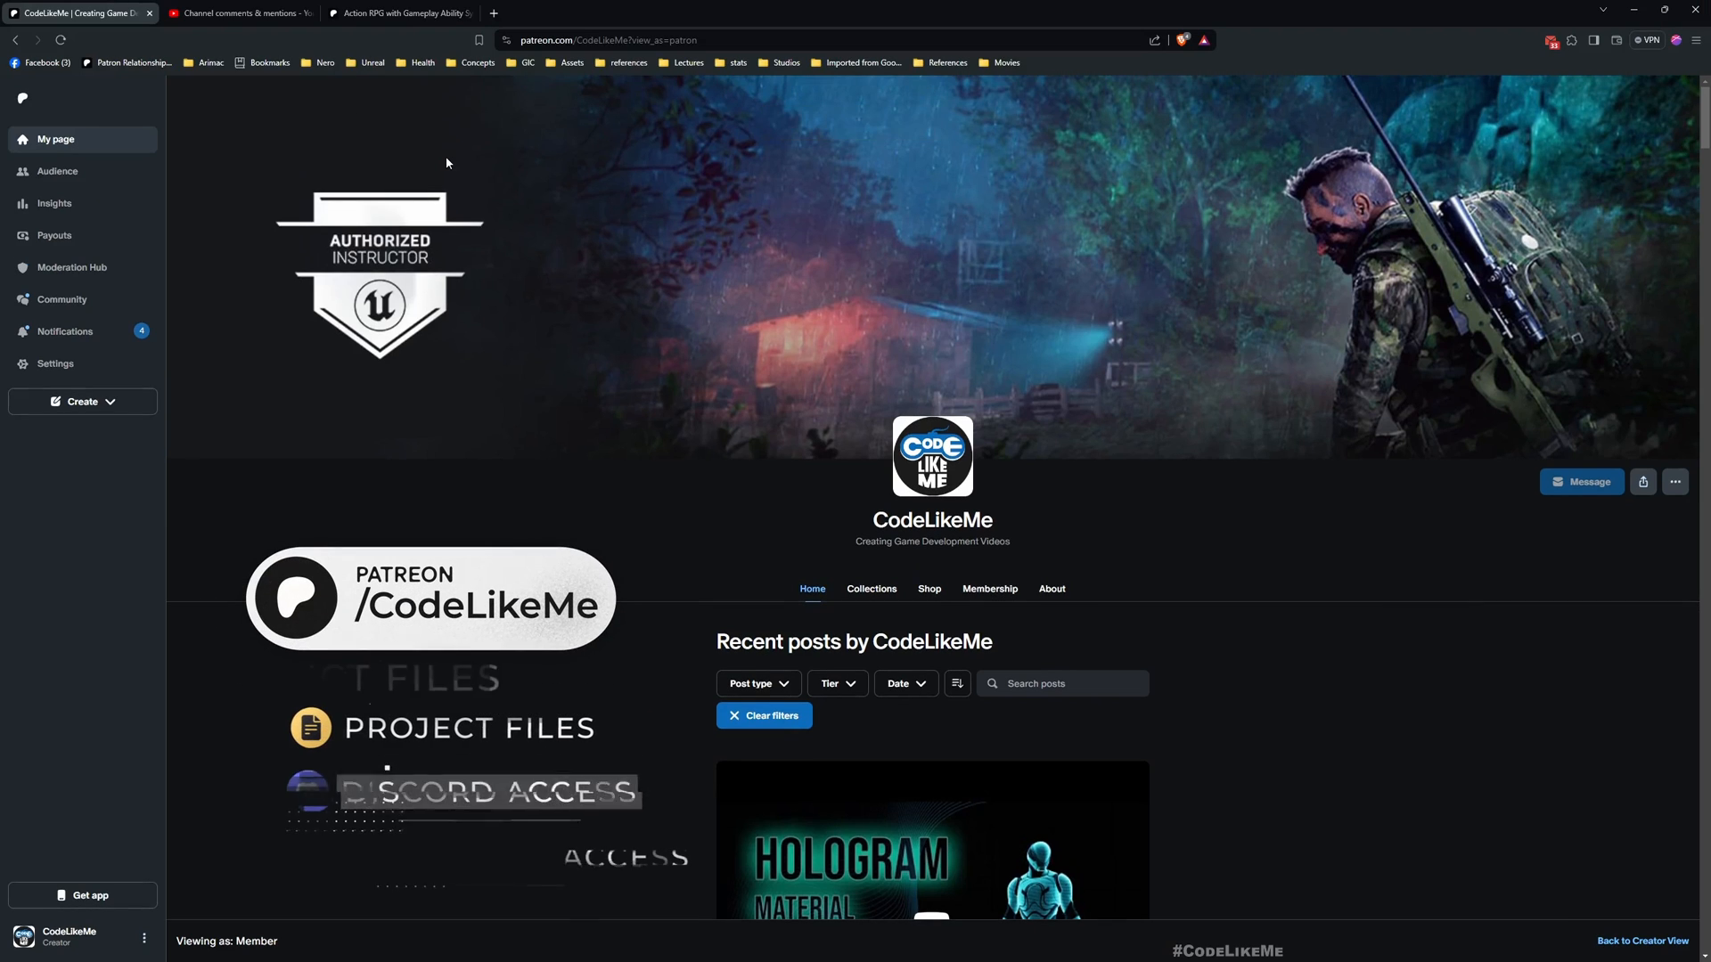
{"action": "scroll", "scroll_direction": "down", "scroll_amount": 3}
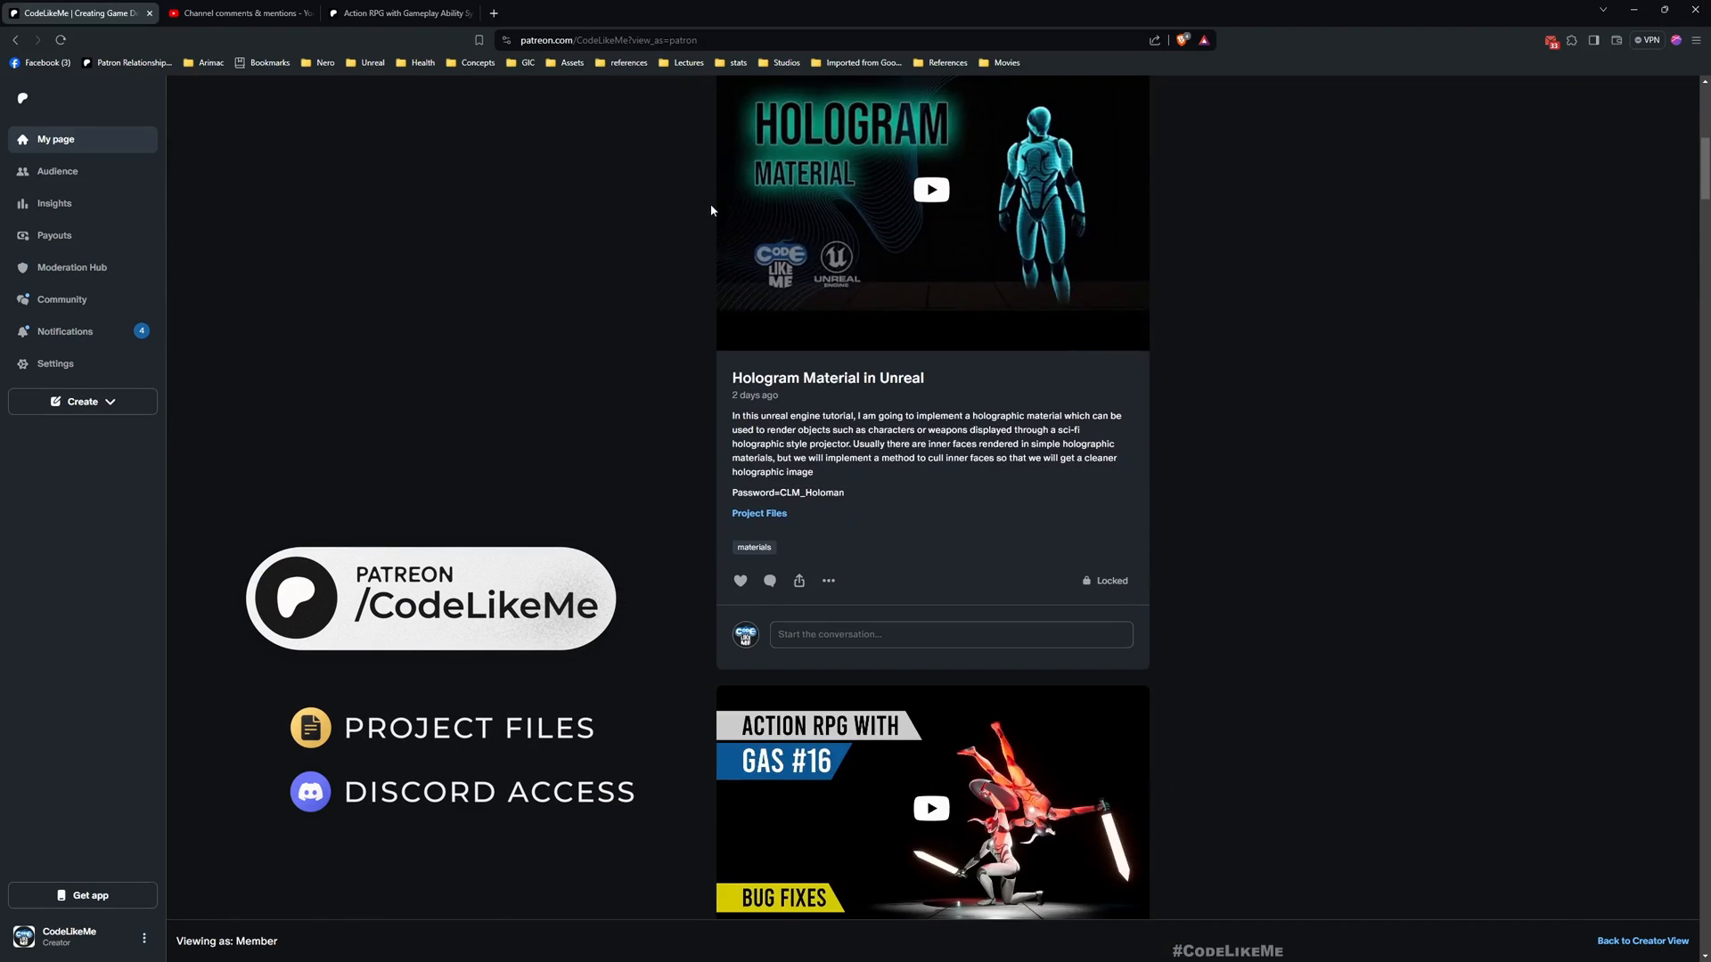
{"action": "scroll", "scroll_direction": "down", "scroll_amount": 3}
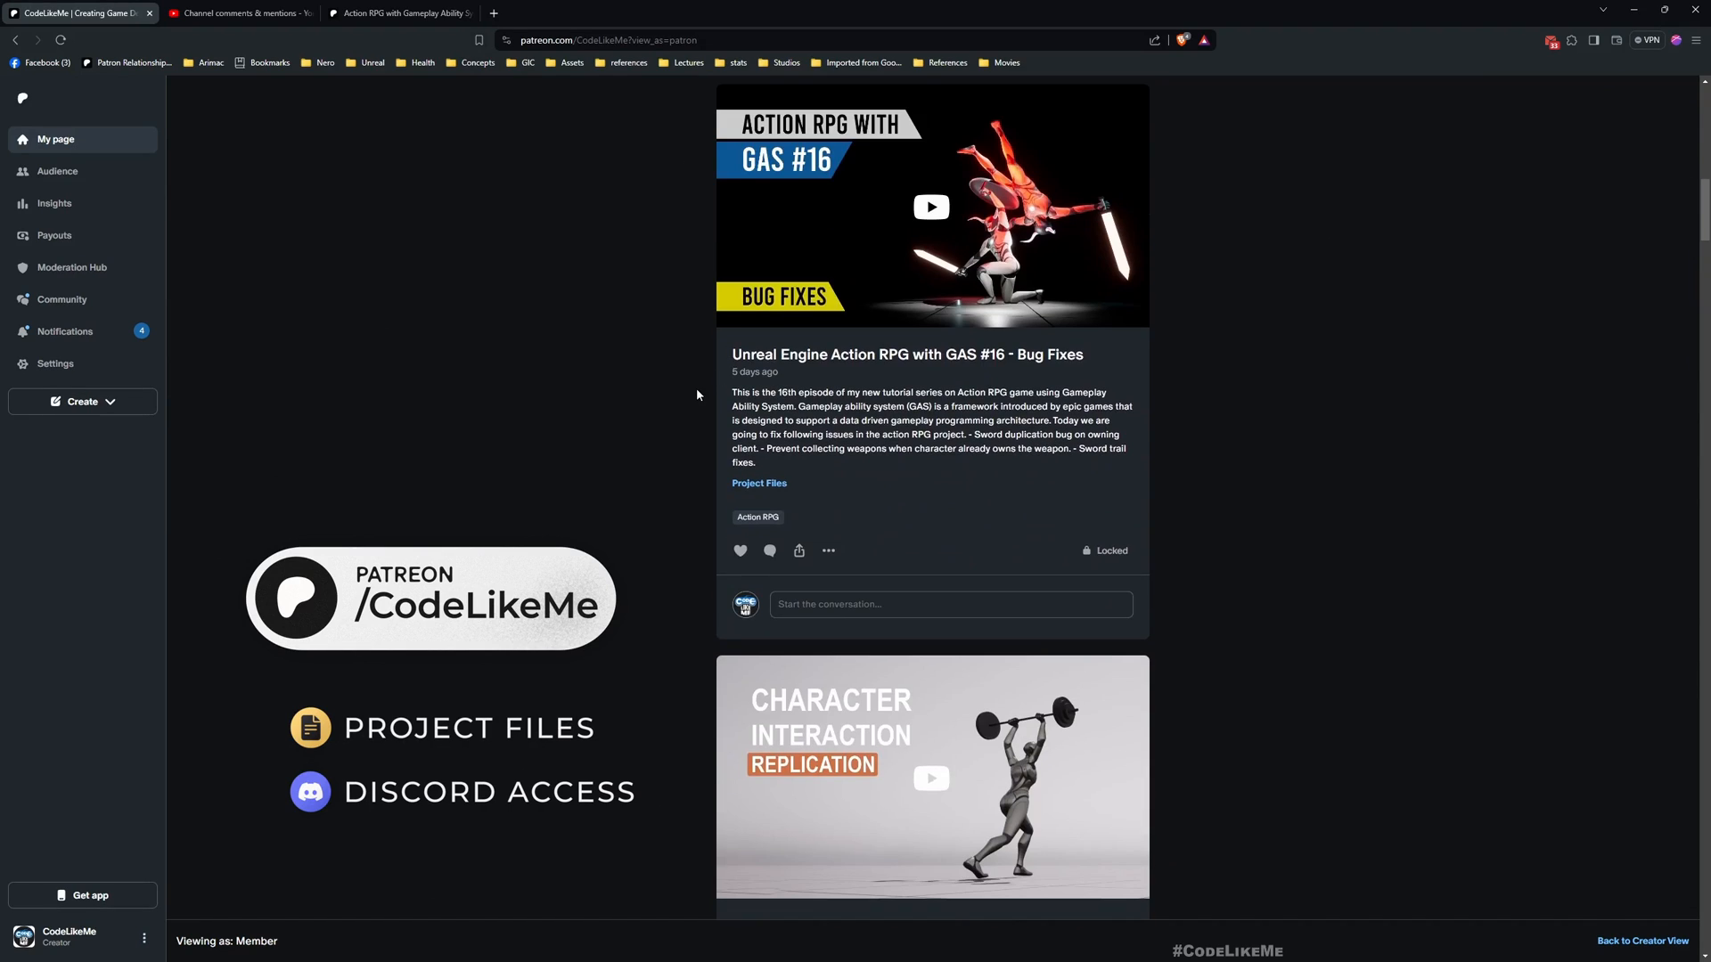
{"action": "scroll", "scroll_direction": "down", "scroll_amount": 3}
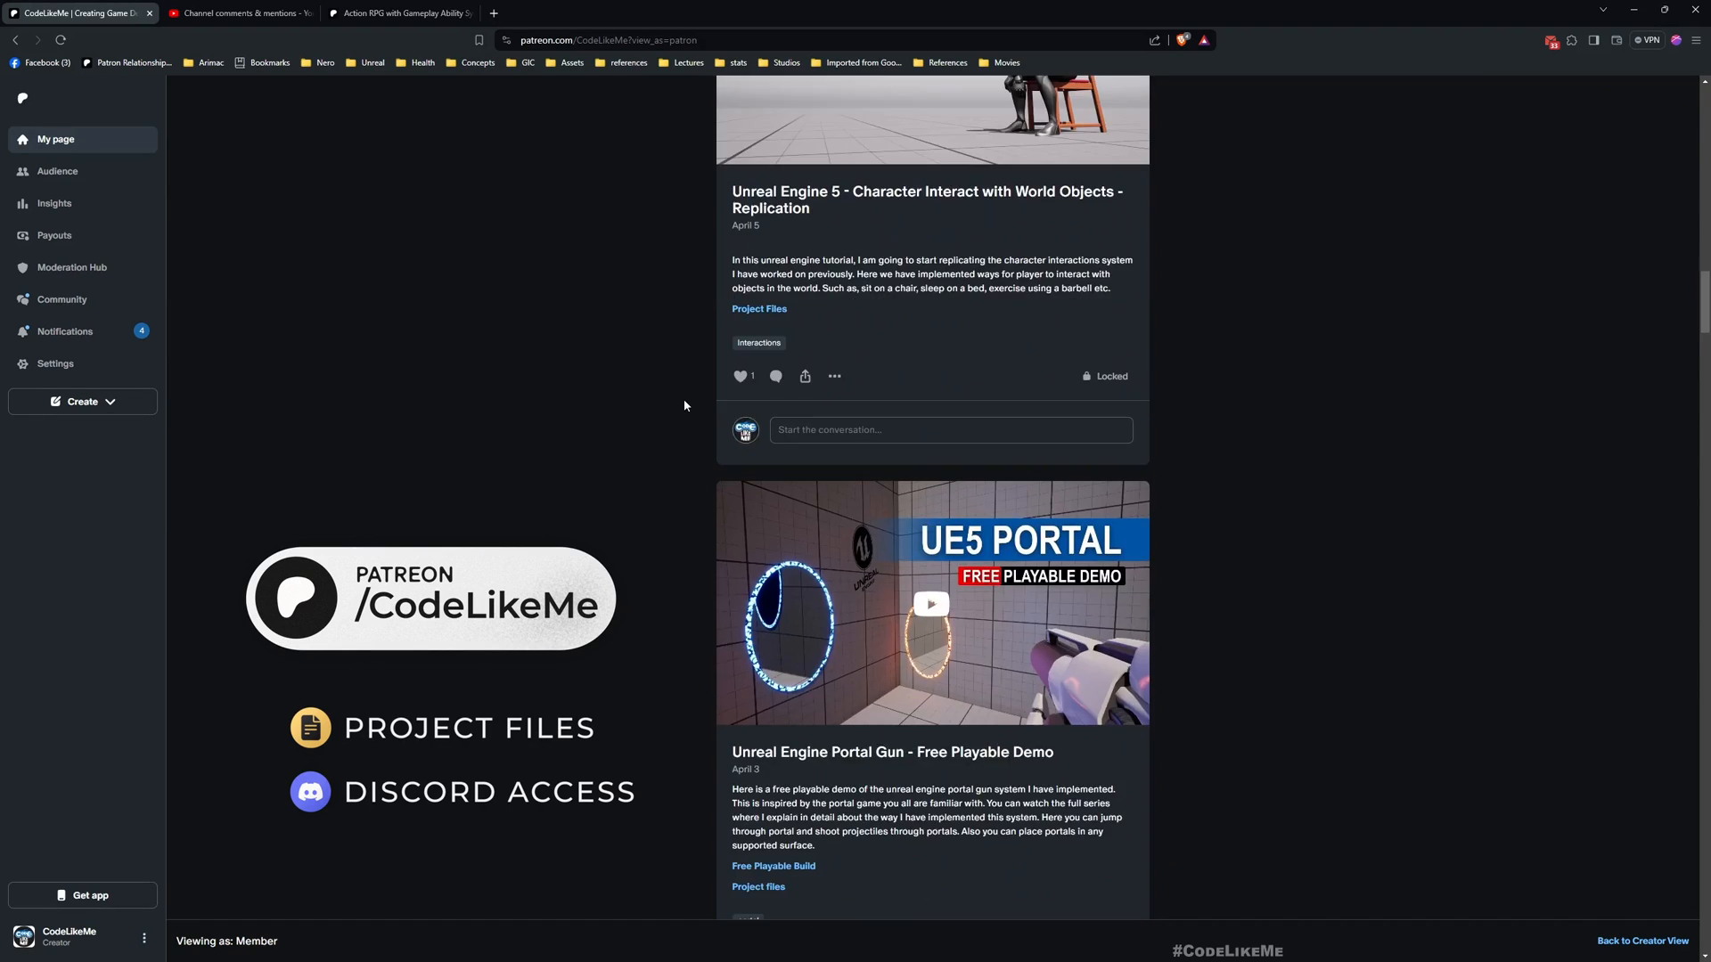
{"action": "scroll", "scroll_direction": "down", "scroll_amount": 3}
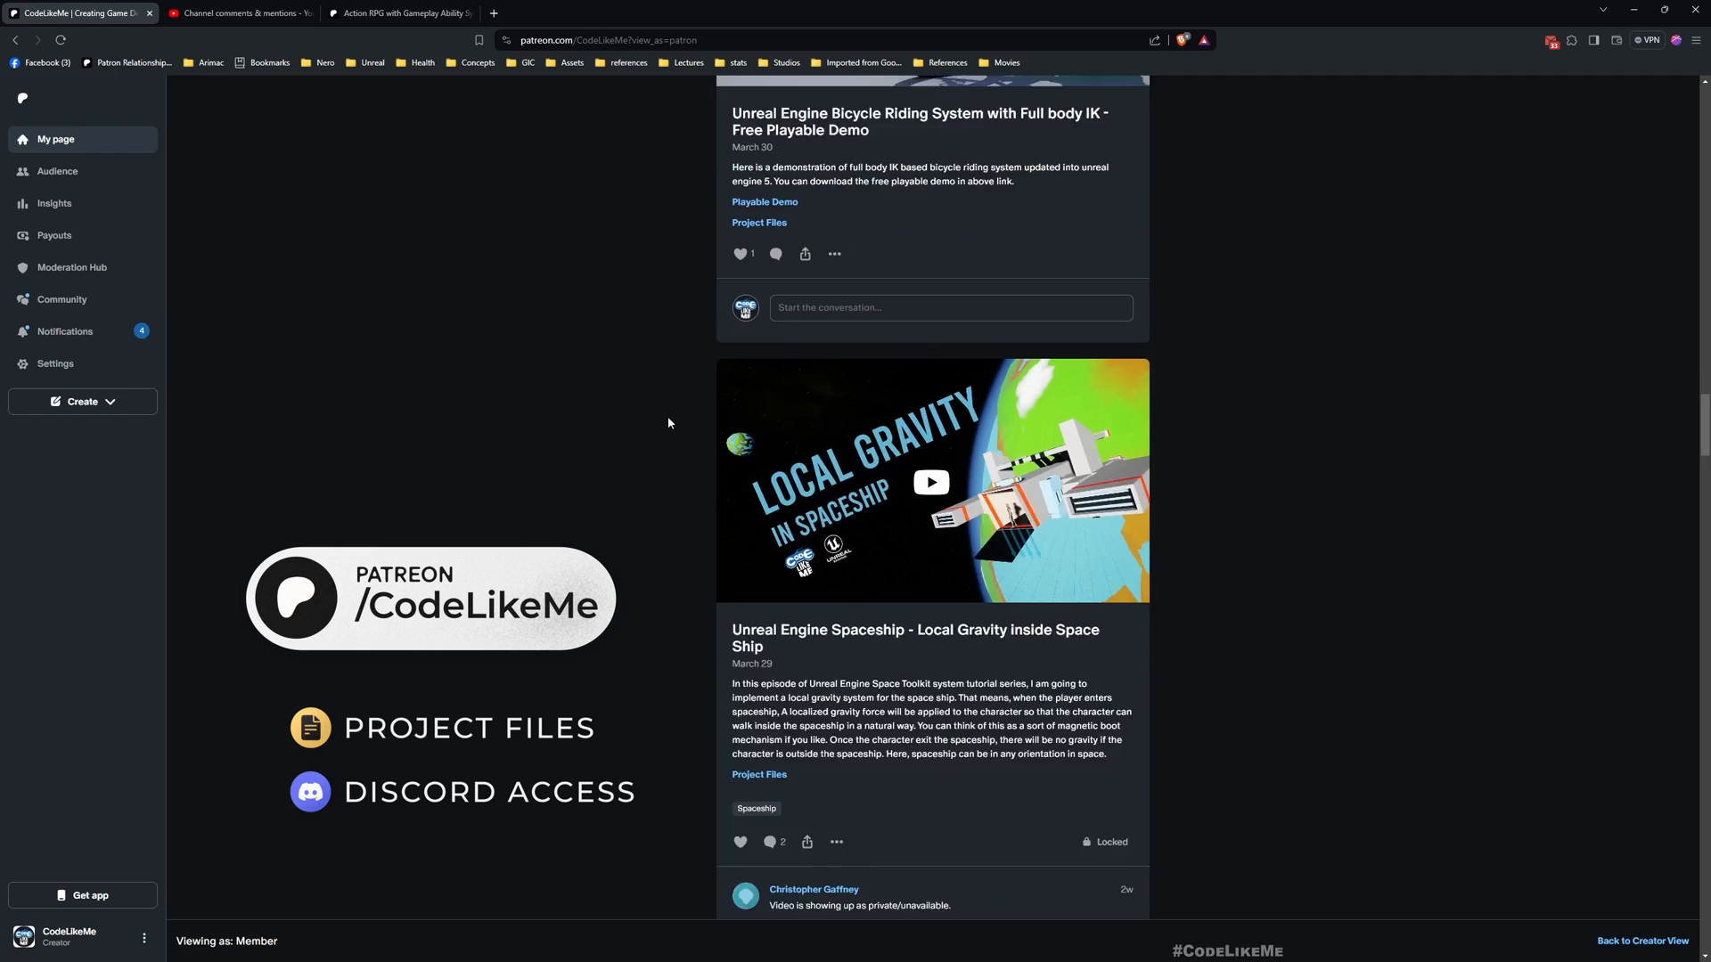
{"action": "scroll", "scroll_direction": "down", "scroll_amount": 3}
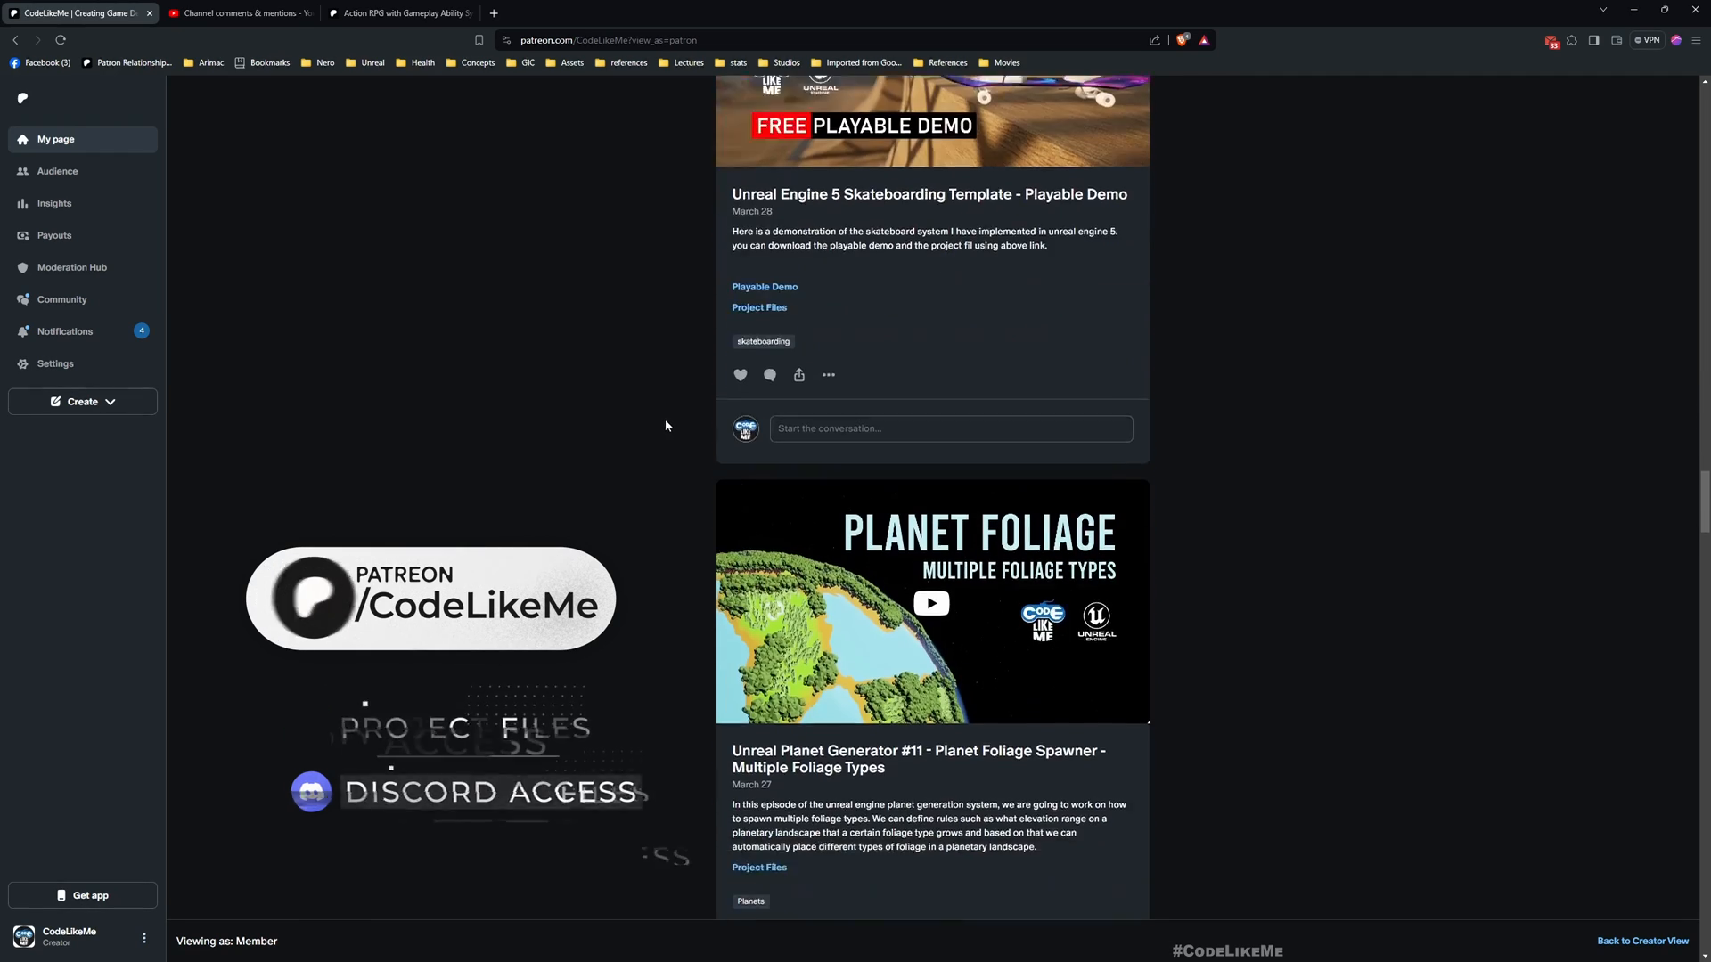
{"action": "scroll", "scroll_direction": "down", "scroll_amount": 3}
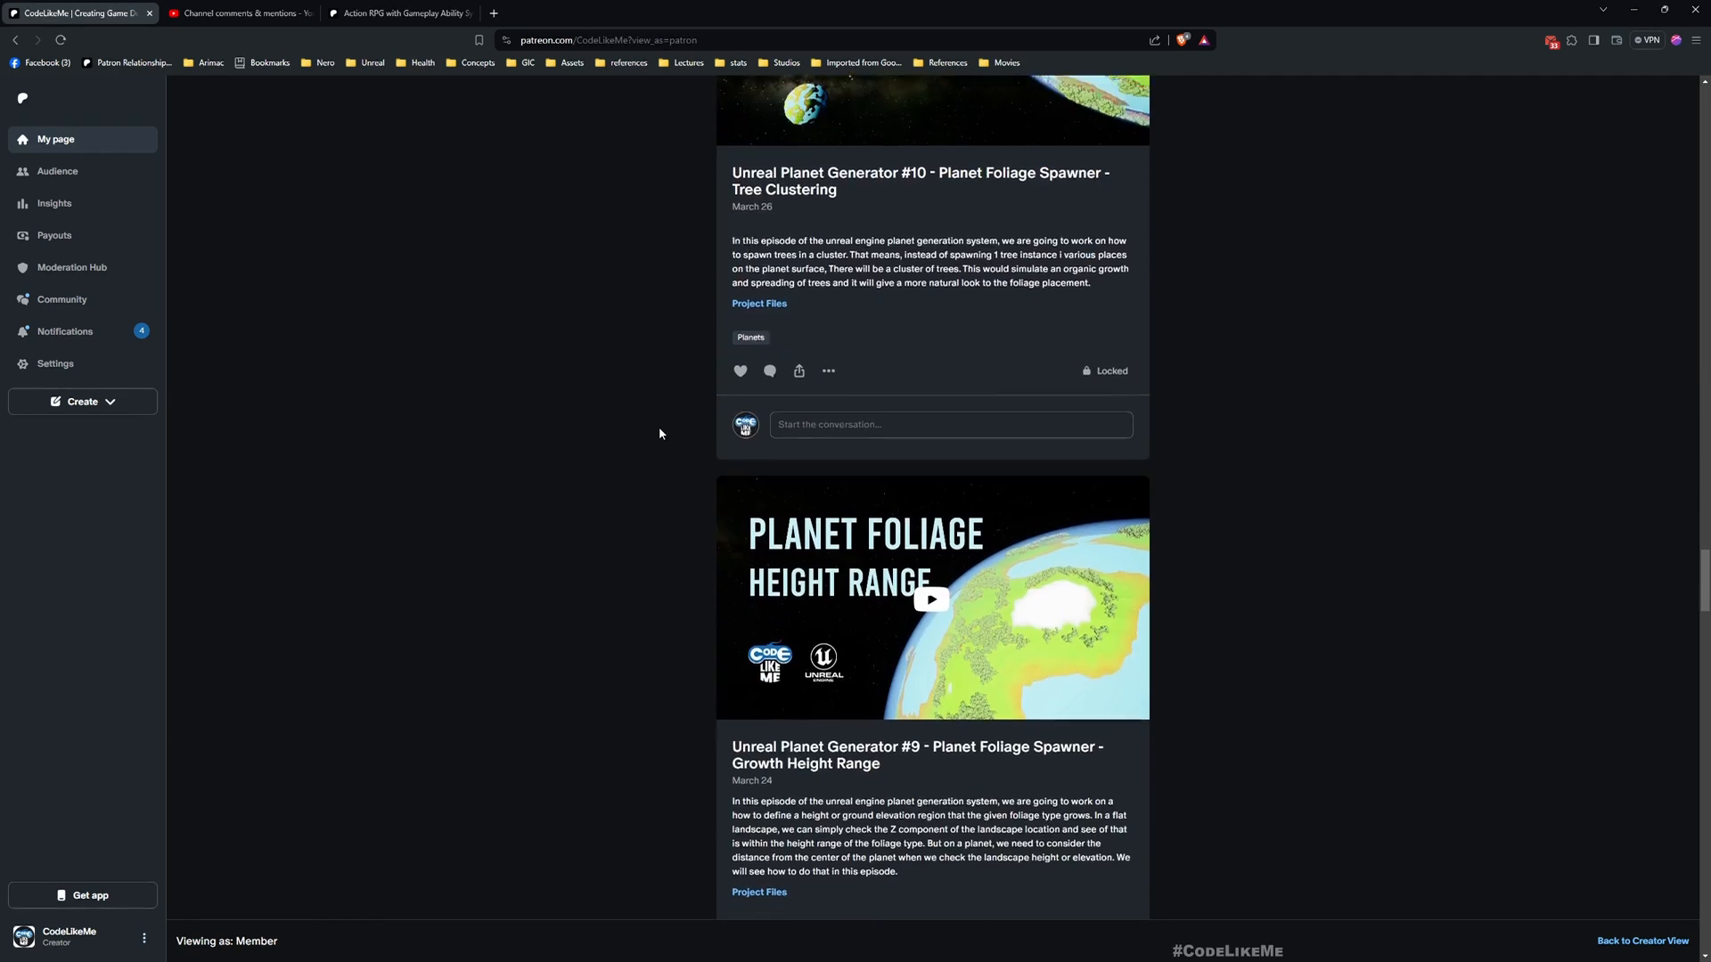
{"action": "scroll", "scroll_direction": "down", "scroll_amount": 3}
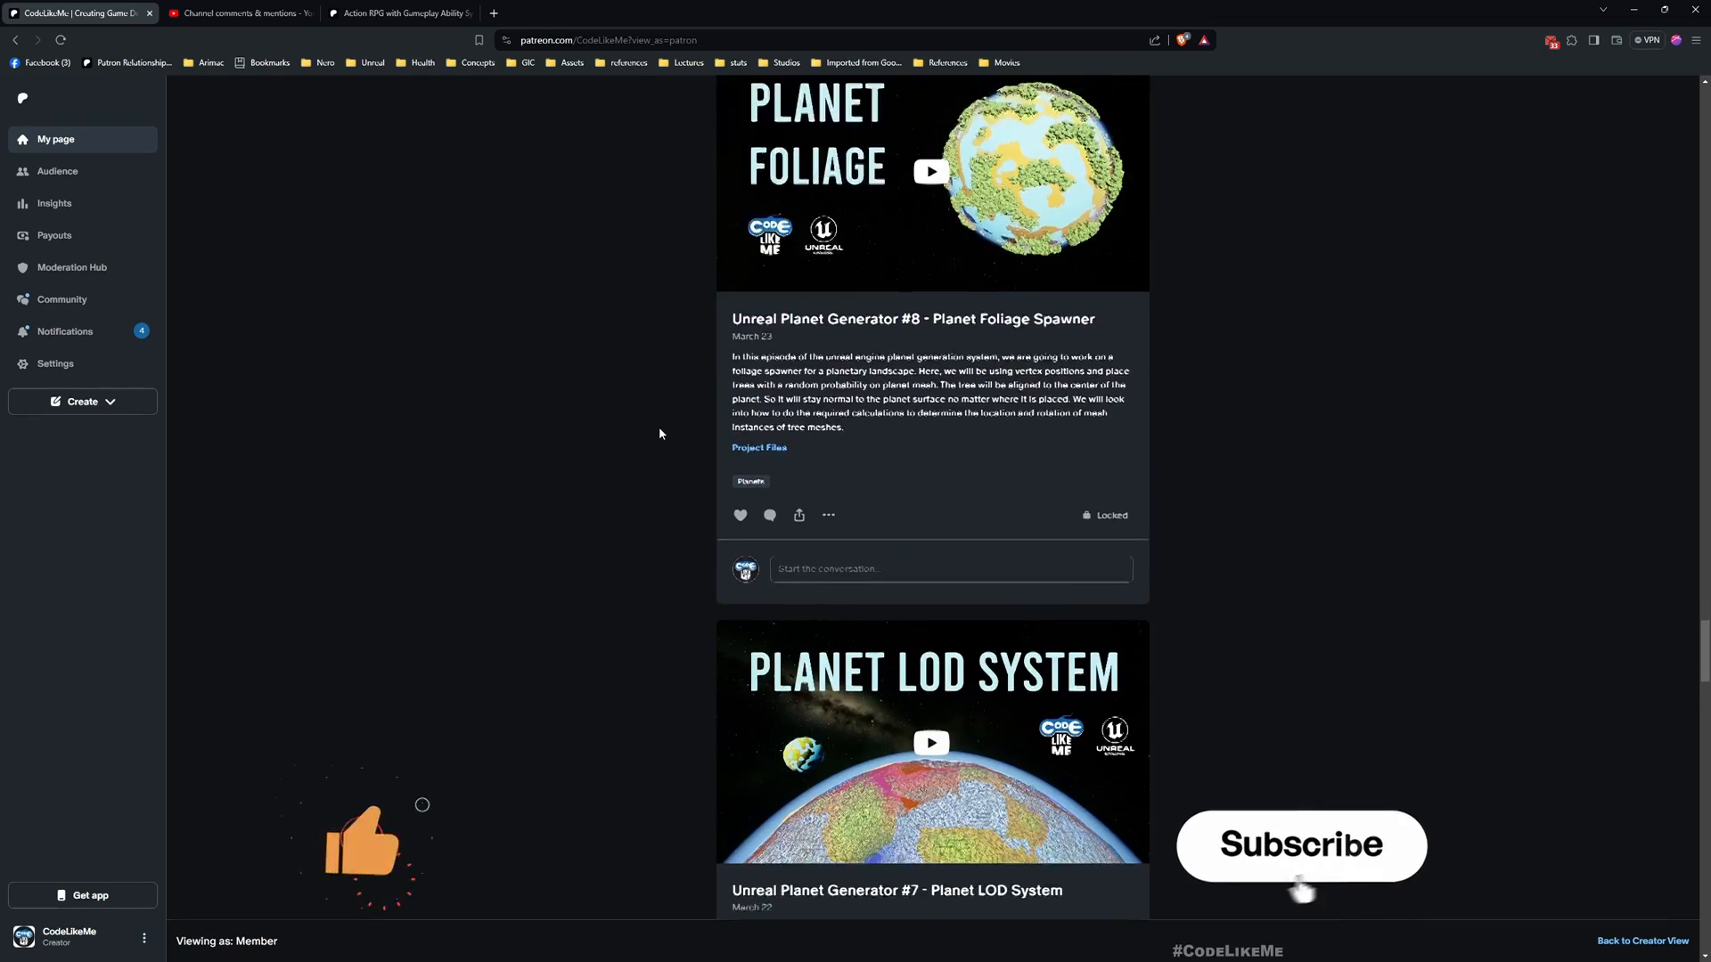
{"action": "scroll", "scroll_direction": "down", "scroll_amount": 3}
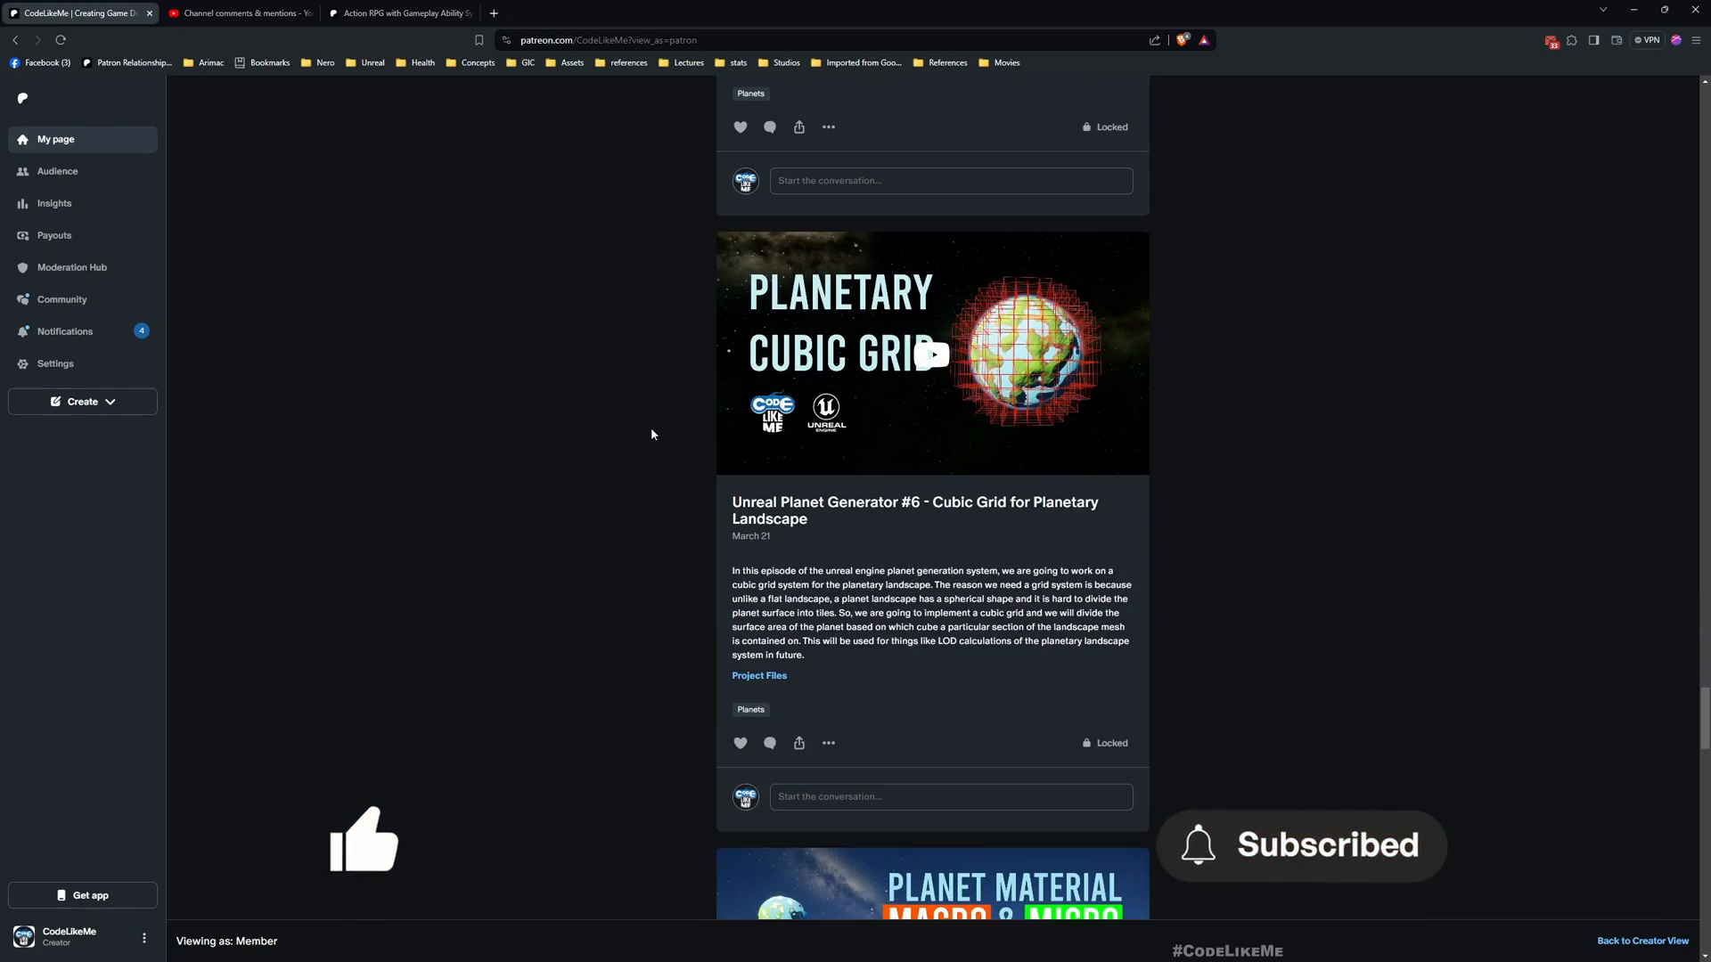
{"action": "scroll", "scroll_direction": "down", "scroll_amount": 3}
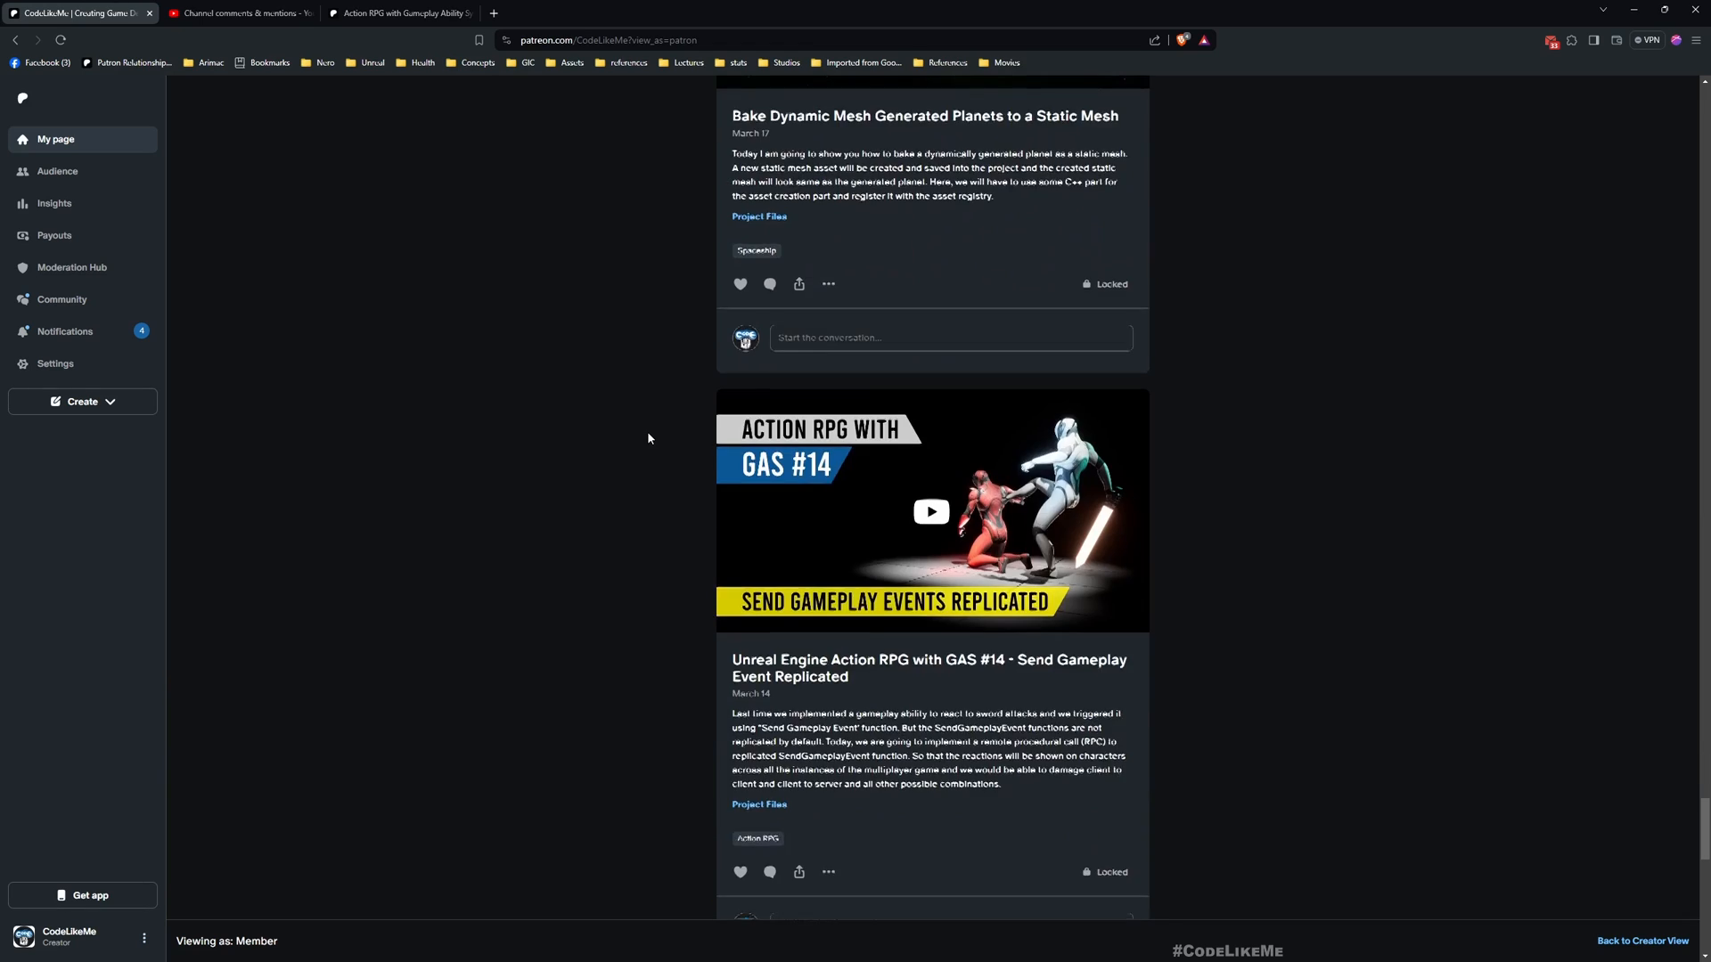